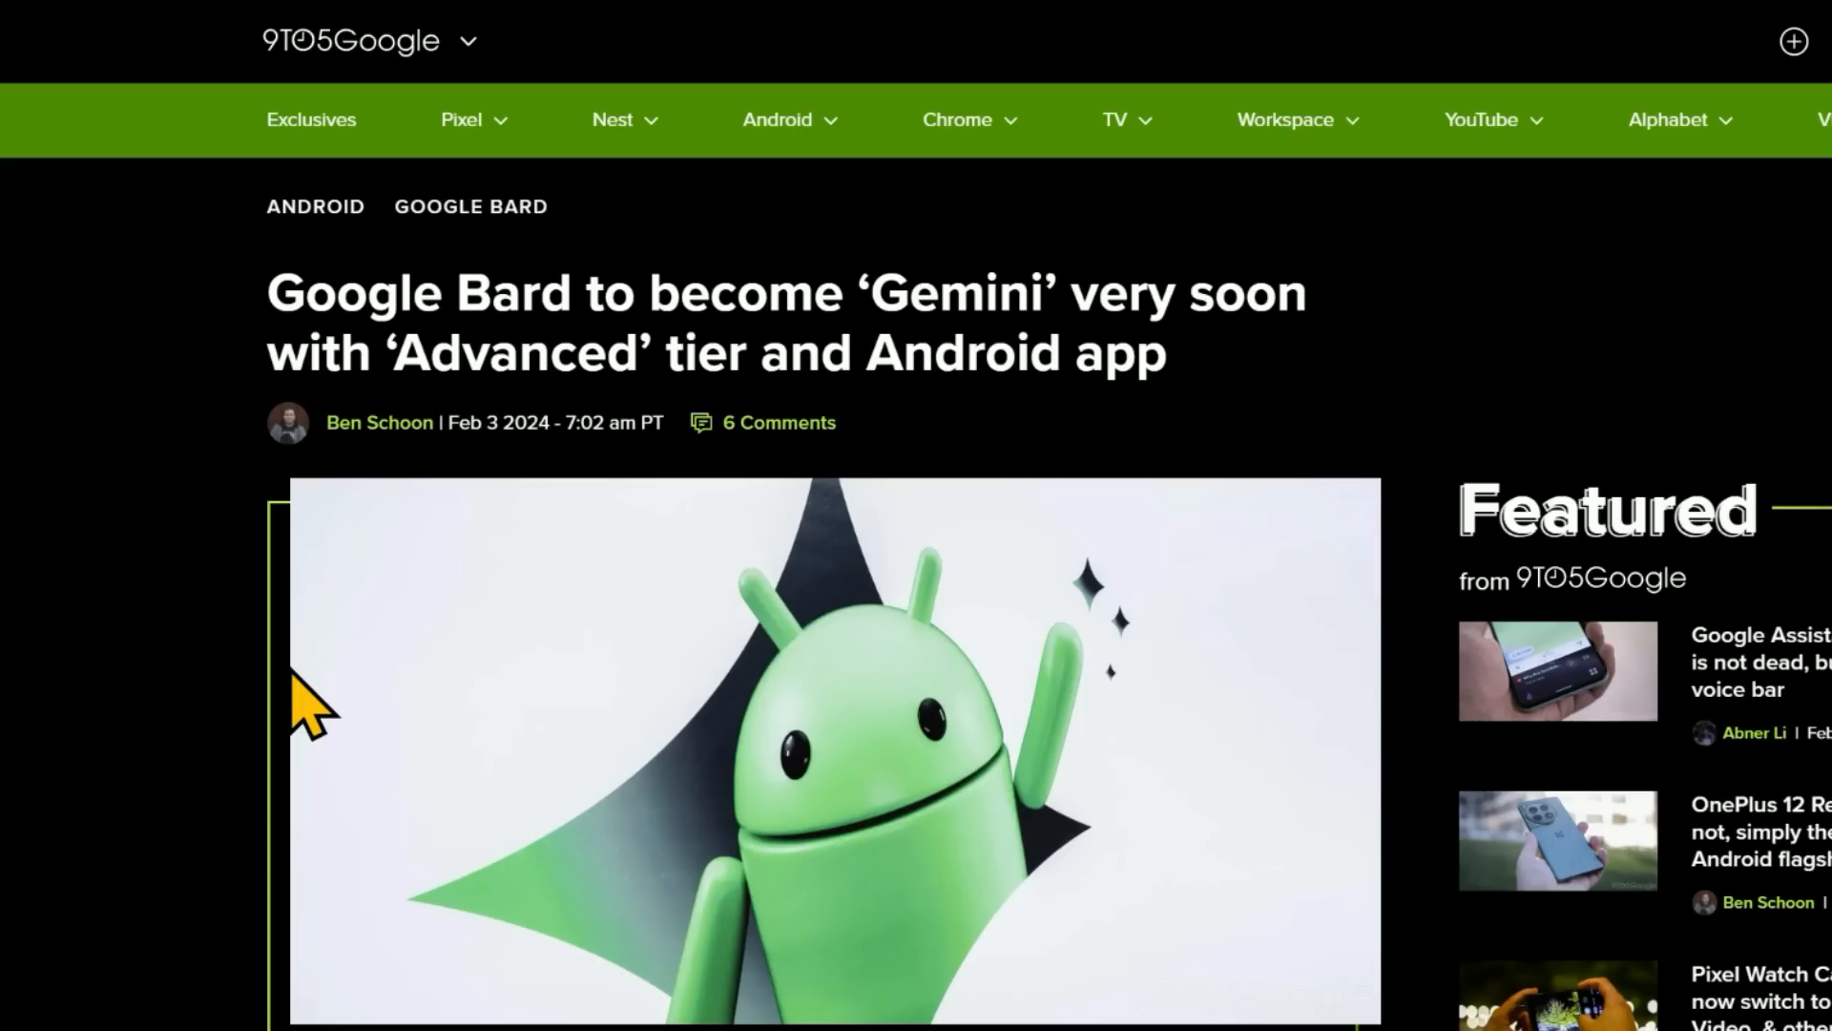
mouse_move(388, 509)
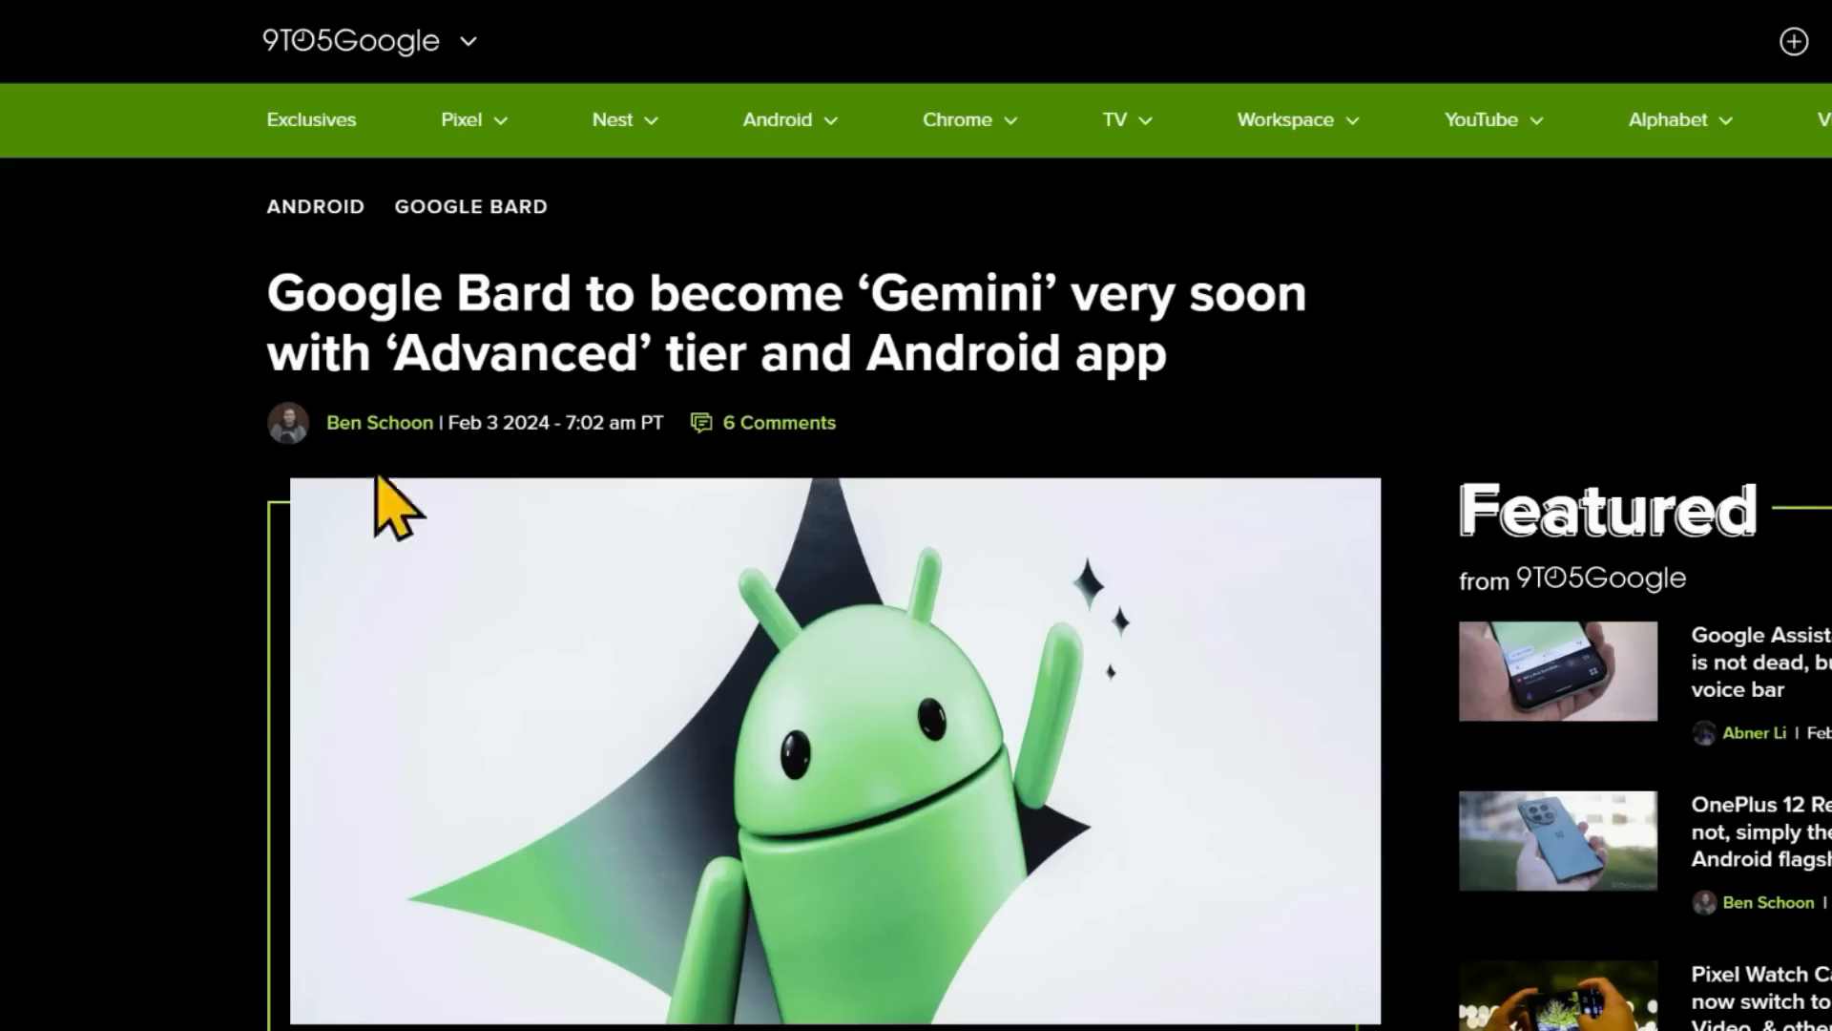
Select the words 'Advanced' tier in the 9to5Google Bard-to-Gemini headline.
drag(385, 352, 753, 353)
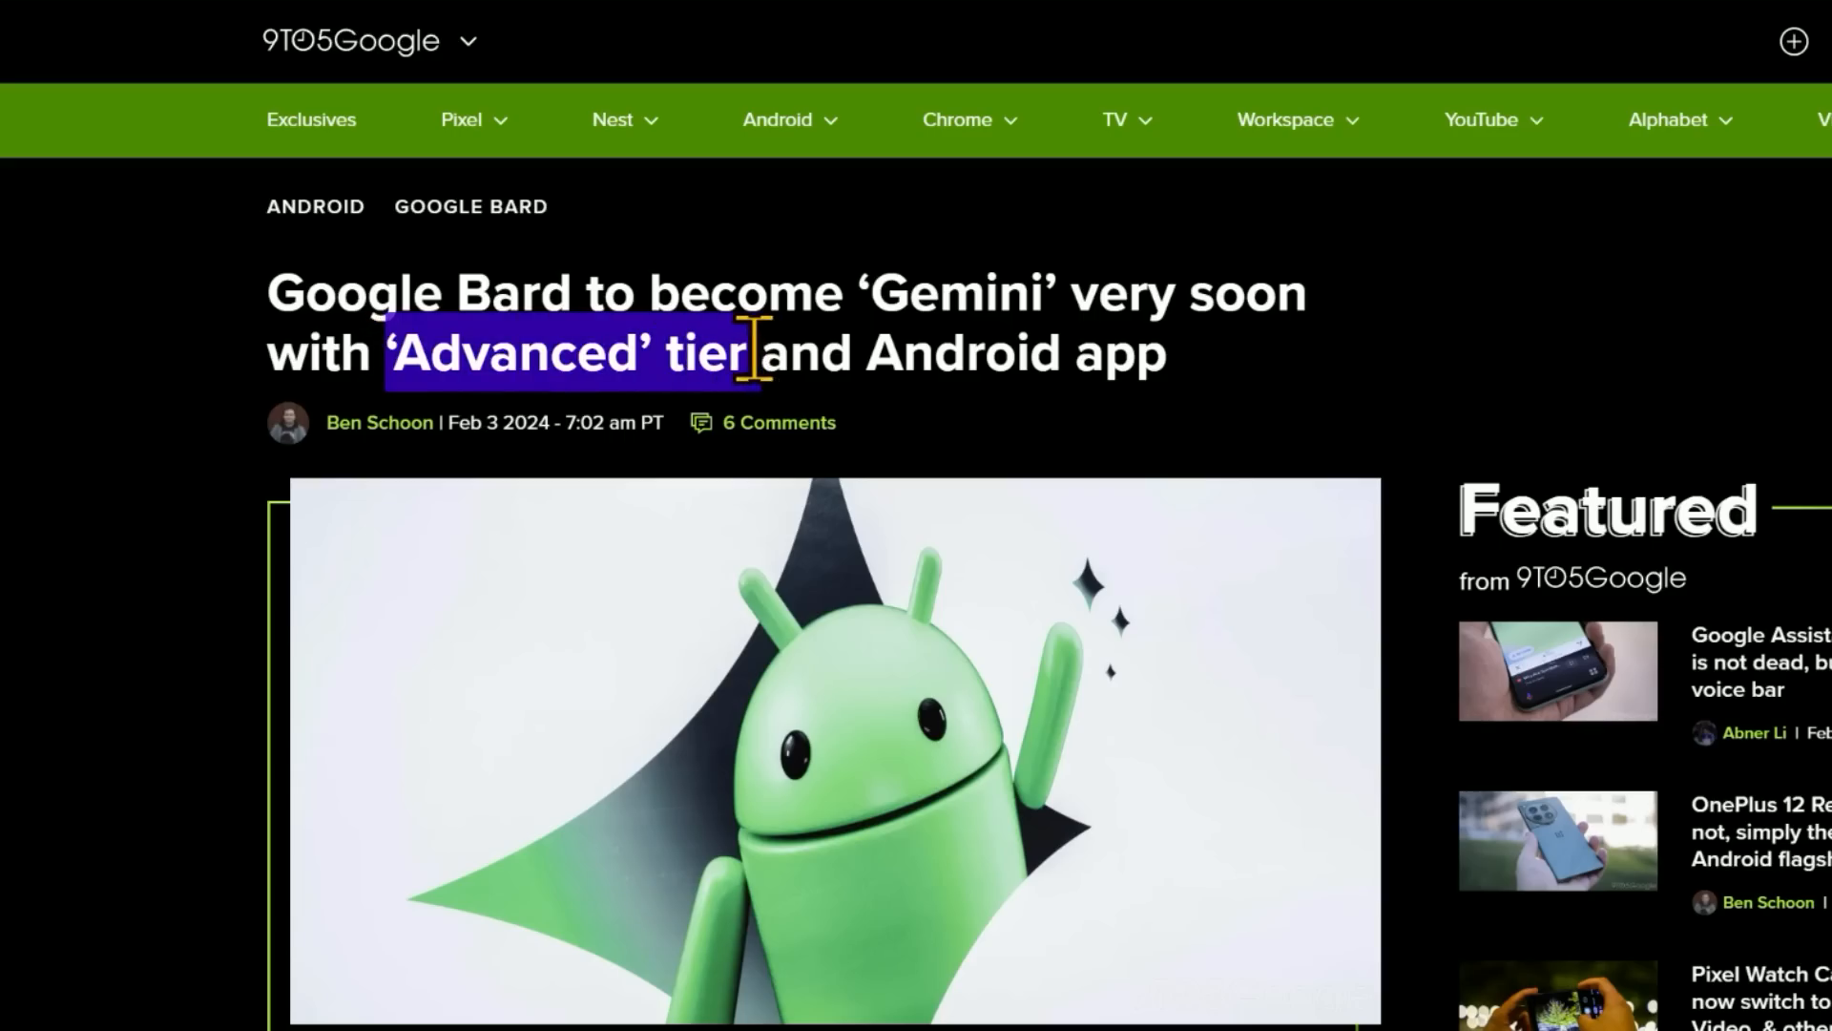
mouse_move(584, 228)
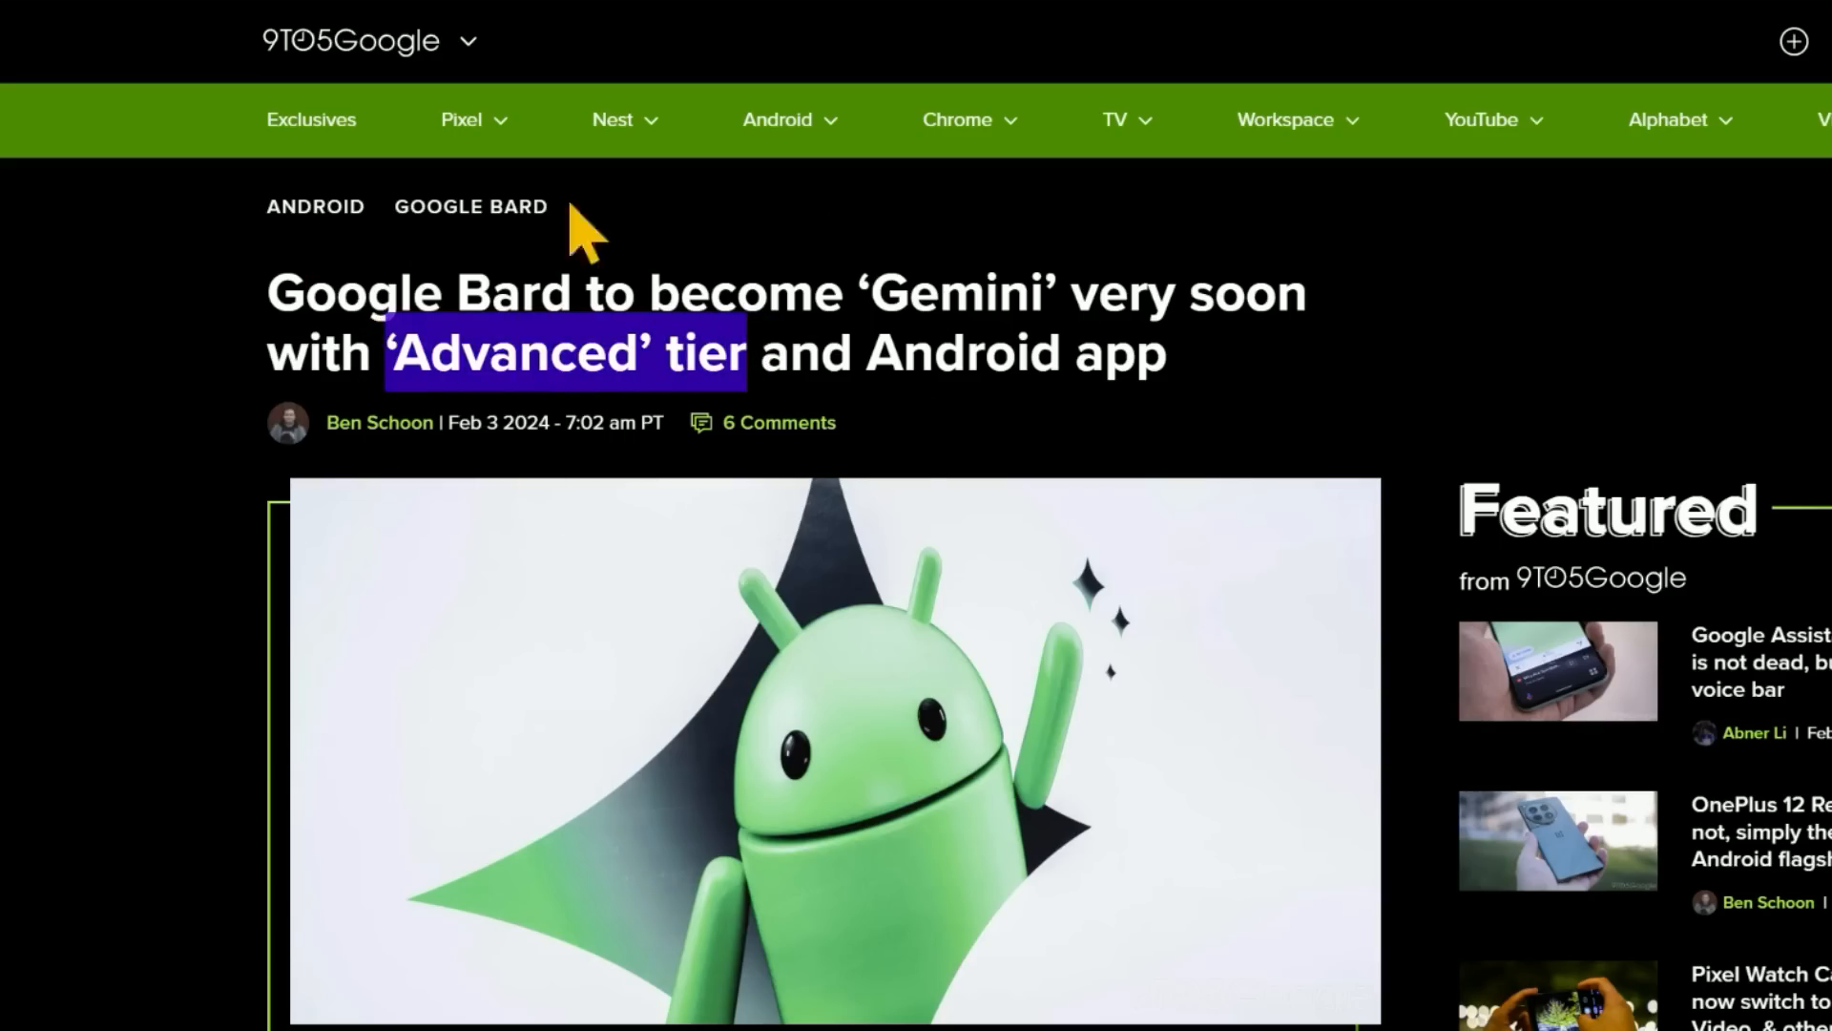
mouse_move(183, 512)
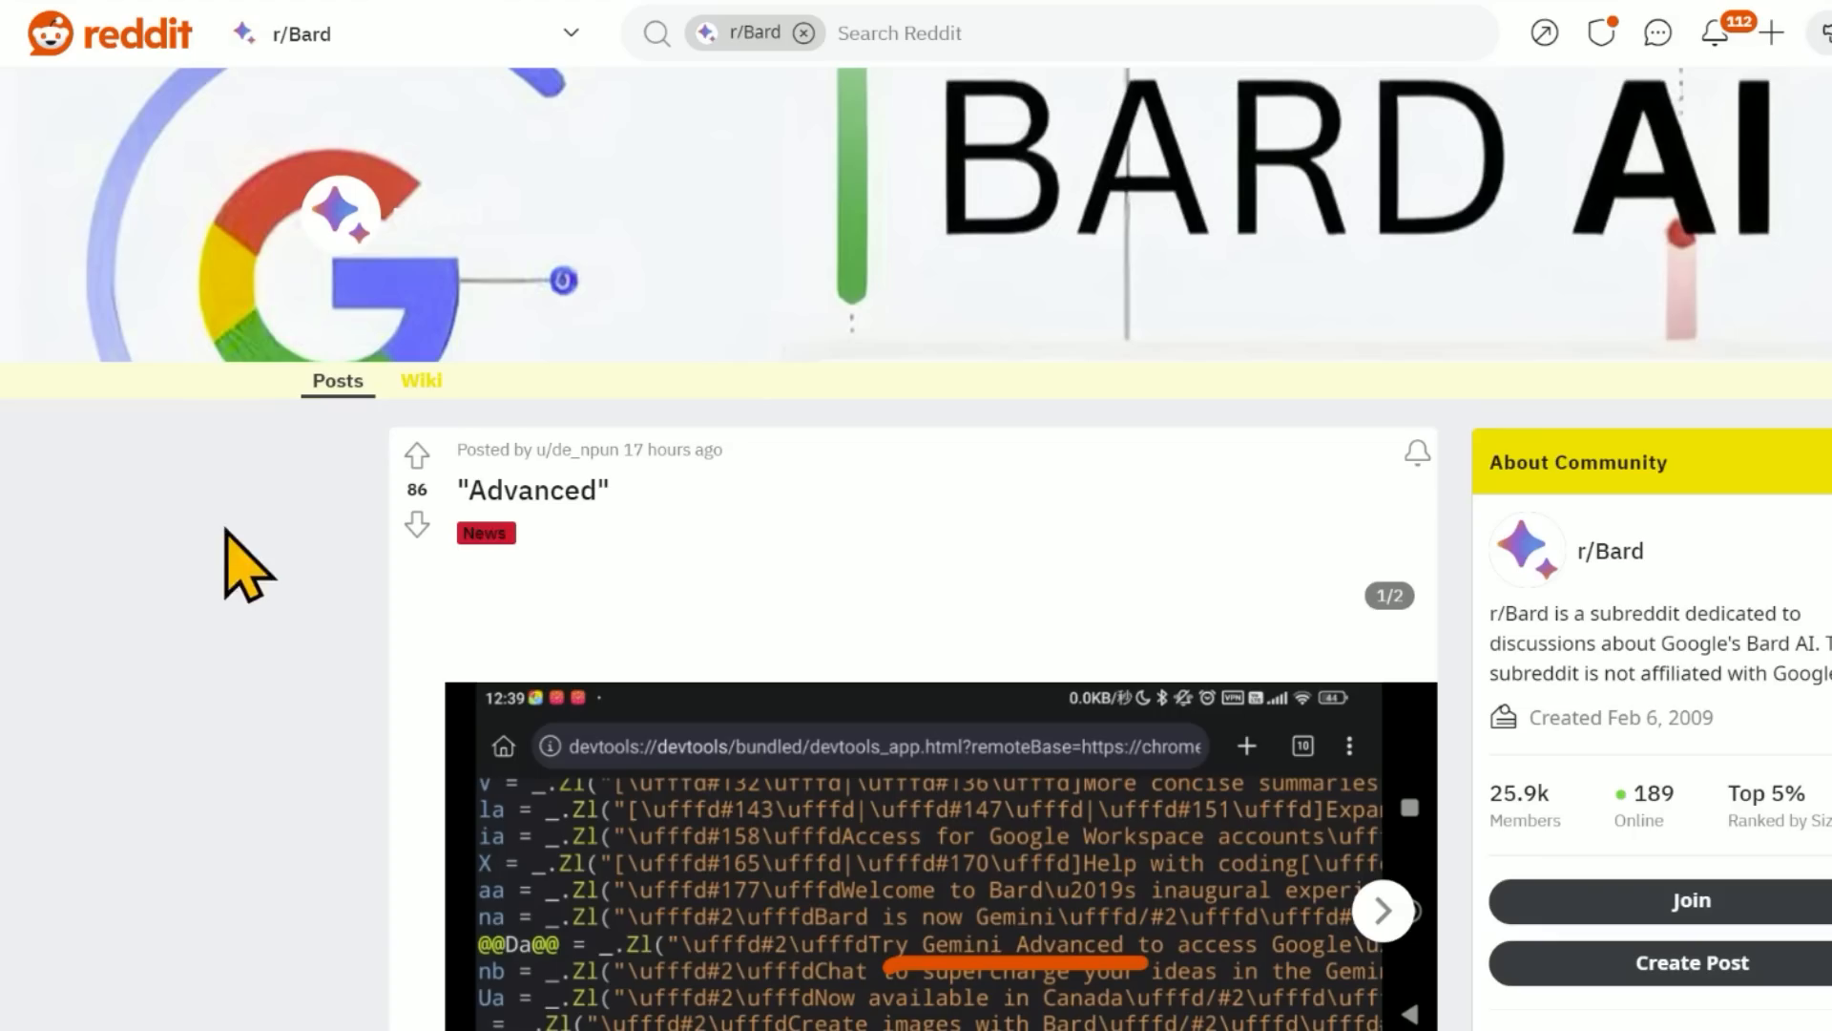
Scroll through the r/Bard 'Advanced' post to its leaked Gemini Advanced changelog screenshot.
scroll(down, 3)
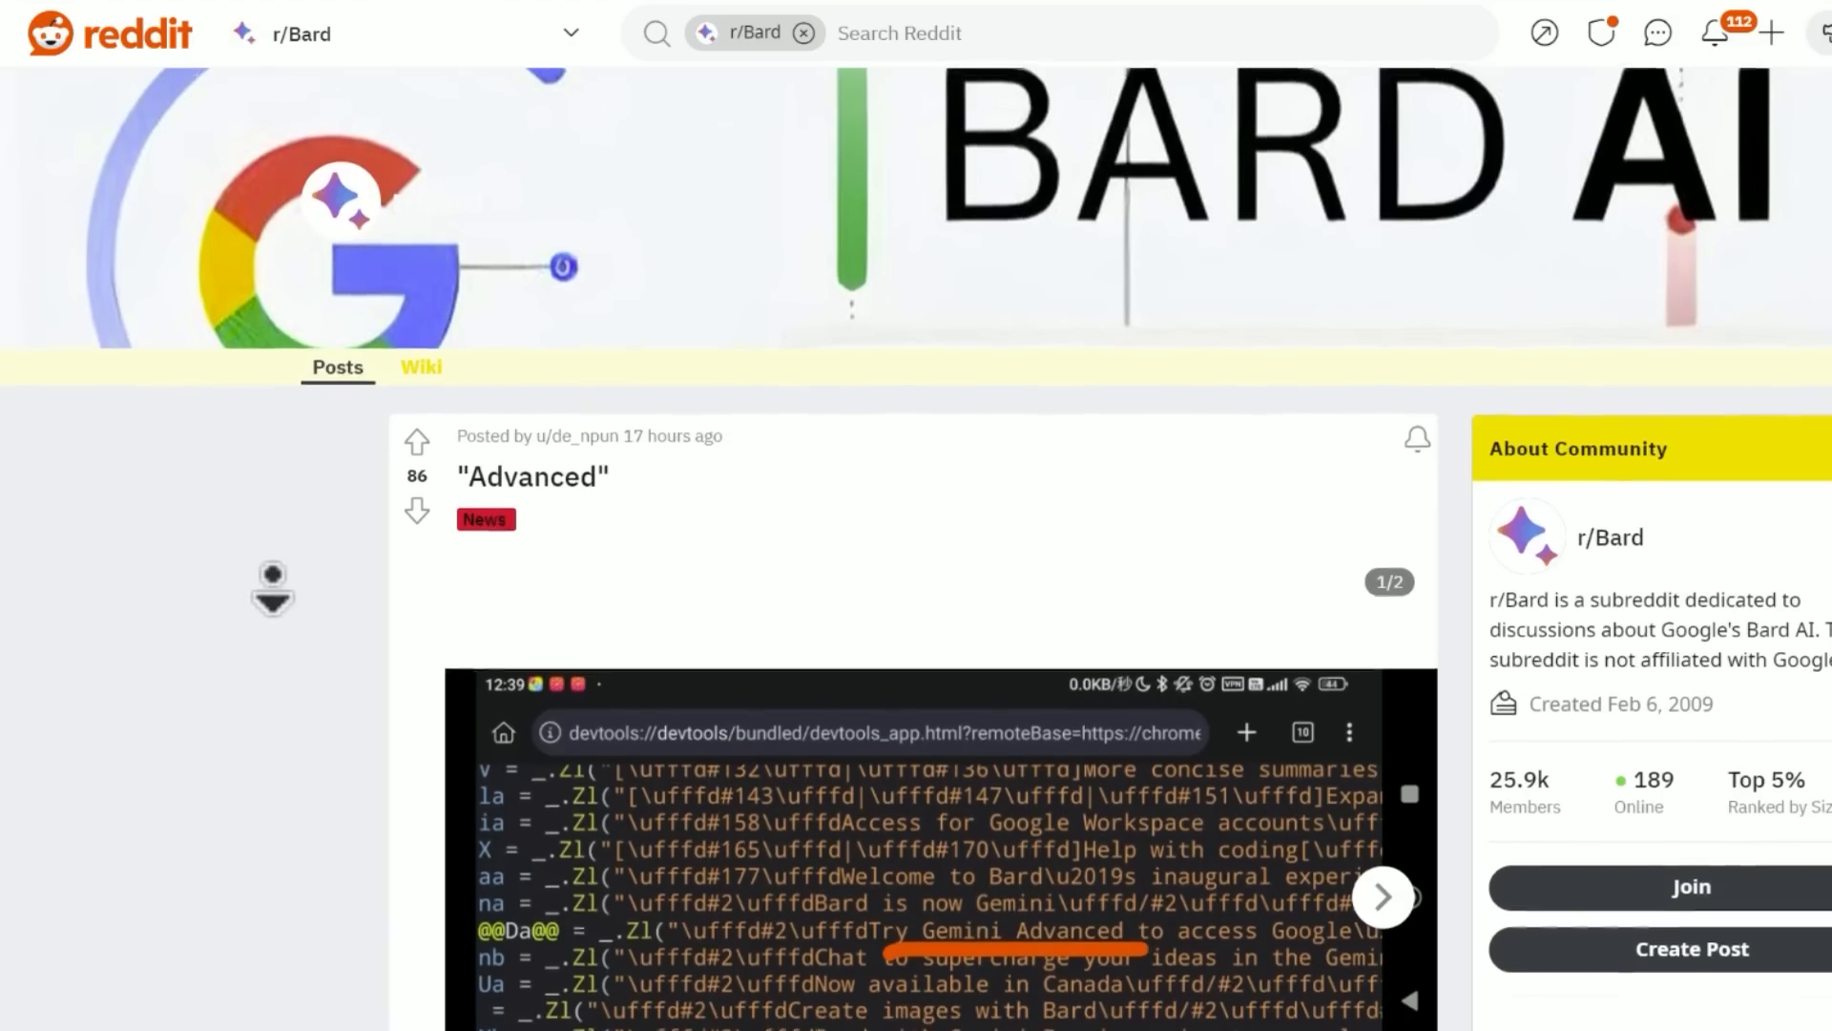
scroll(down, 3)
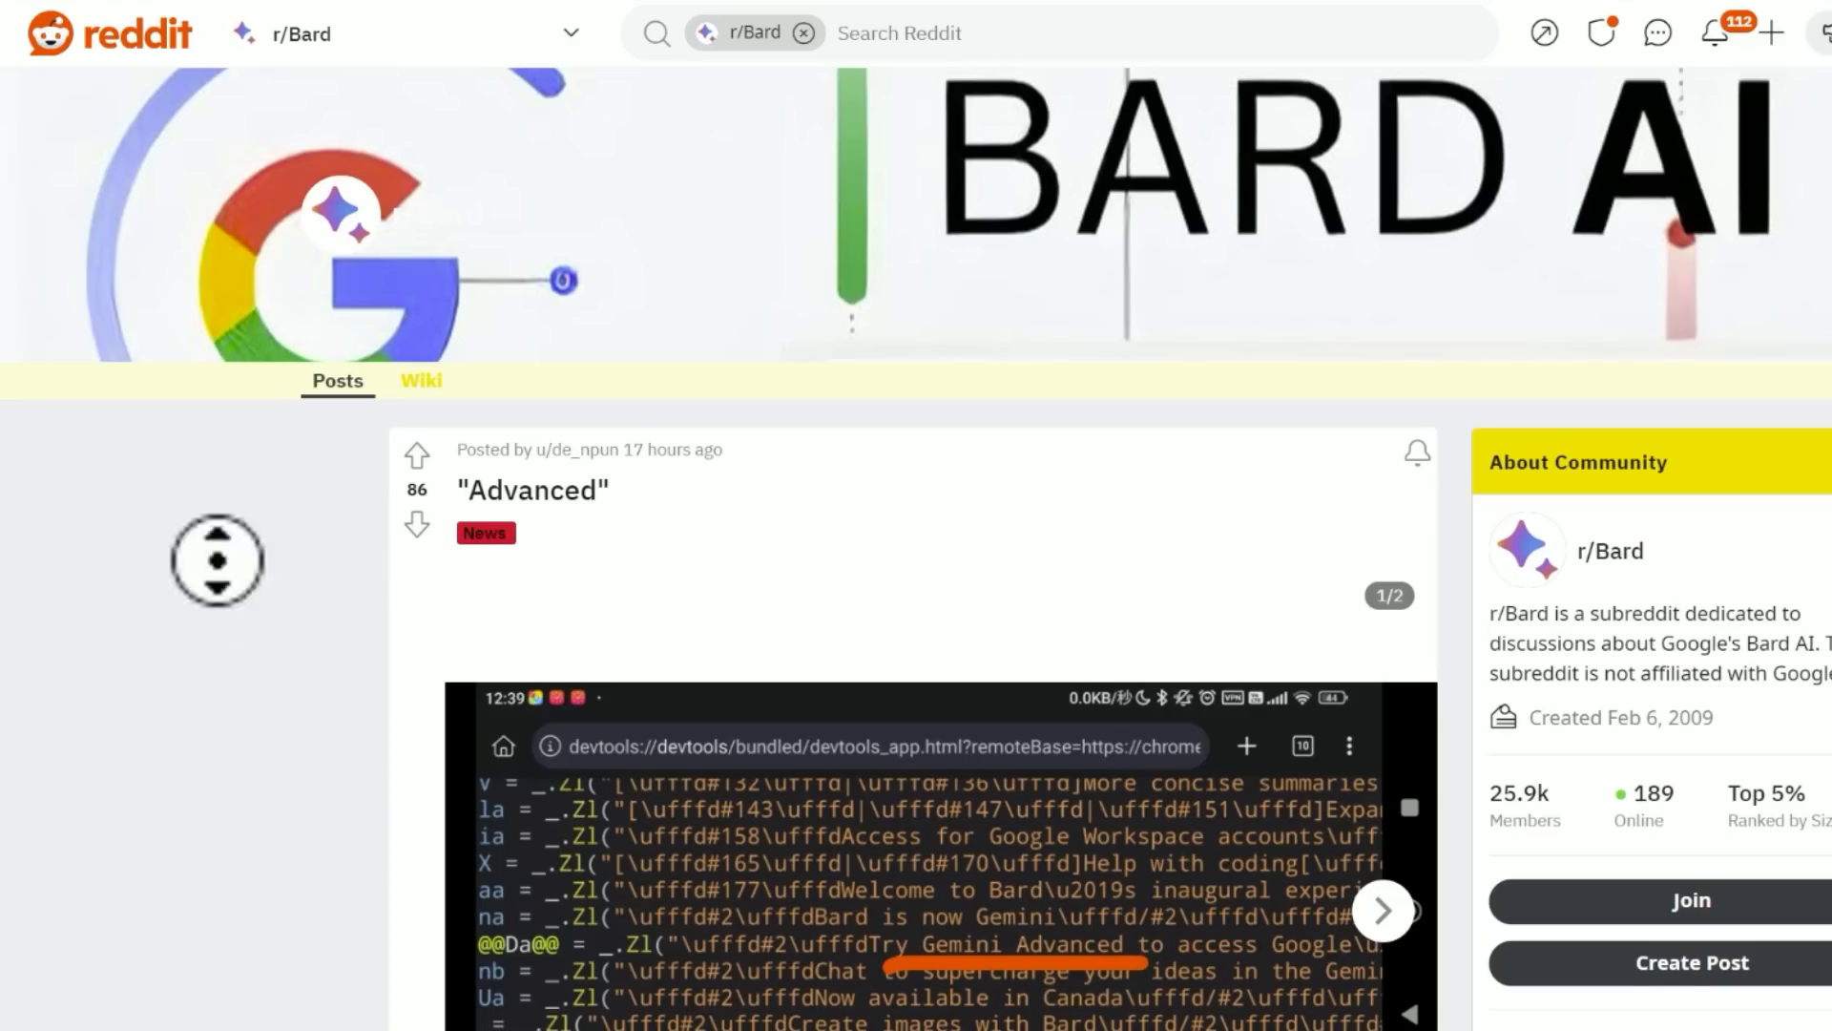
scroll(down, 3)
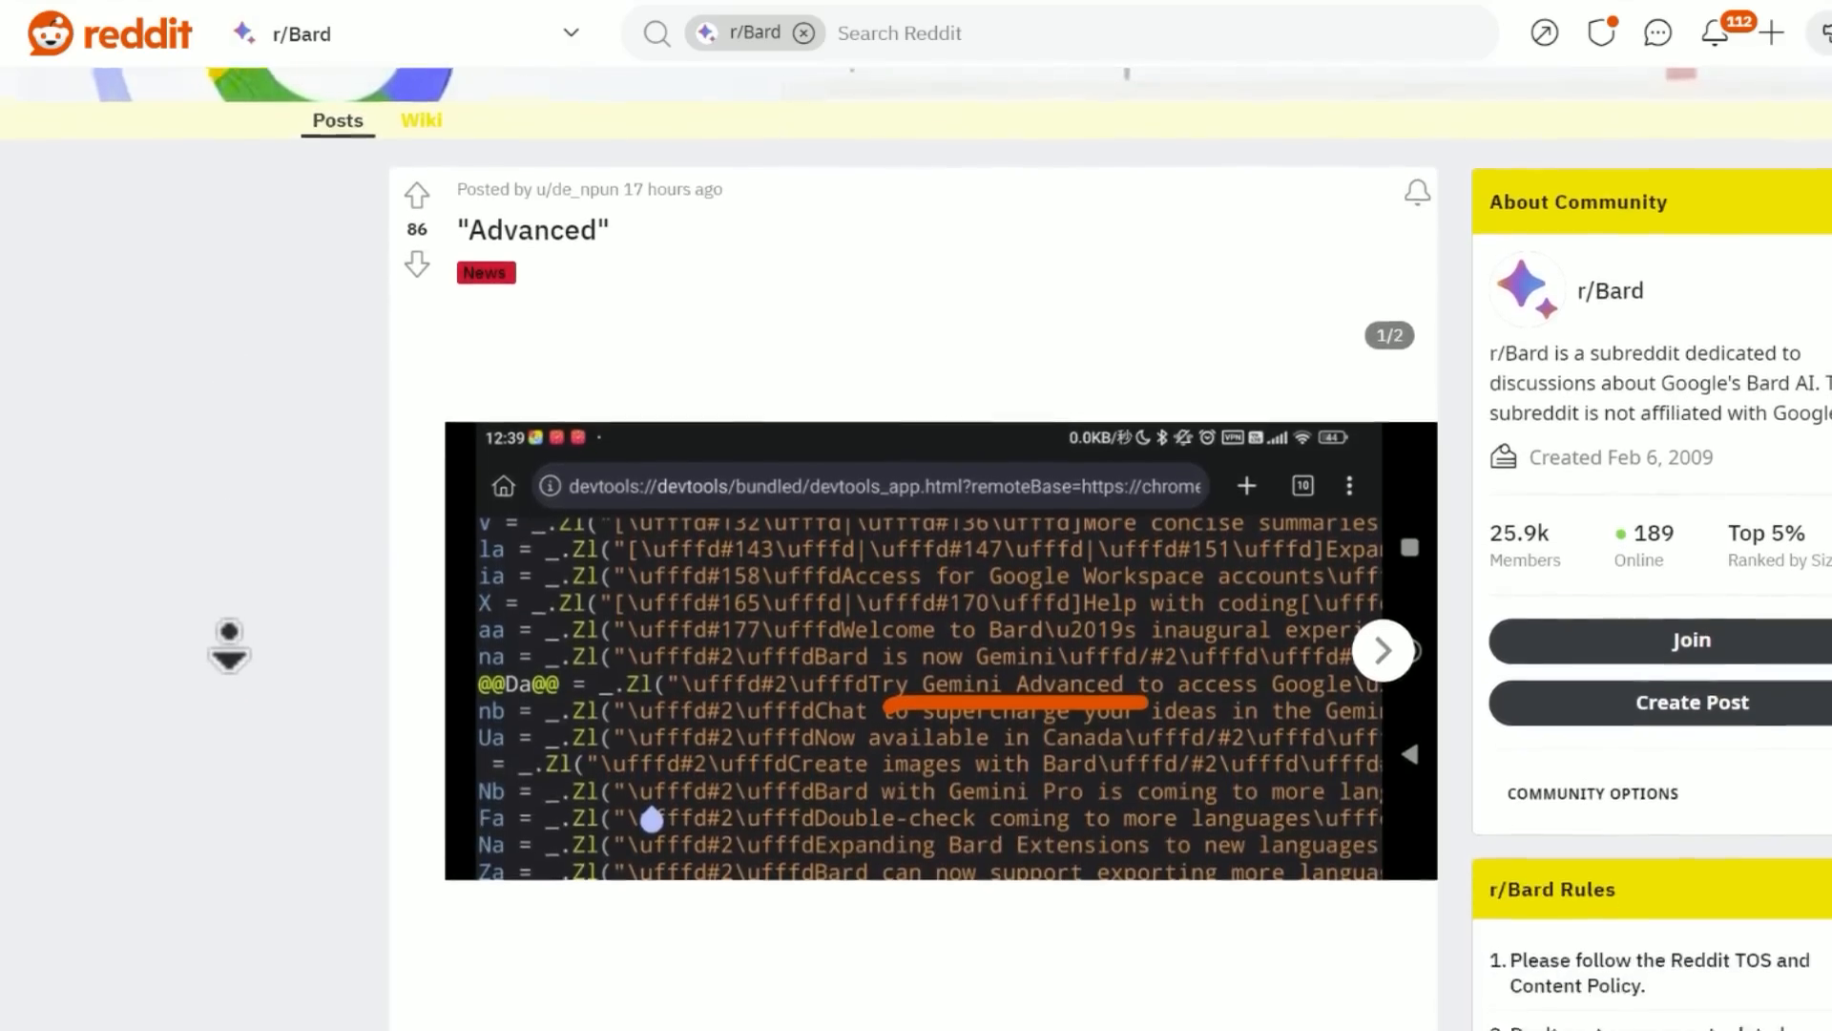
scroll(down, 3)
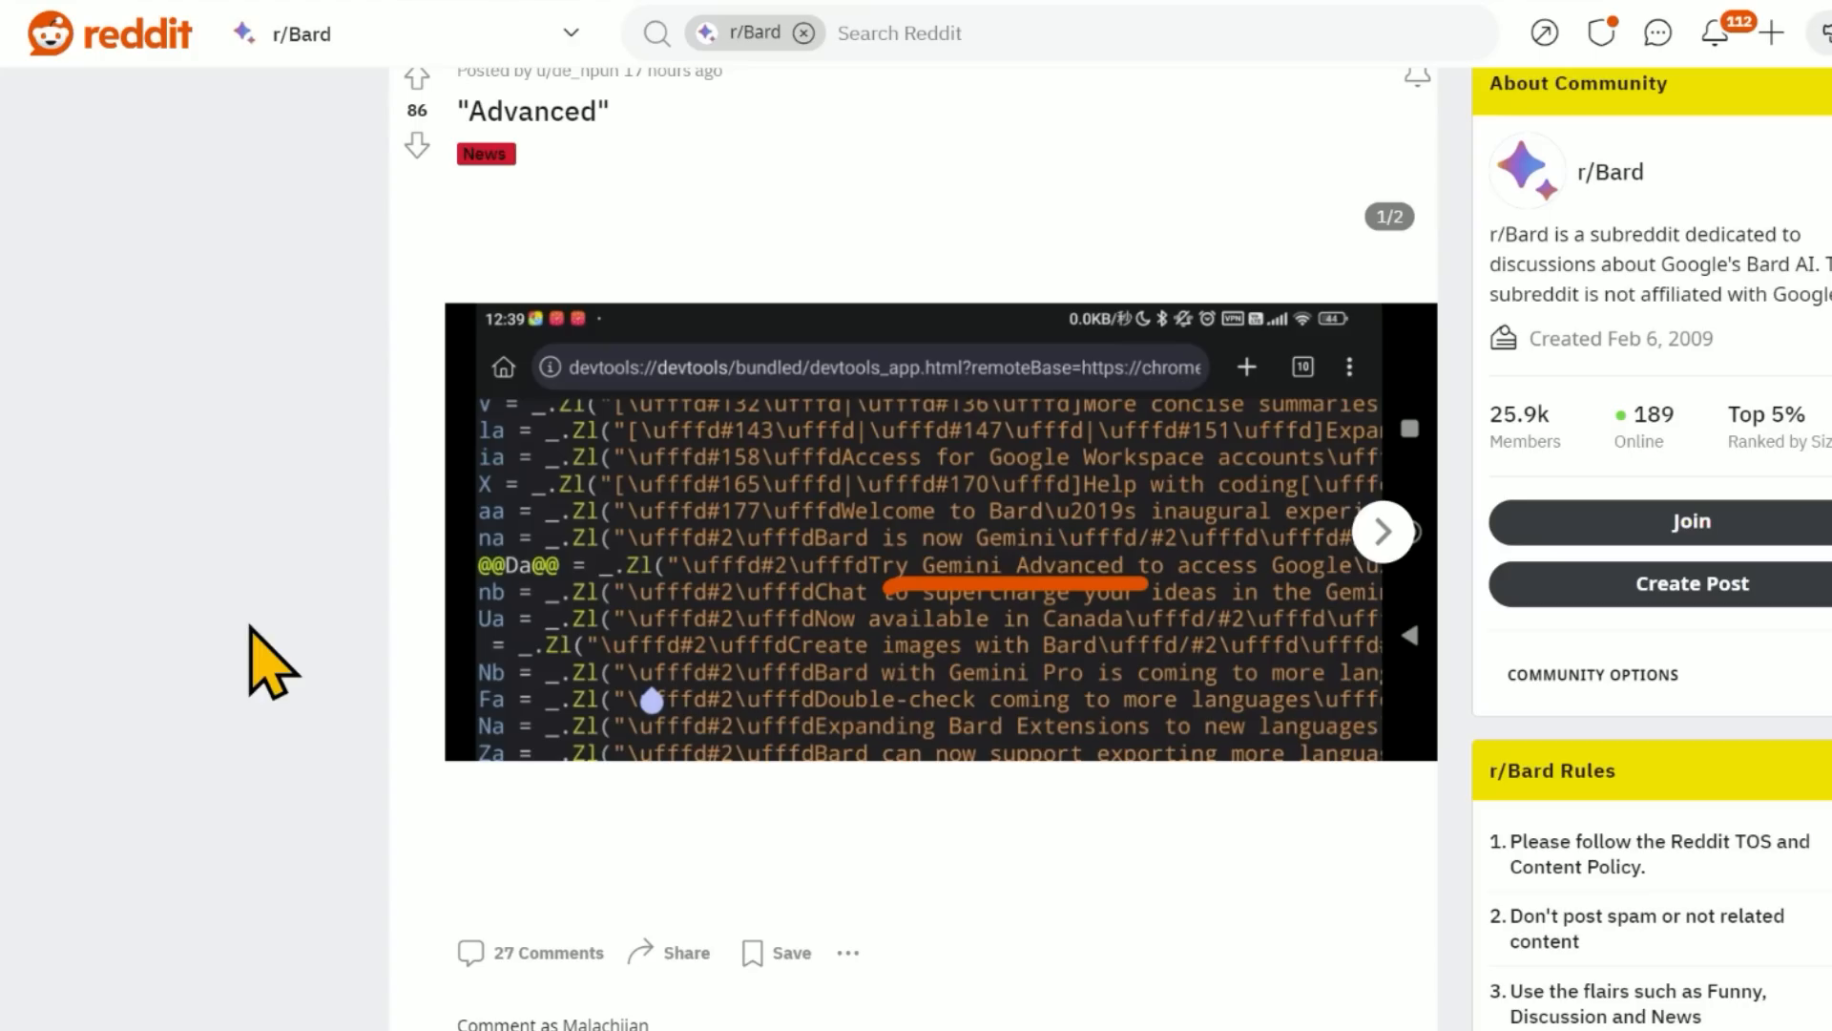
scroll(down, 3)
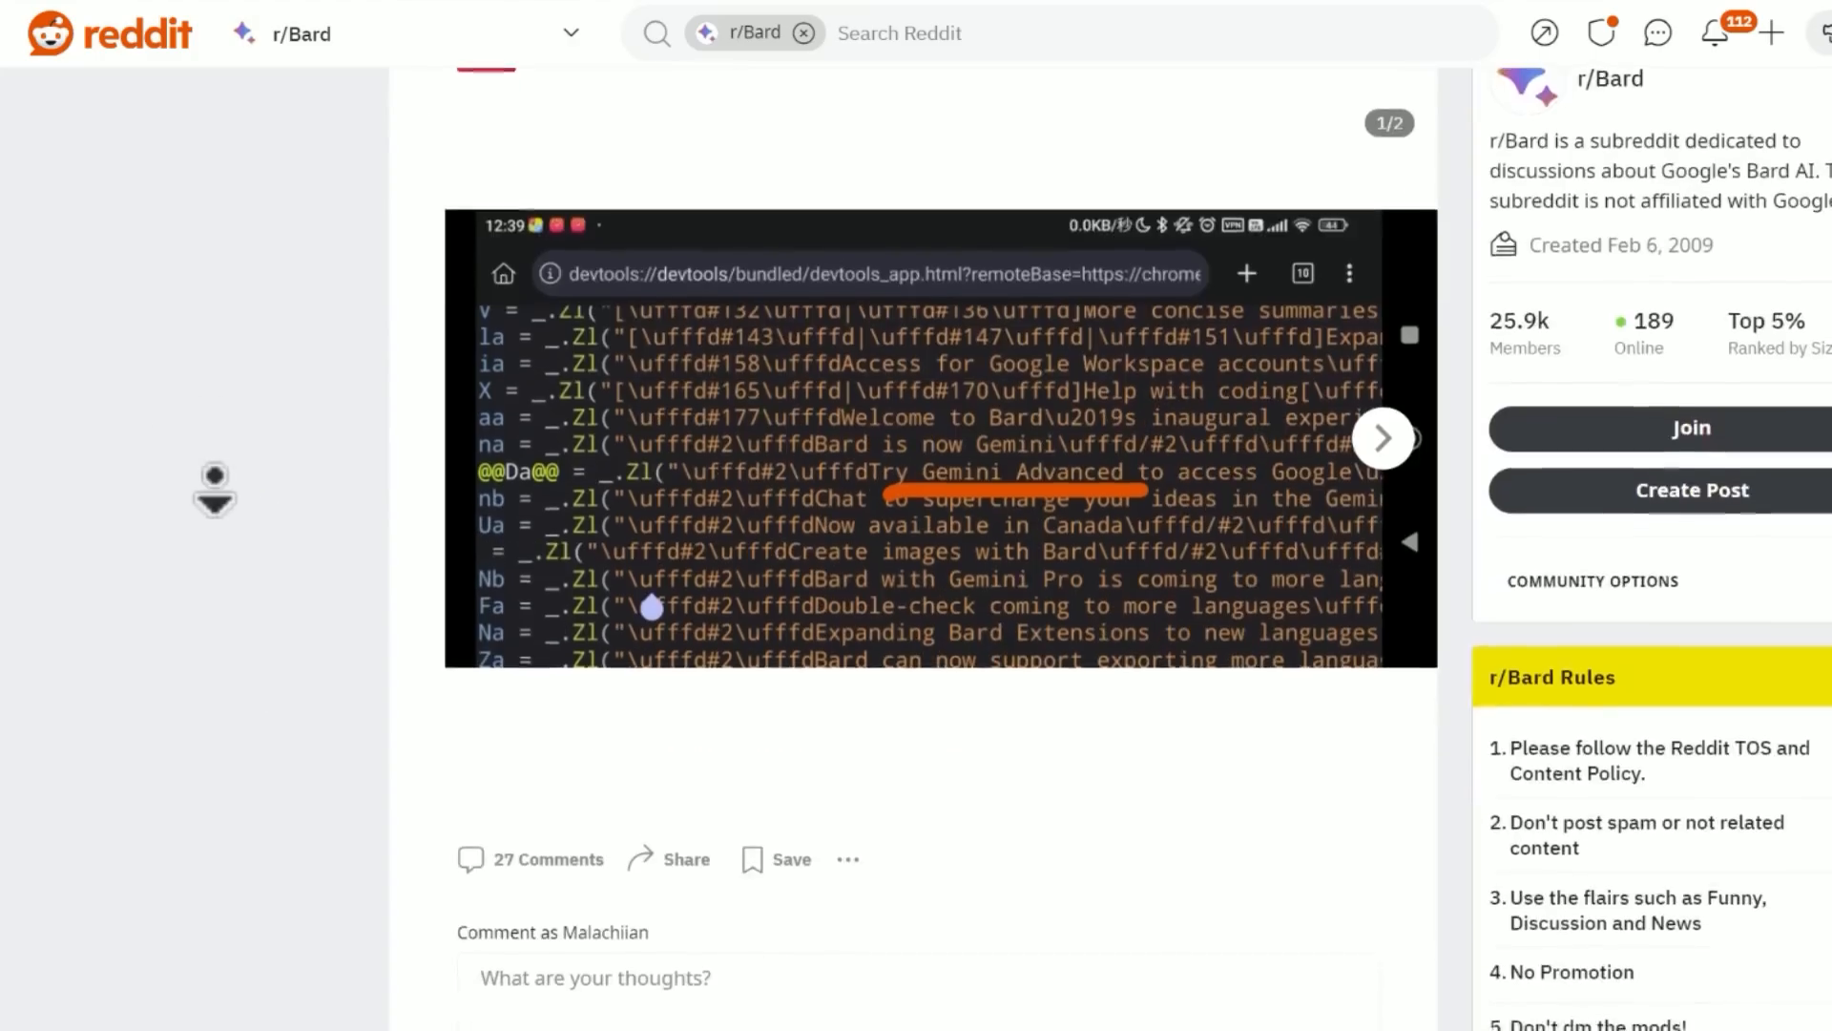
scroll(down, 3)
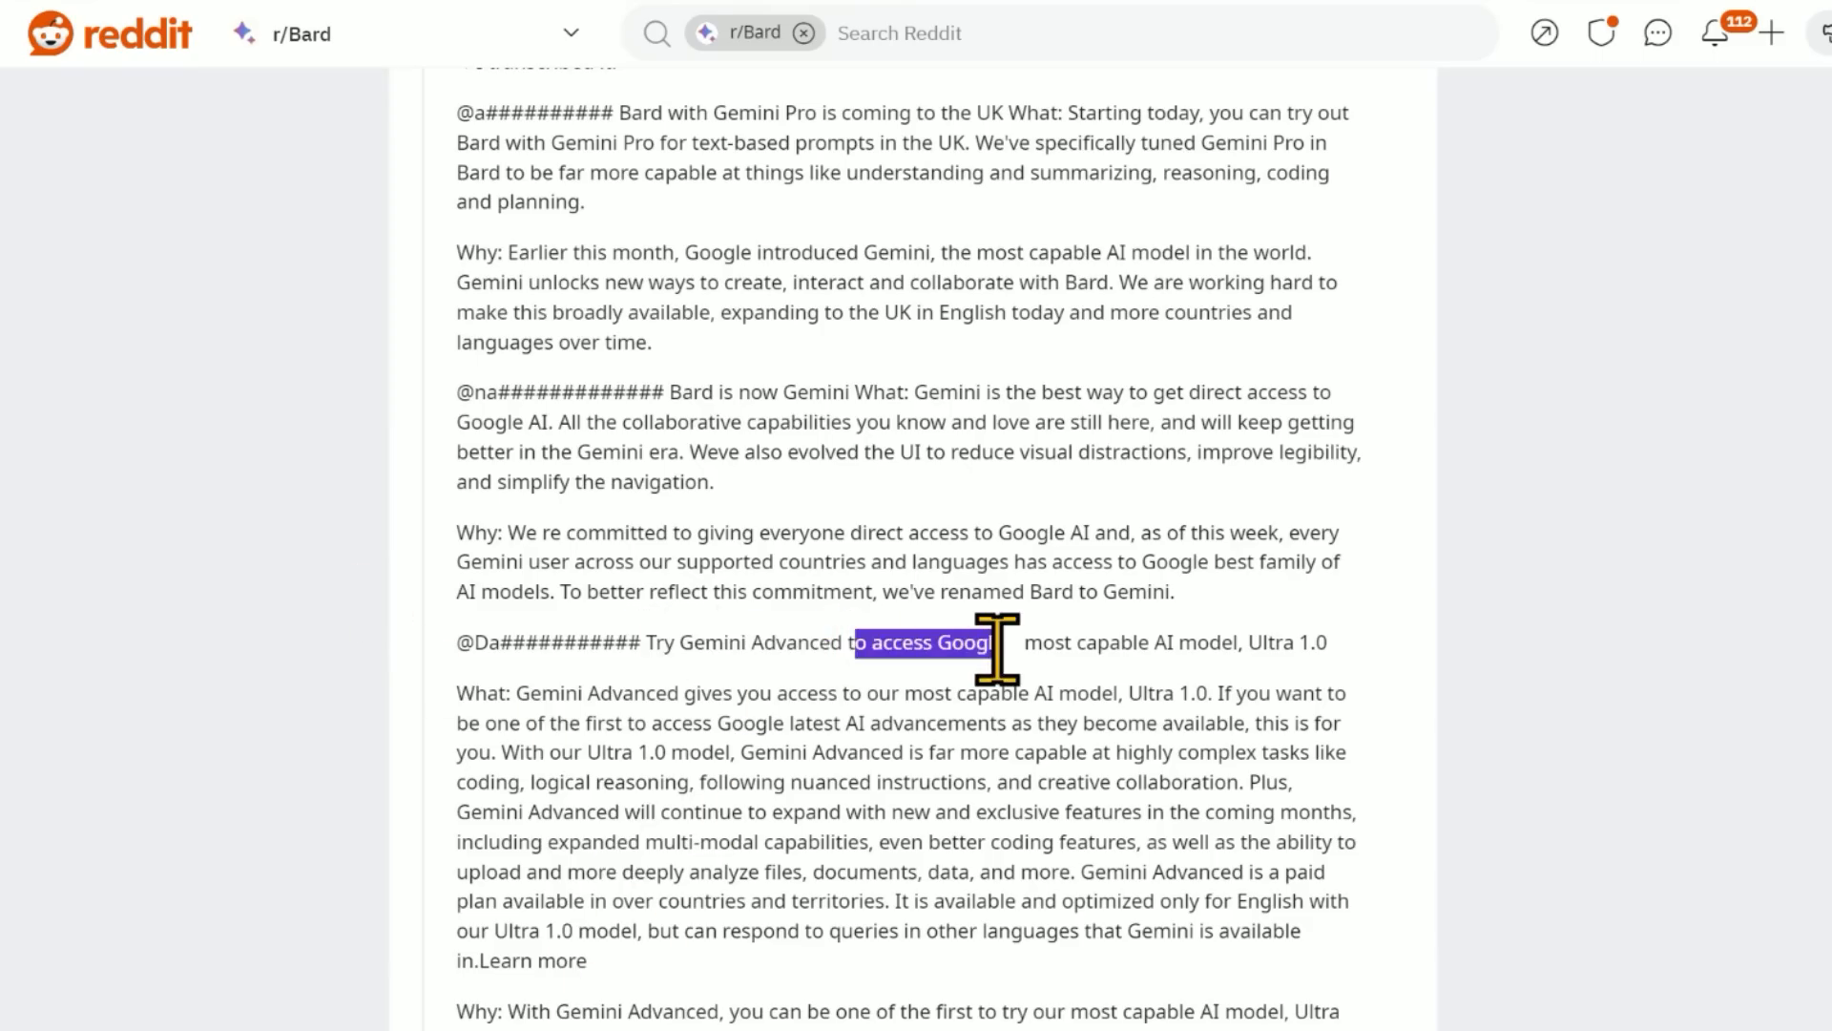
mouse_move(818, 555)
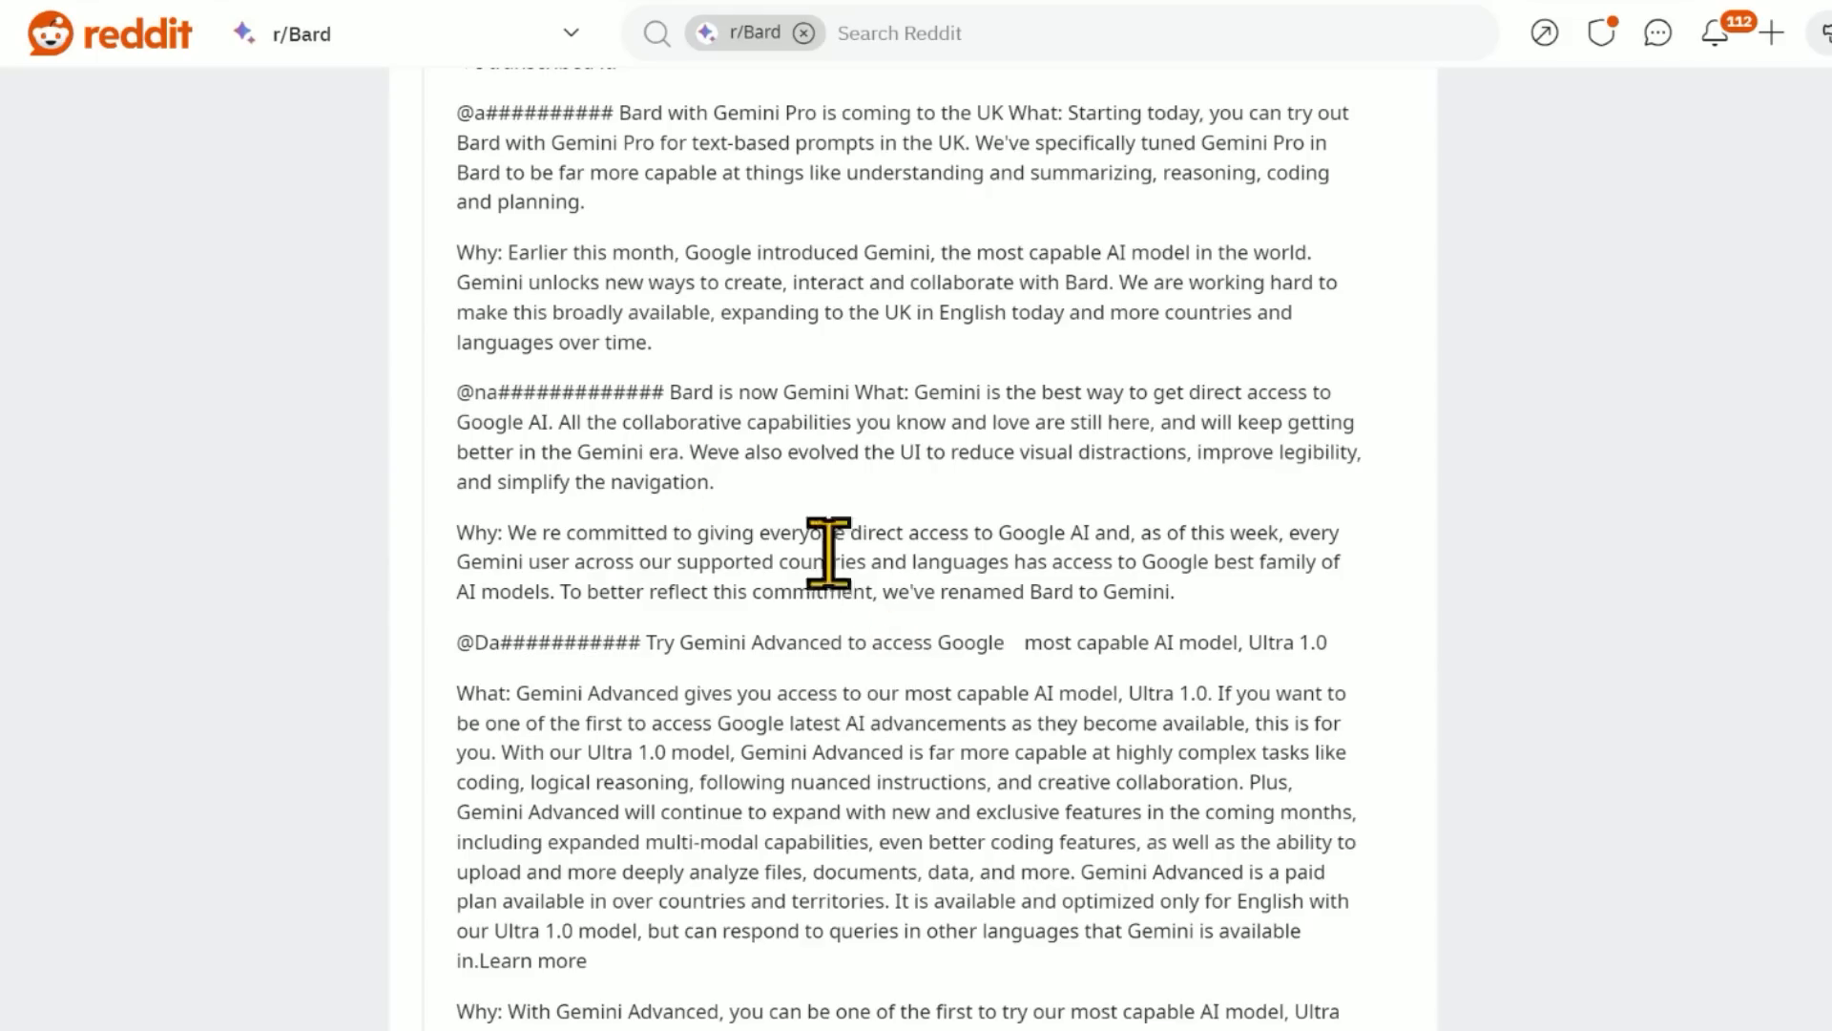
mouse_move(718, 605)
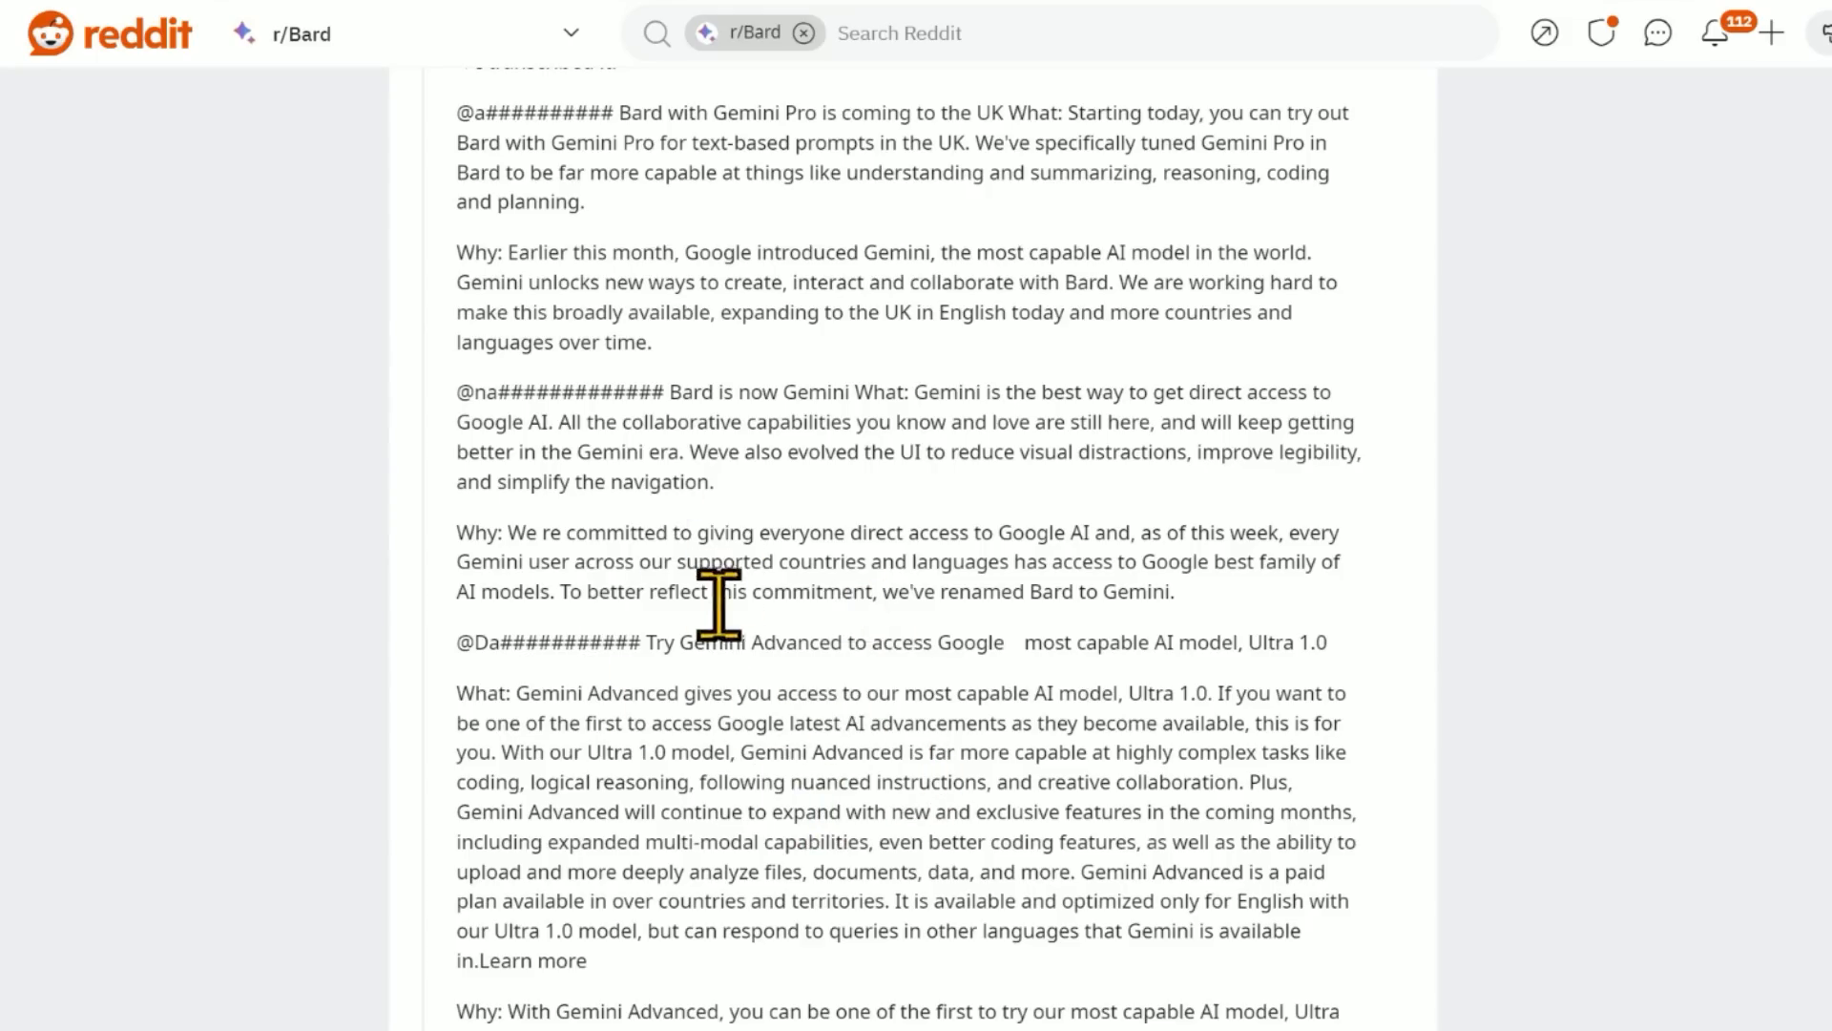
mouse_move(1145, 707)
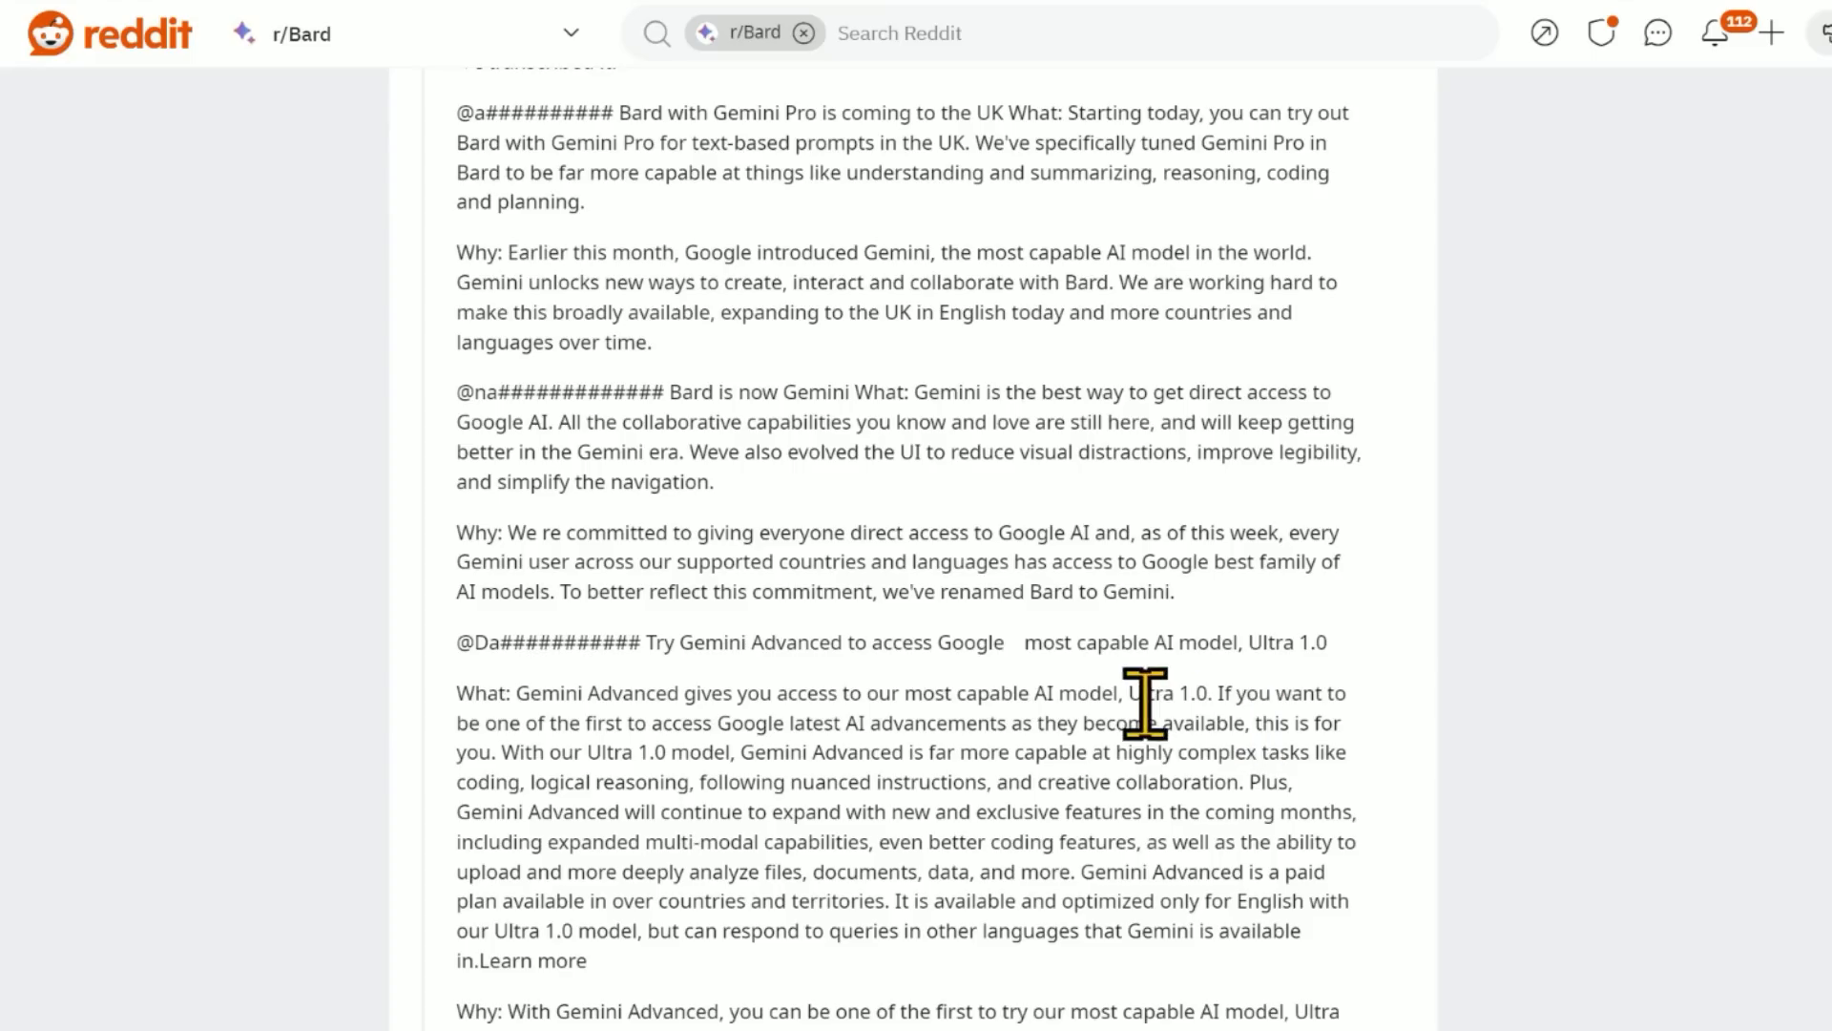
Select 'Ultra 1.0' in the changelog heading and move down through the Gemini Advanced feature sentences.
double_click(1286, 642)
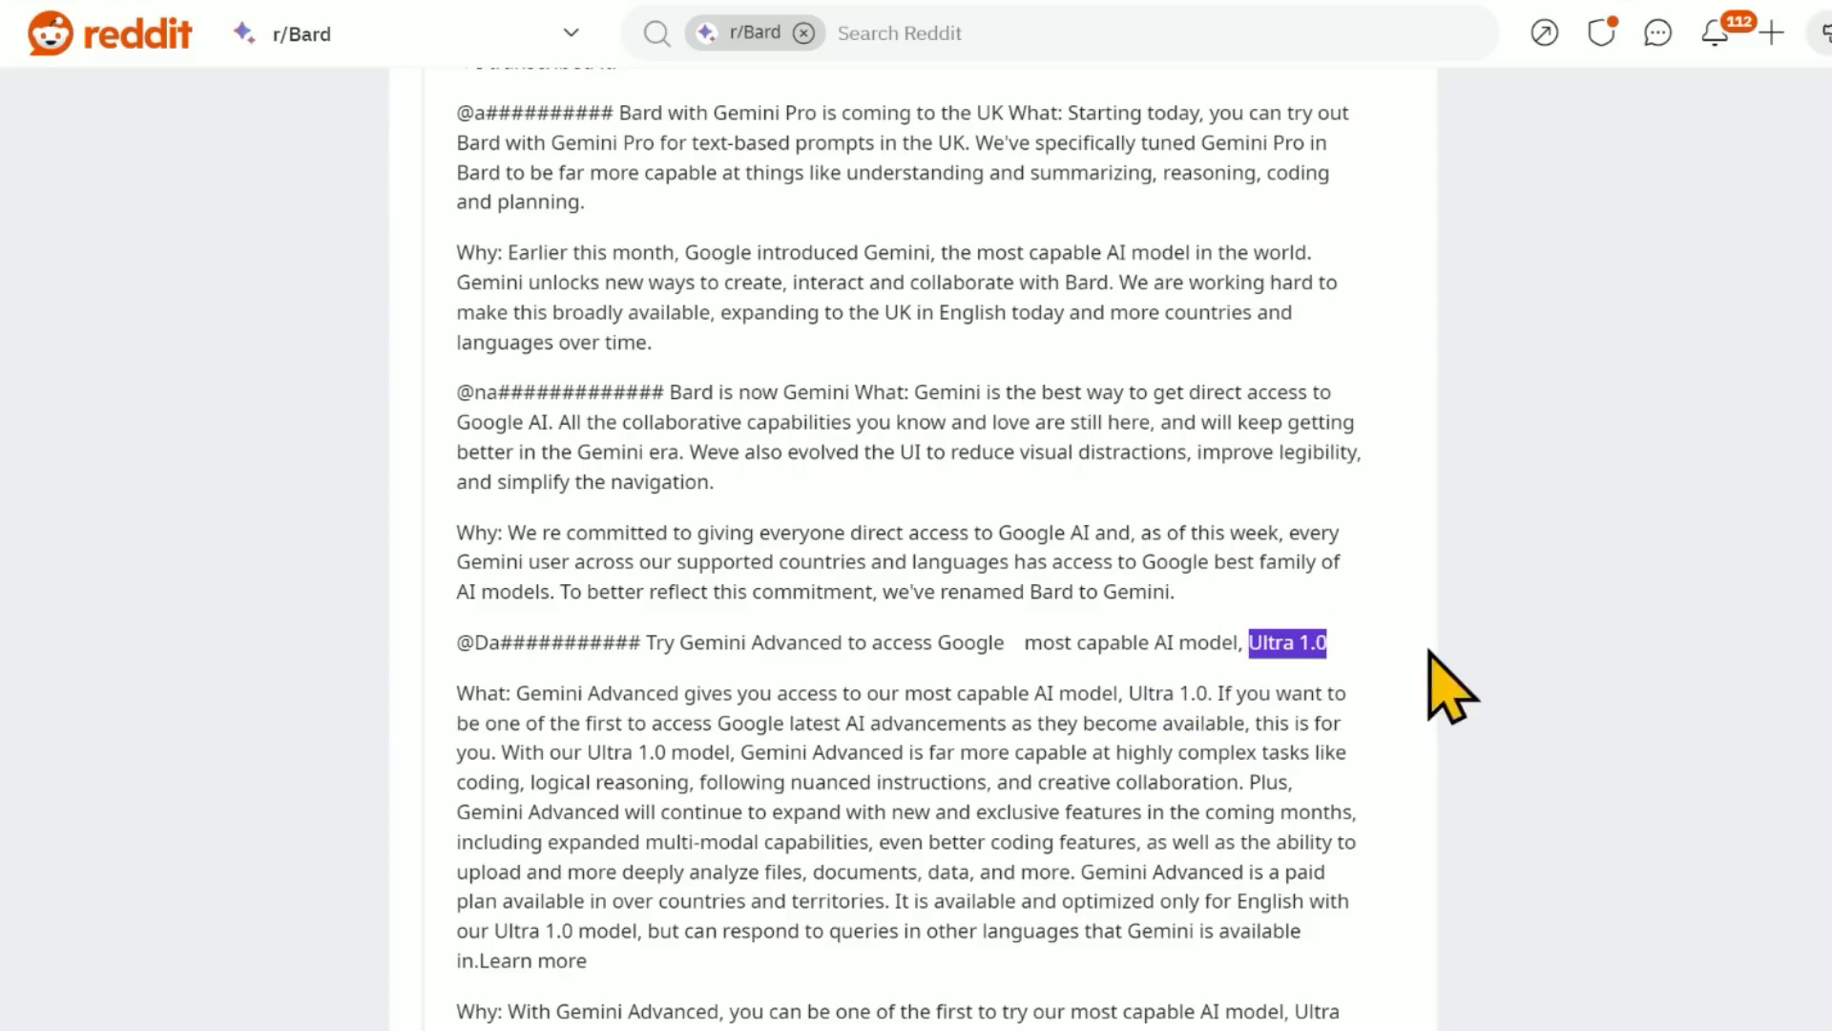
mouse_move(1548, 695)
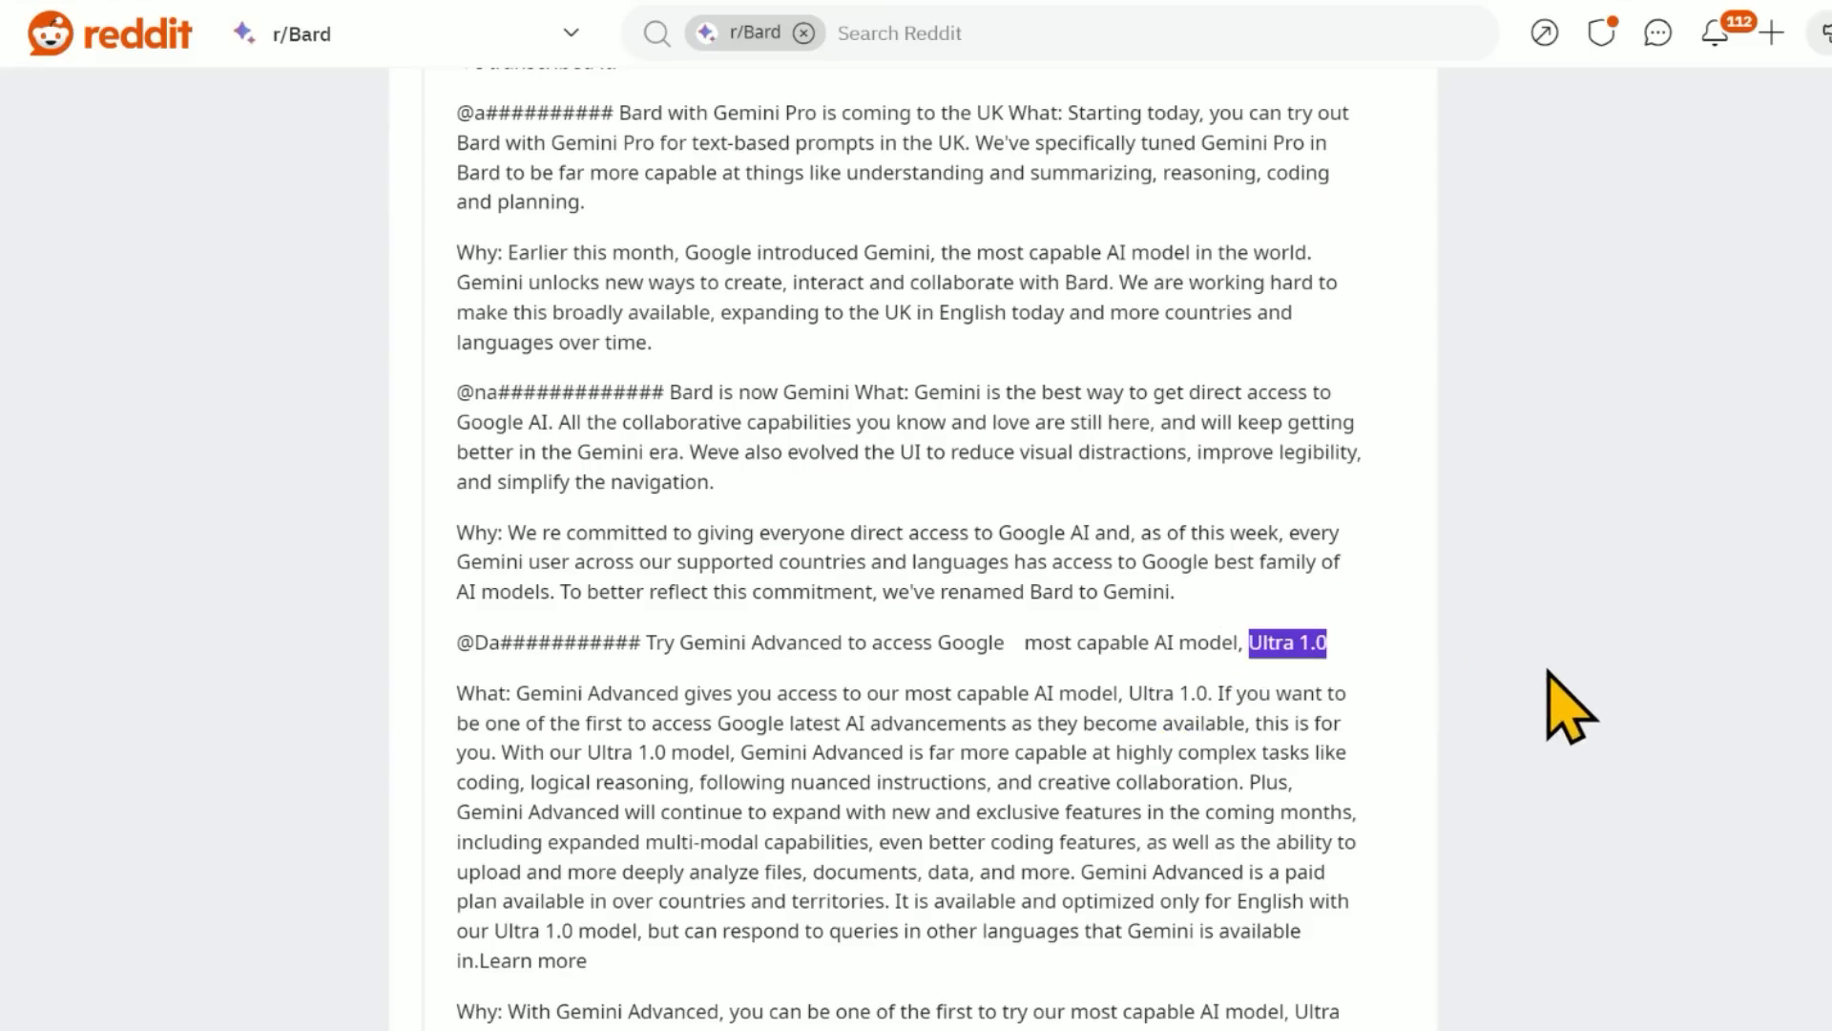
scroll(down, 3)
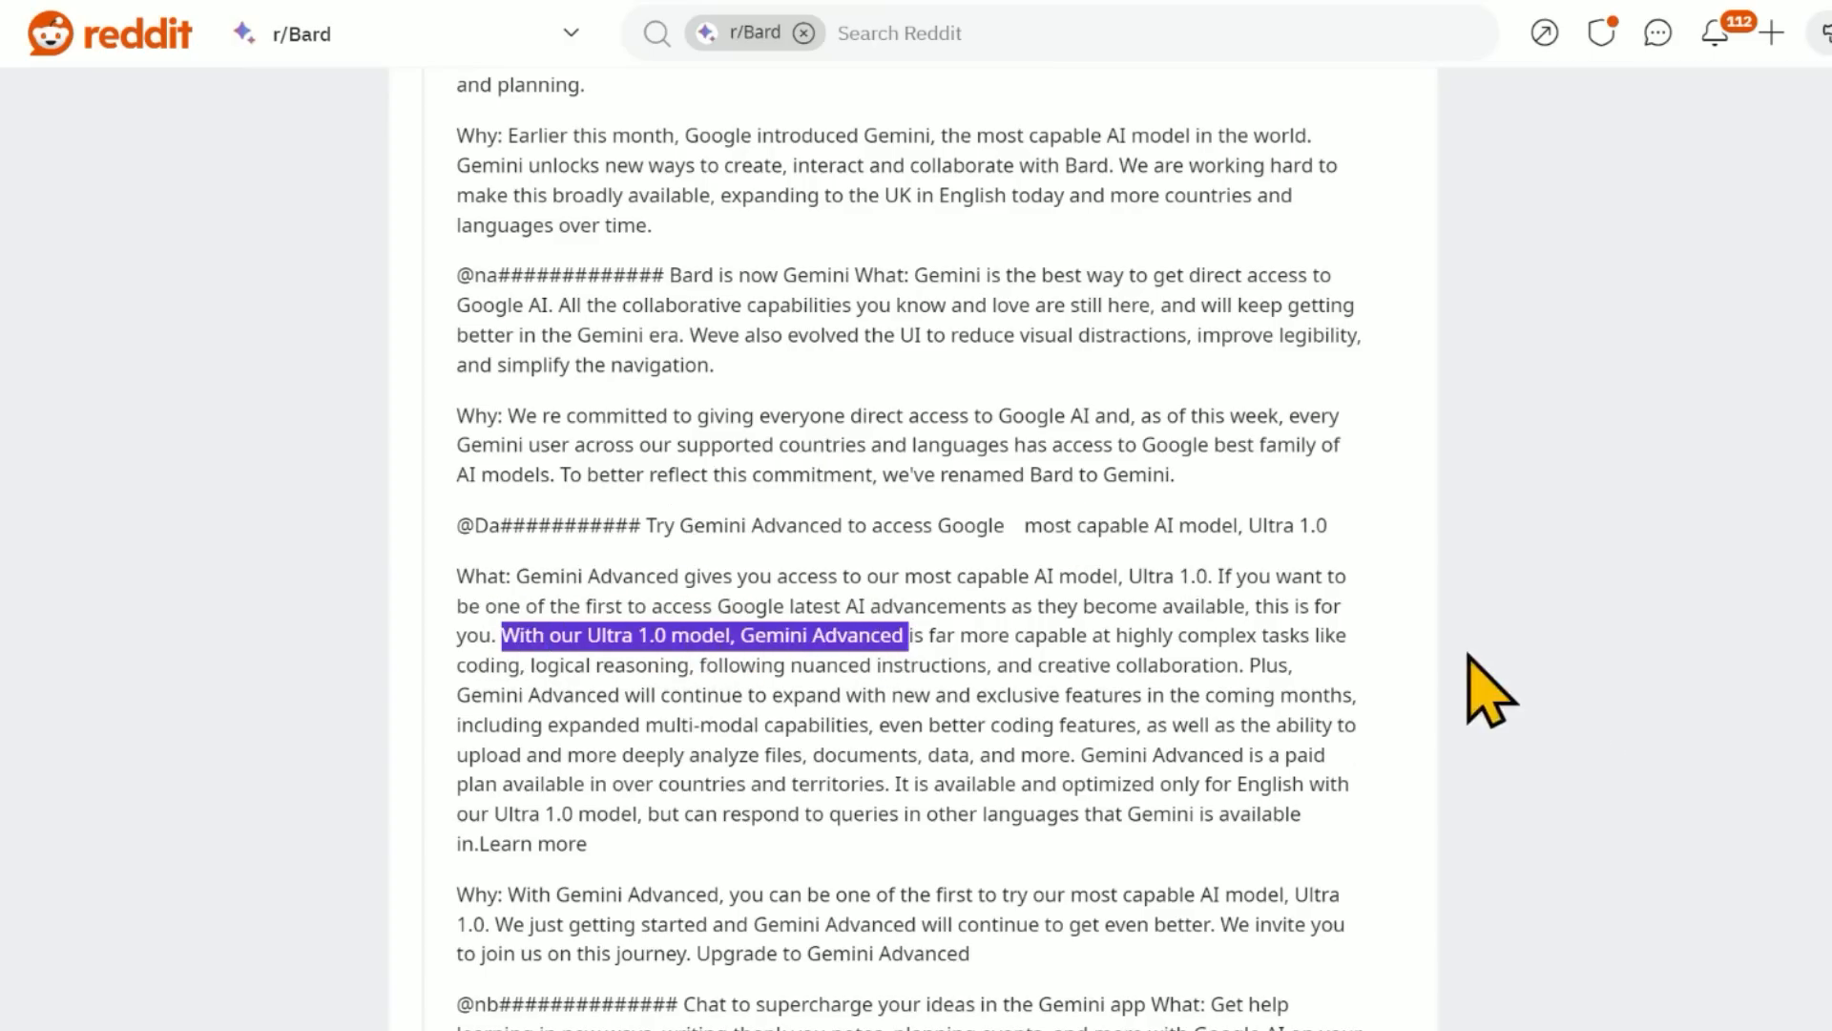
mouse_move(1192, 911)
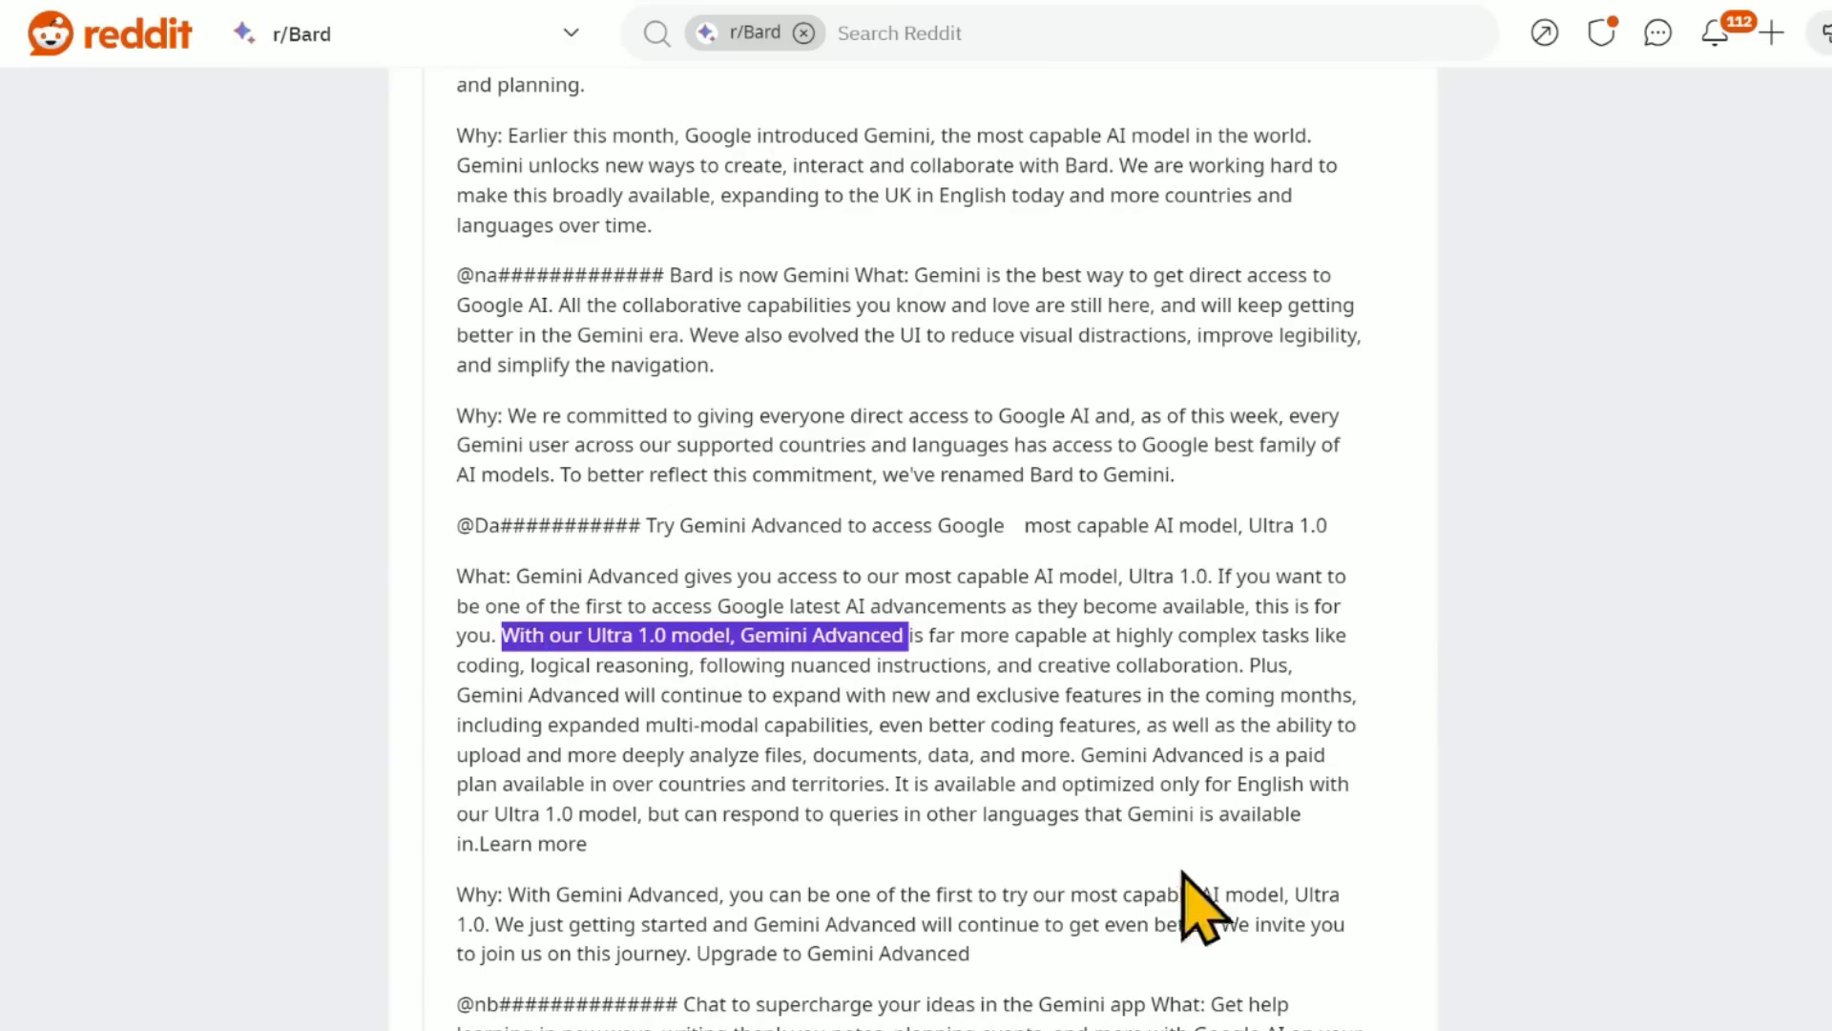
scroll(down, 3)
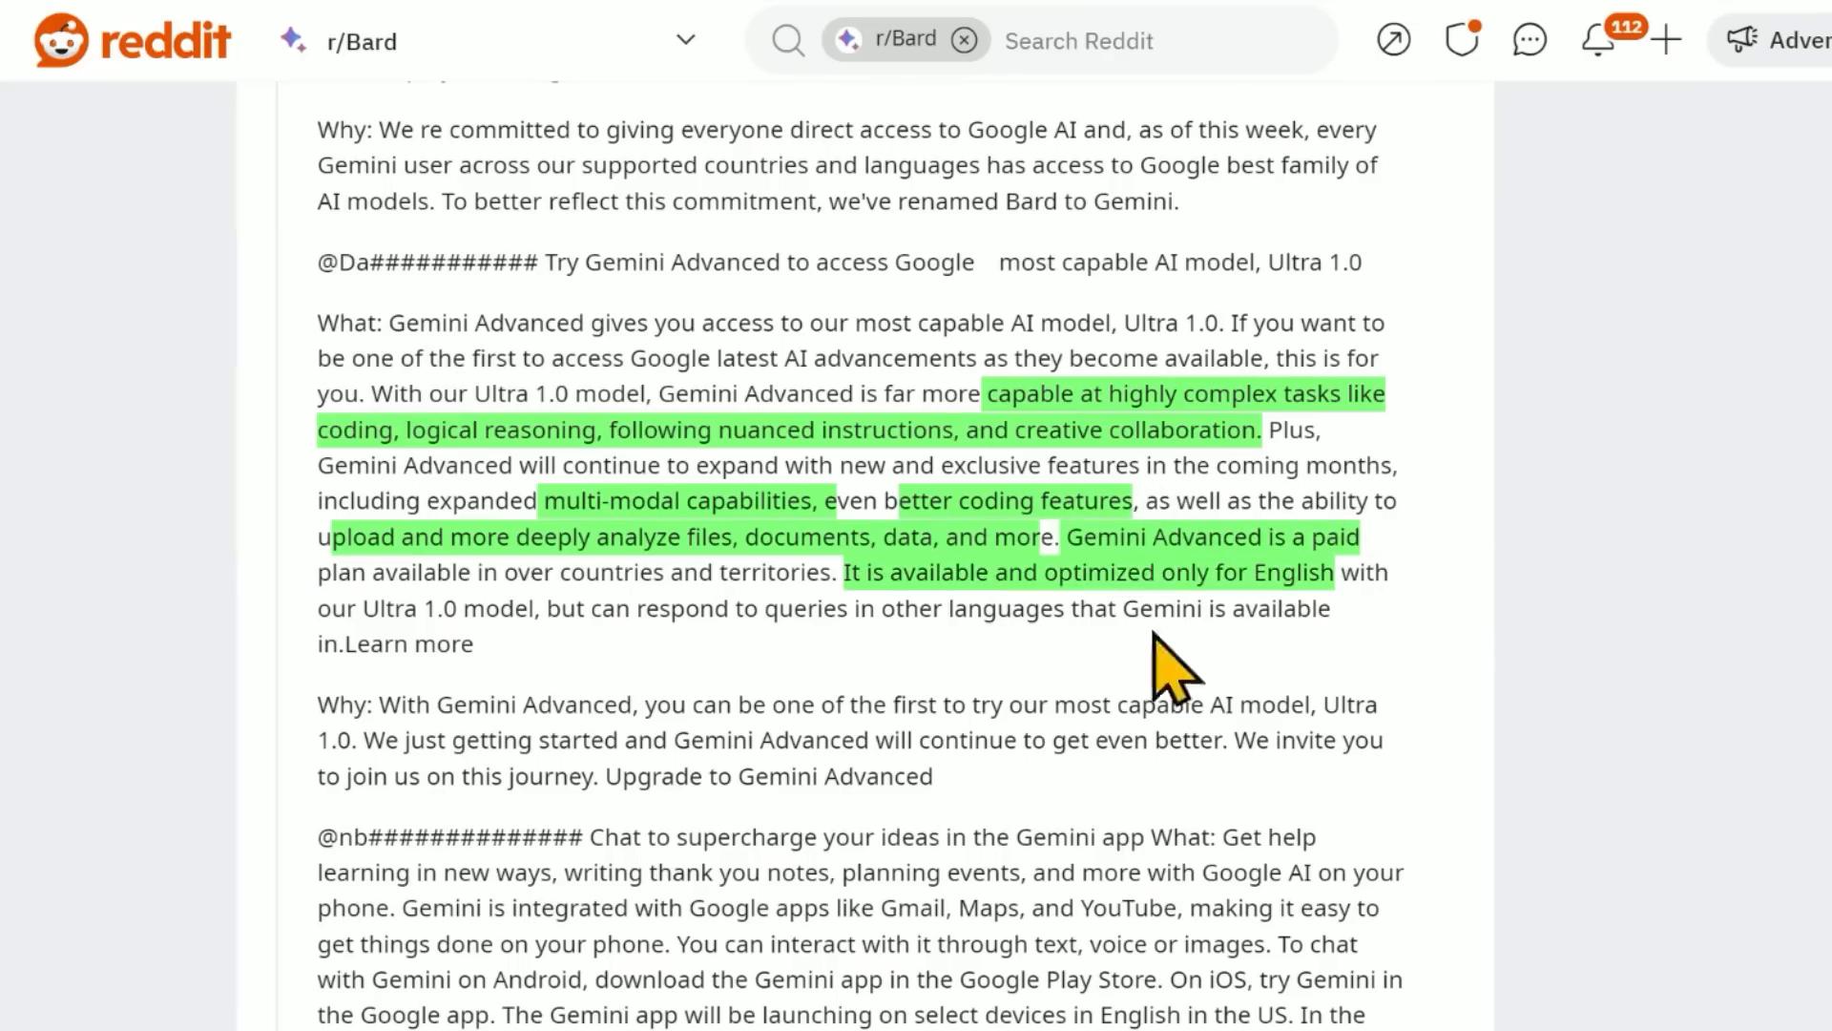
mouse_move(1346, 709)
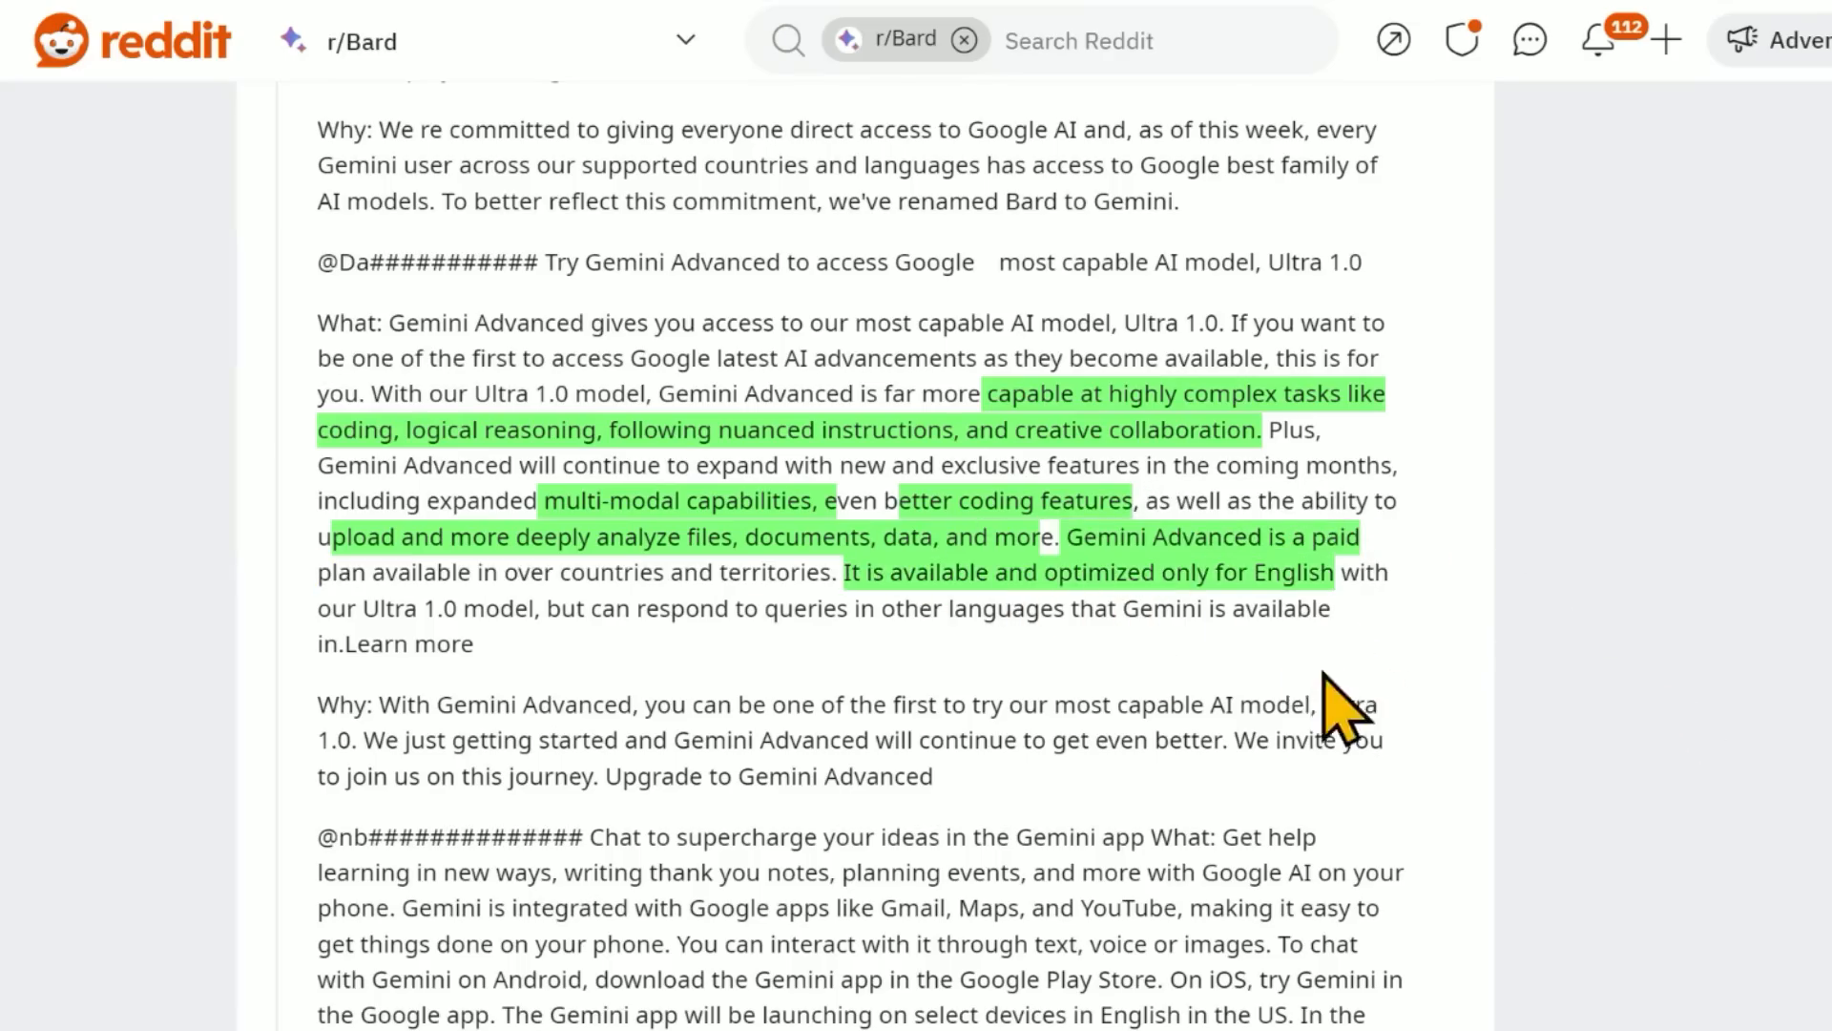
mouse_move(1139, 707)
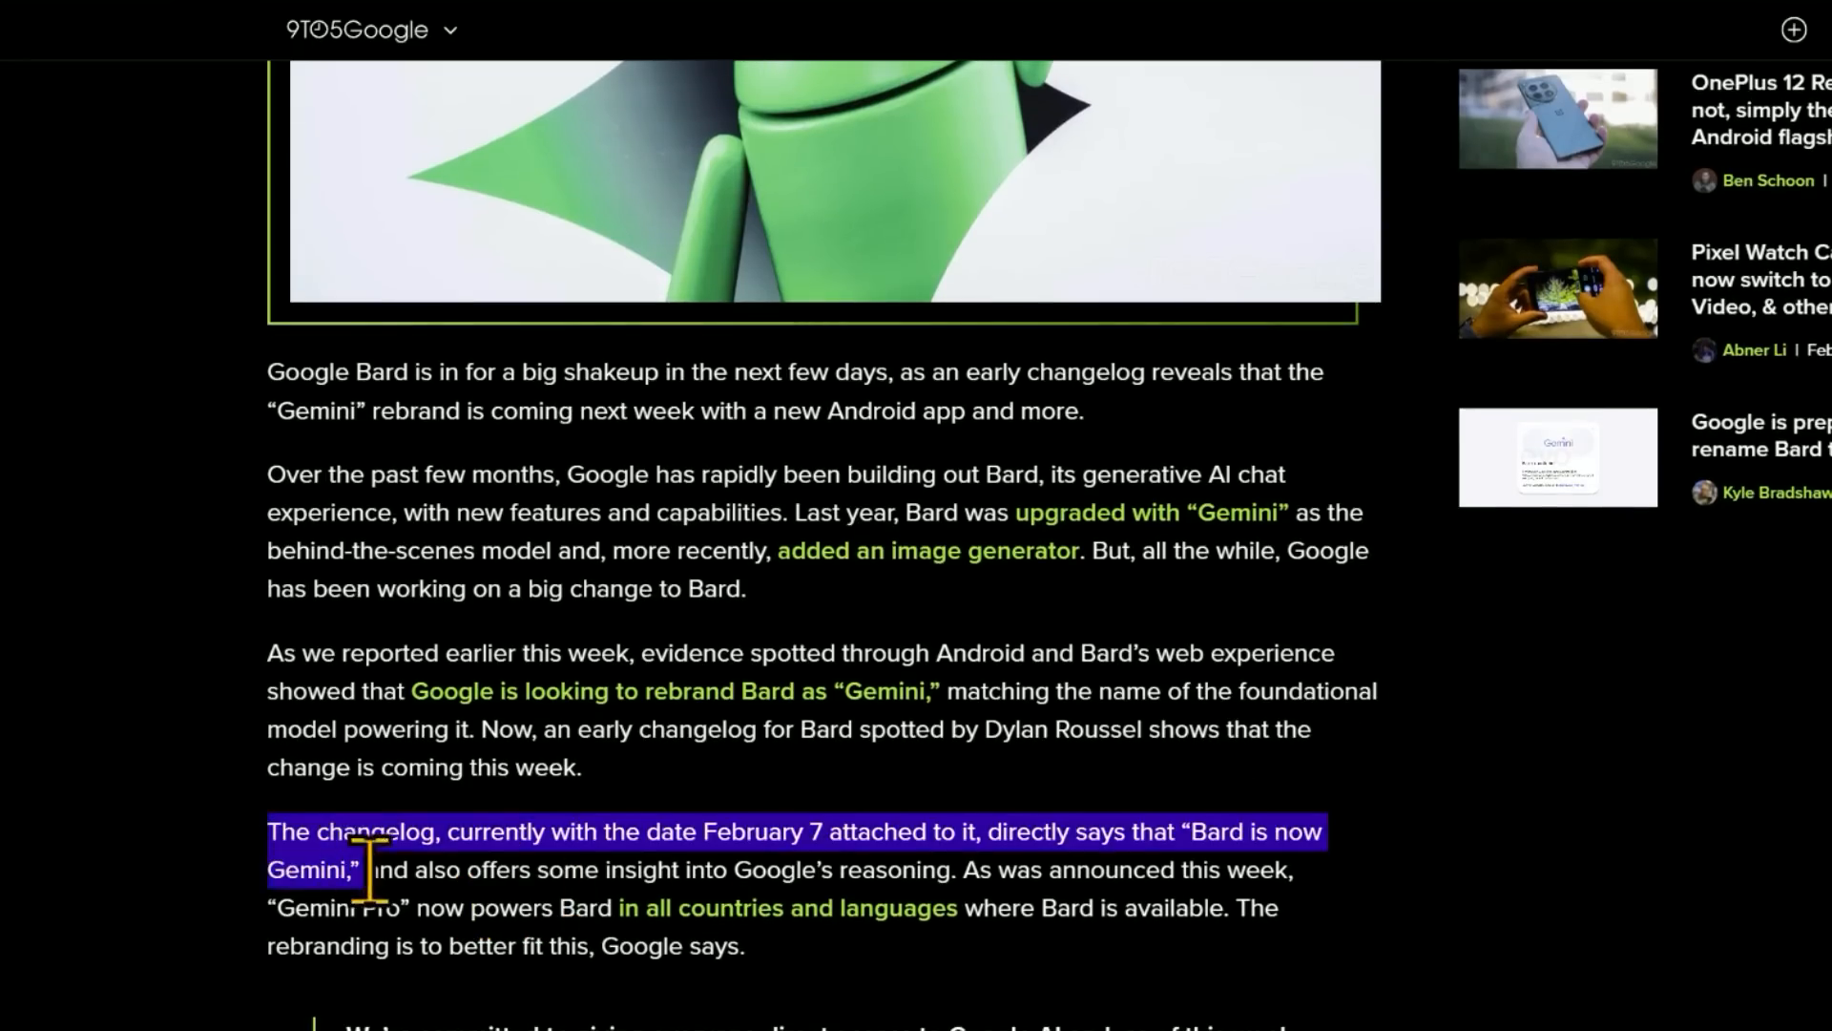
Scroll the 9to5Google article down to the paragraph starting 'The changelog, currently with the date February 7'.
scroll(down, 3)
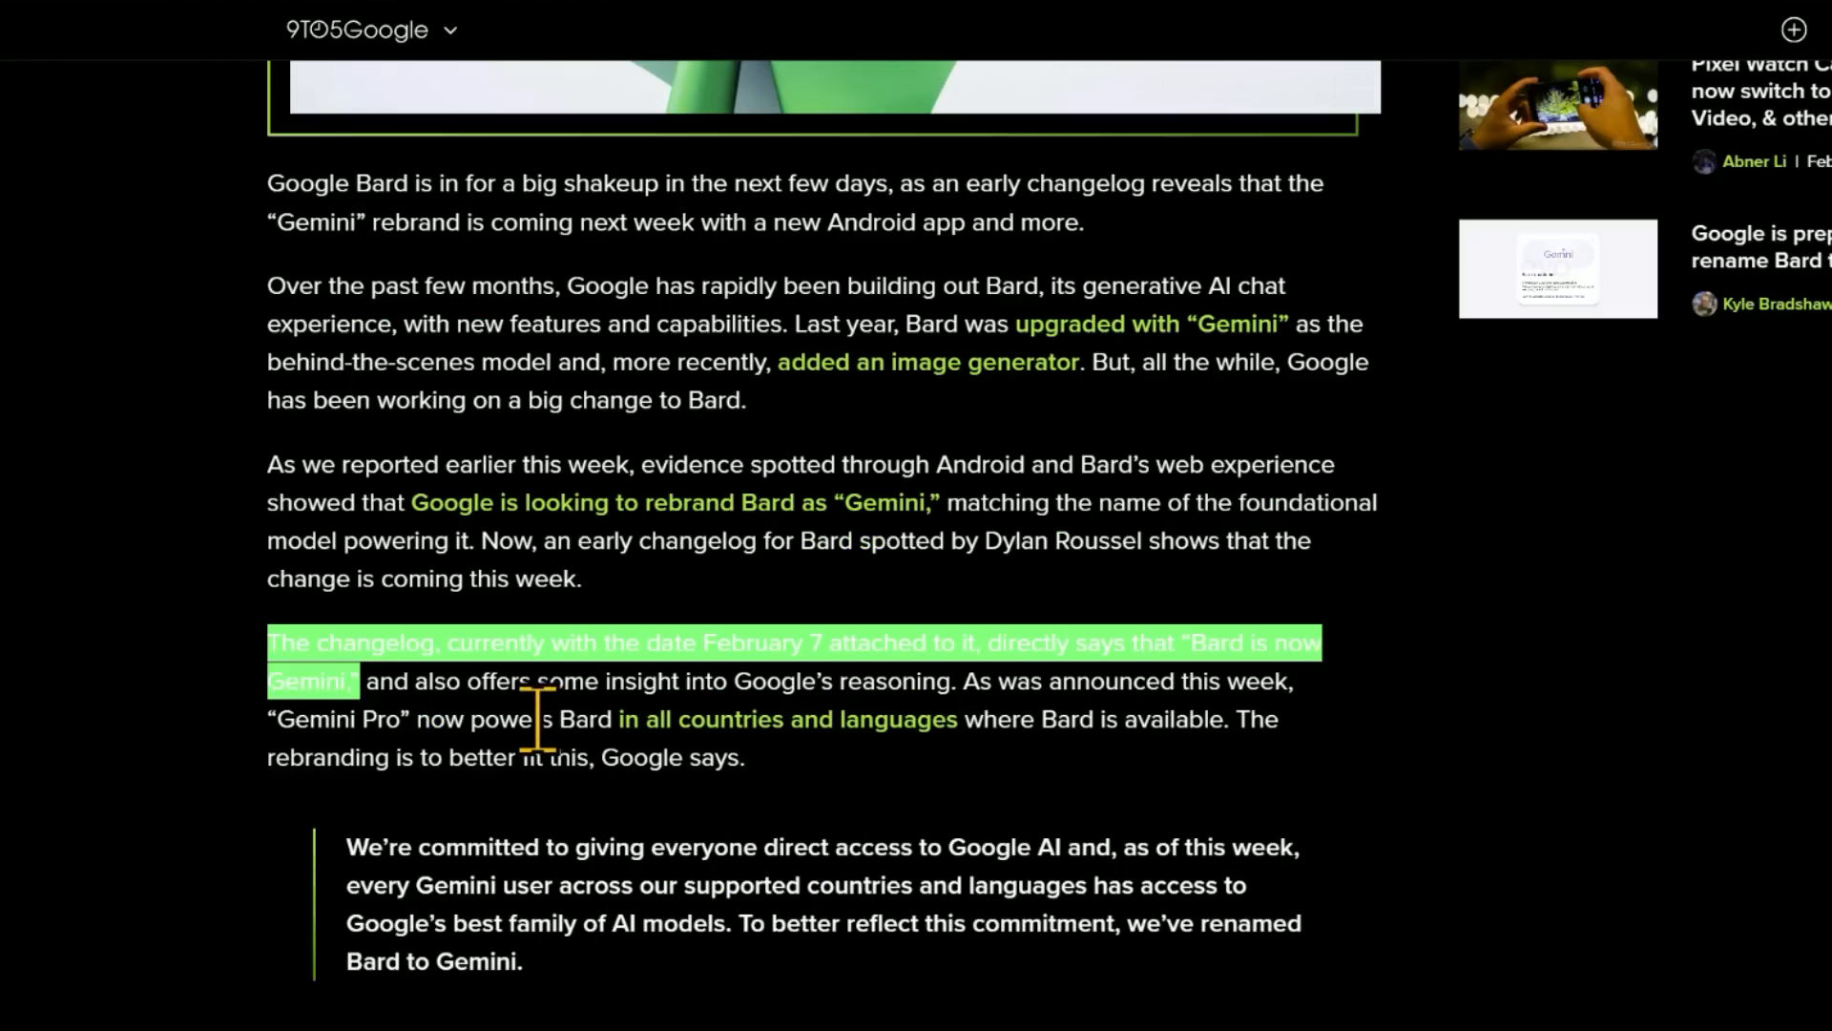
mouse_move(52, 636)
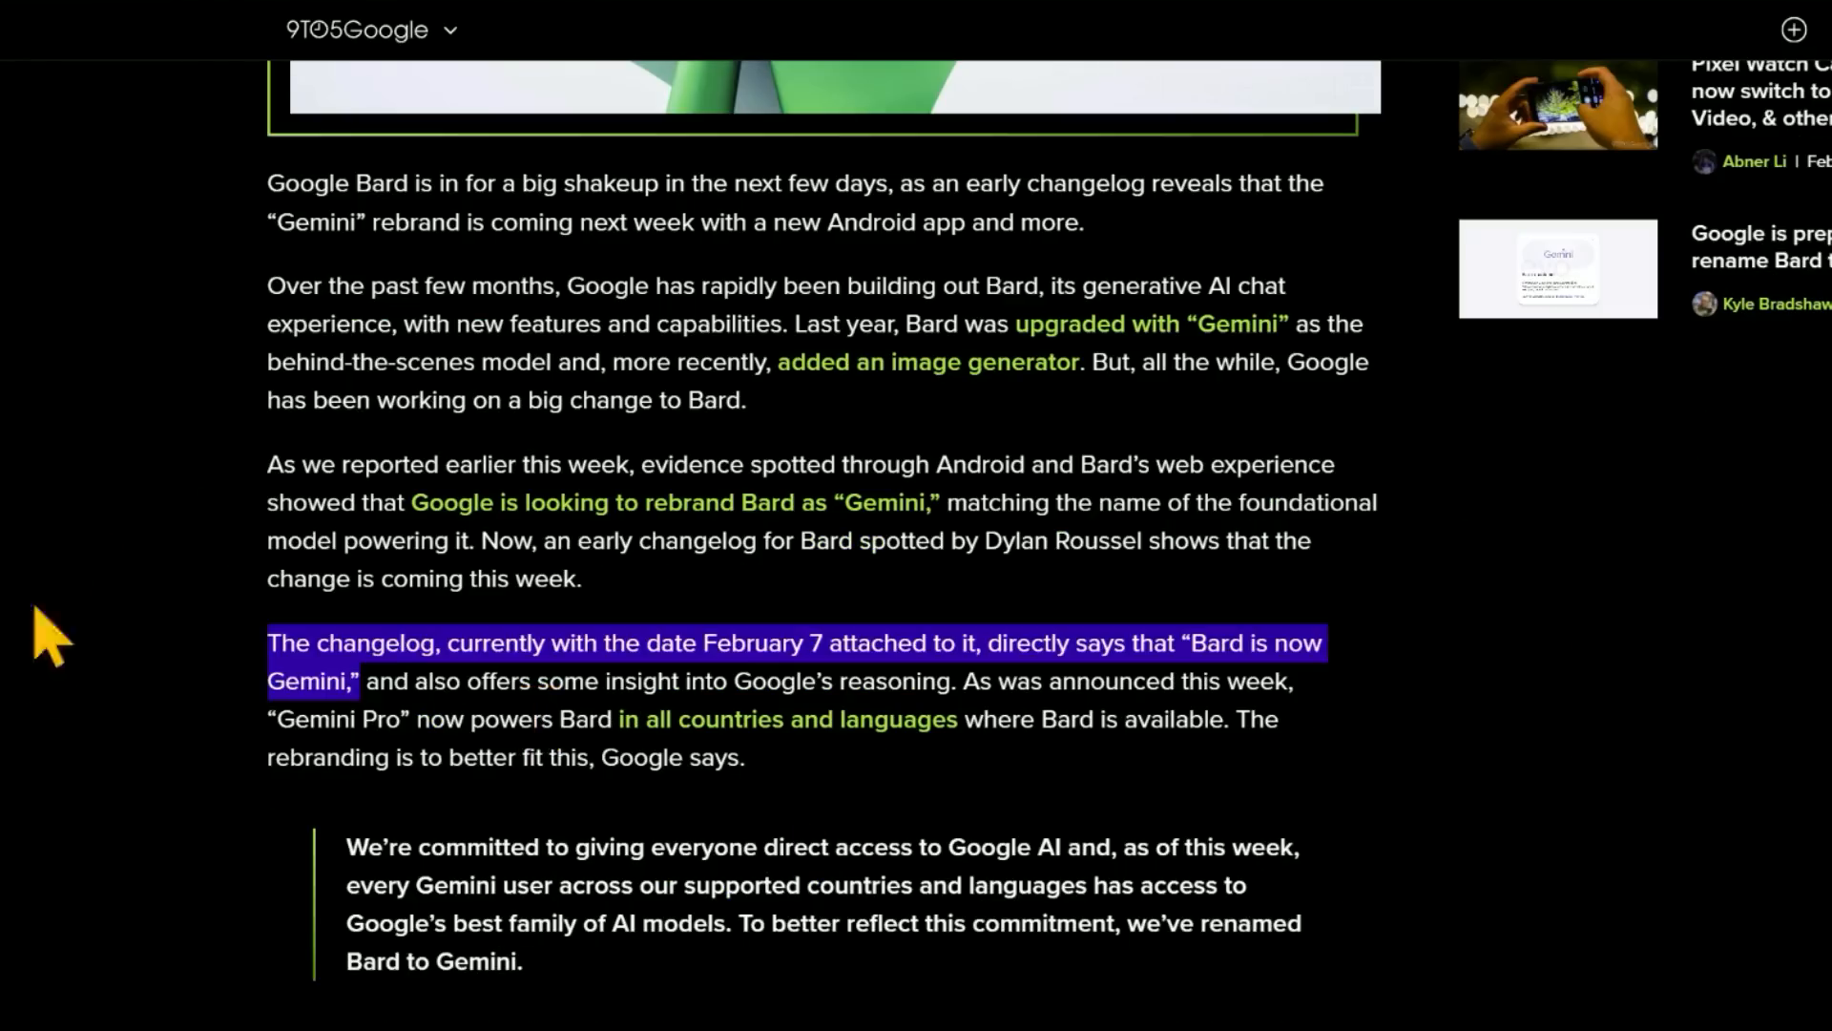
mouse_move(1396, 754)
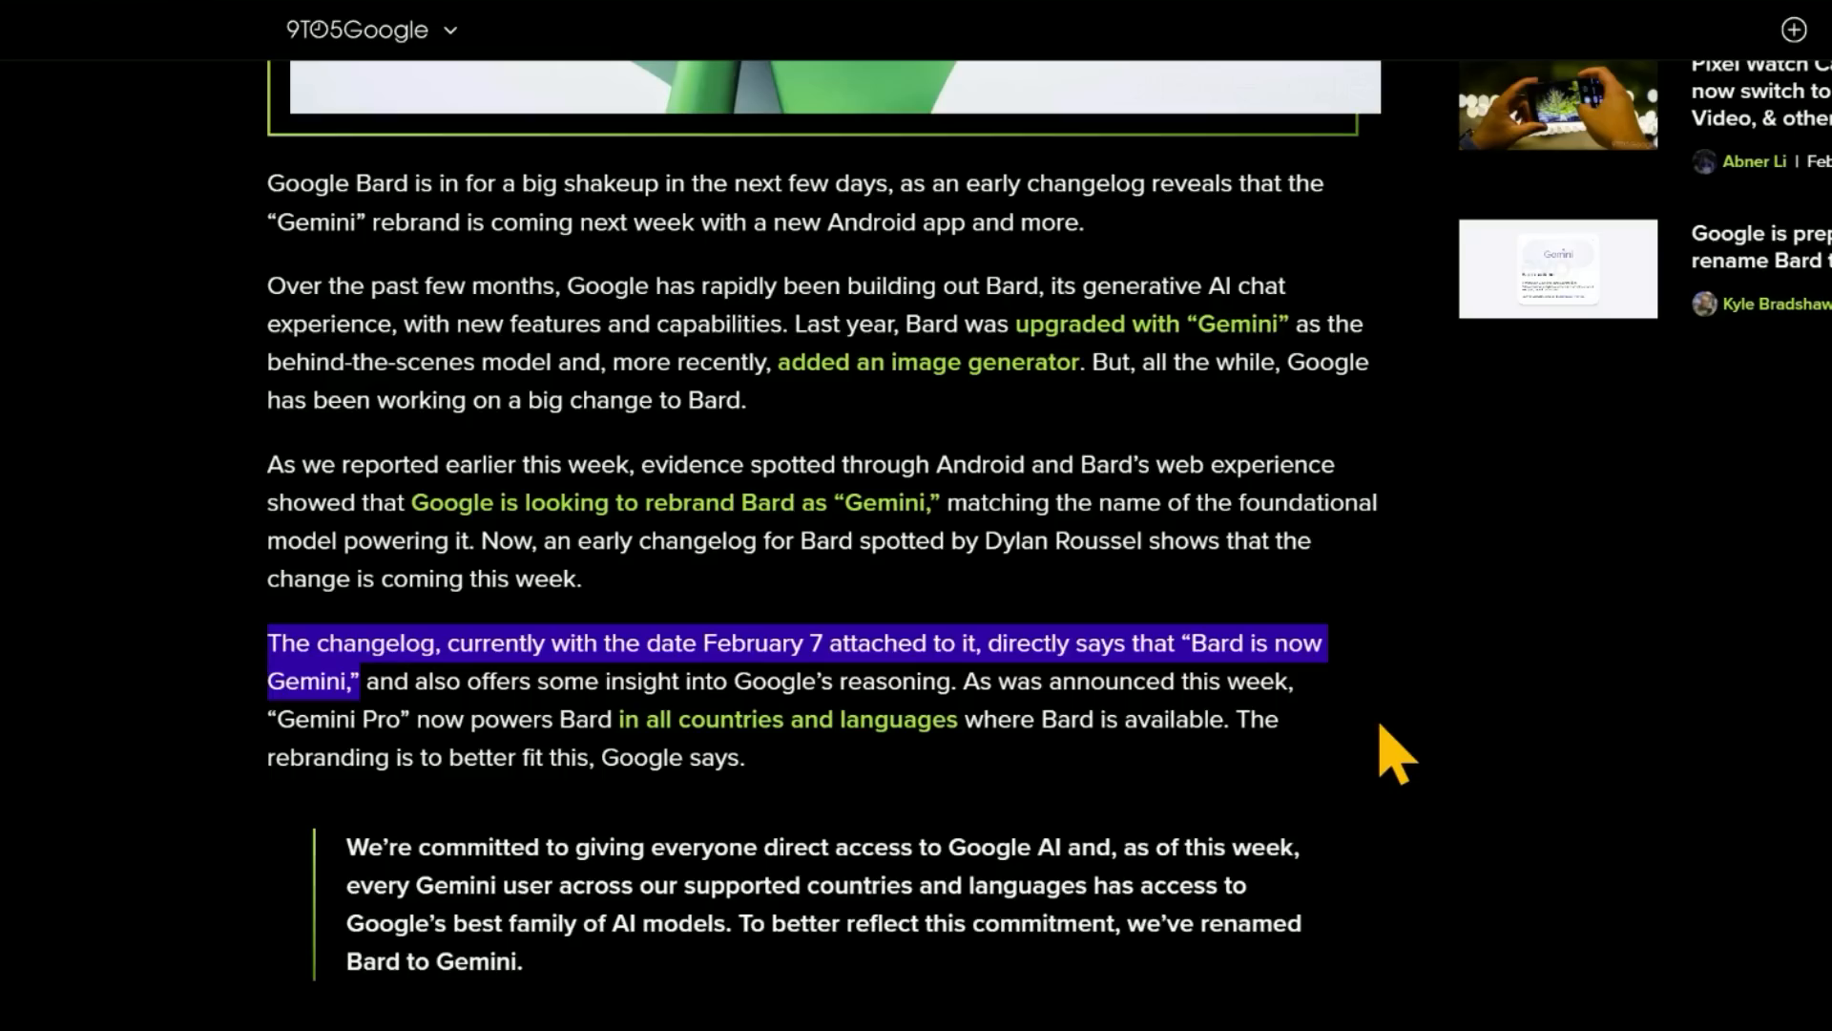
mouse_move(1359, 718)
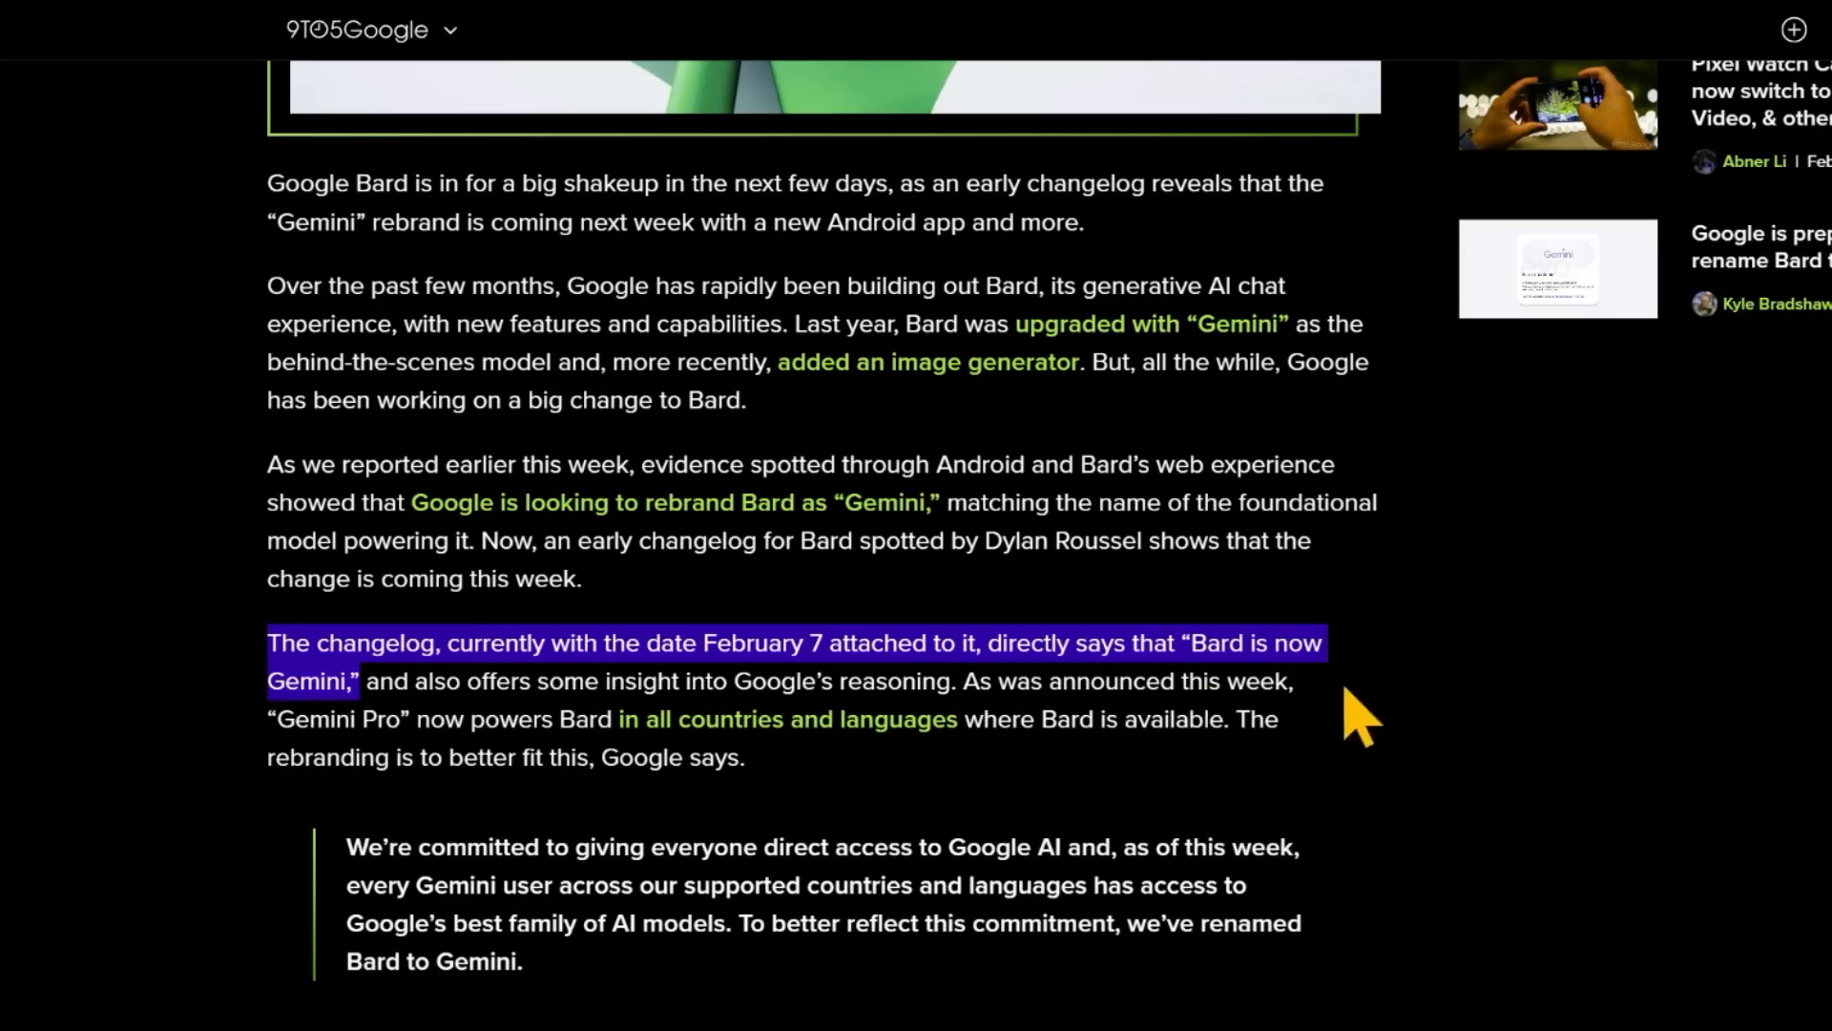
scroll(down, 3)
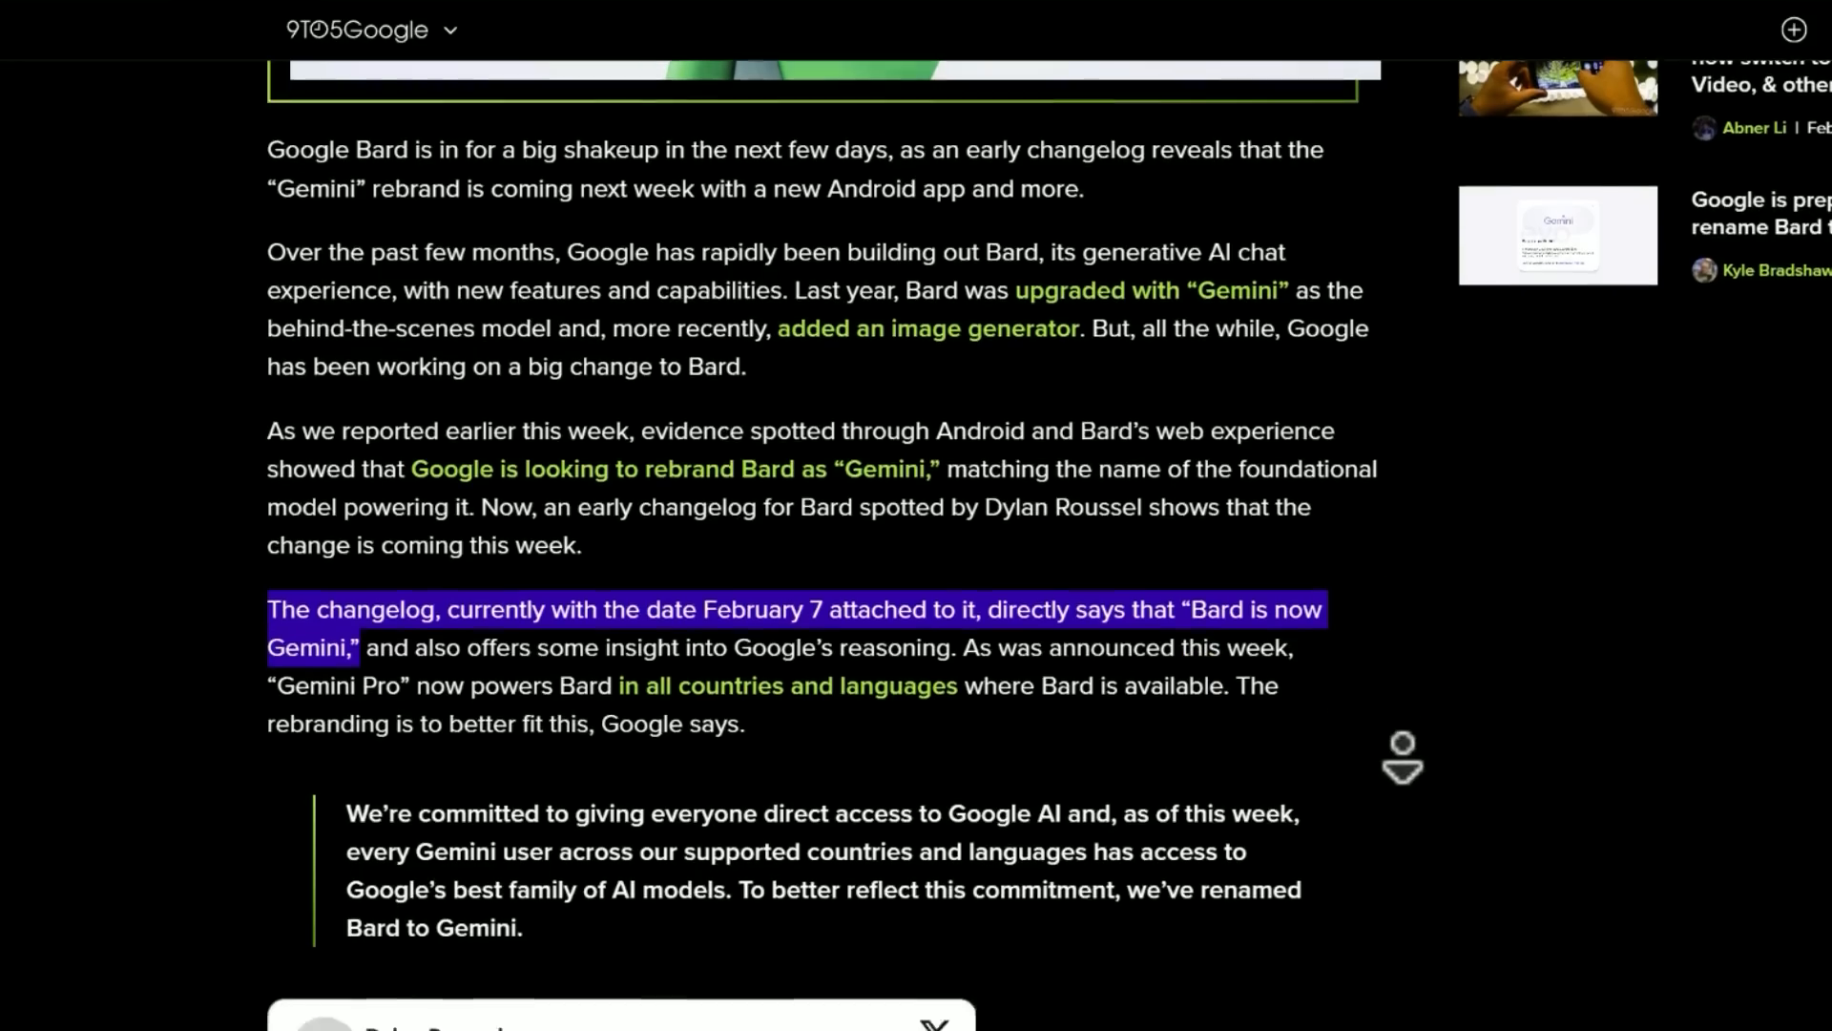
scroll(down, 3)
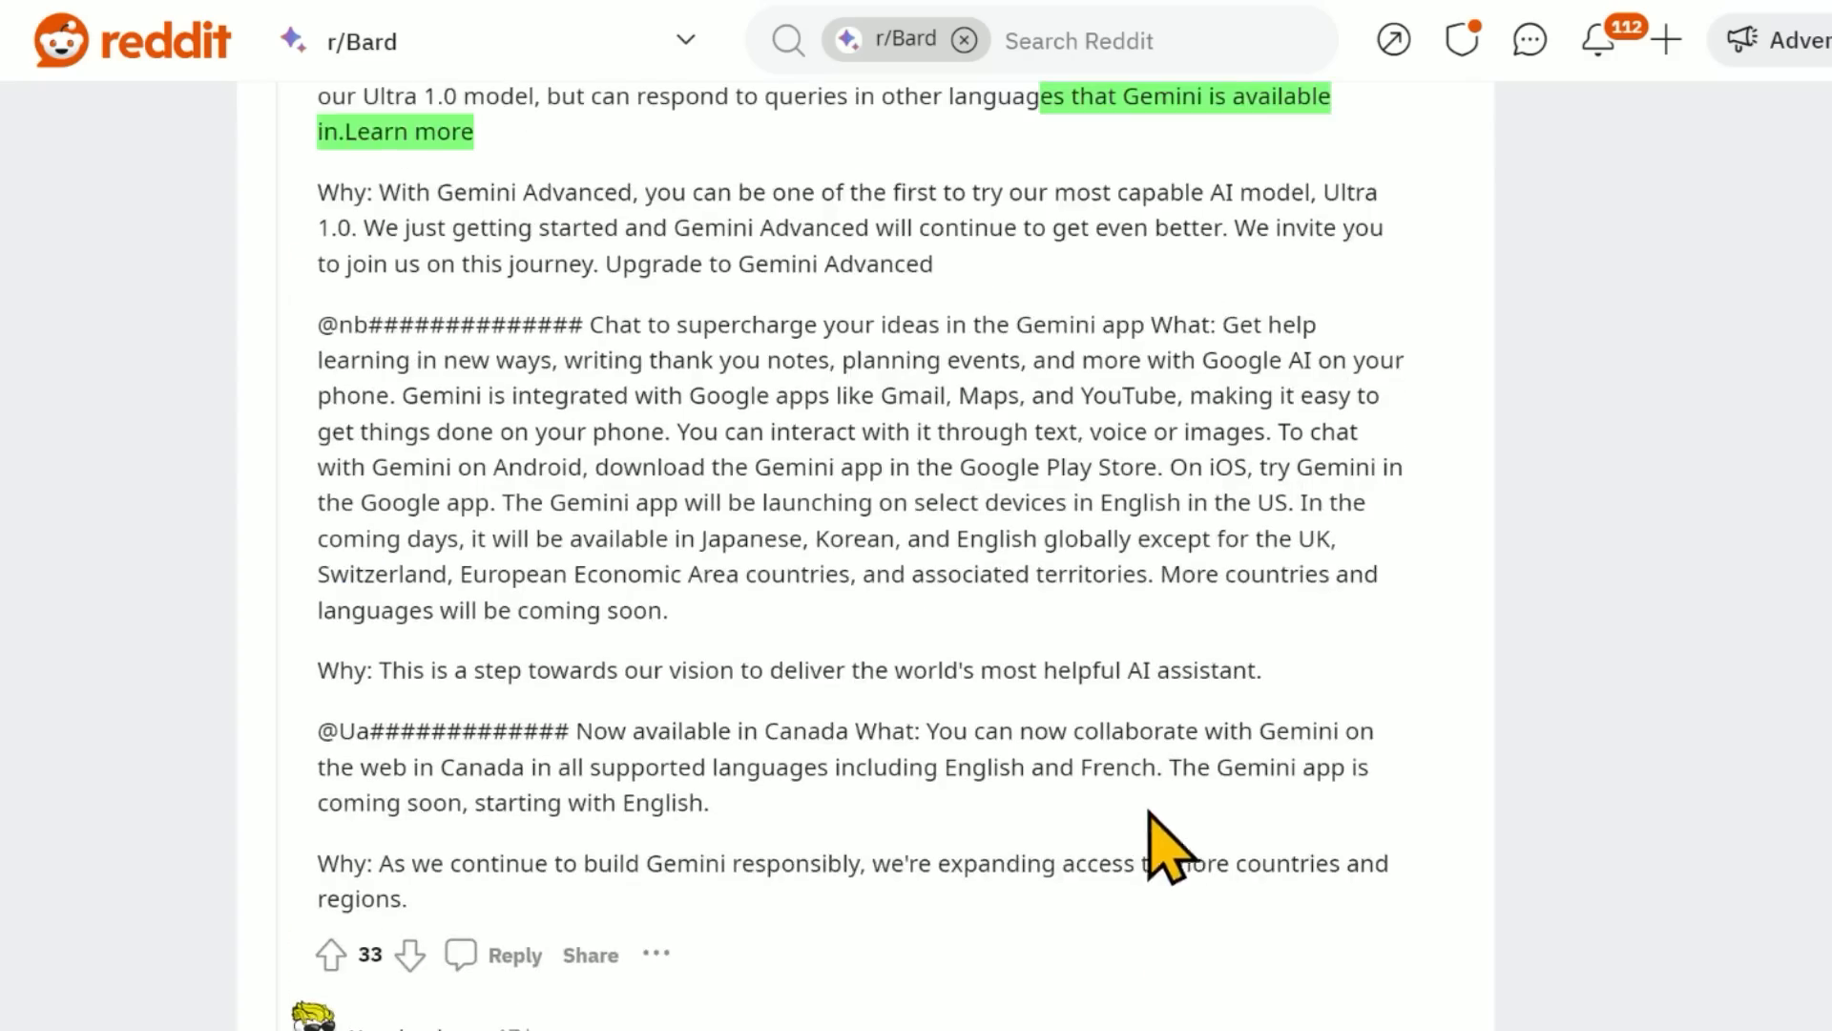
Scroll through the r/Bard comments about Canada availability, Gemini Ultra and a release date.
scroll(down, 3)
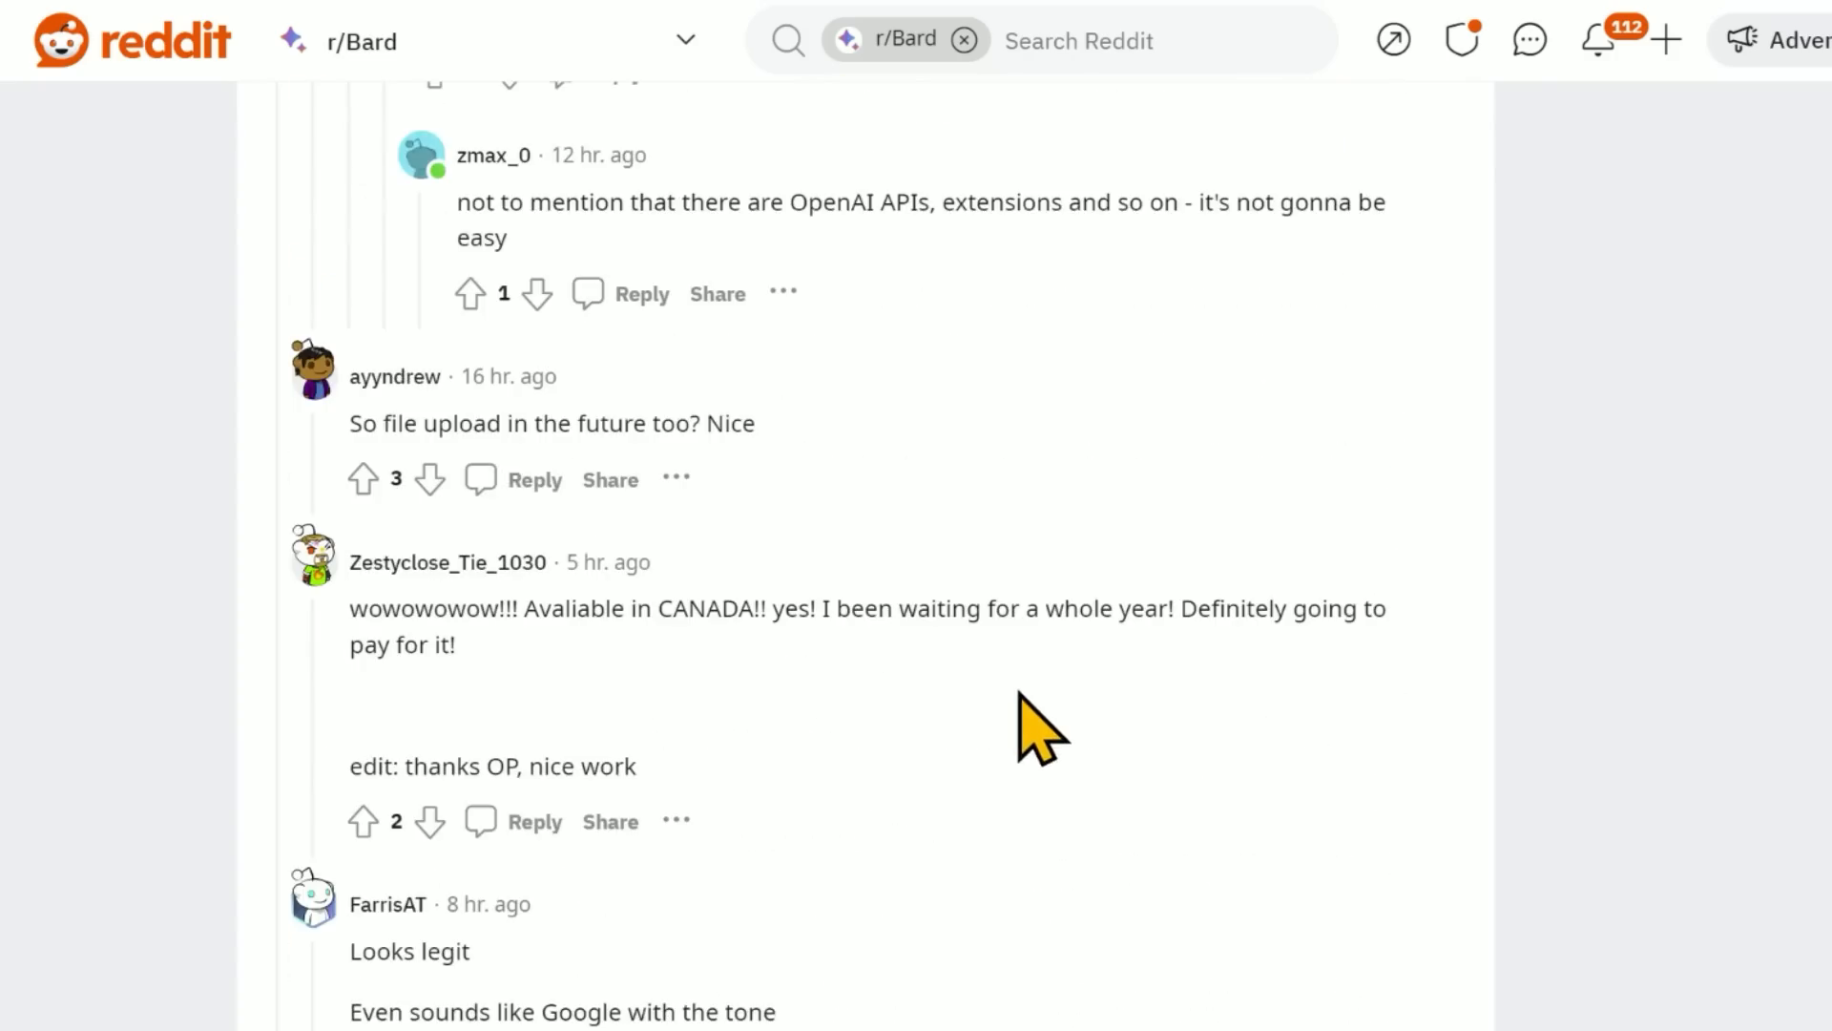
mouse_move(1182, 744)
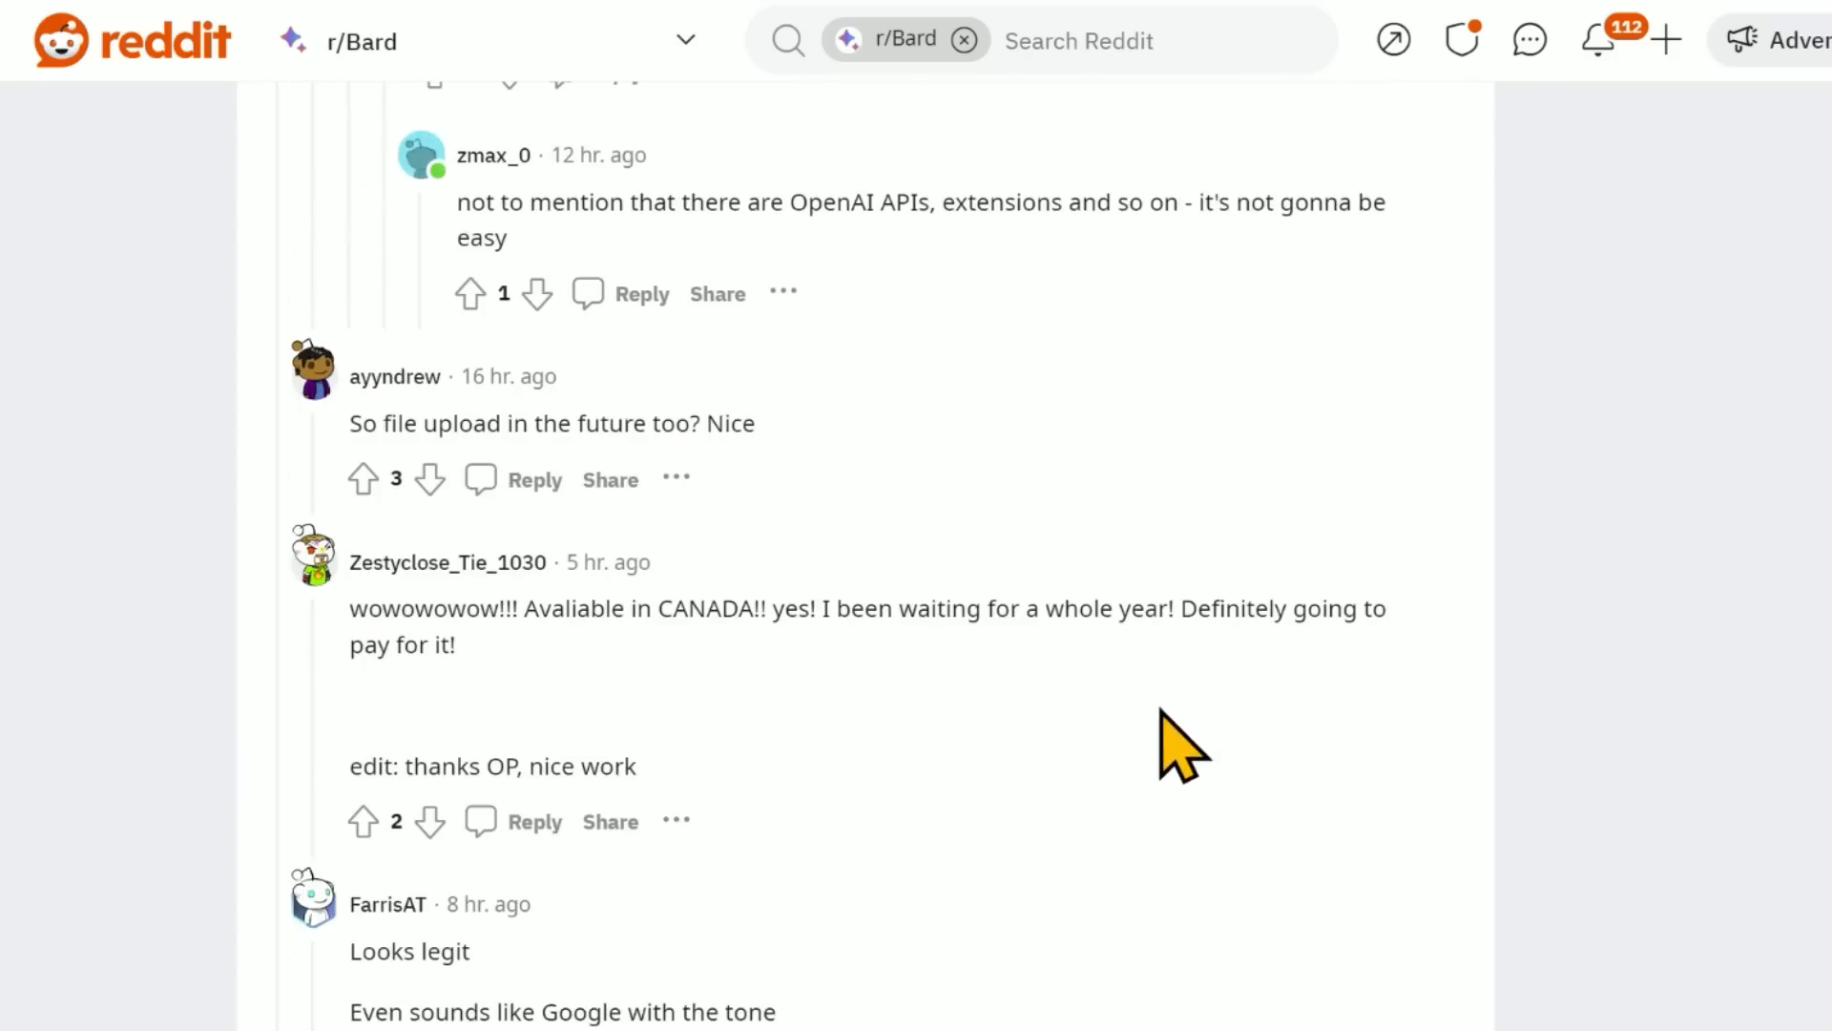
mouse_move(1186, 754)
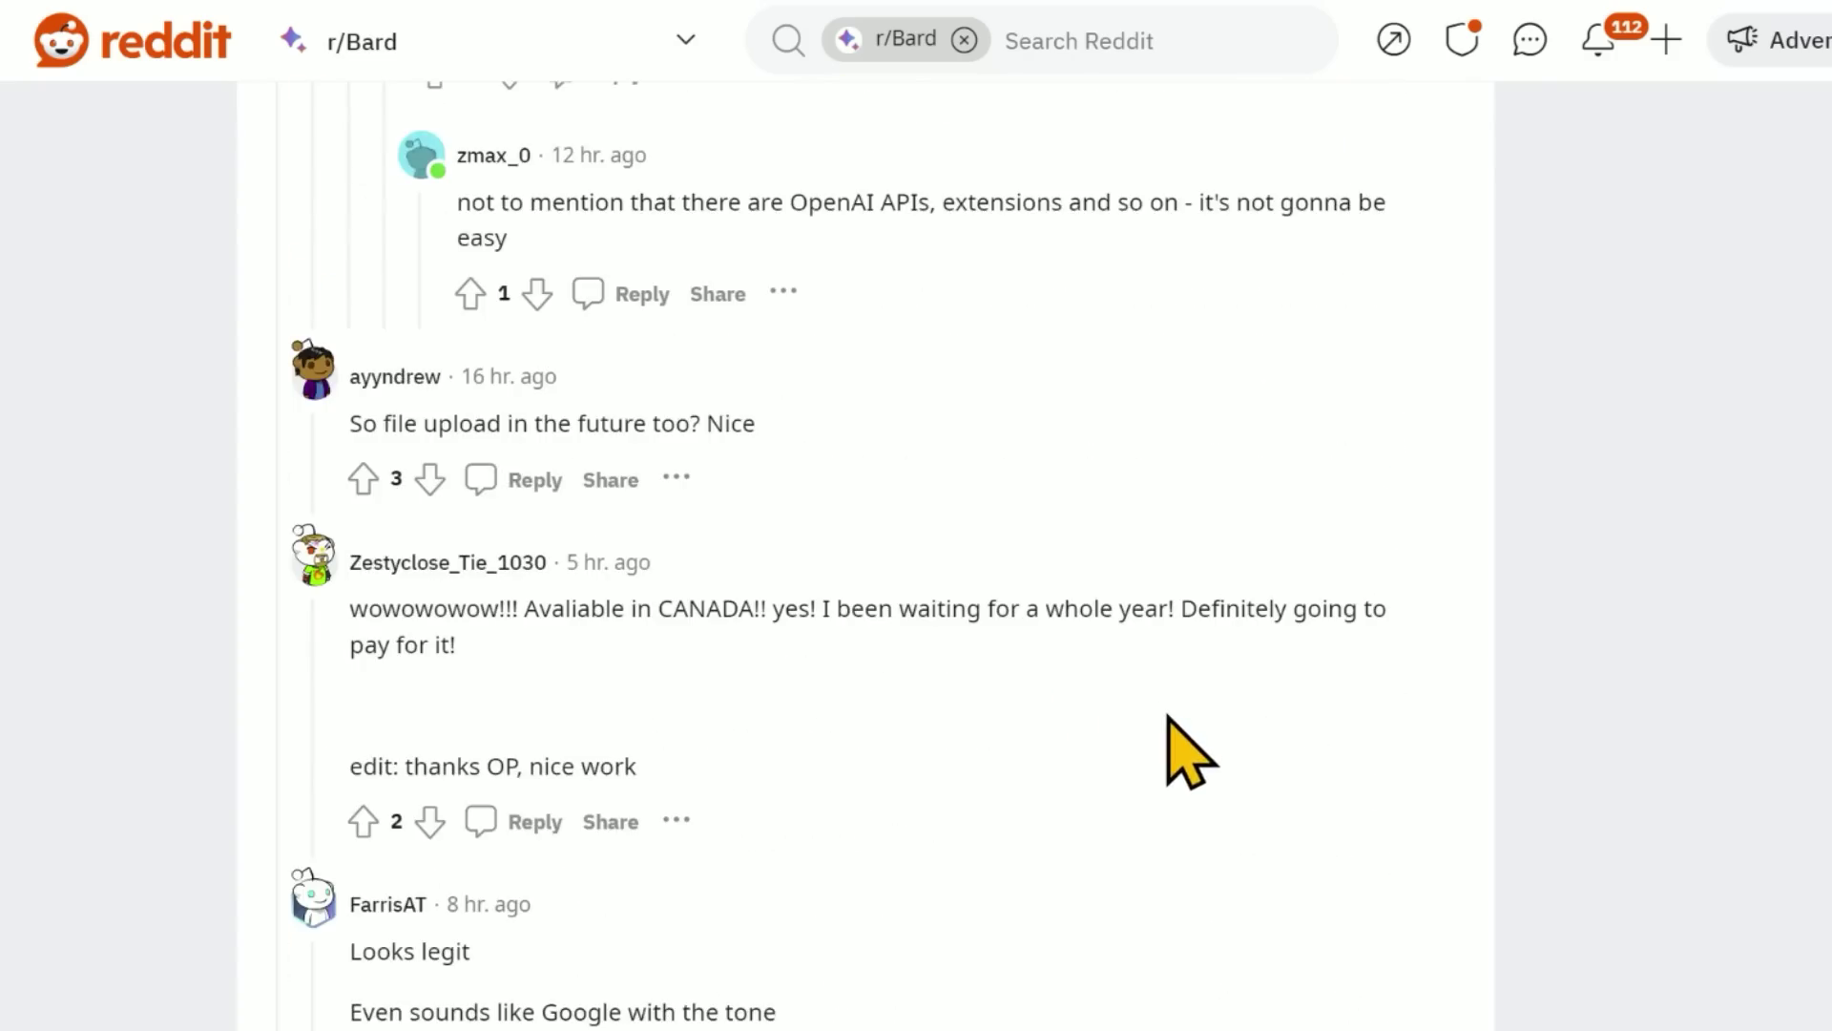
scroll(up, 3)
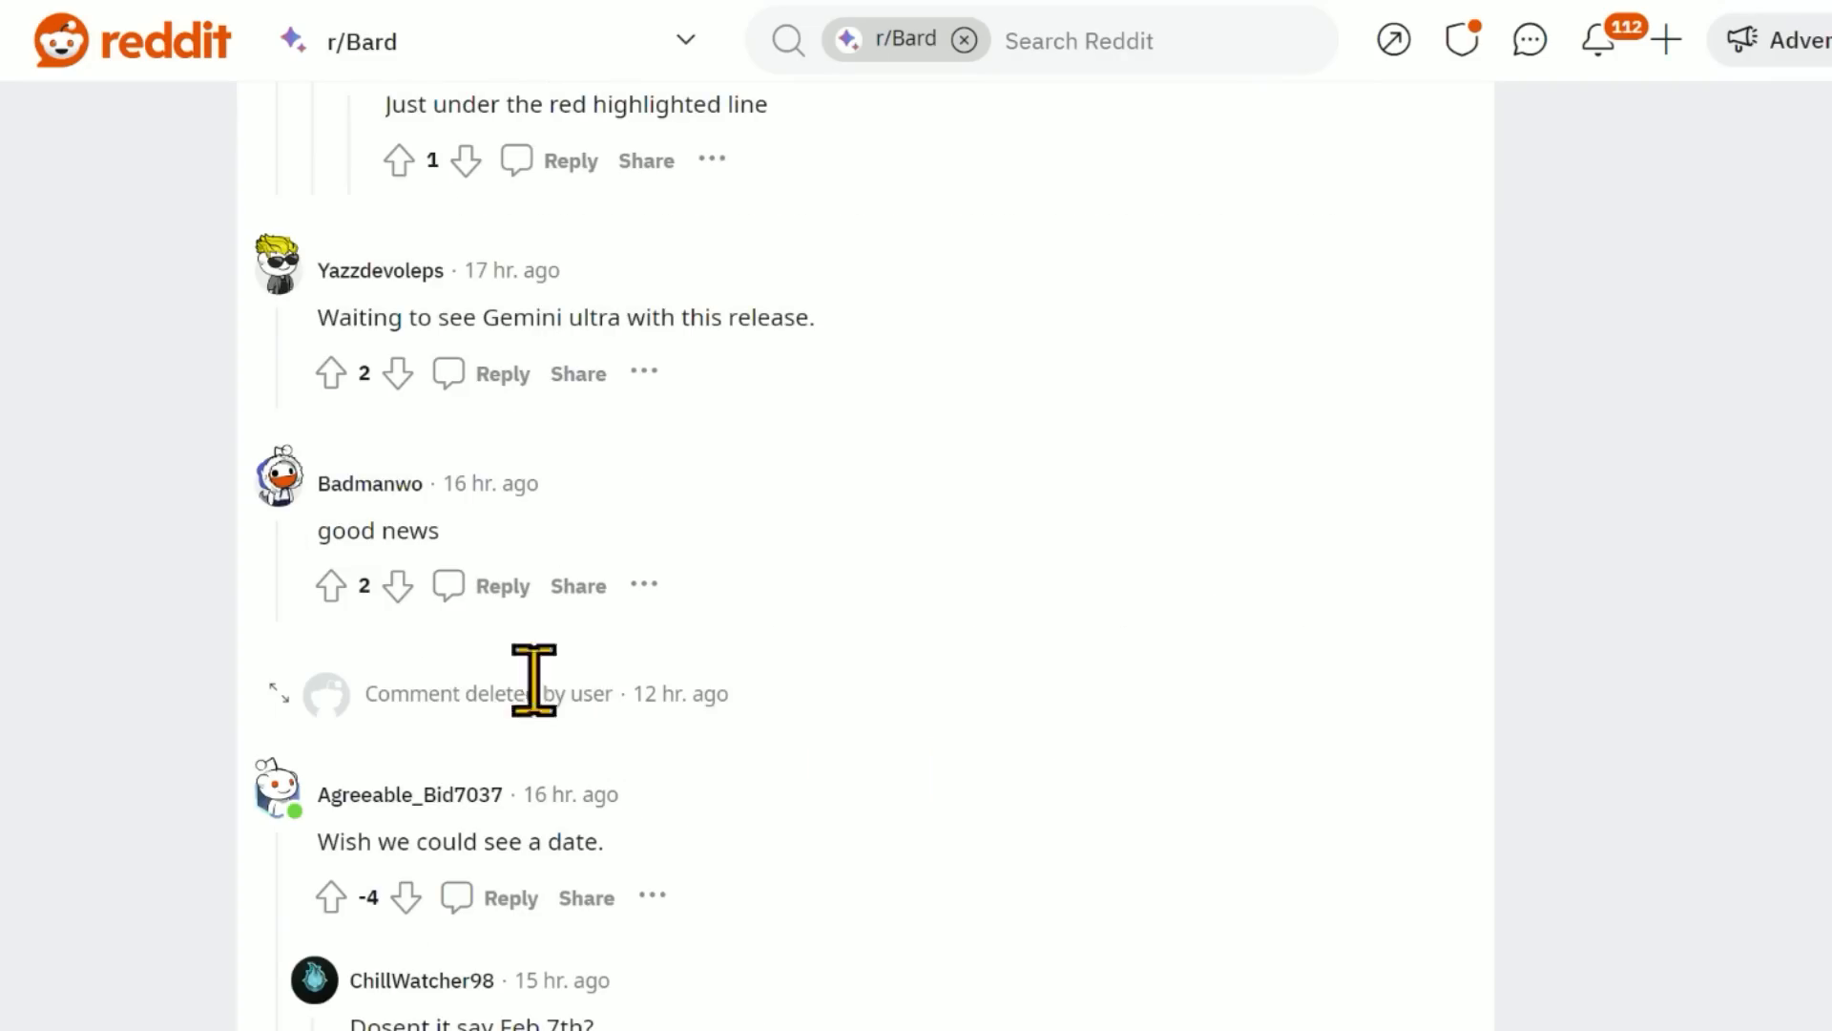
mouse_move(928, 754)
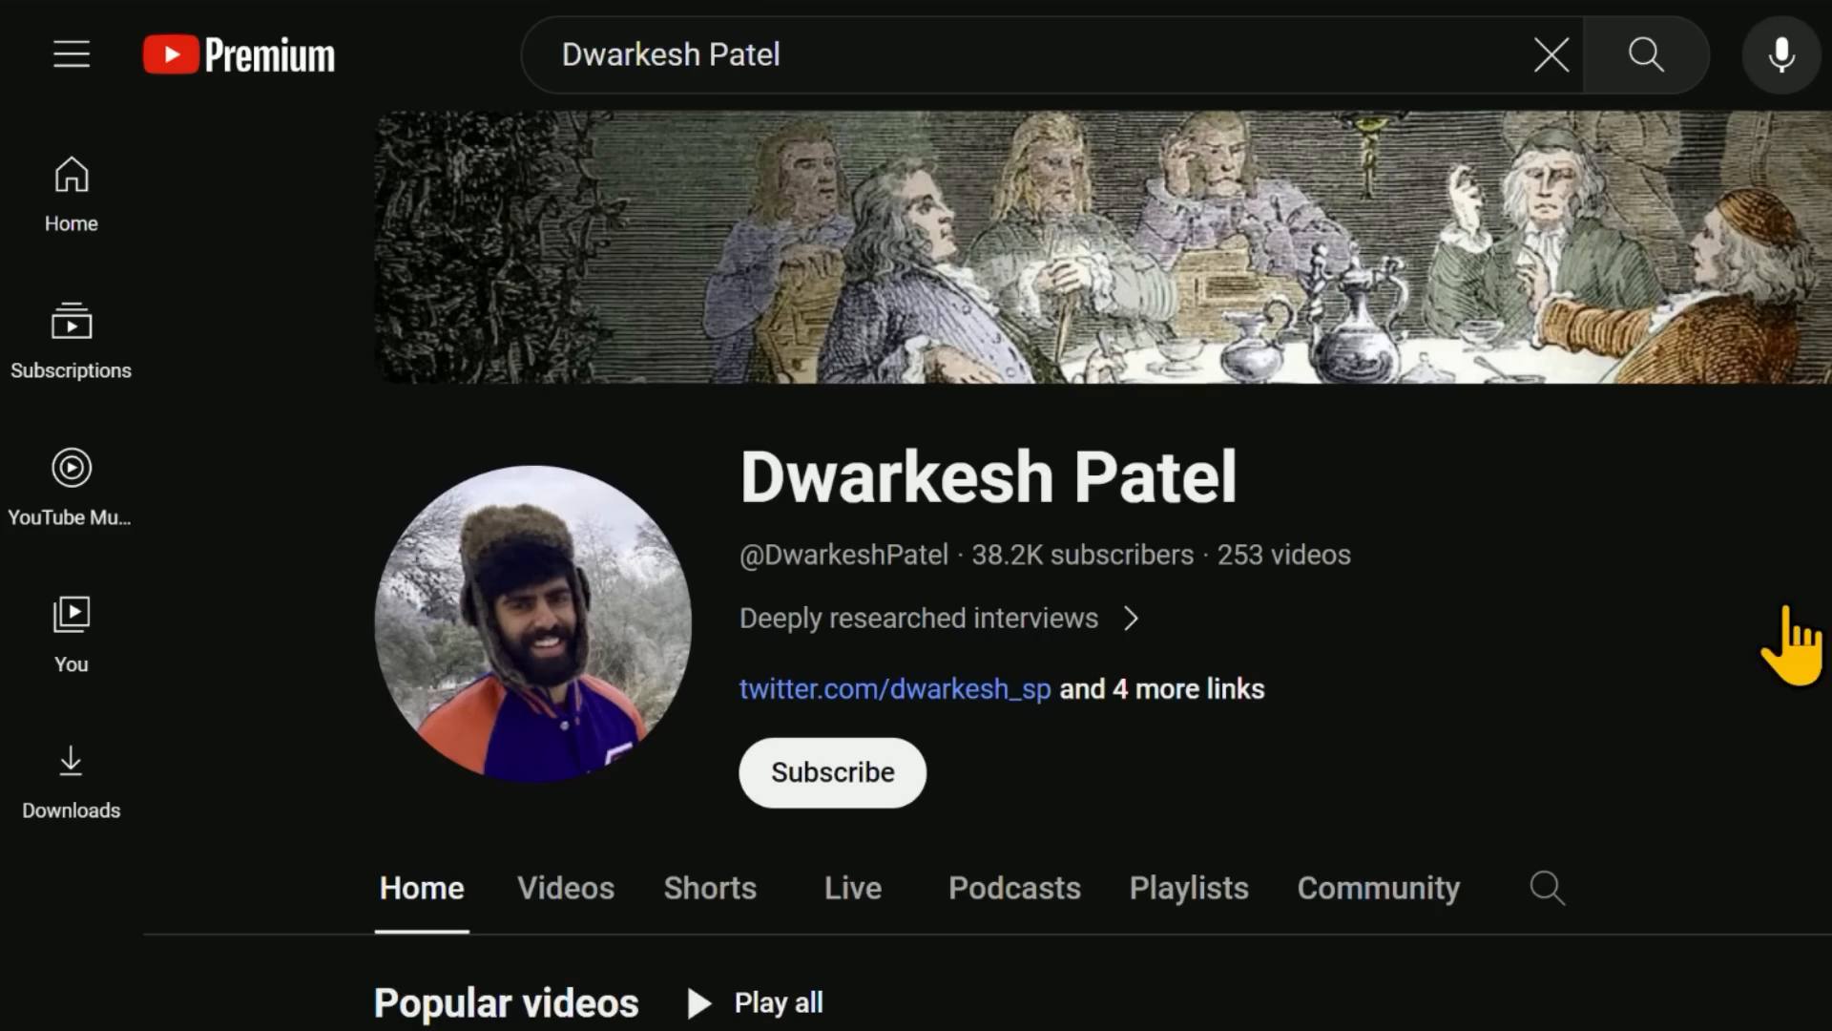
scroll(down, 3)
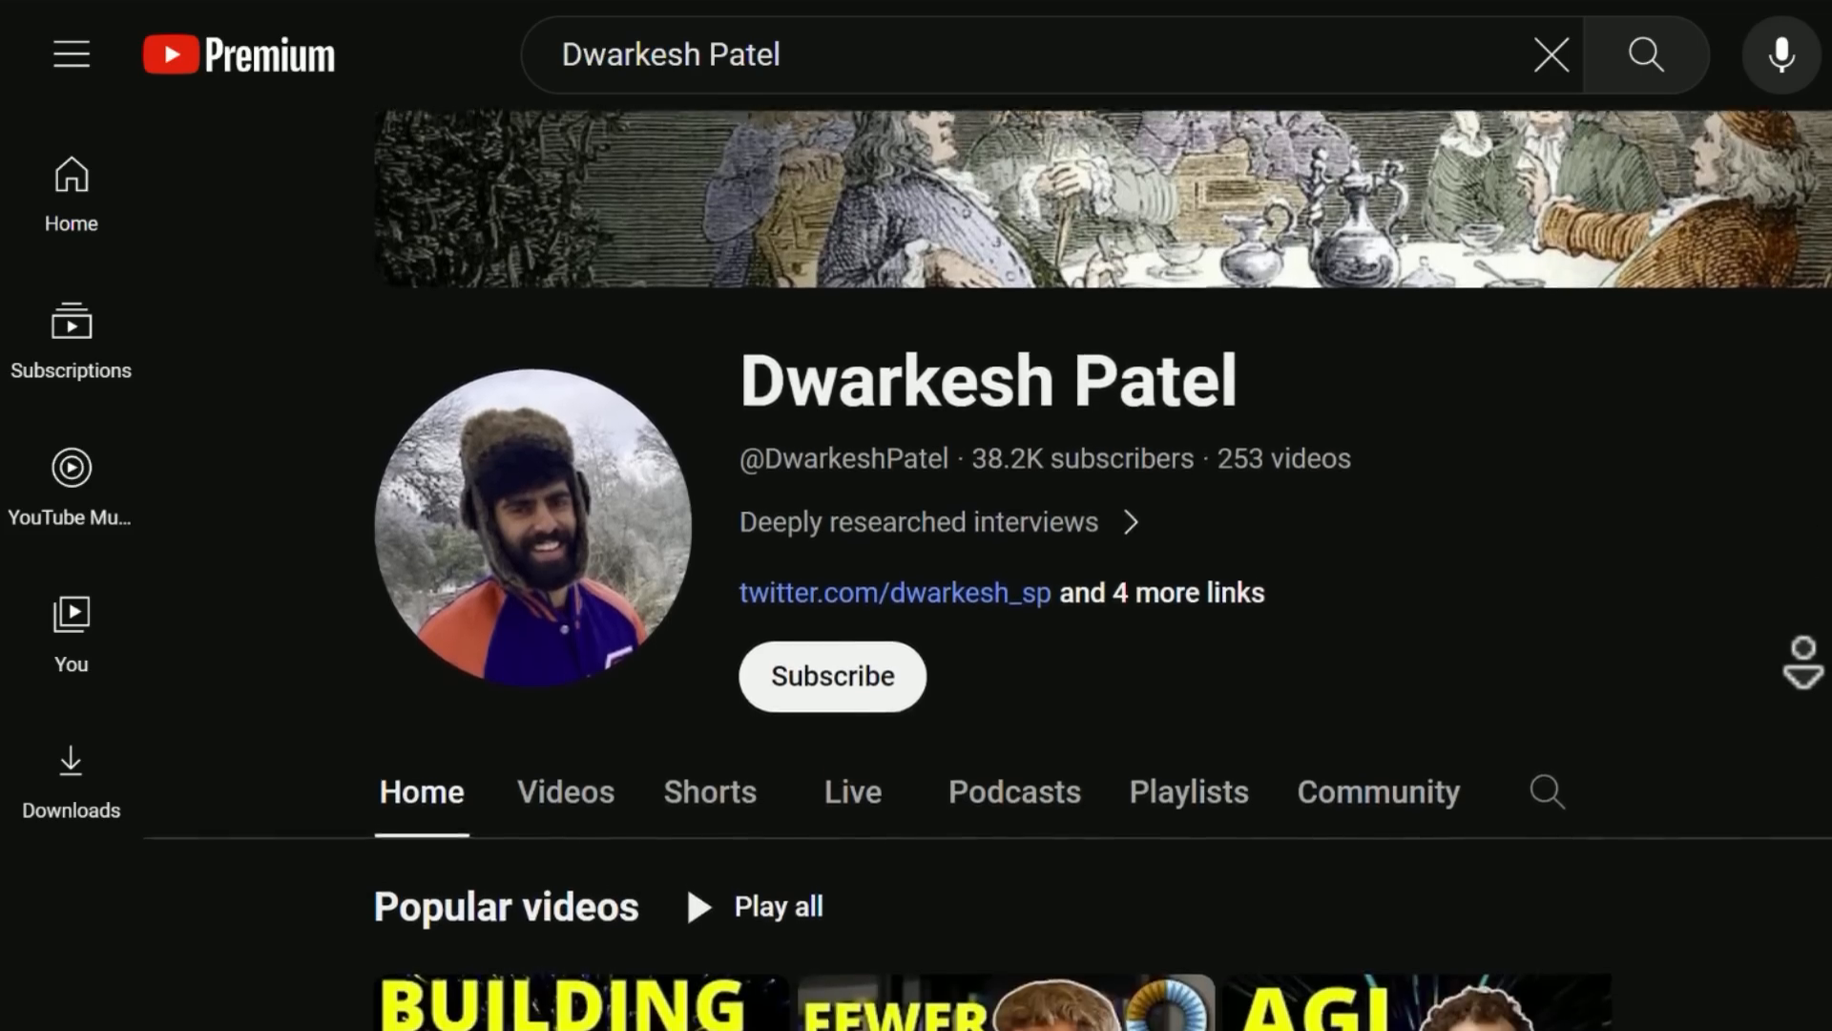
scroll(down, 3)
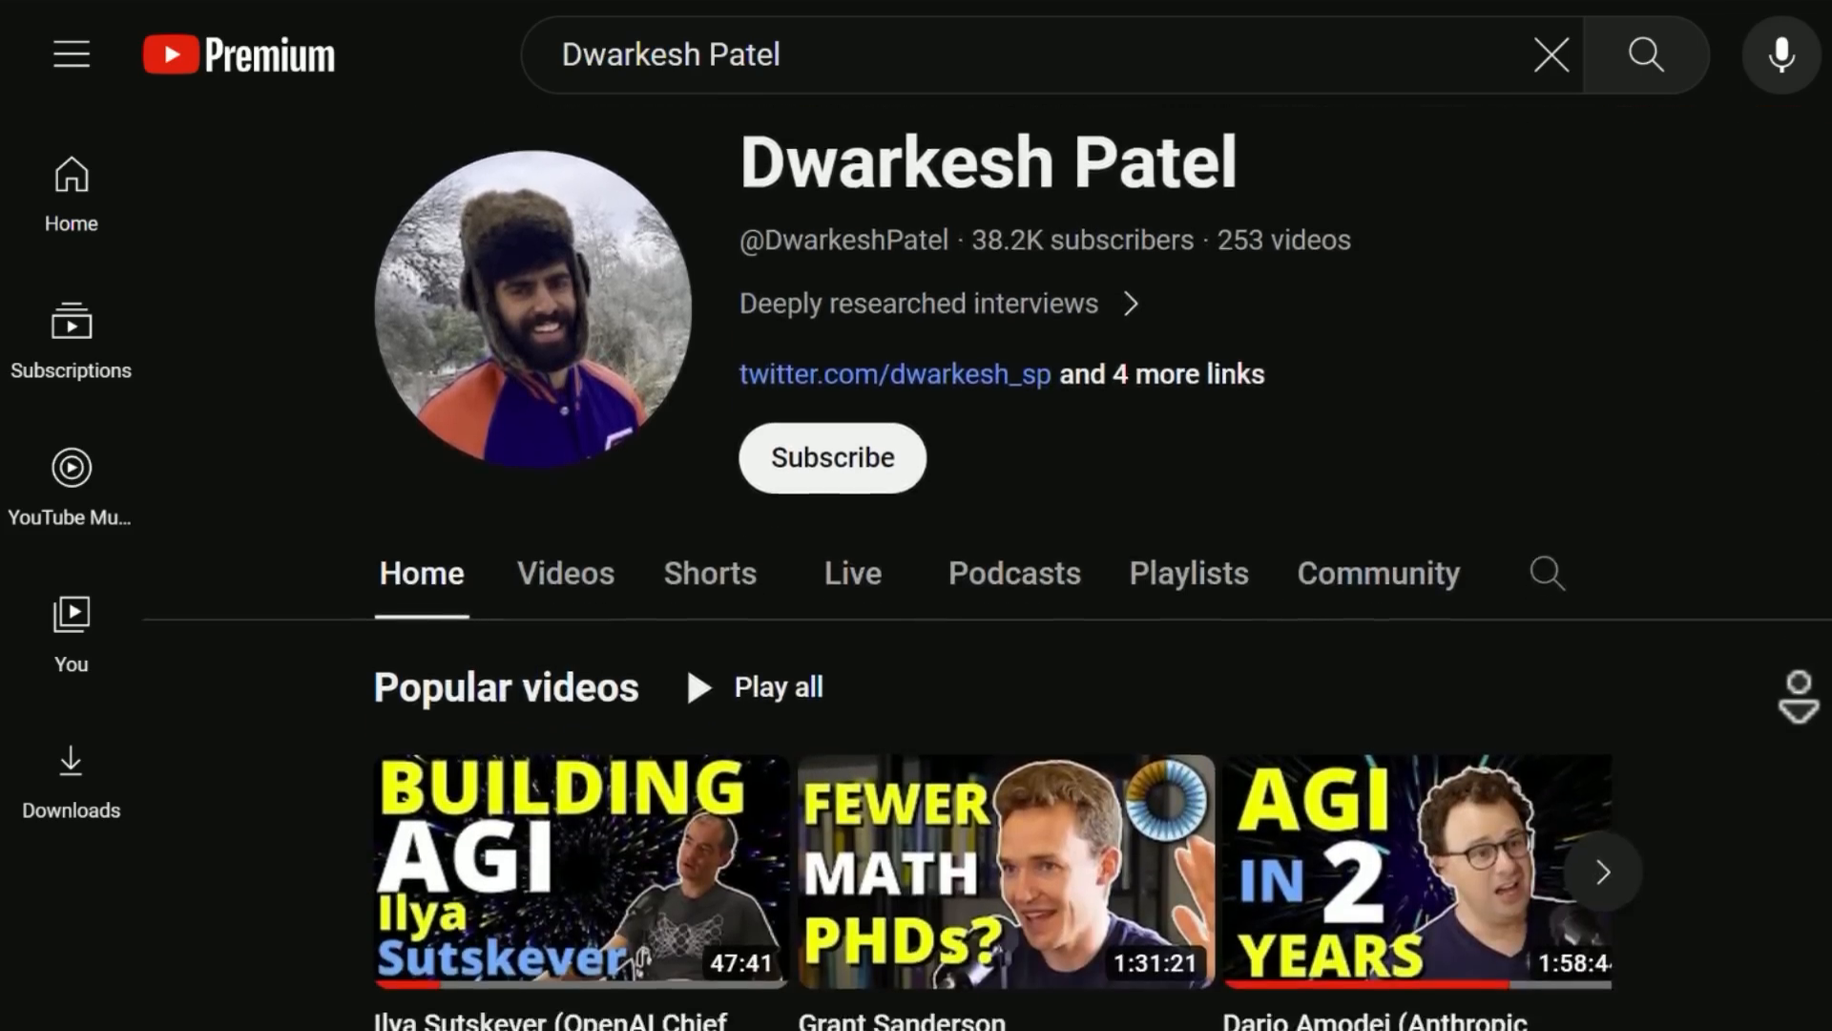
scroll(down, 3)
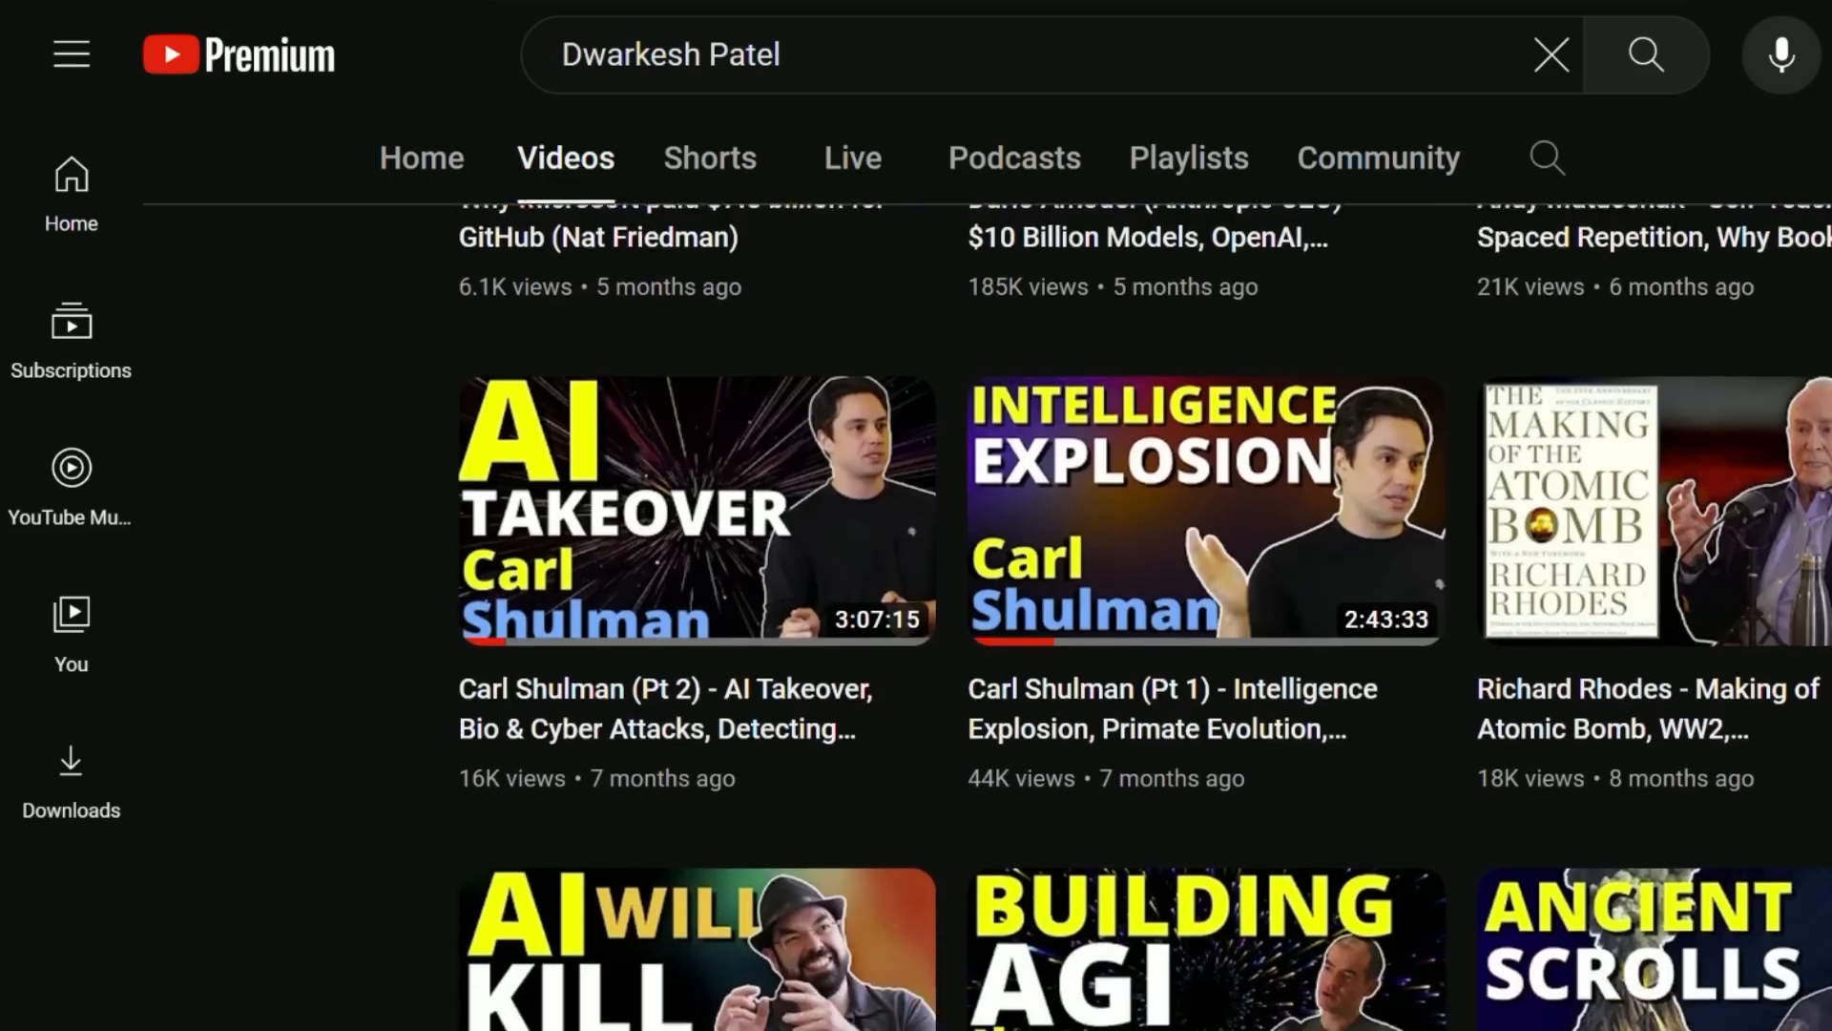
scroll(down, 3)
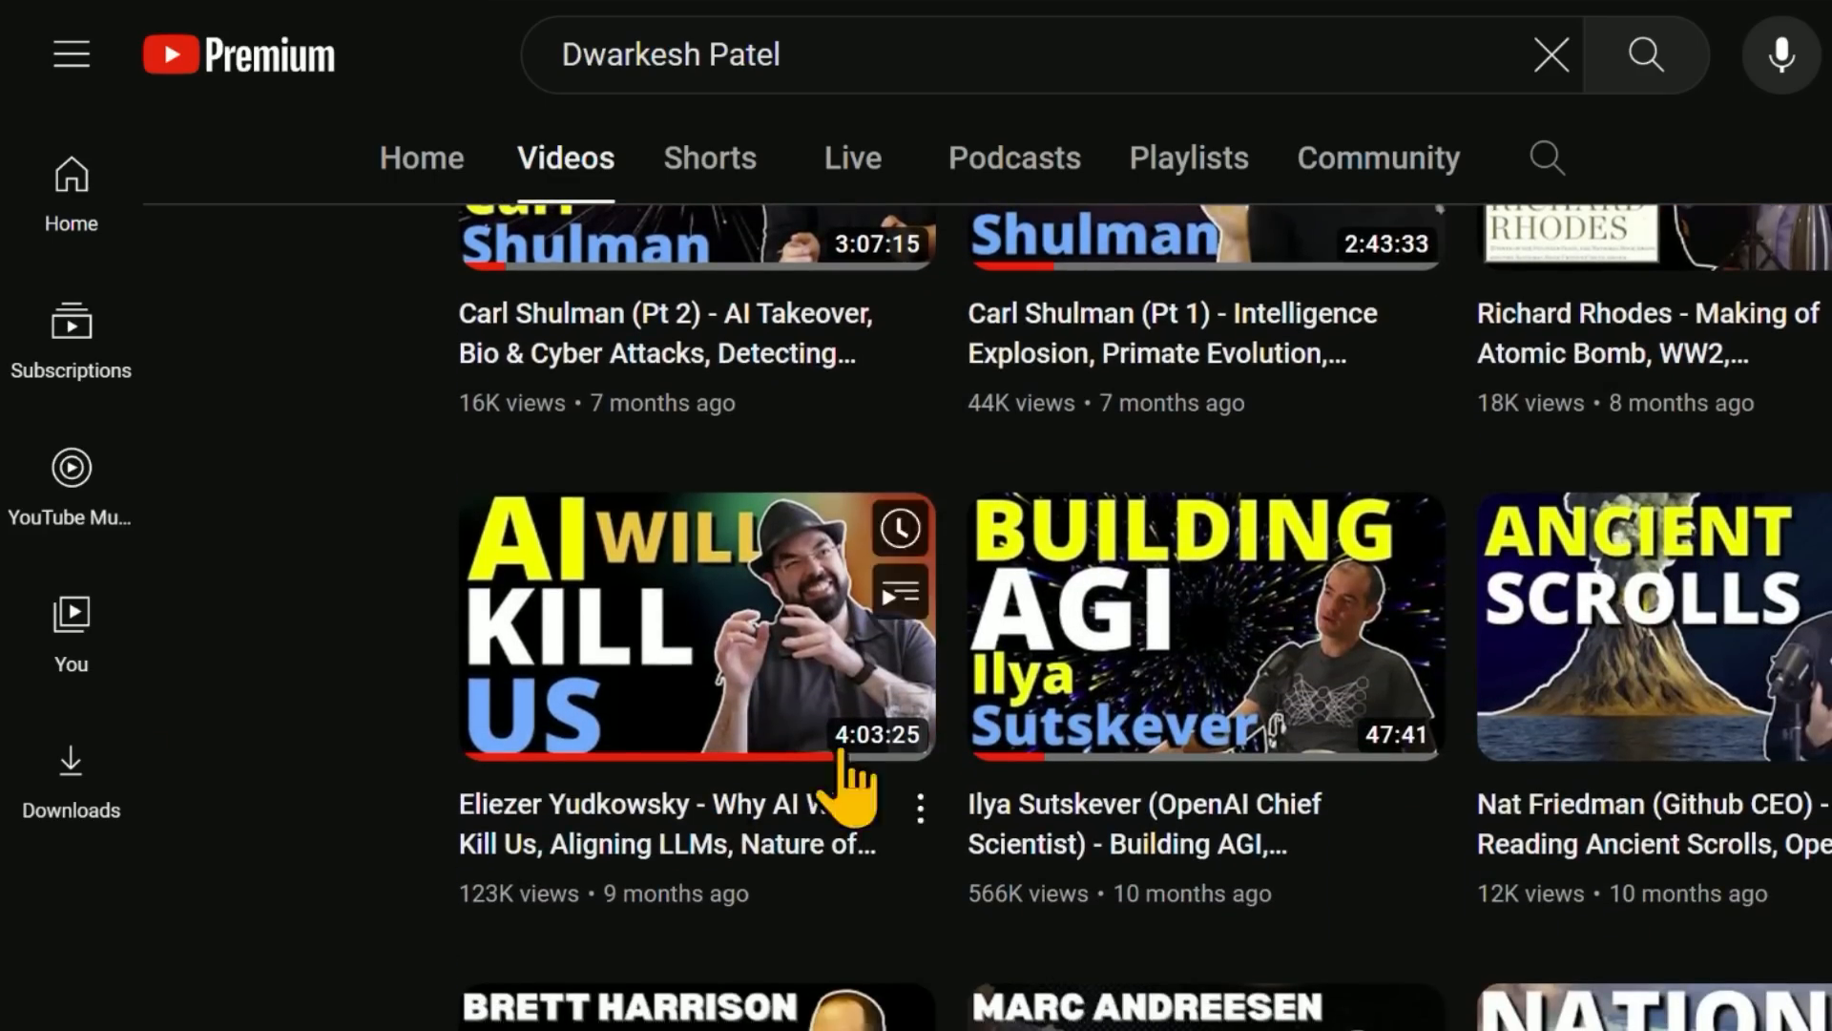
scroll(down, 3)
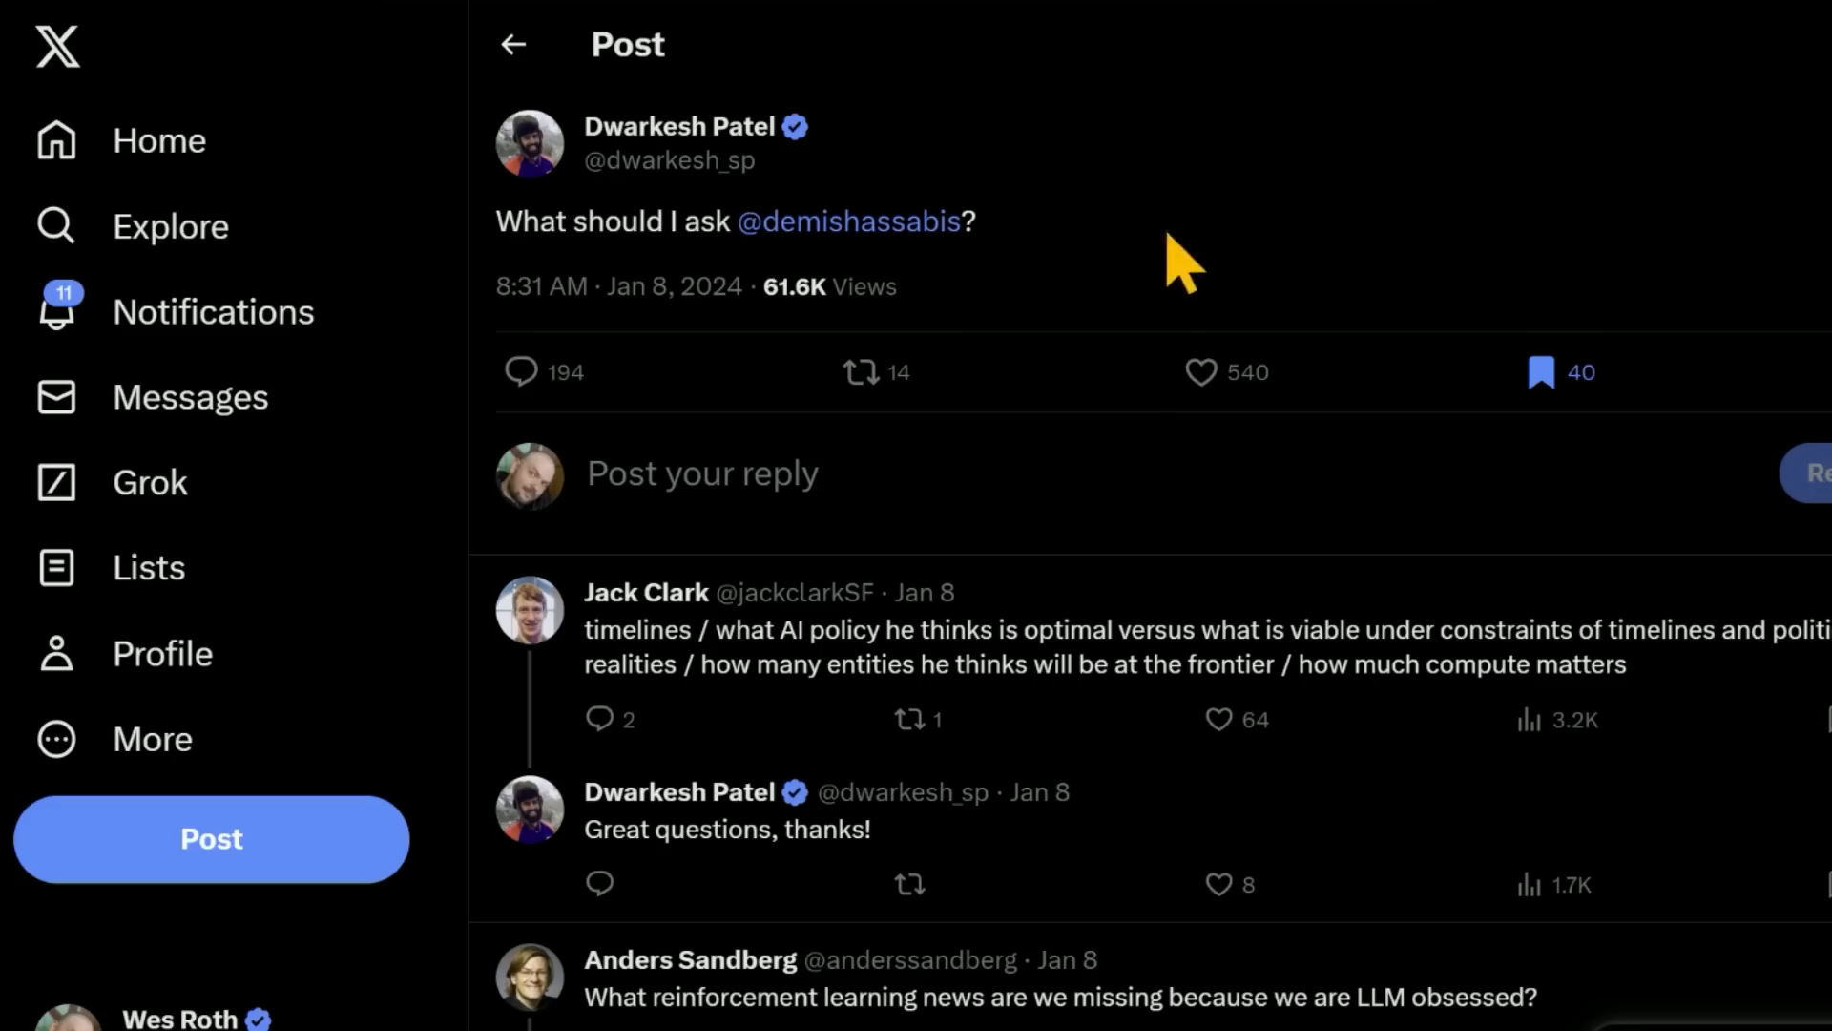
mouse_move(952, 316)
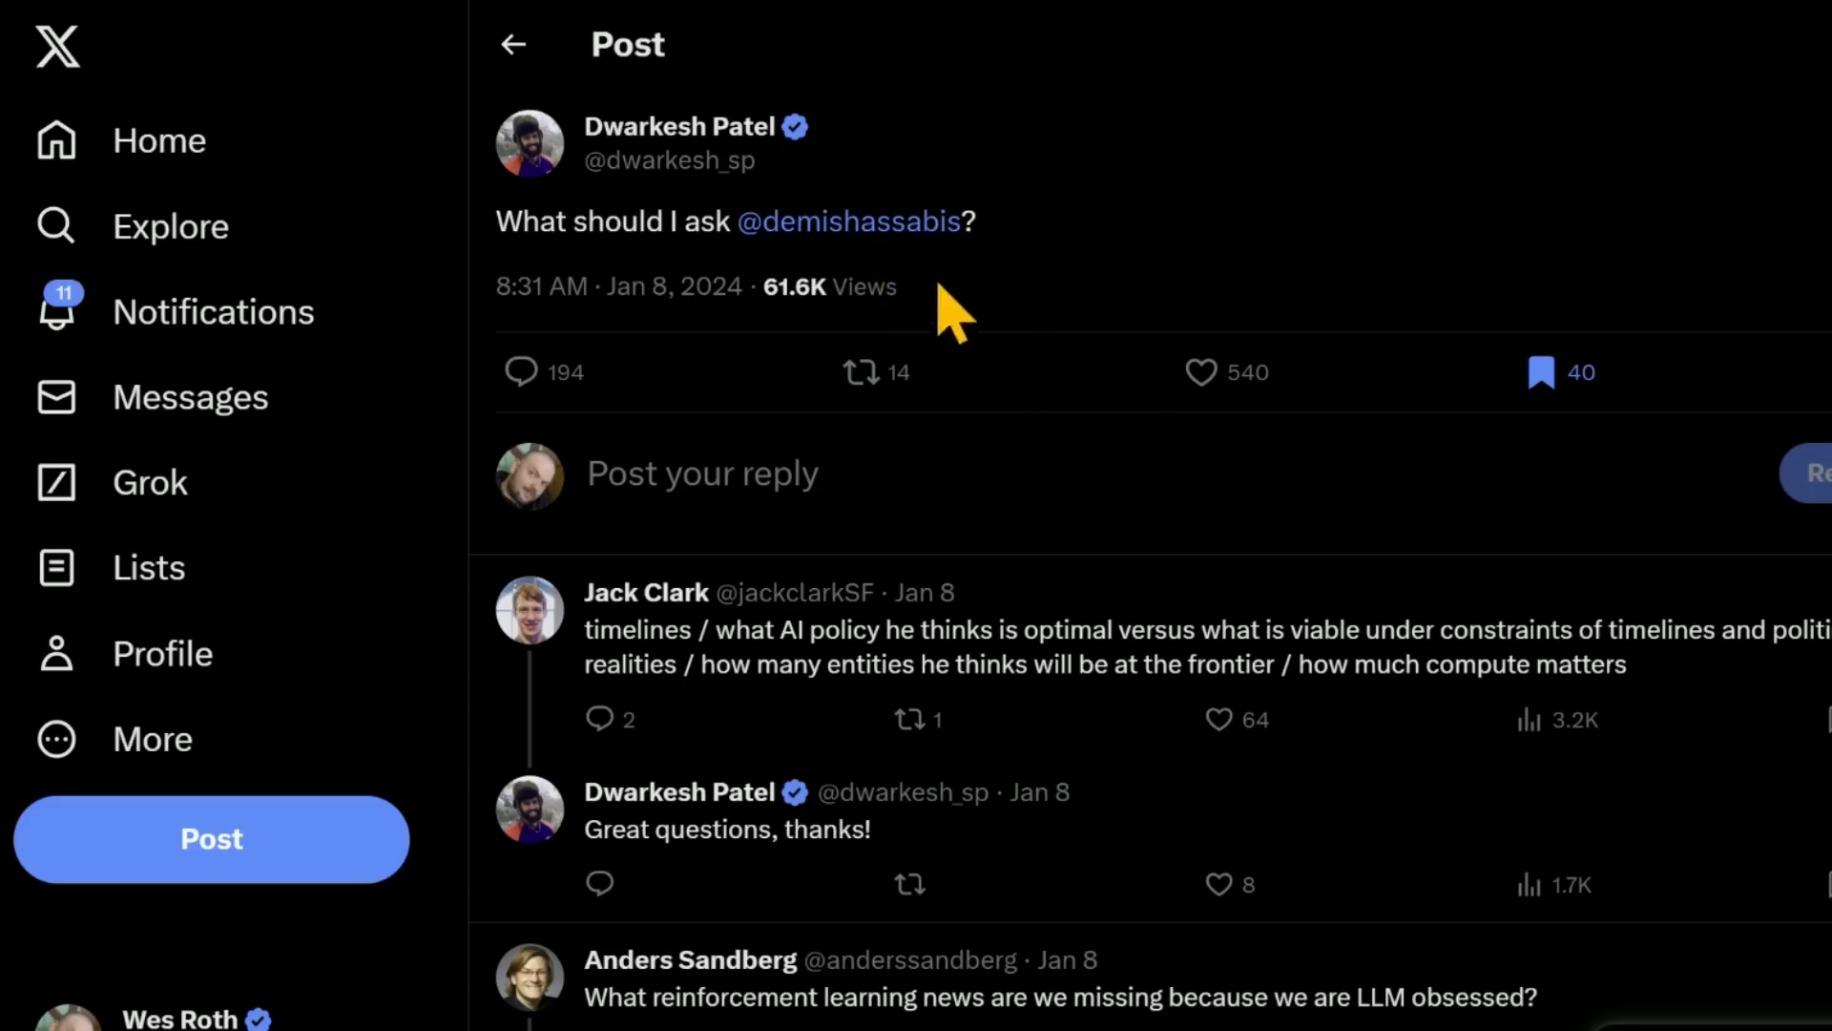
click(848, 220)
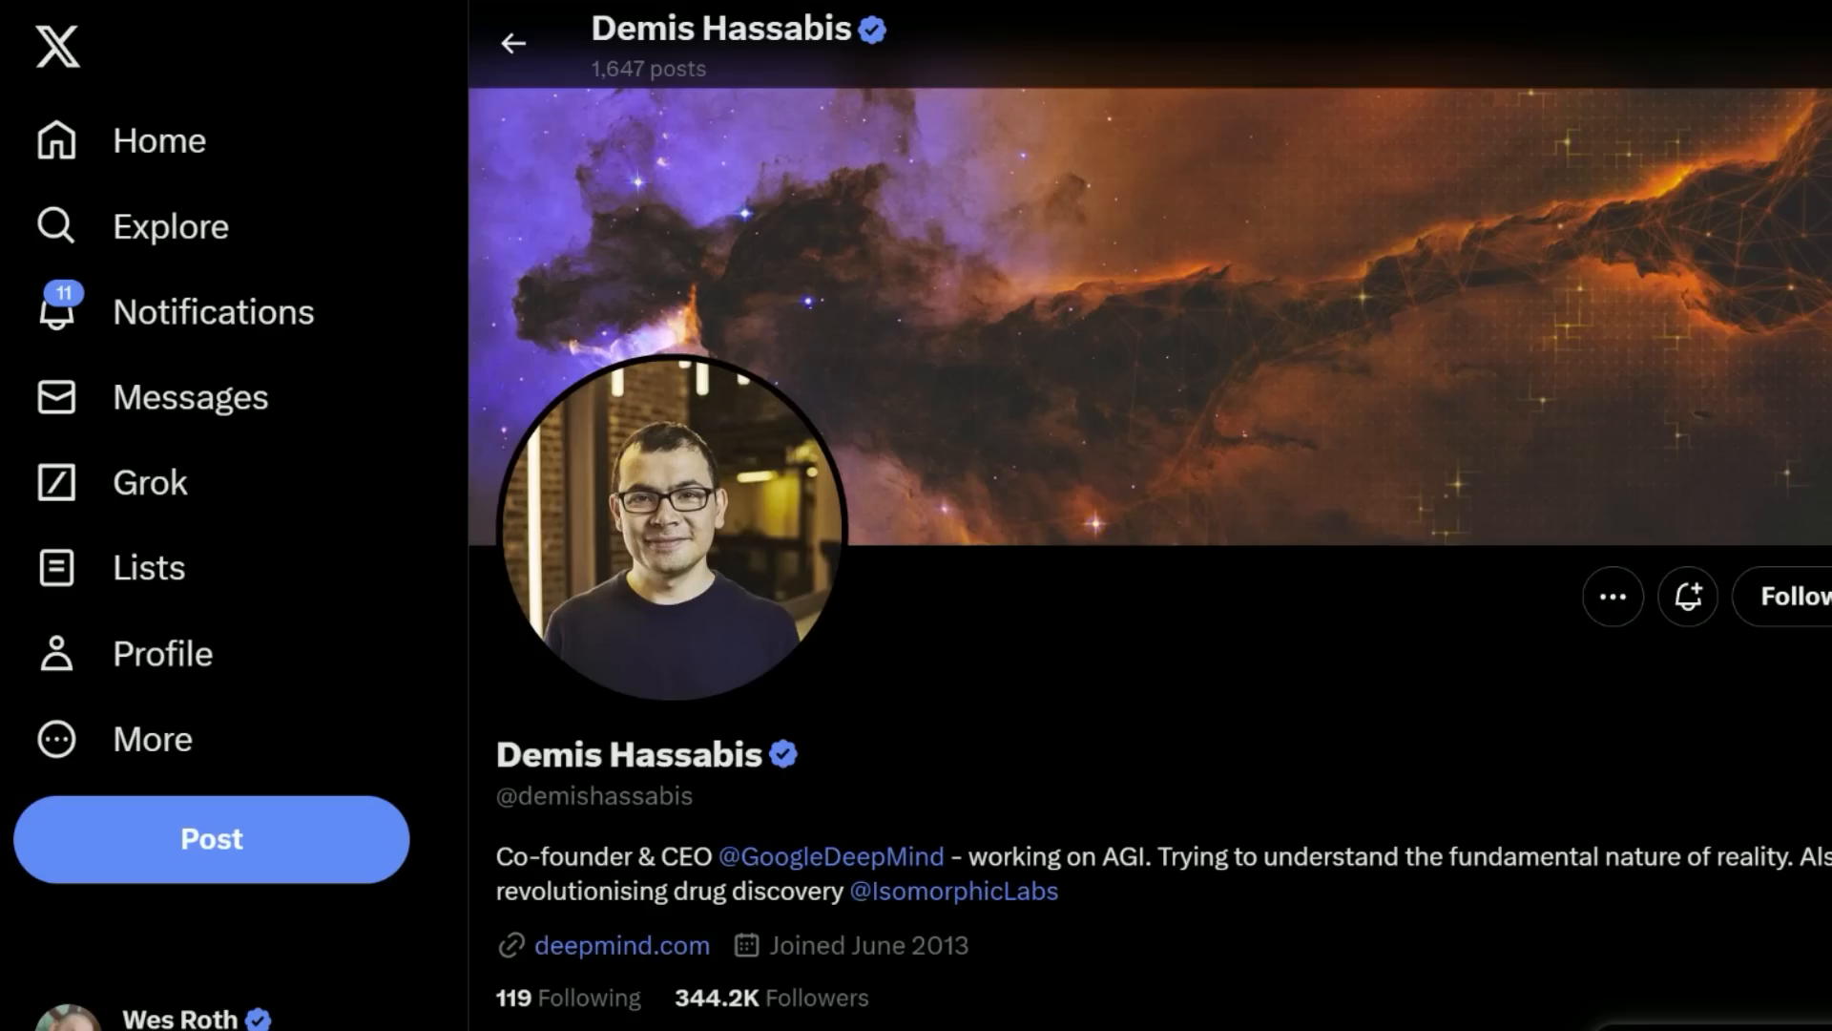
scroll(down, 3)
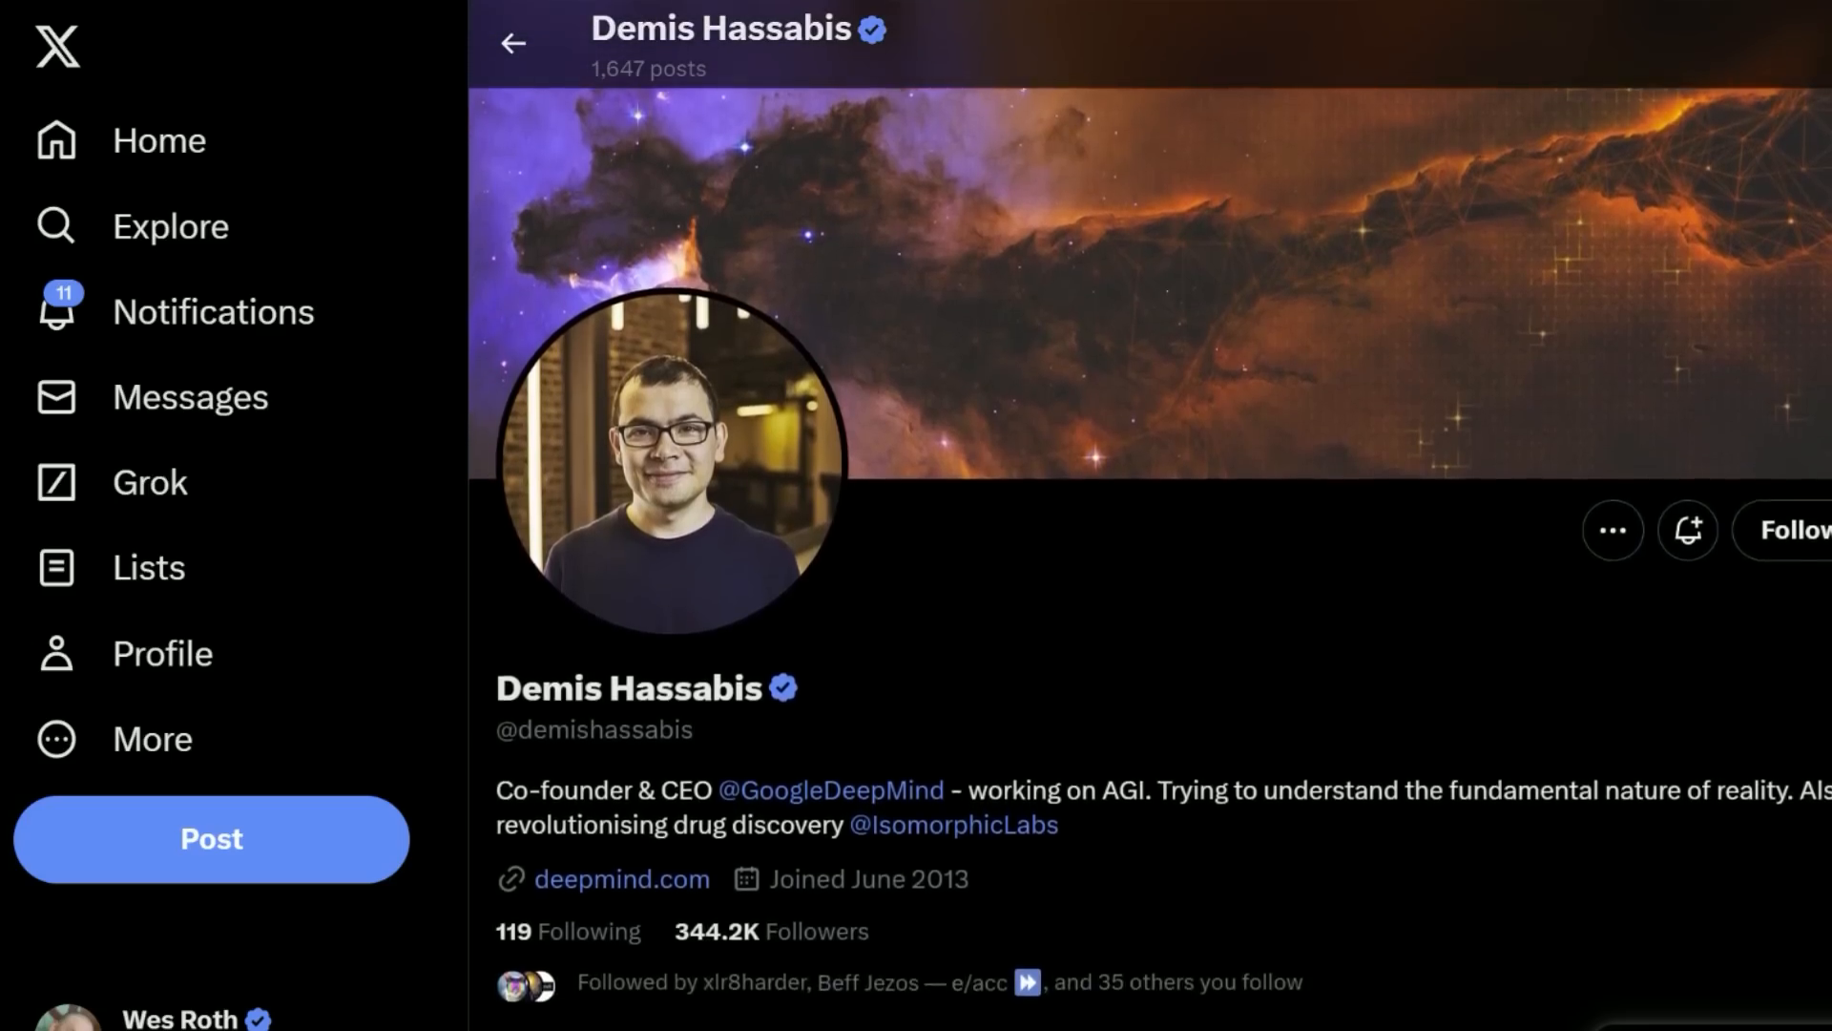
scroll(down, 3)
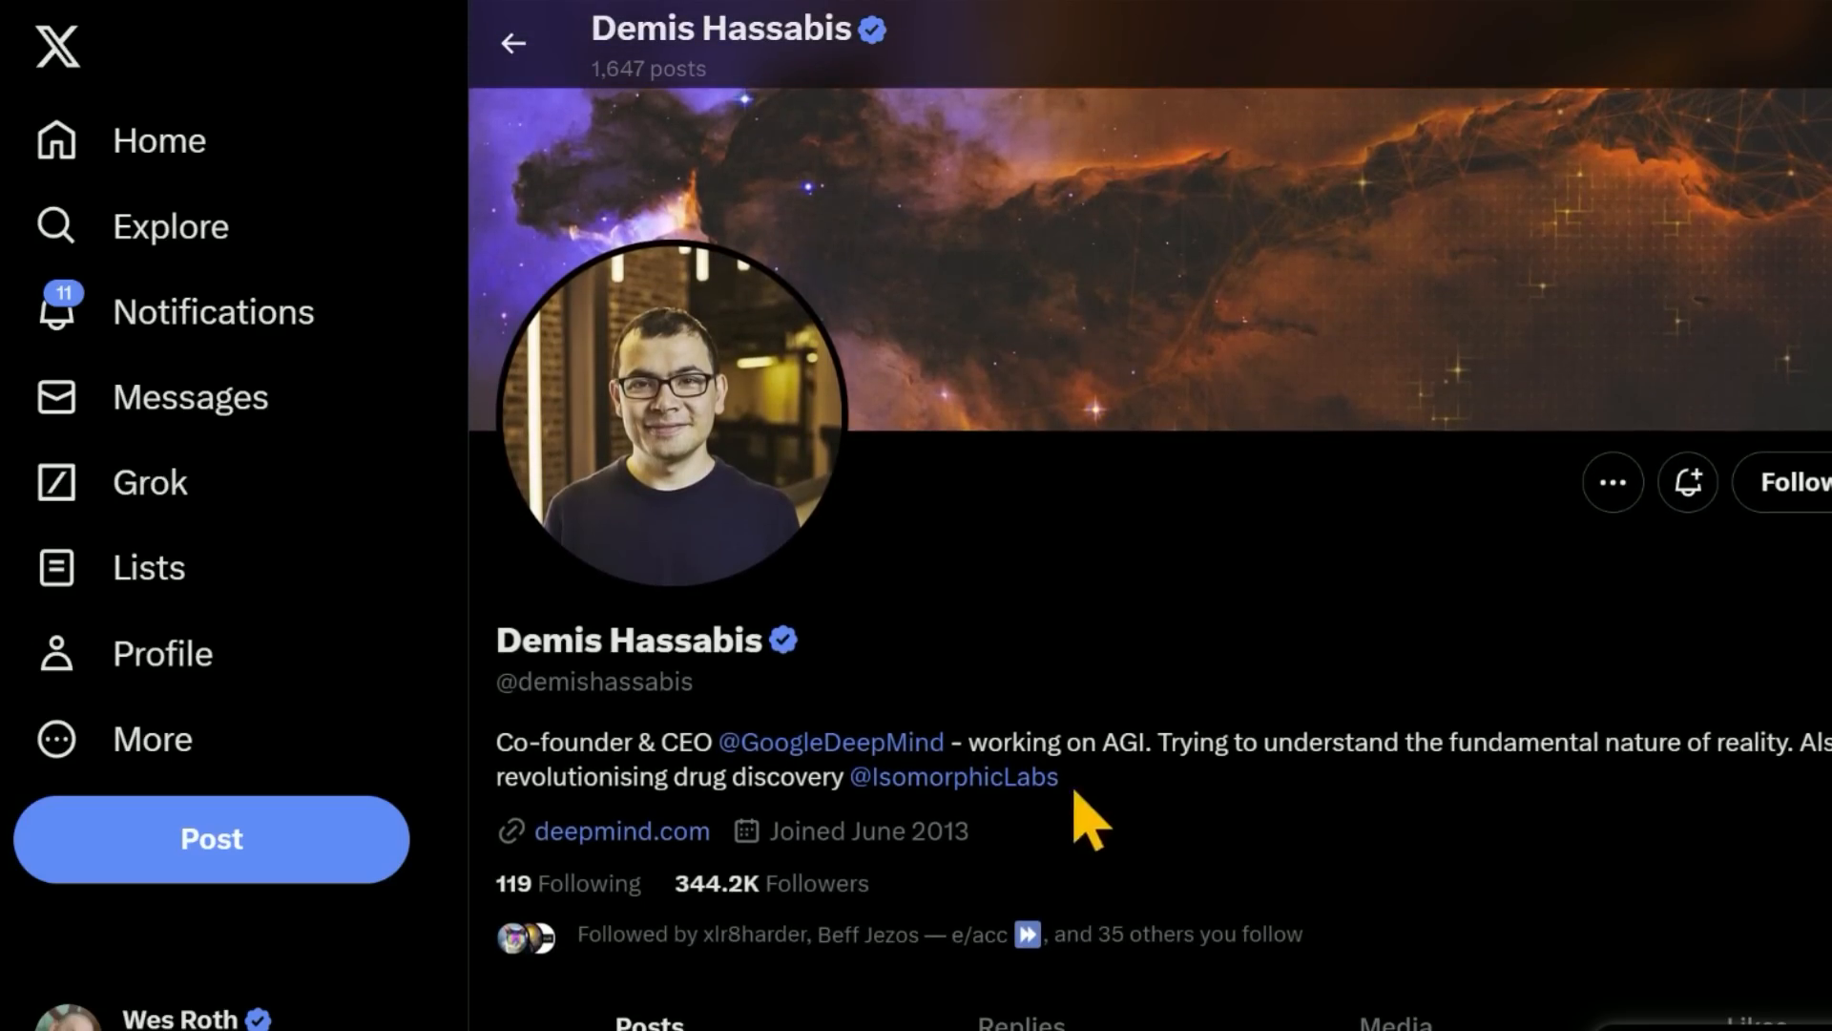
mouse_move(967, 657)
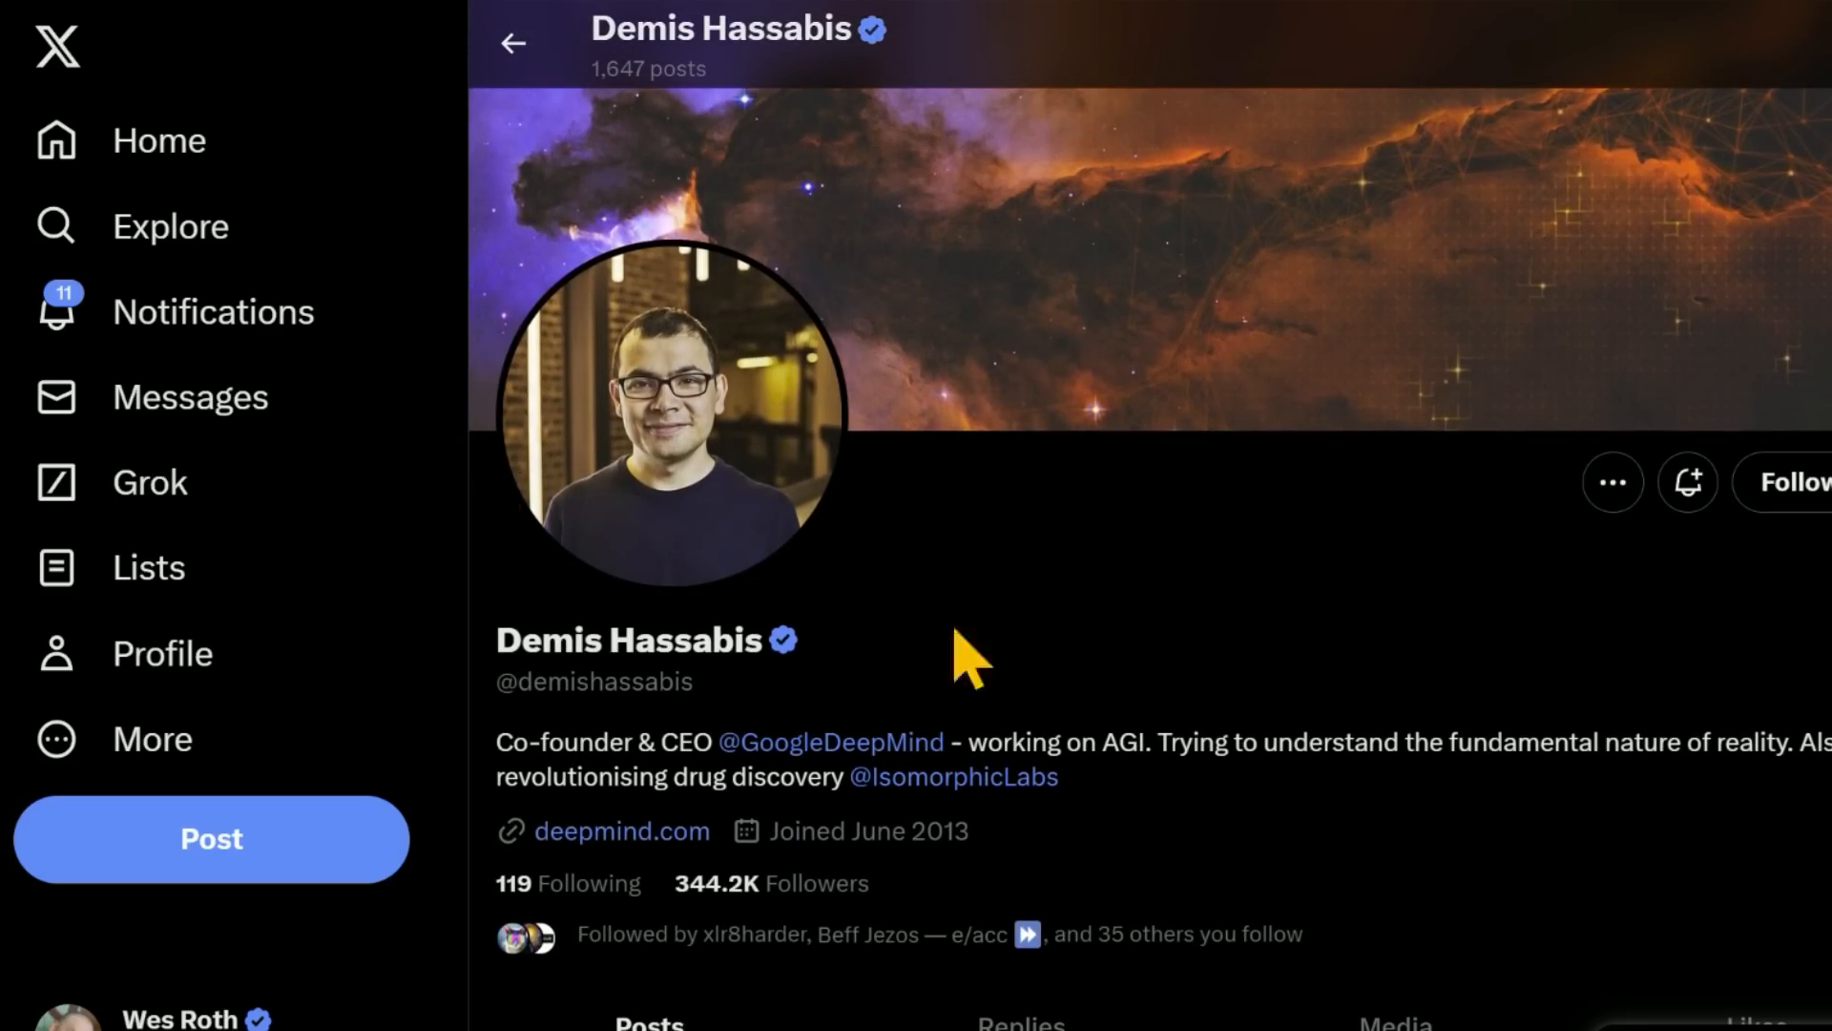
mouse_move(1168, 613)
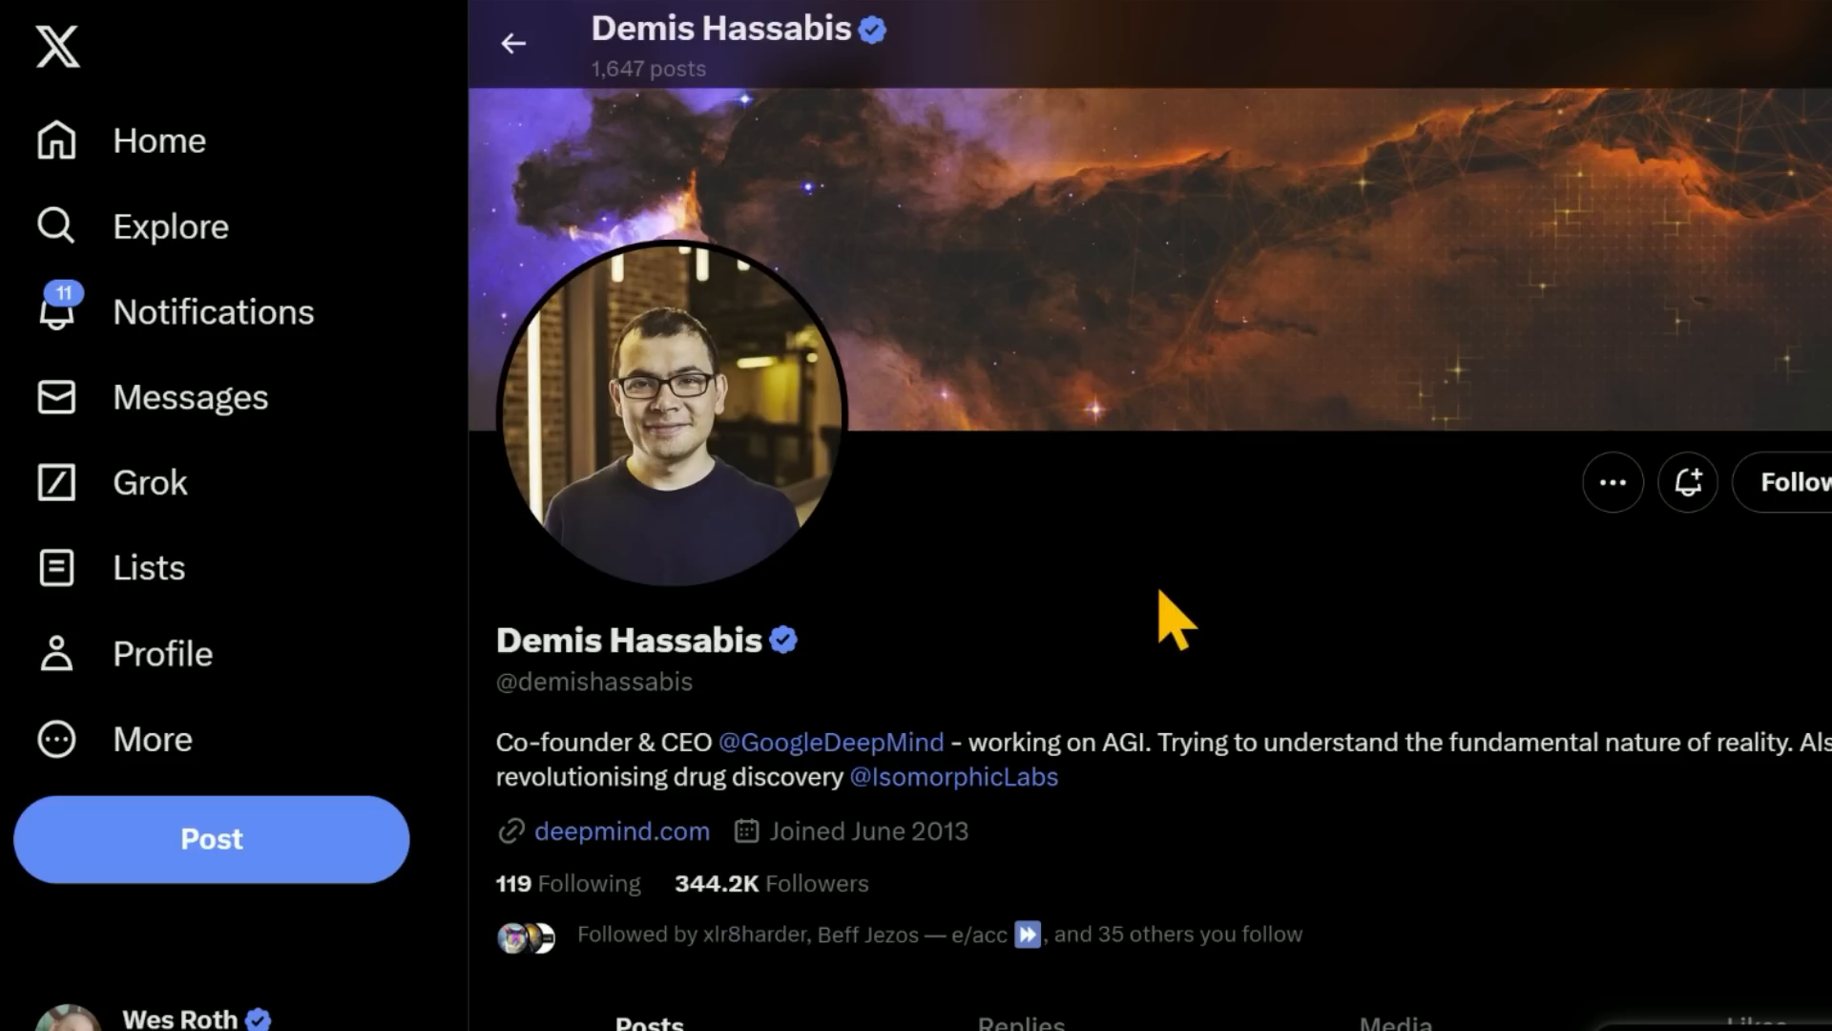
mouse_move(479, 514)
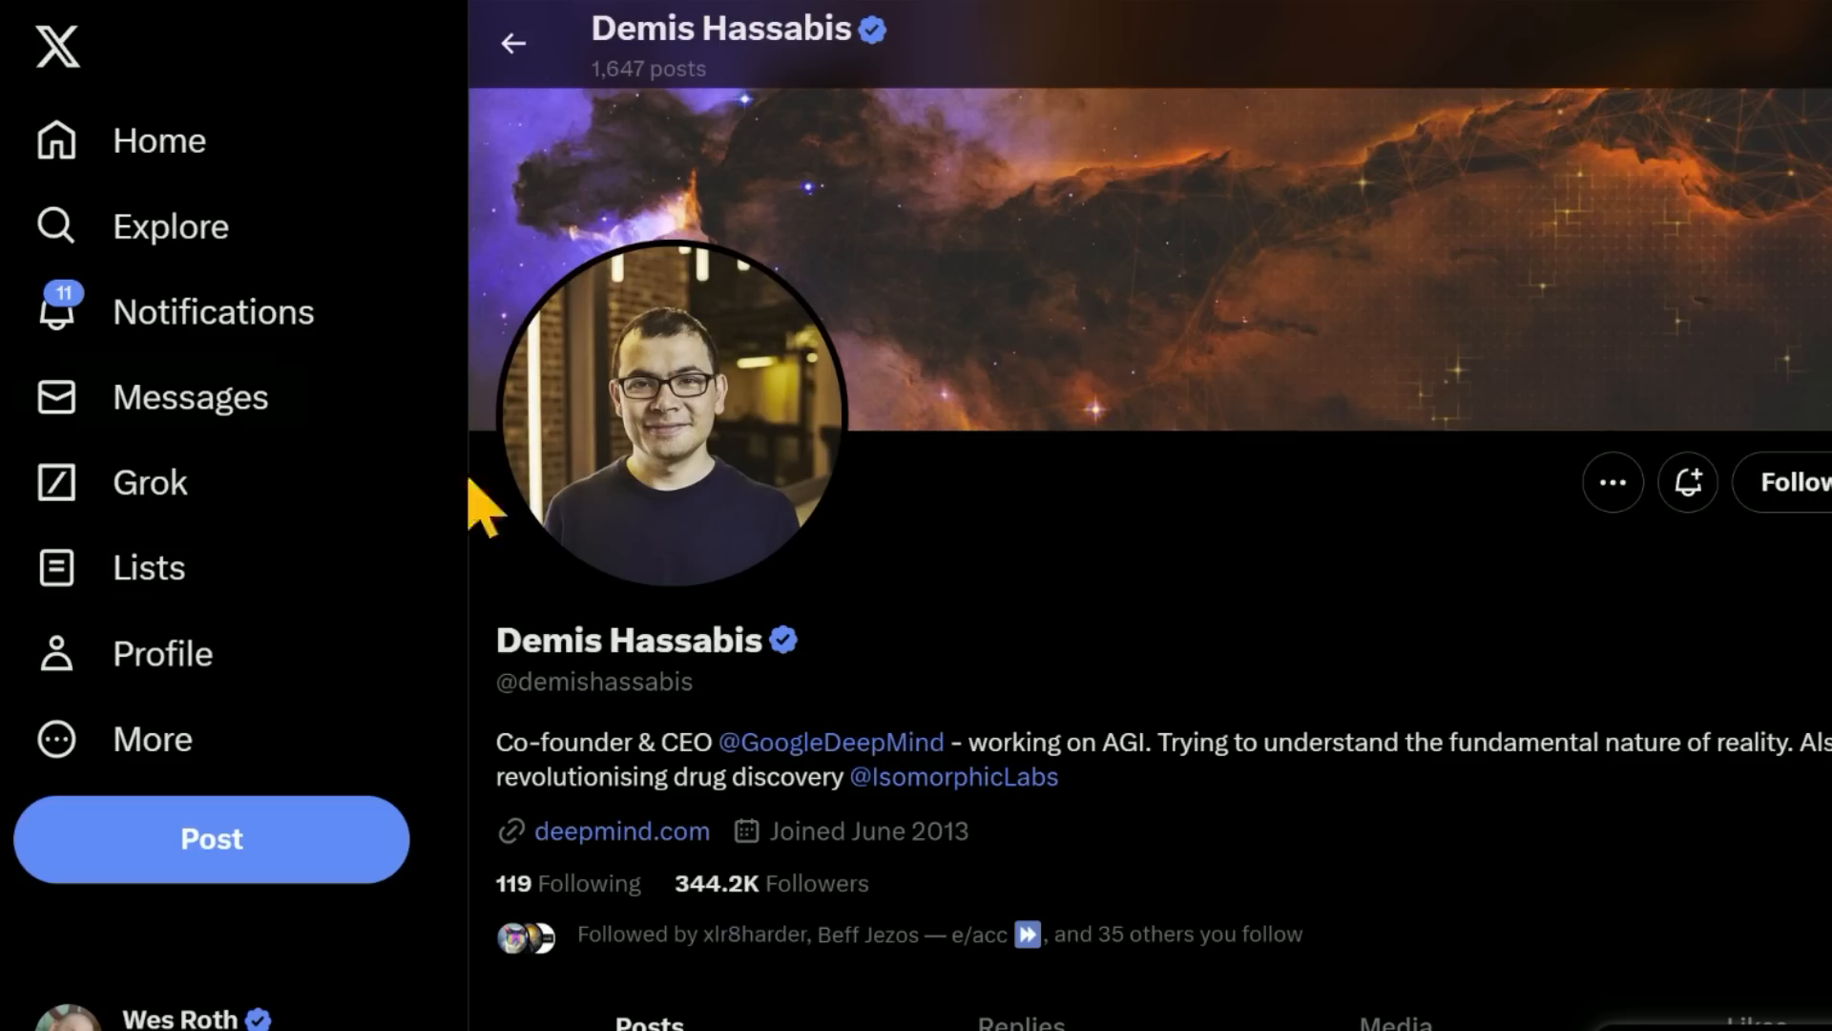
mouse_move(1412, 651)
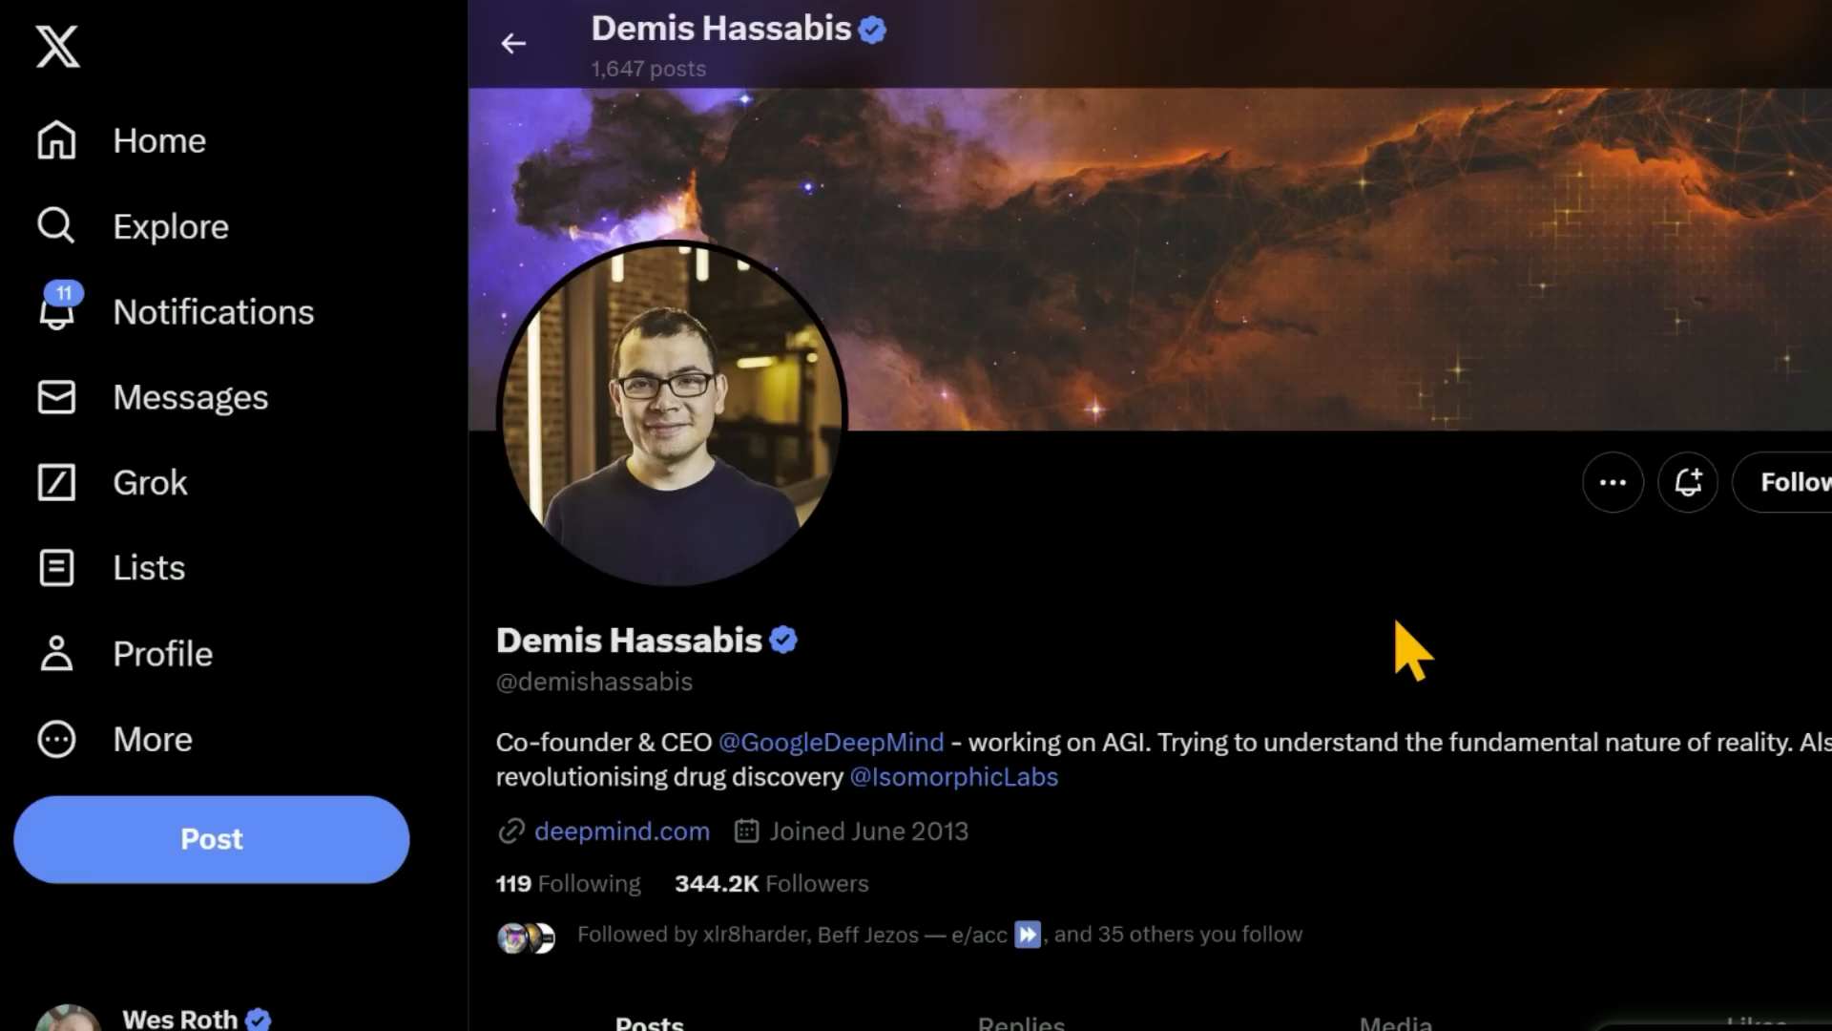
mouse_move(1349, 655)
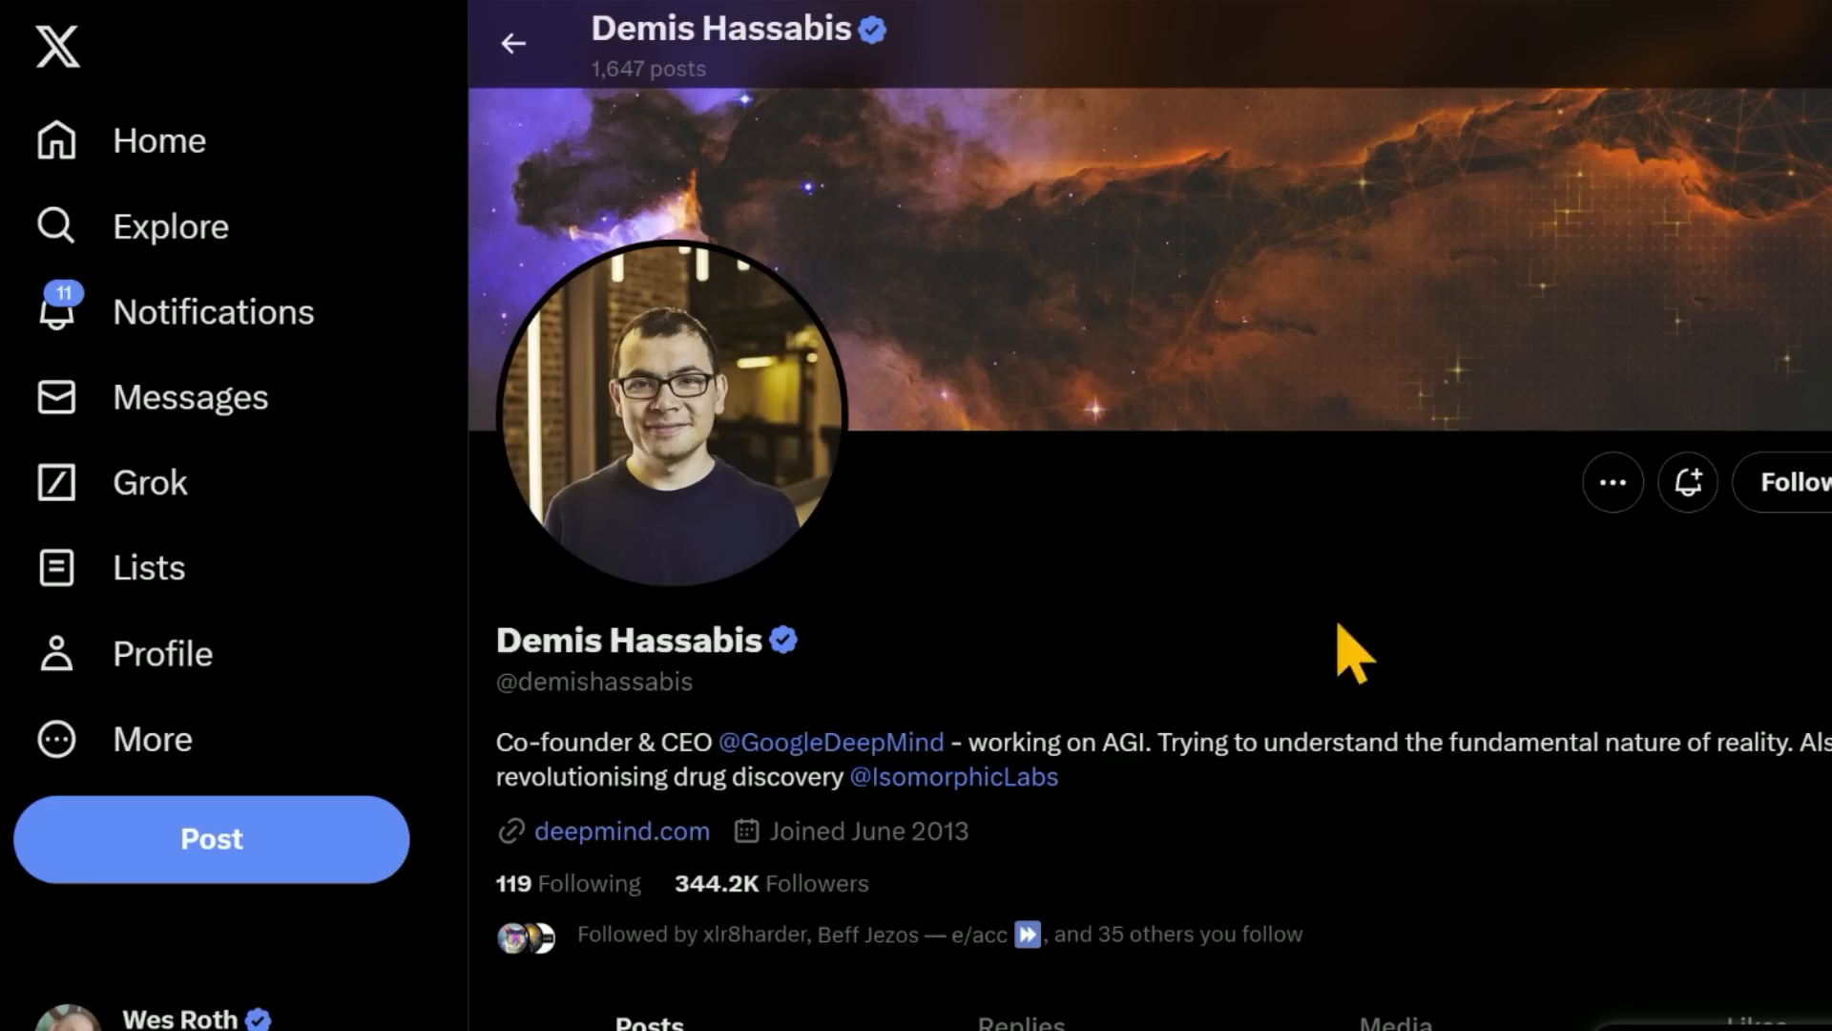
mouse_move(1289, 664)
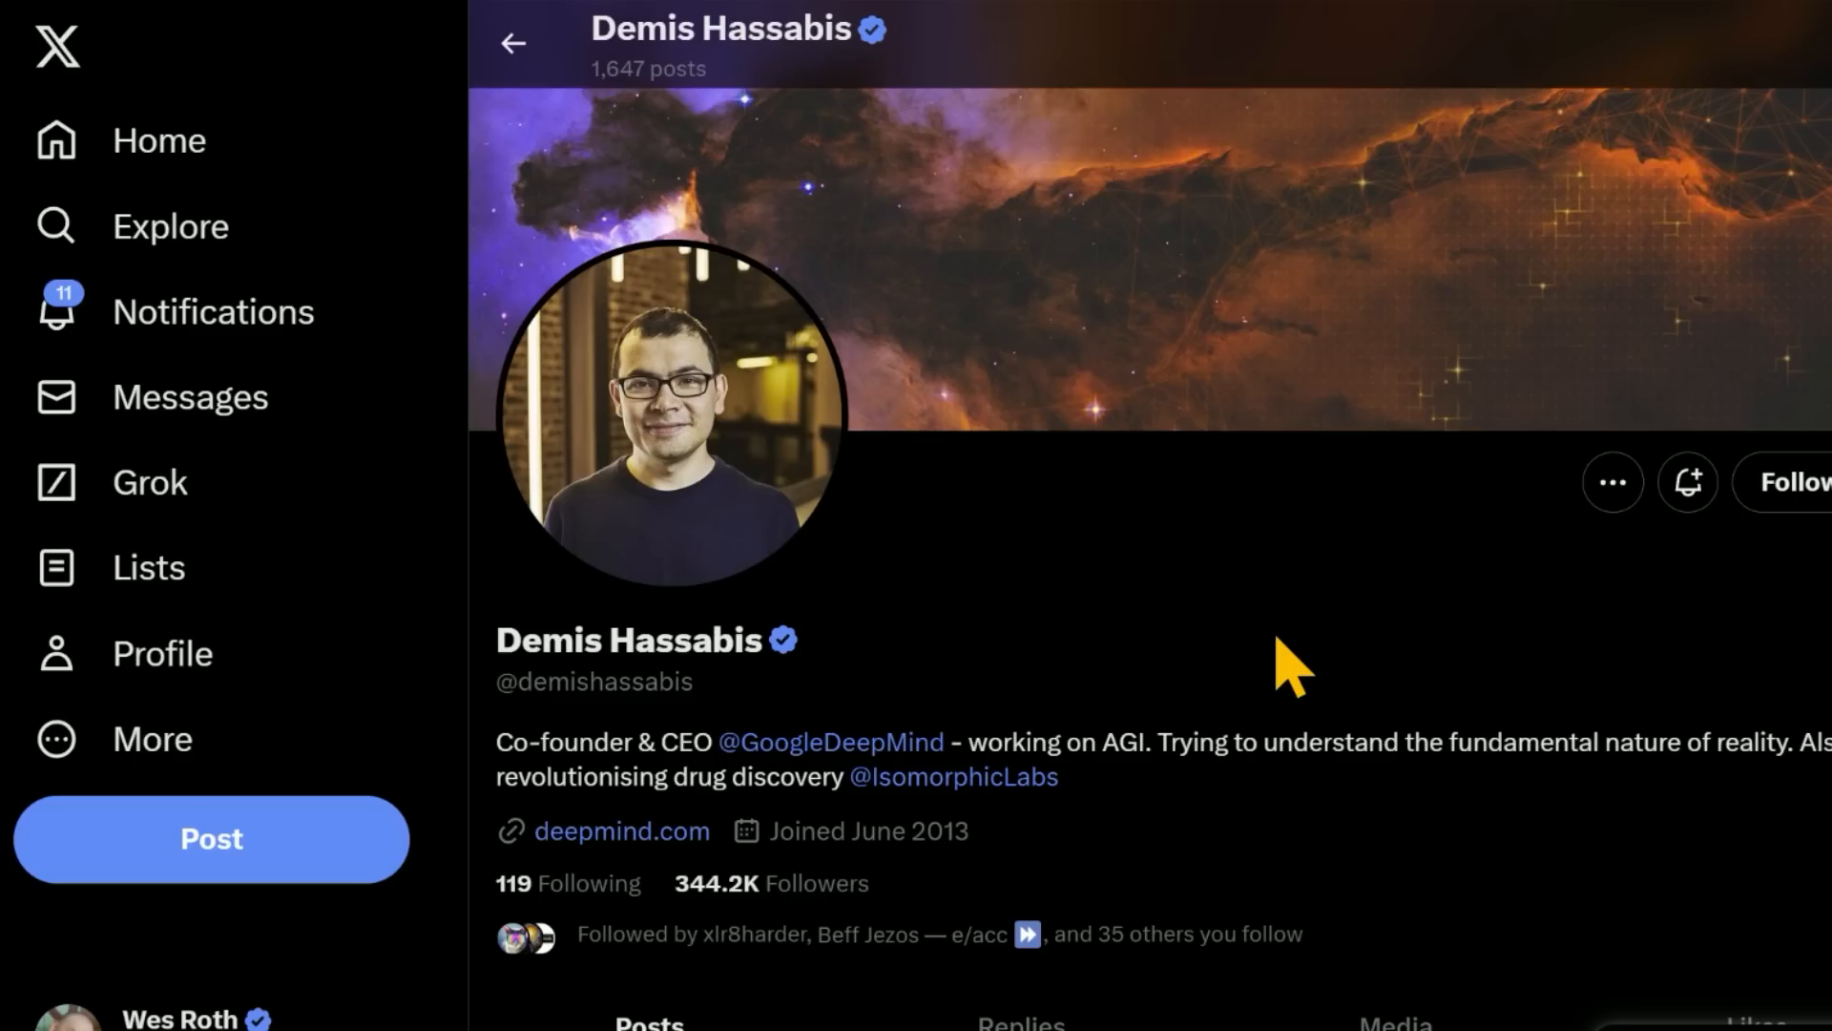
scroll(down, 3)
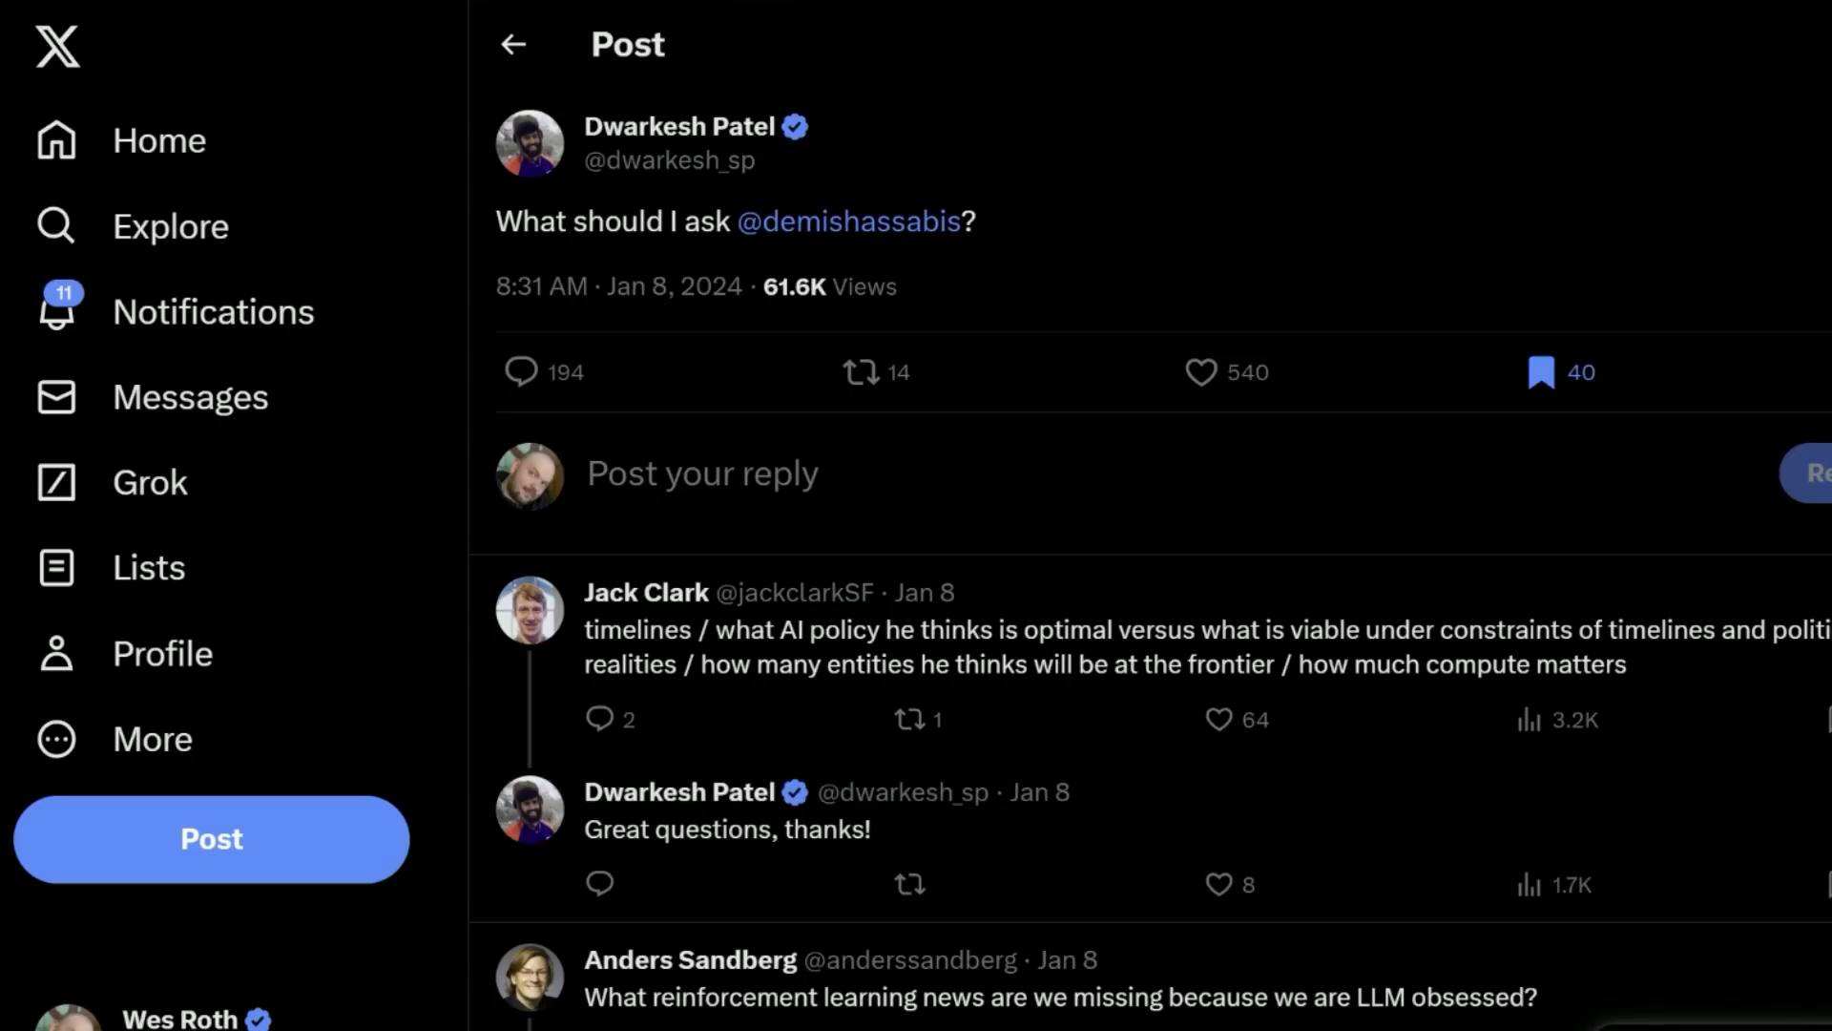
mouse_move(403, 123)
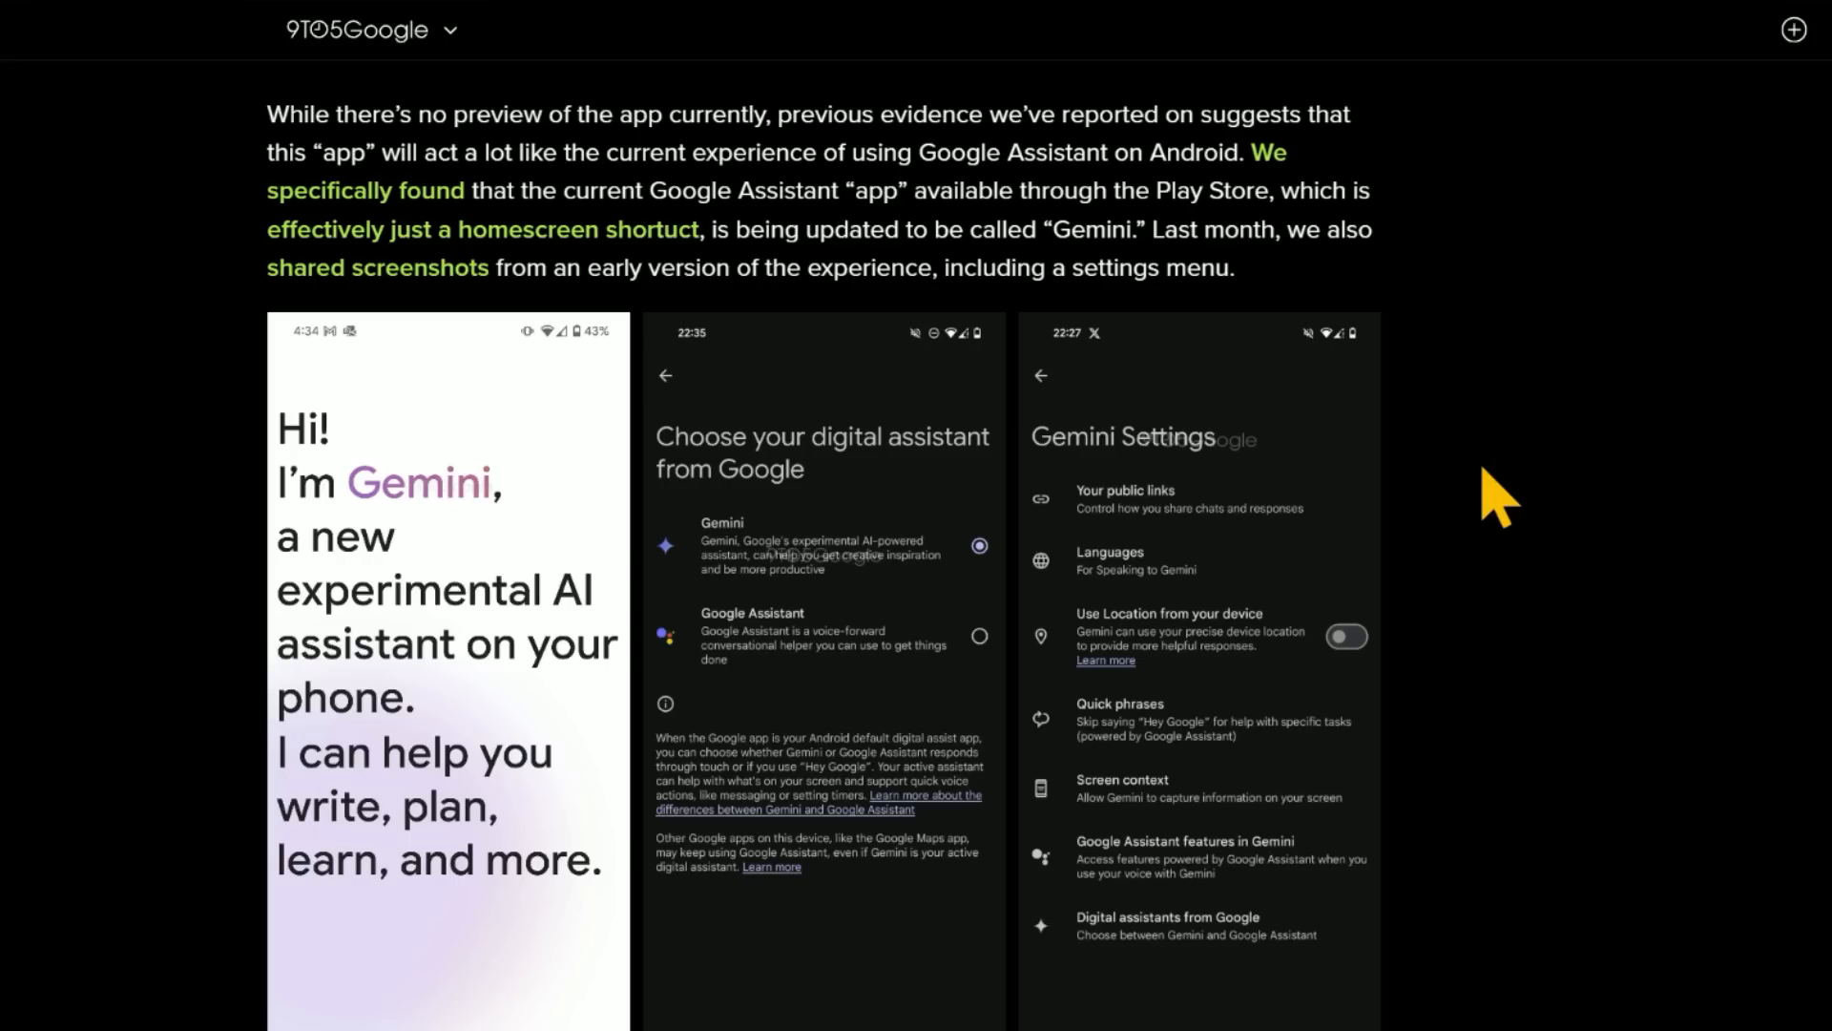
mouse_move(1452, 354)
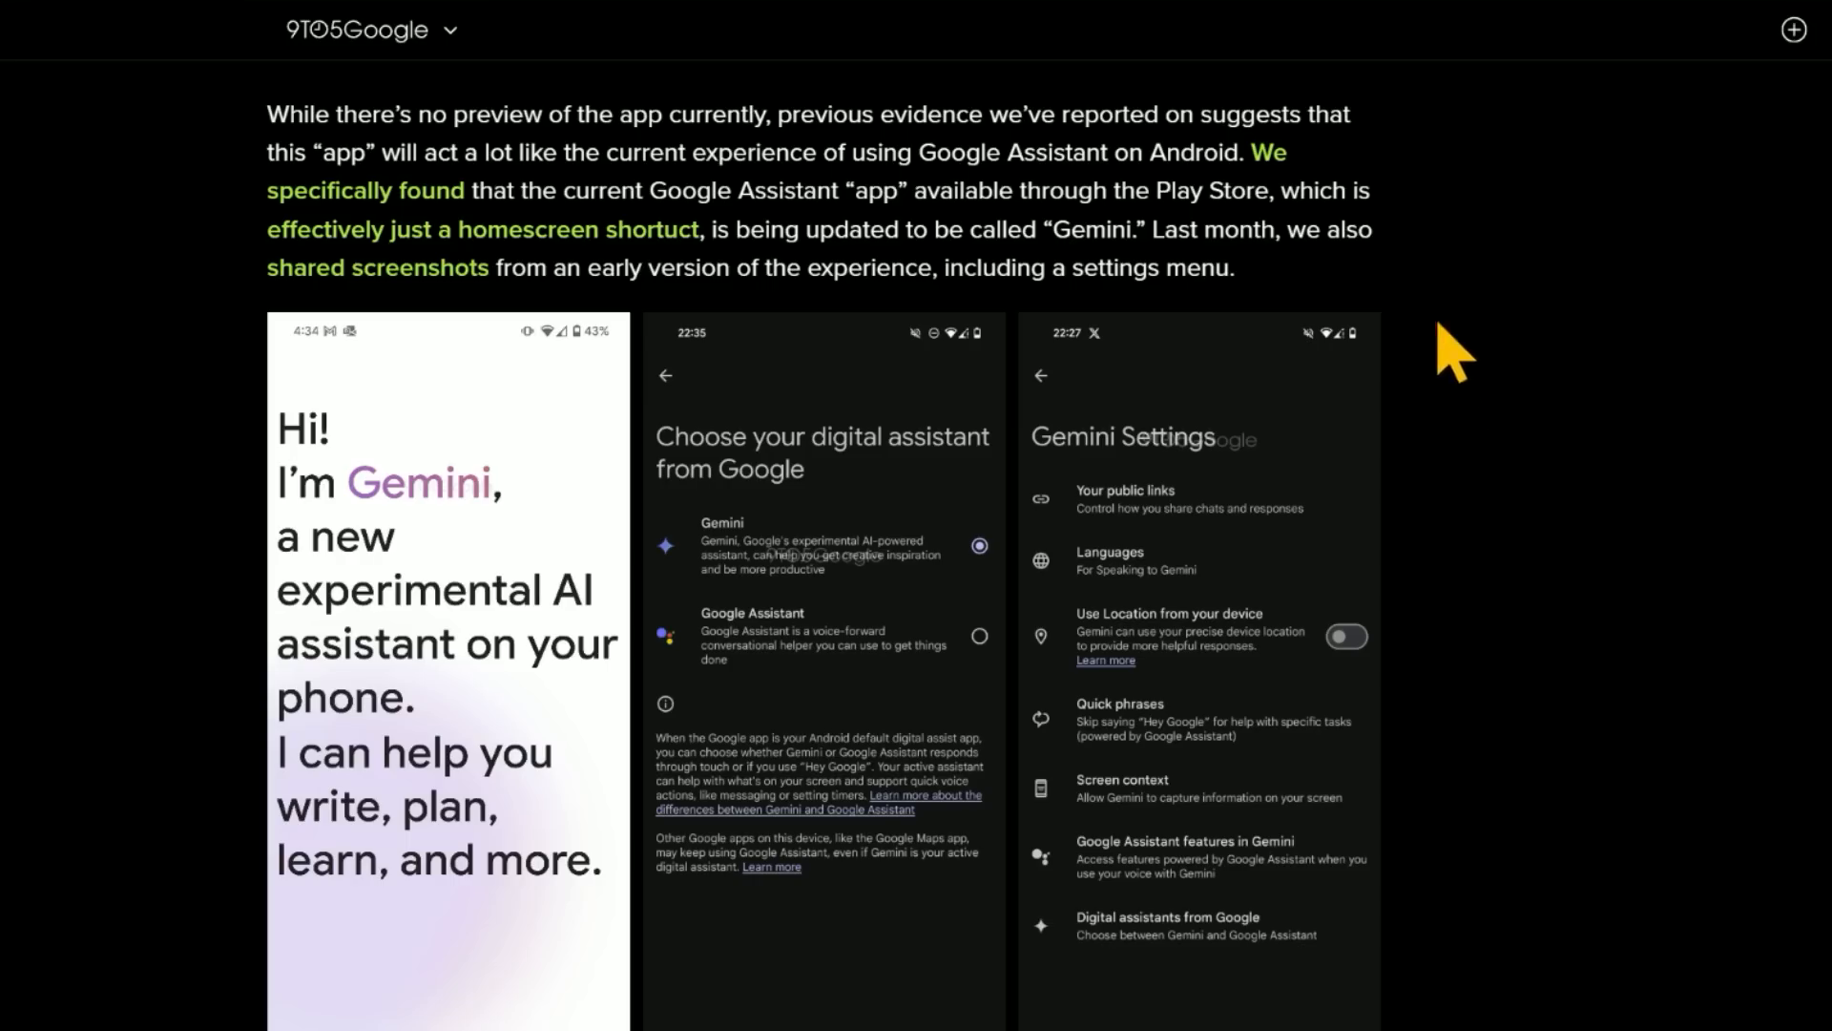
mouse_move(1355, 210)
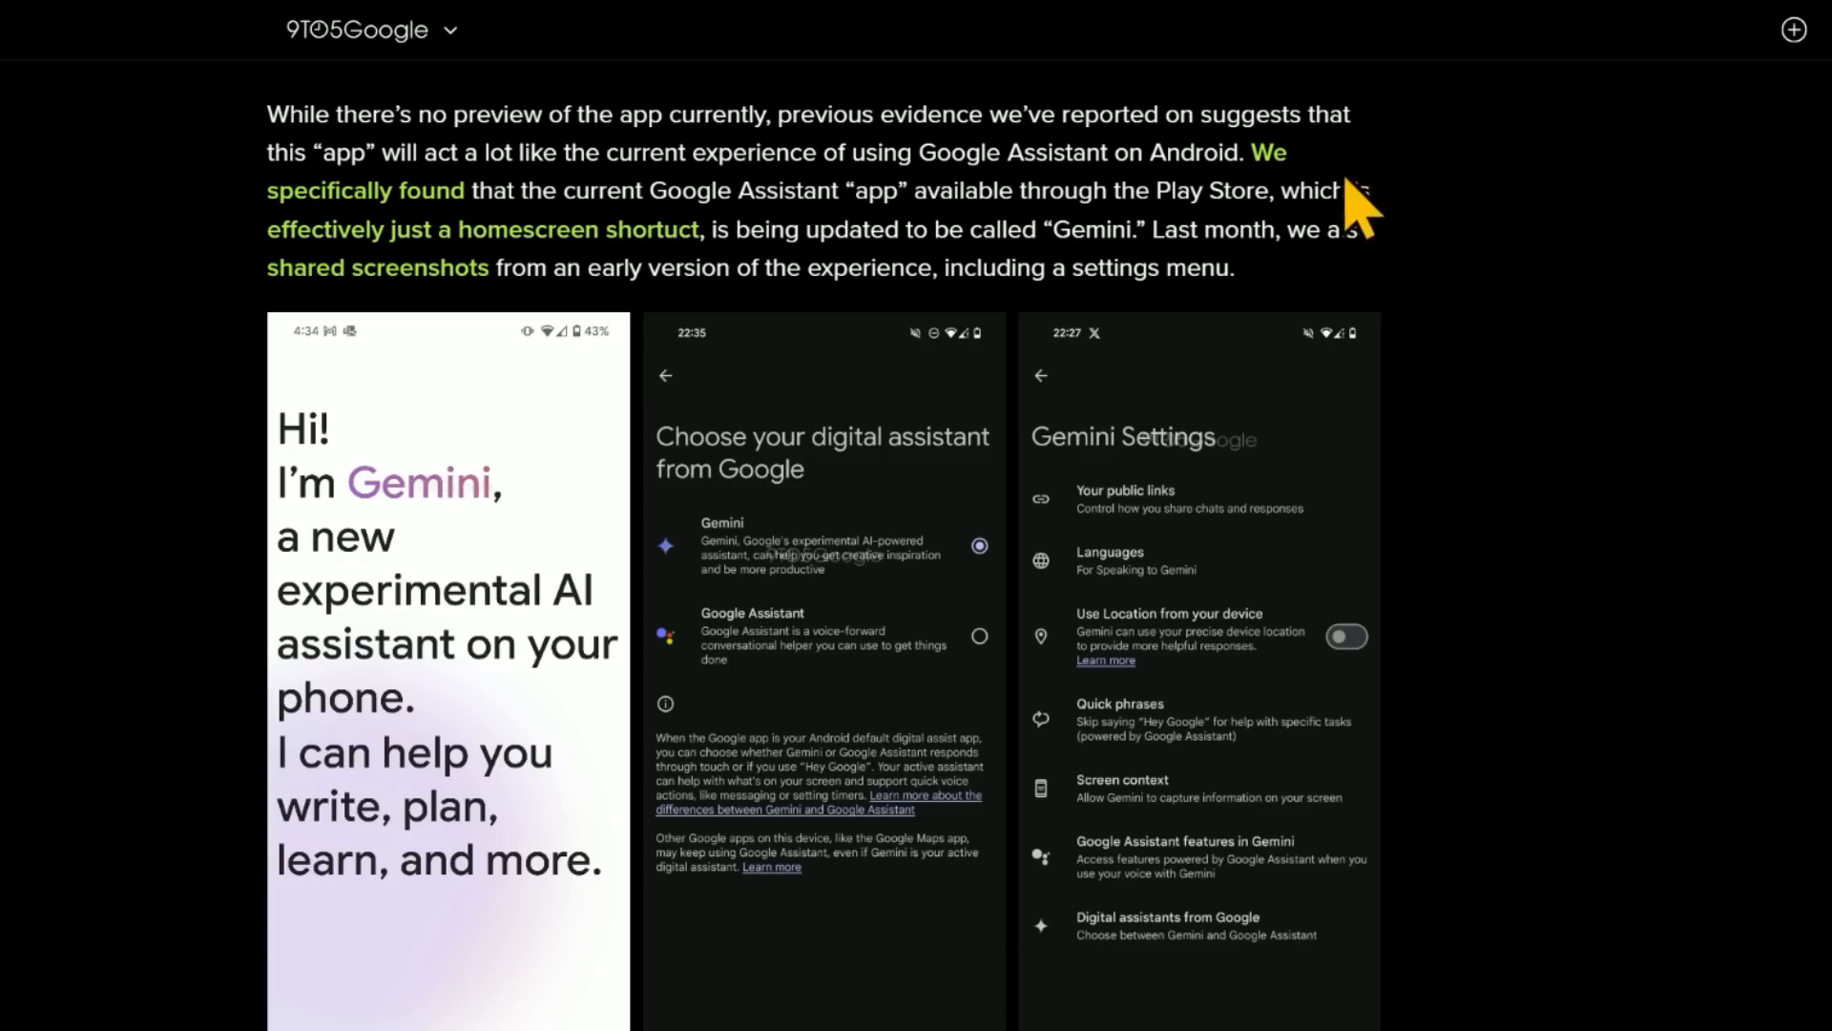
mouse_move(1484, 401)
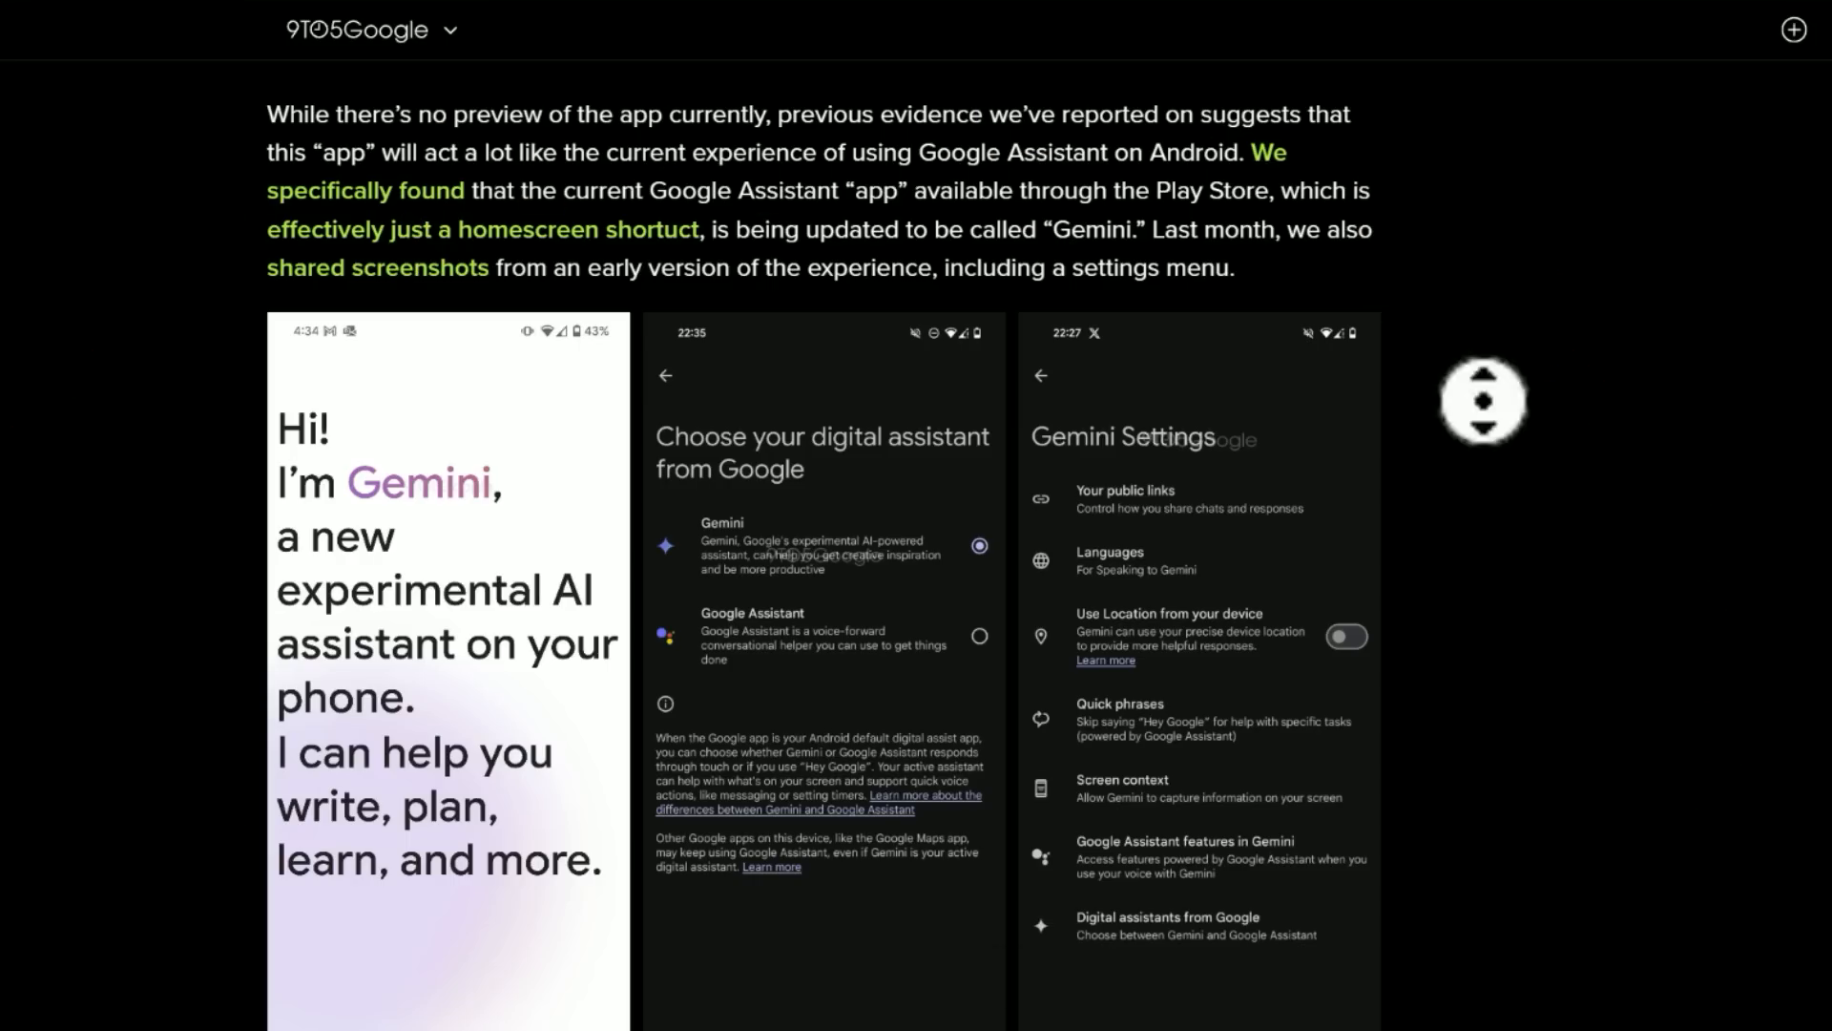
Scroll the 9to5Google article past the APK Insight note to the Pixel 8 and Galaxy S24 paragraphs.
scroll(down, 3)
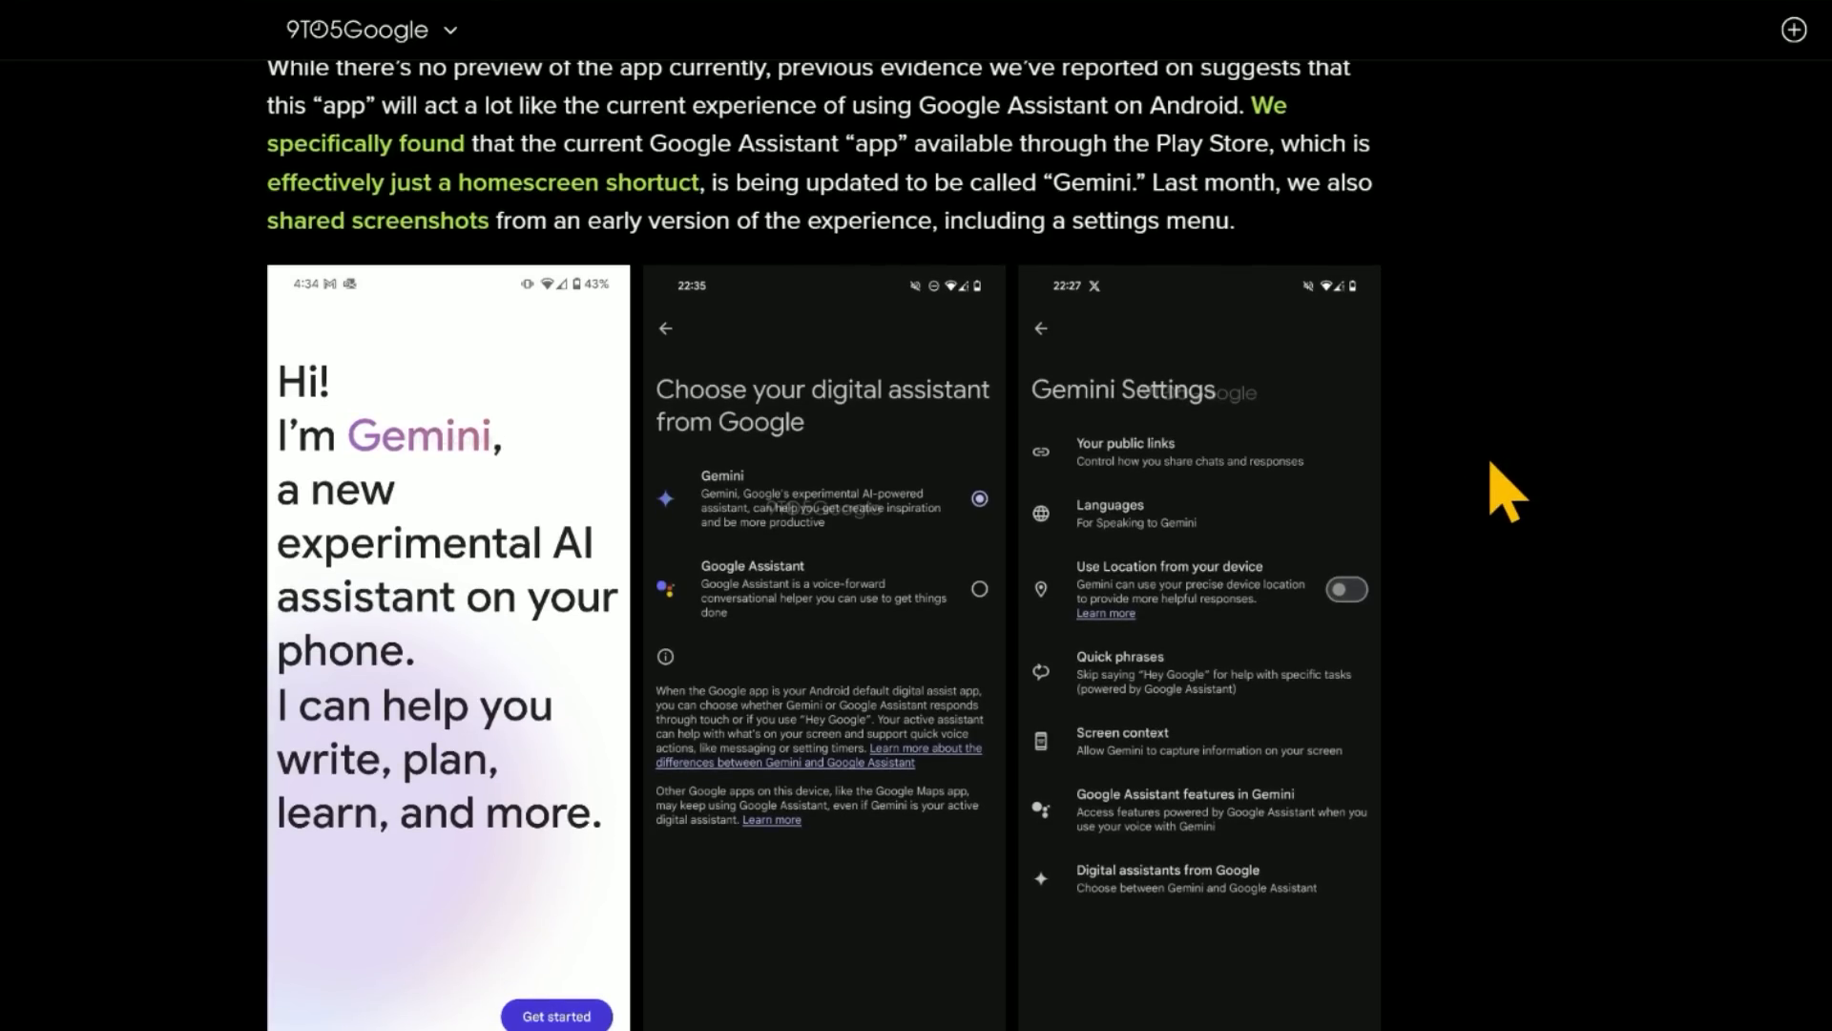
scroll(down, 3)
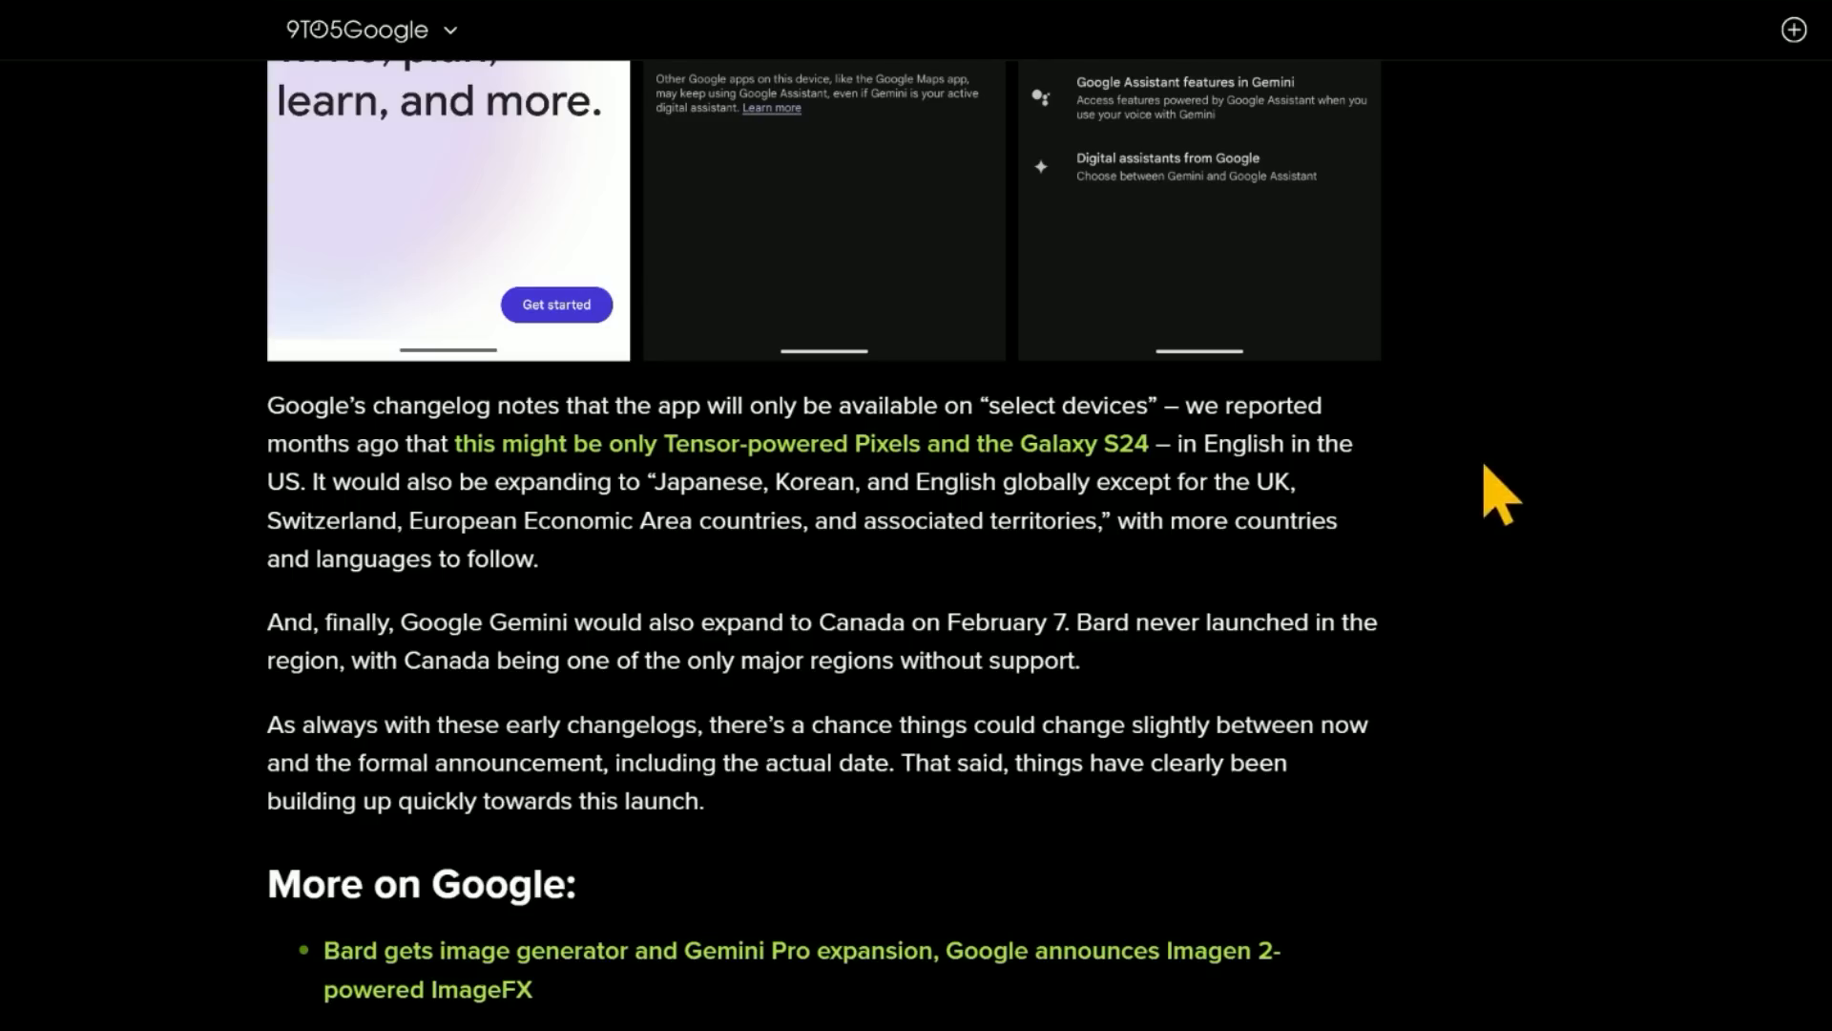
mouse_move(1409, 451)
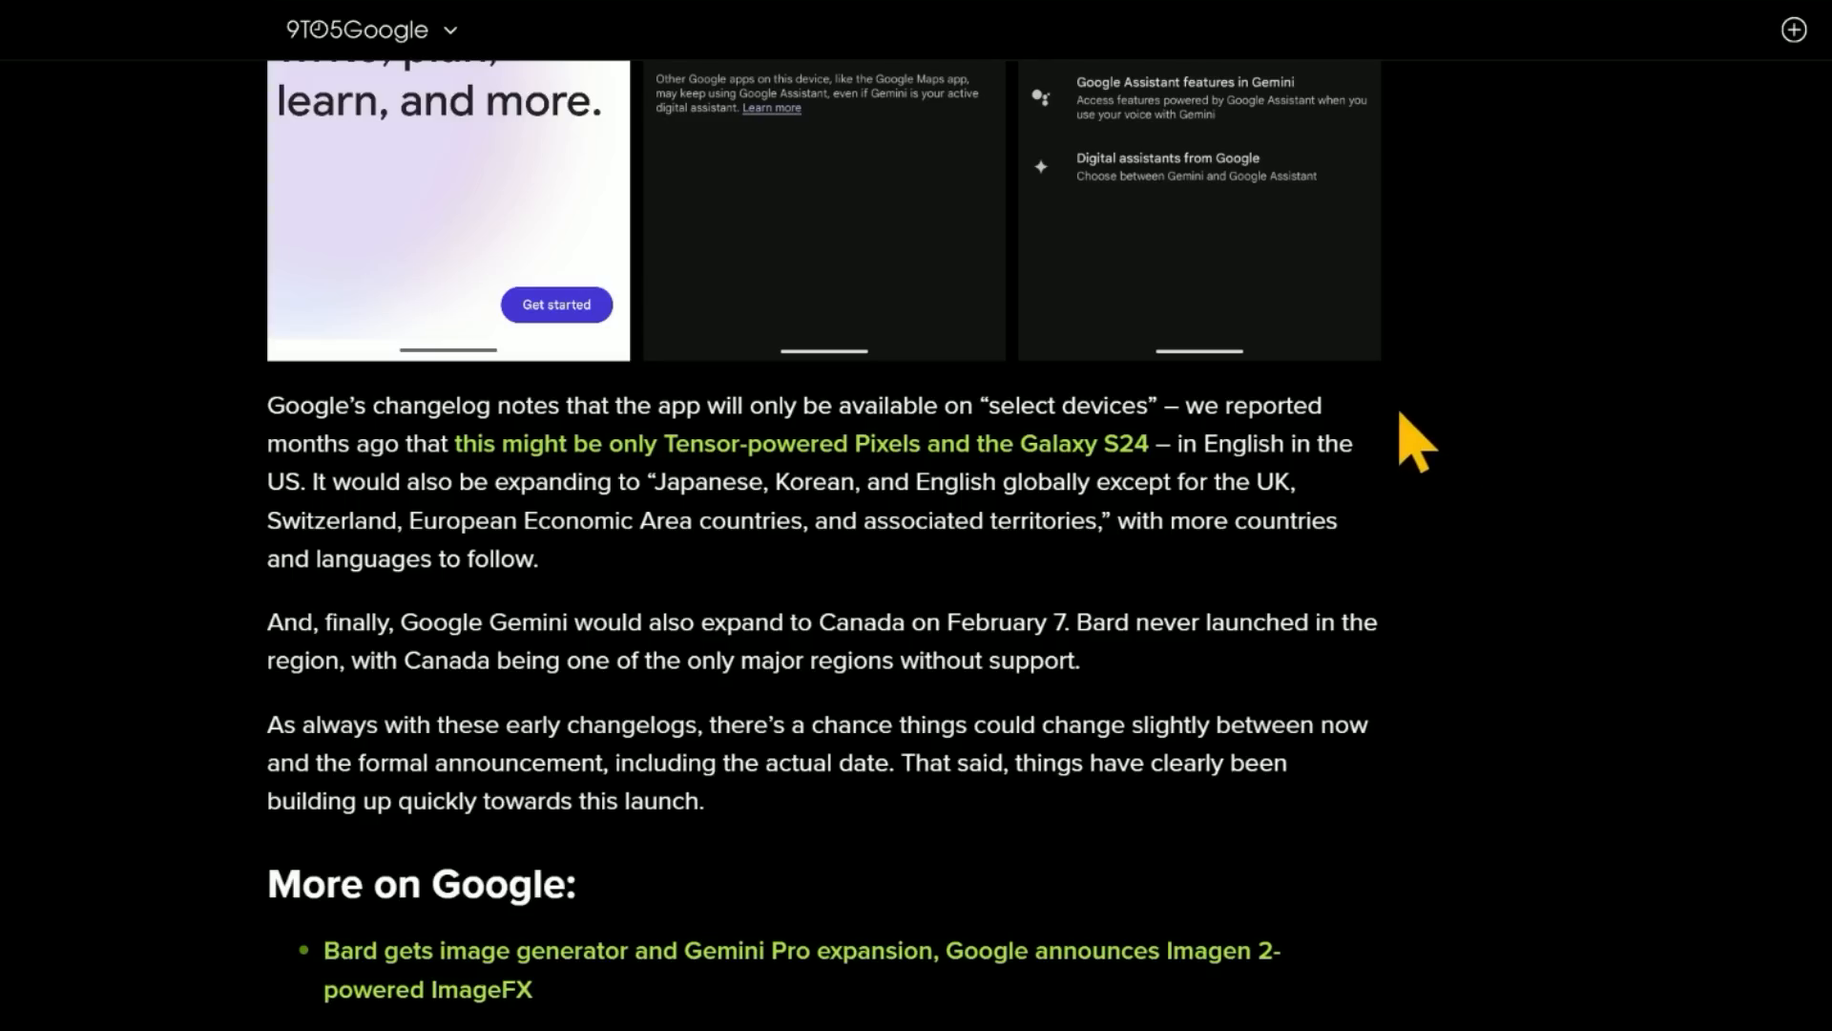
mouse_move(818, 493)
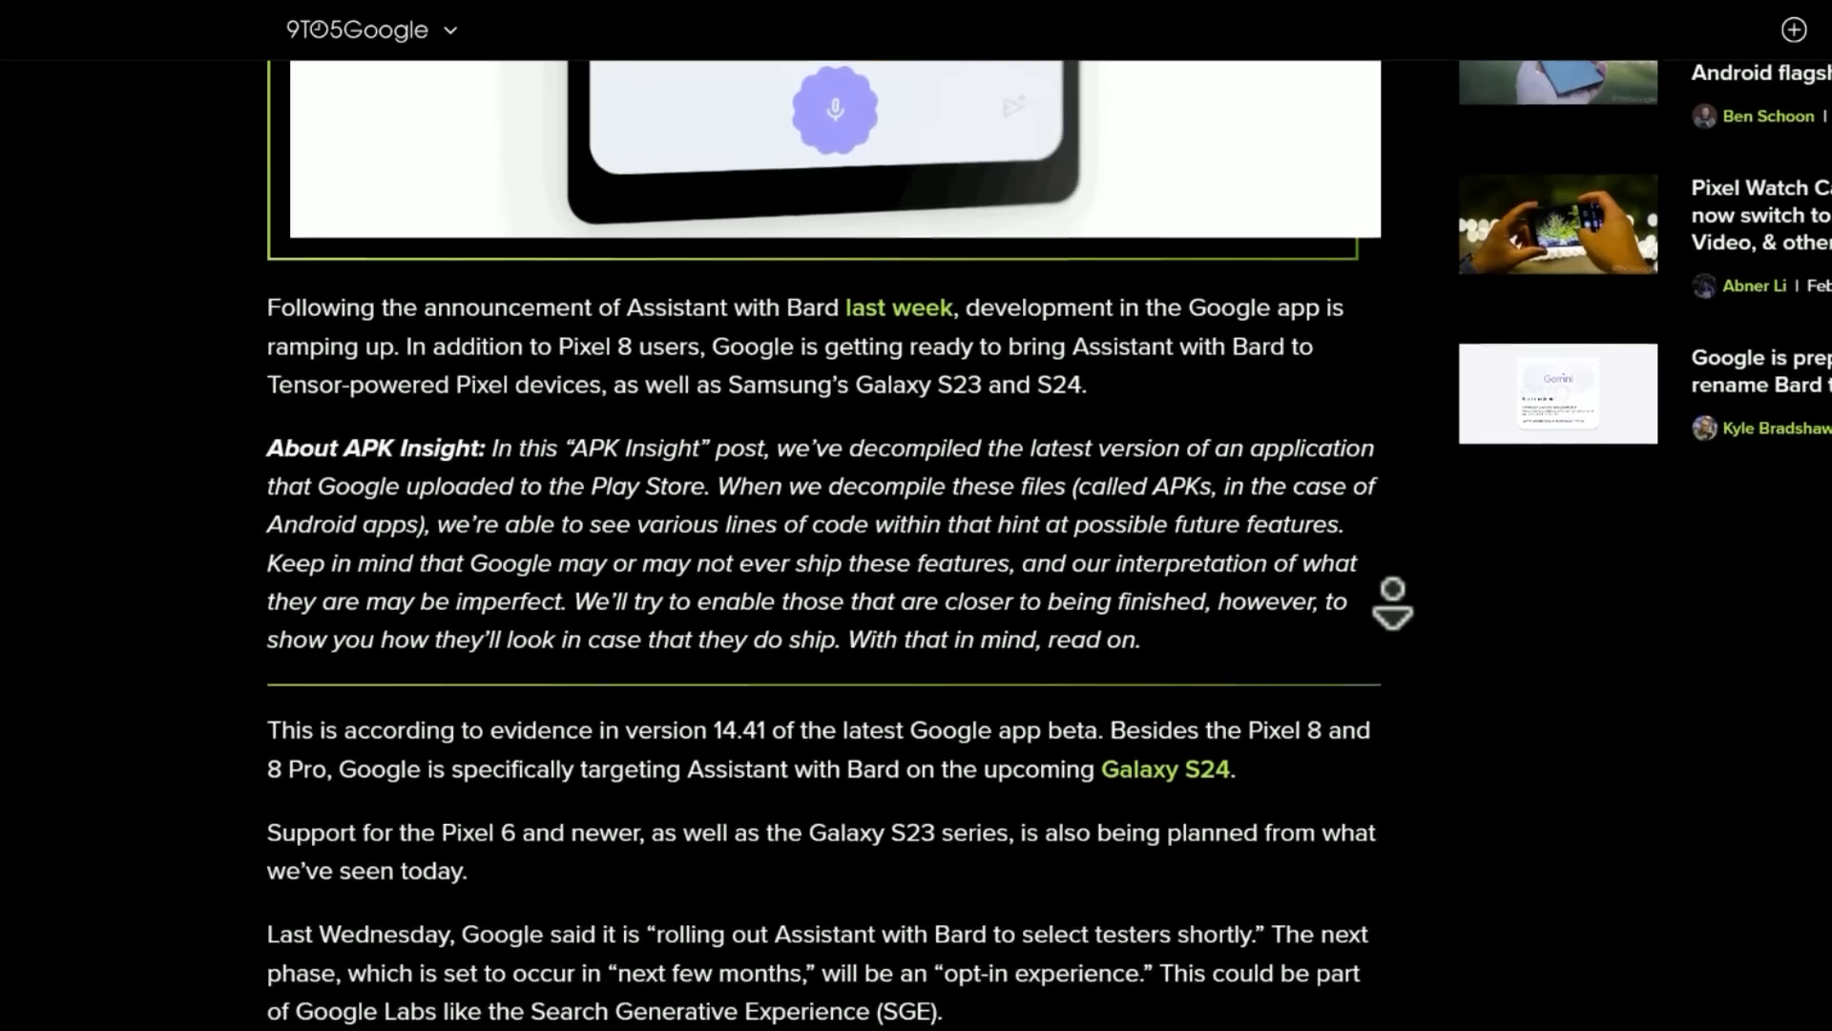
scroll(down, 3)
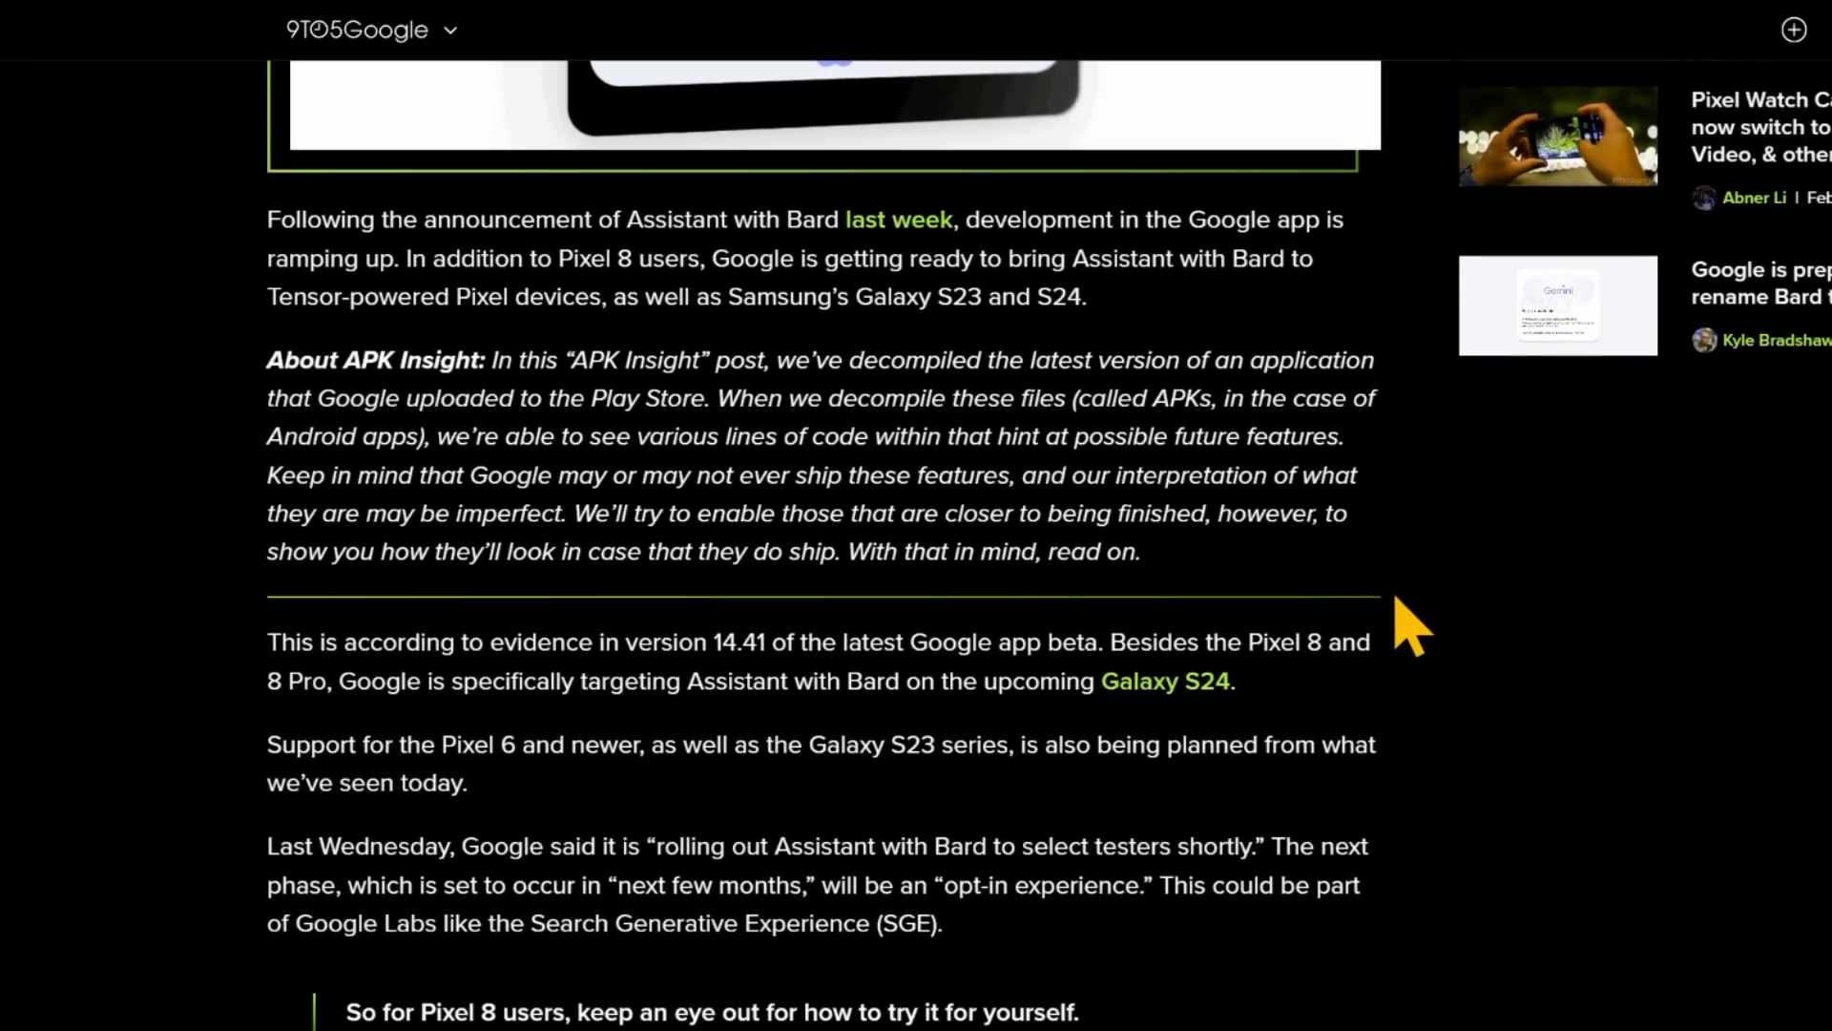
scroll(up, 3)
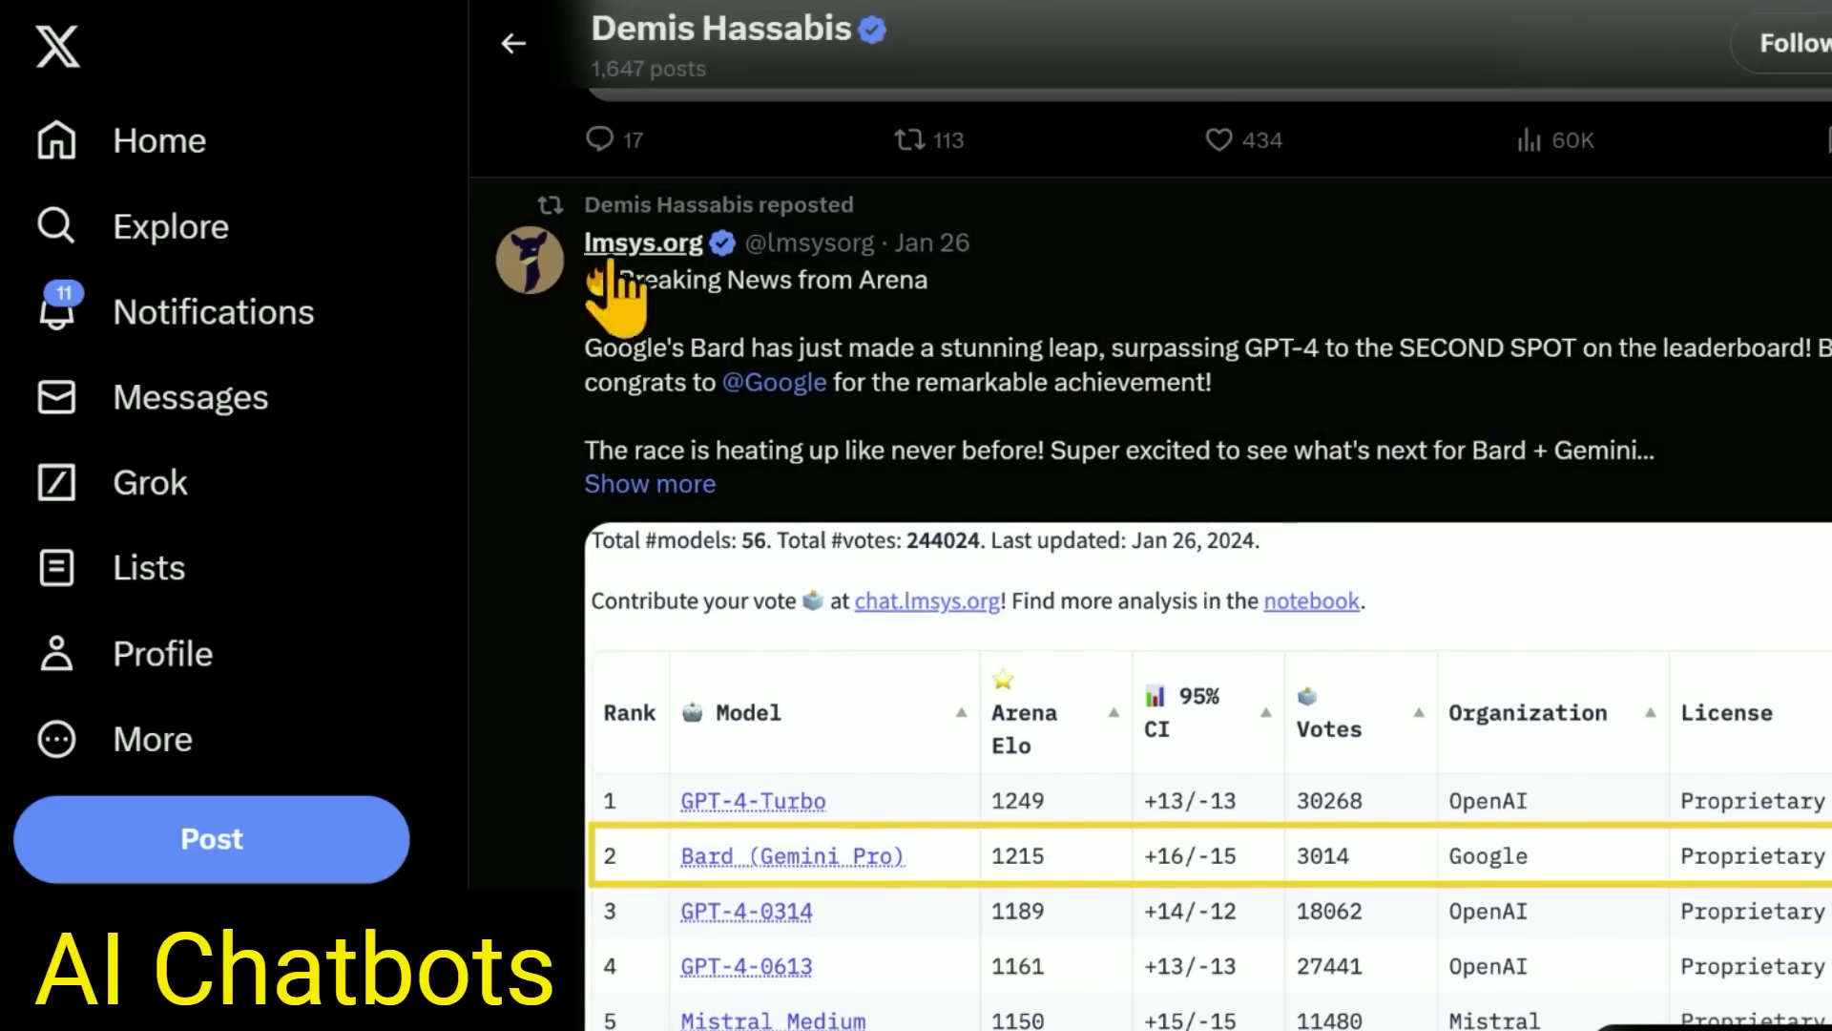
mouse_move(1297, 397)
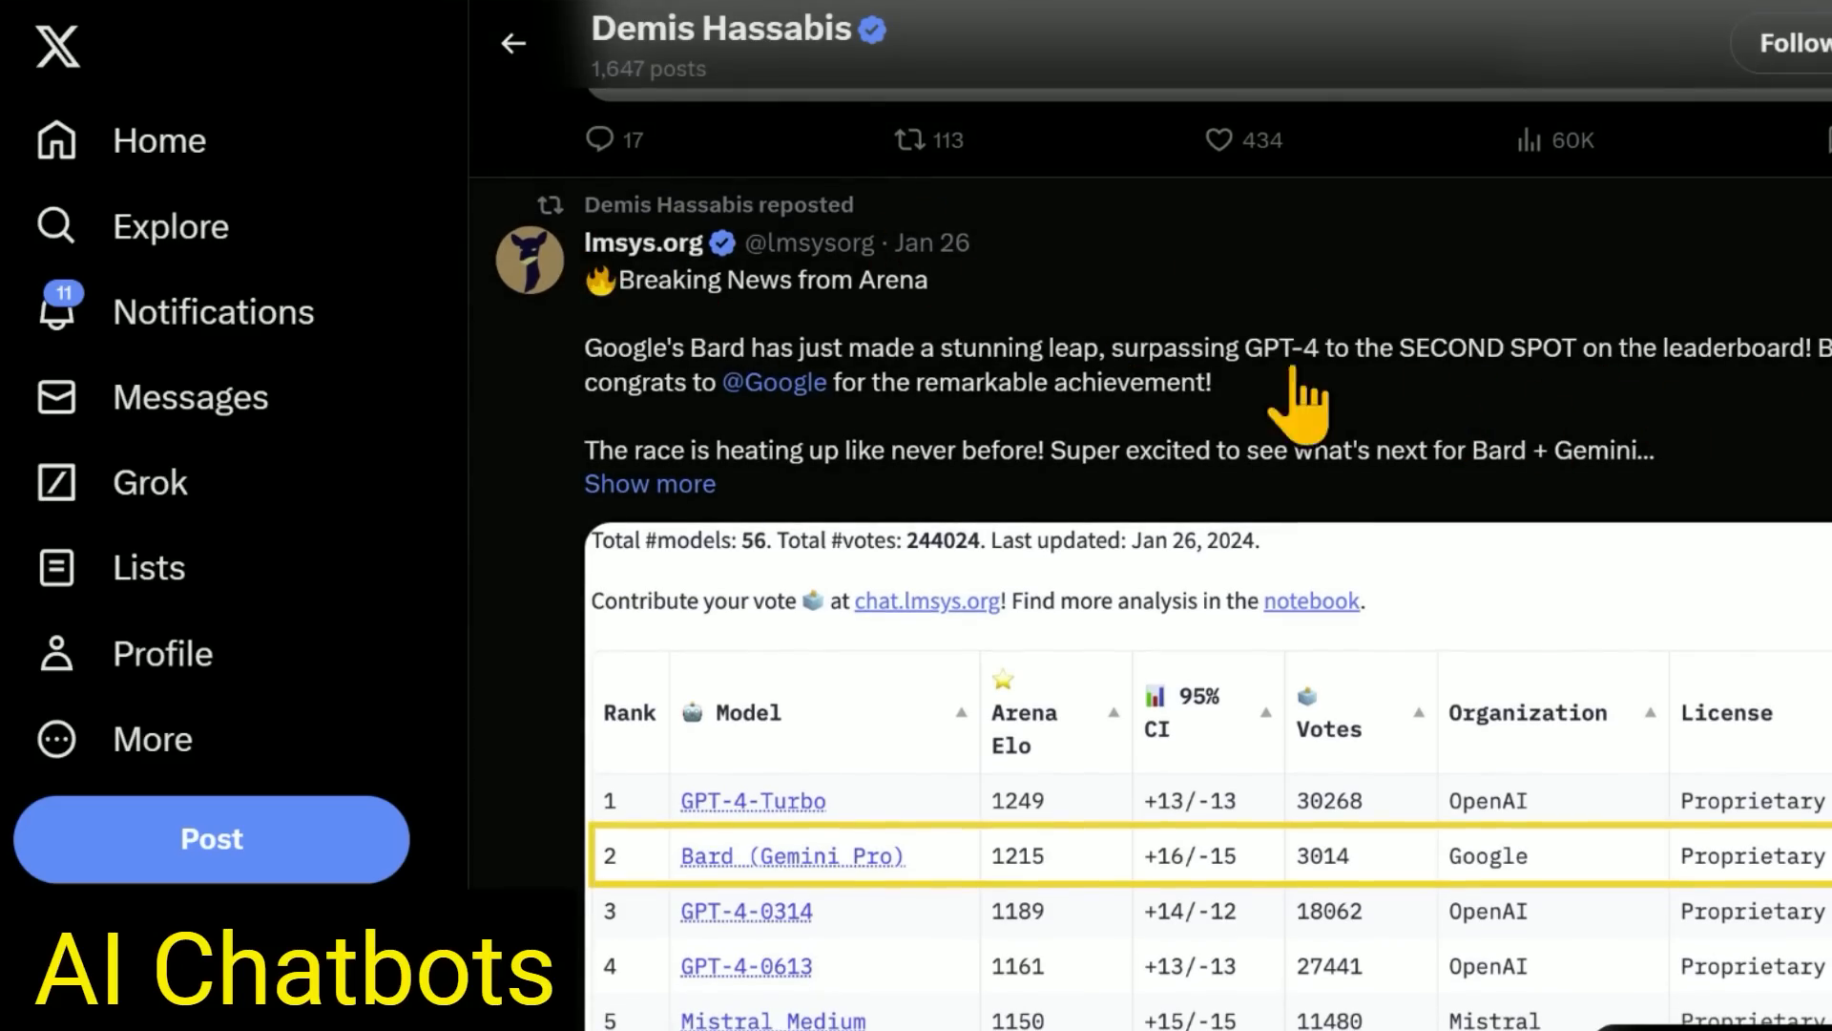
Scroll the lmsys.org post down to the Arena leaderboard image with Bard (Gemini Pro) second.
scroll(up, 3)
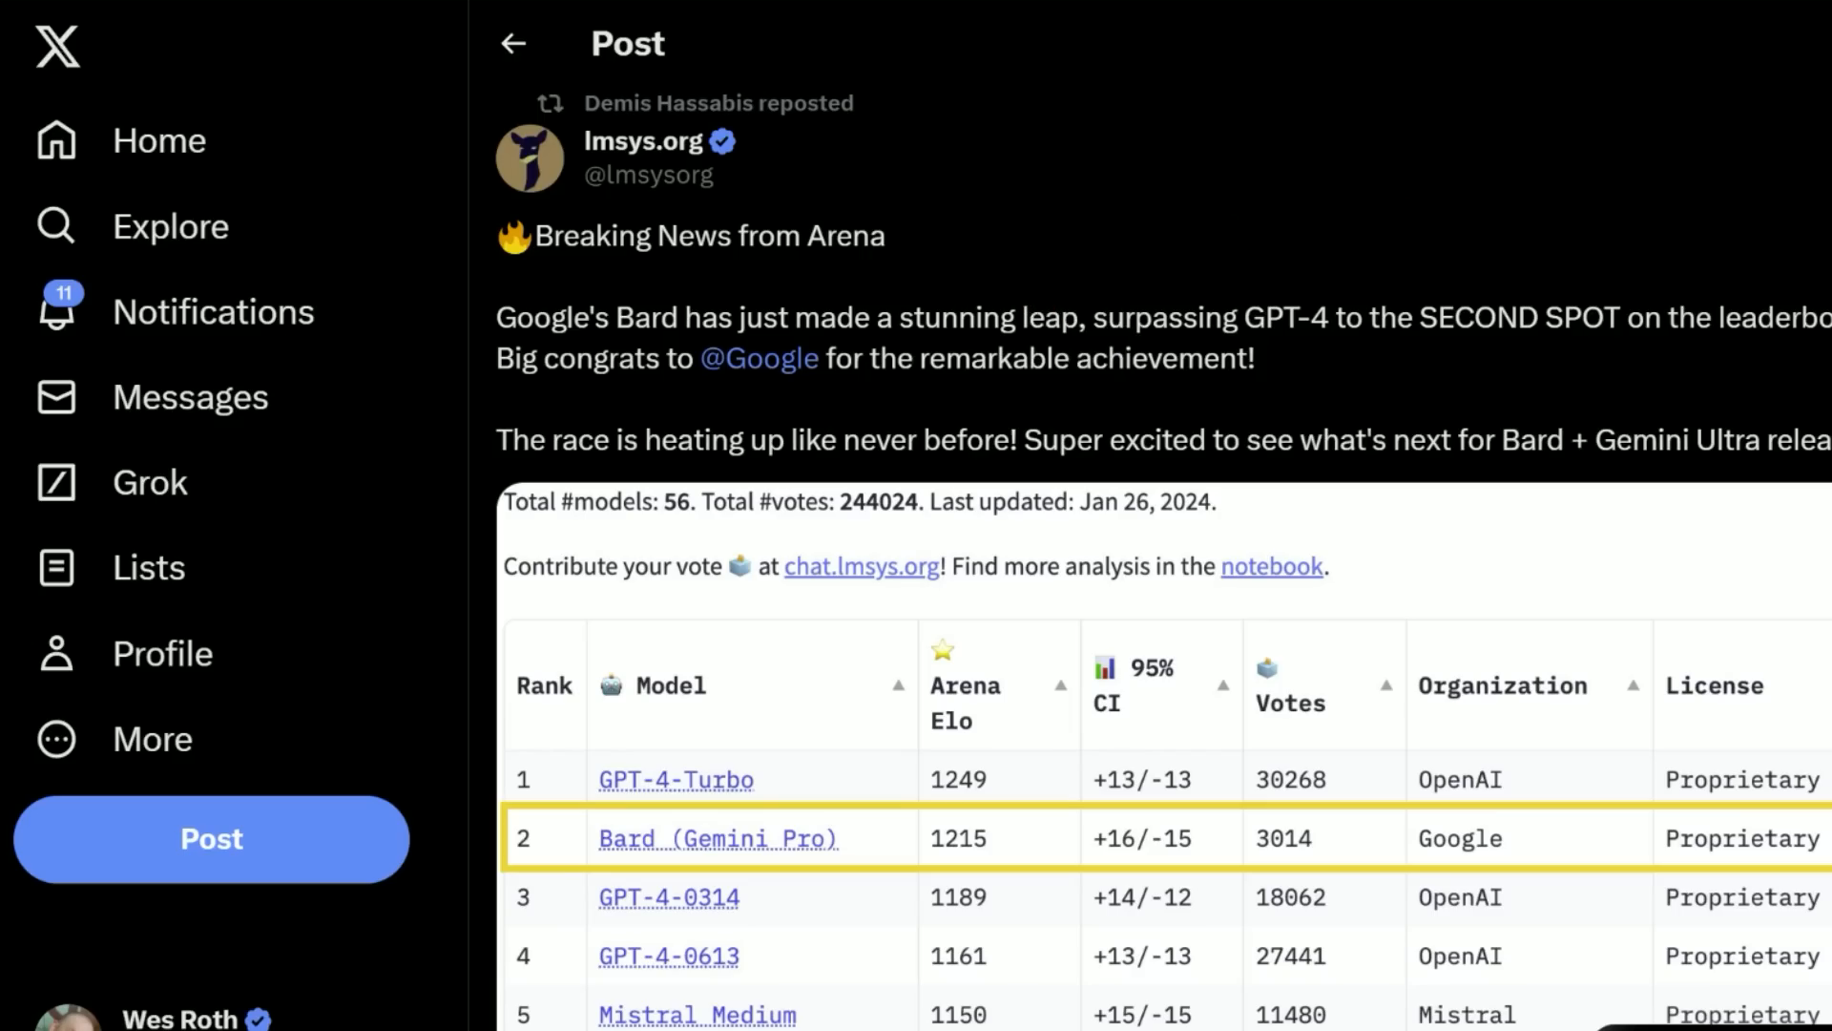
scroll(down, 3)
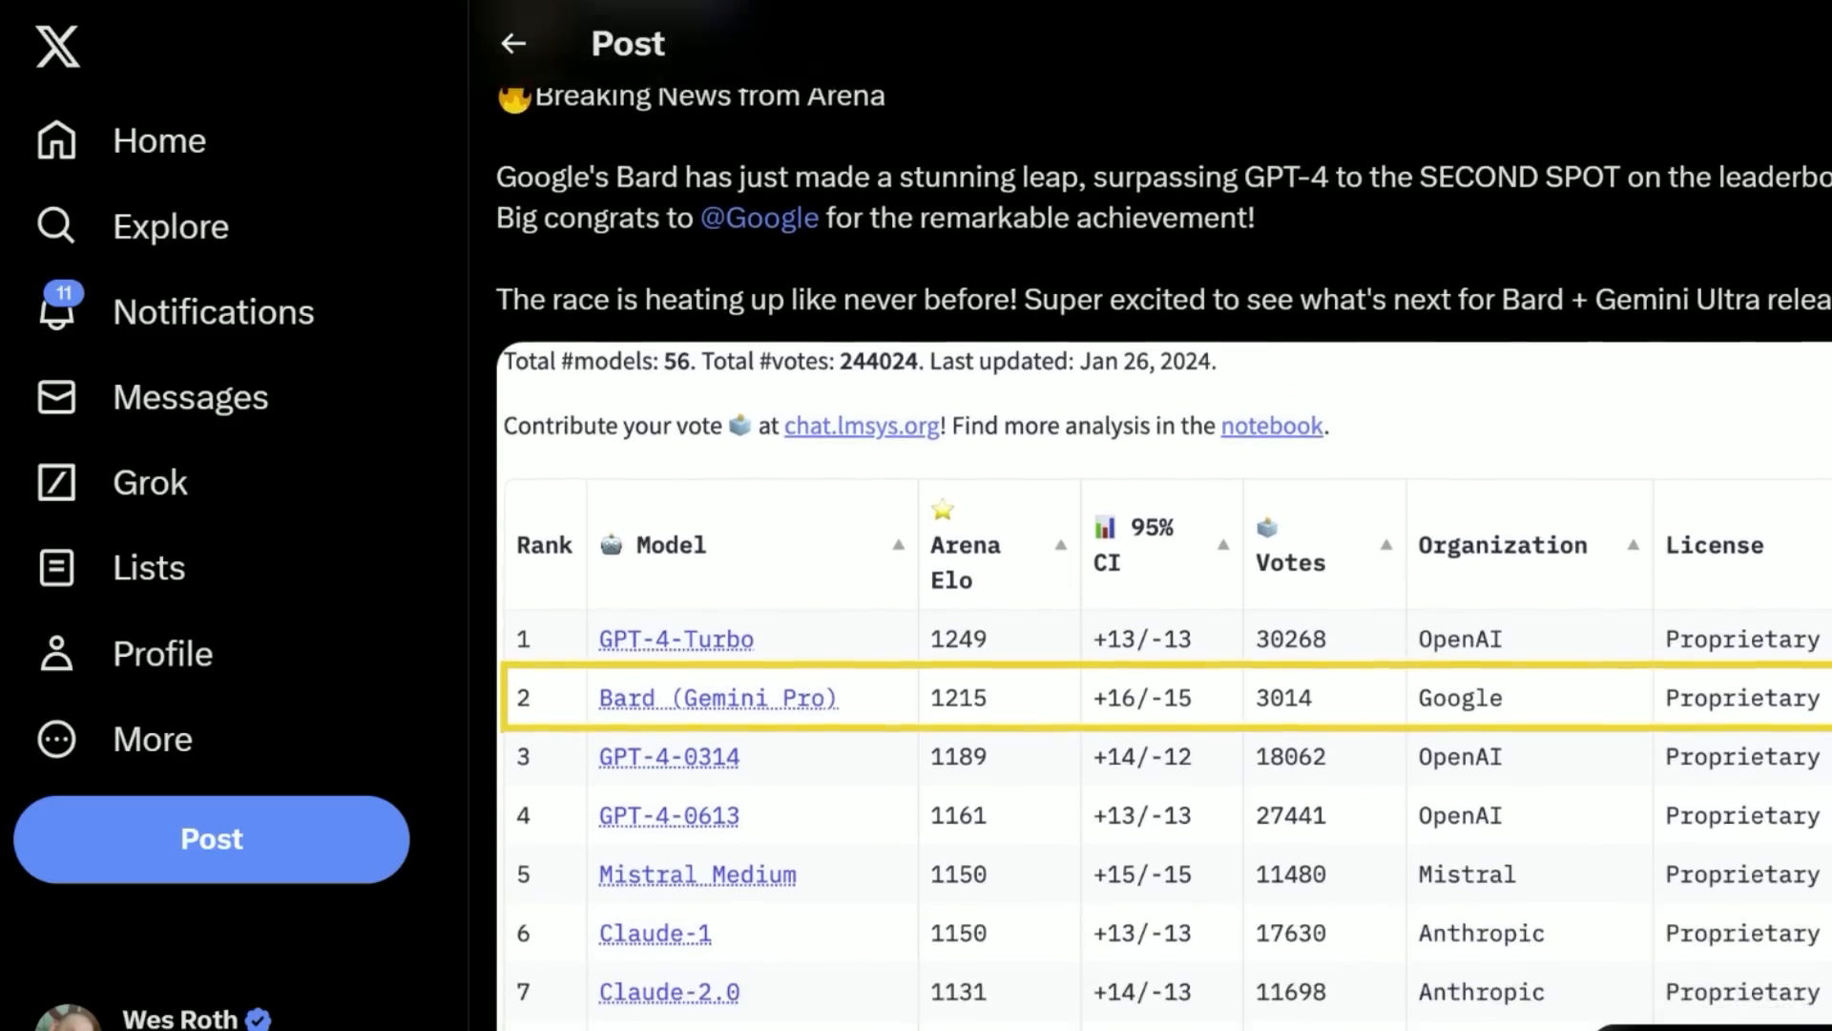
scroll(down, 3)
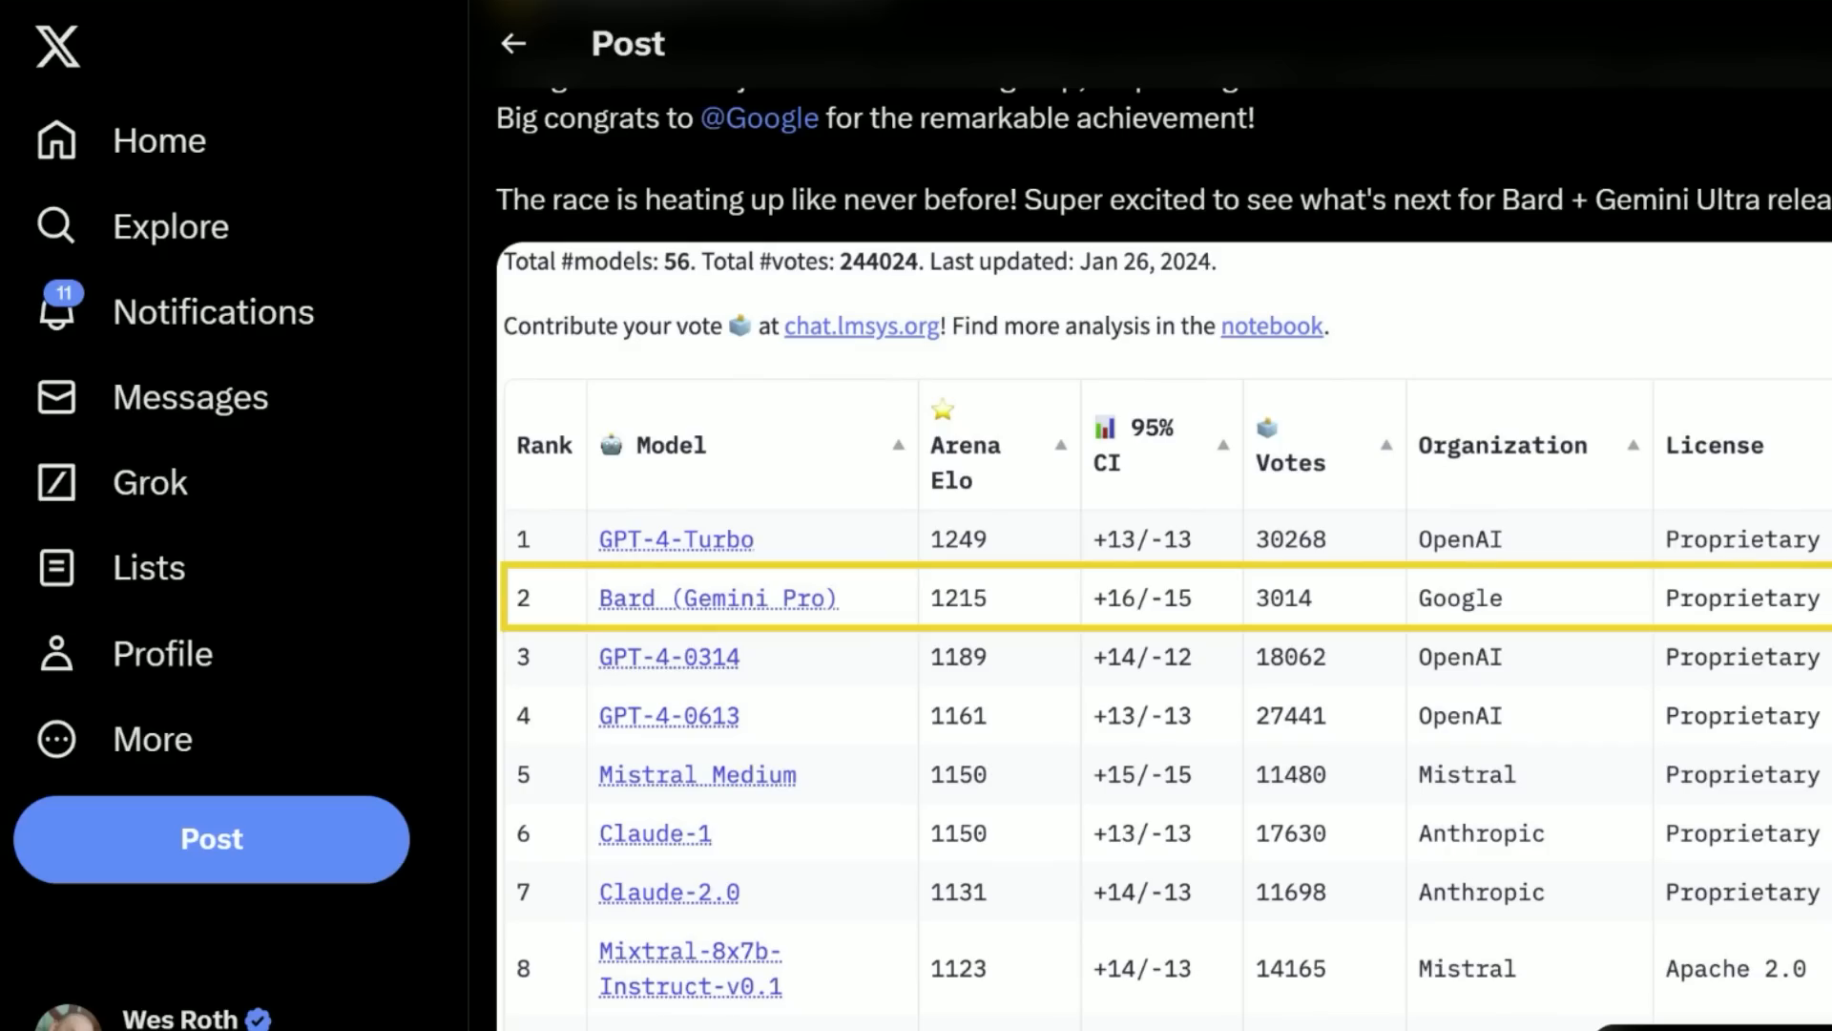
mouse_move(801, 590)
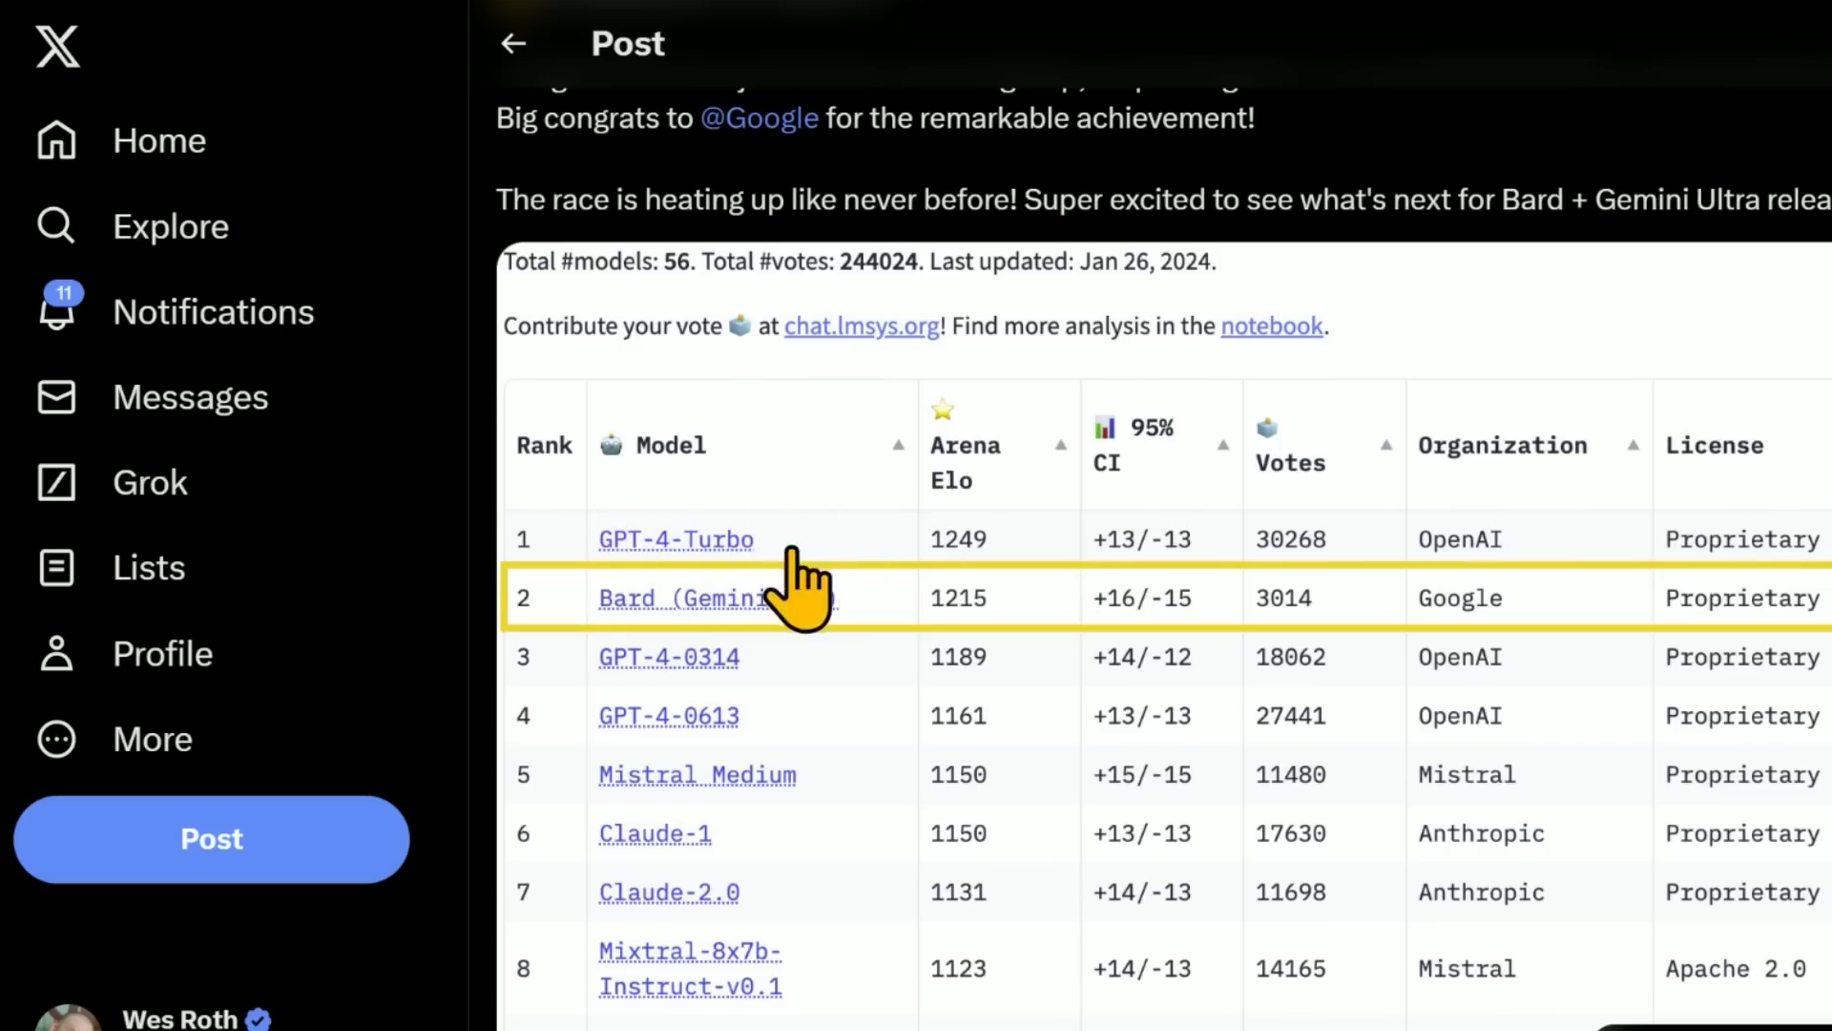
mouse_move(958, 333)
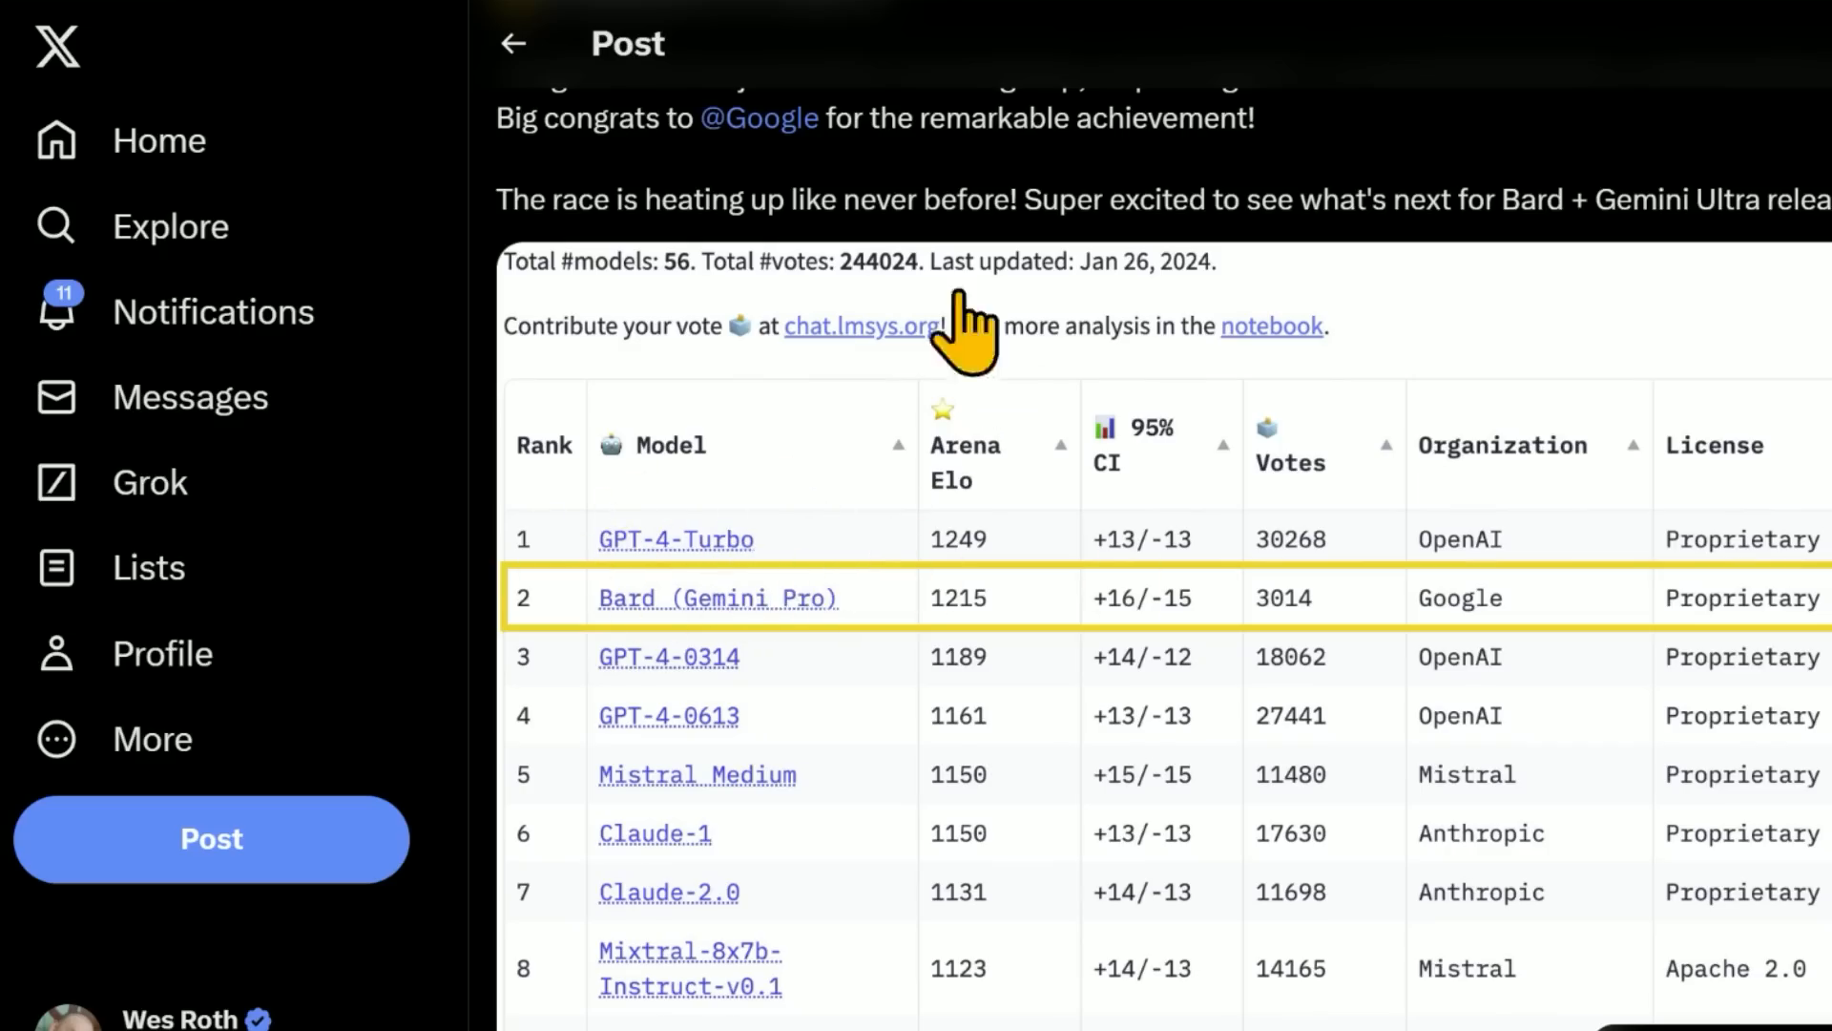
mouse_move(958, 608)
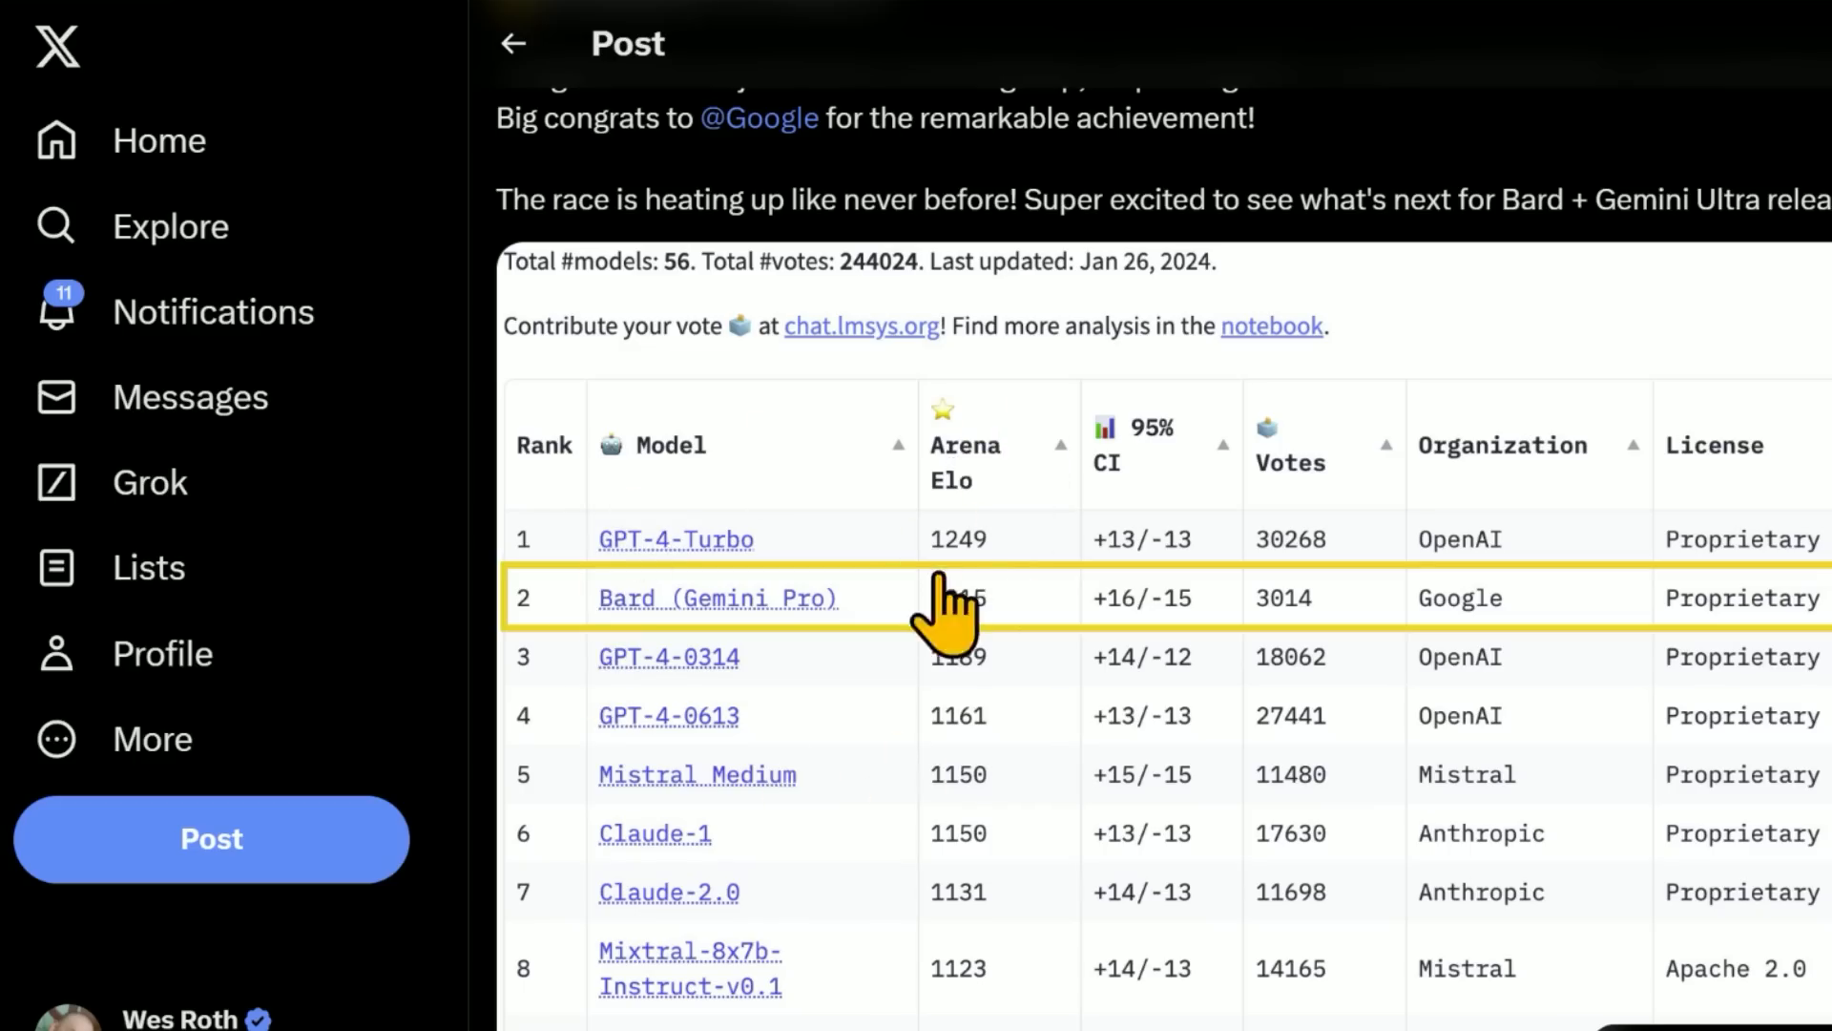
mouse_move(1046, 625)
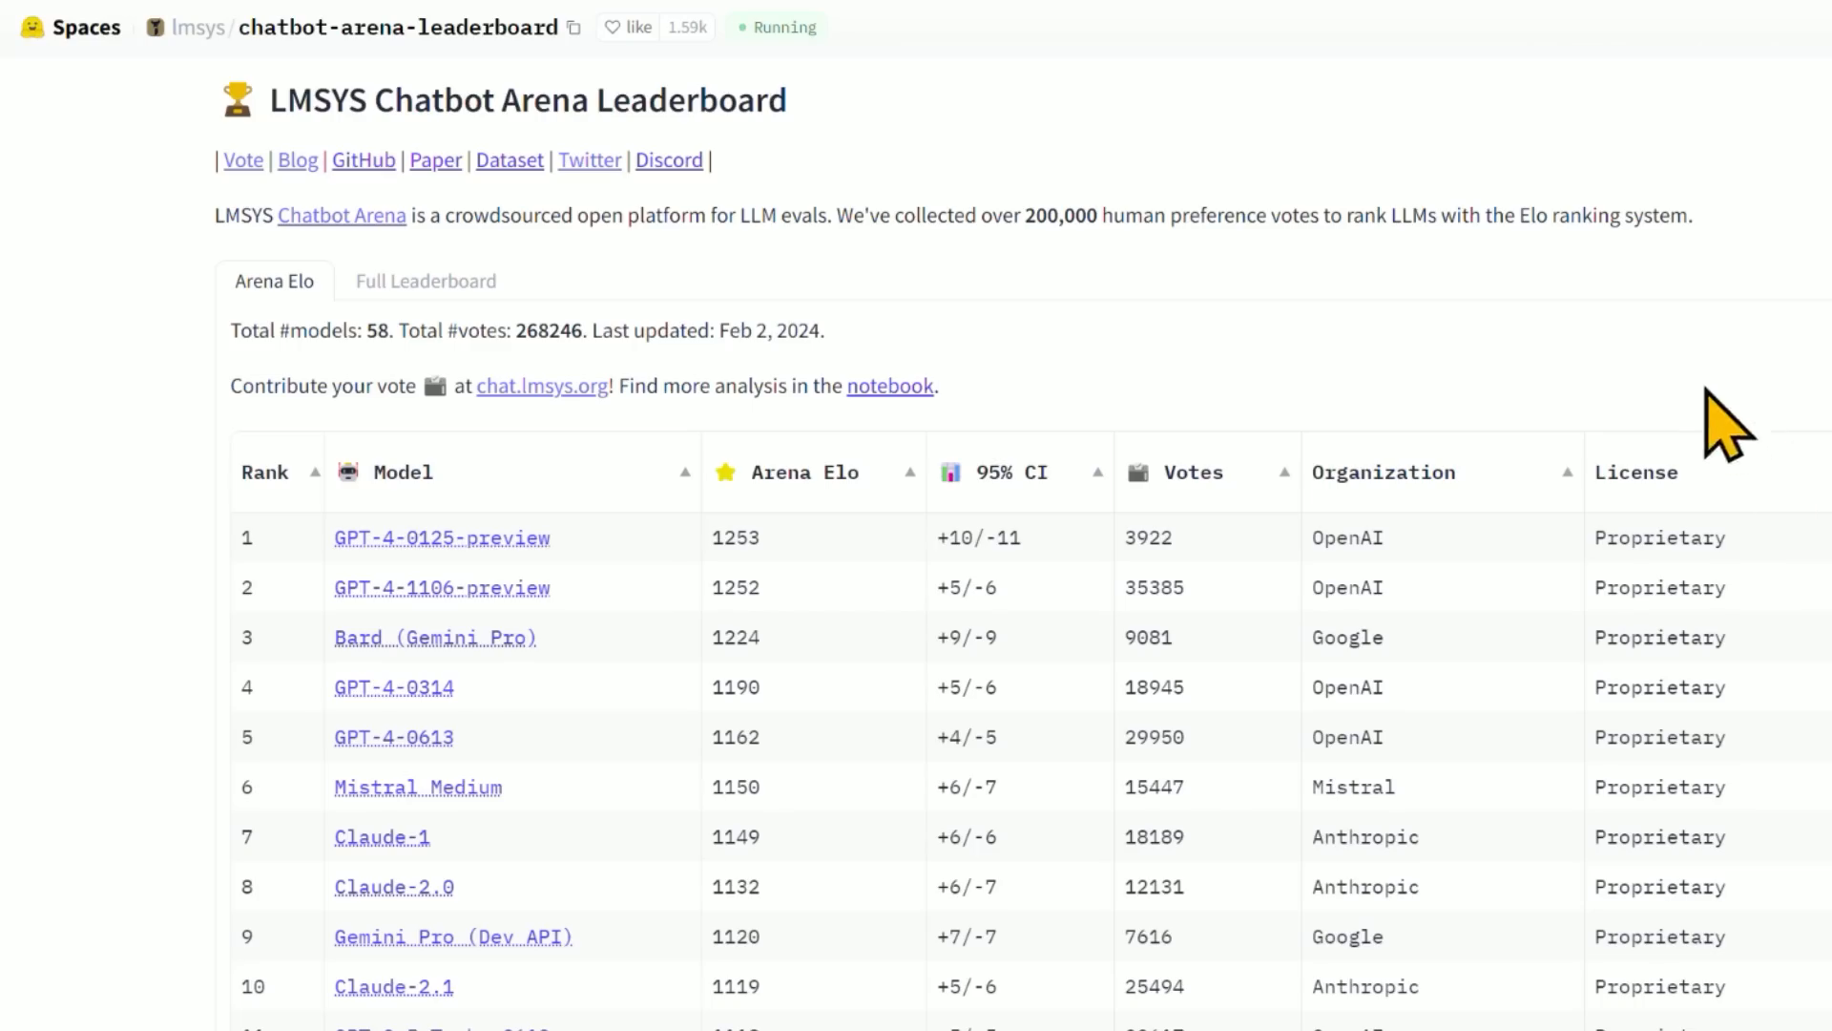
Open the chatbot-arena-leaderboard Space showing the Arena Elo table with Bard (Gemini Pro) third.
double_click(706, 331)
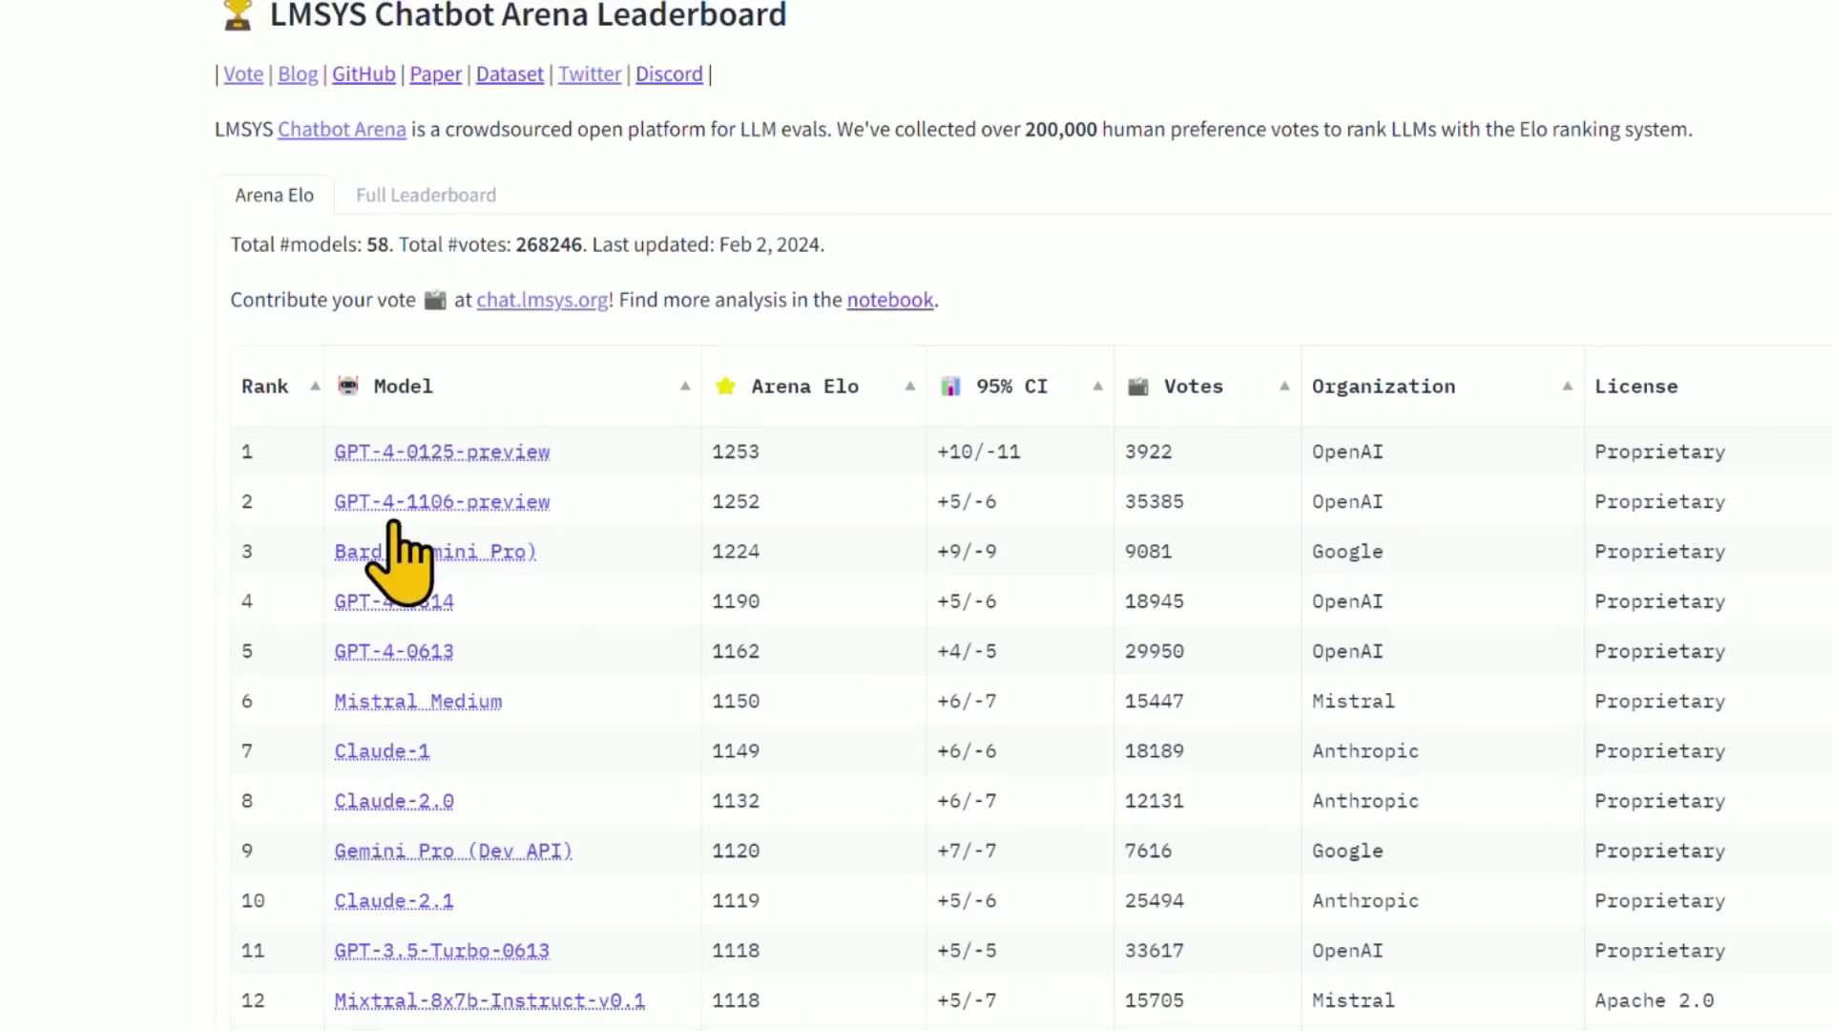
mouse_move(473, 503)
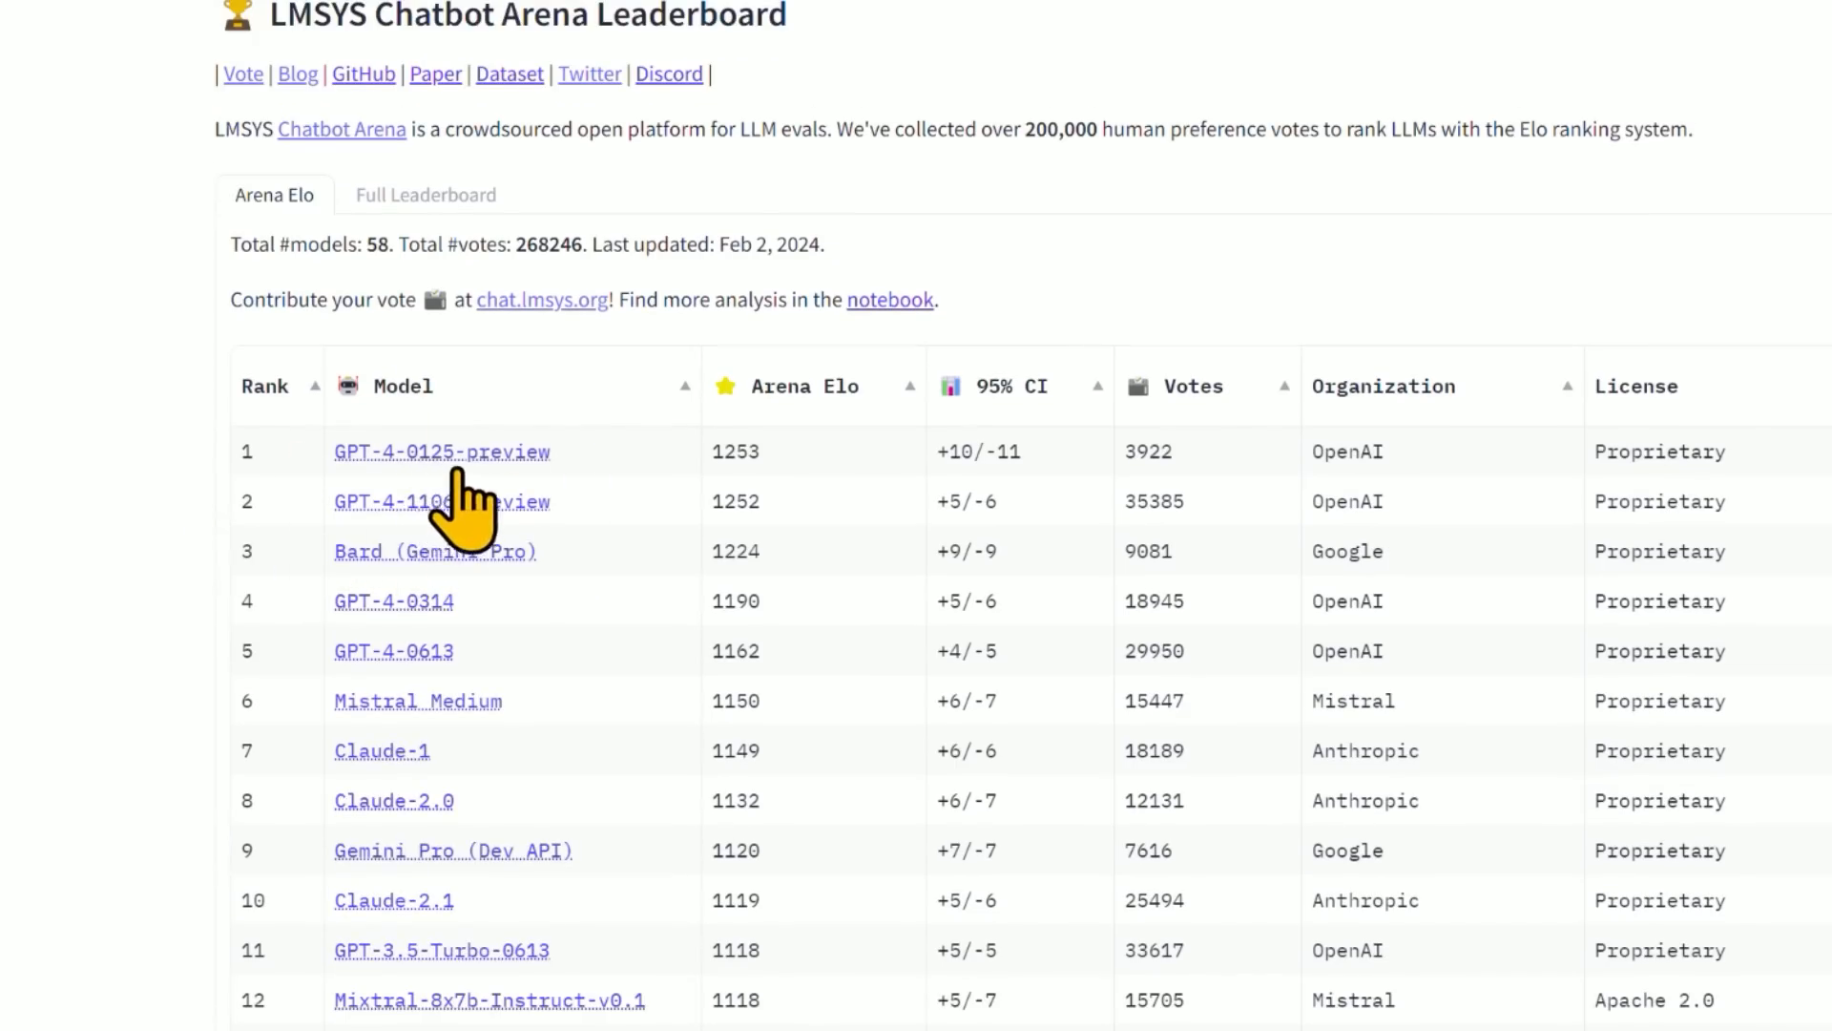
mouse_move(176, 500)
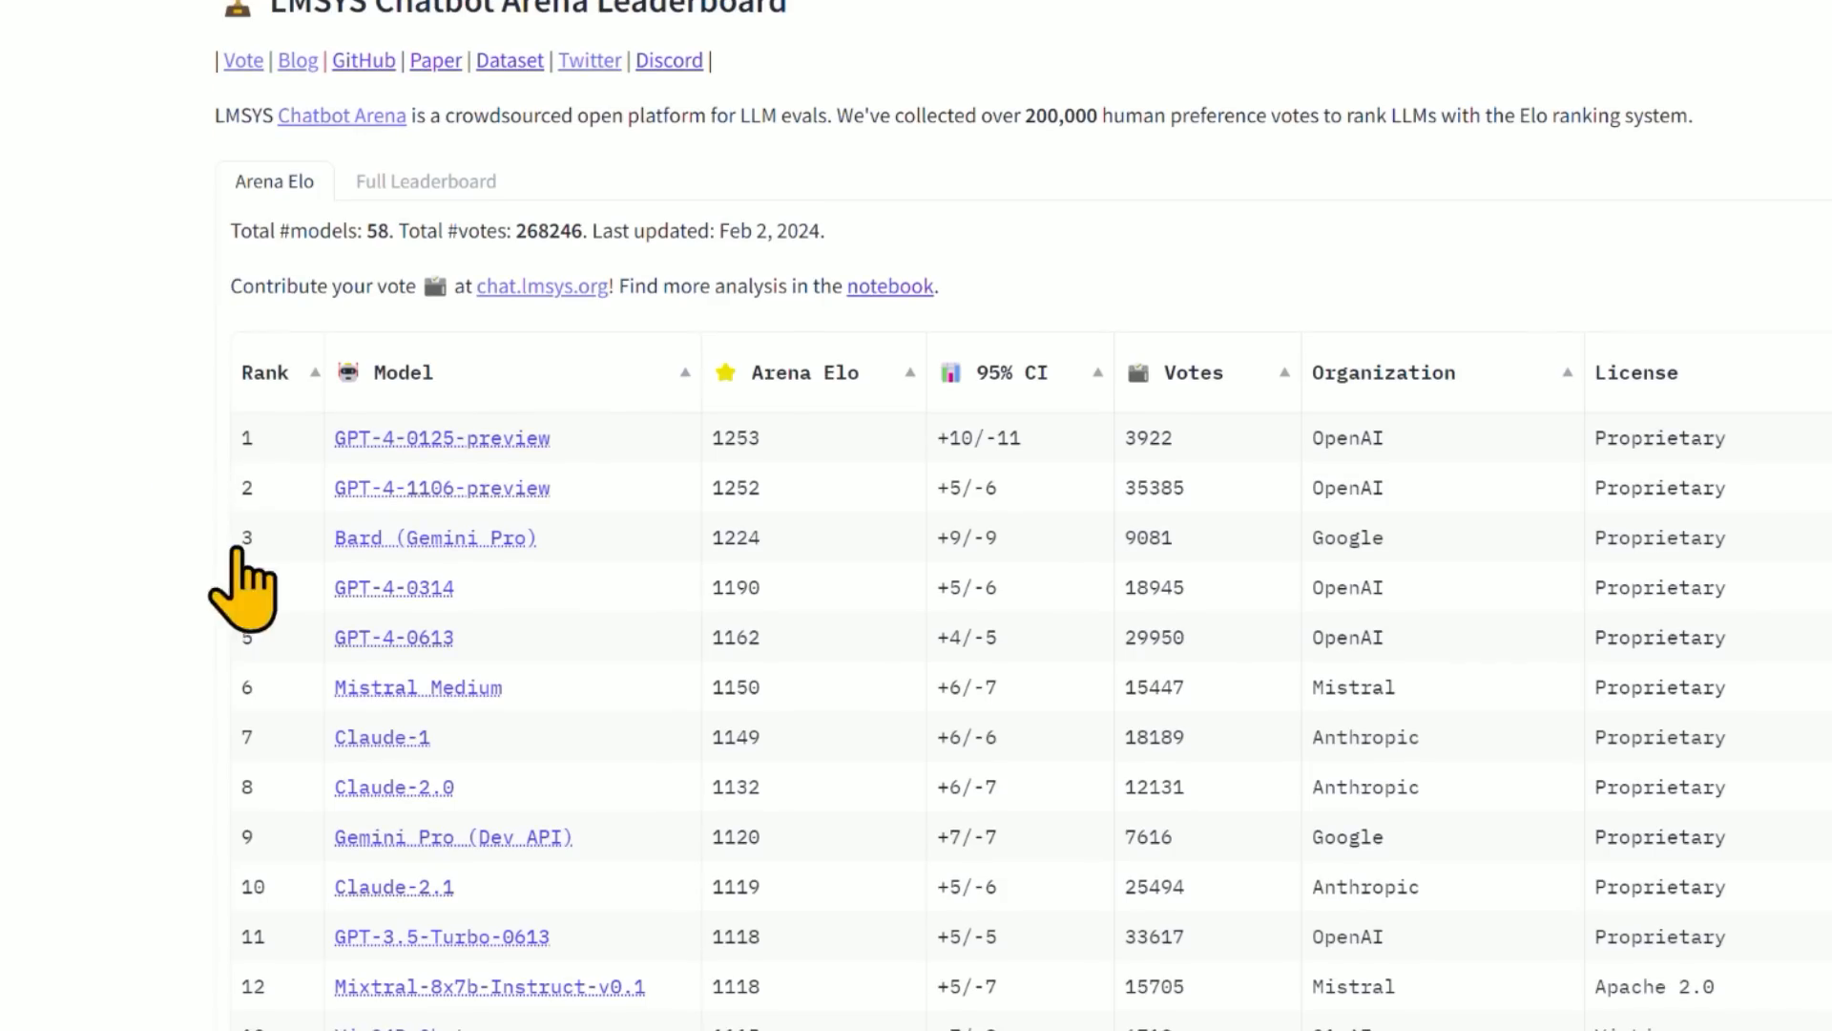
mouse_move(578, 602)
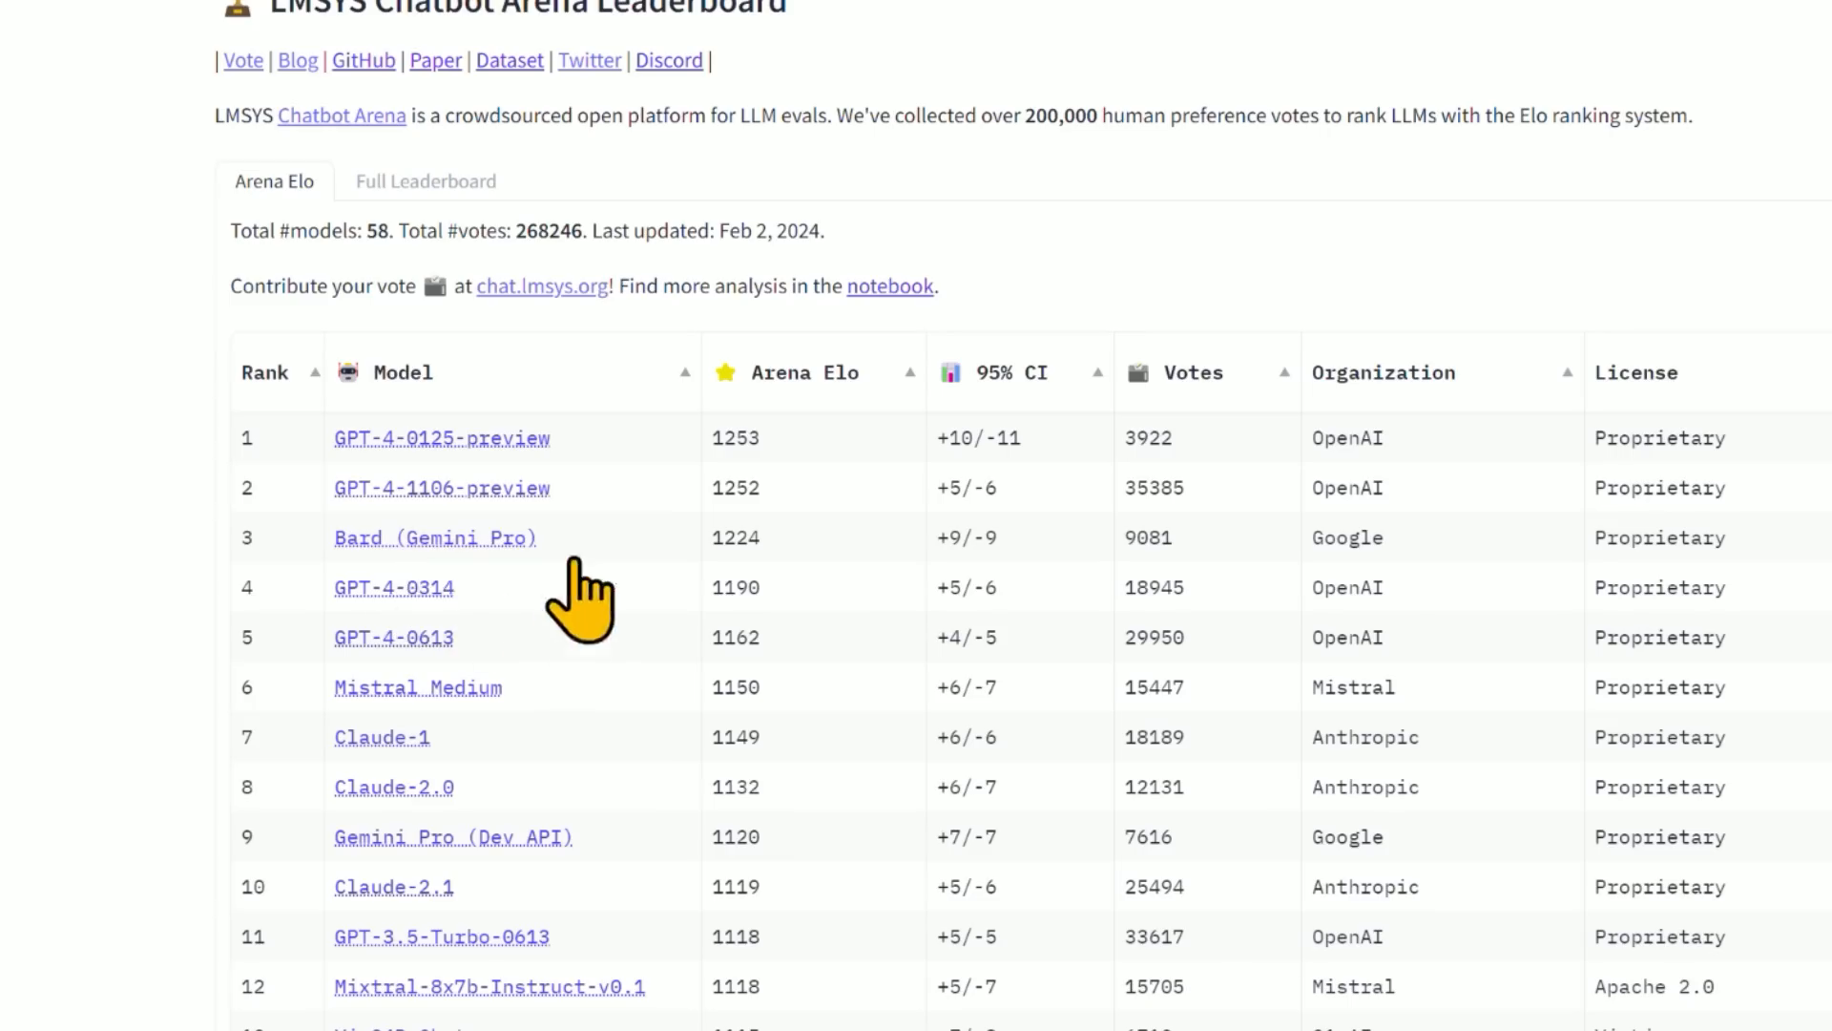
mouse_move(524, 608)
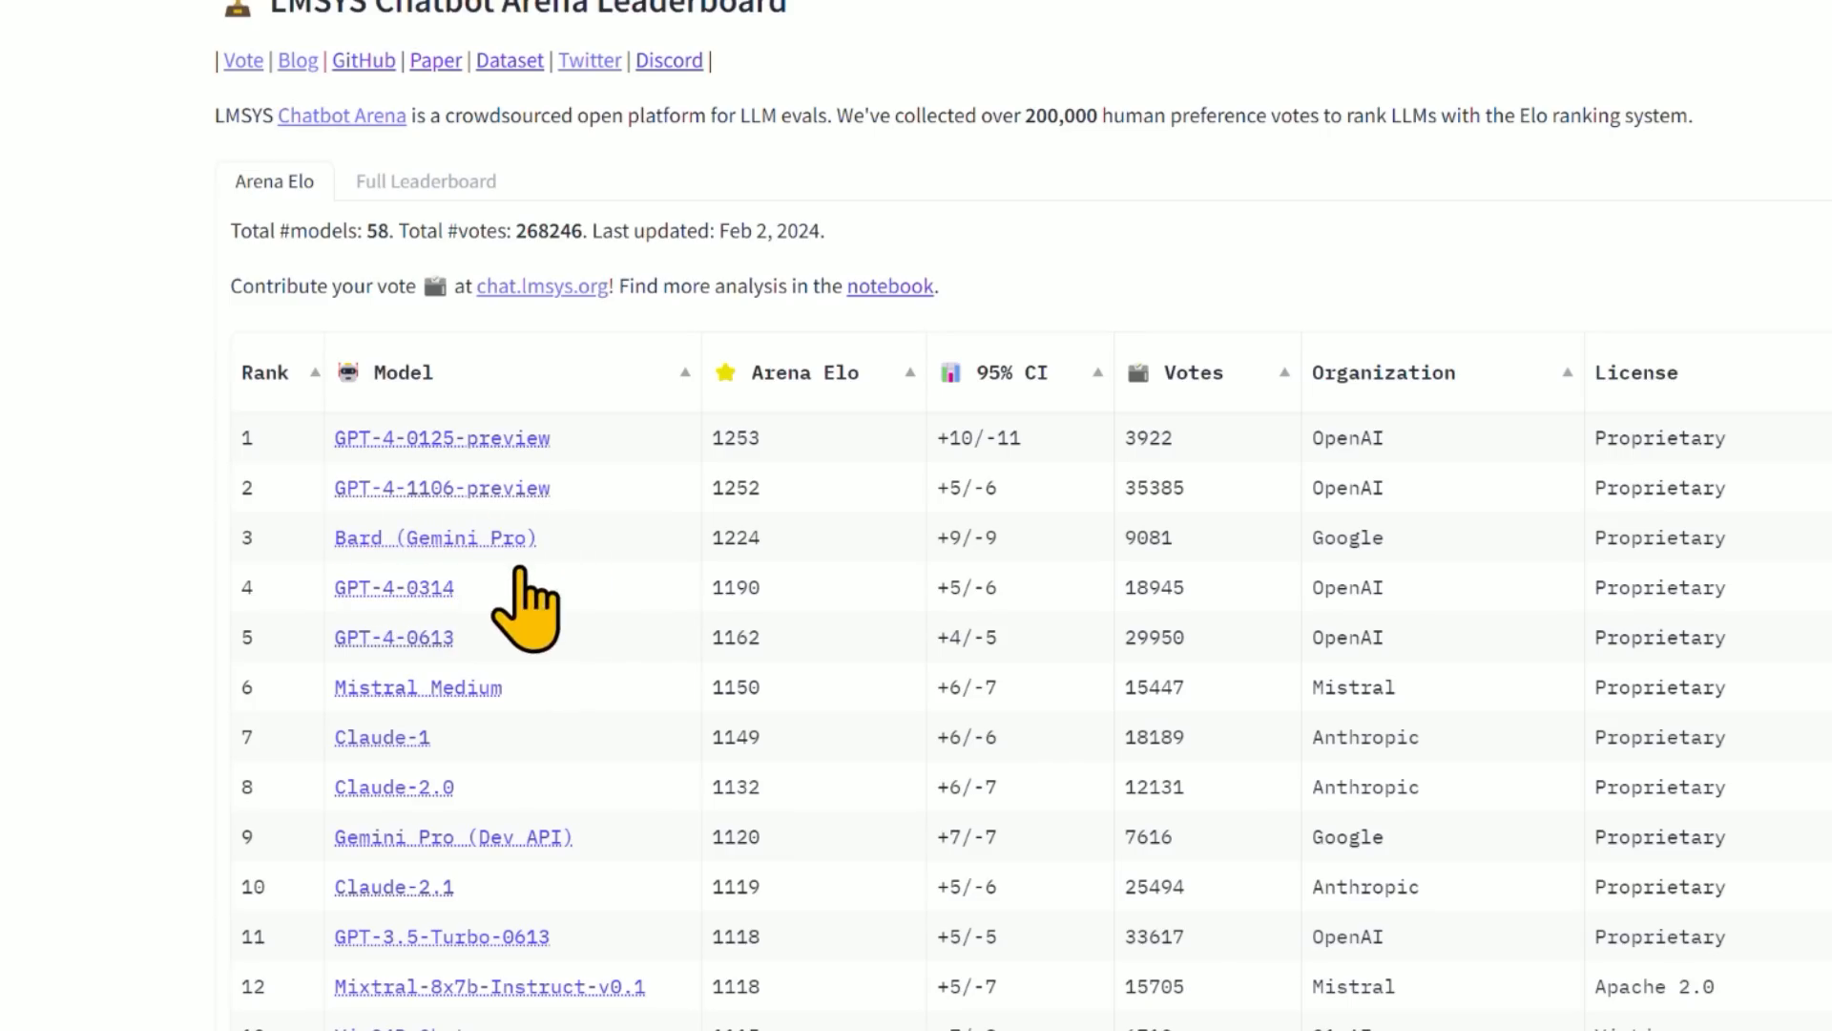
mouse_move(503, 636)
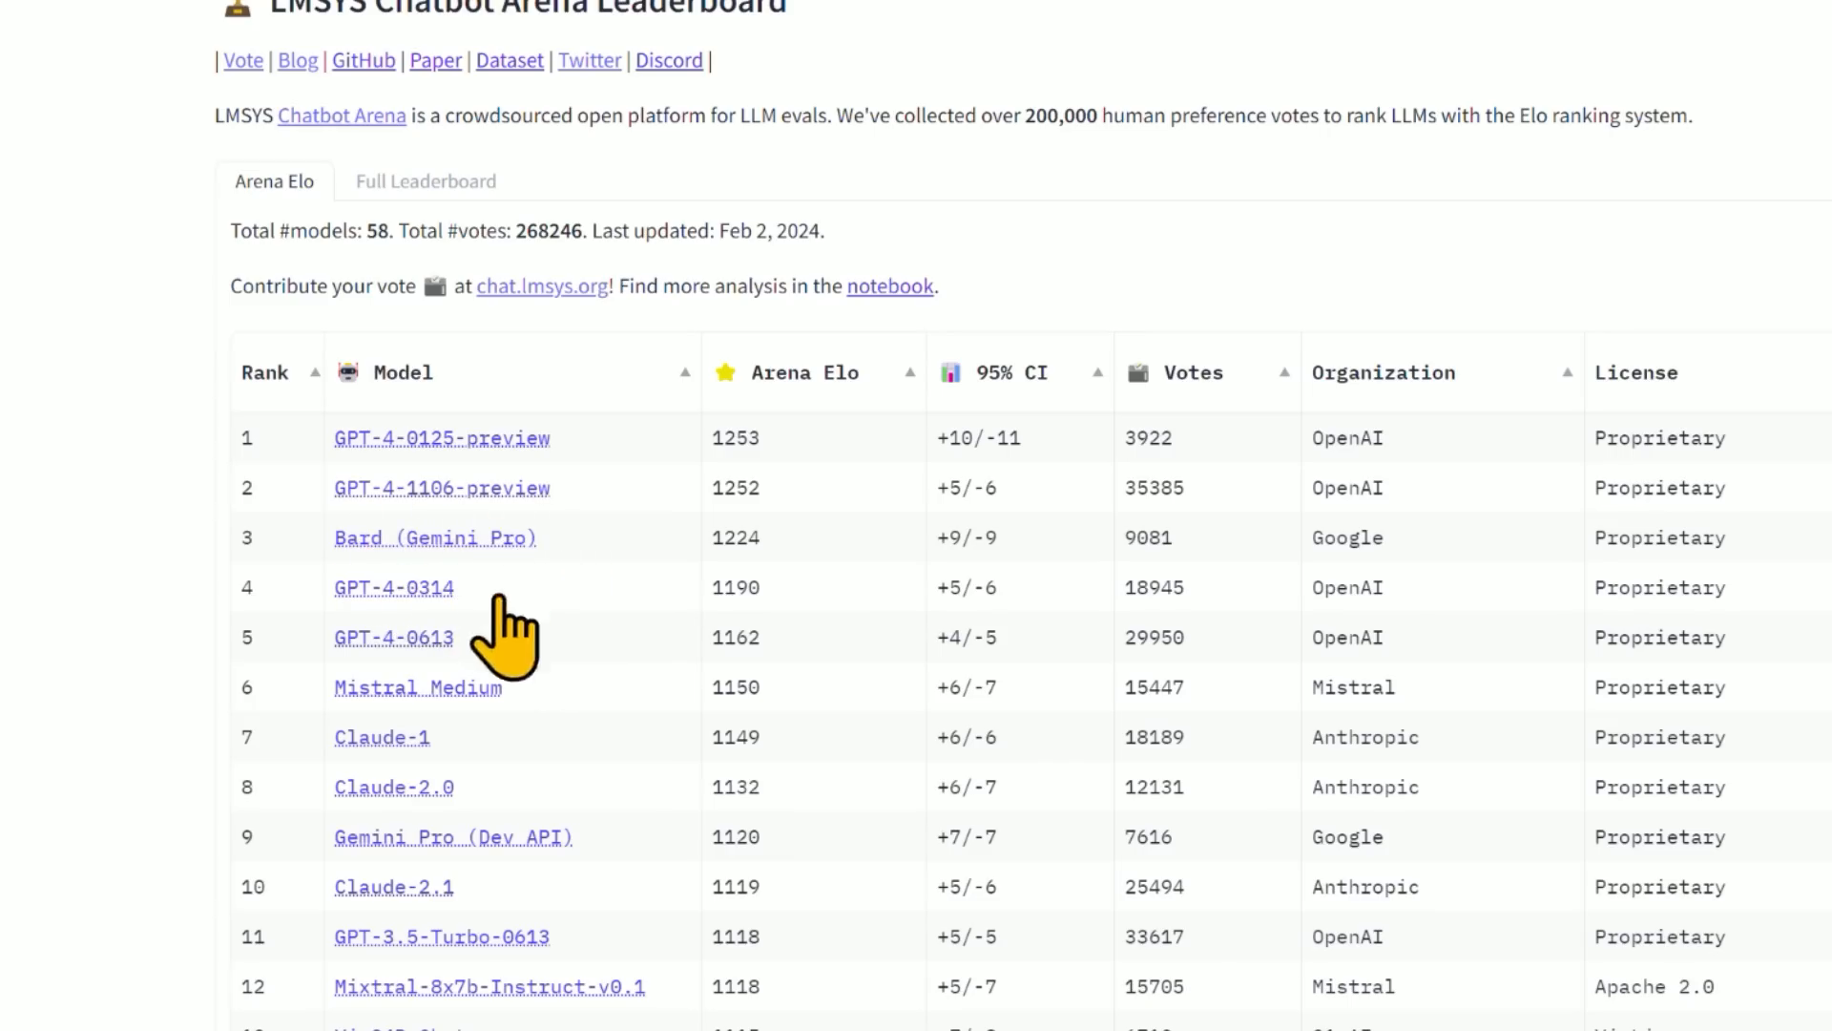
mouse_move(619, 602)
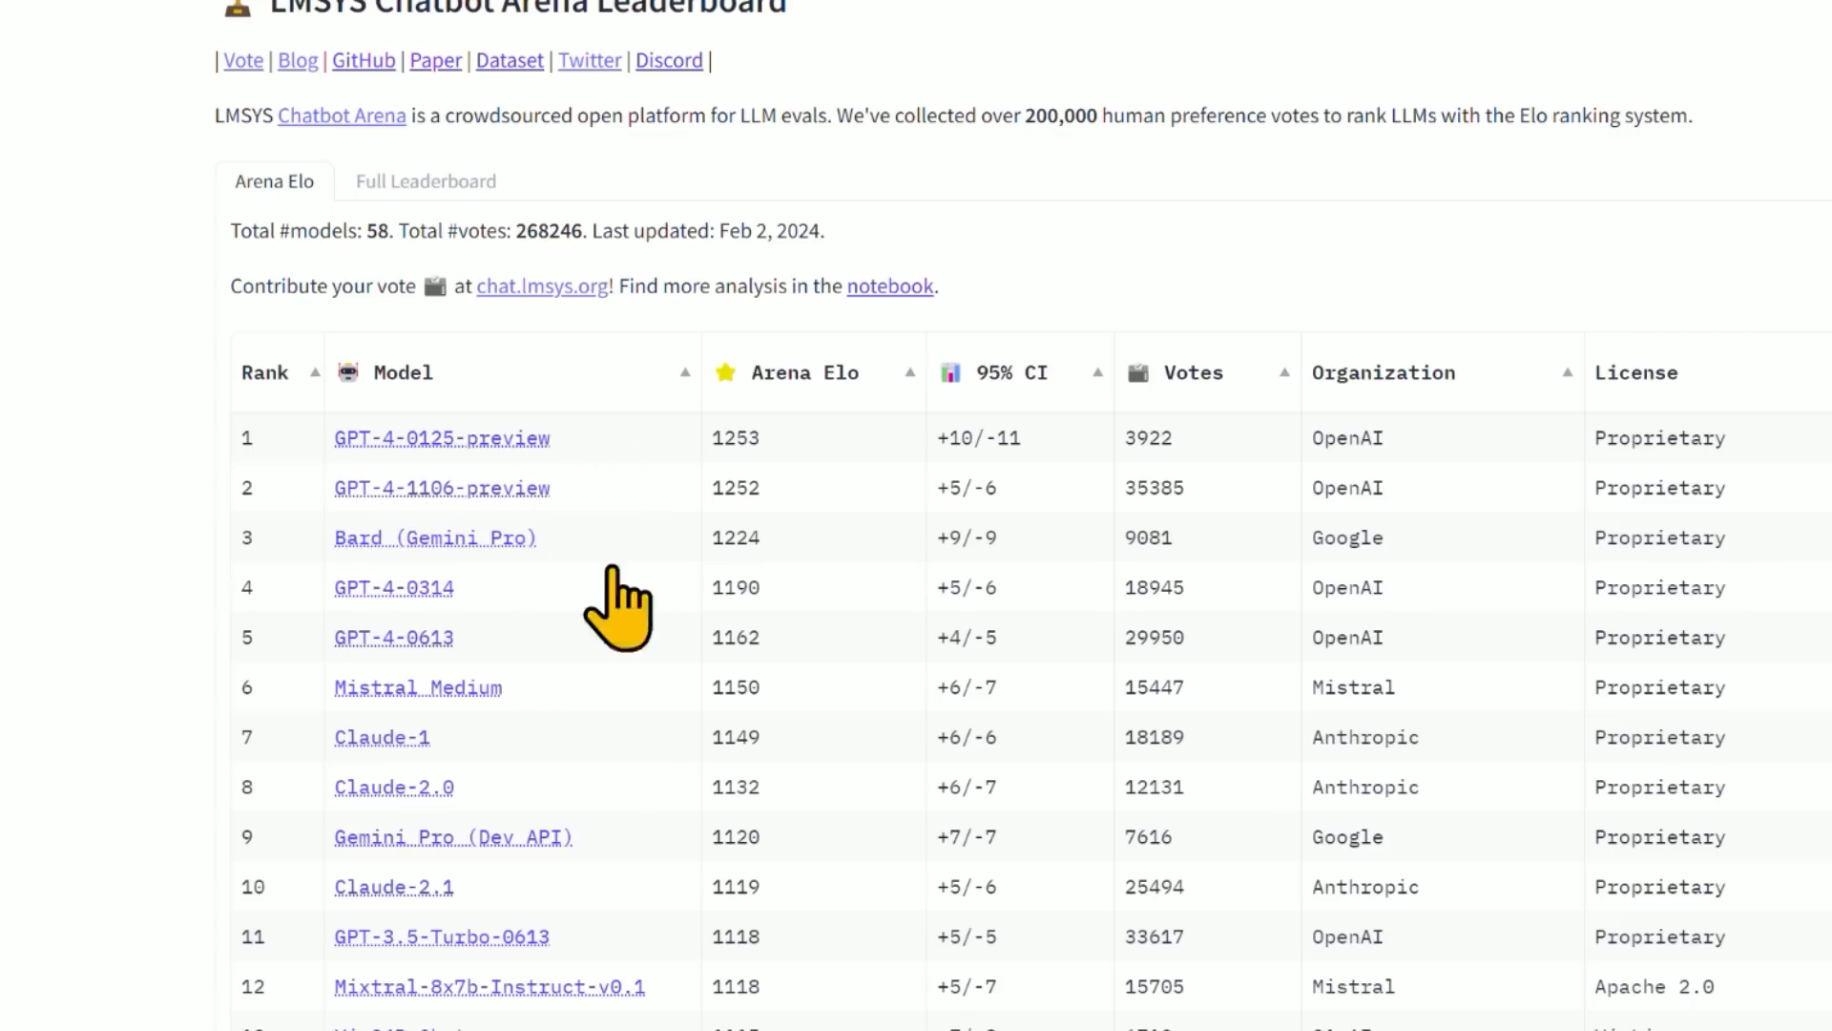
mouse_move(324, 578)
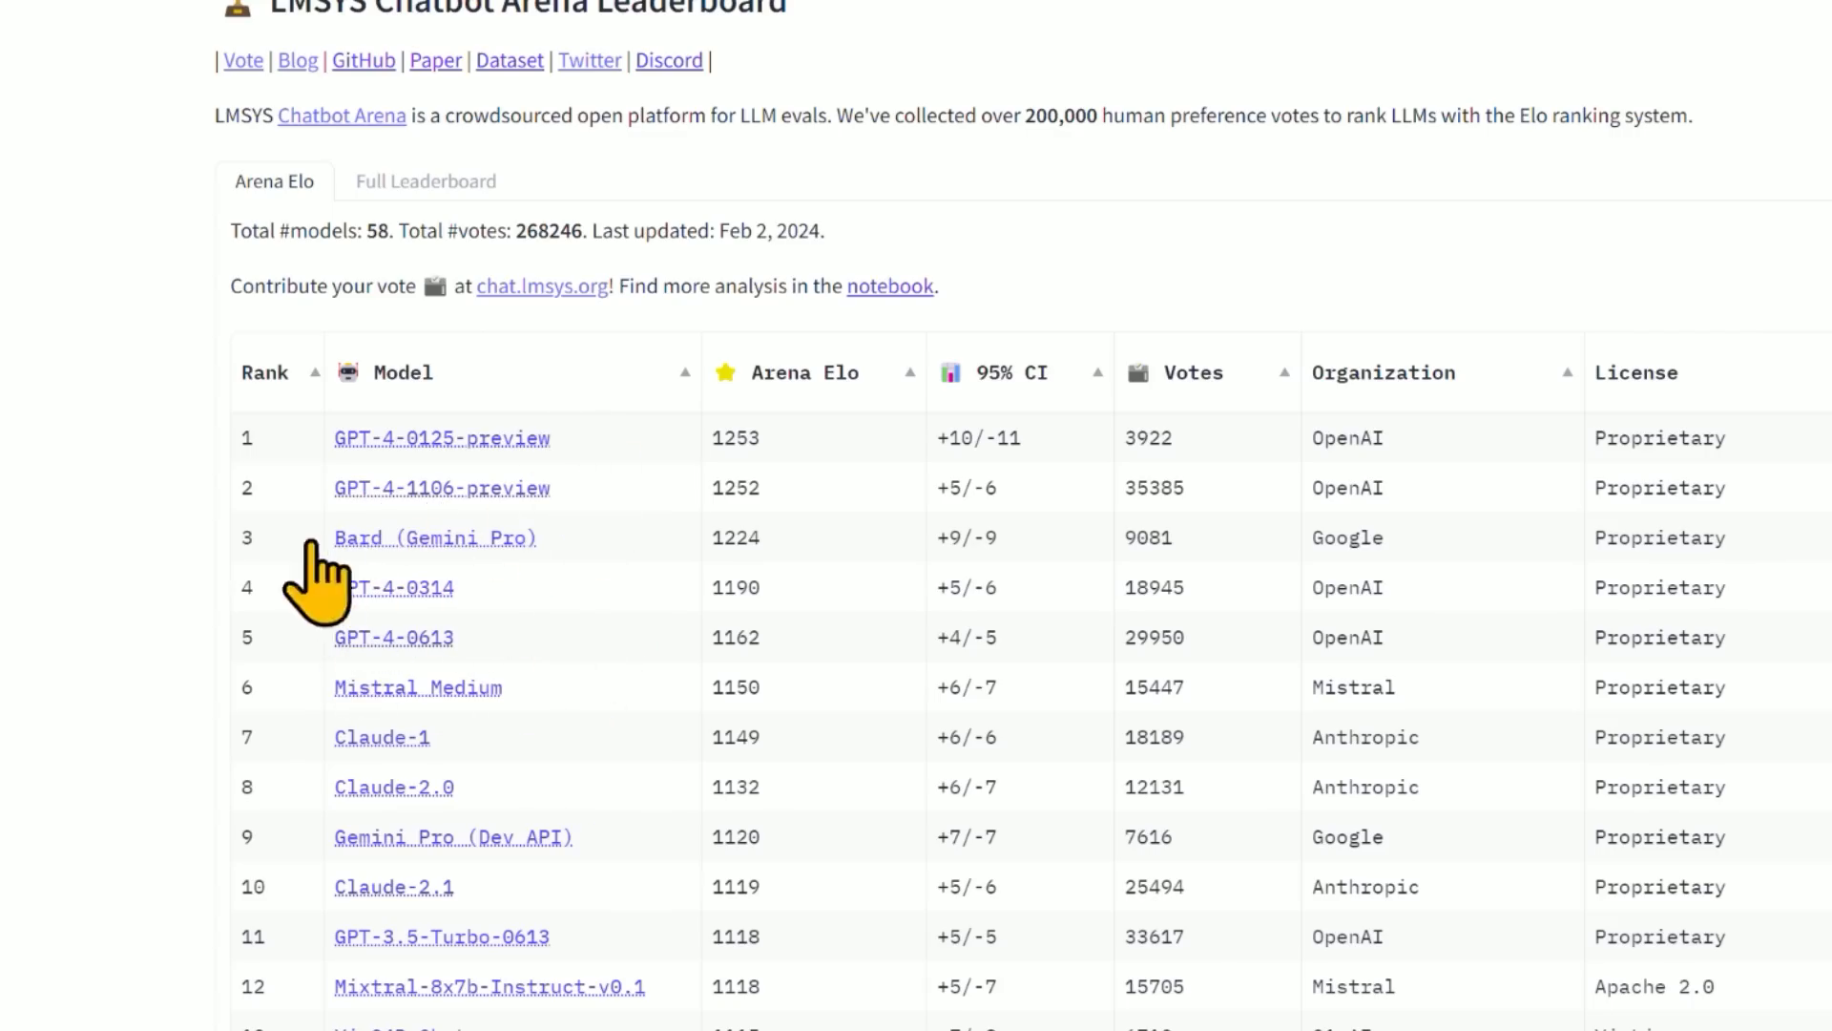
mouse_move(385, 596)
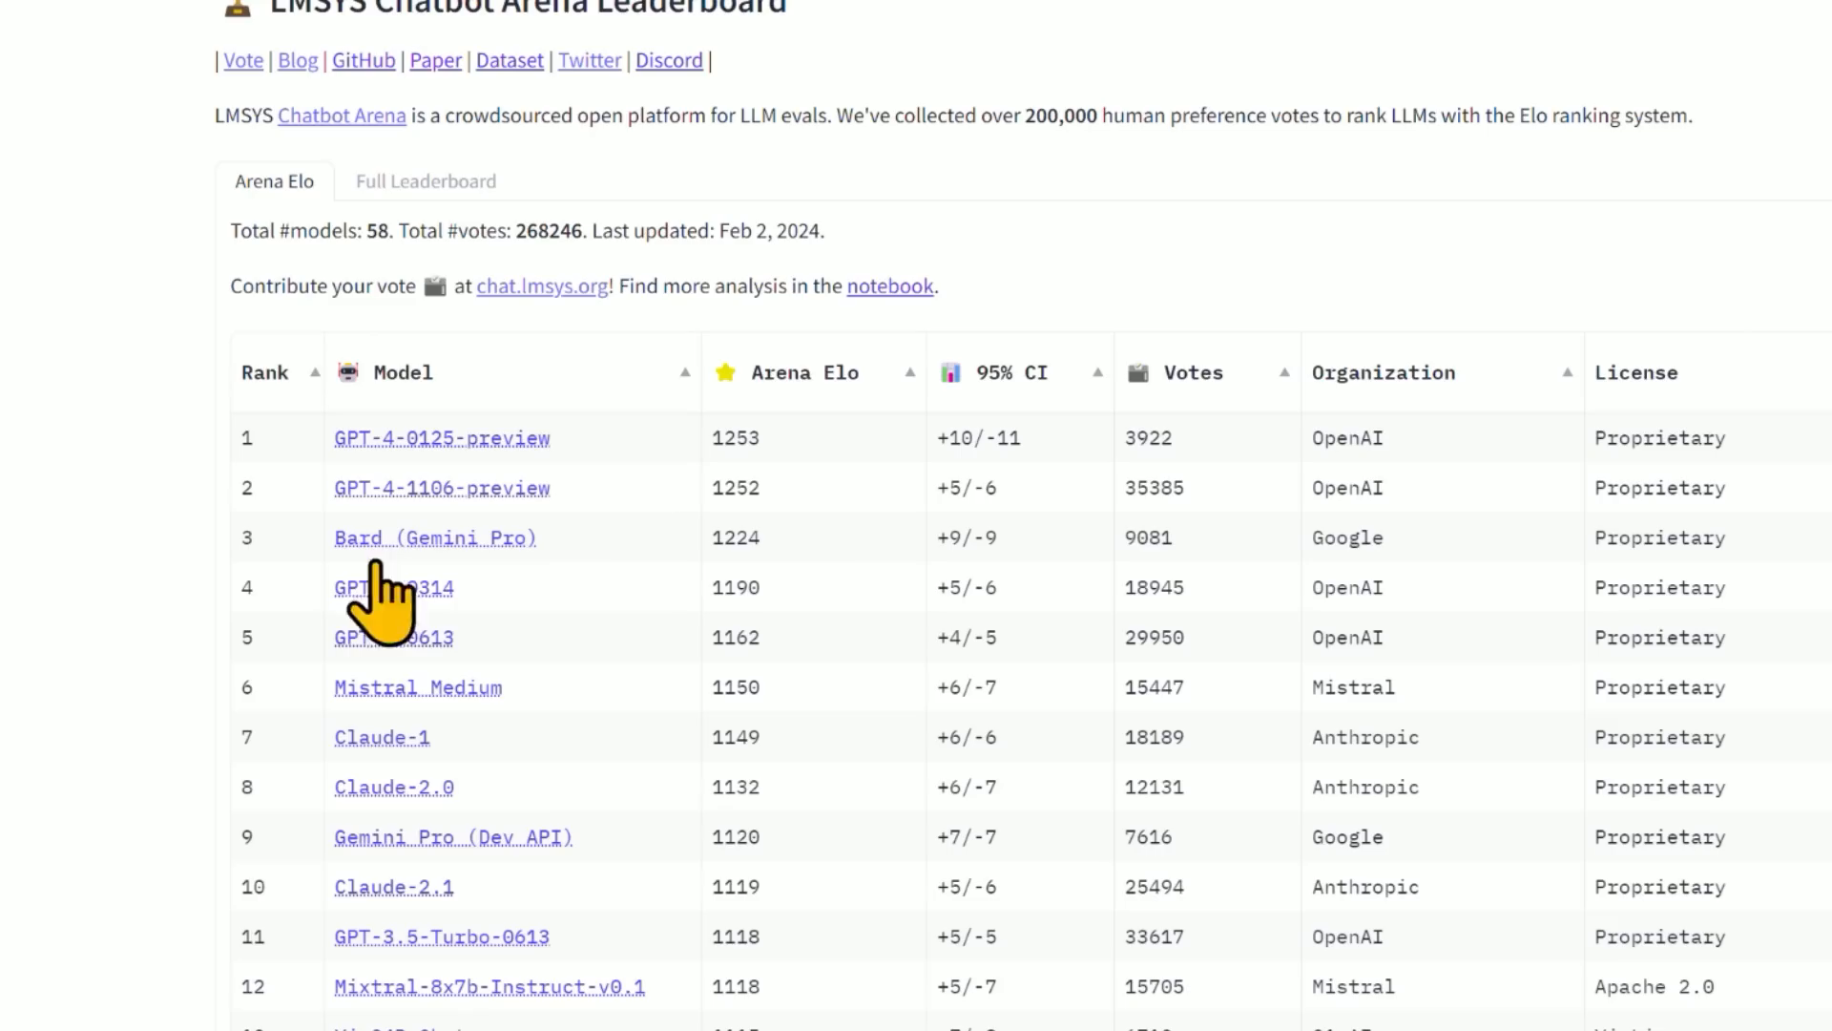
mouse_move(590, 614)
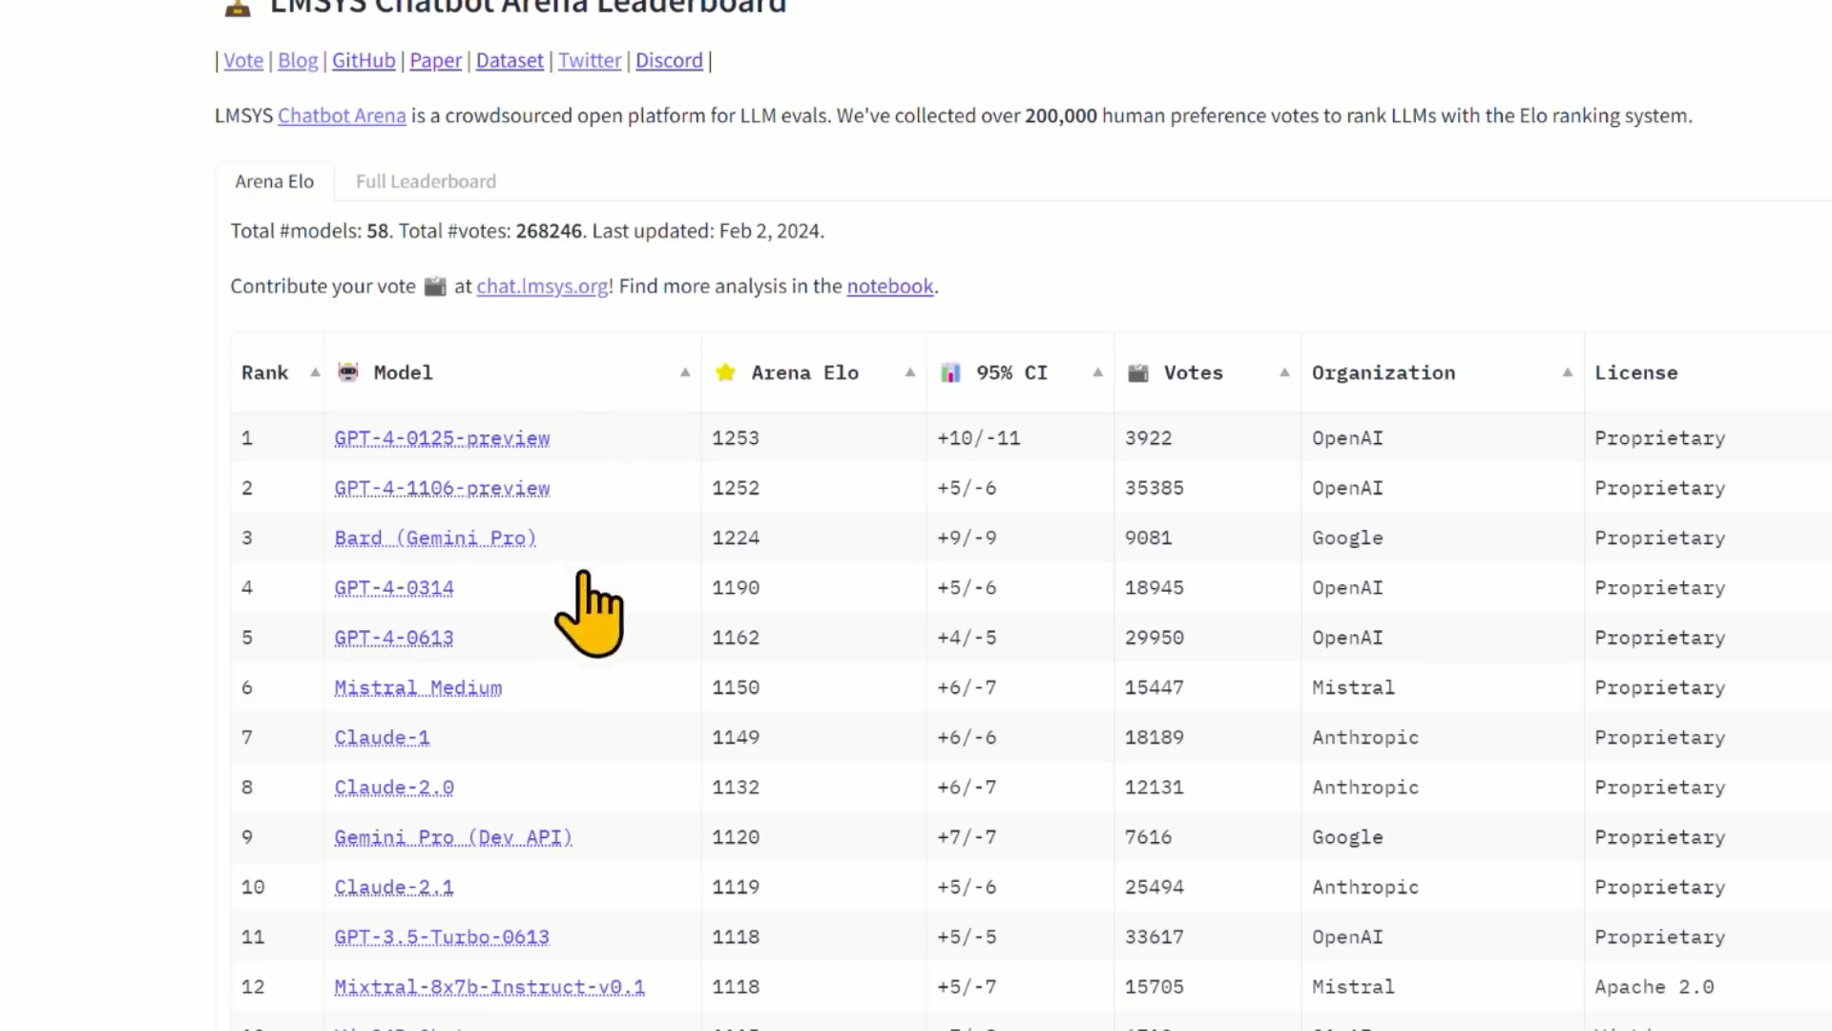
mouse_move(175, 456)
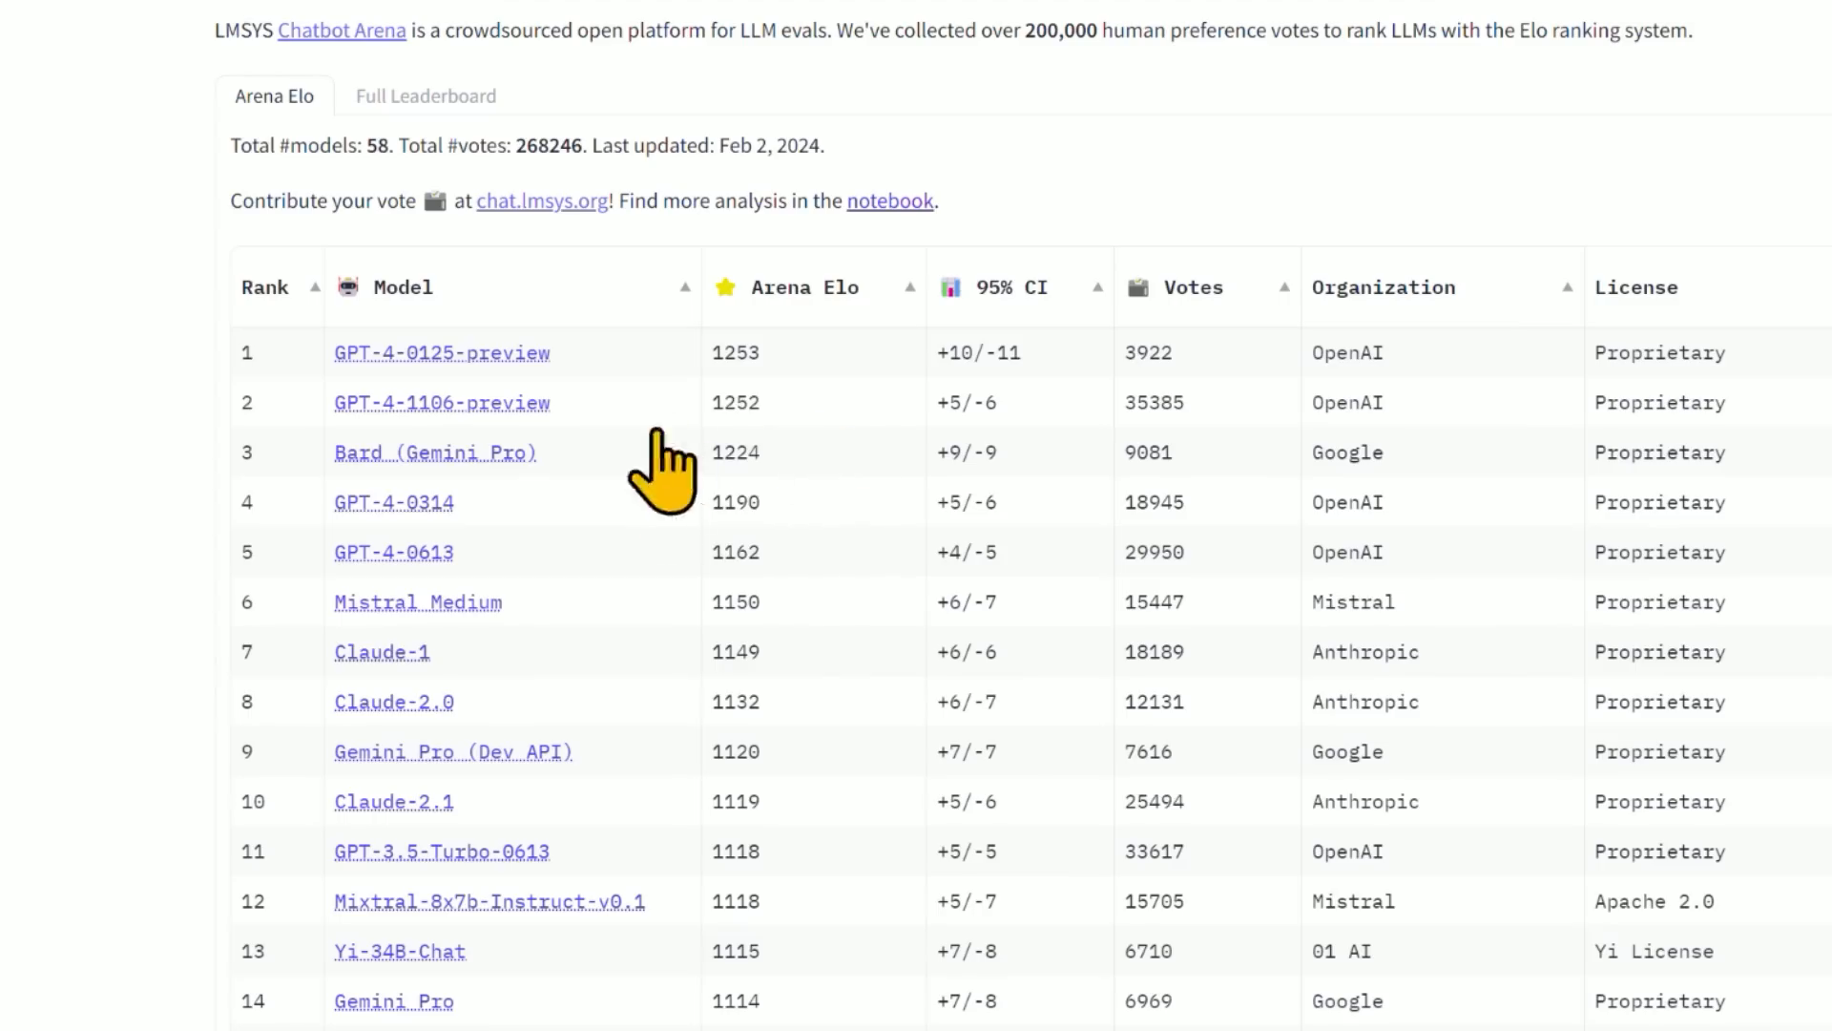
mouse_move(890, 520)
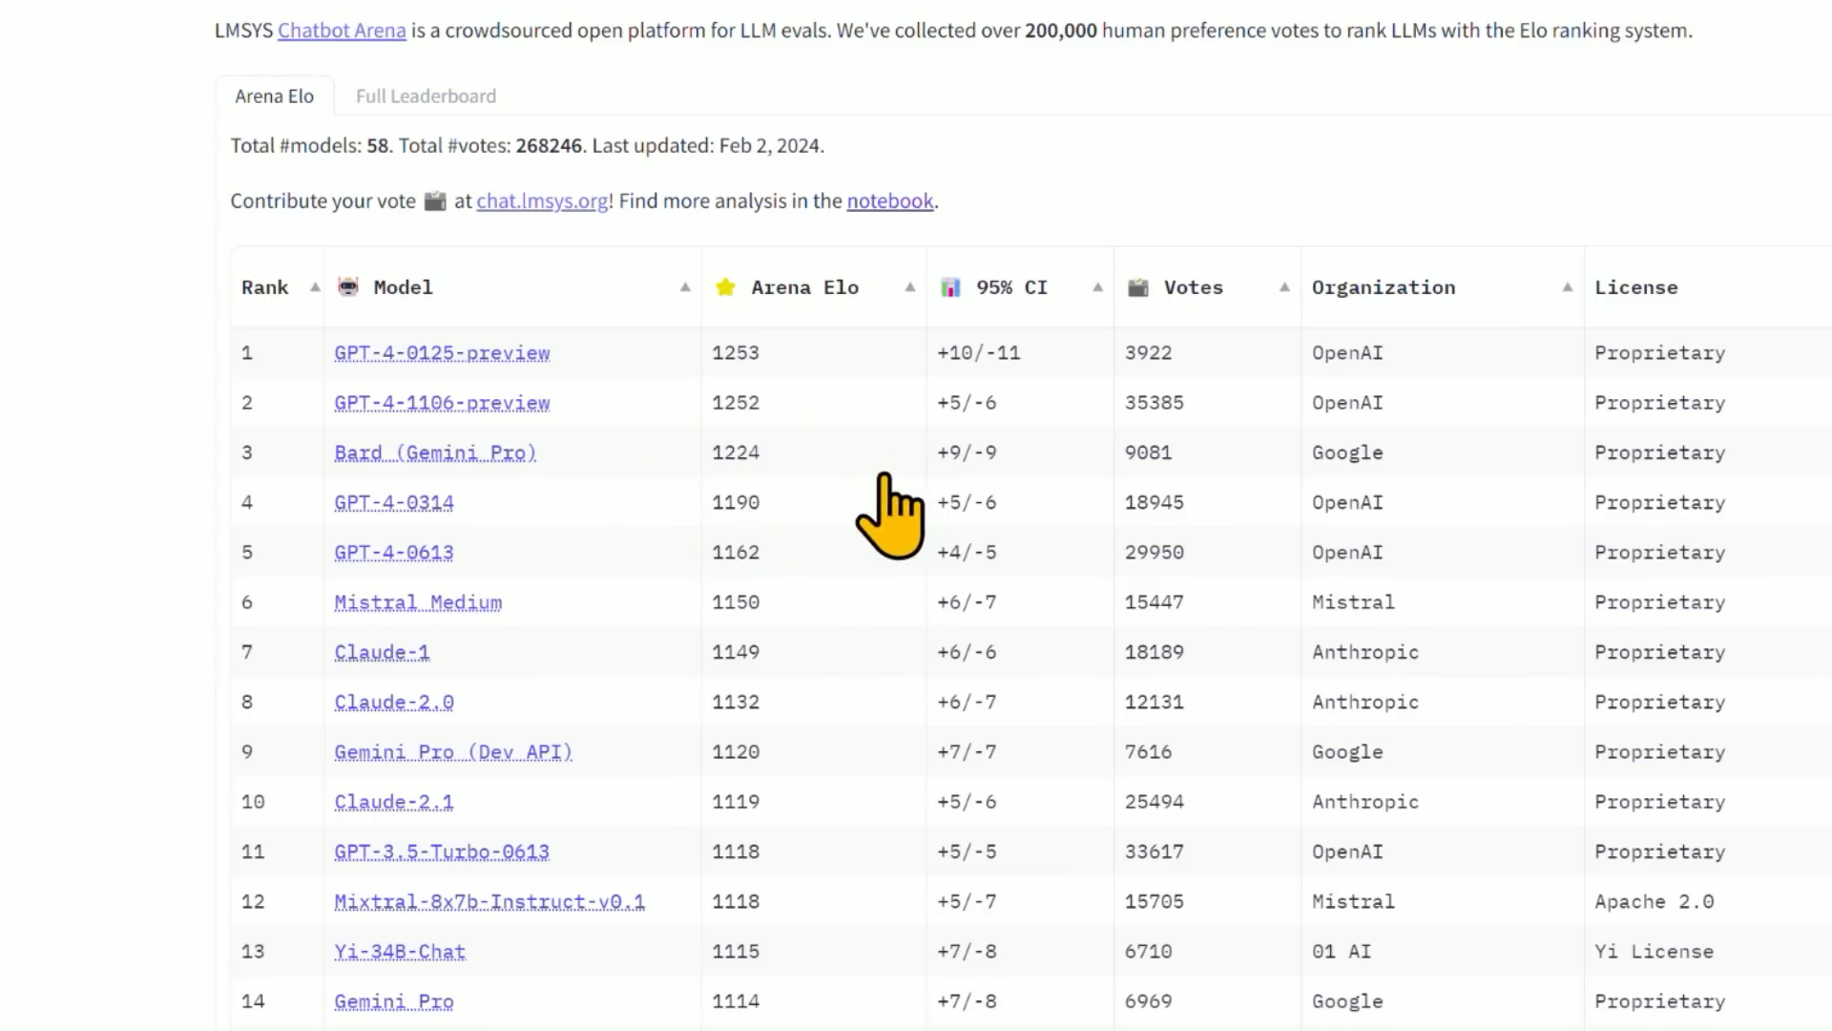
mouse_move(123, 514)
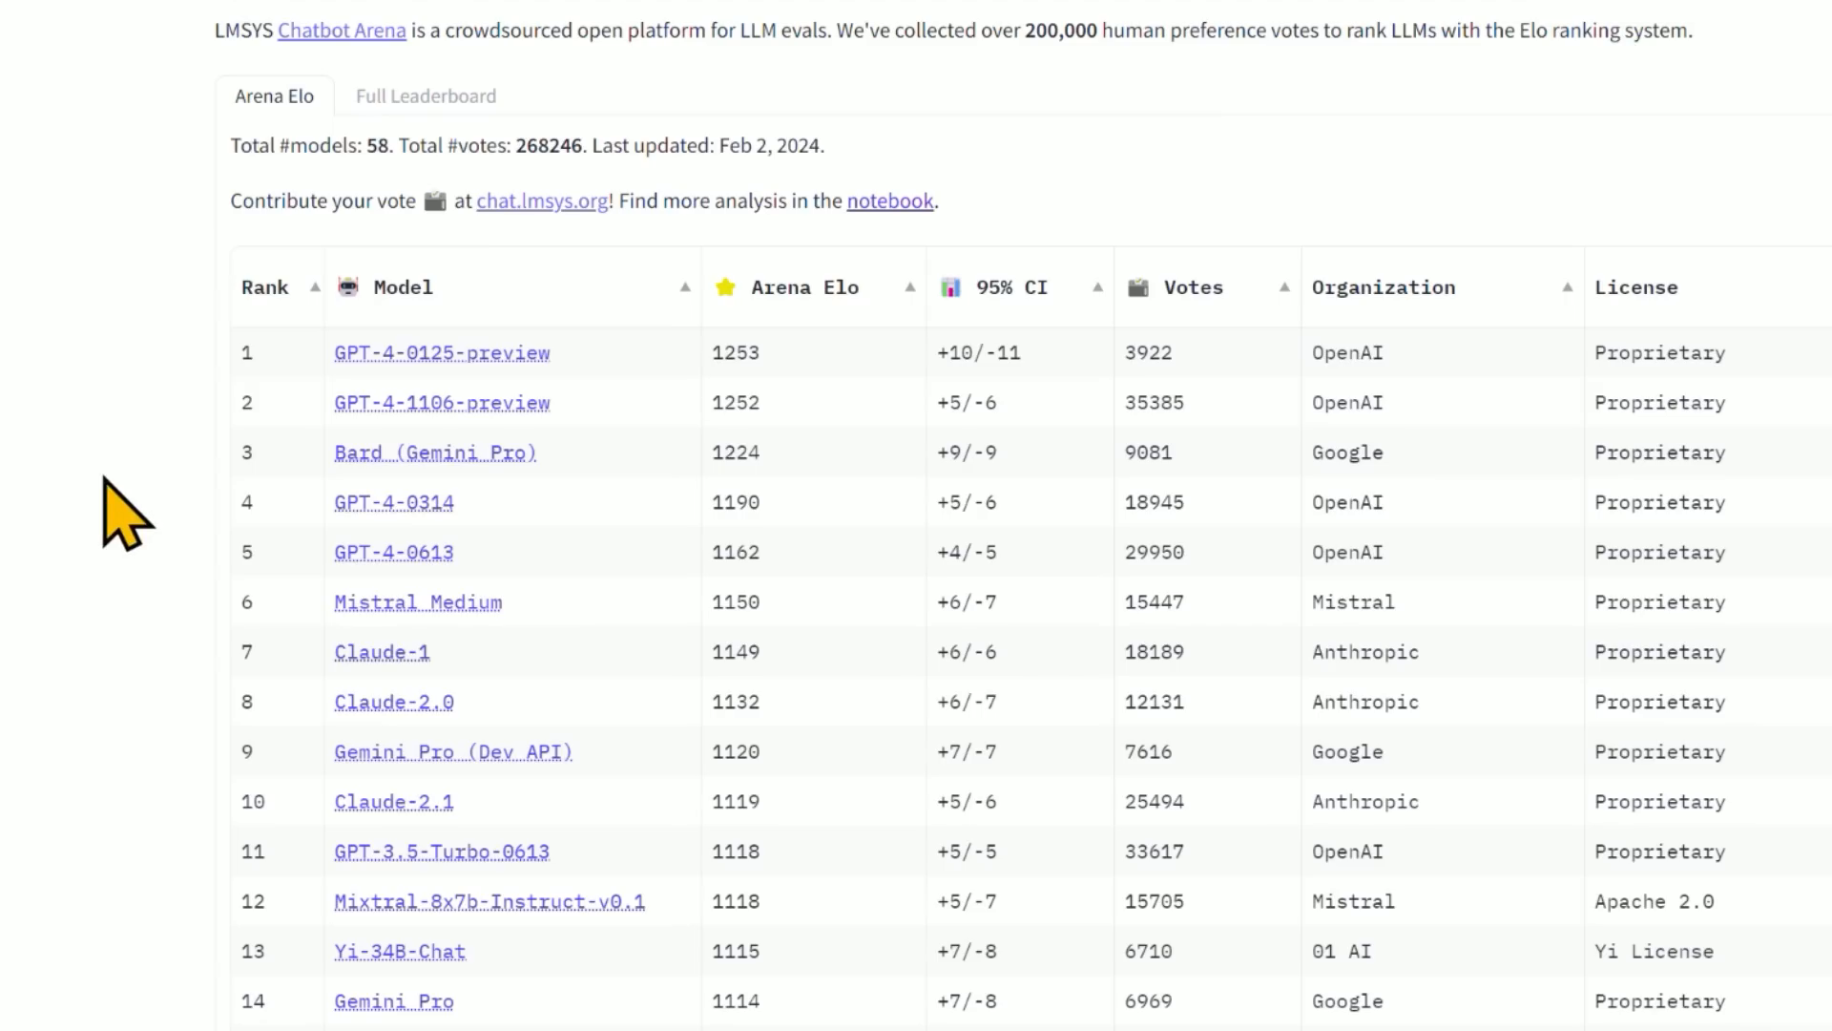
mouse_move(181, 333)
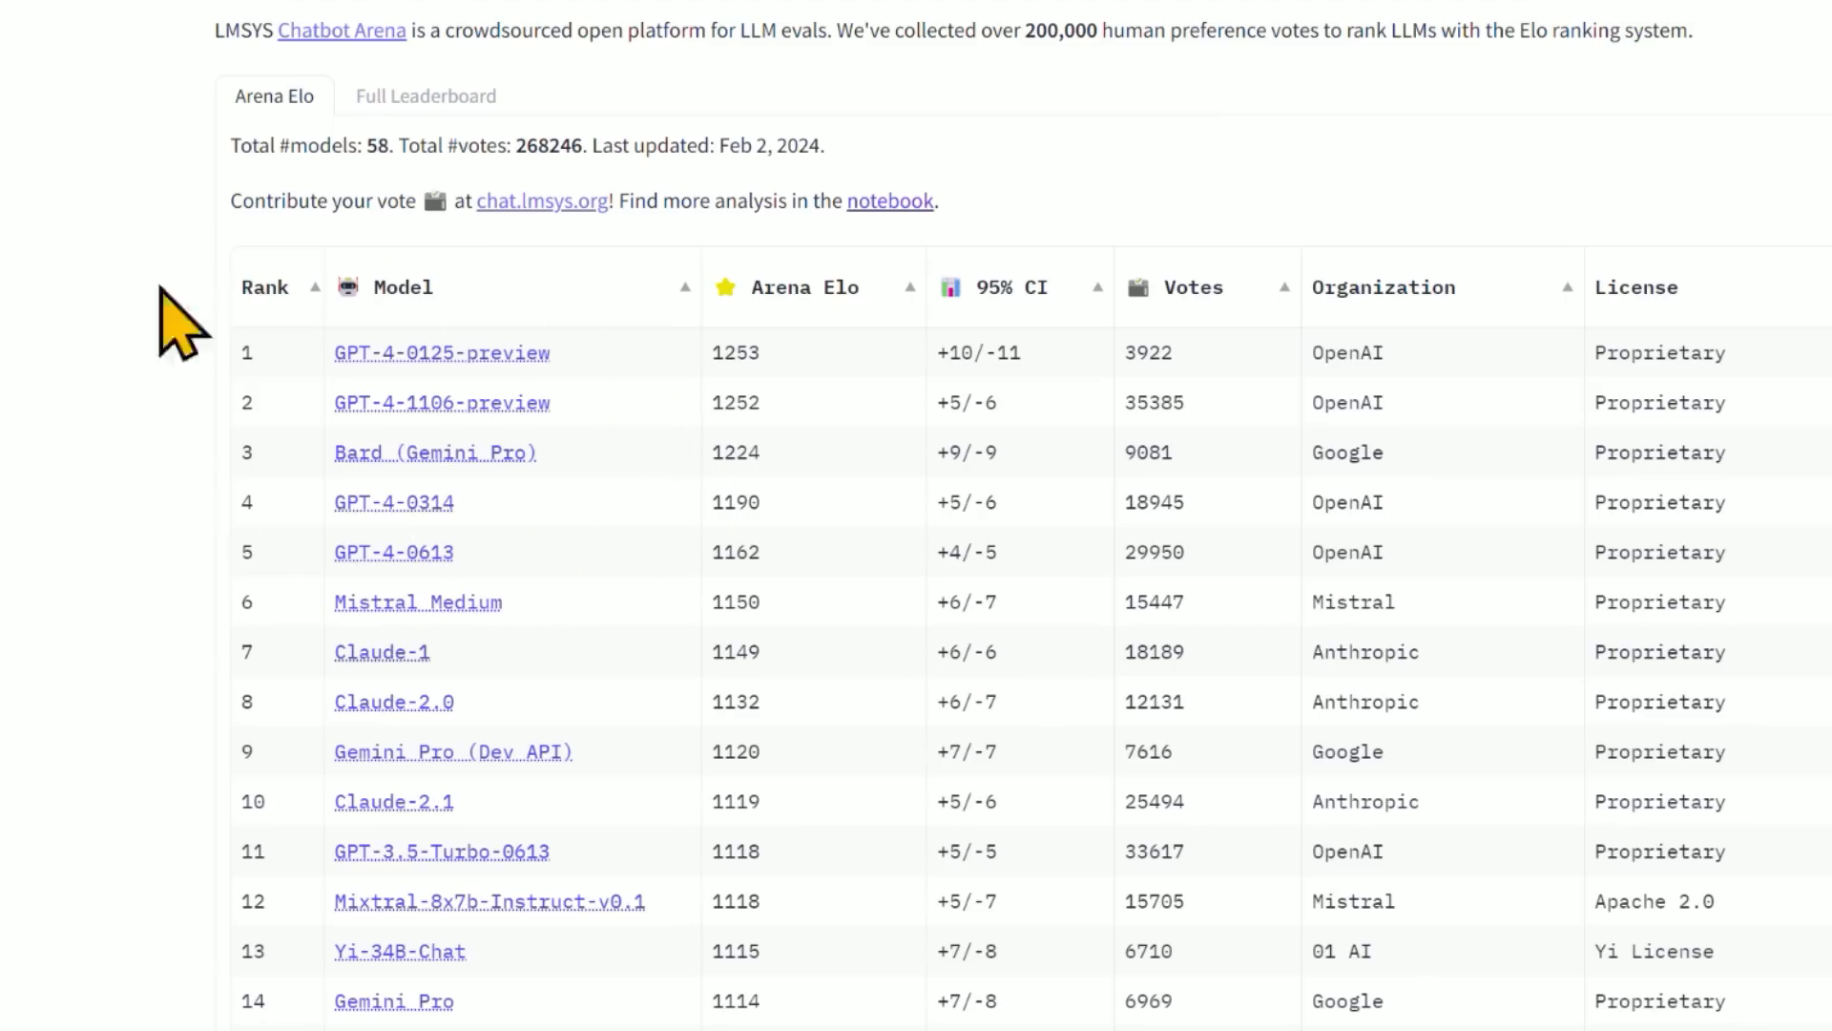
mouse_move(163, 490)
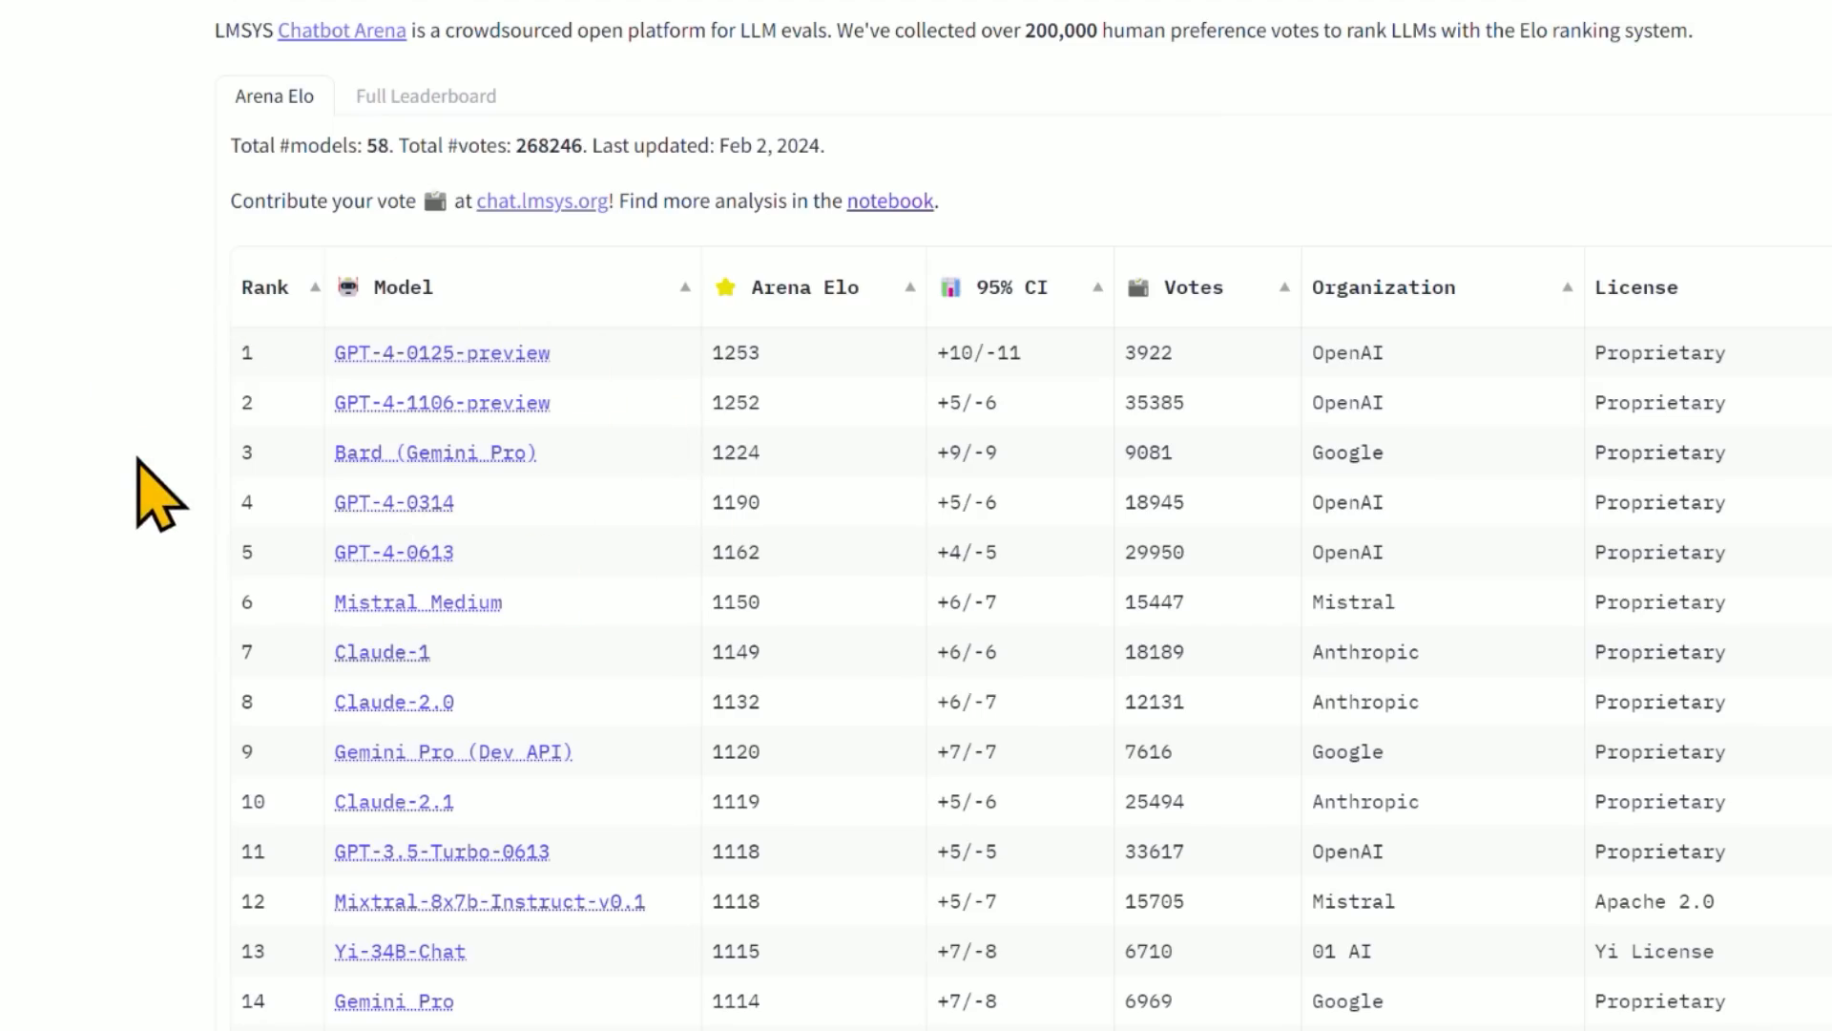
mouse_move(176, 210)
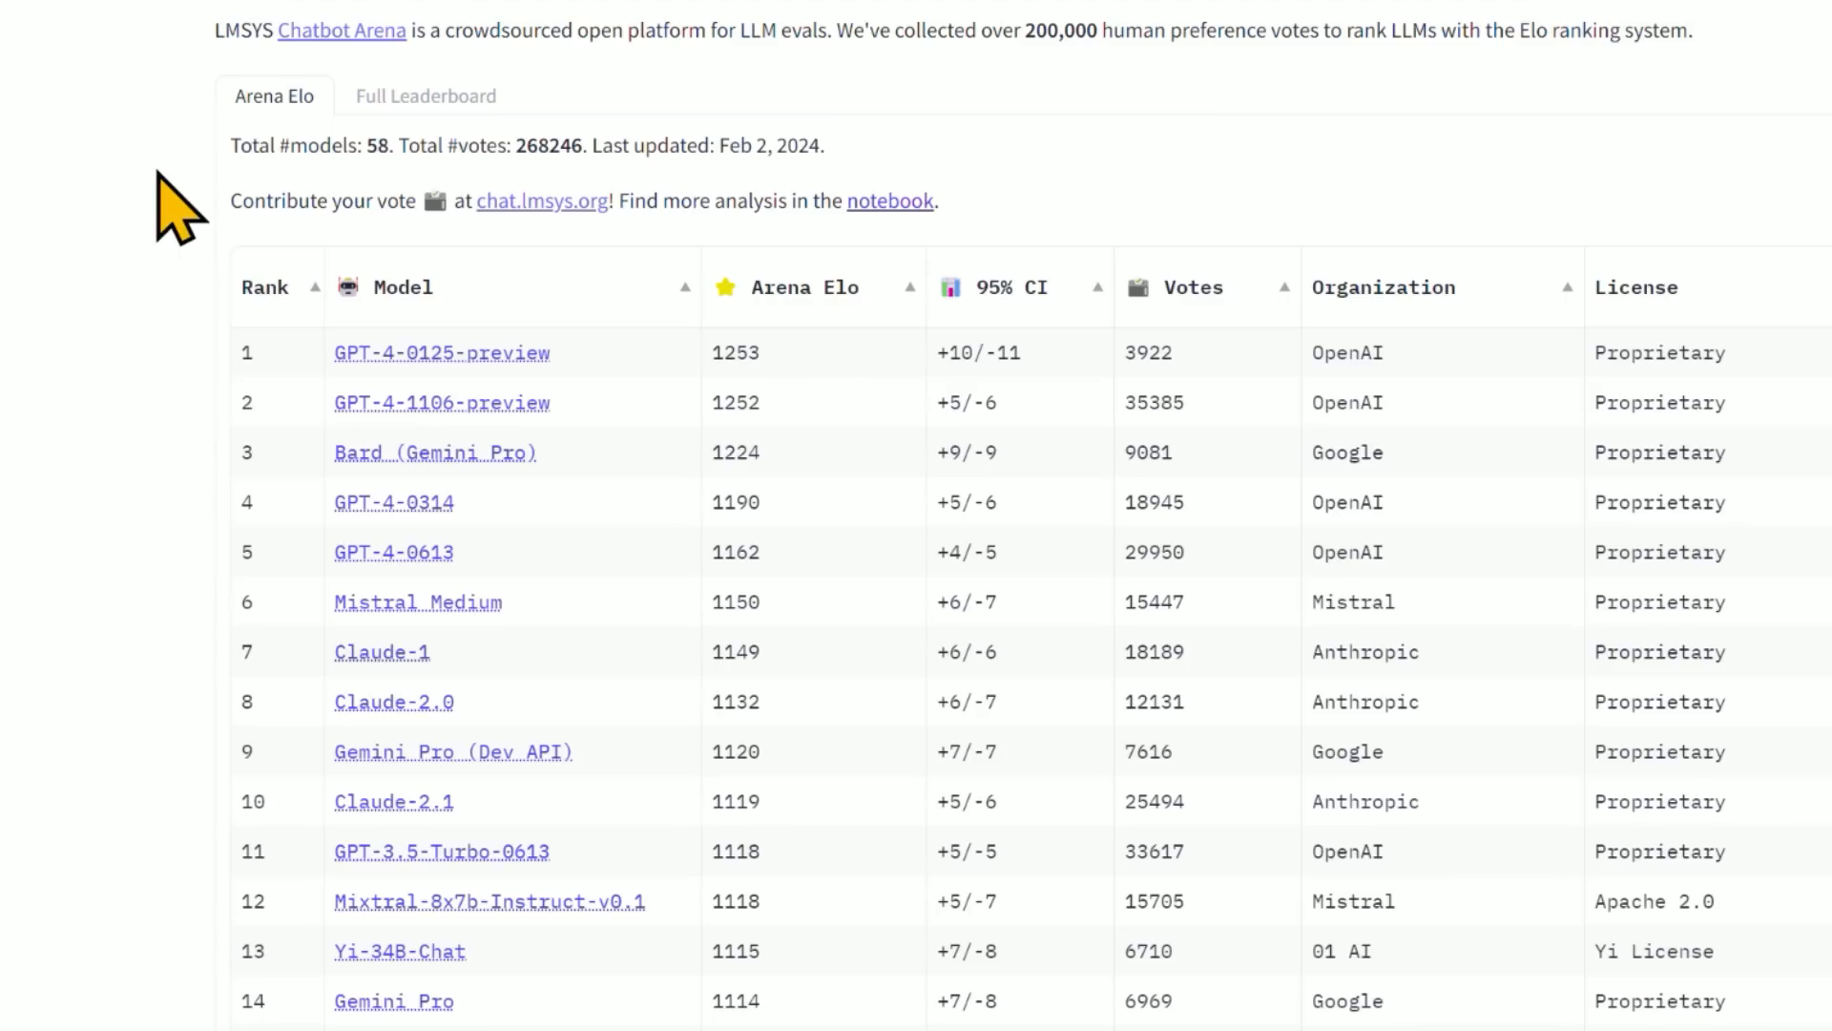
mouse_move(175, 374)
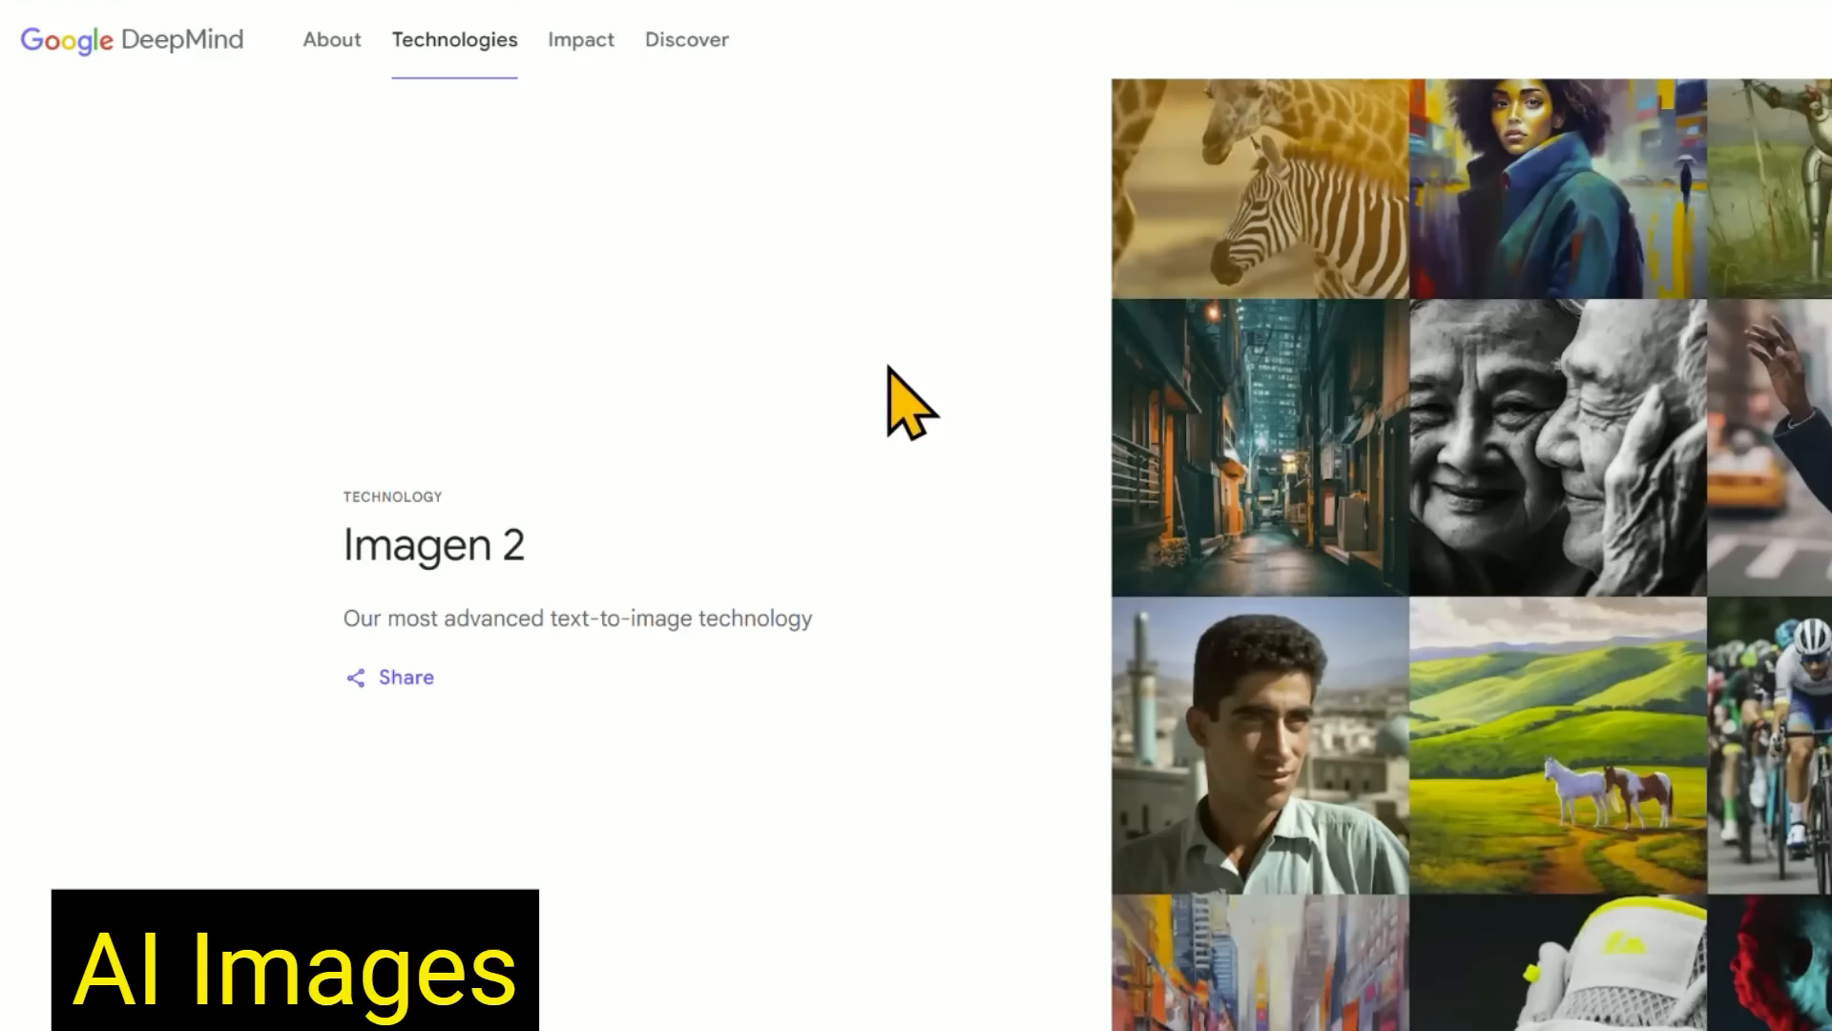
Scroll the Imagen 2 page and advance its gallery to the orange-slices oil painting.
scroll(down, 3)
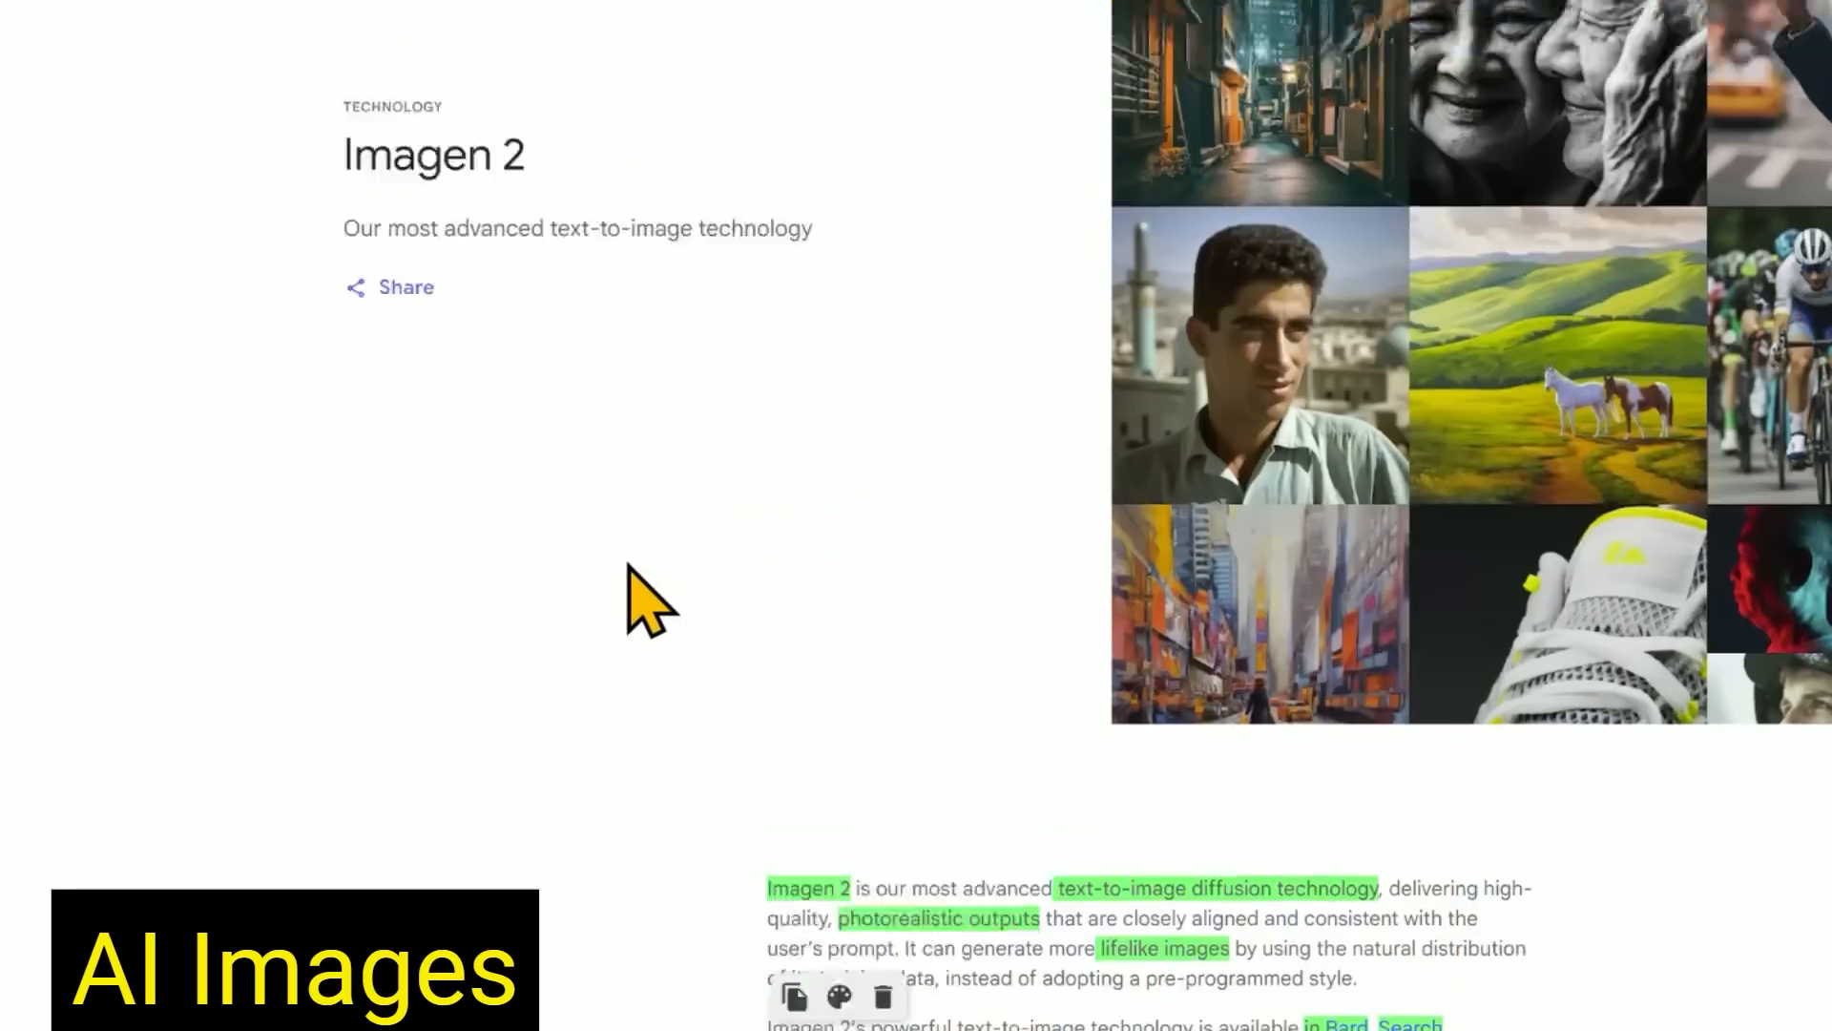
scroll(down, 3)
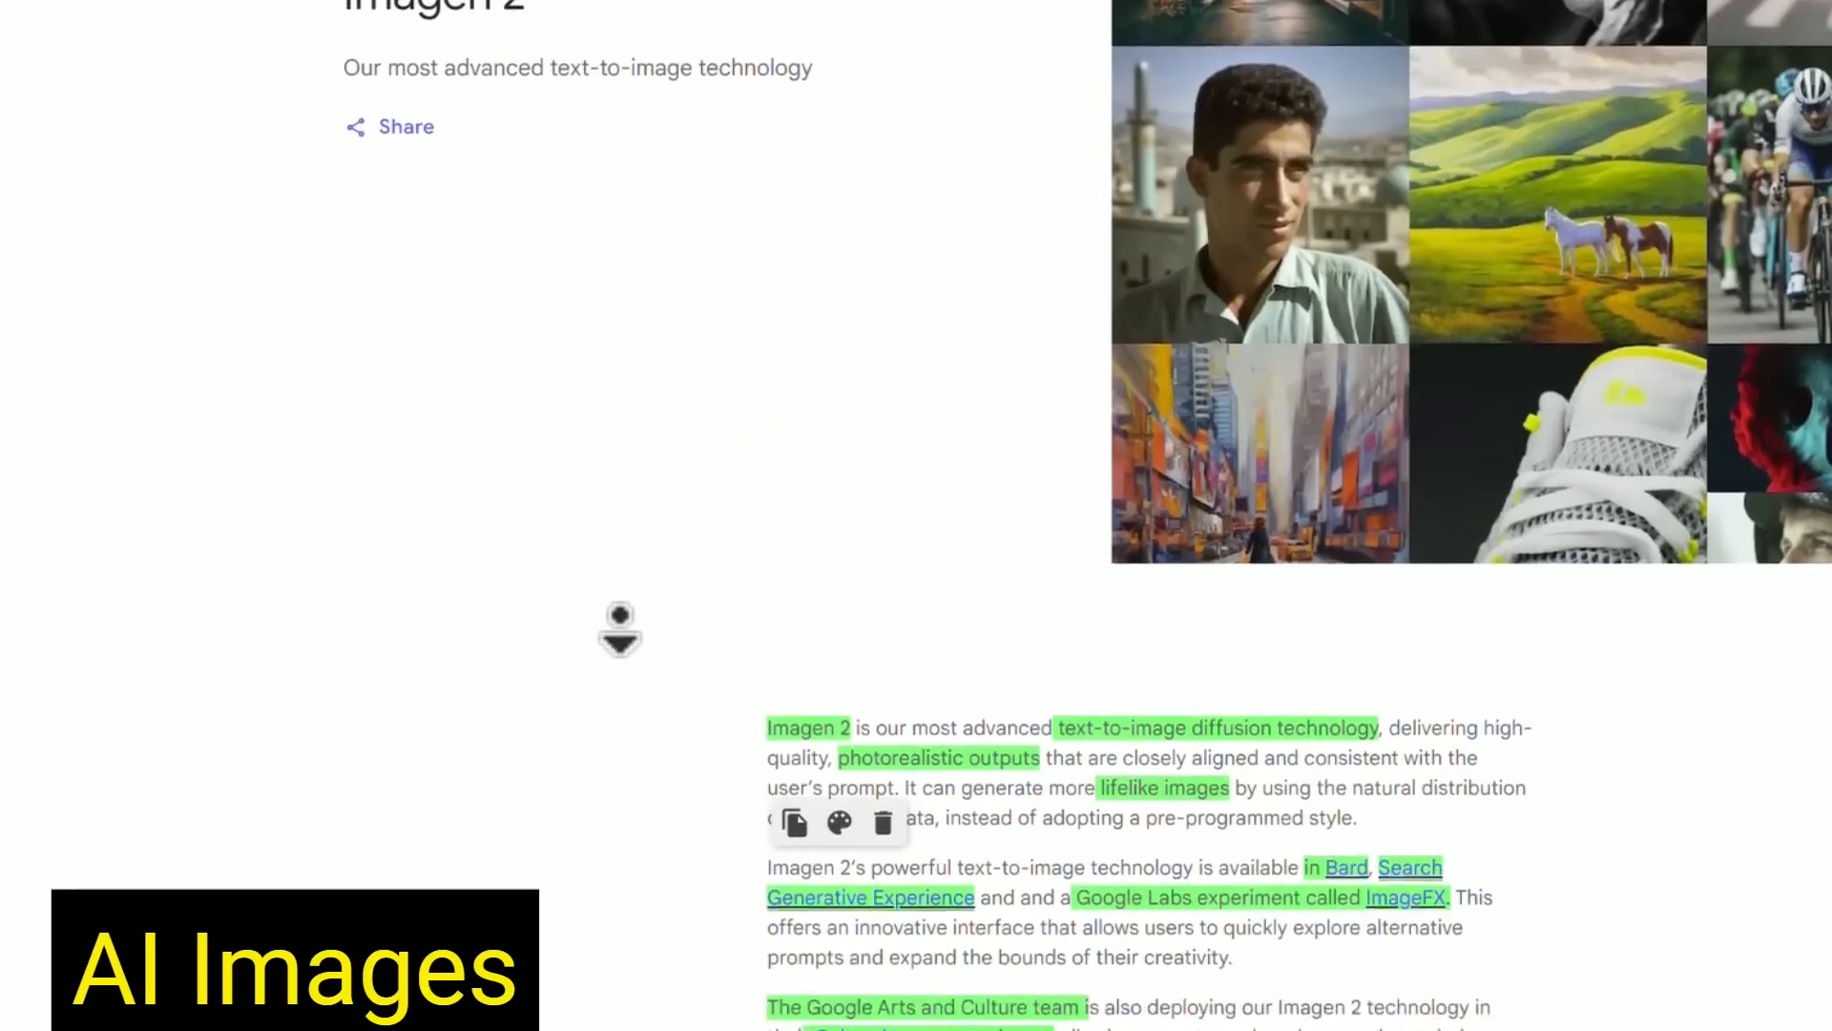
scroll(up, 3)
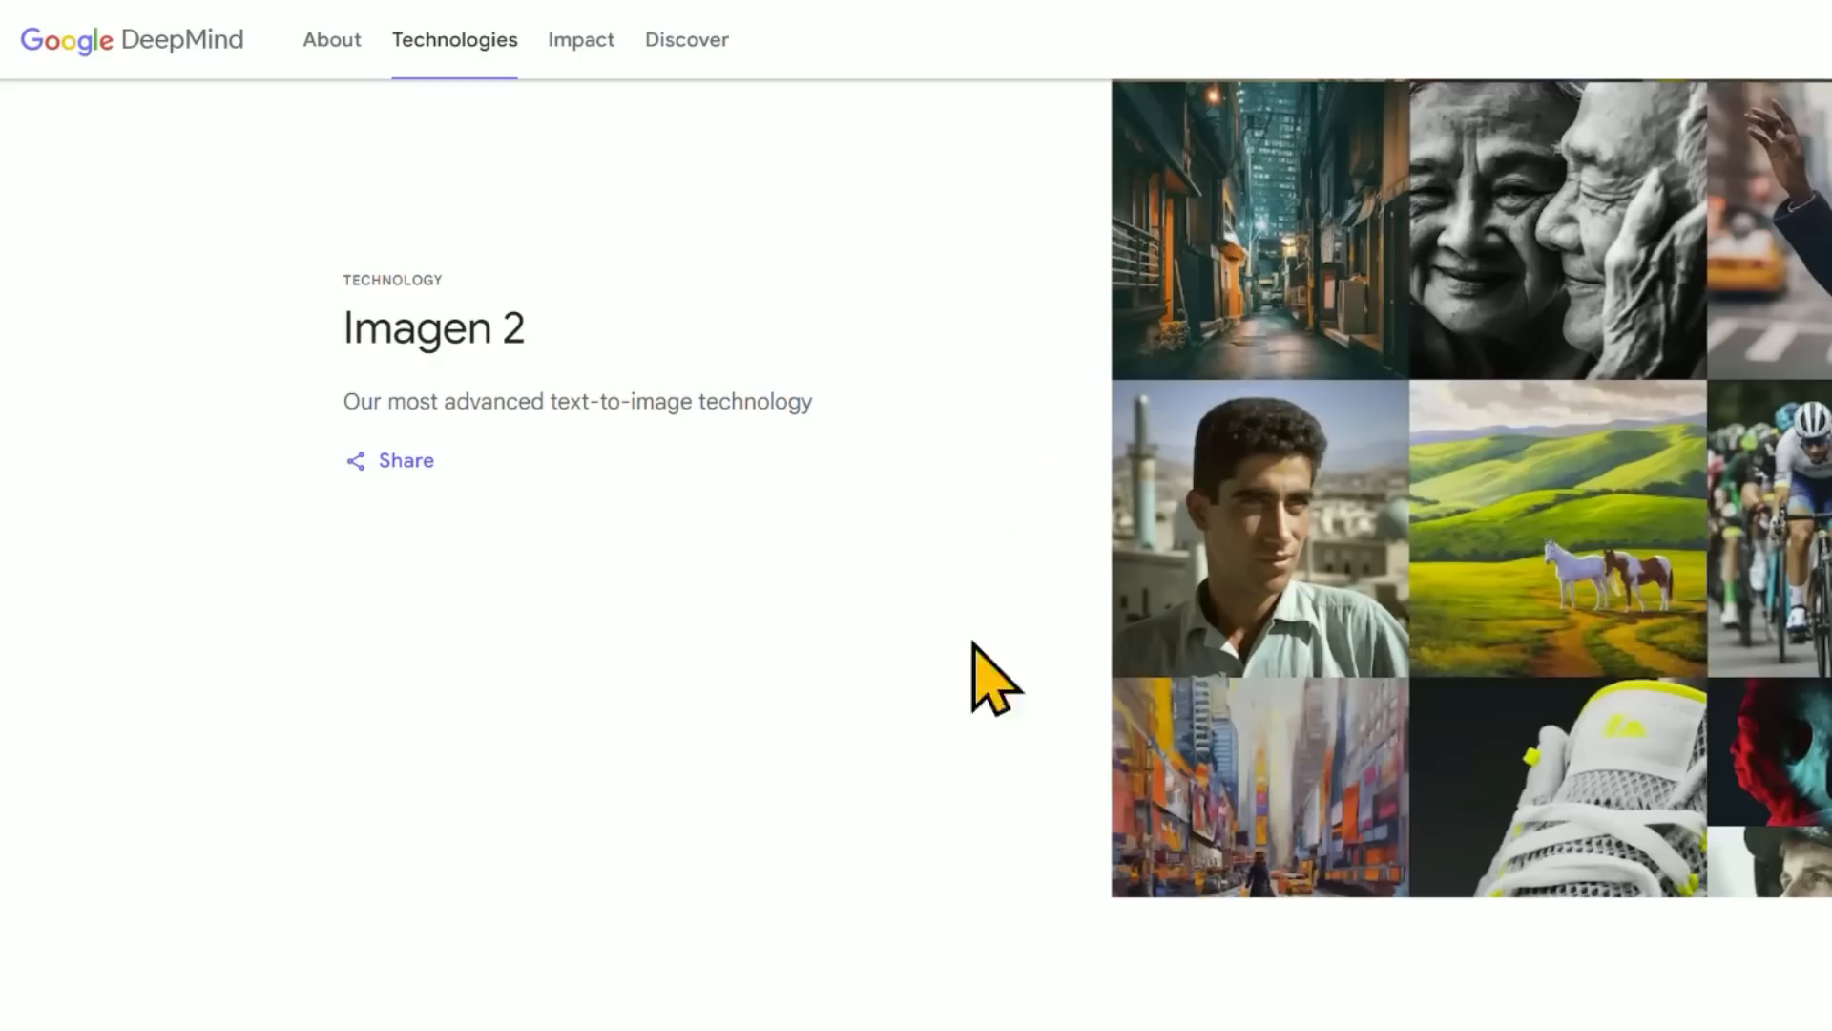
mouse_move(931, 713)
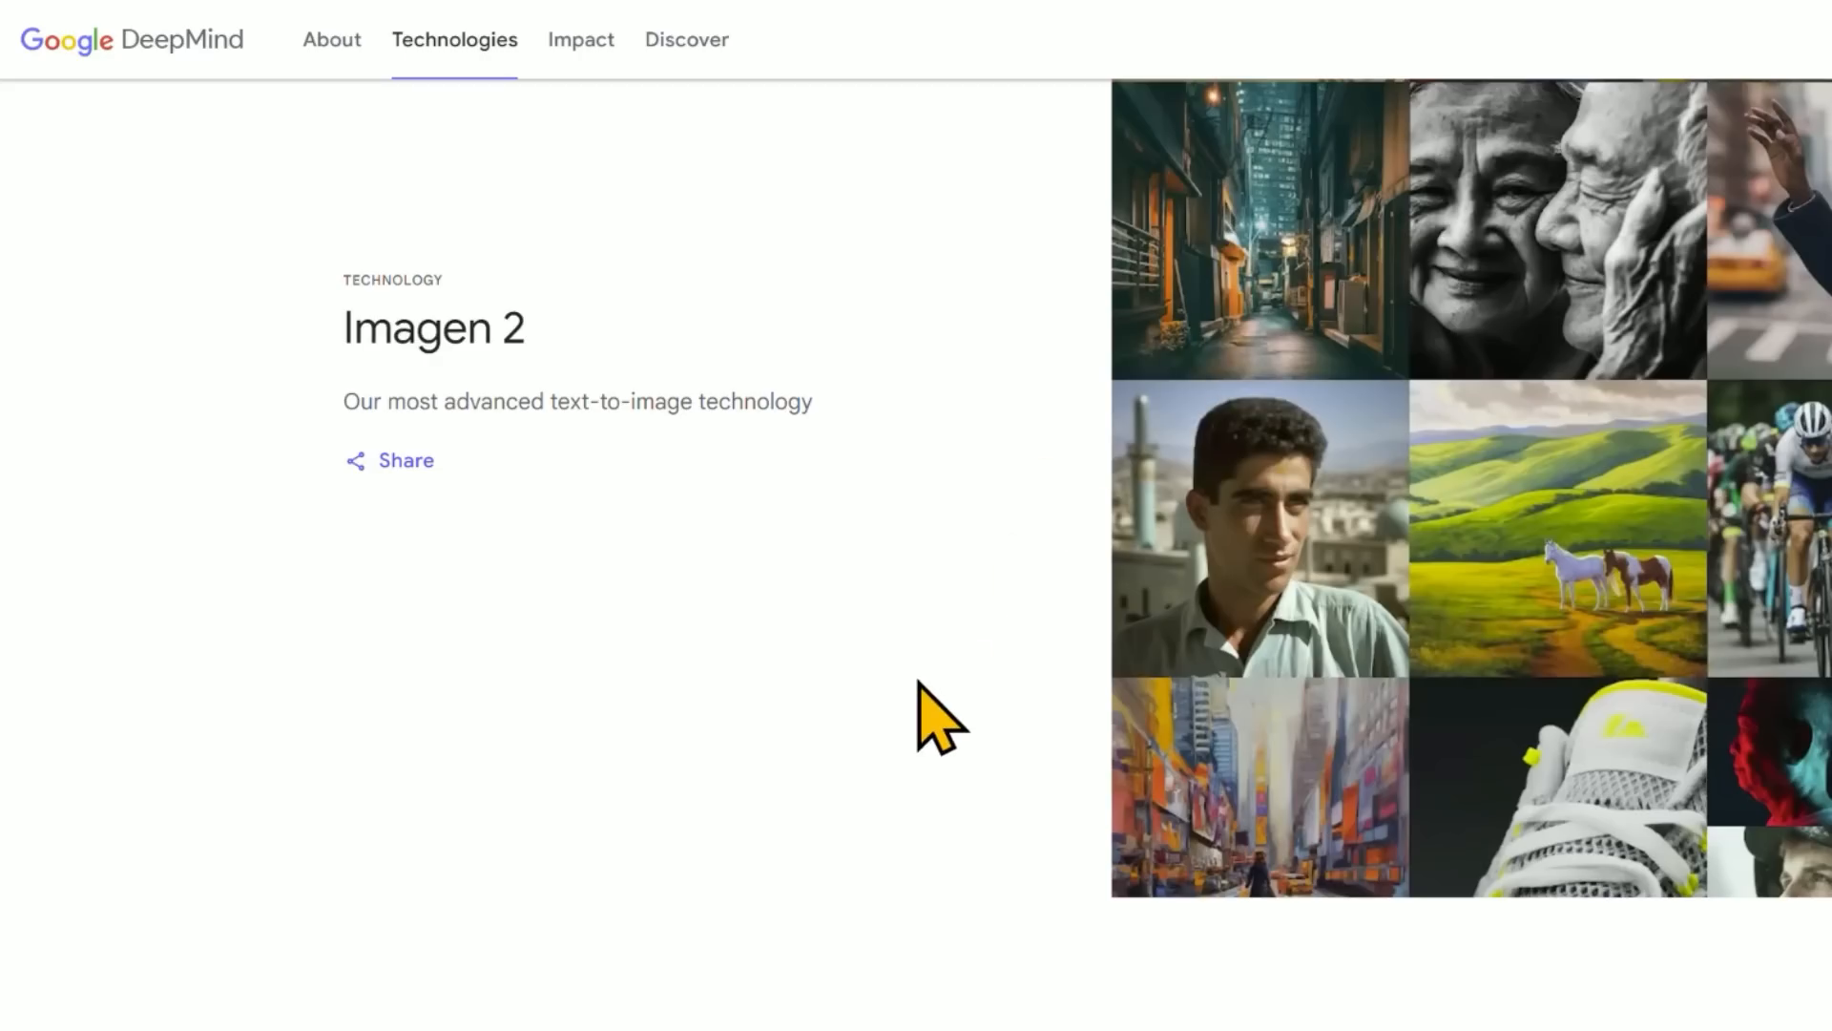
mouse_move(812, 735)
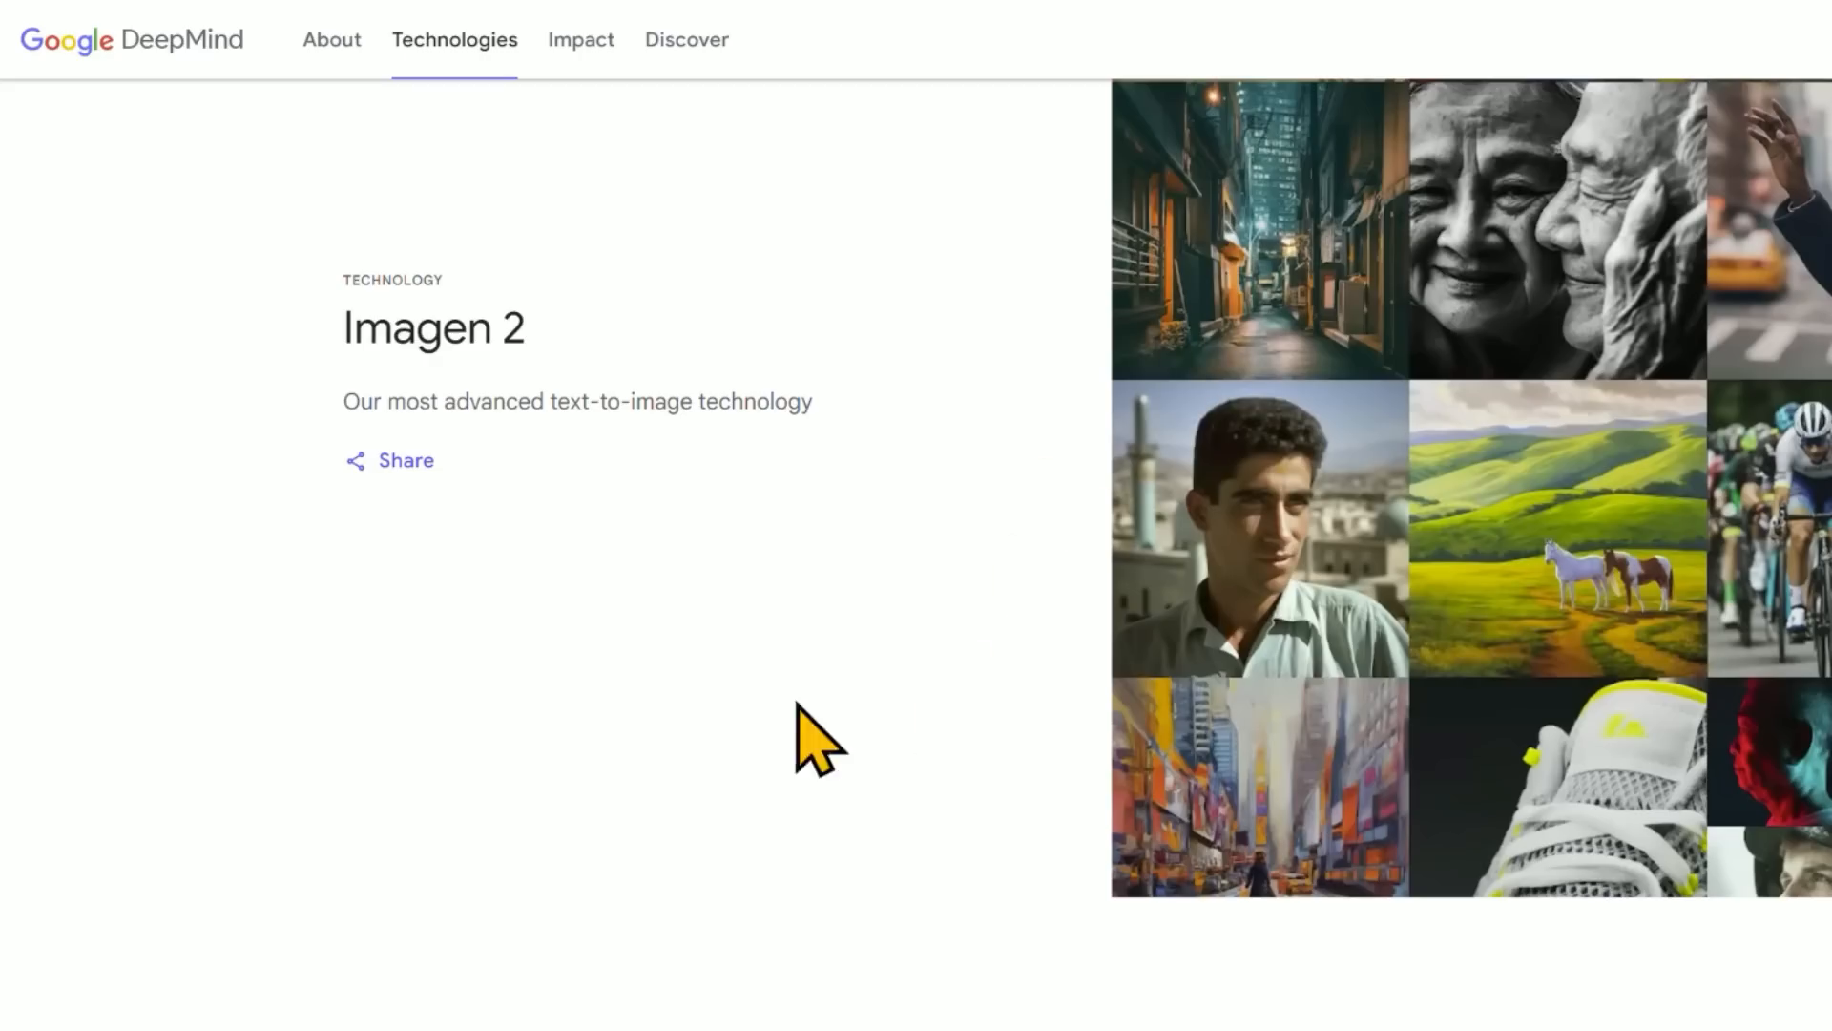
scroll(down, 3)
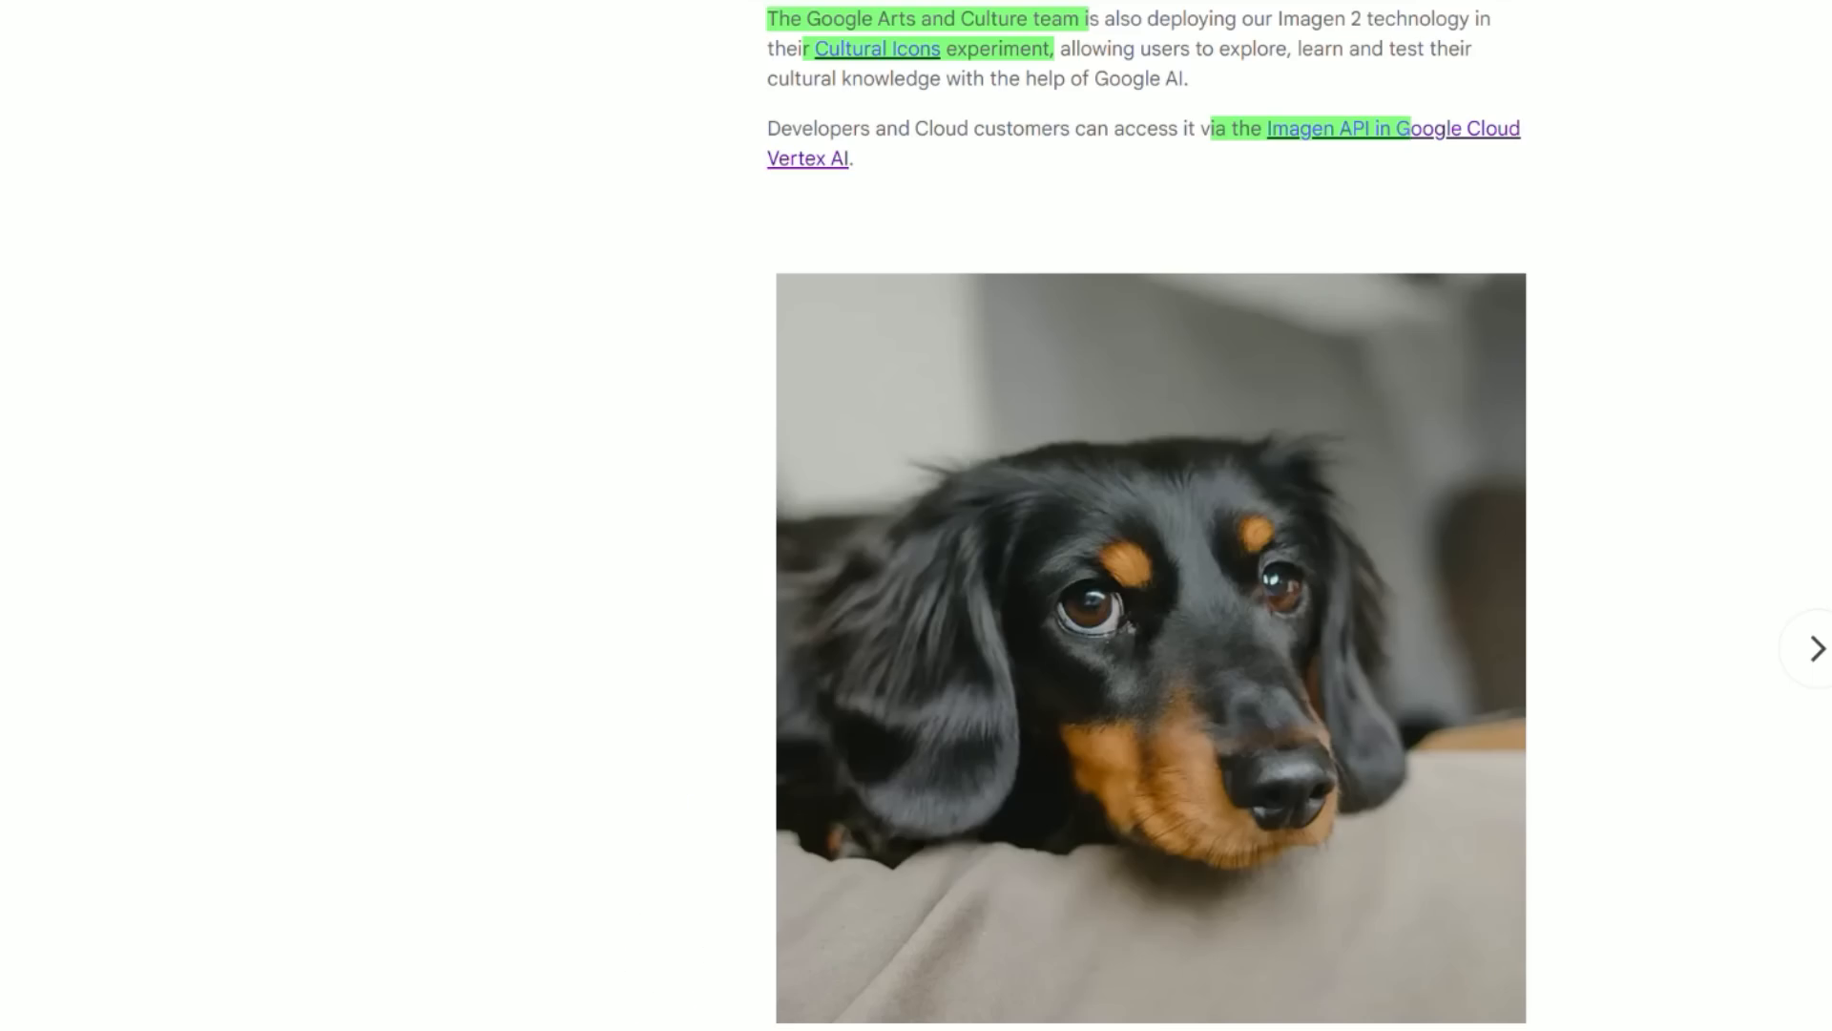
mouse_move(644, 796)
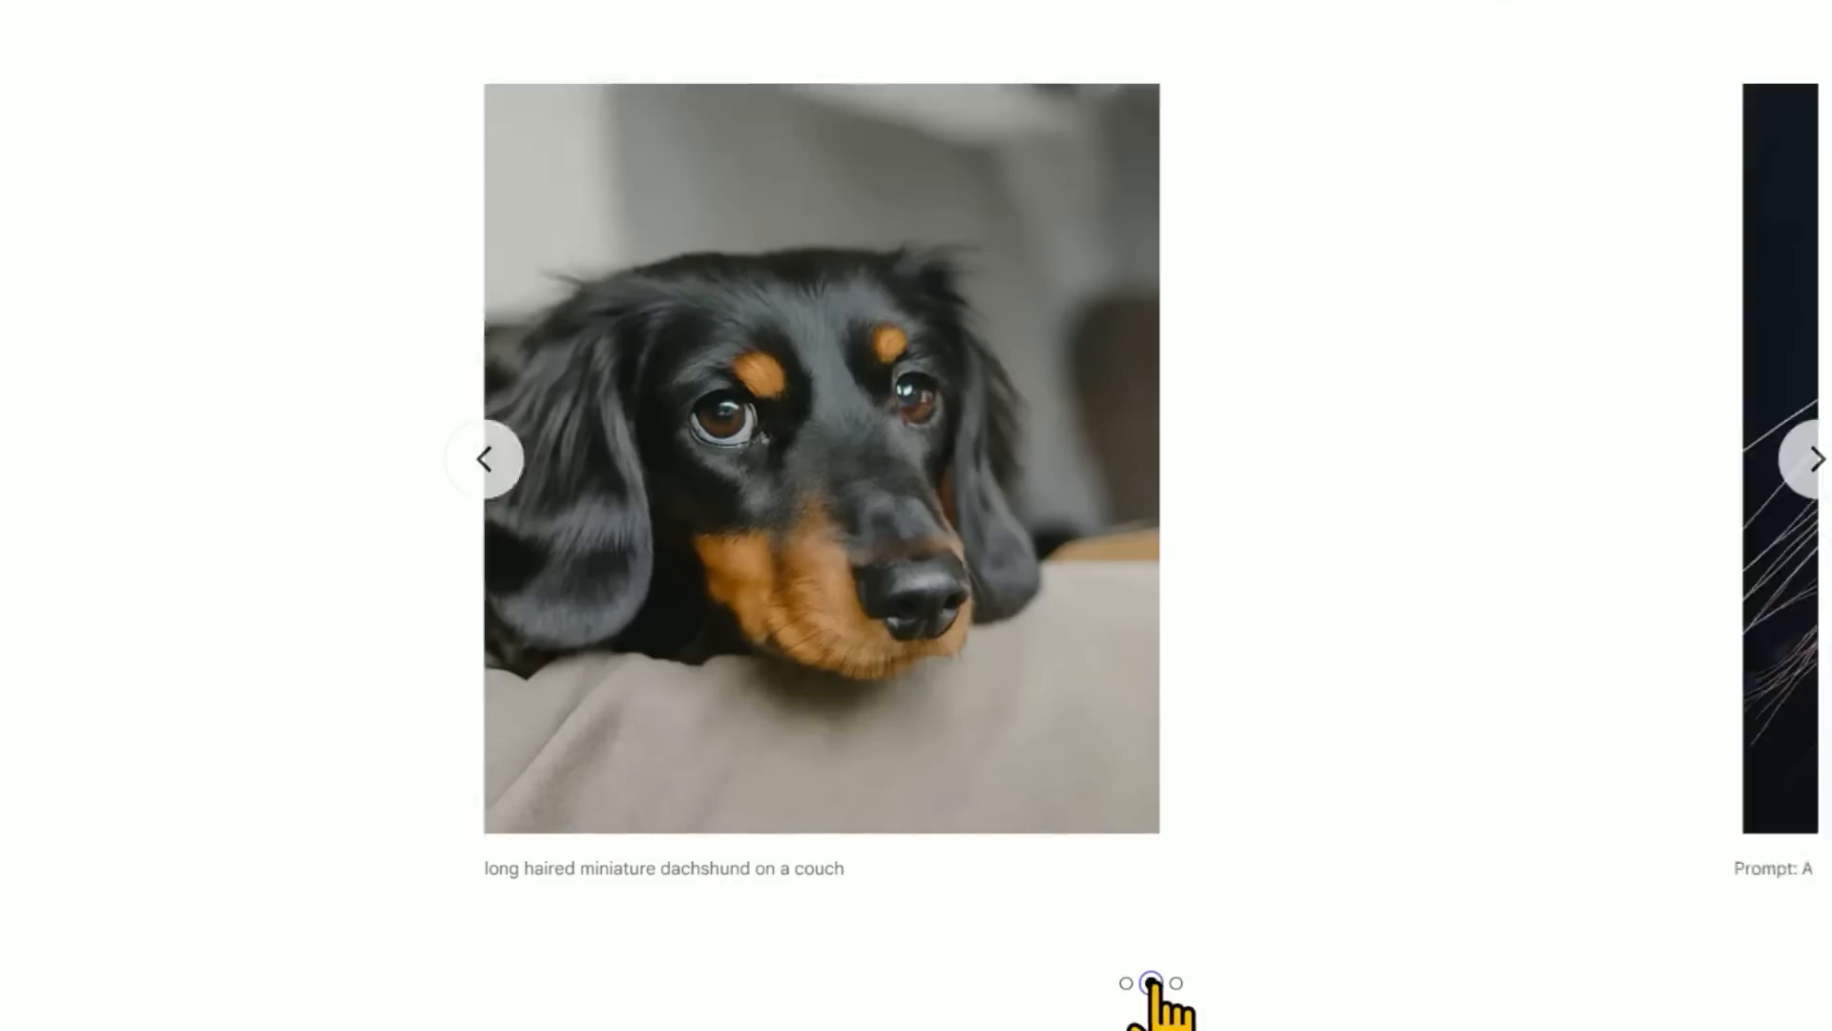
click(1150, 983)
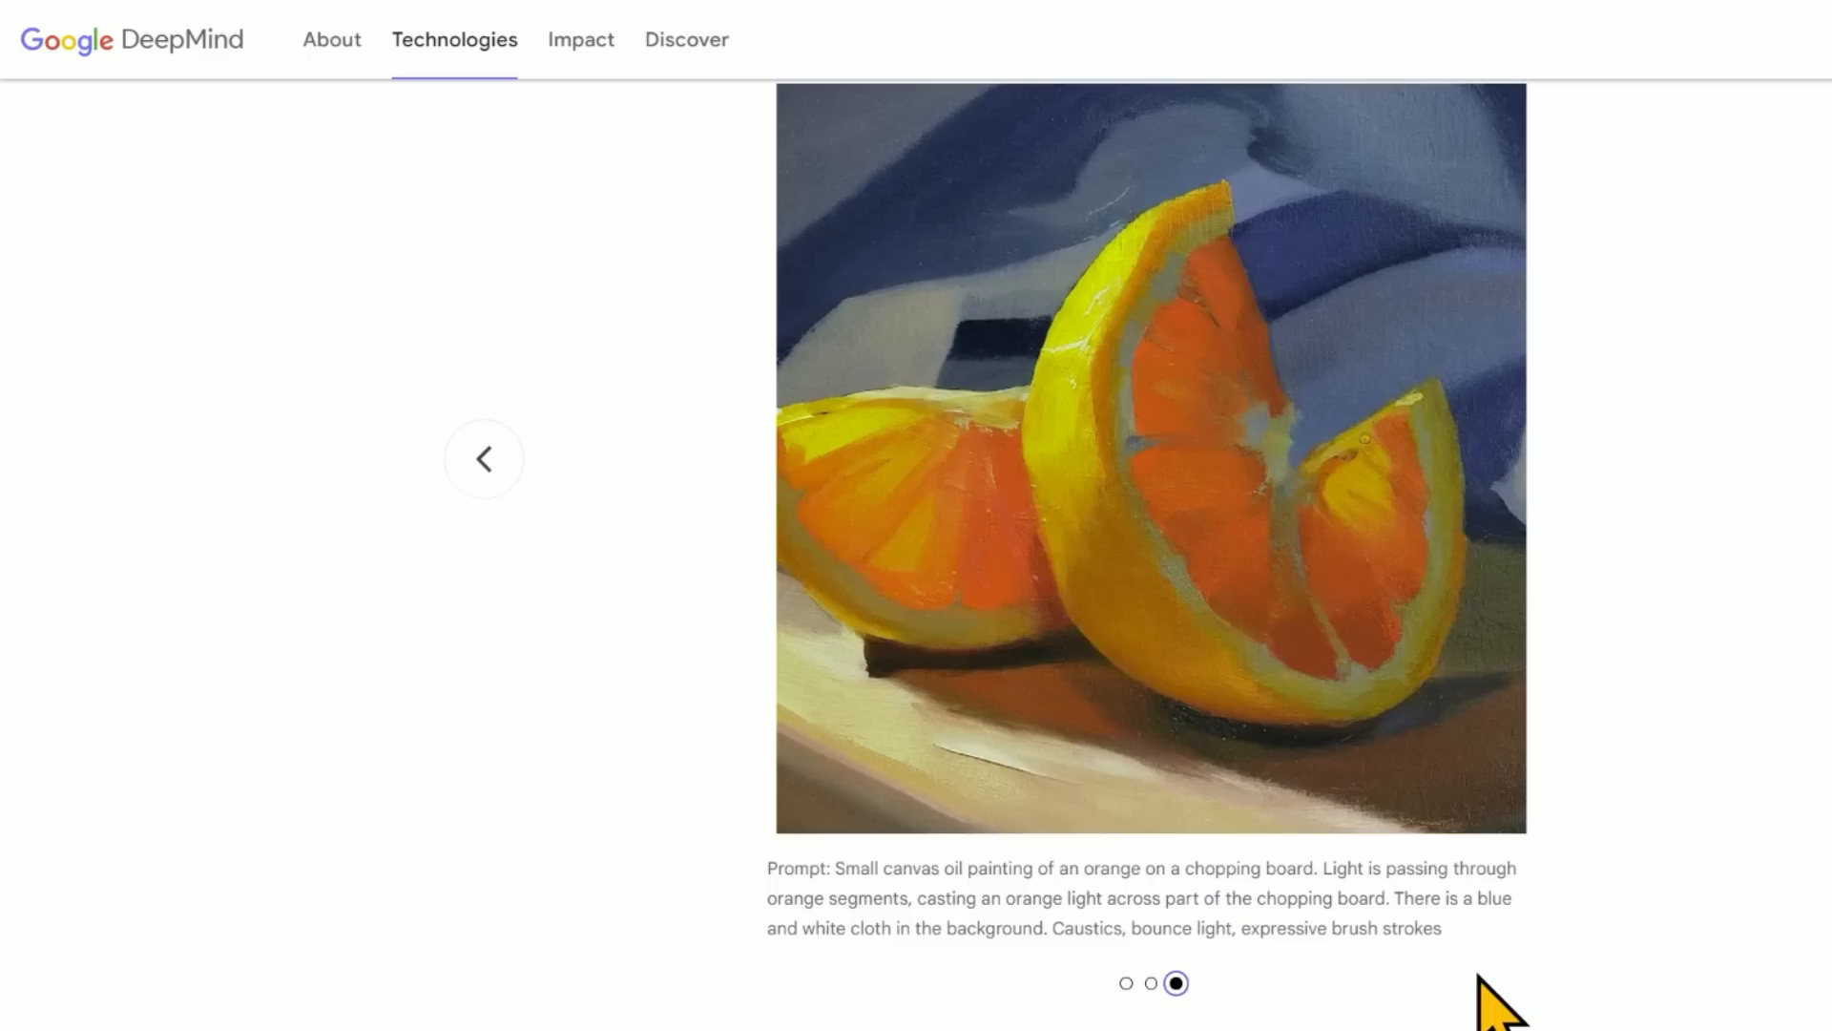
mouse_move(1107, 655)
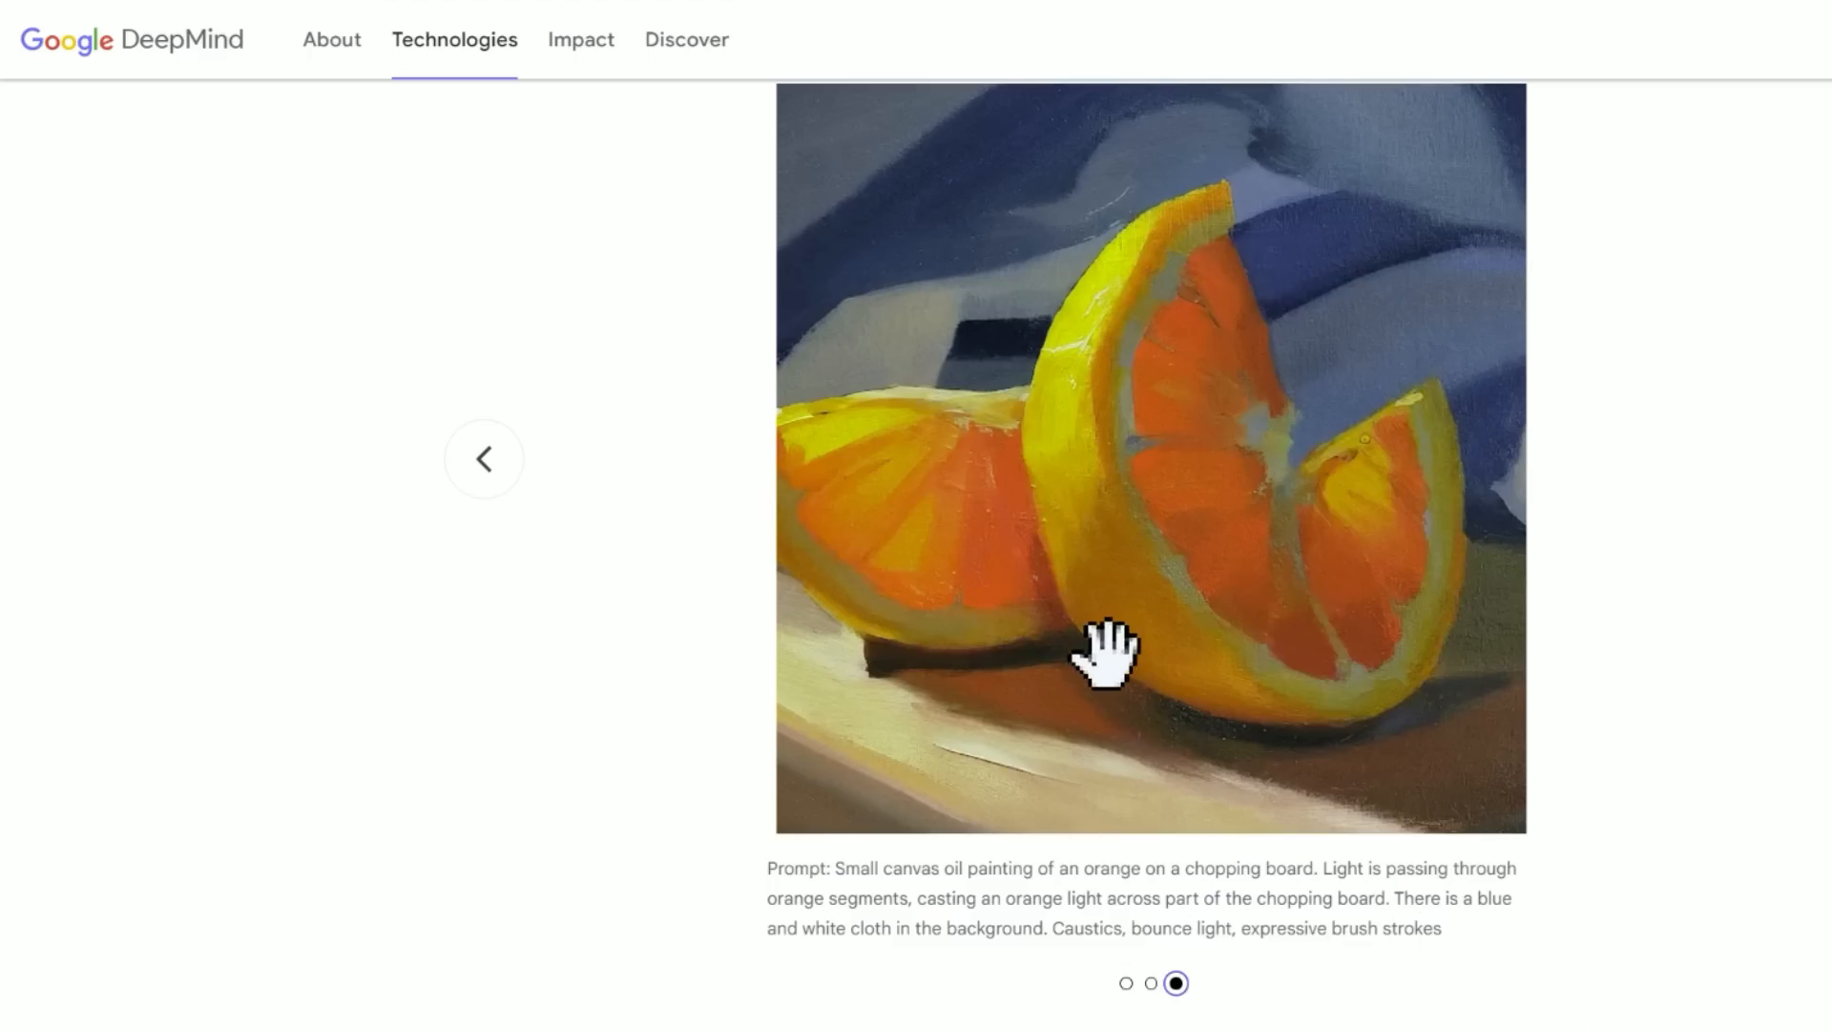
mouse_move(900, 595)
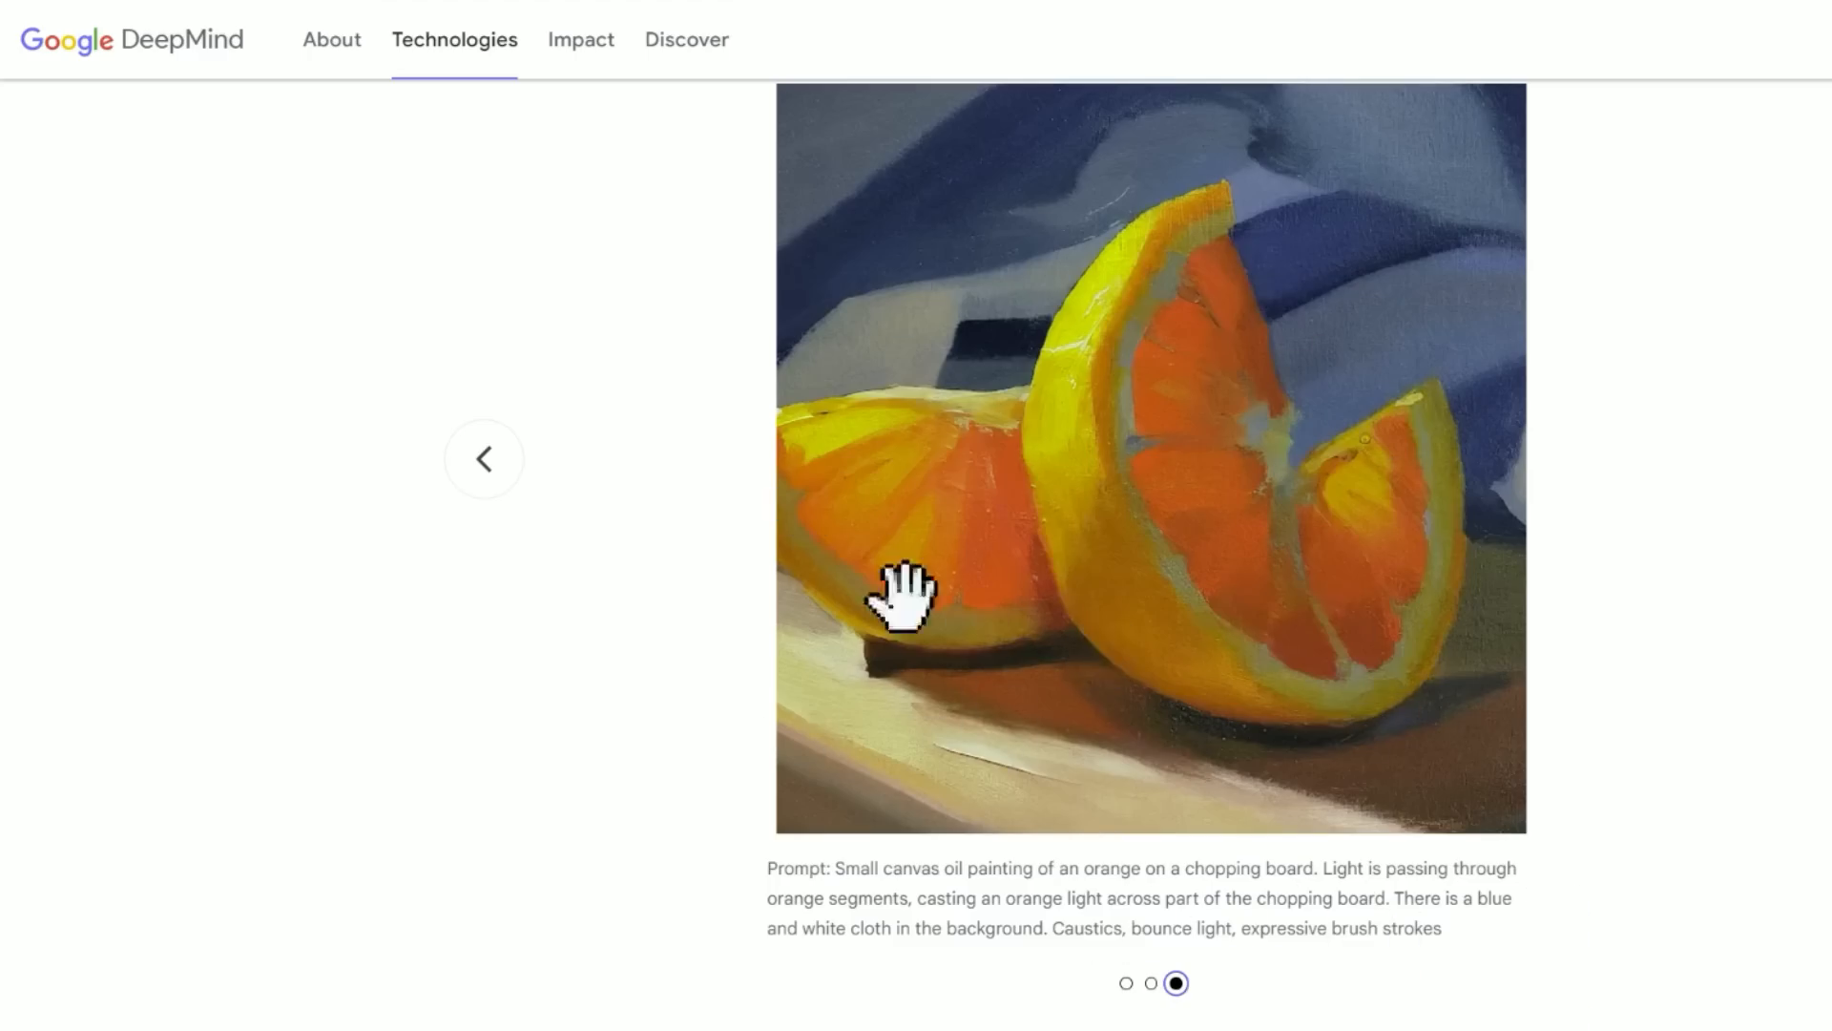
mouse_move(917, 923)
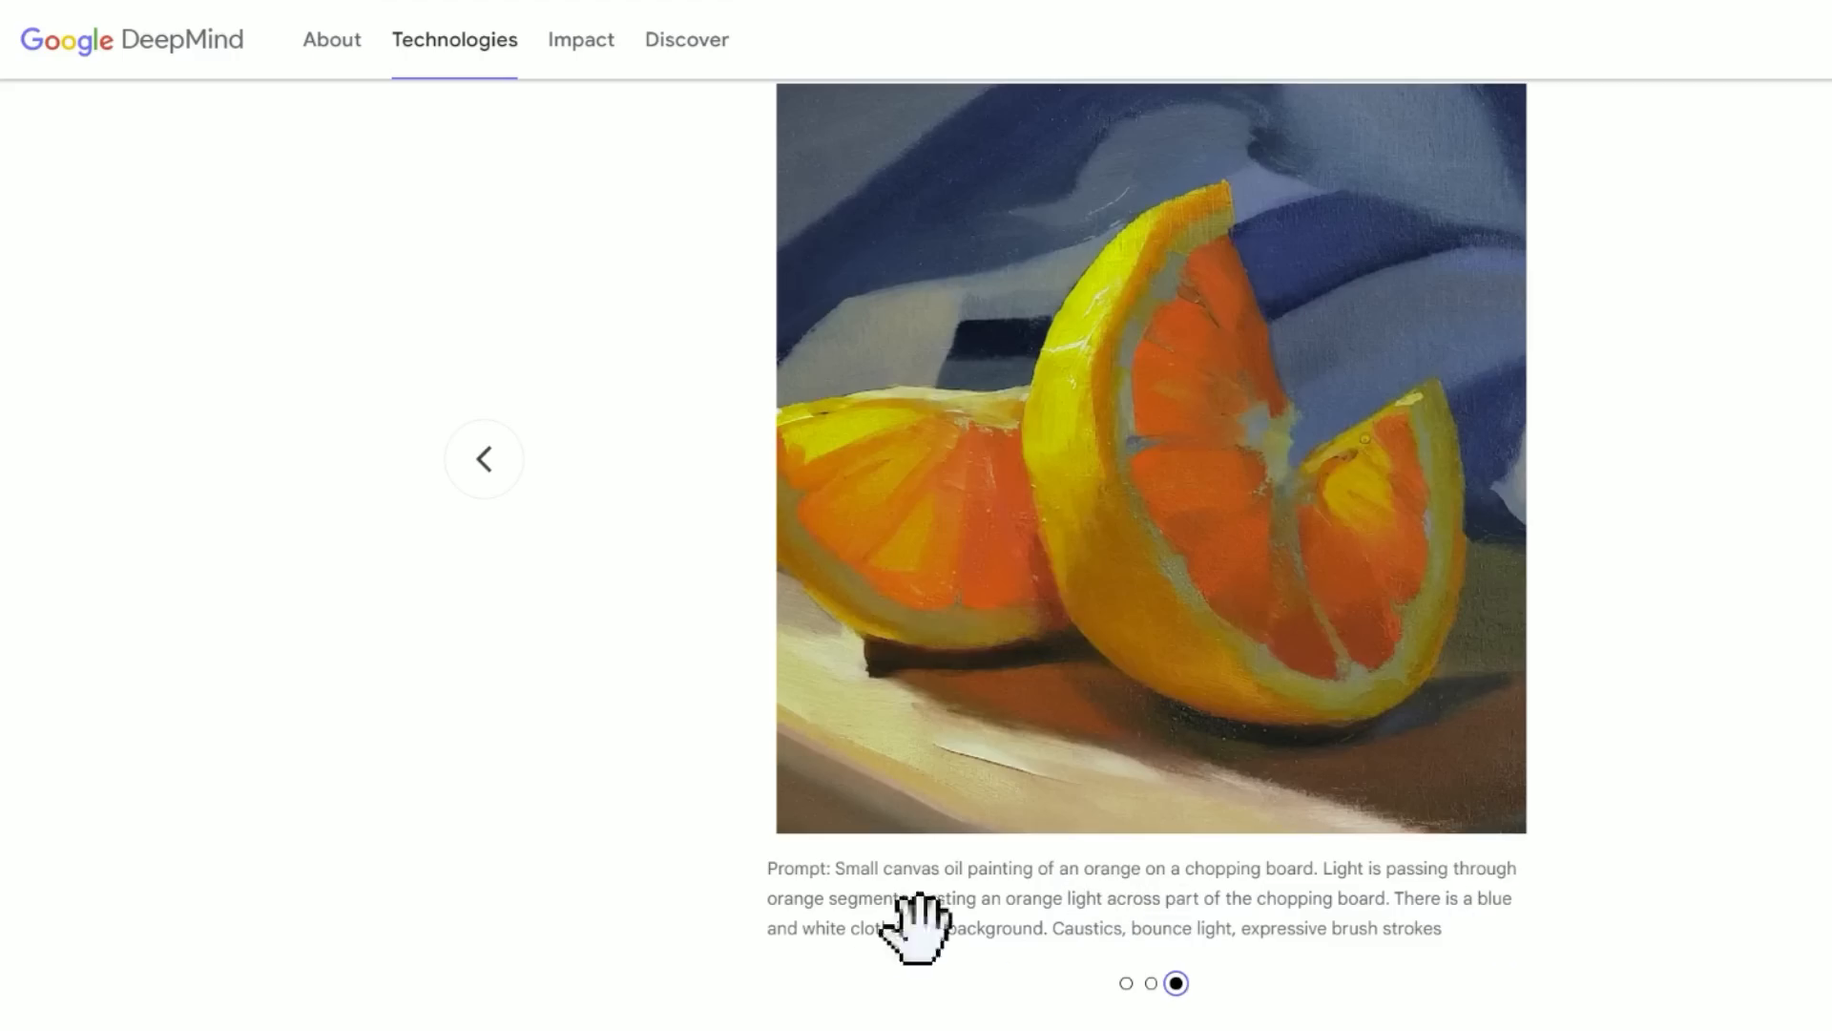
mouse_move(651, 529)
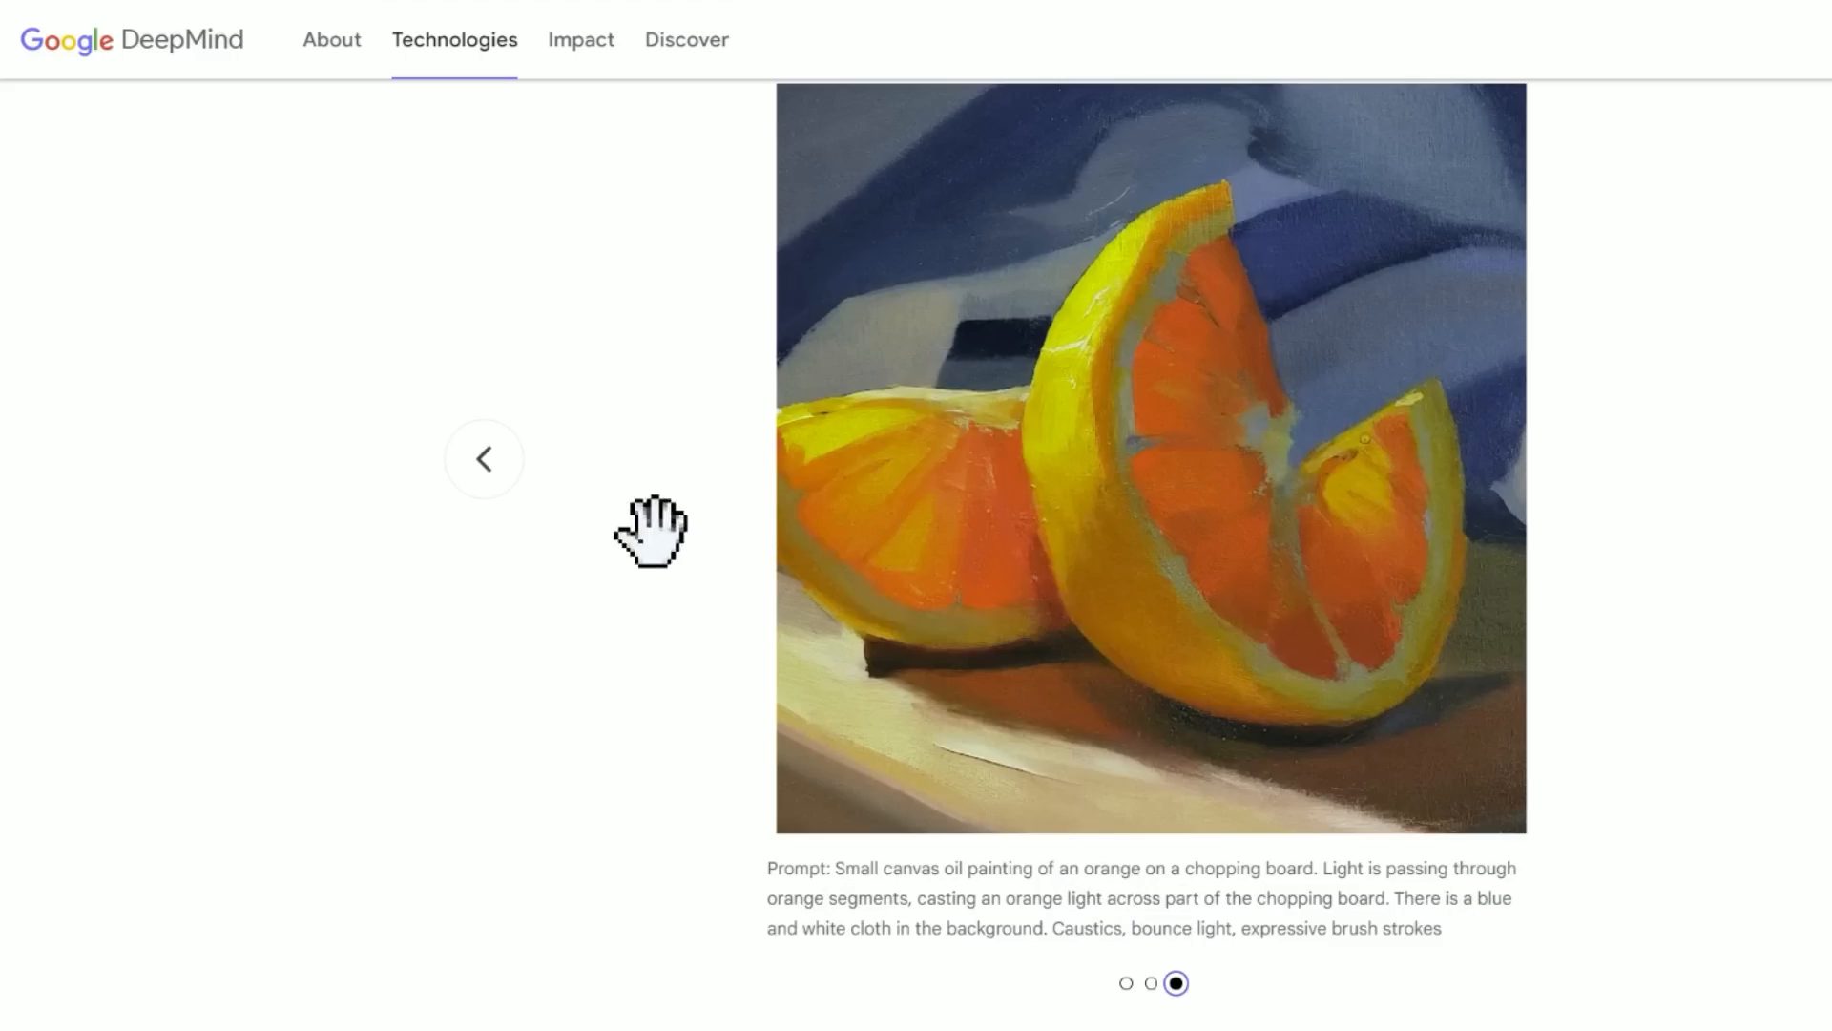
mouse_move(1028, 677)
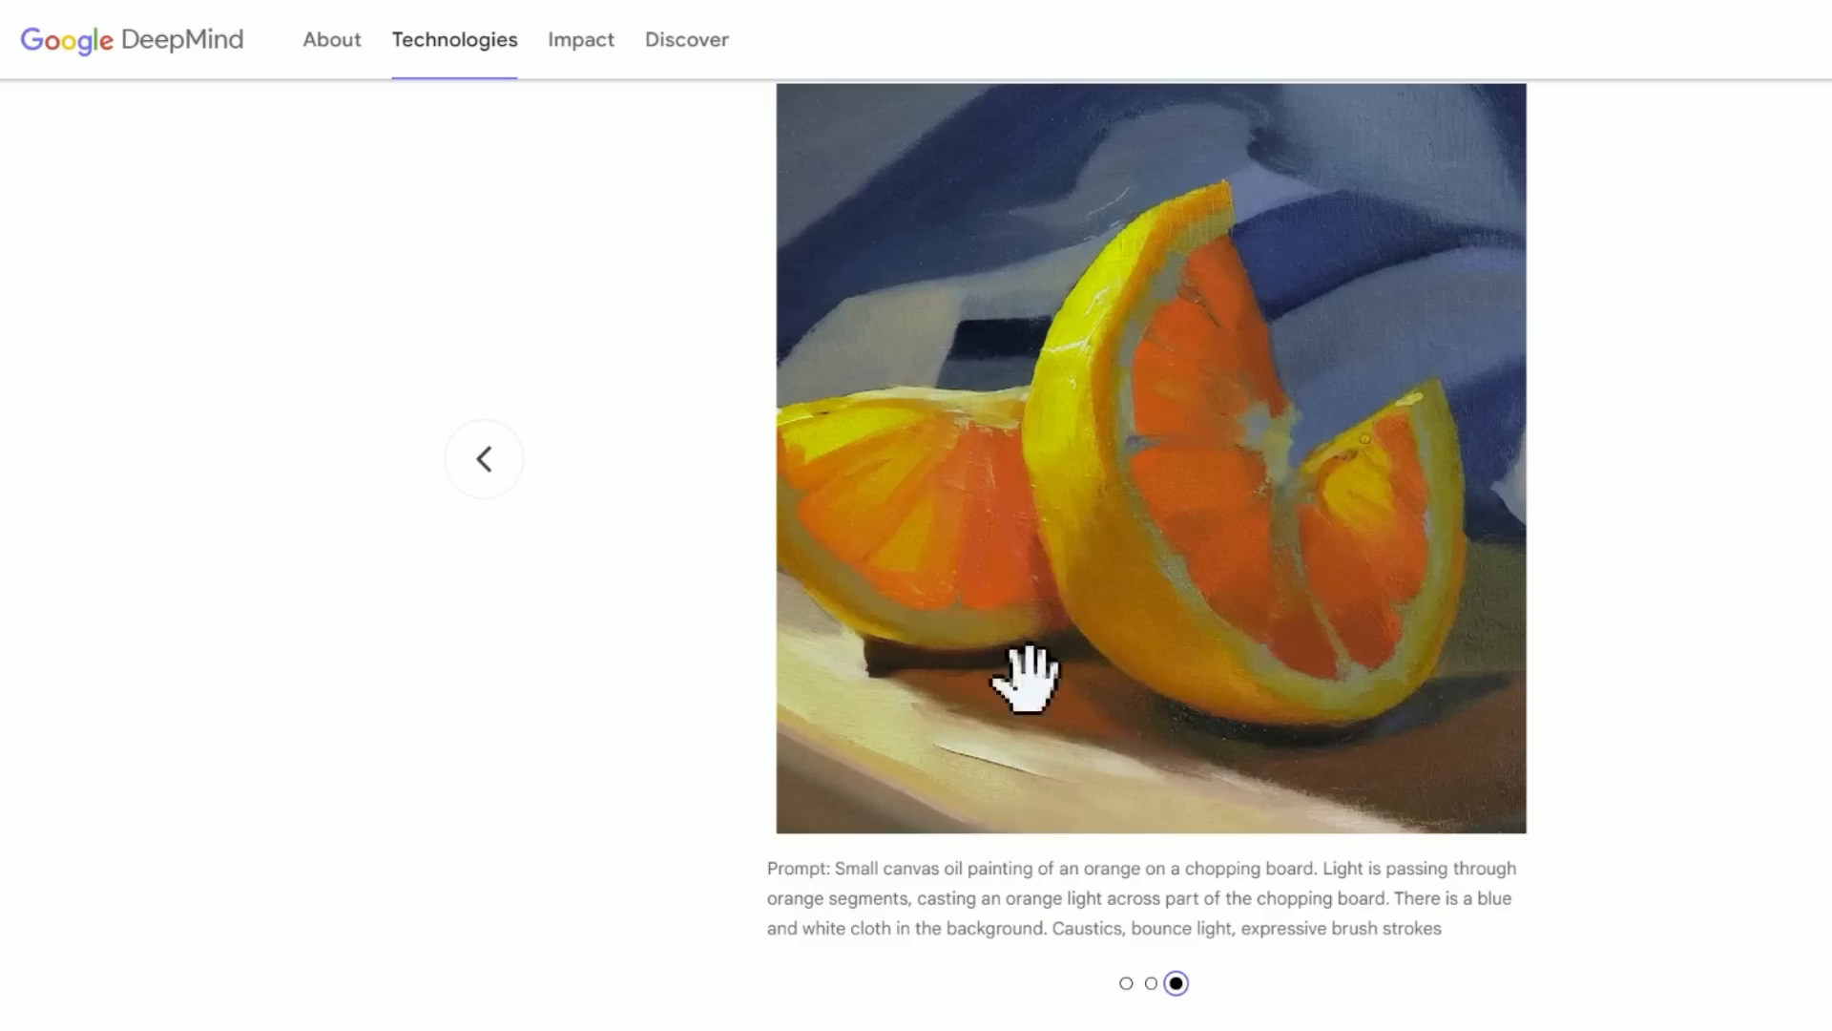
mouse_move(839, 870)
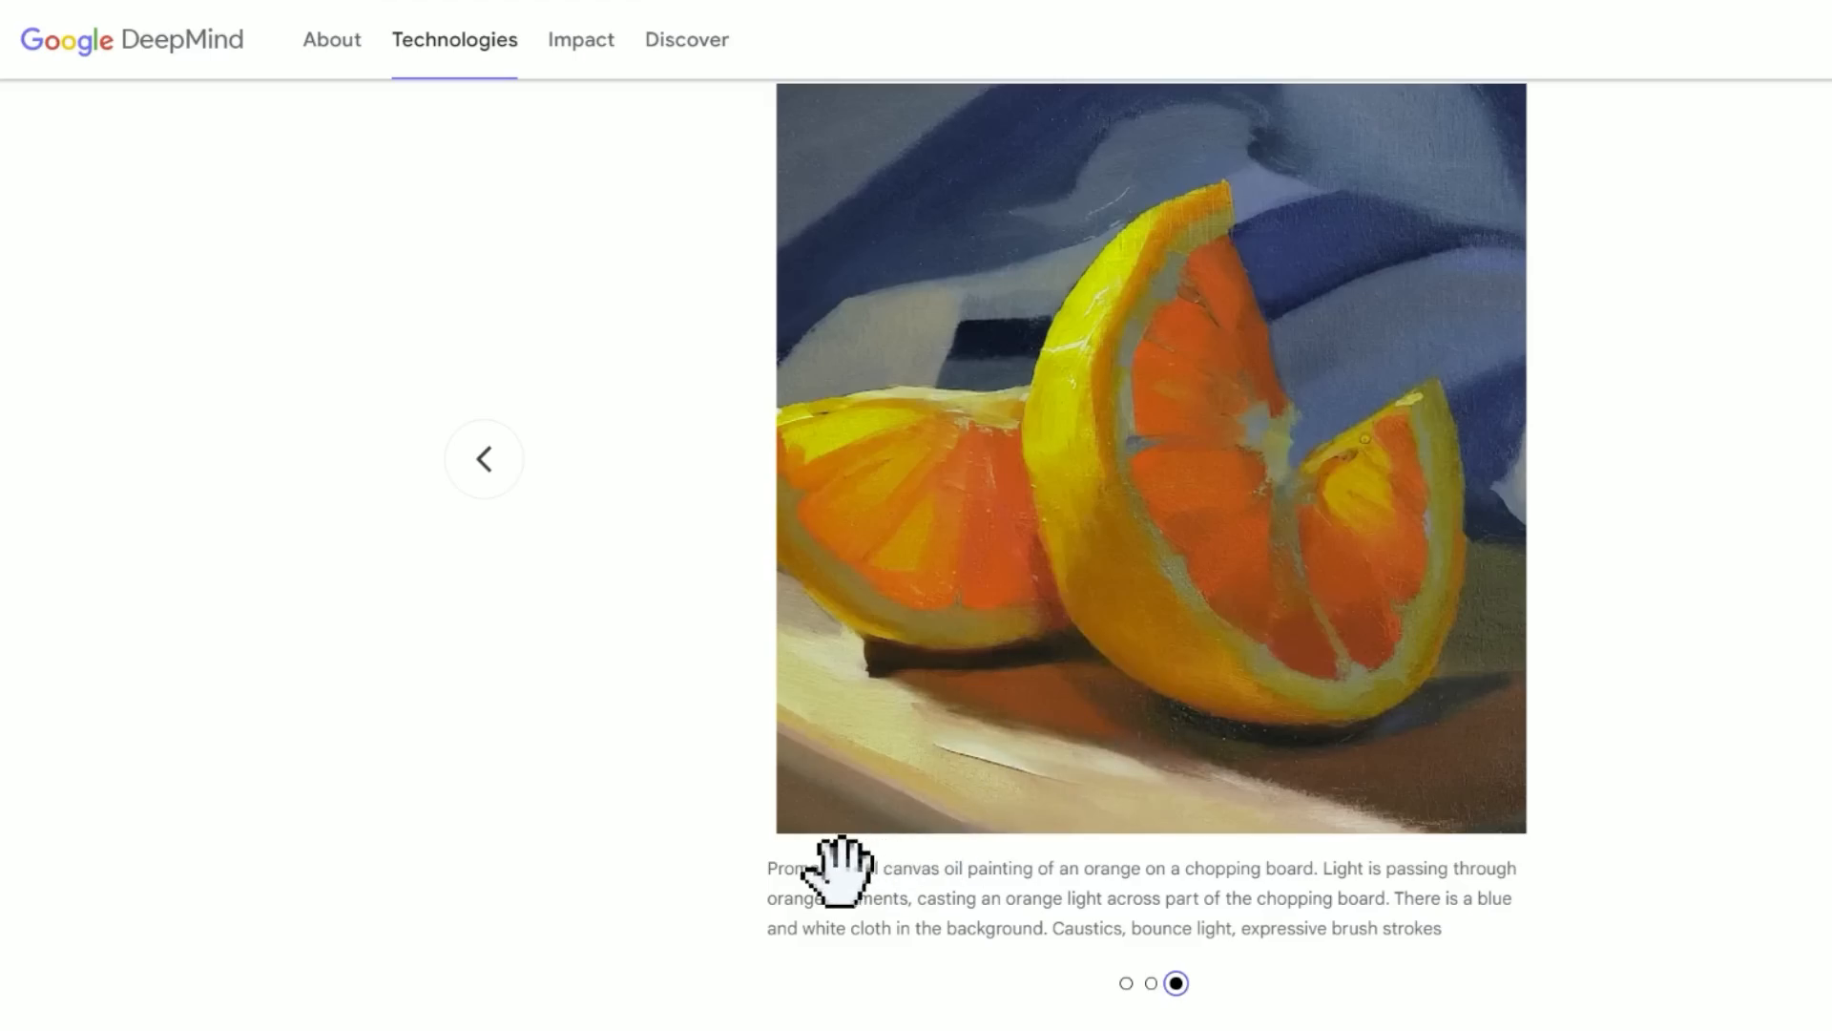
Read the 'Imagen 2 on Vertex AI is now generally available' post to its enterprise capabilities section.
click(842, 868)
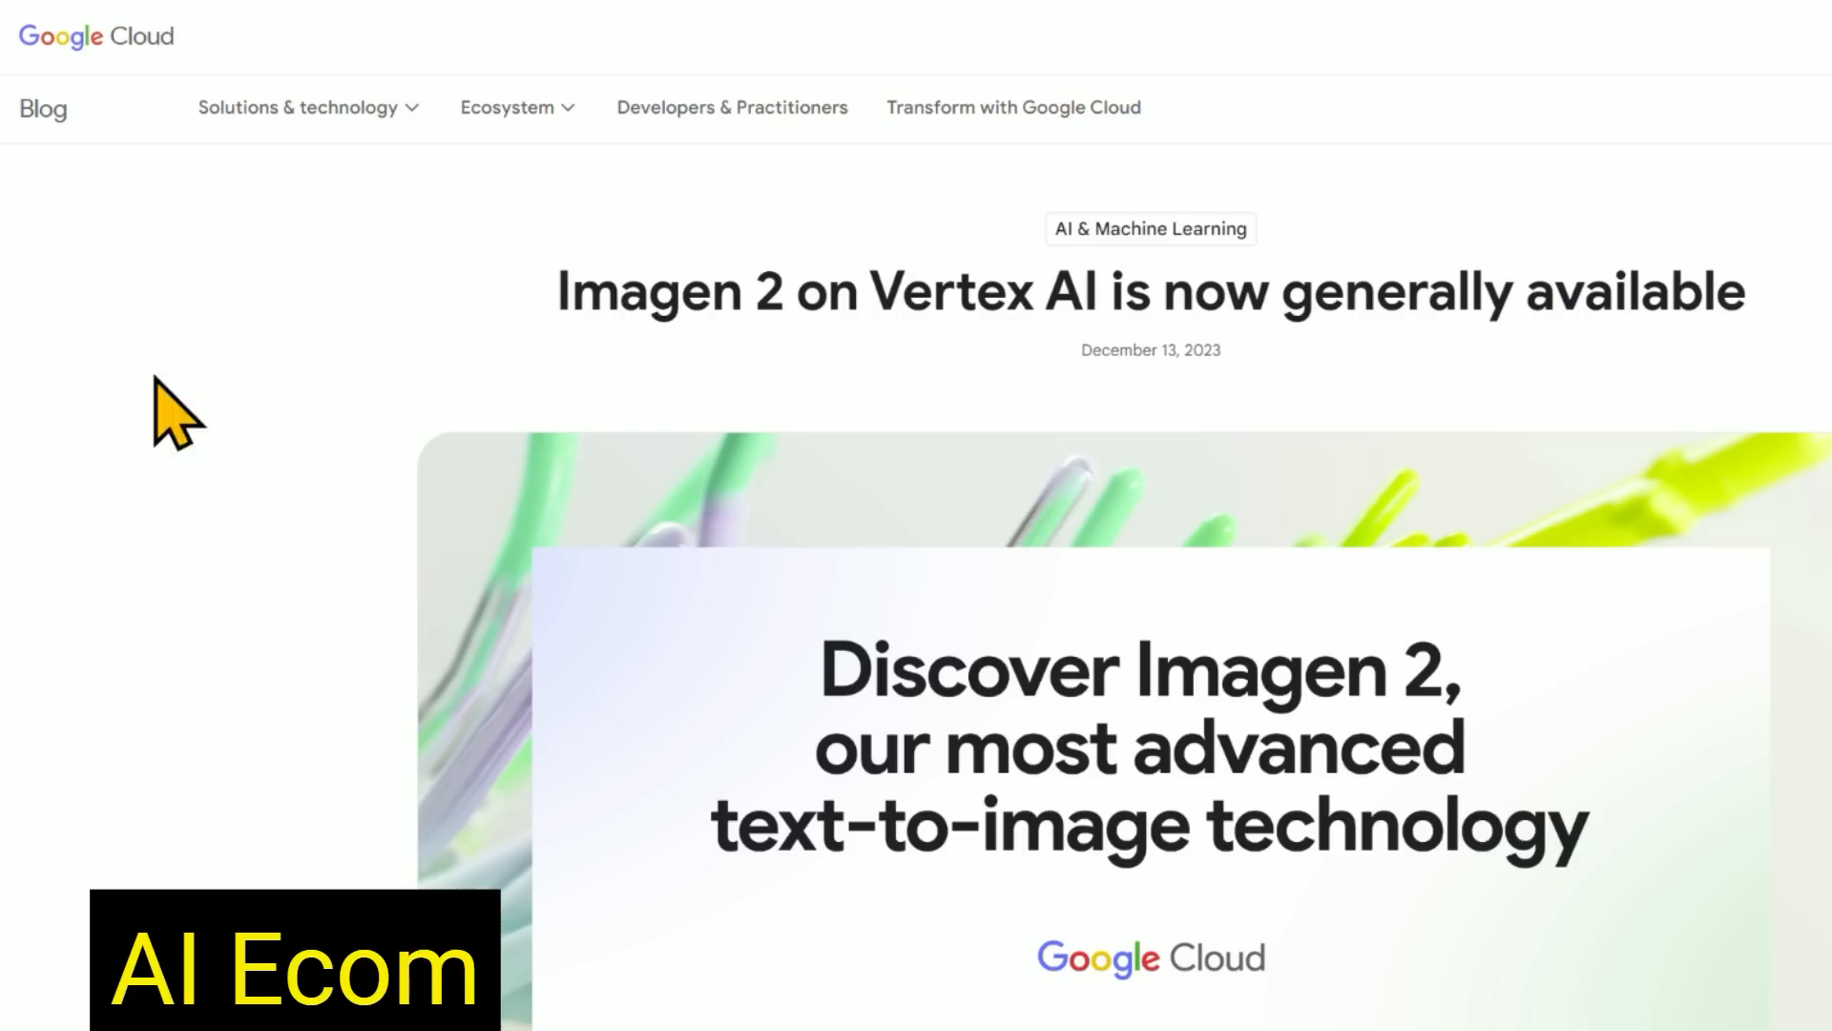
mouse_move(279, 550)
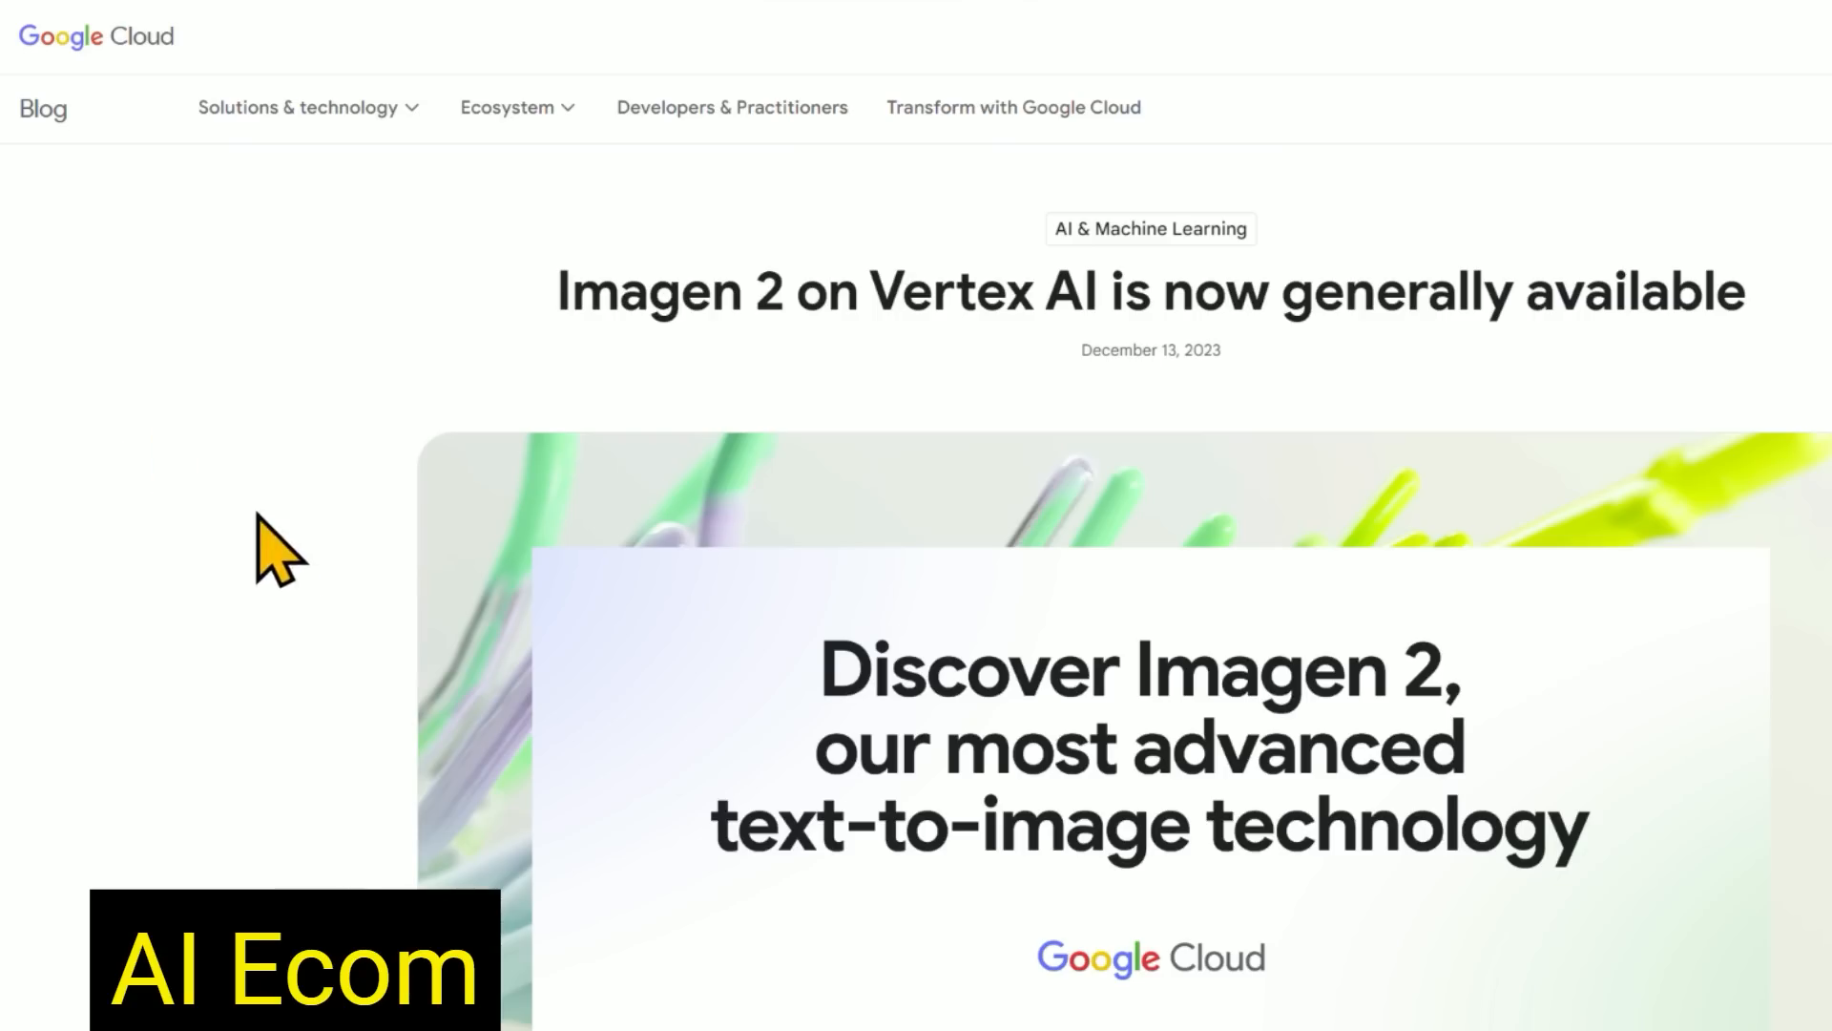
mouse_move(803, 397)
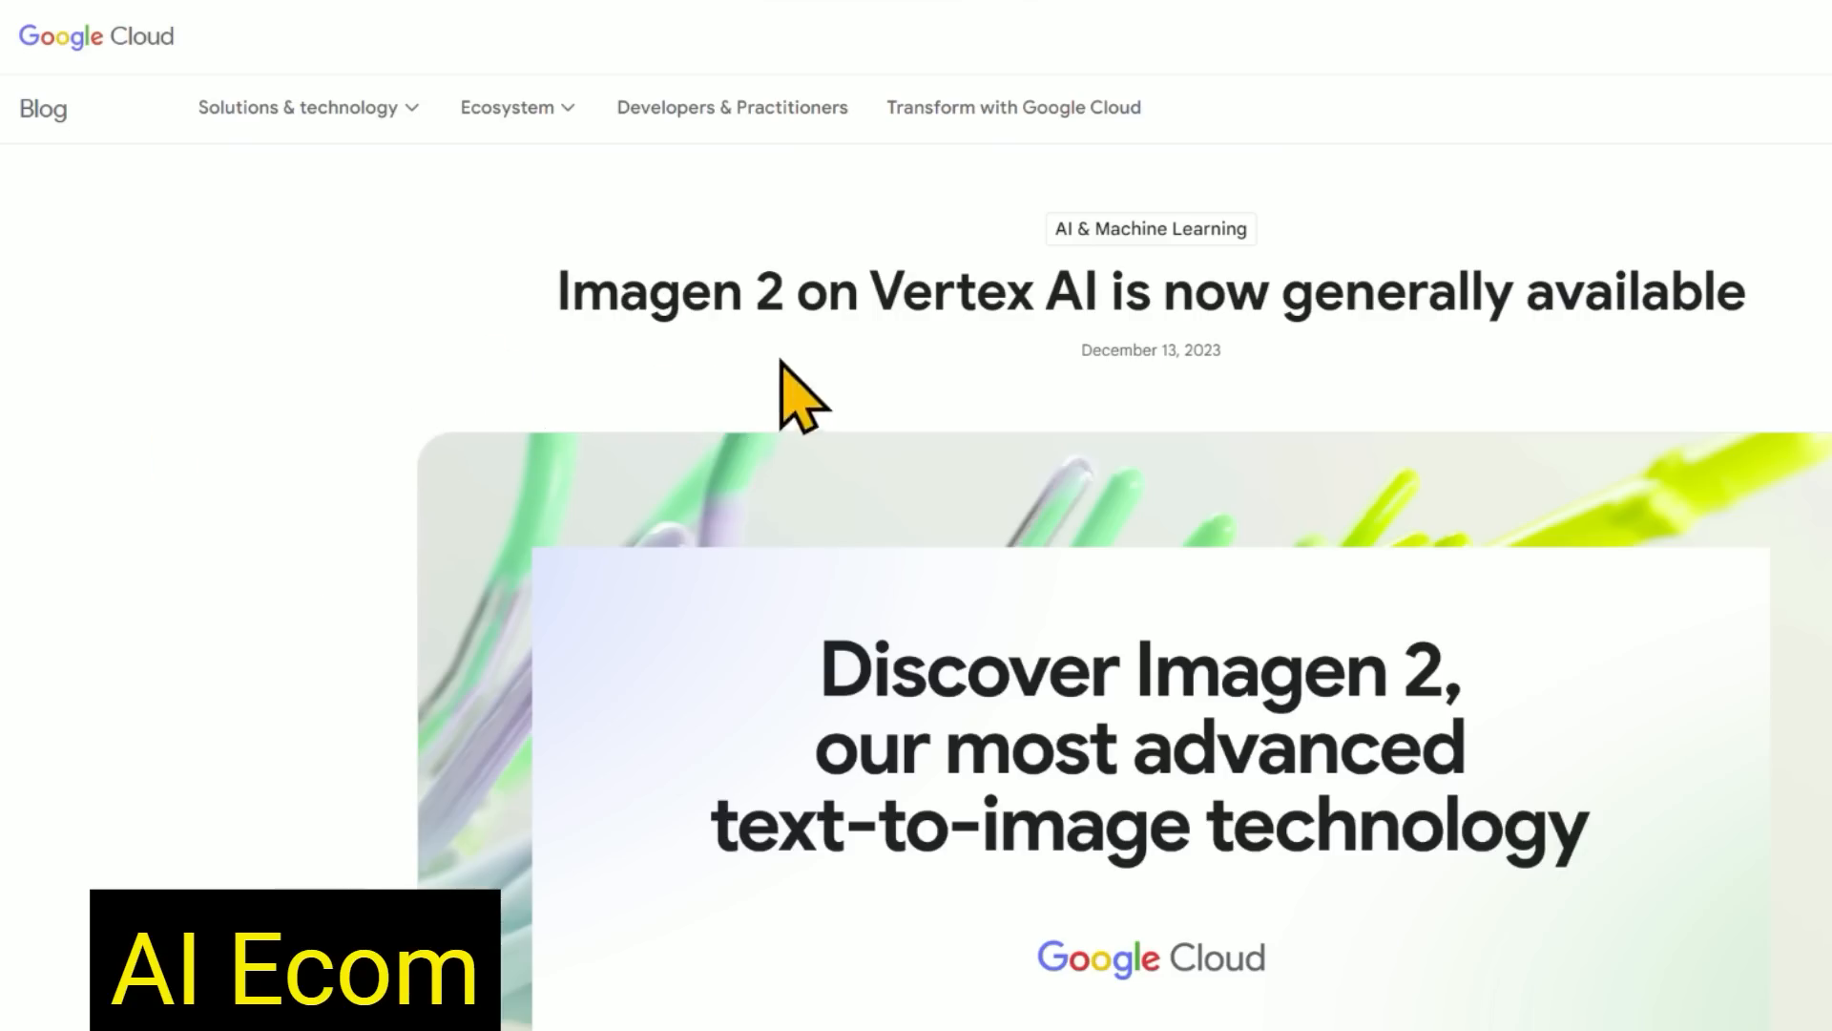
scroll(down, 3)
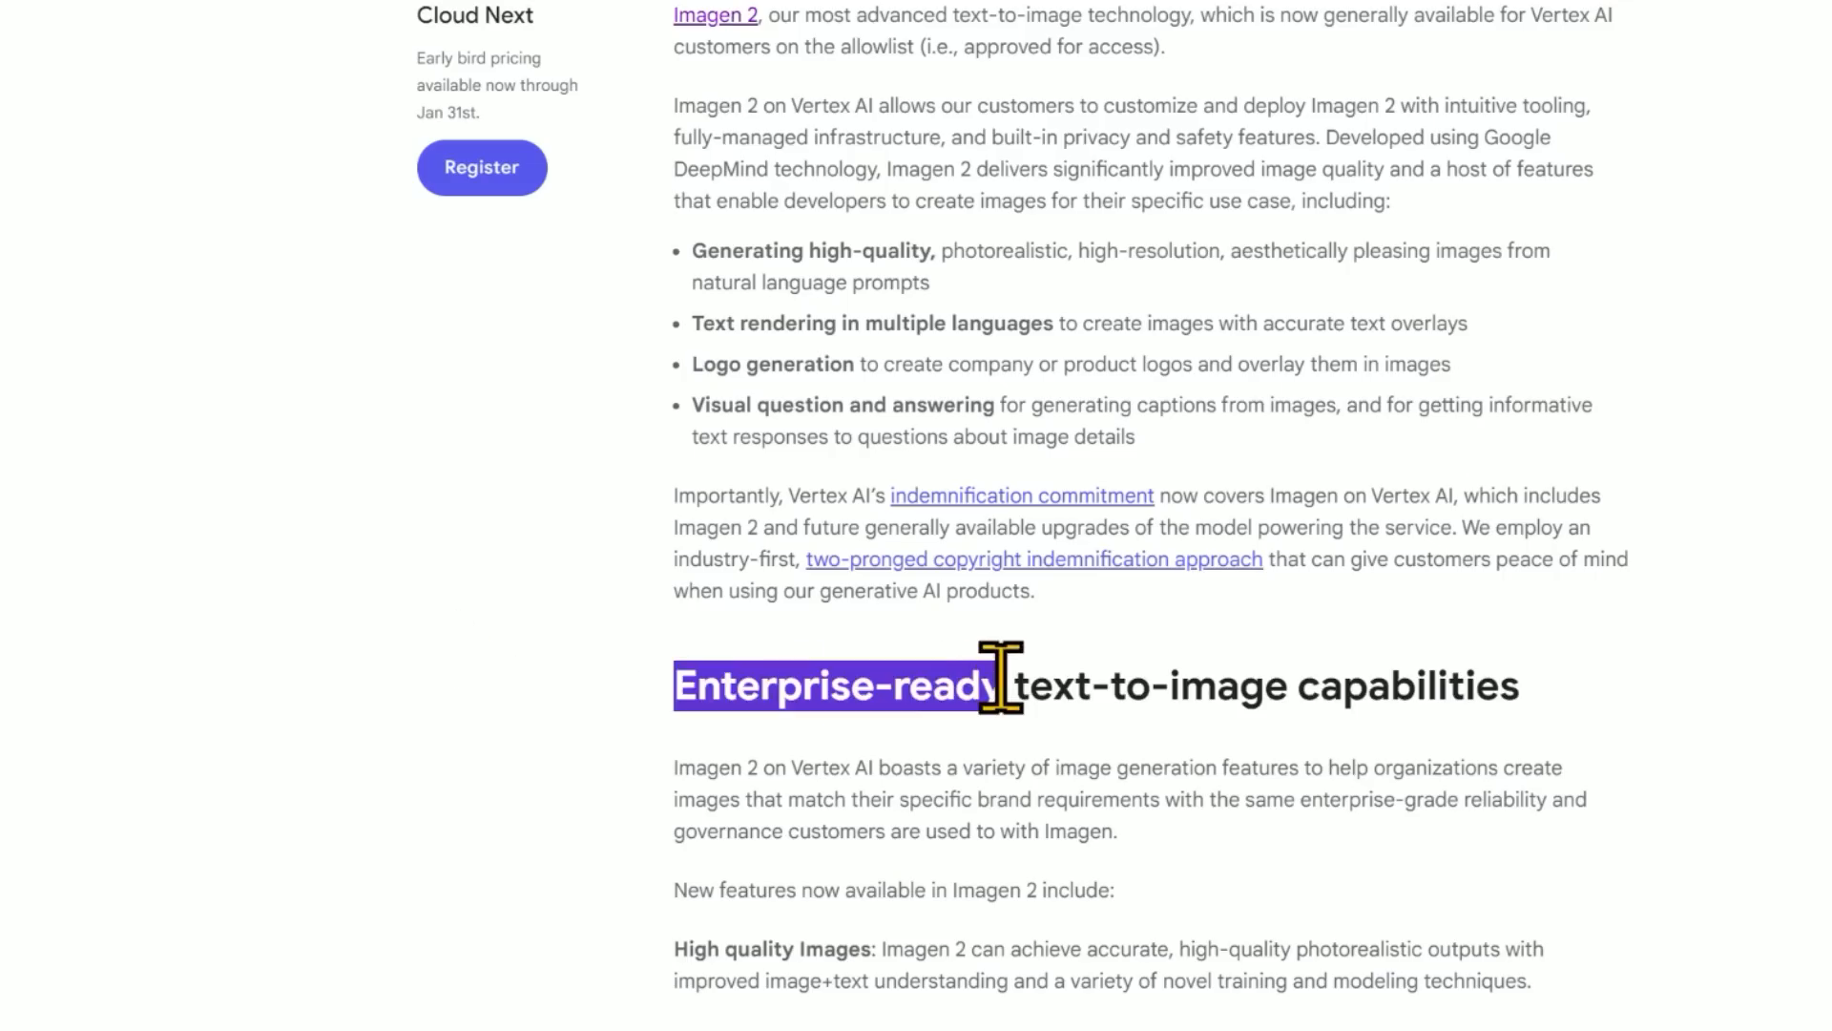
click(683, 558)
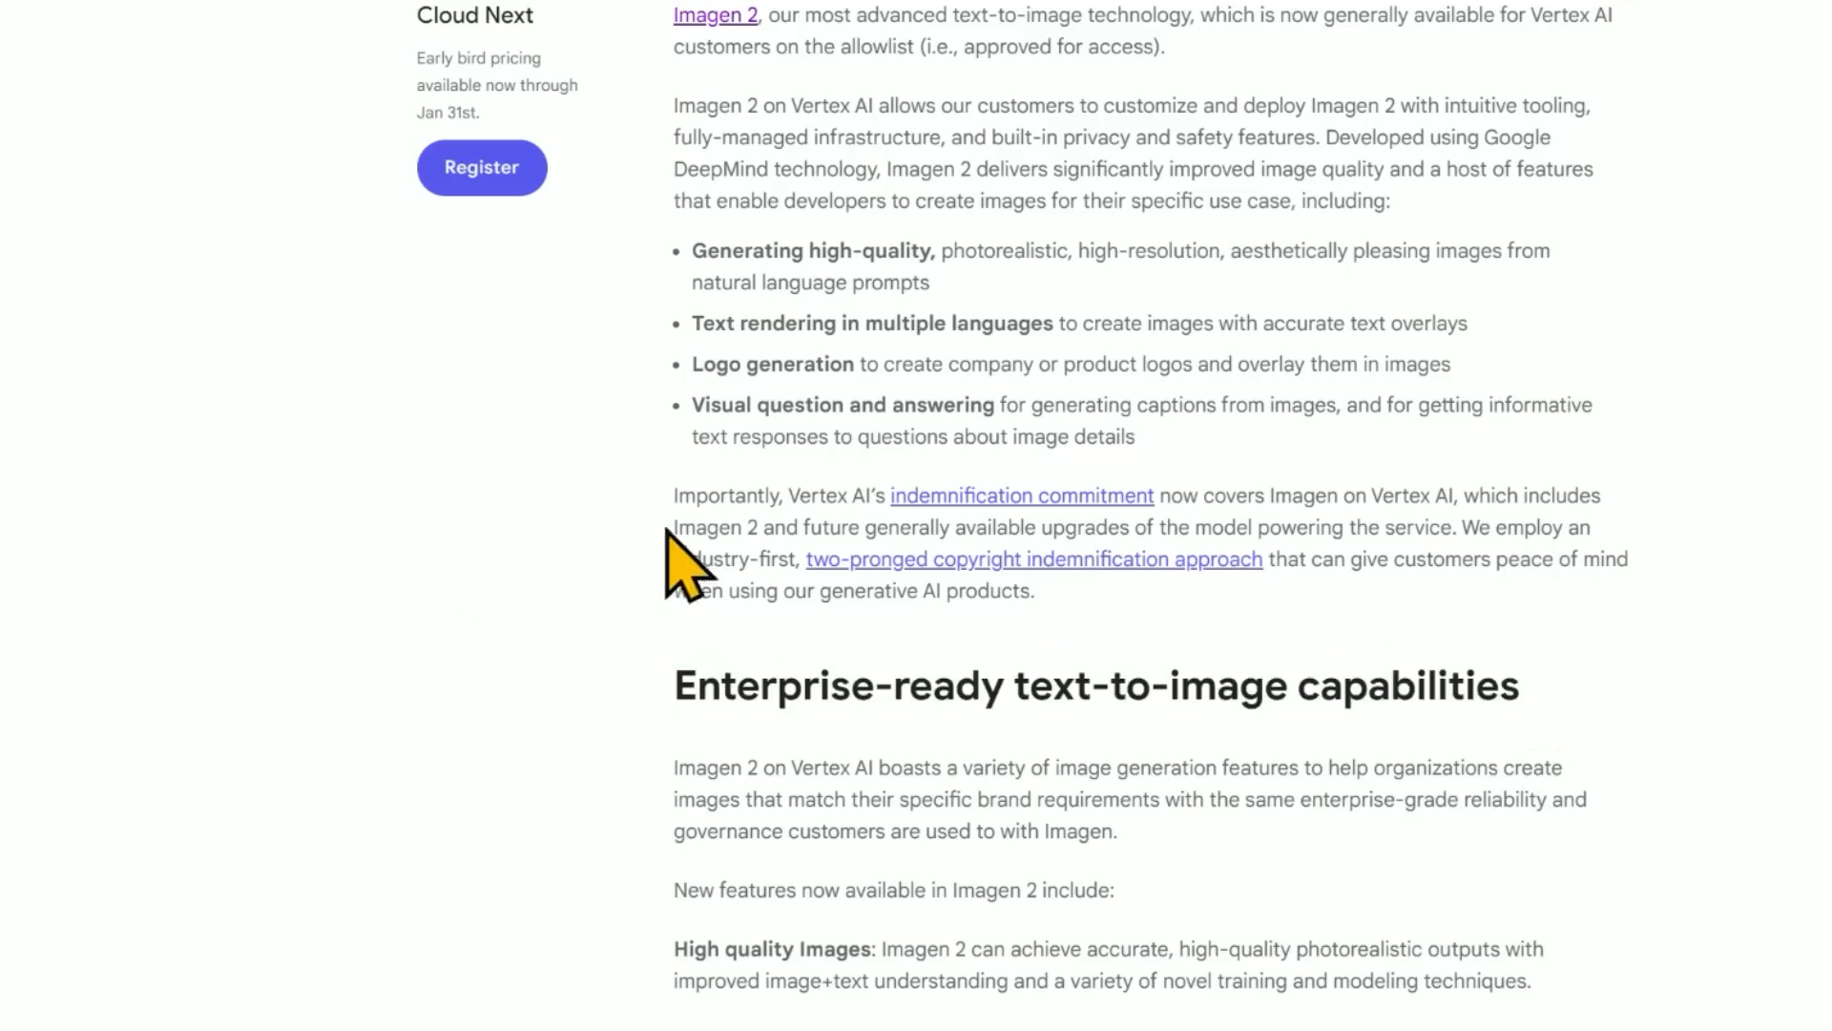
mouse_move(1075, 636)
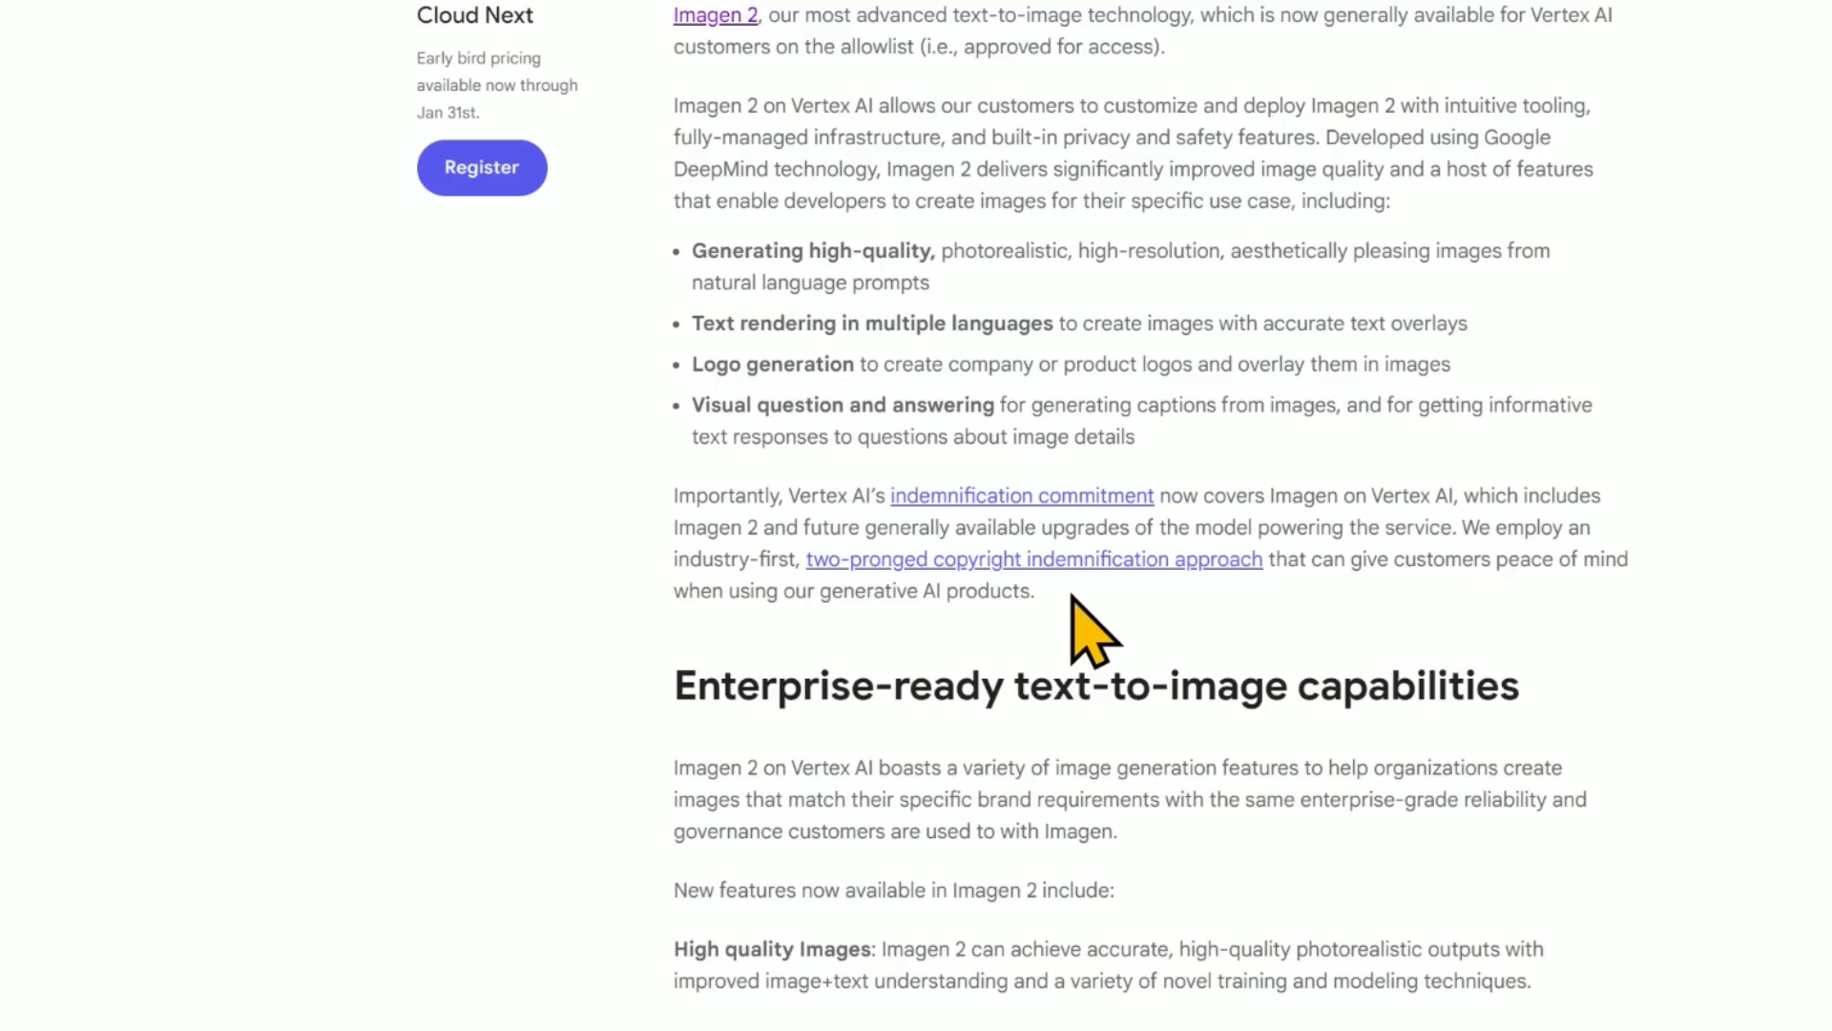
mouse_move(1165, 693)
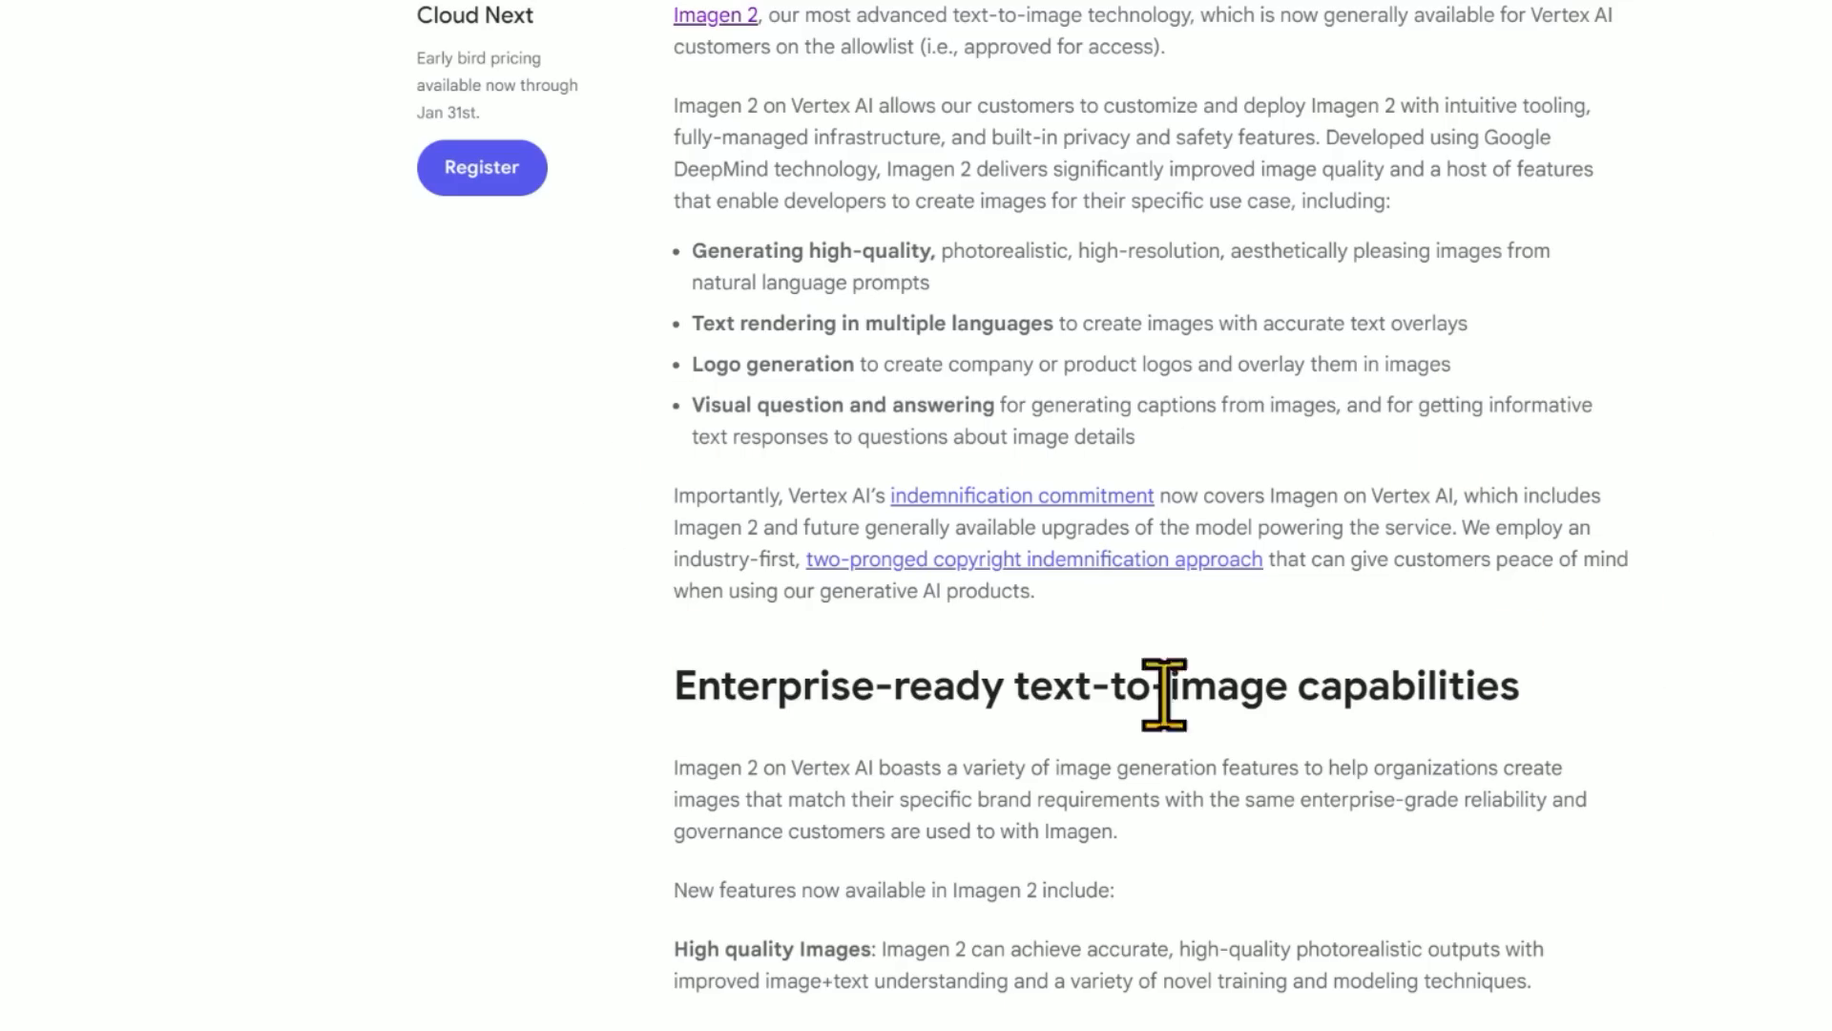
mouse_move(1162, 677)
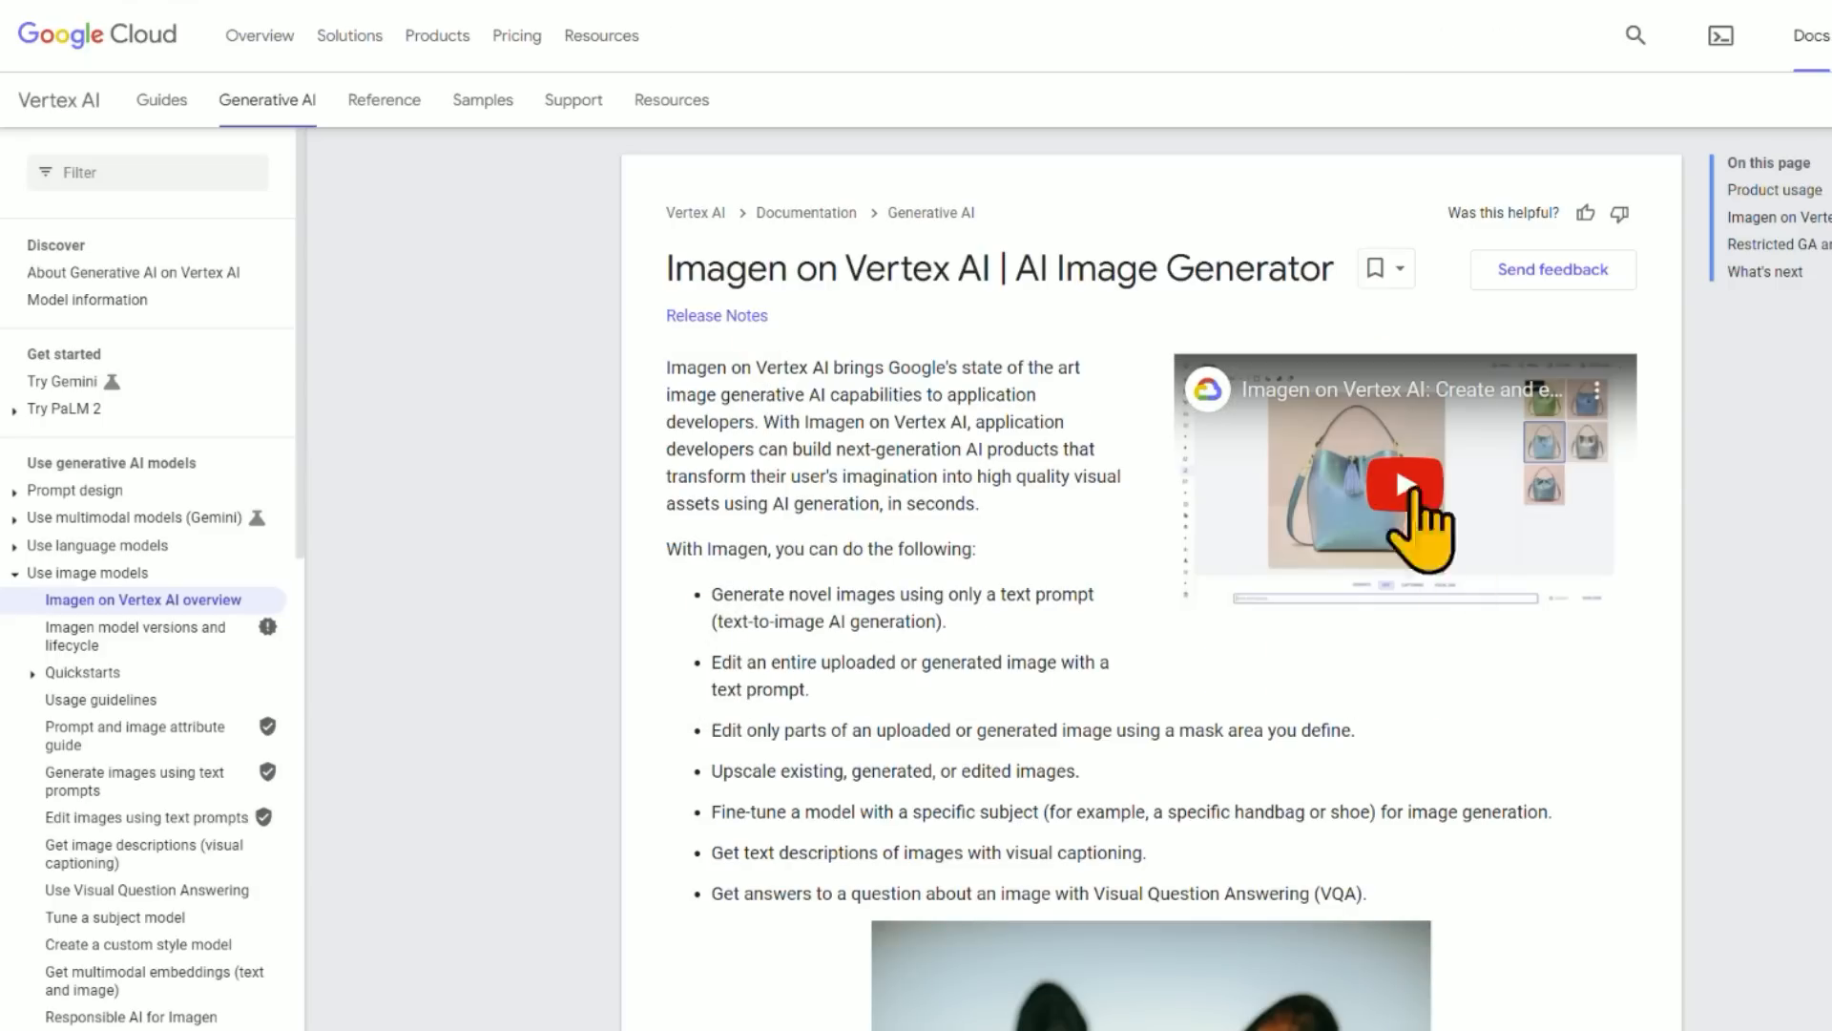
Play the embedded Imagen on Vertex AI demo video on YouTube.
click(1401, 484)
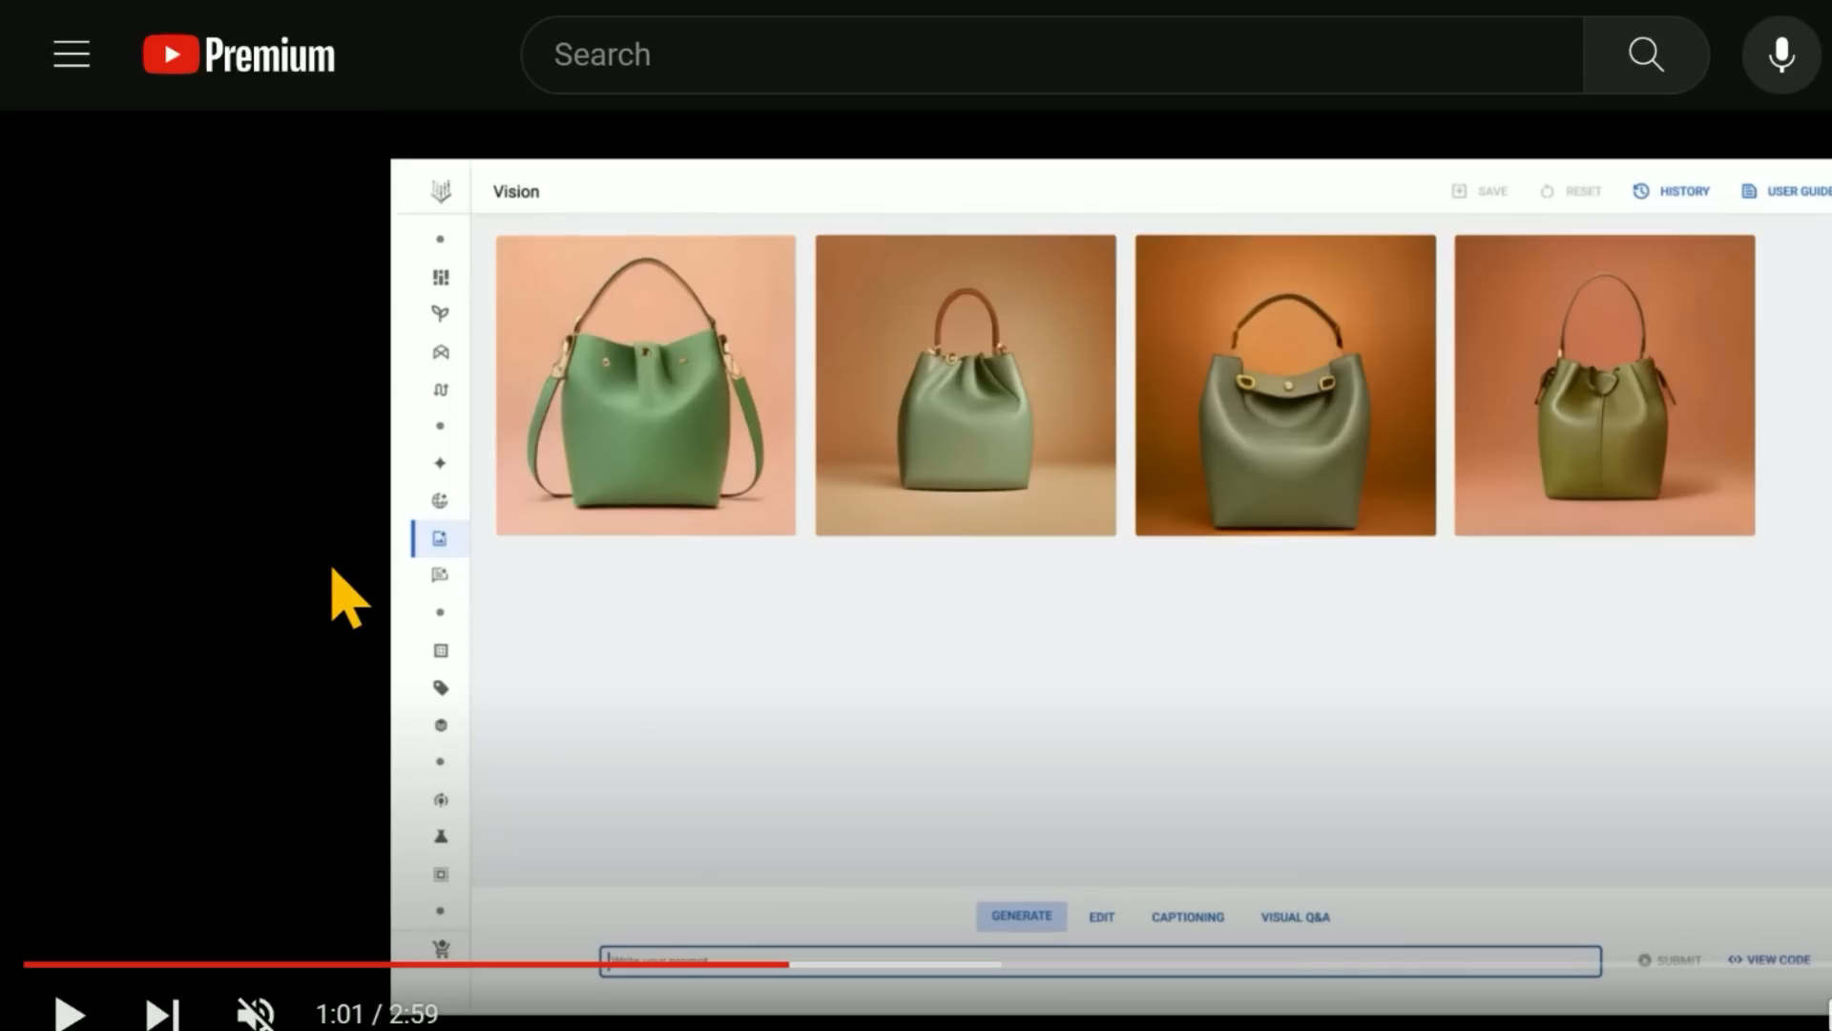
mouse_move(1186, 742)
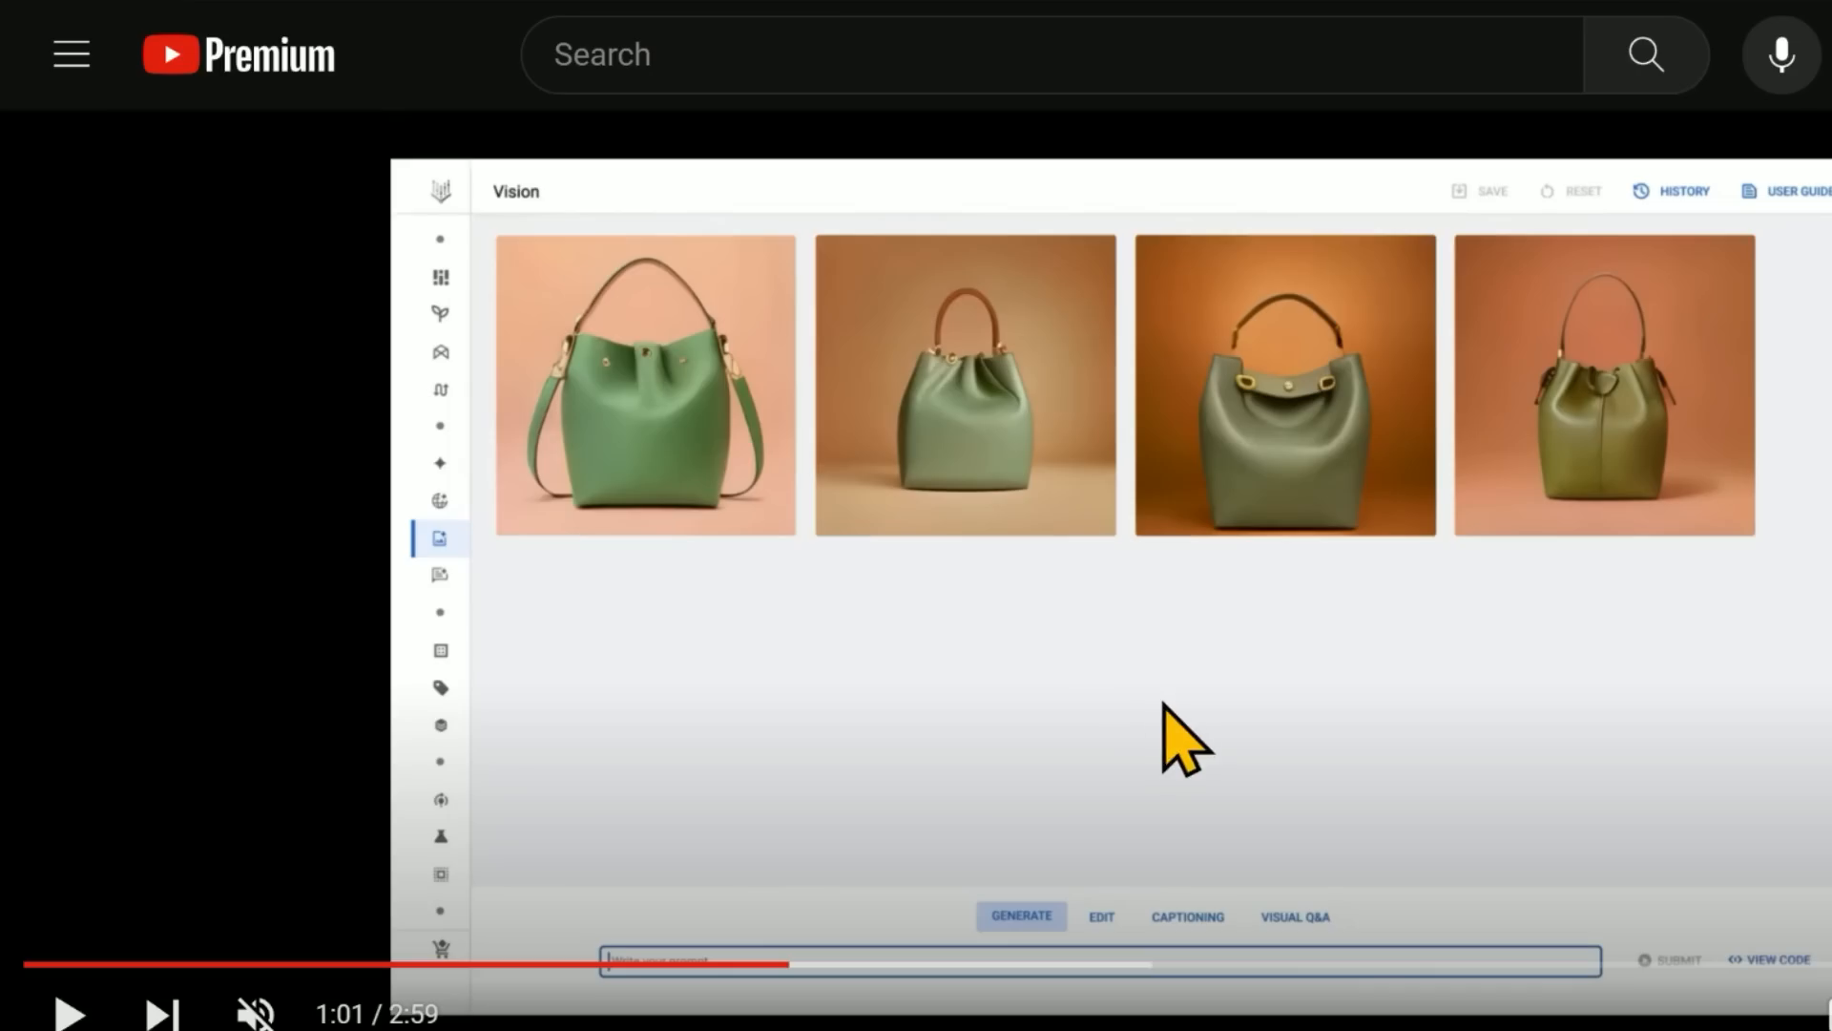
mouse_move(789, 967)
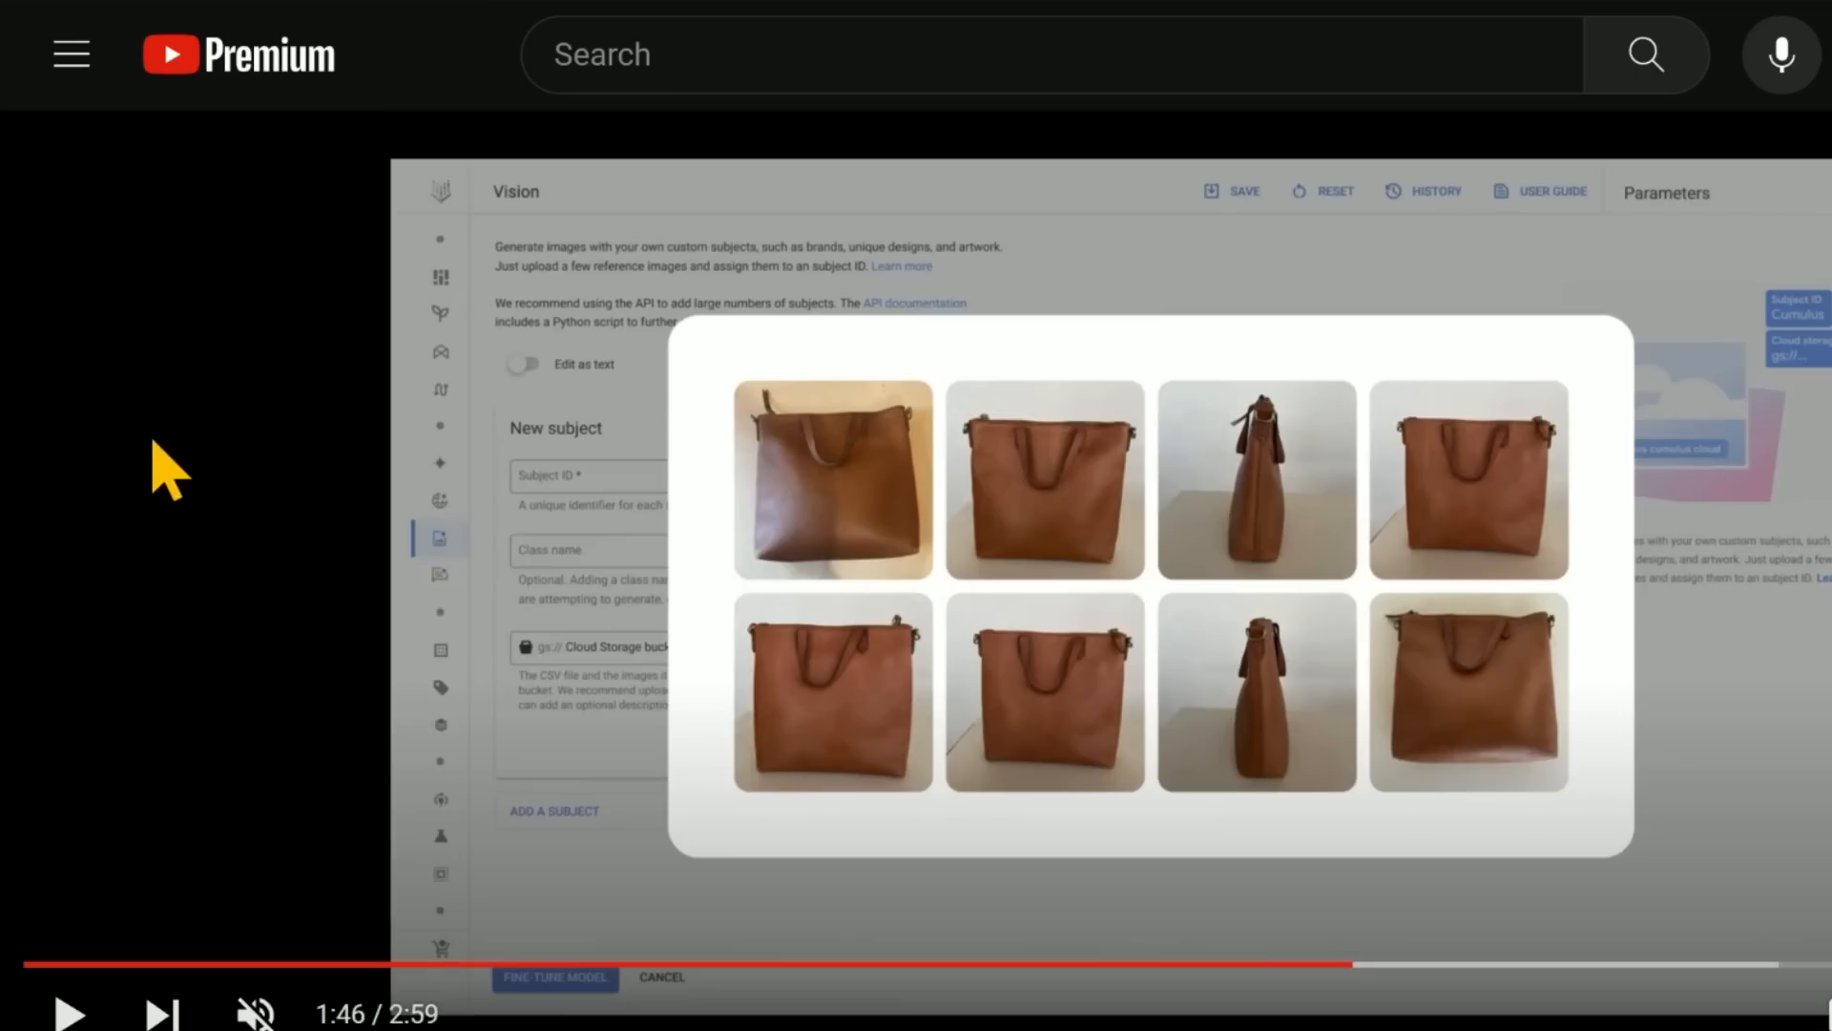
mouse_move(1781, 818)
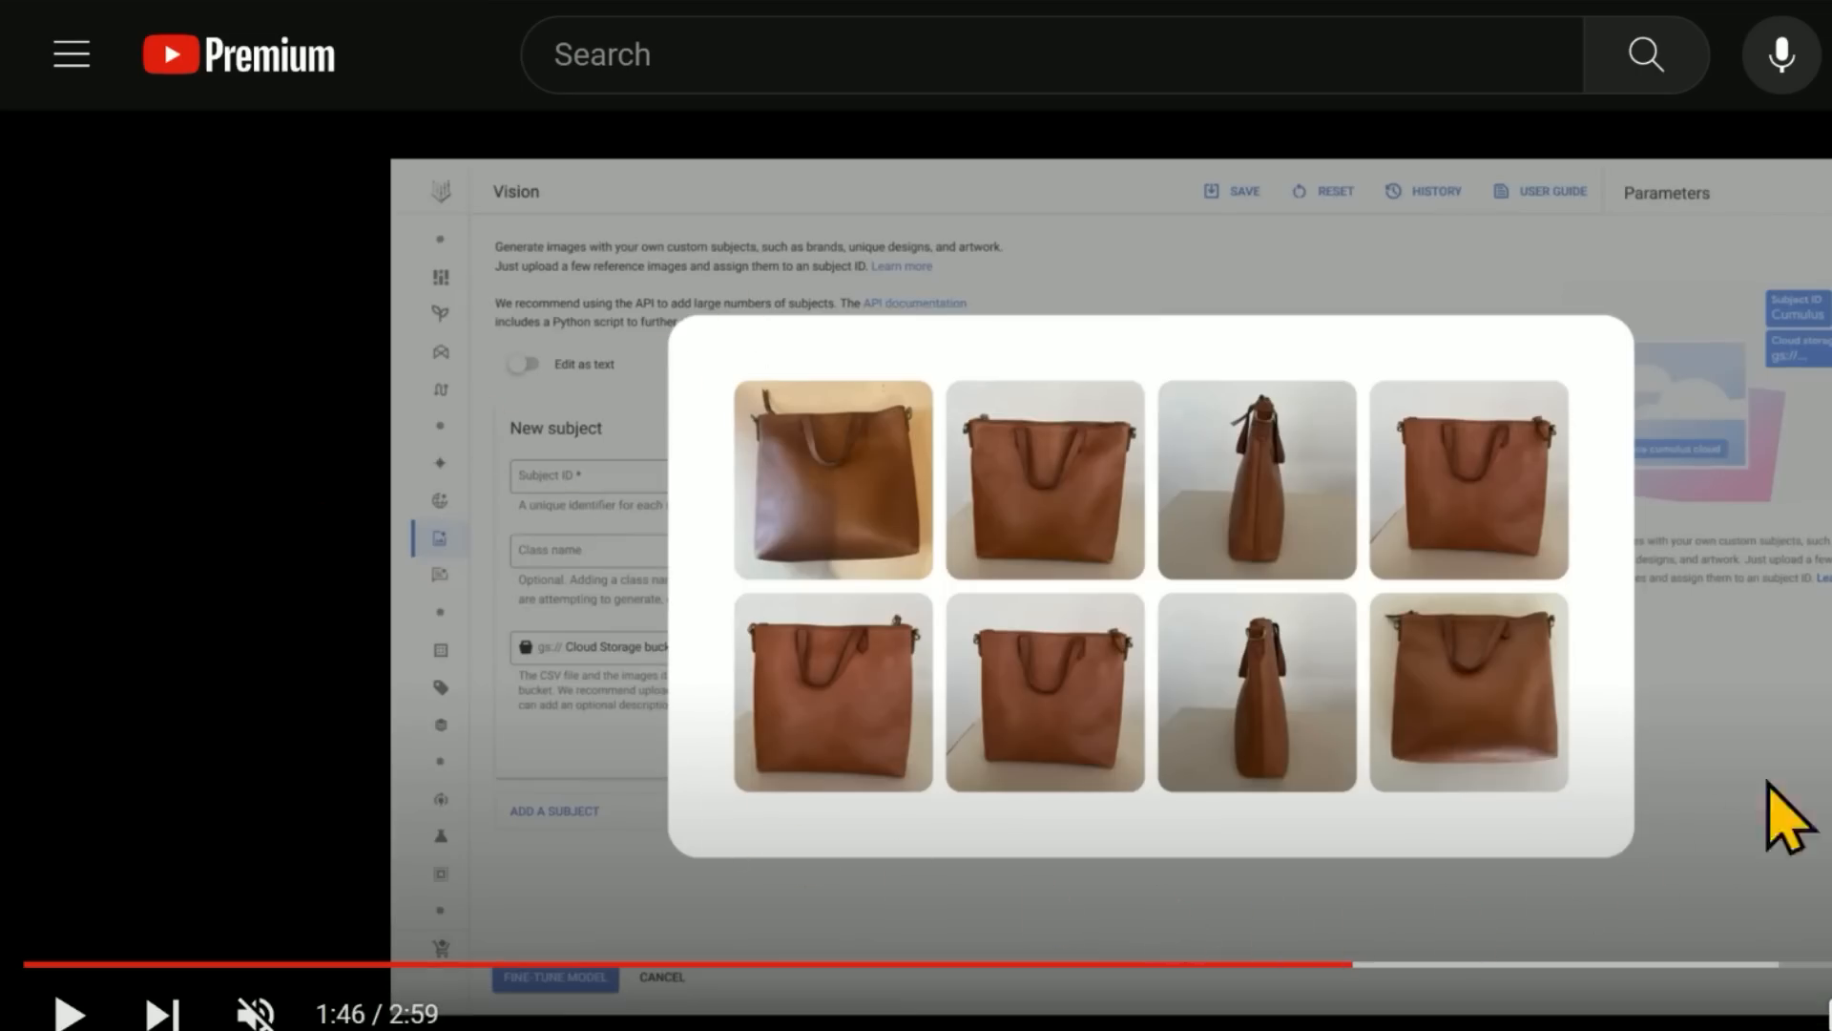
Seek the Imagen demo ahead to the fine-tuned subjects section around 1:50.
click(556, 977)
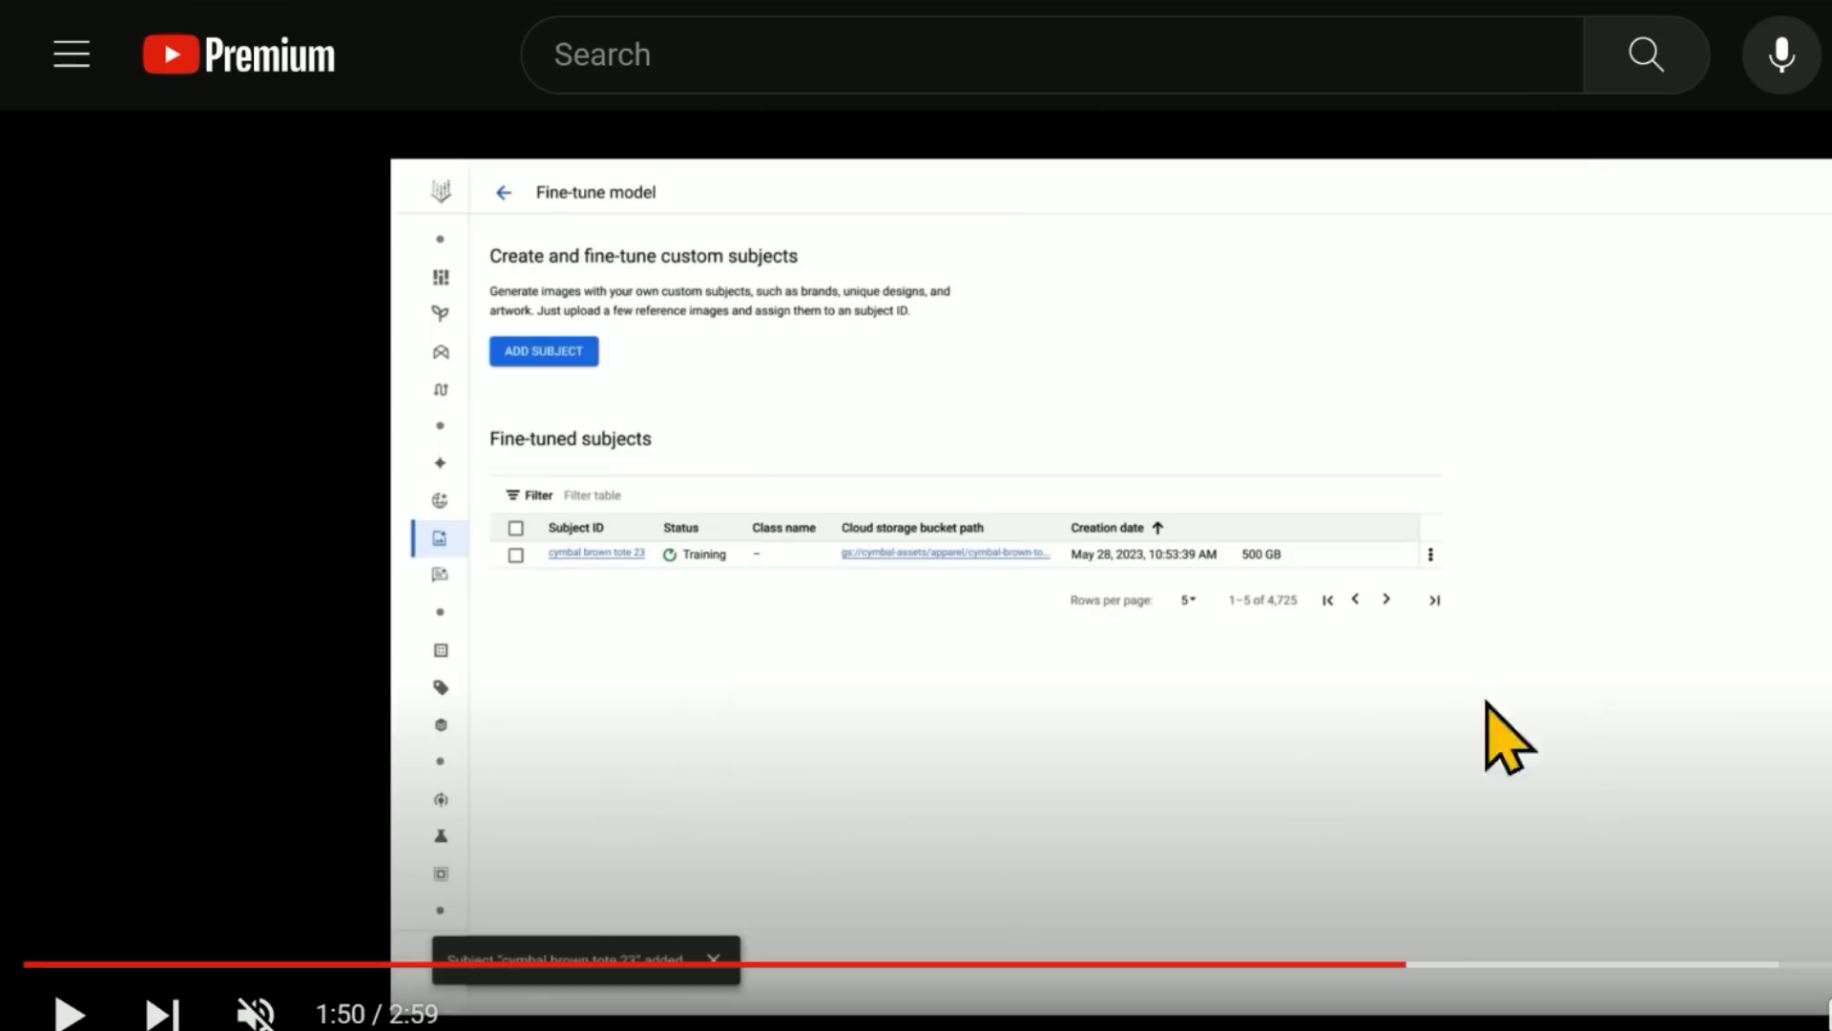
mouse_move(1110, 712)
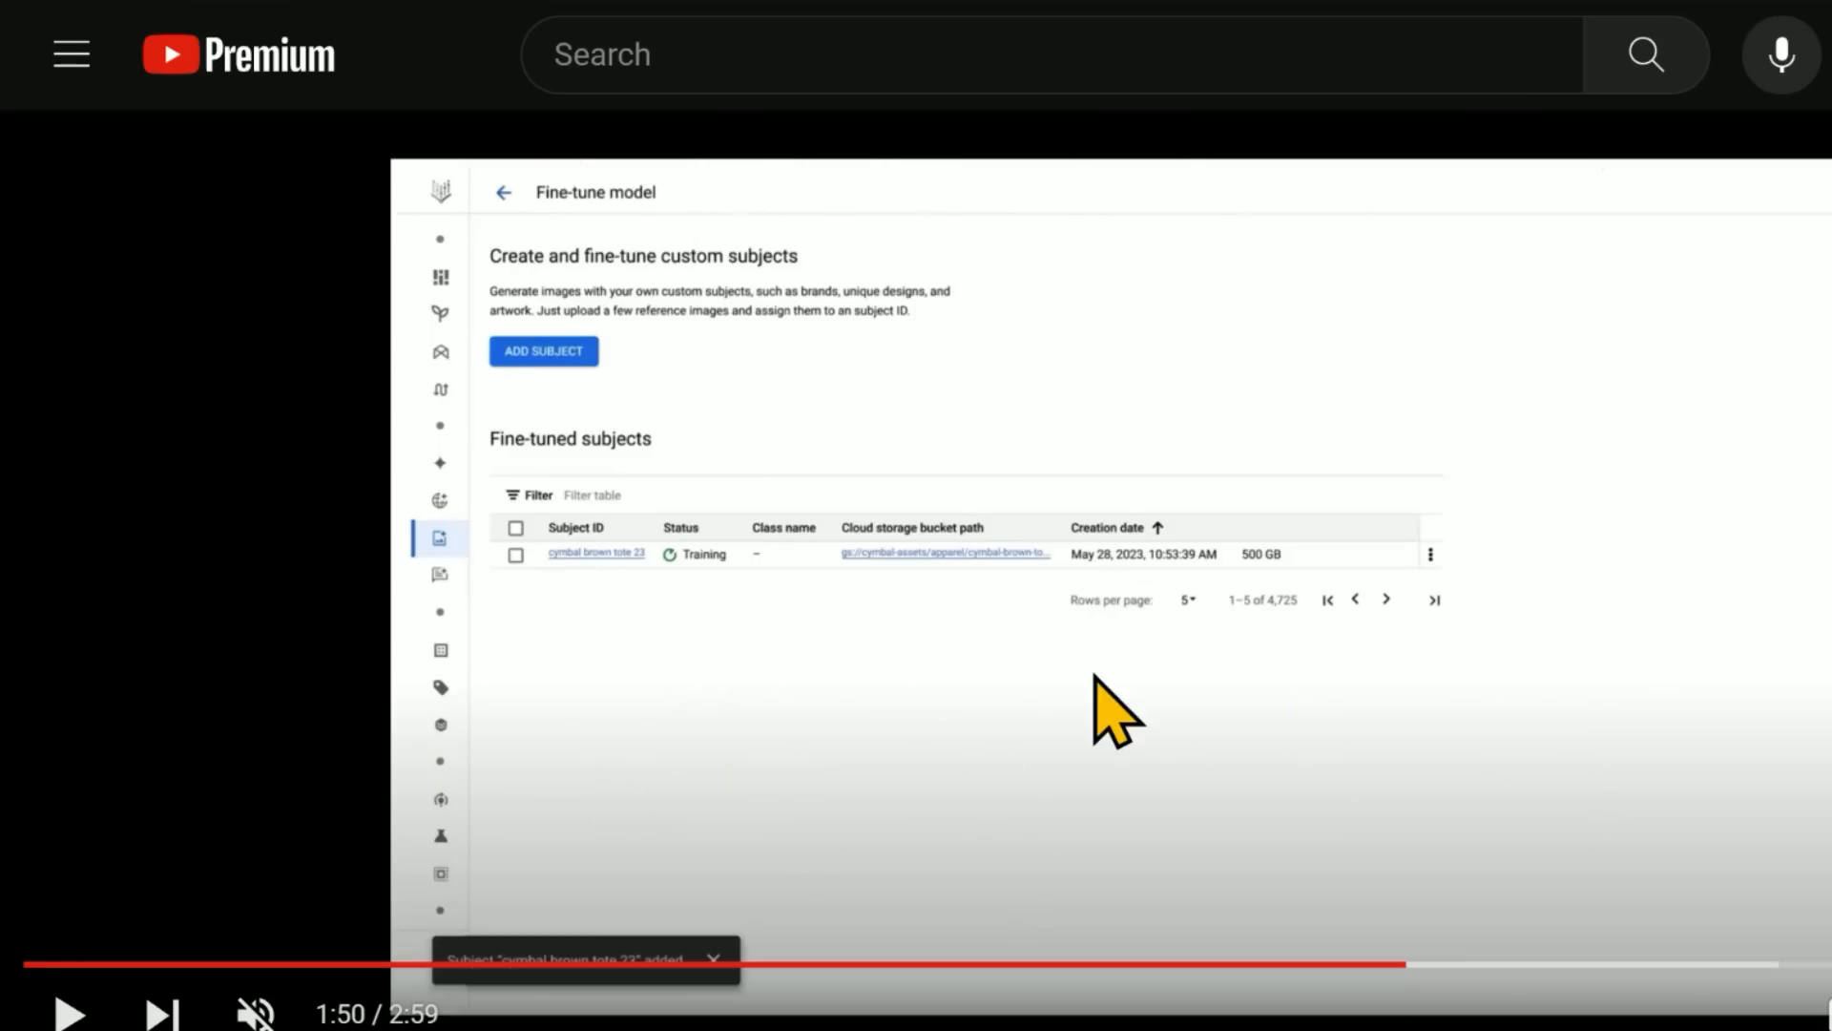
mouse_move(932, 722)
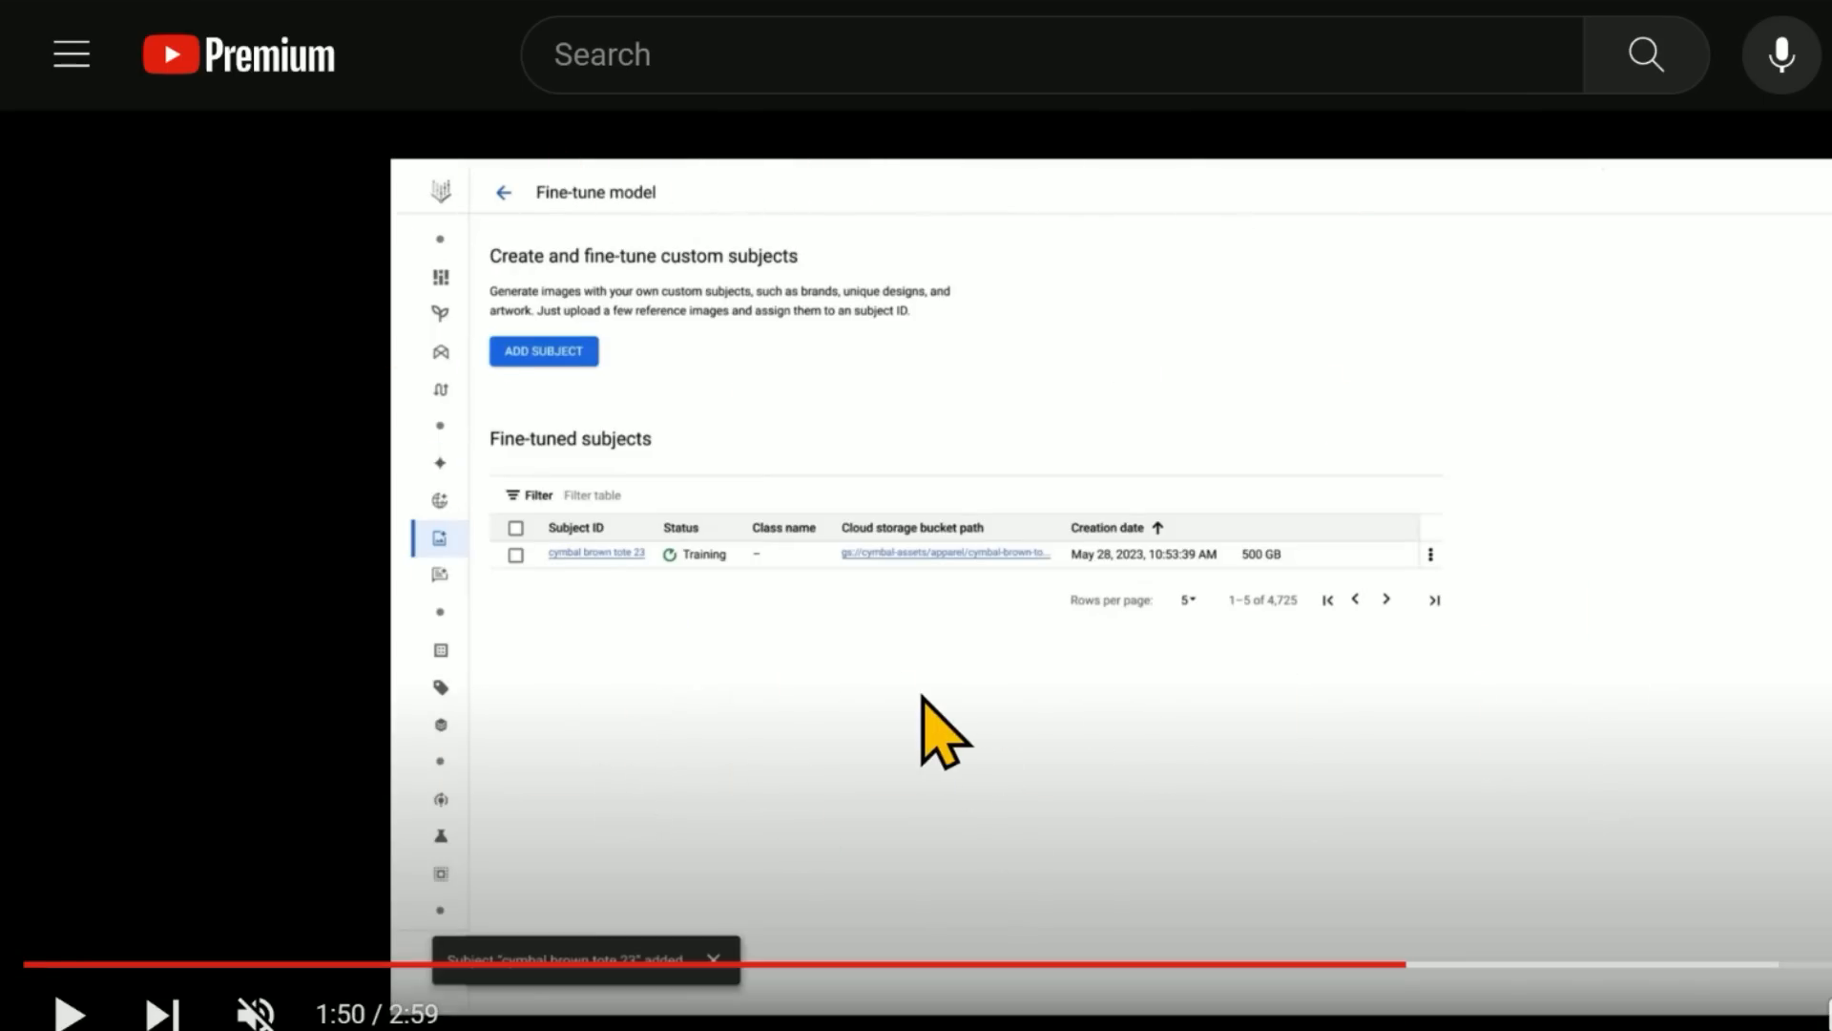
mouse_move(936, 677)
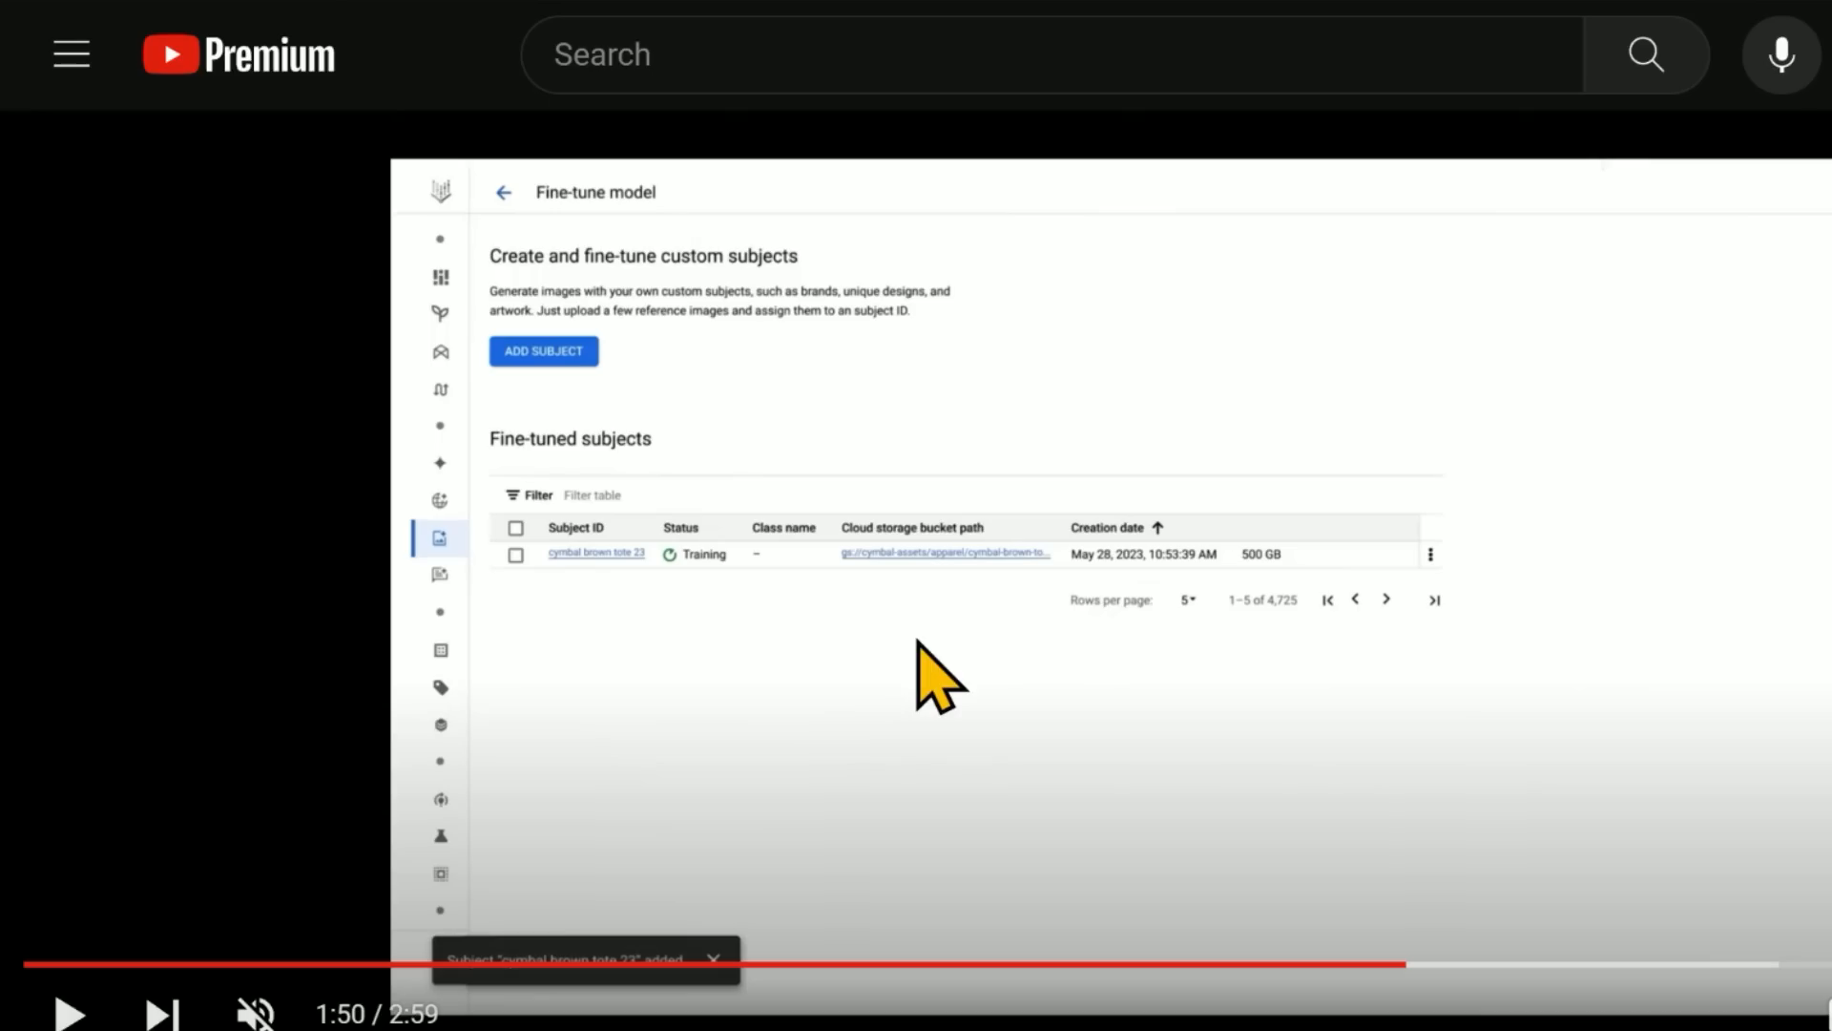
mouse_move(480, 479)
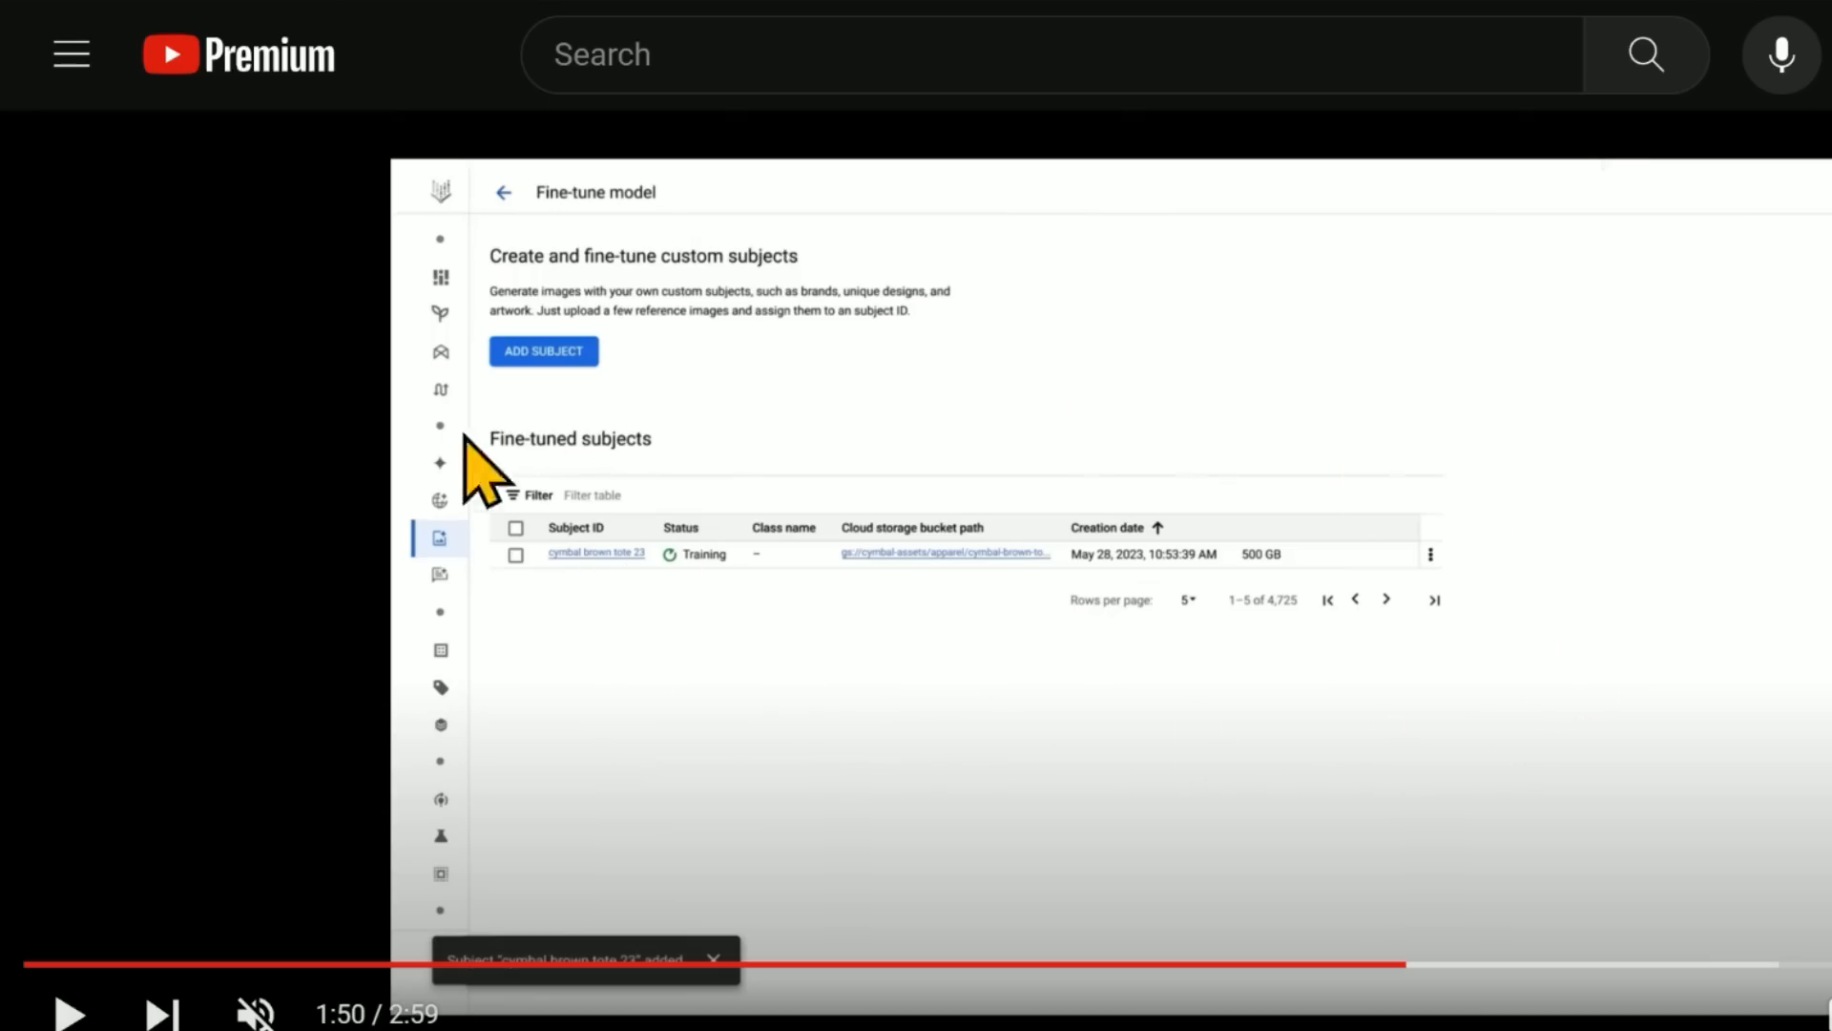
mouse_move(944, 620)
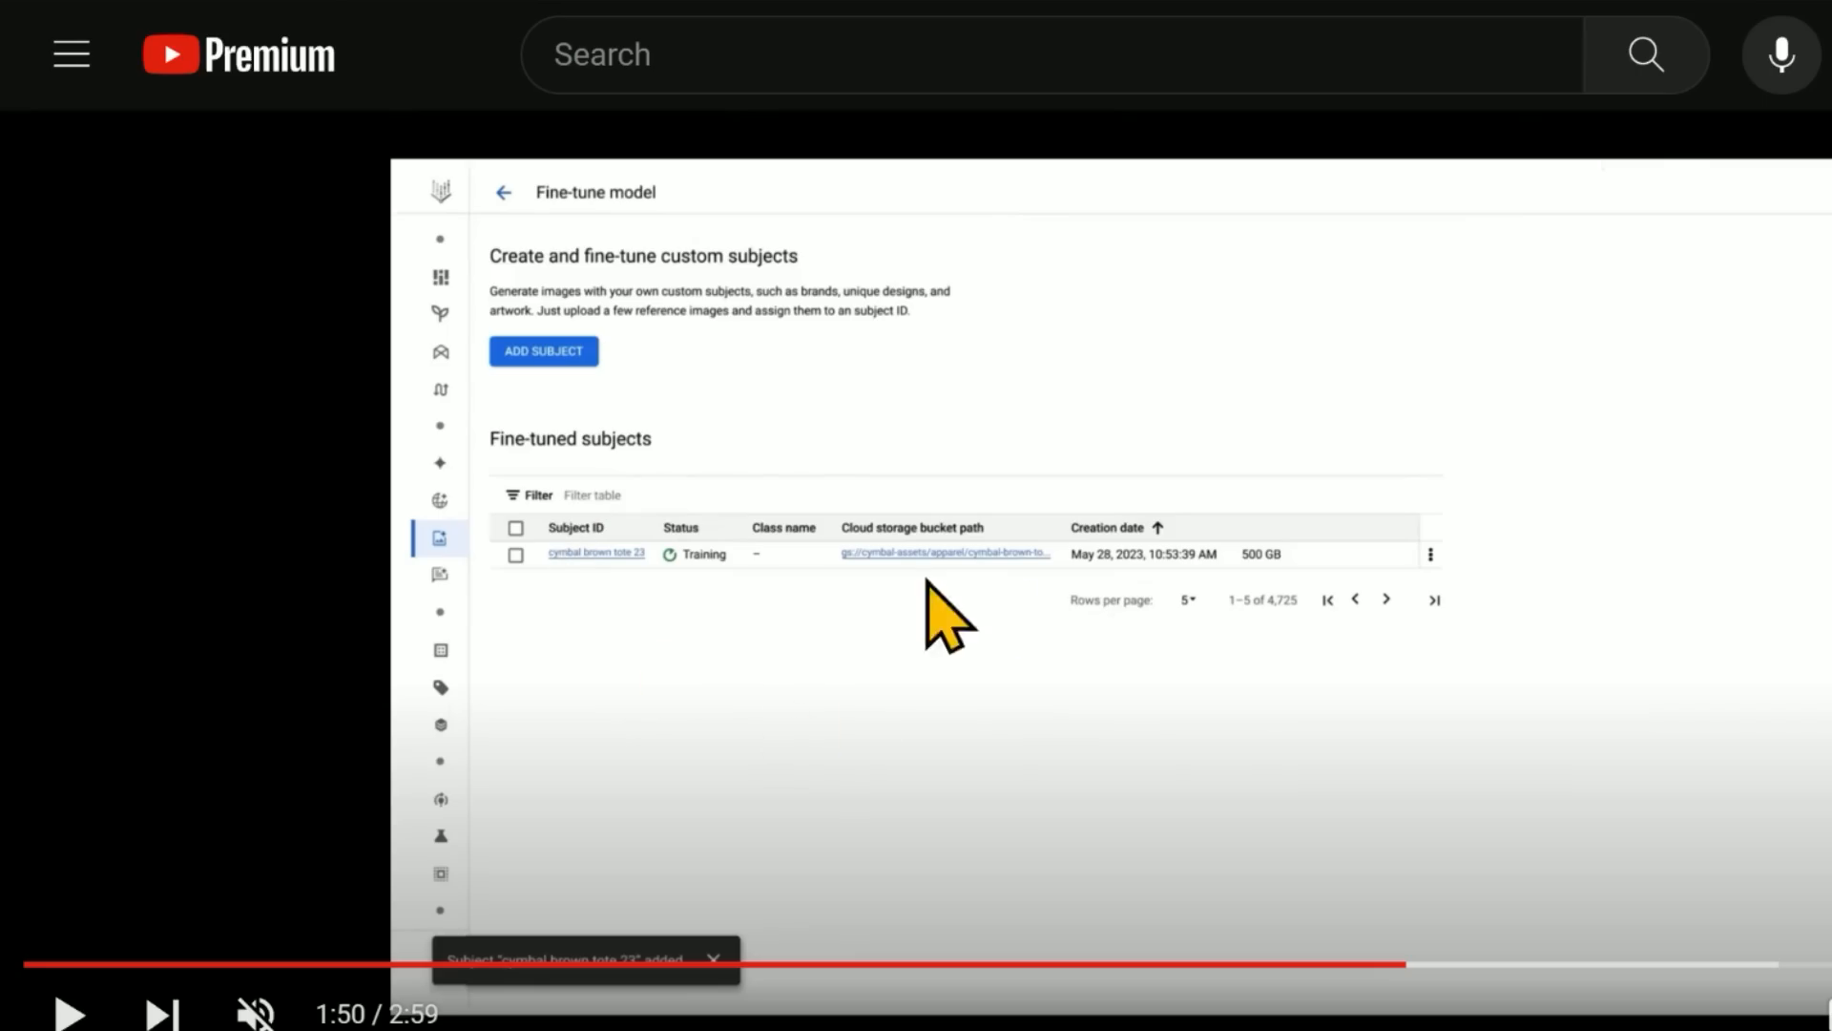
mouse_move(645, 619)
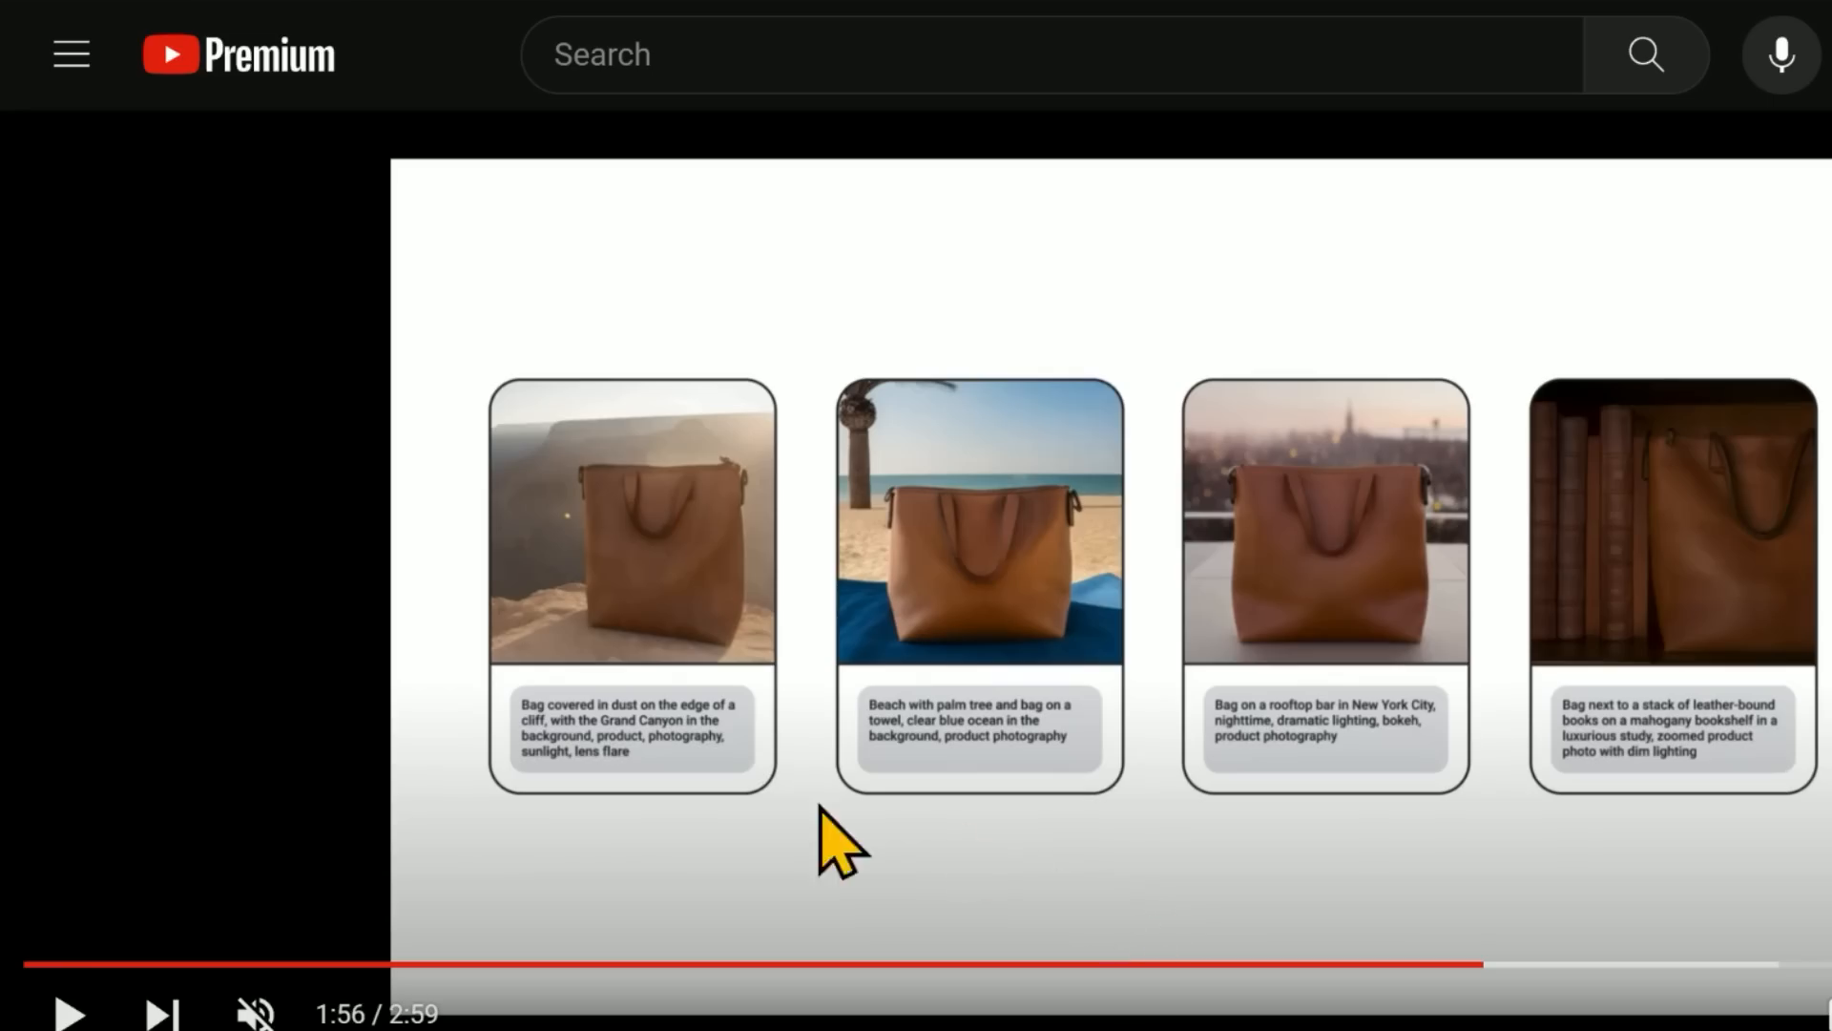
mouse_move(1618, 1010)
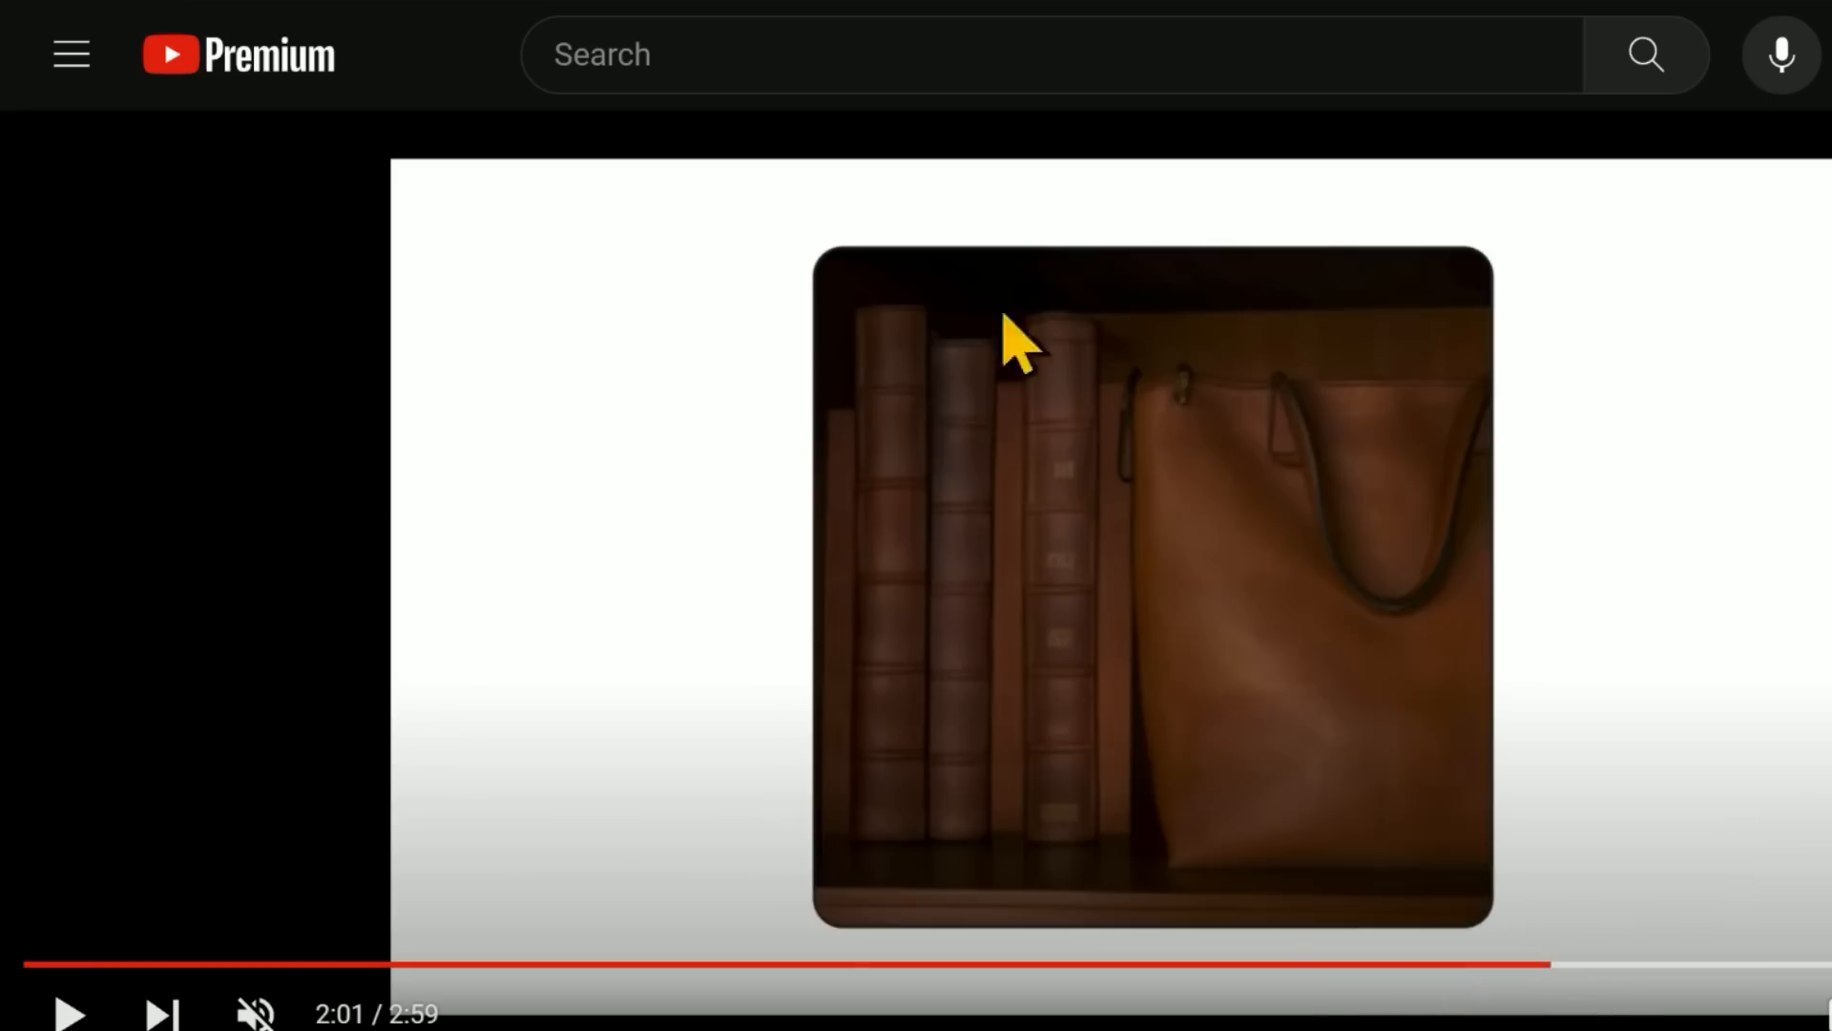
mouse_move(1548, 964)
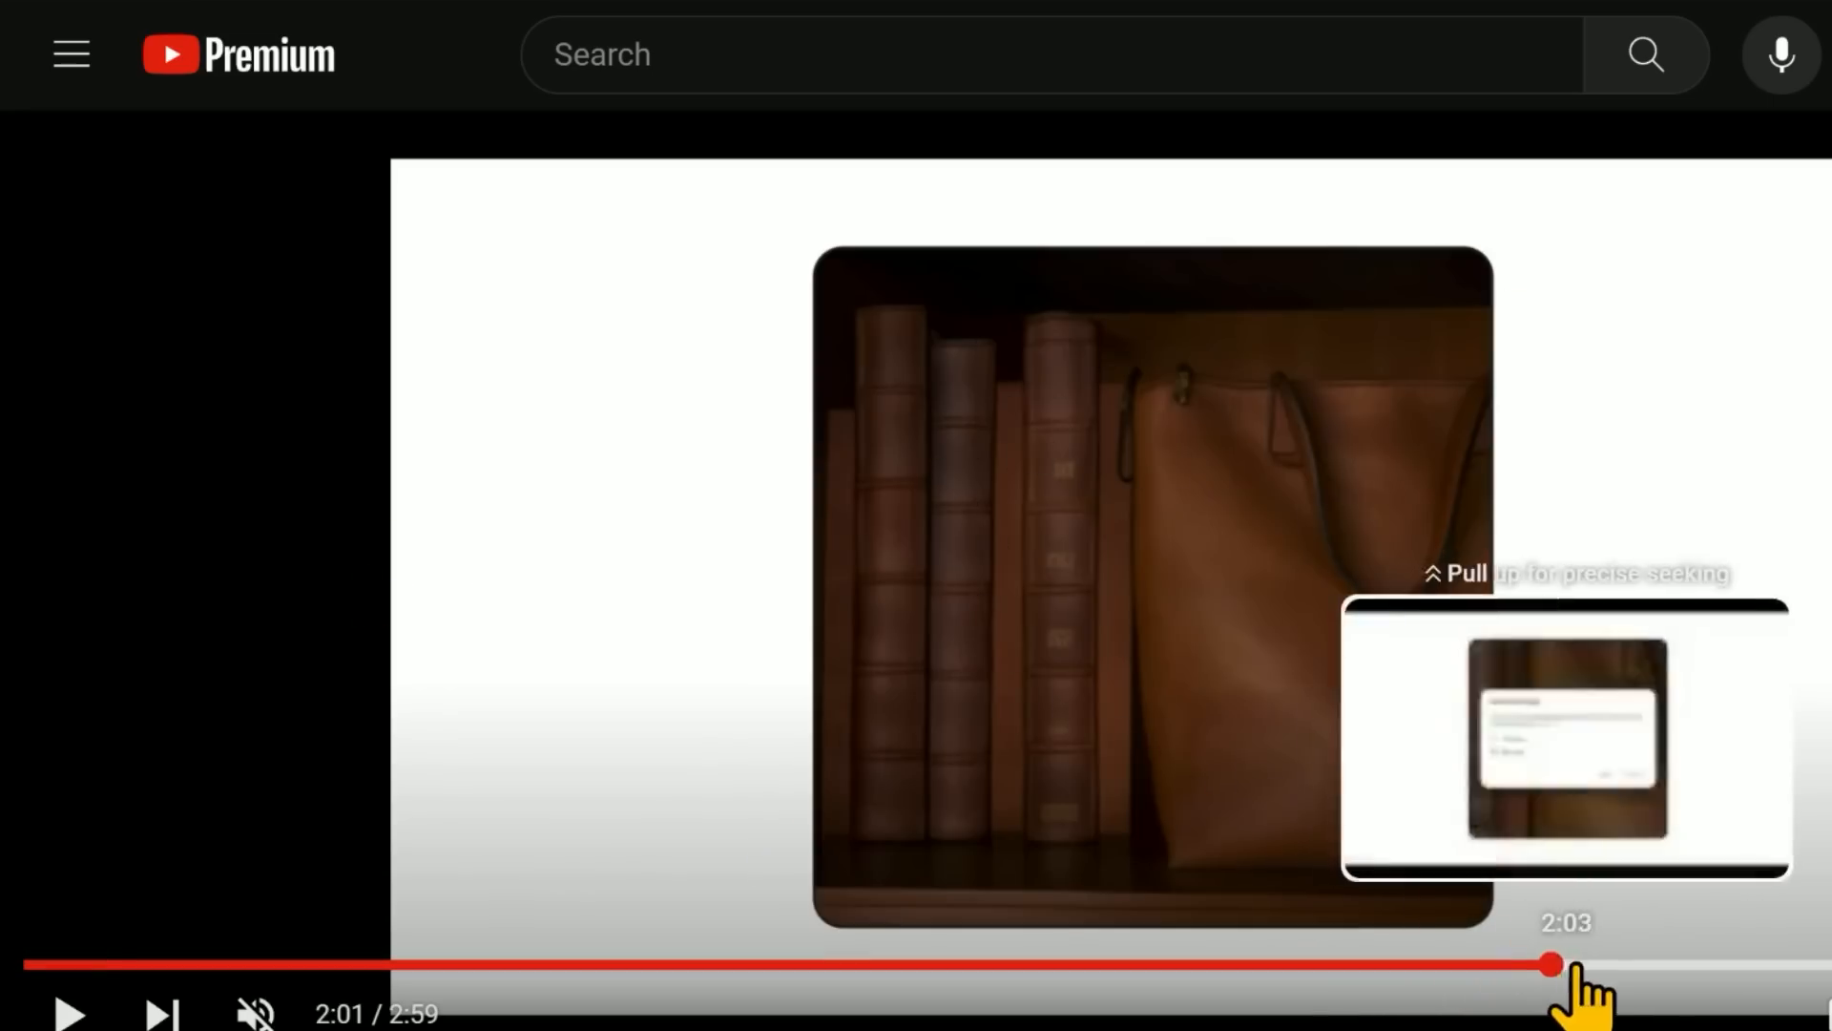
Jump the demo to the Arabic captioning part near 2:24, then open the Lumiere gallery.
click(1547, 964)
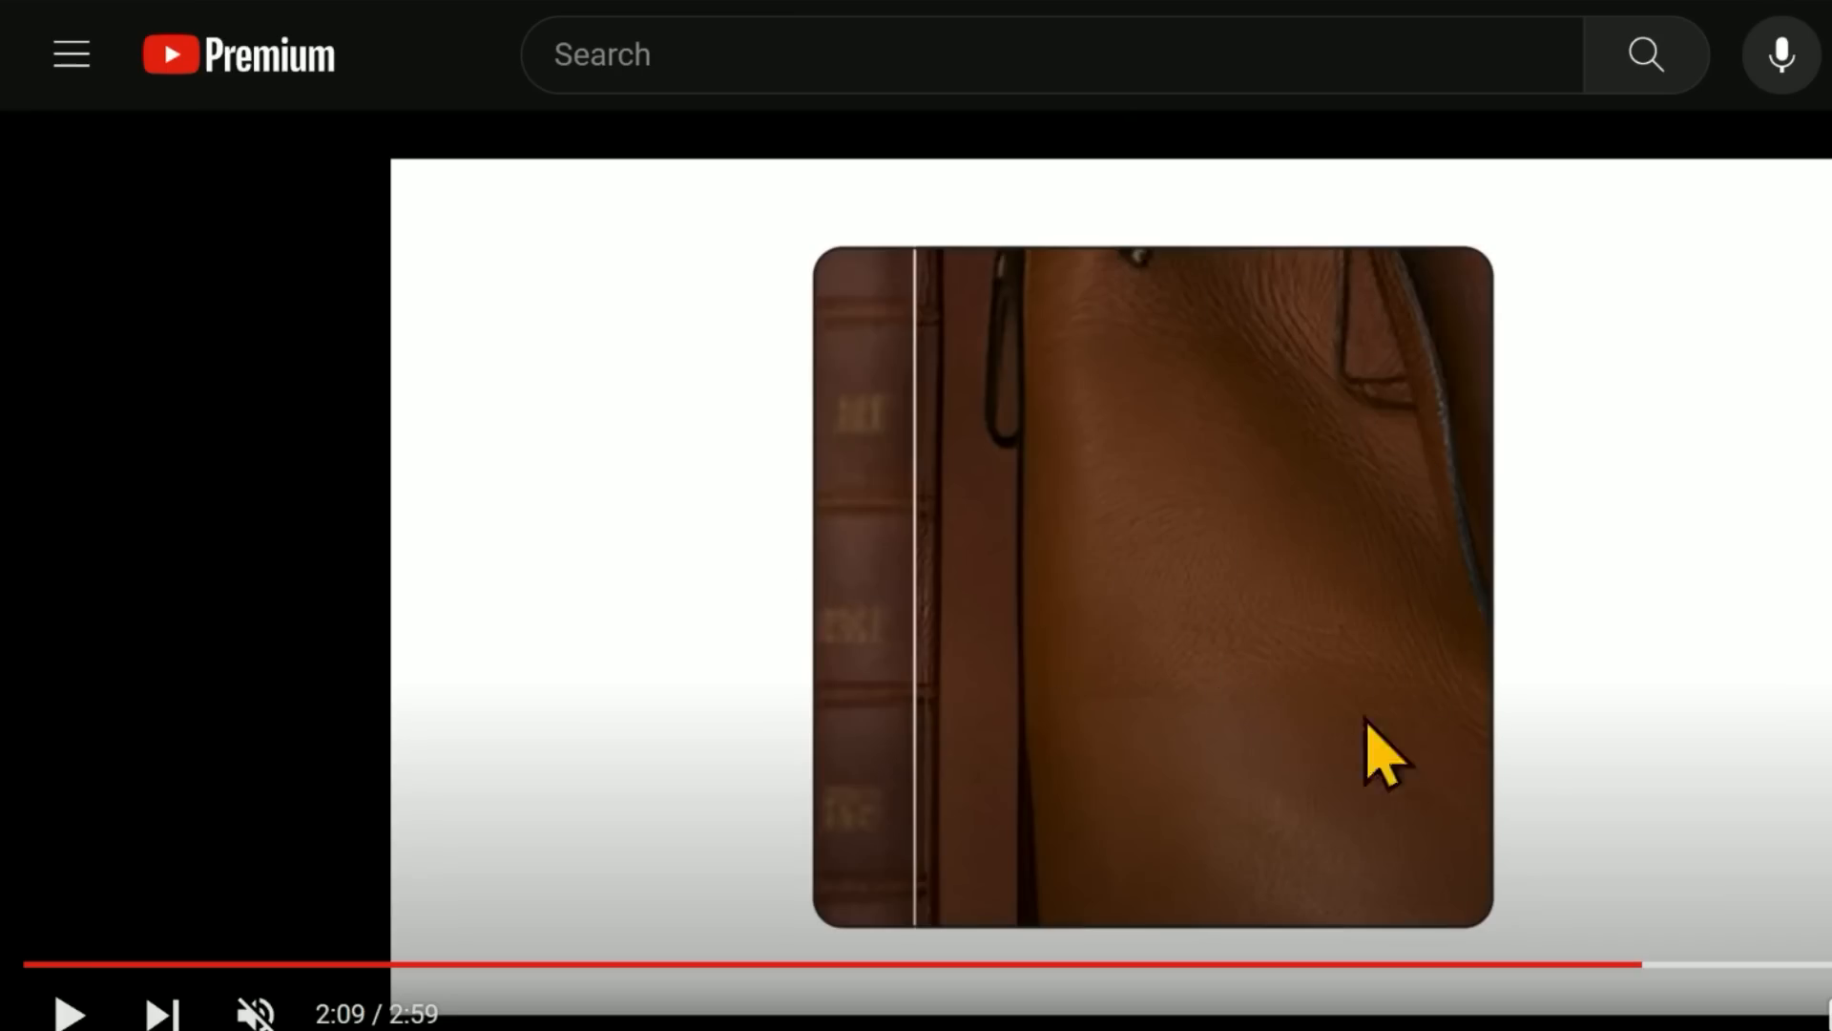
mouse_move(1182, 677)
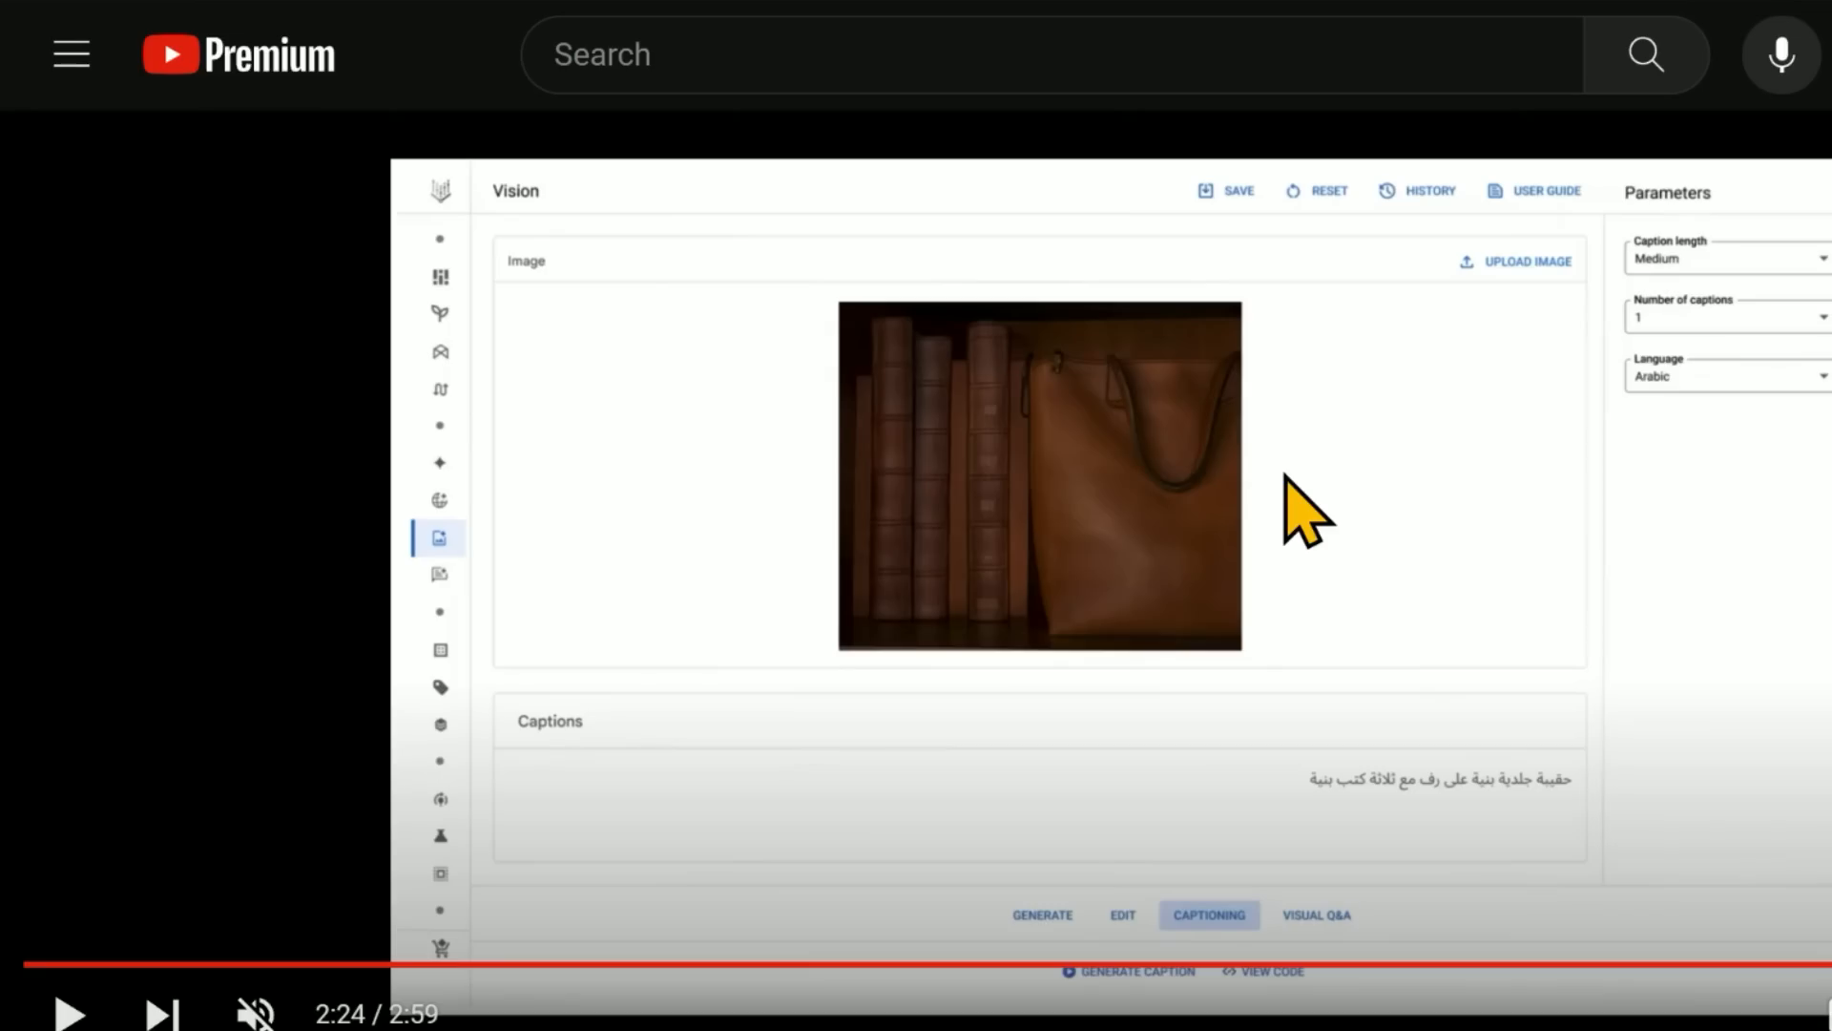
mouse_move(1338, 818)
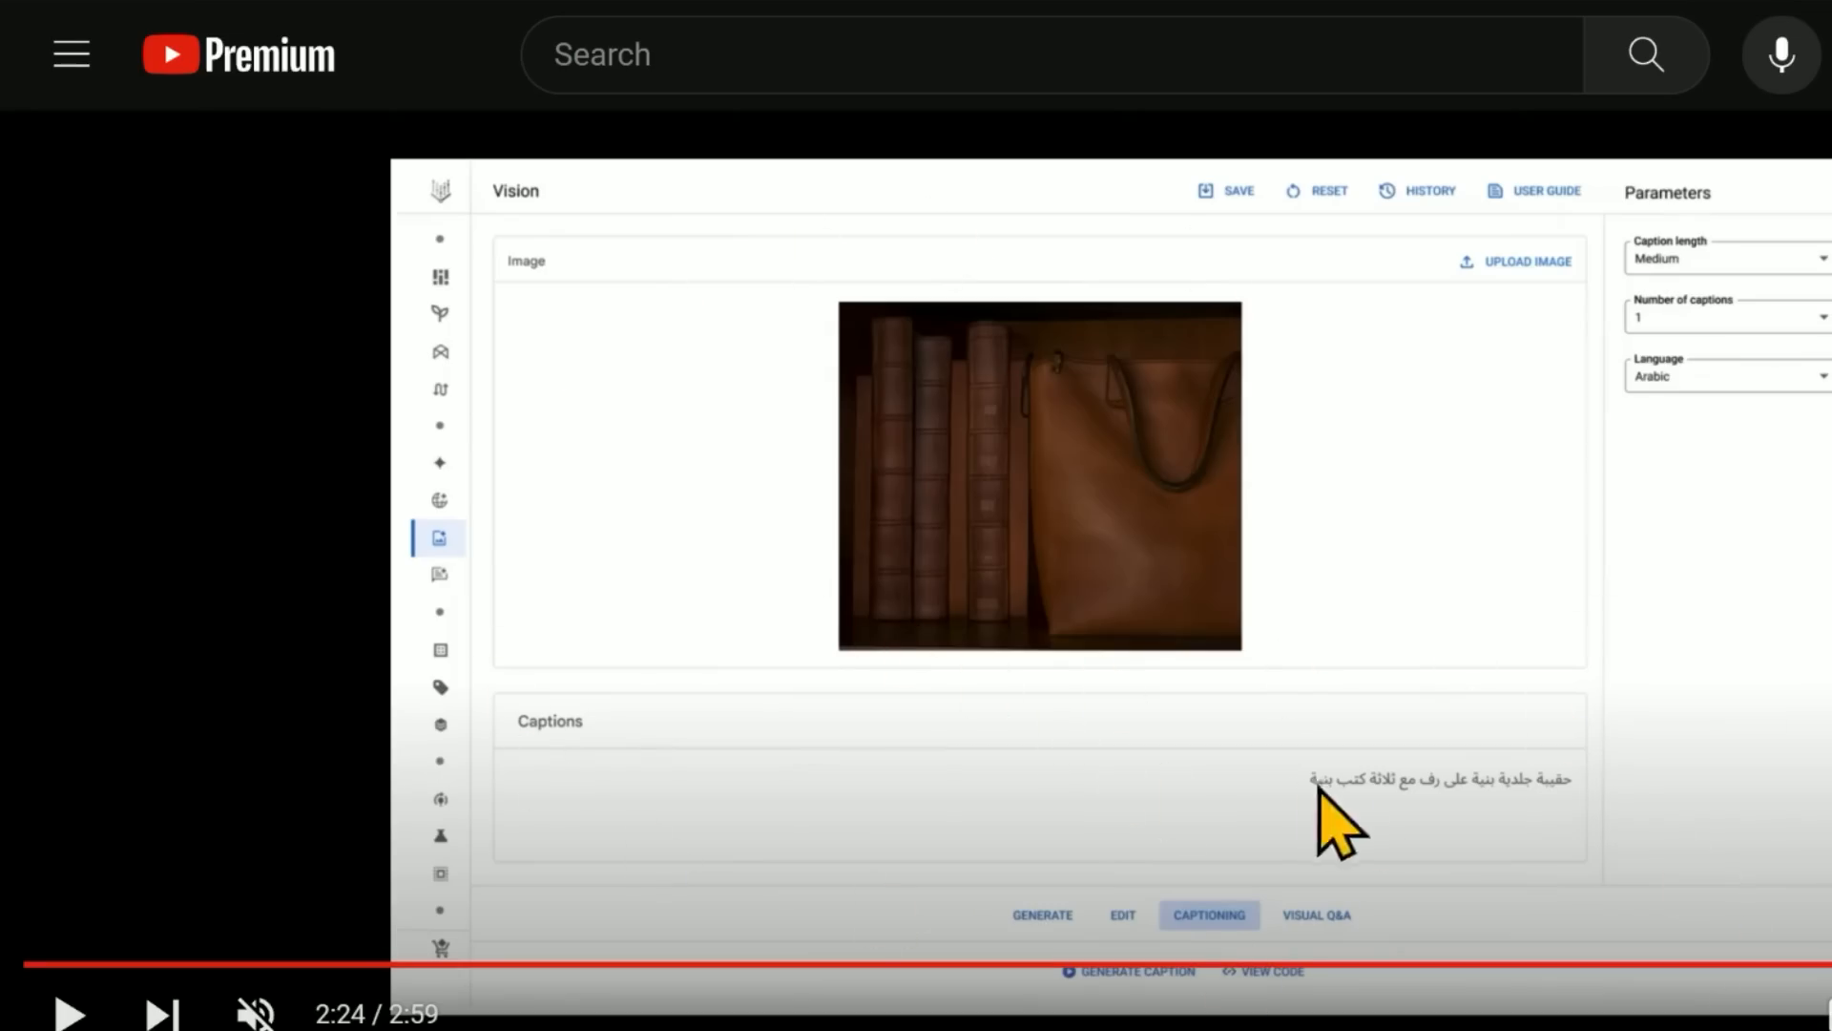
mouse_move(1749, 292)
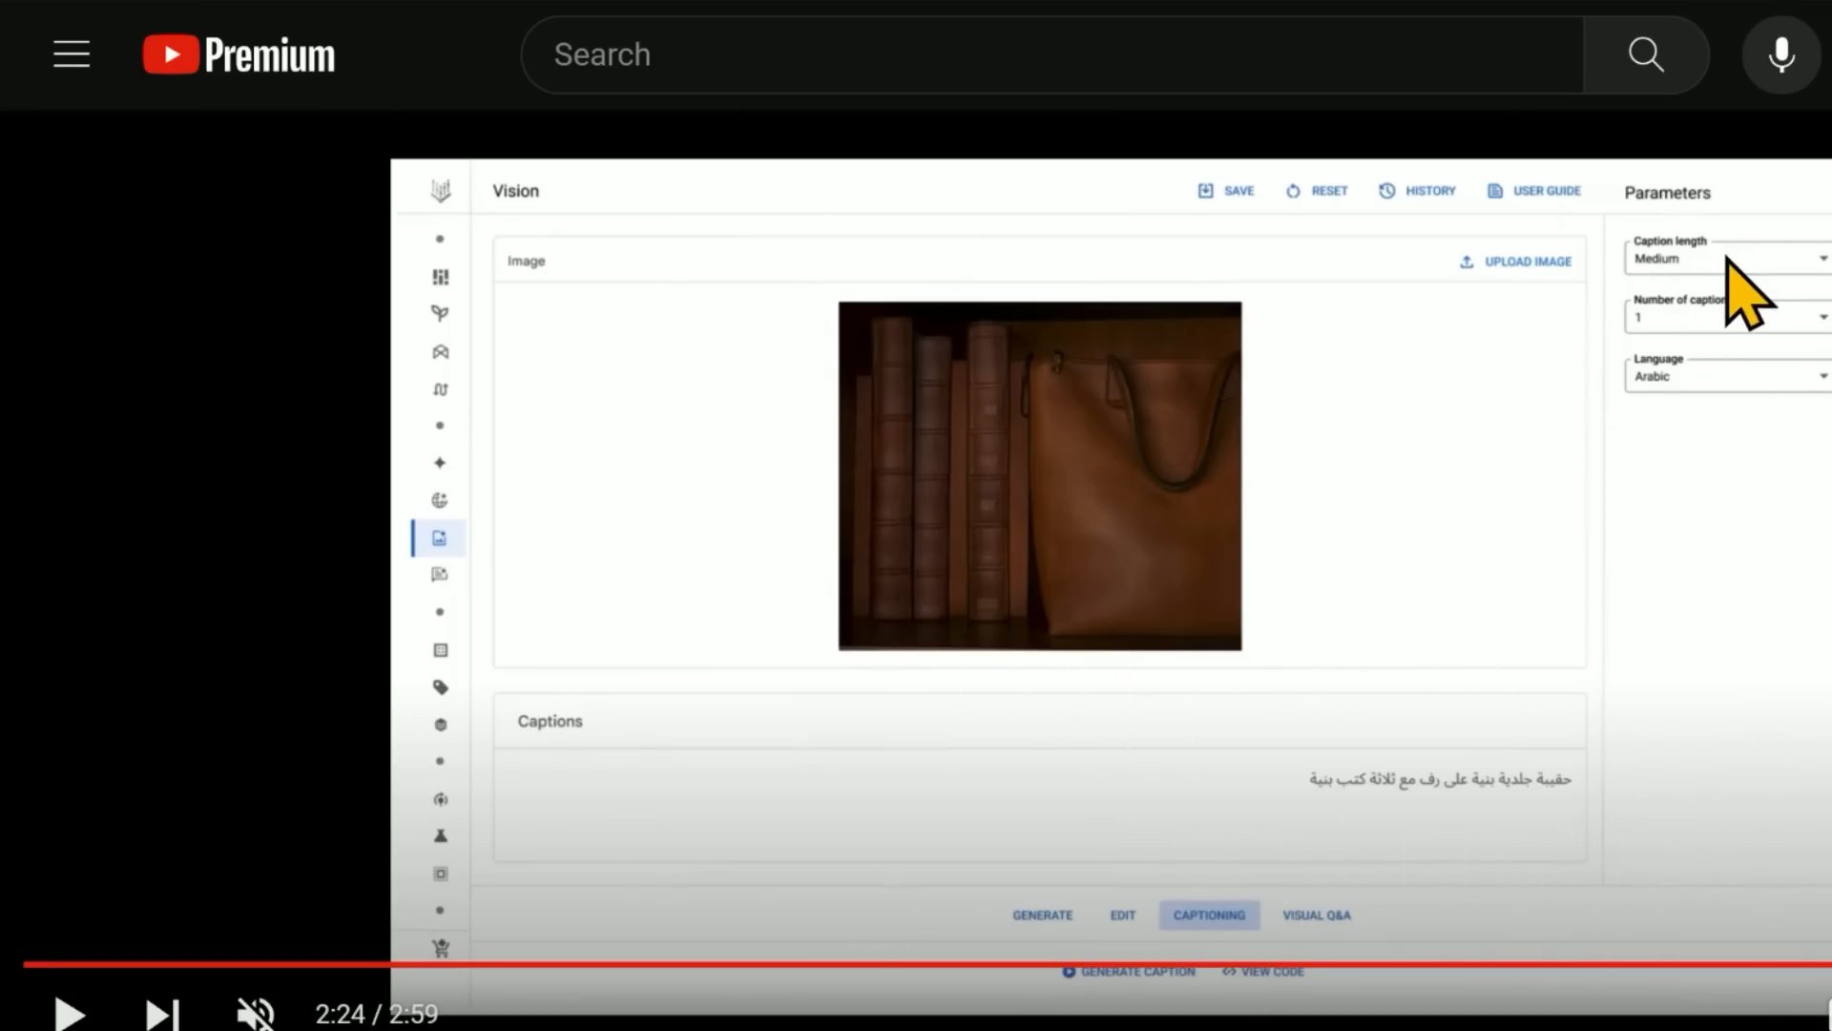
mouse_move(1028, 508)
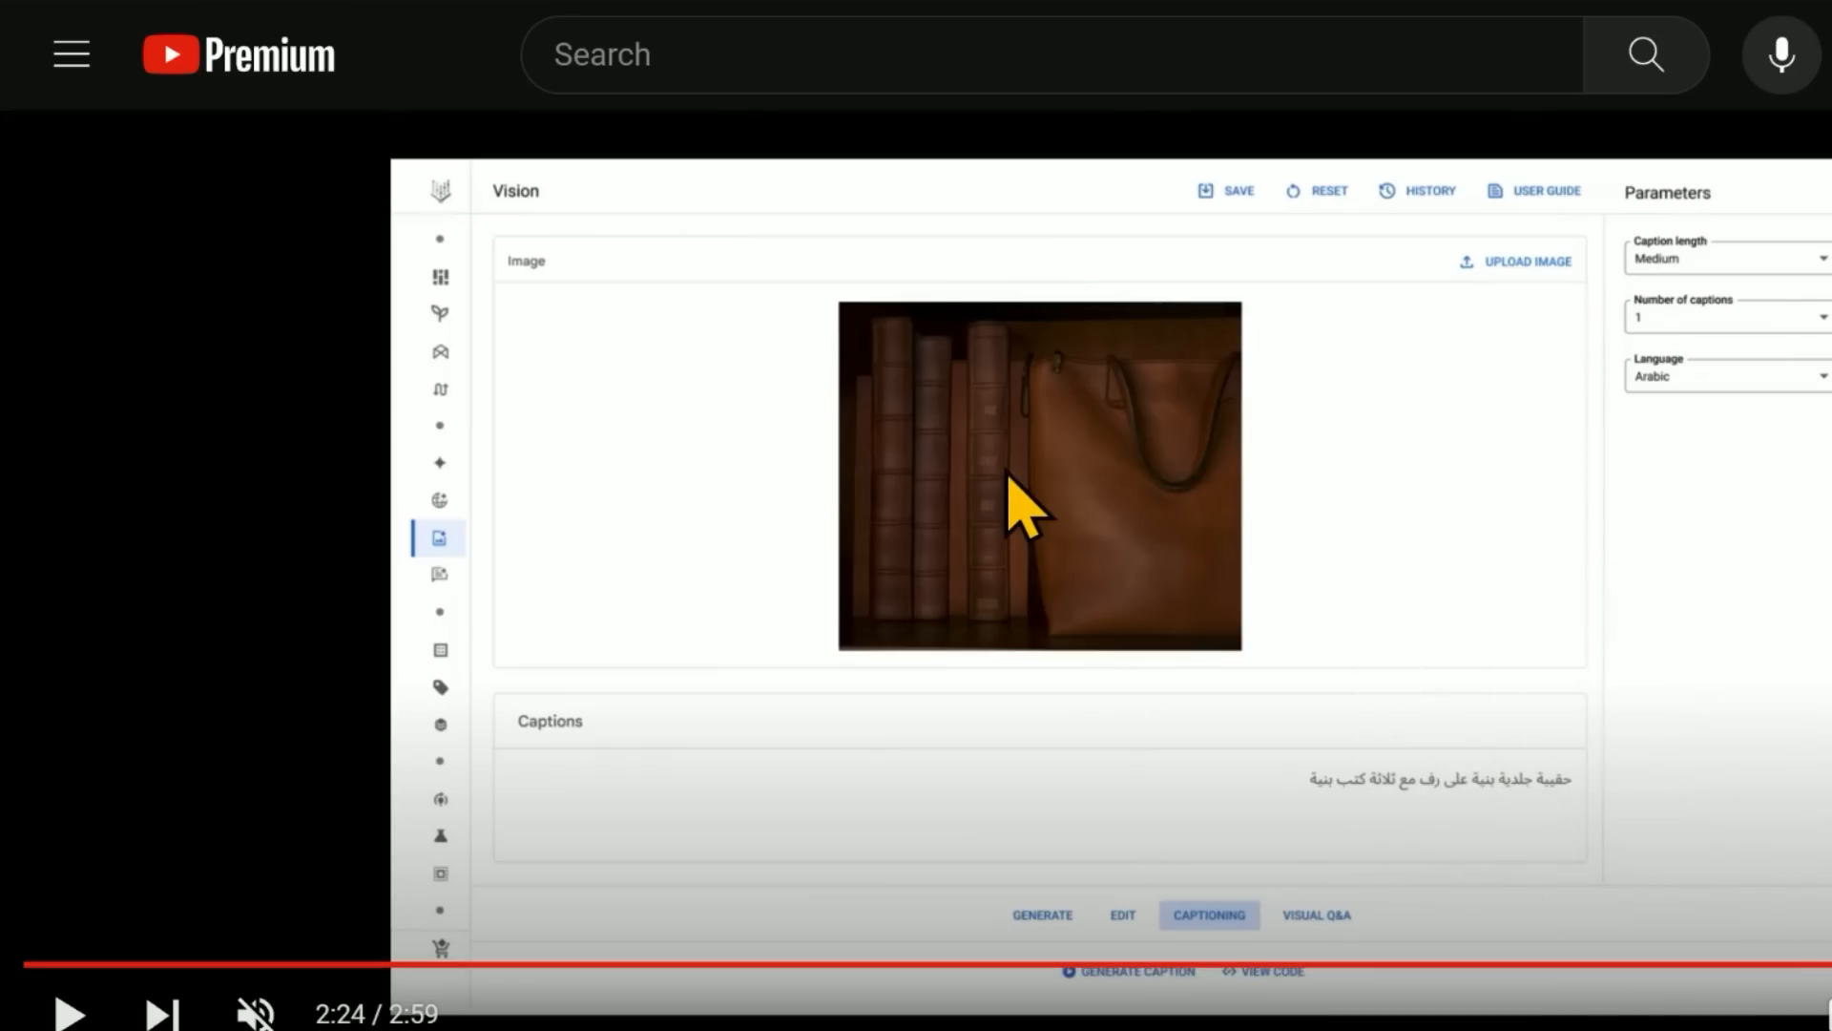
mouse_move(1493, 526)
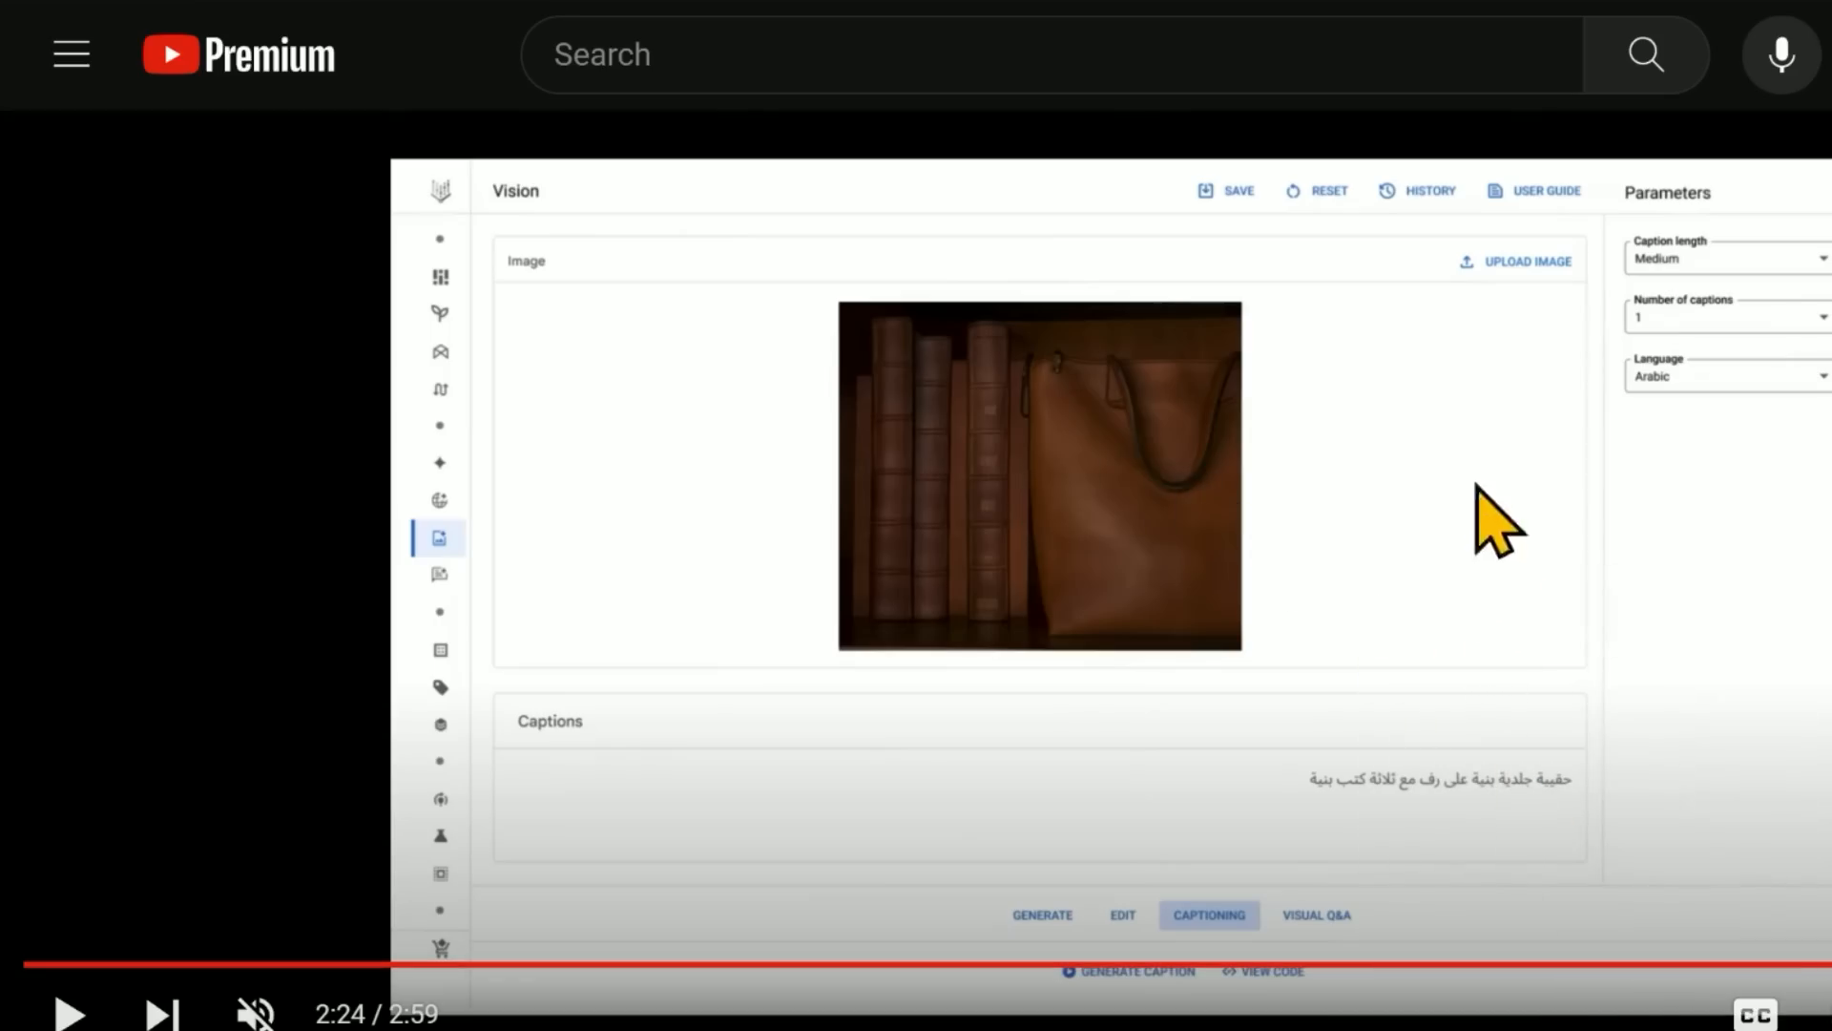
mouse_move(1560, 555)
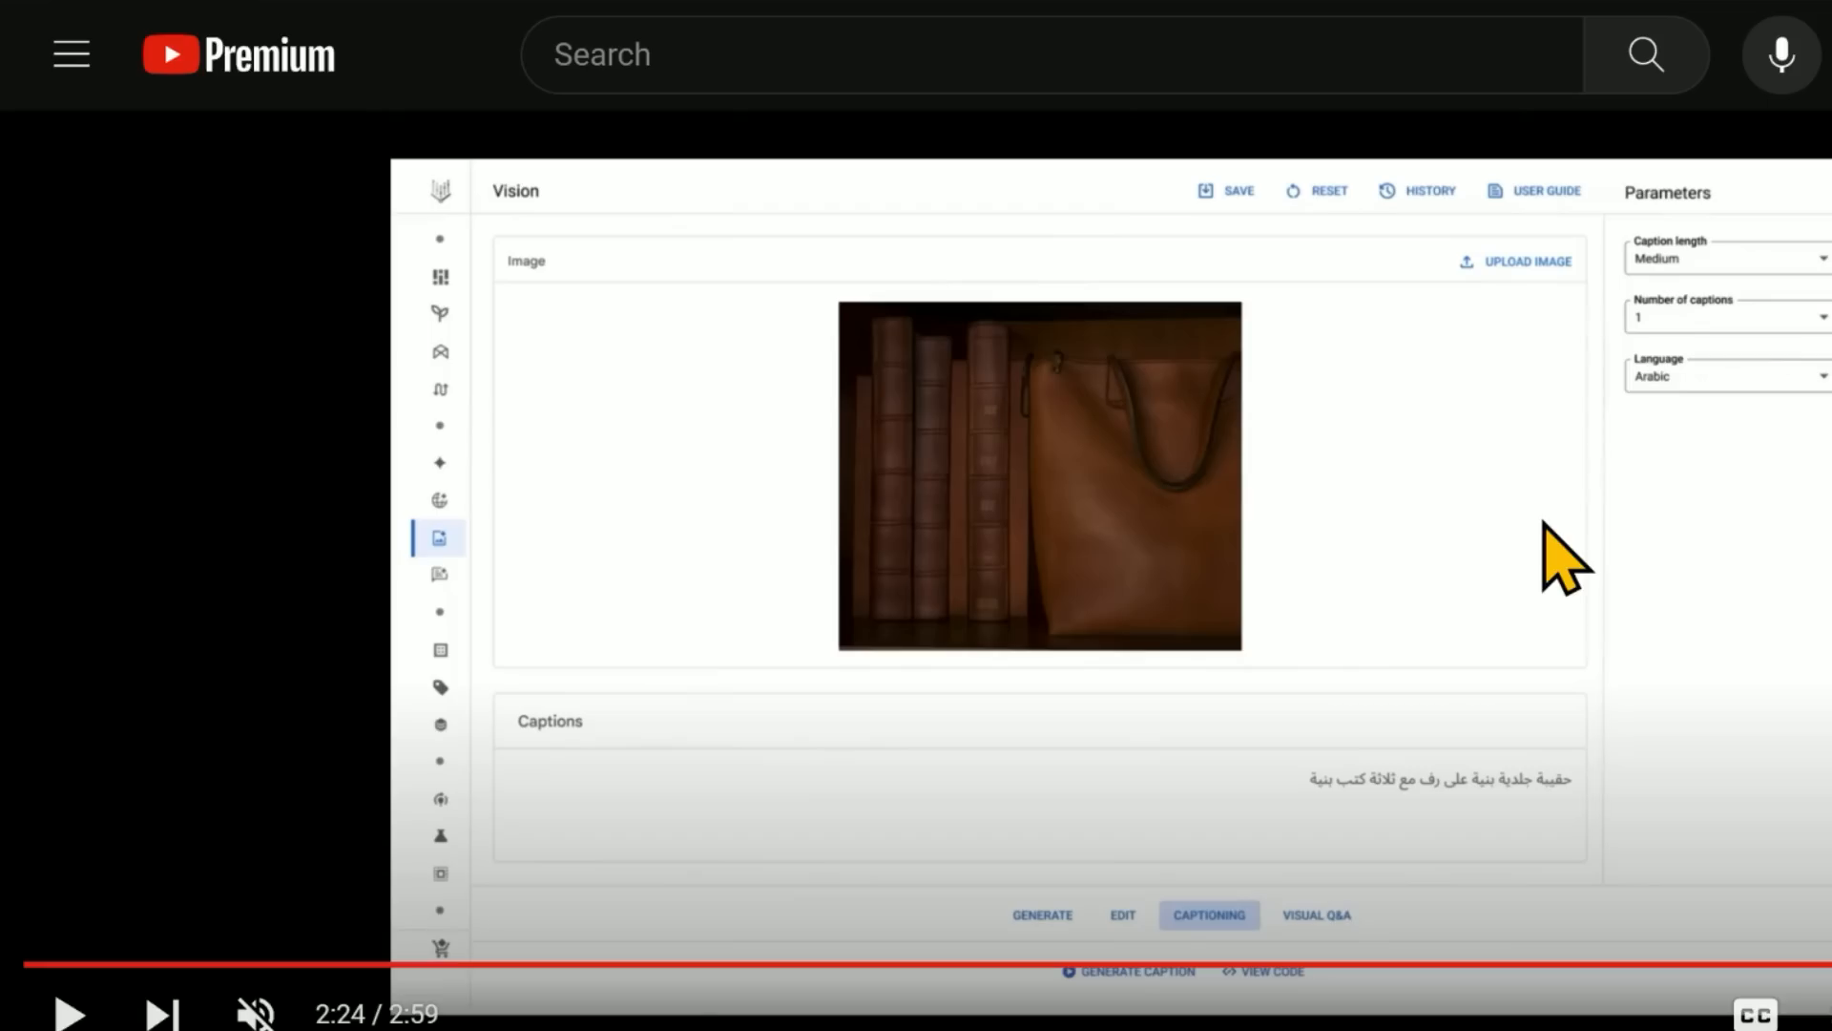
click(1719, 375)
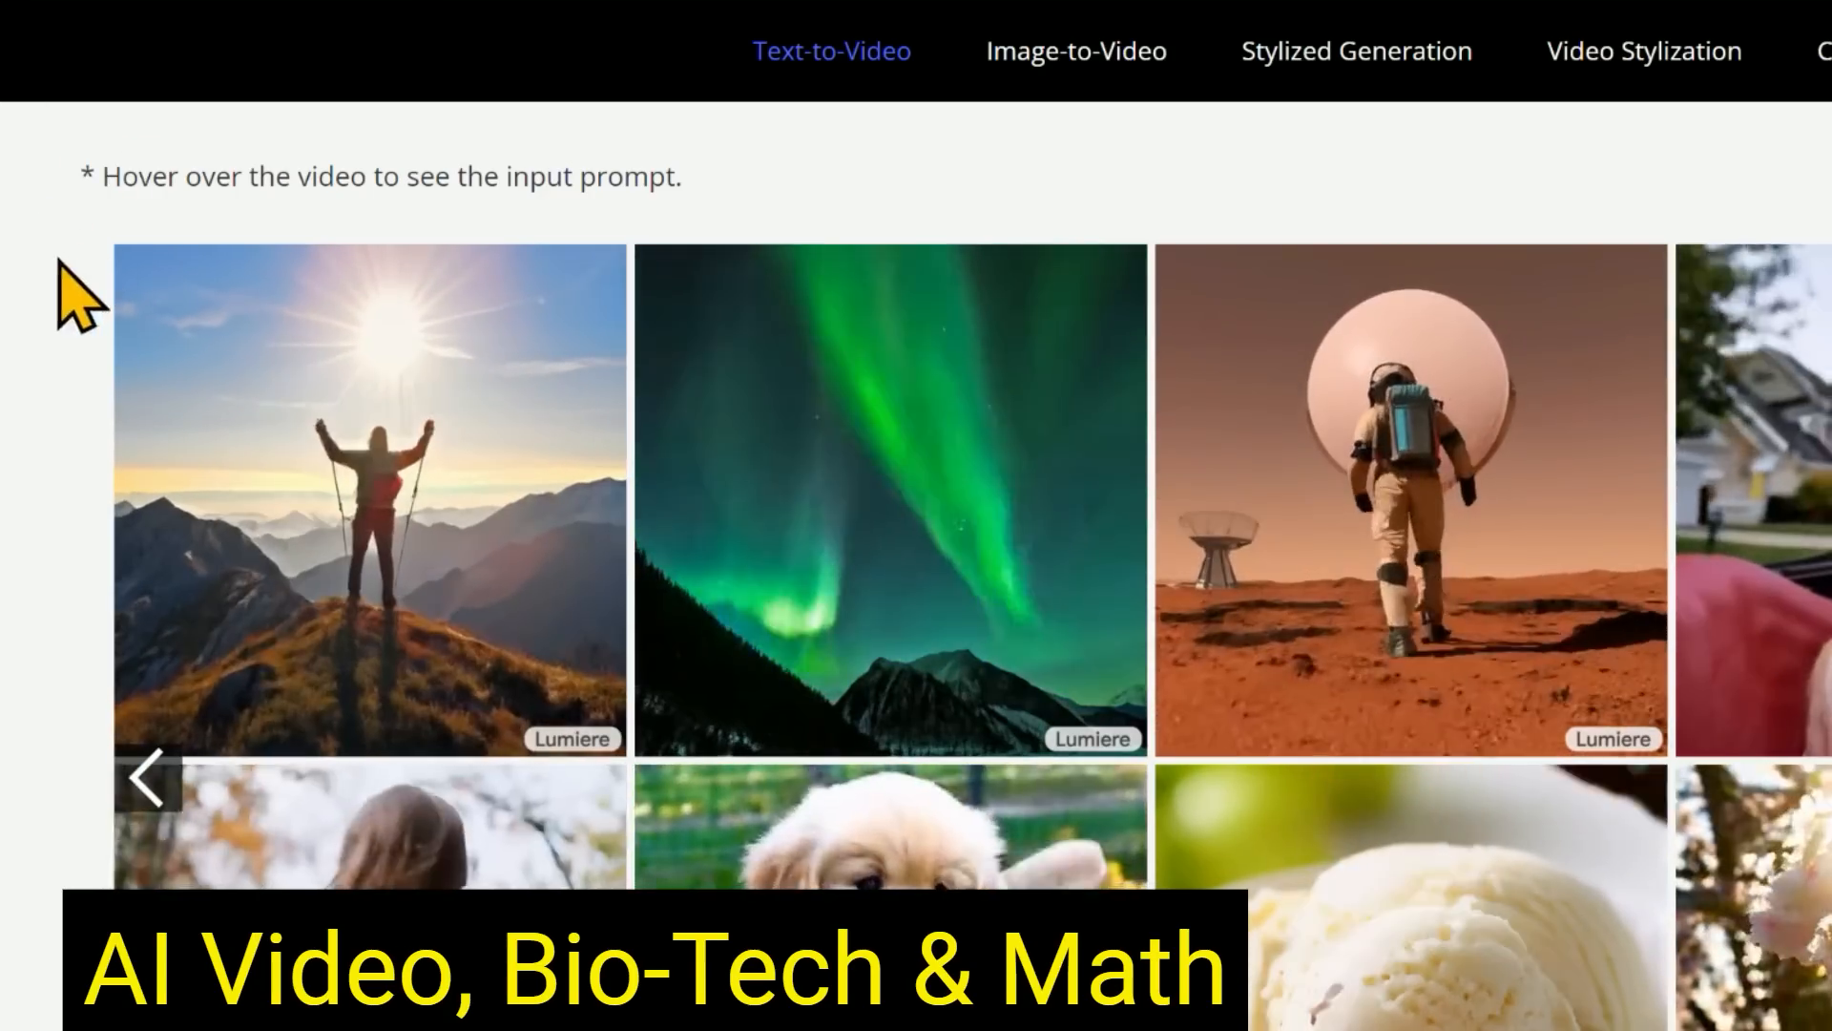
Browse Lumiere's Image-to-Video examples, then its Stylized Generation examples.
click(1073, 51)
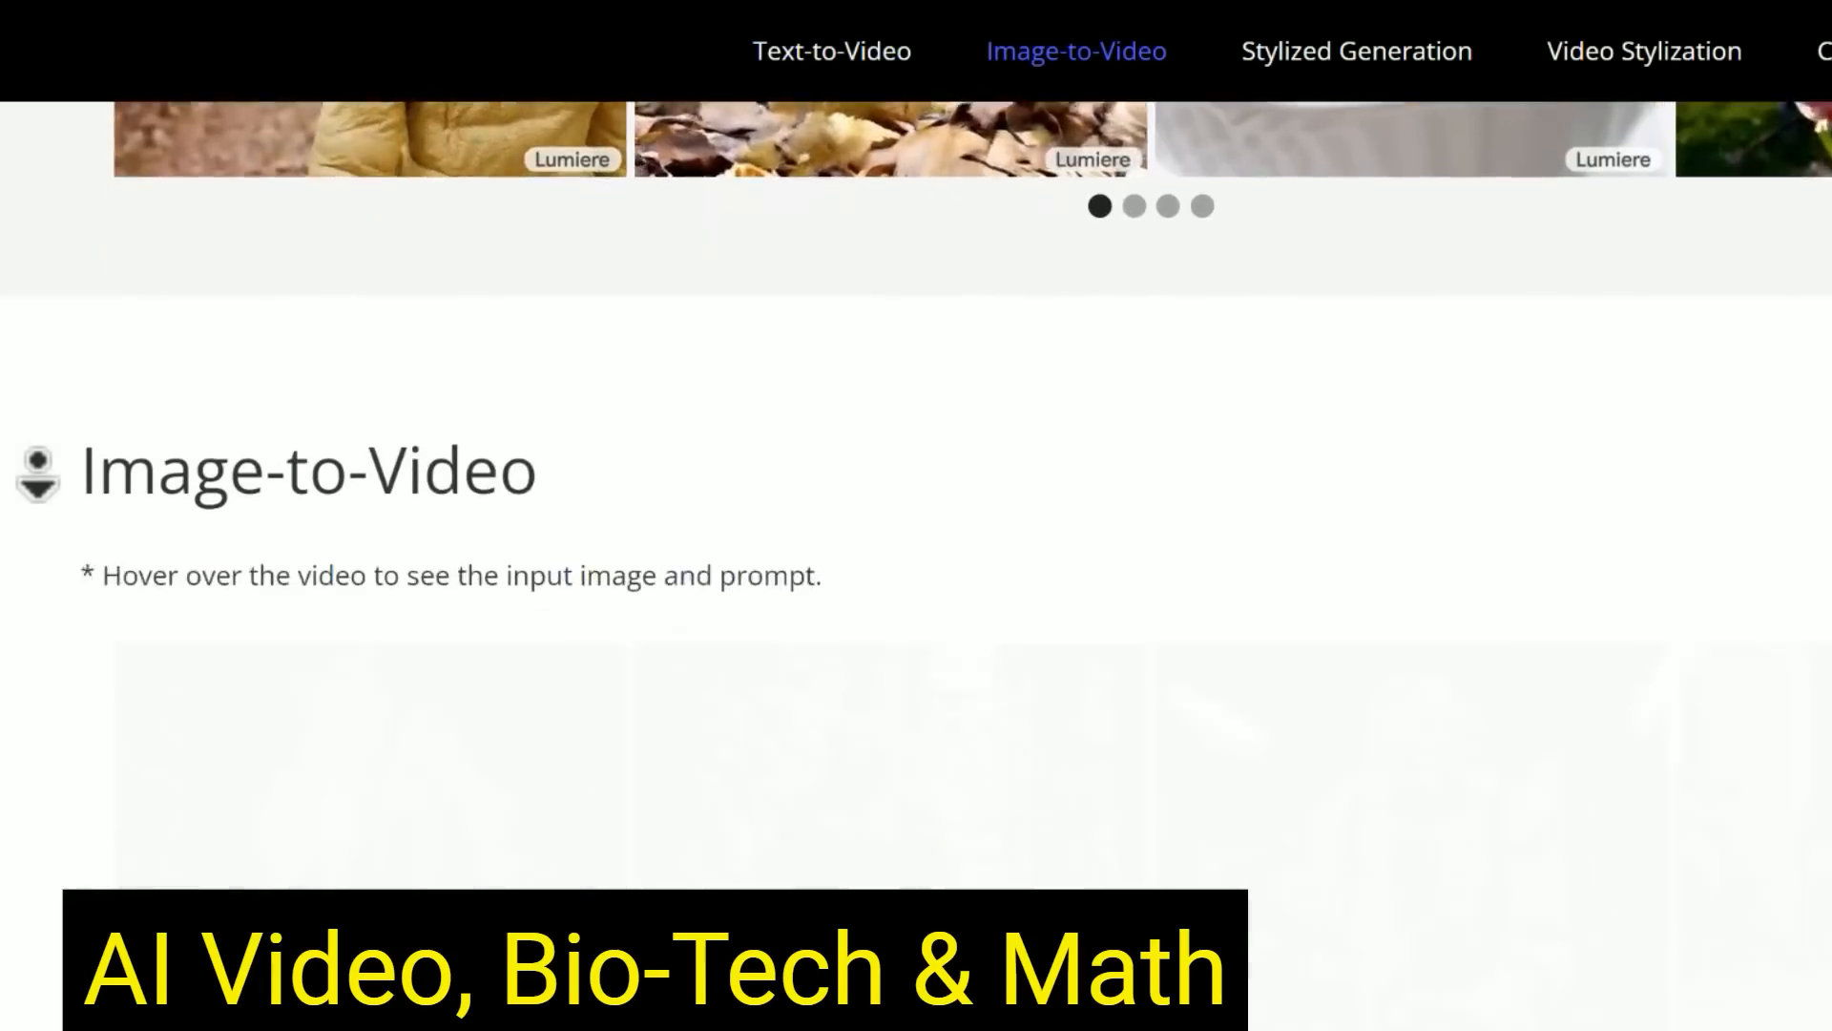
scroll(down, 3)
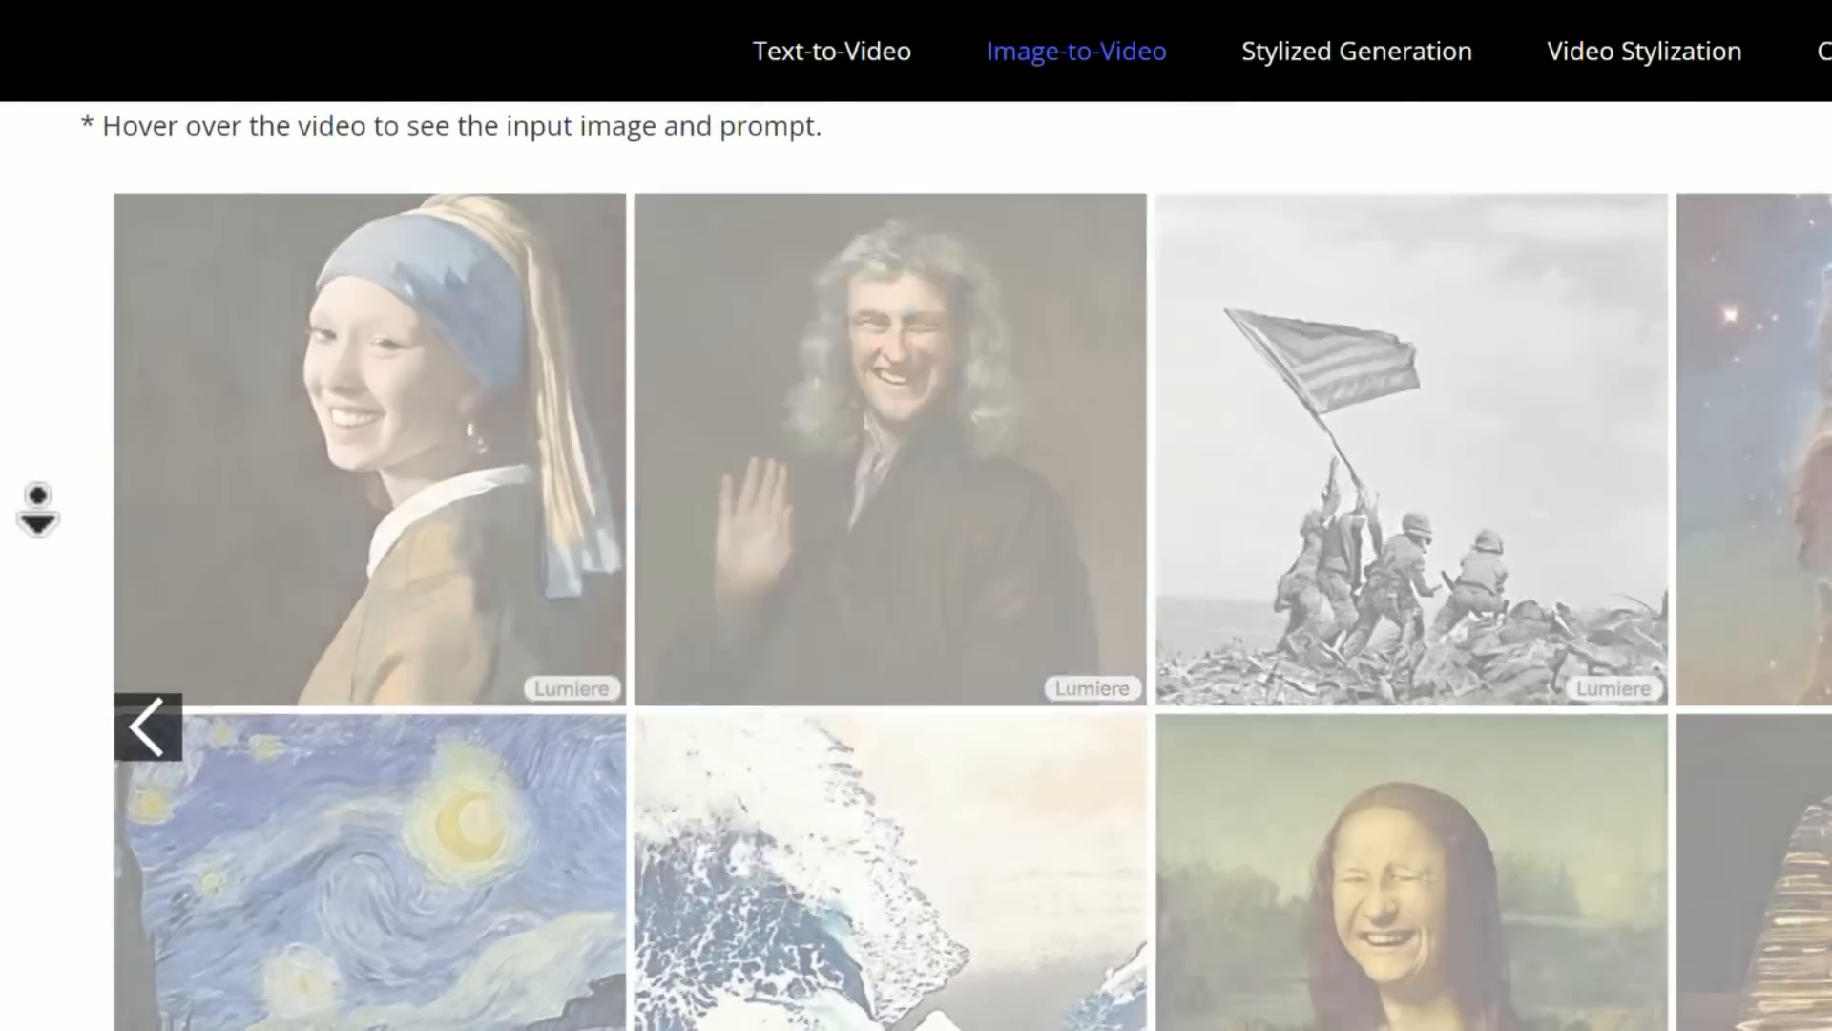
click(1355, 50)
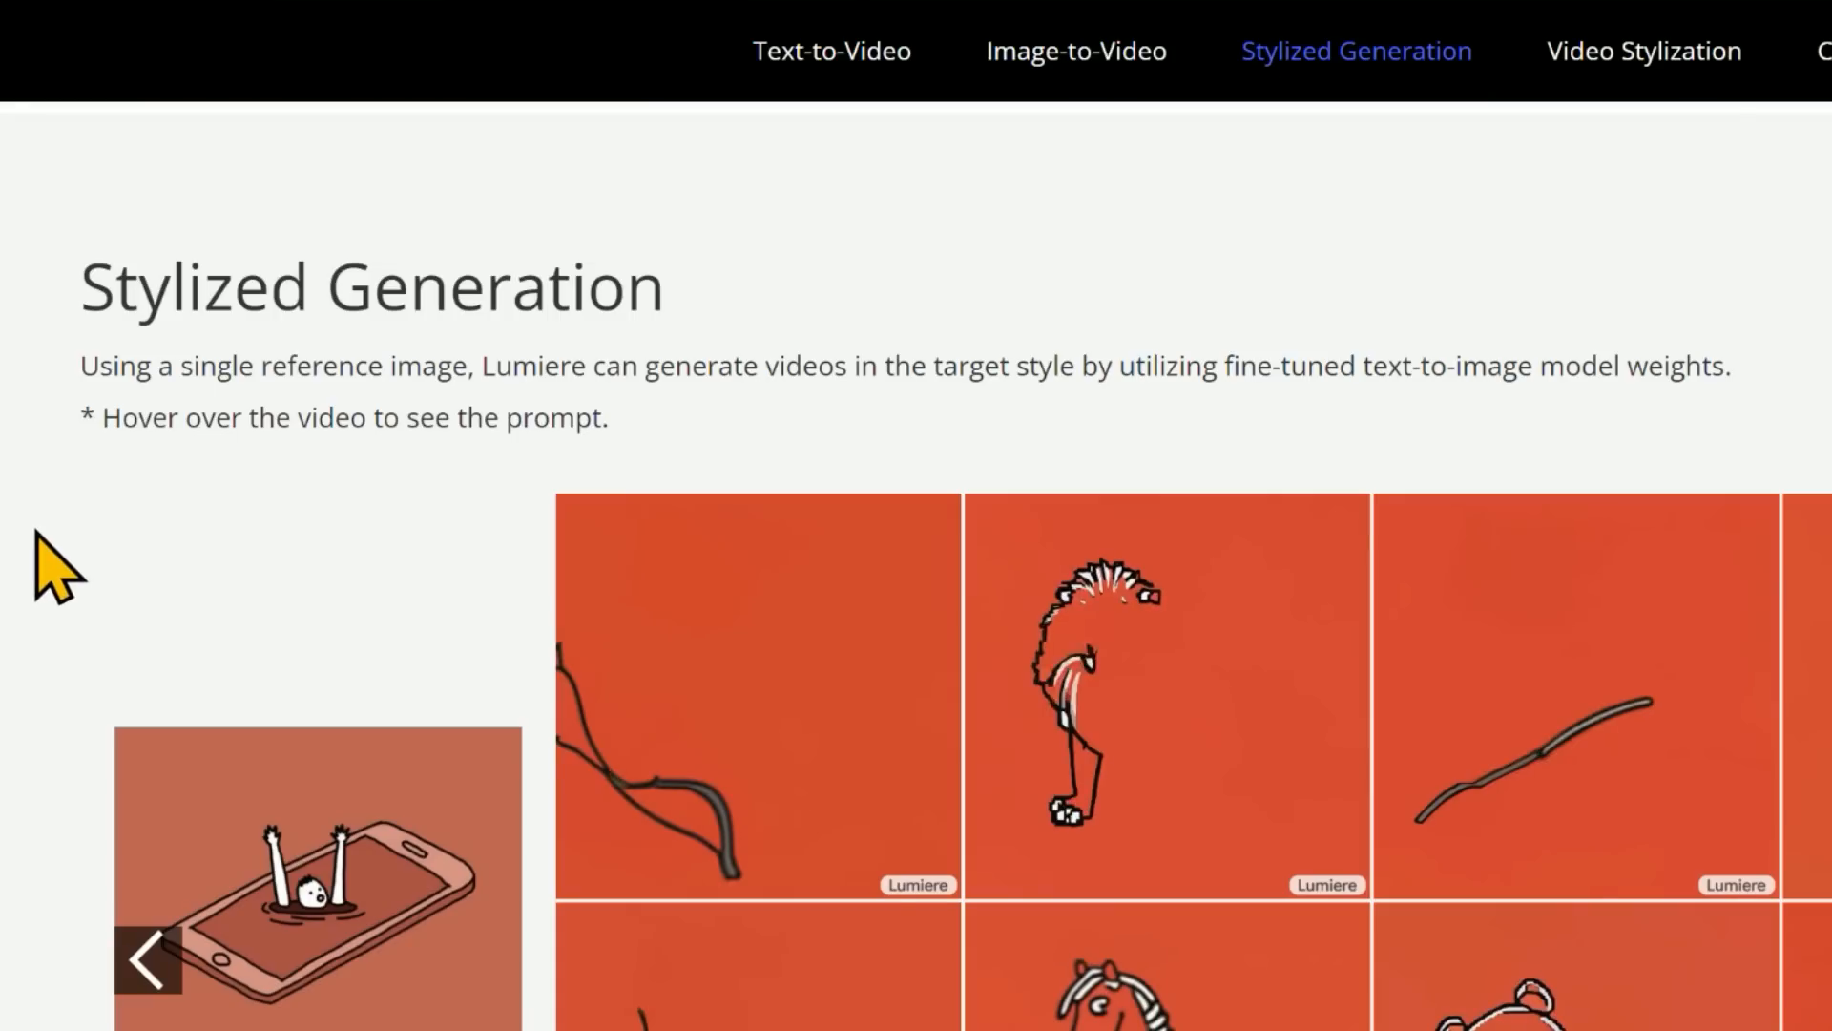
scroll(down, 3)
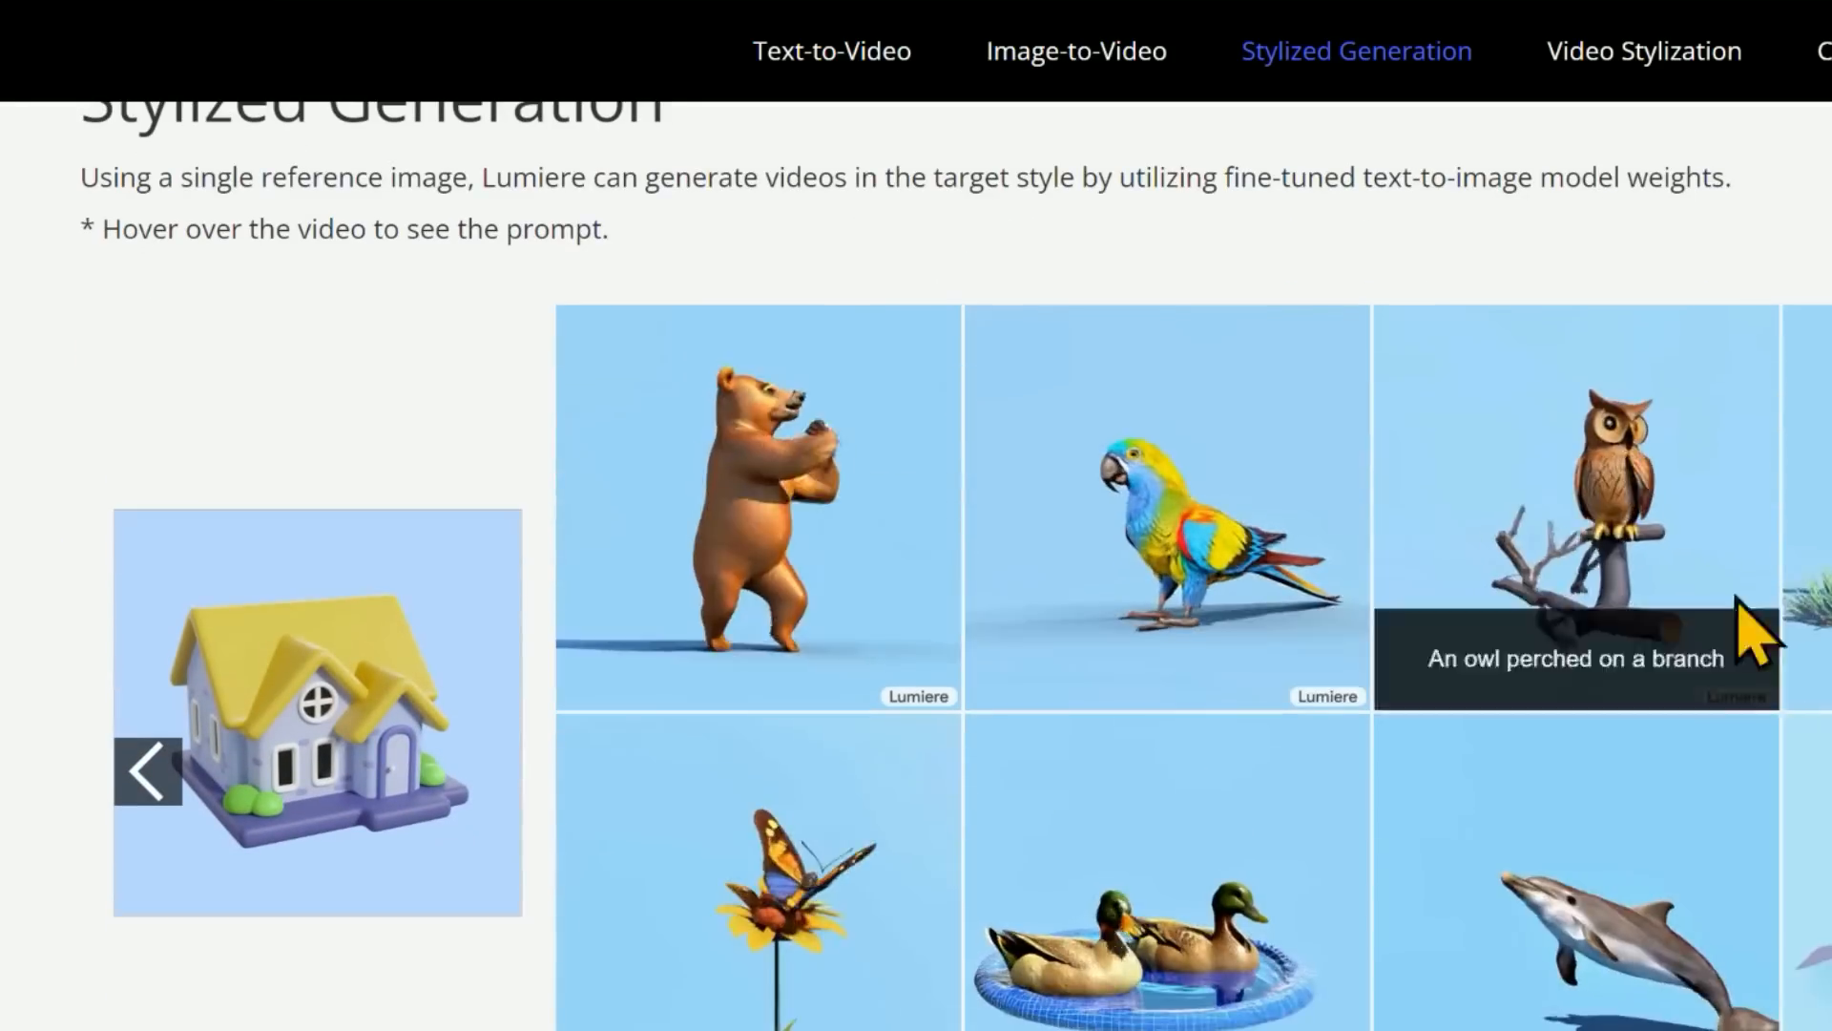
scroll(down, 3)
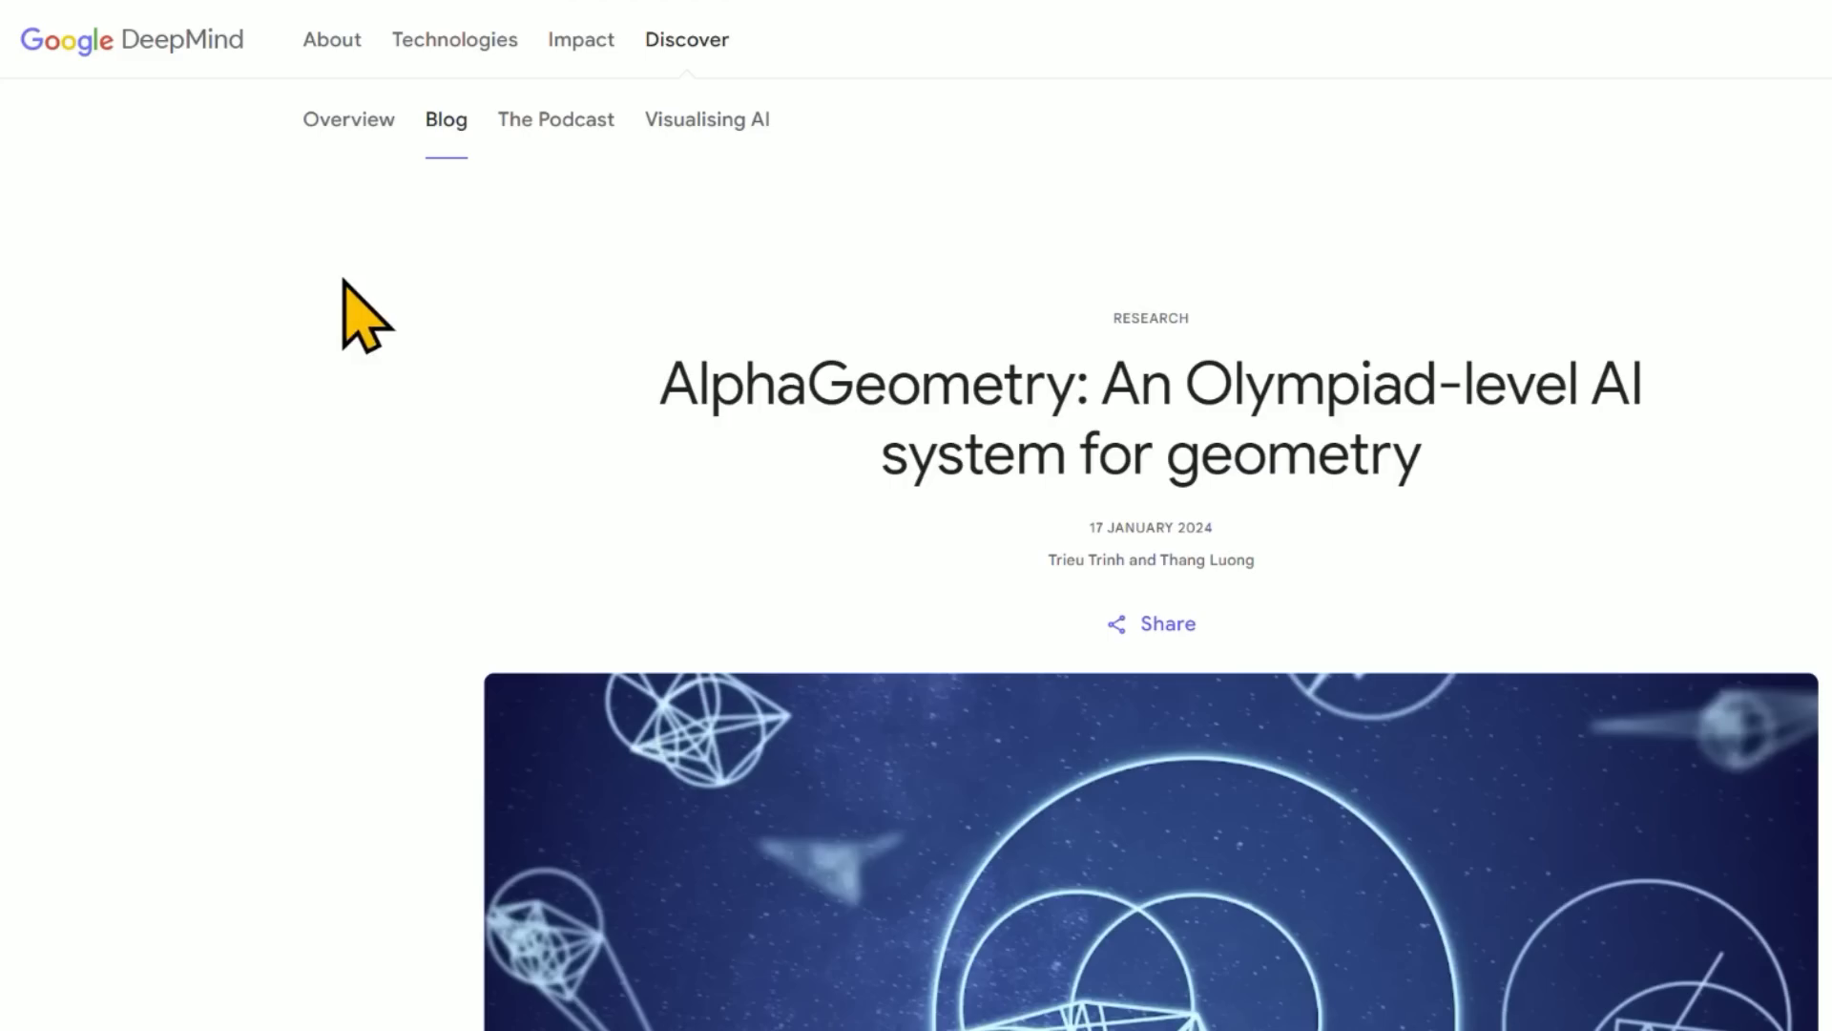
mouse_move(456, 449)
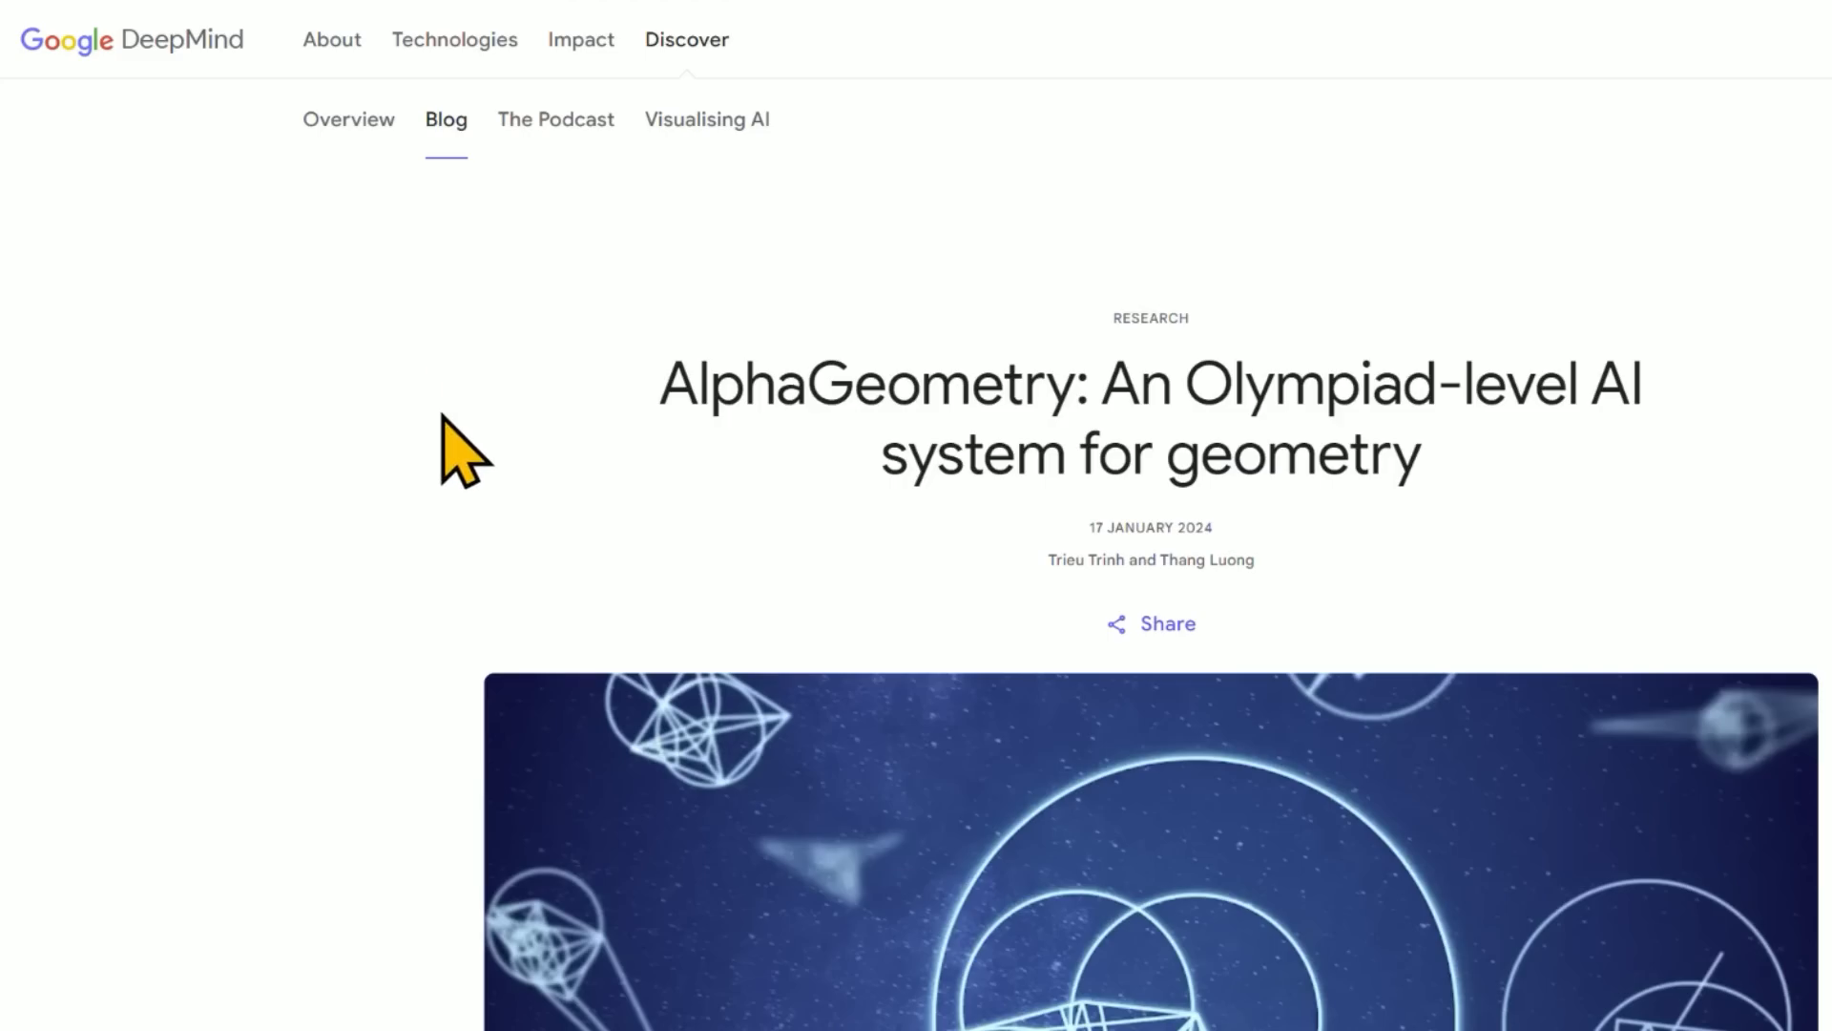
scroll(down, 3)
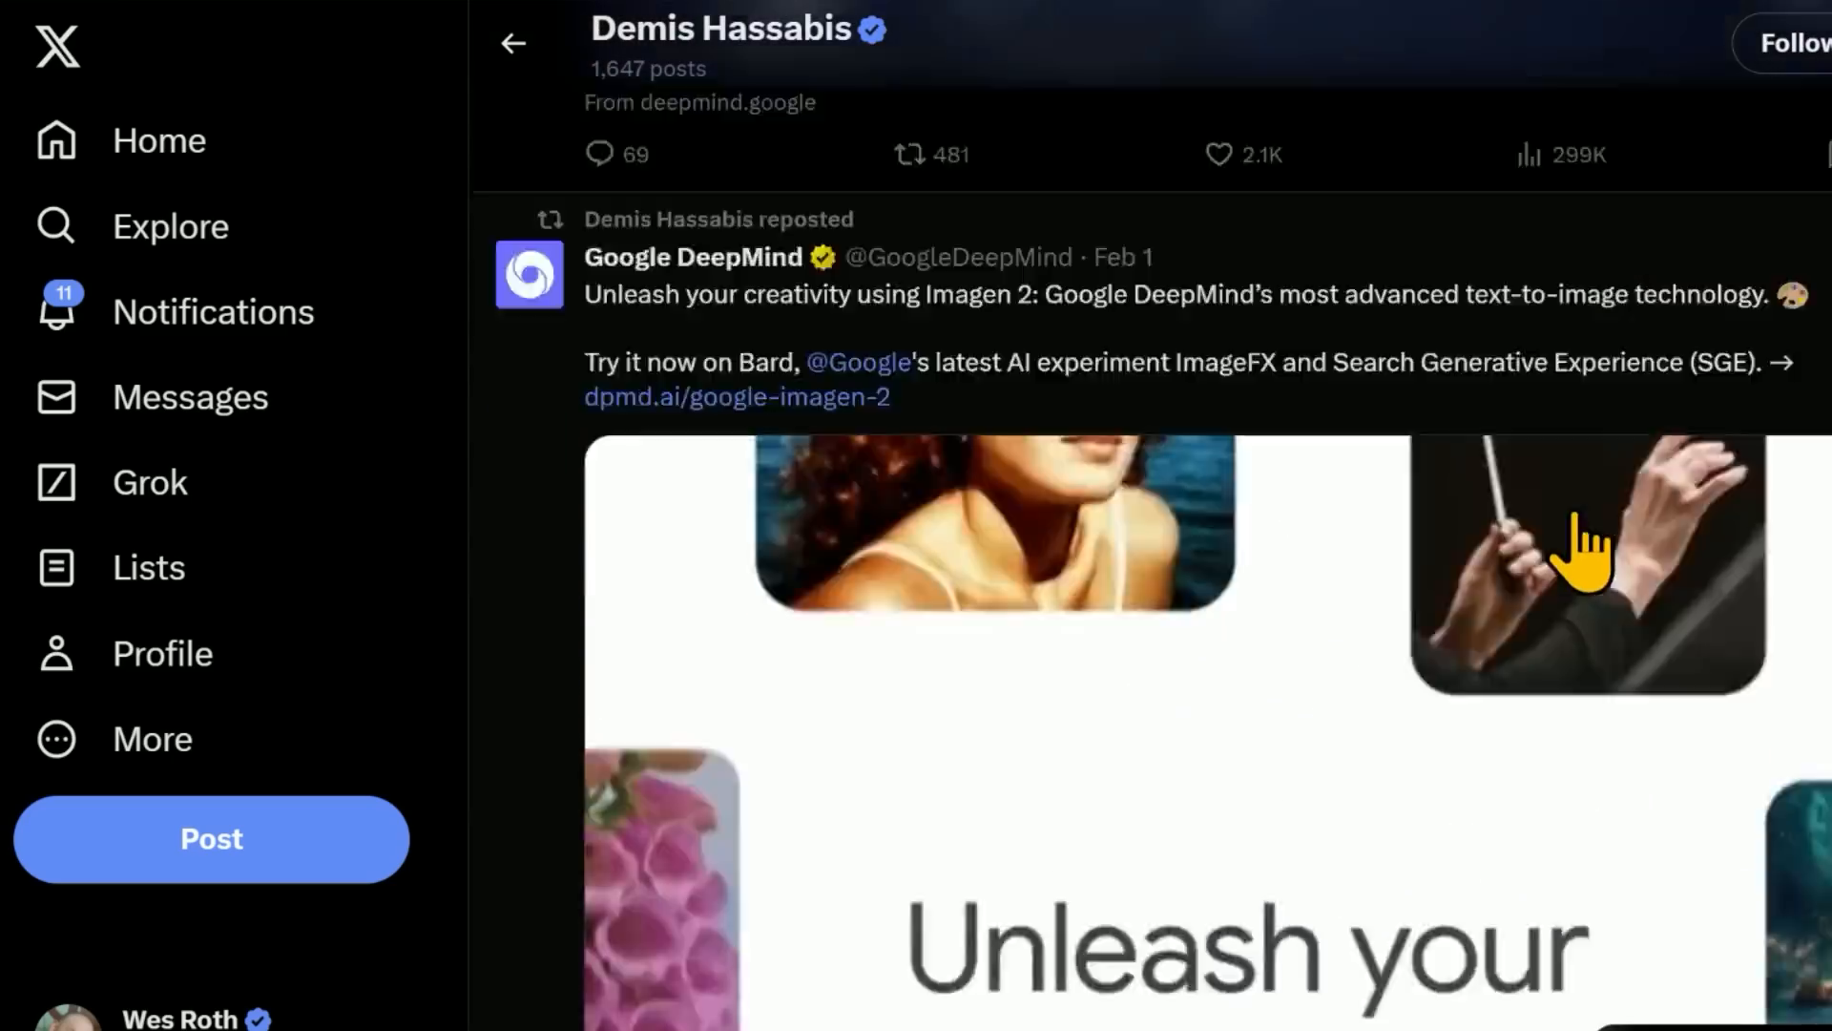
Scroll Demis Hassabis's X feed past Imagen 2, AlphaGeometry and LMSYS posts to Isomorphic Labs.
scroll(up, 3)
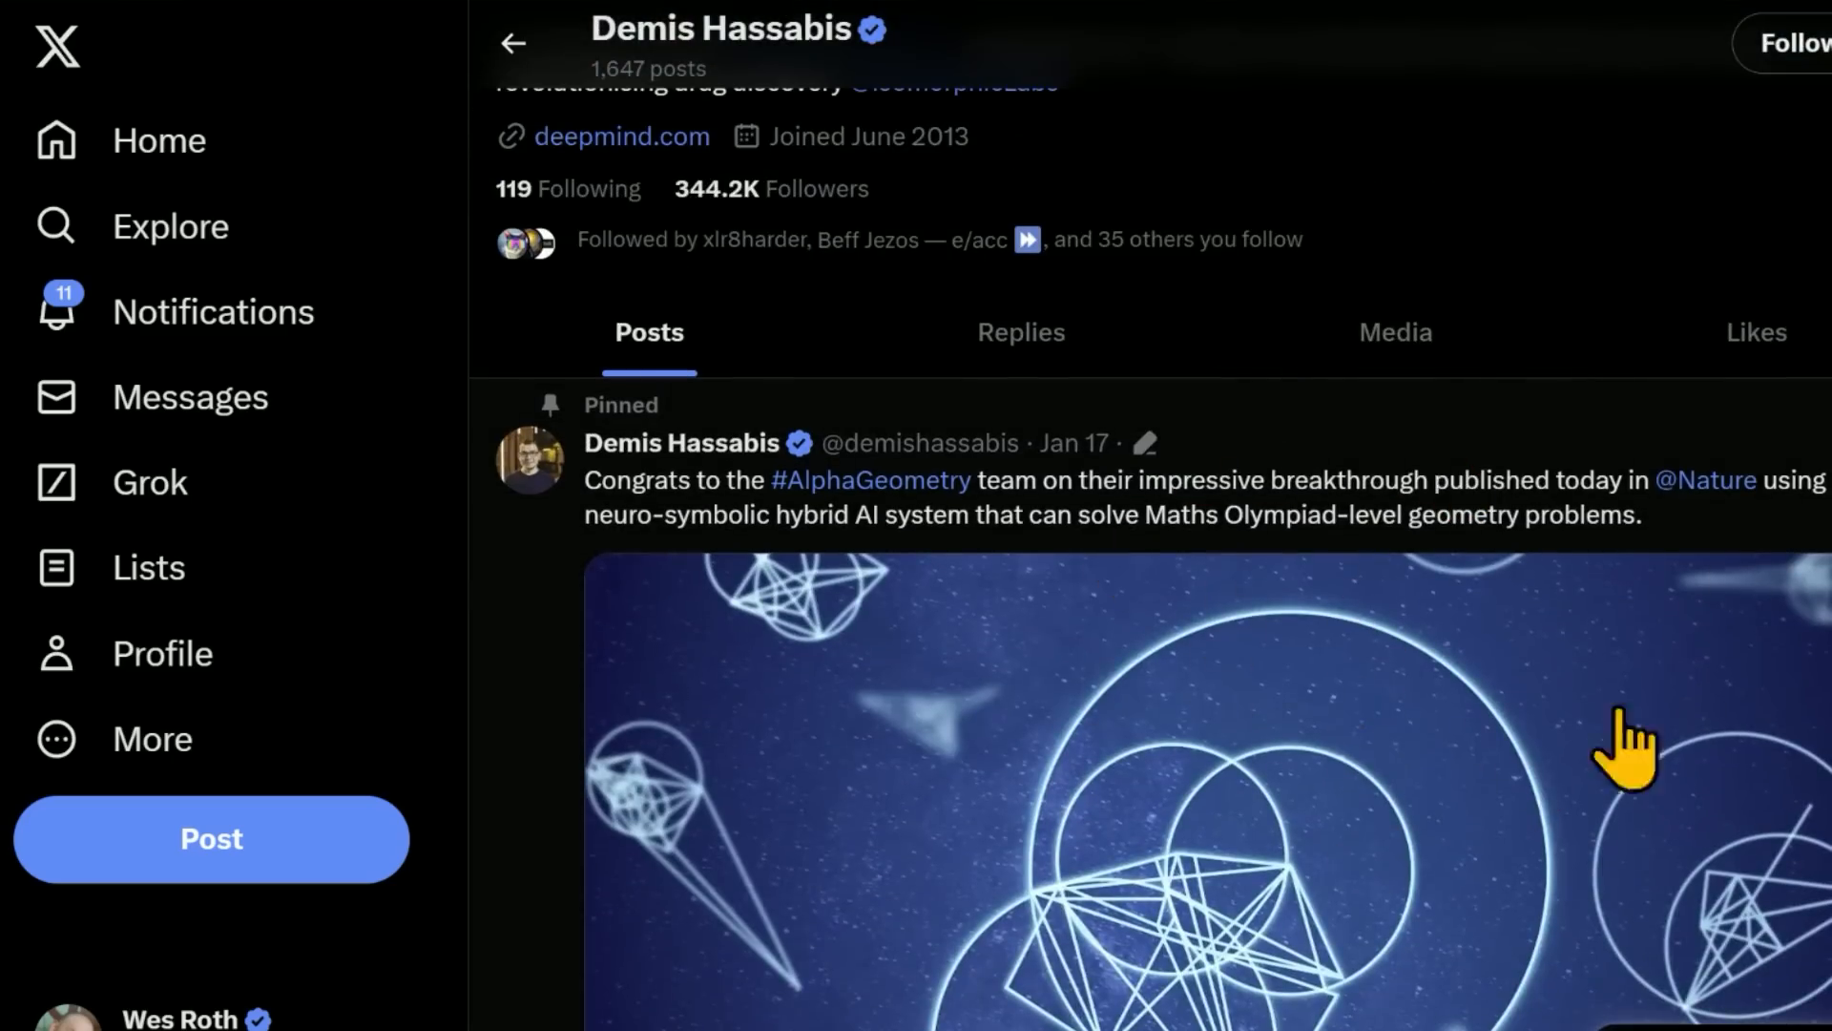
scroll(down, 3)
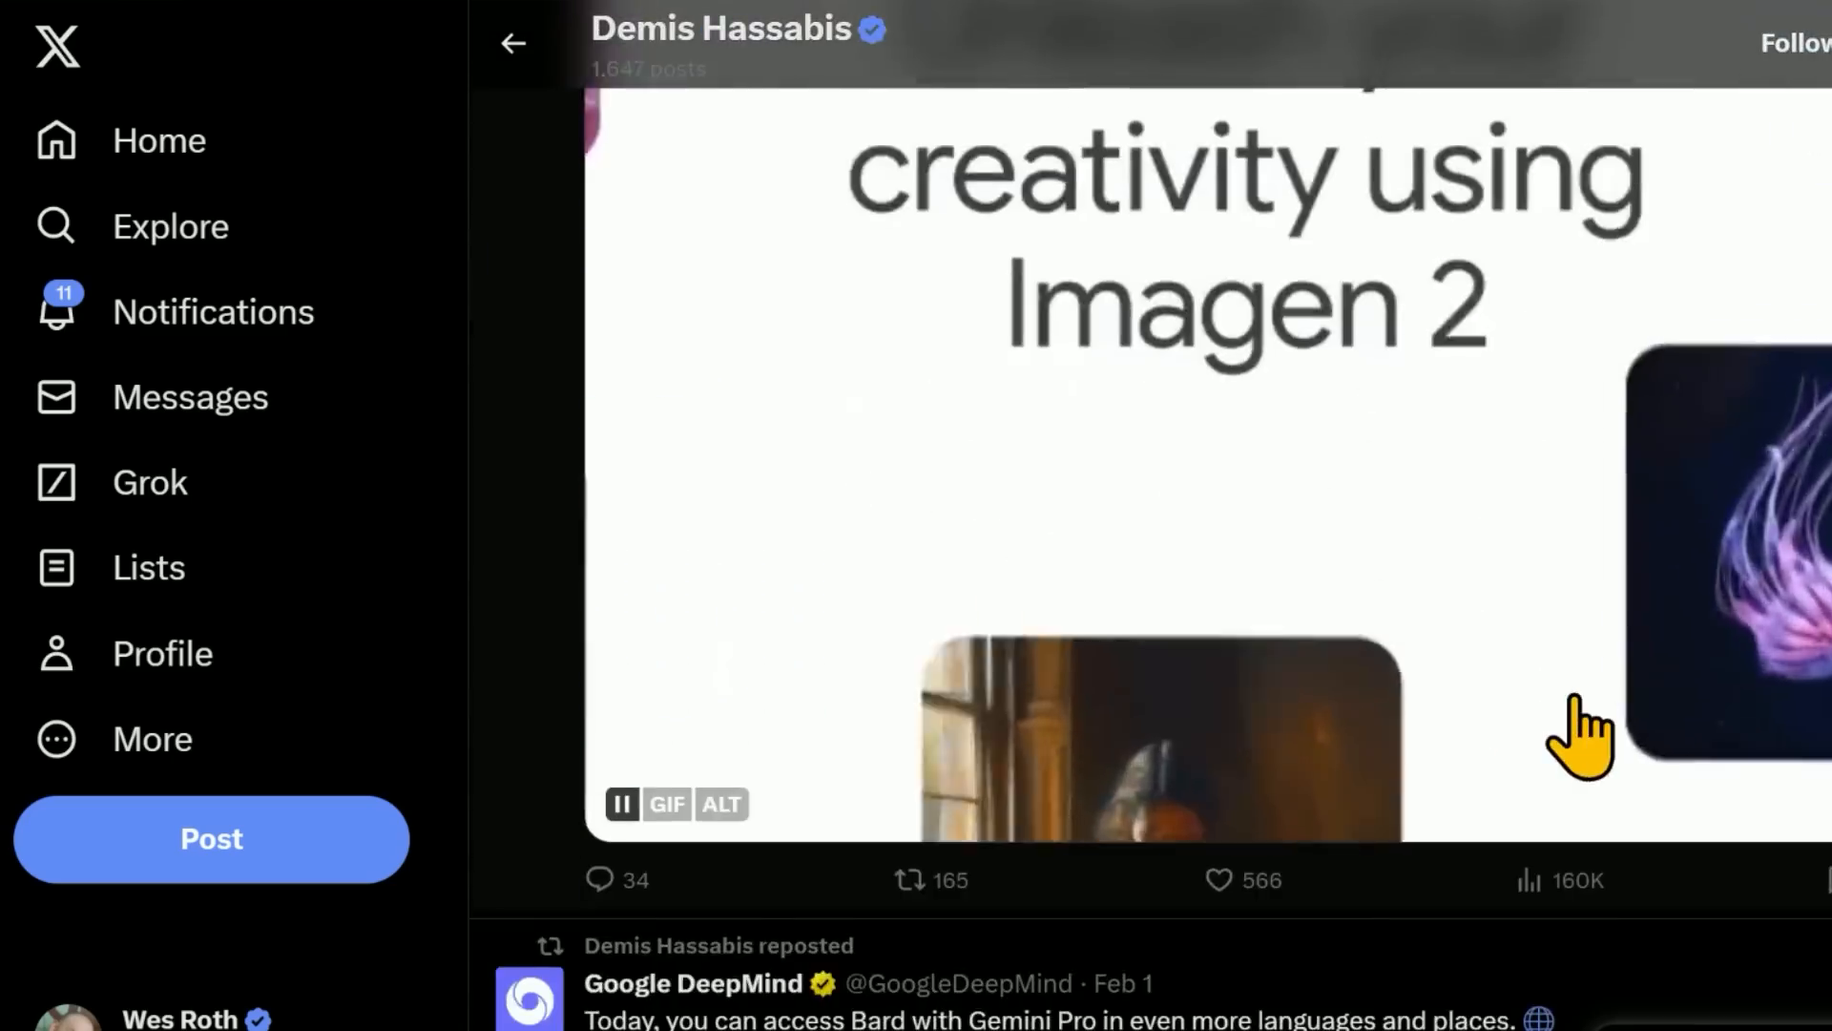
scroll(down, 3)
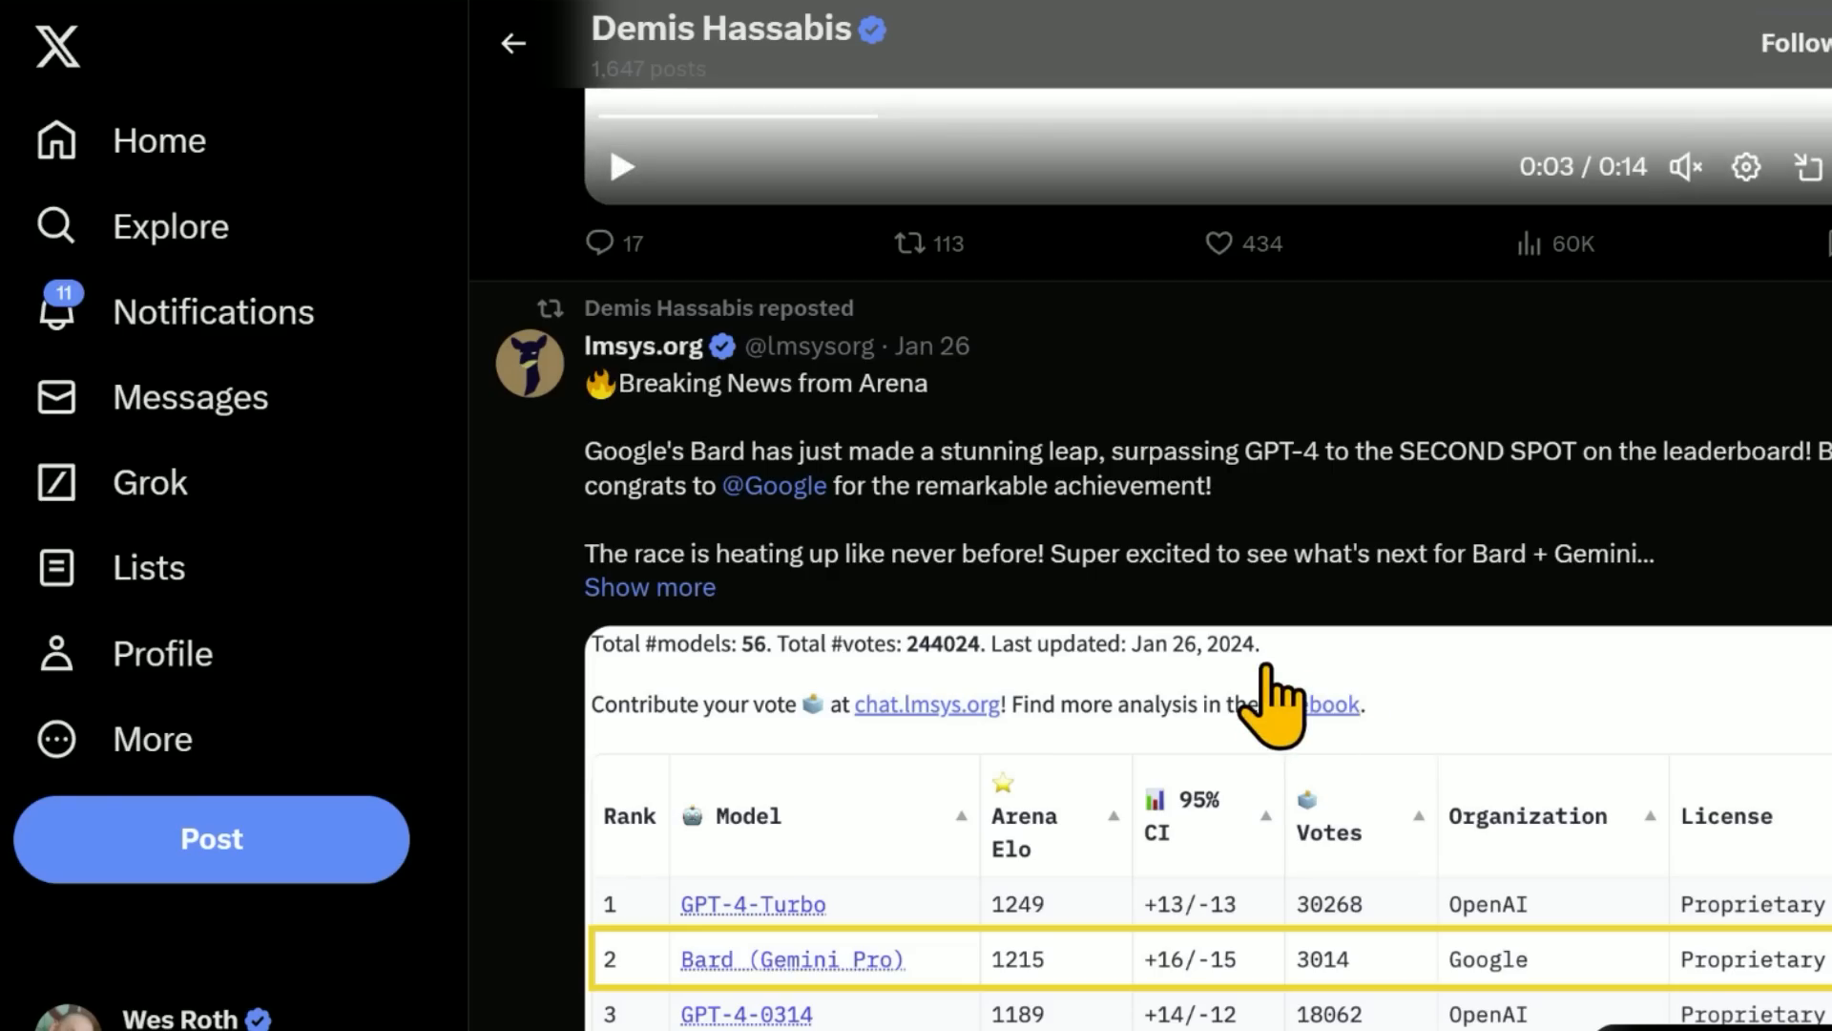
mouse_move(1285, 526)
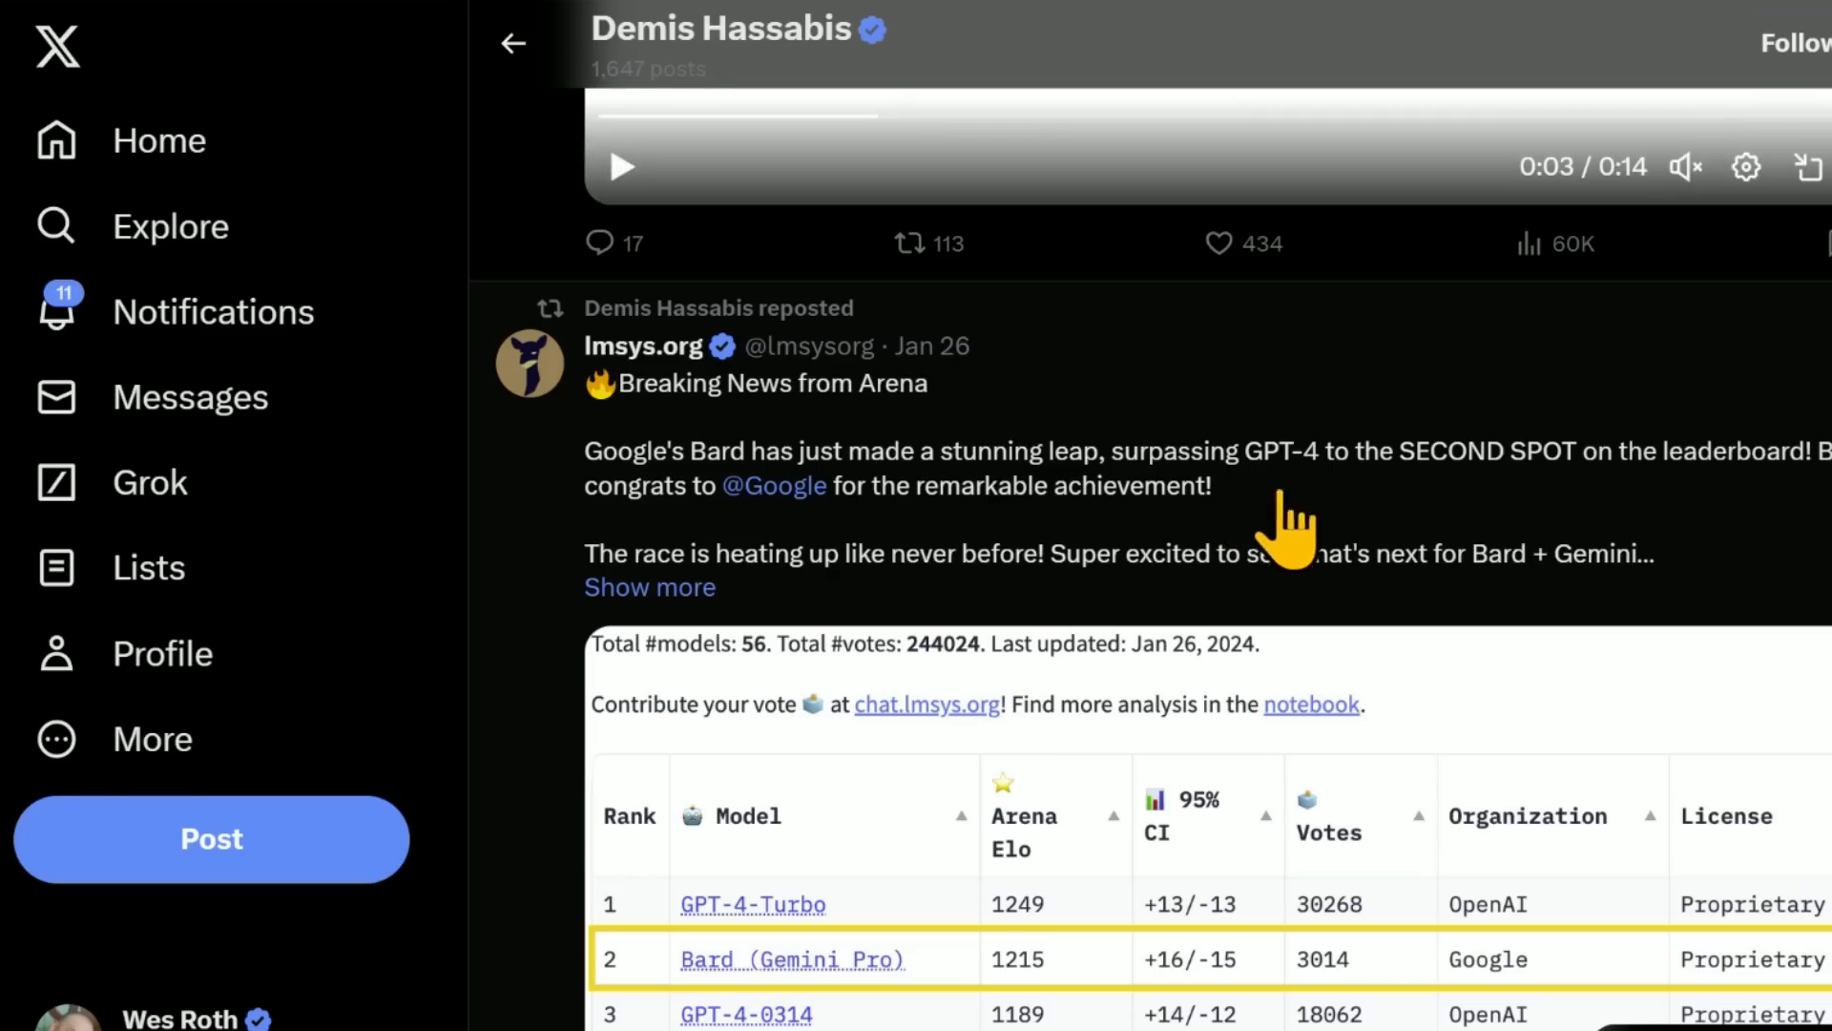
scroll(down, 3)
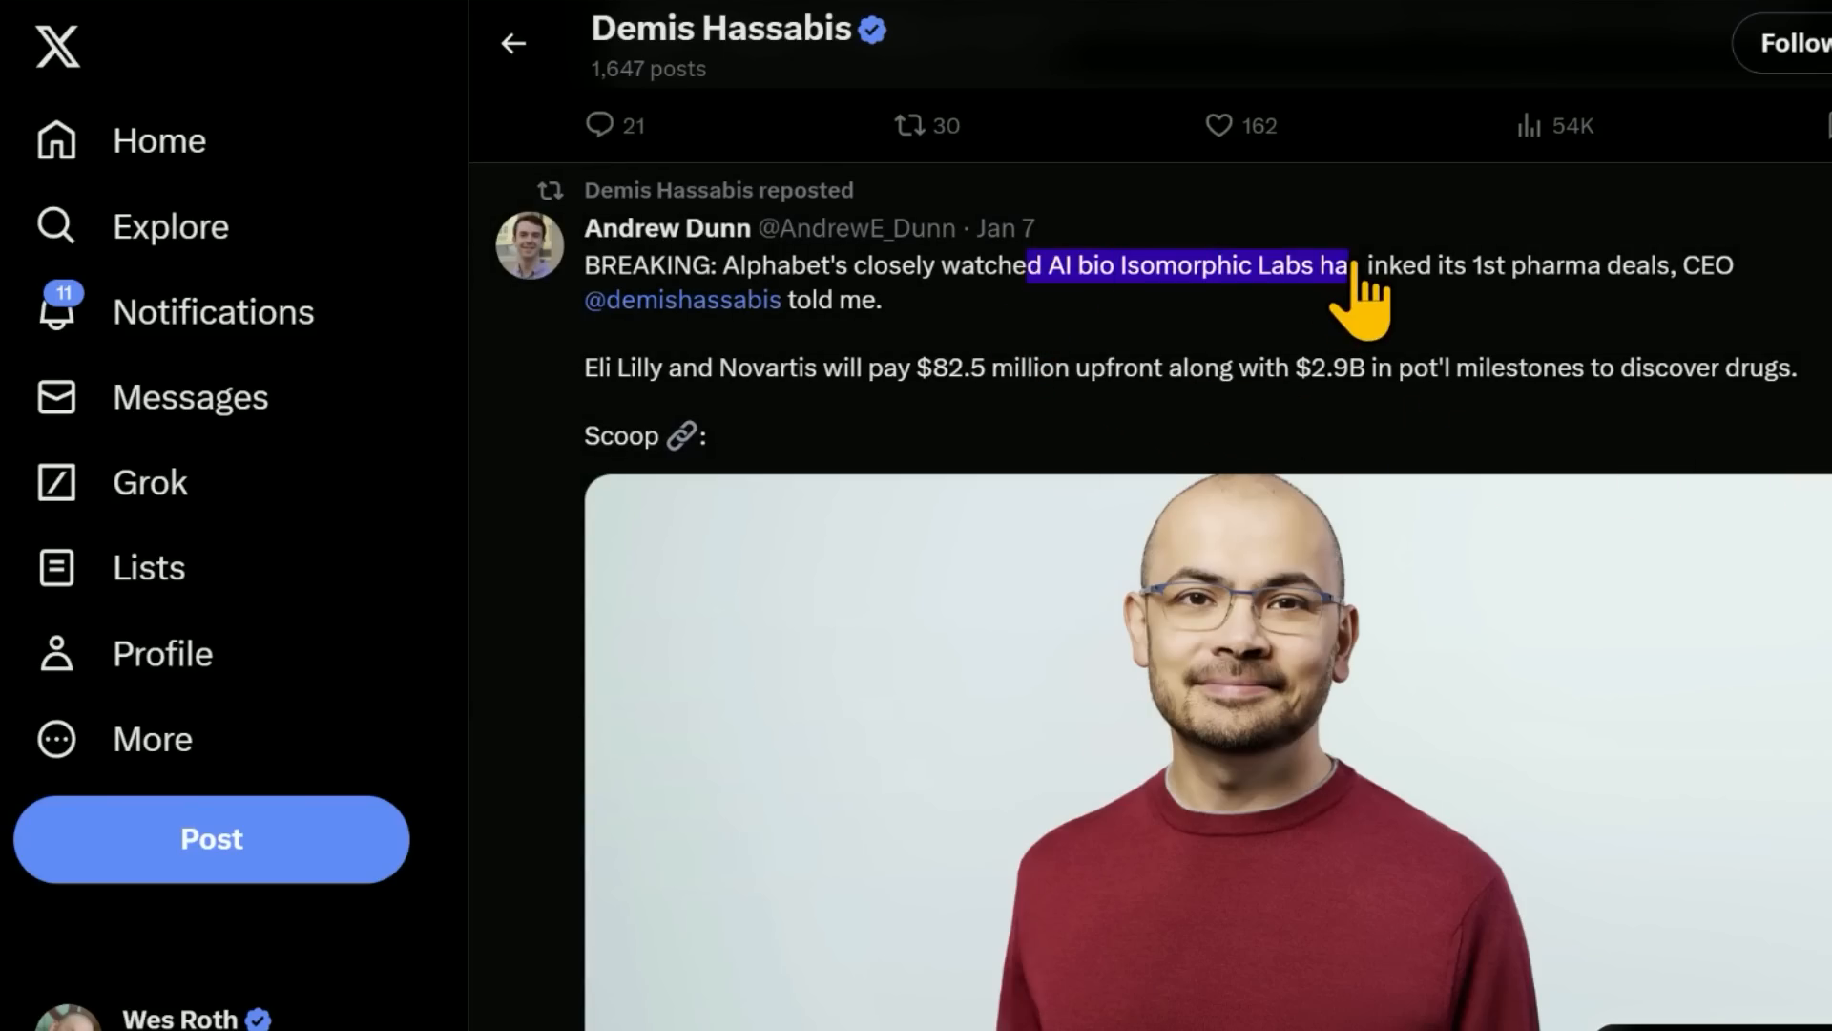
scroll(up, 3)
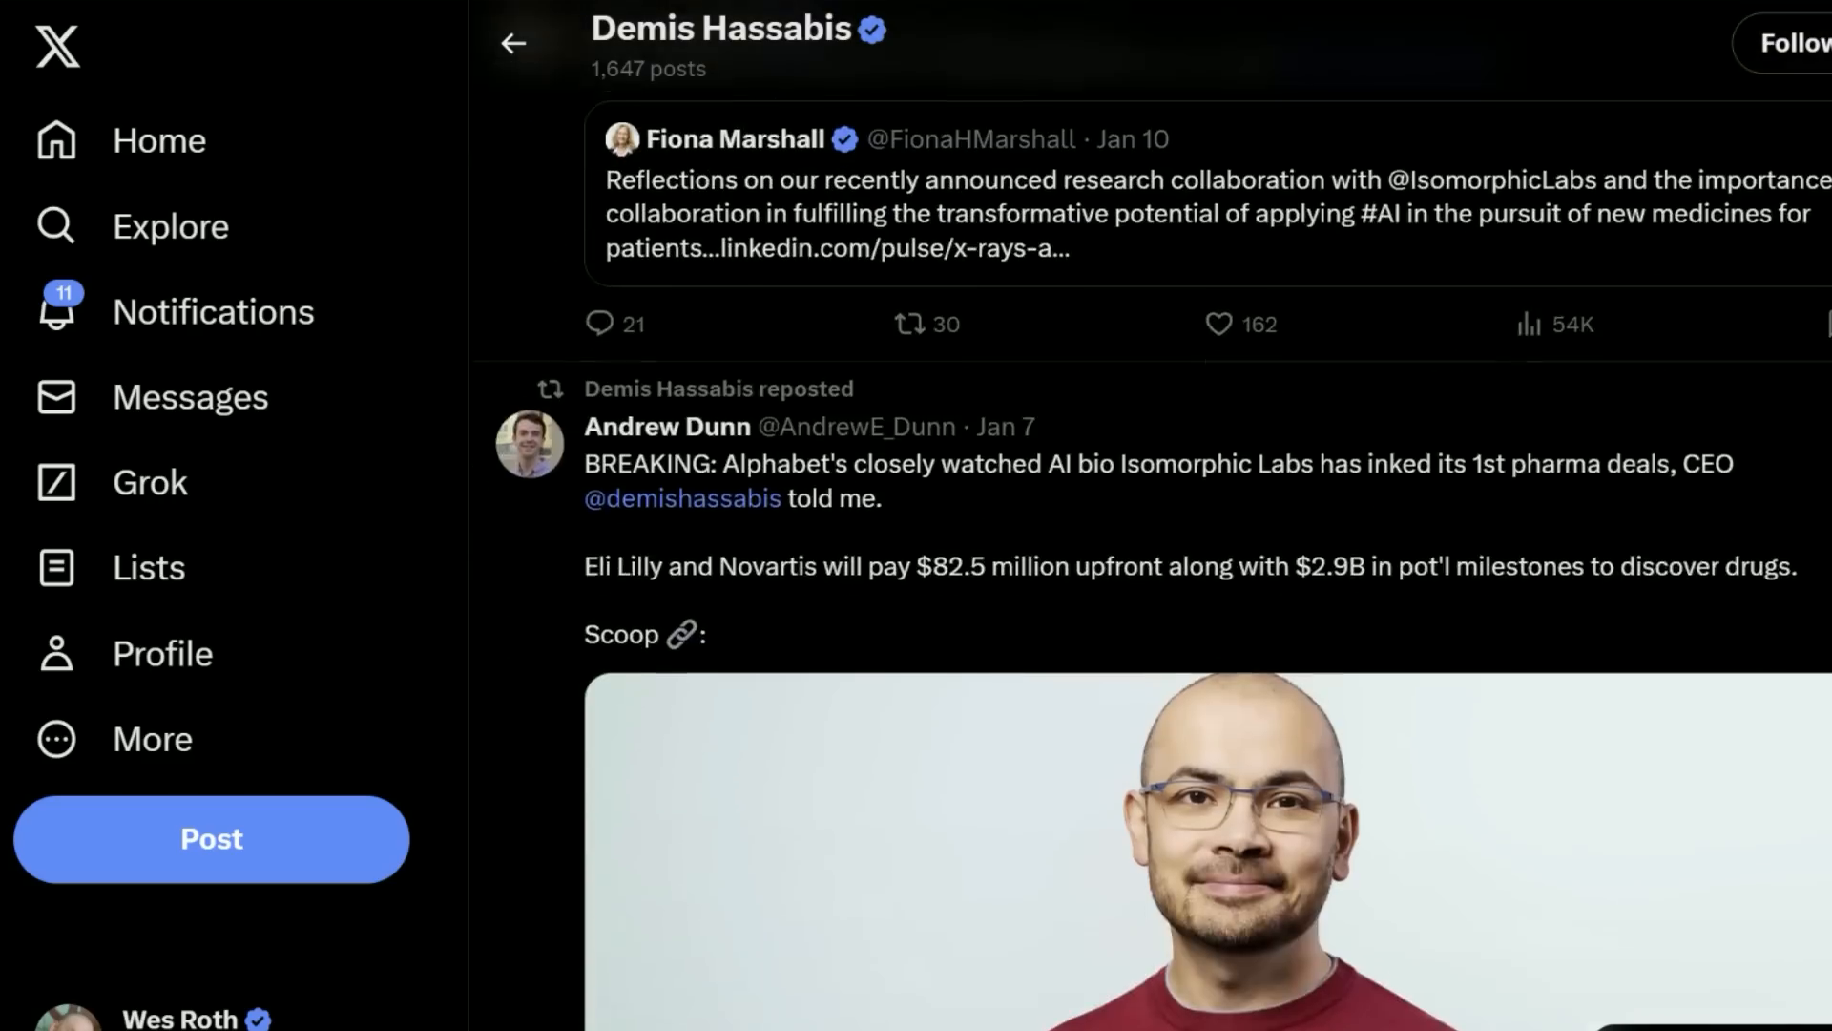
scroll(down, 3)
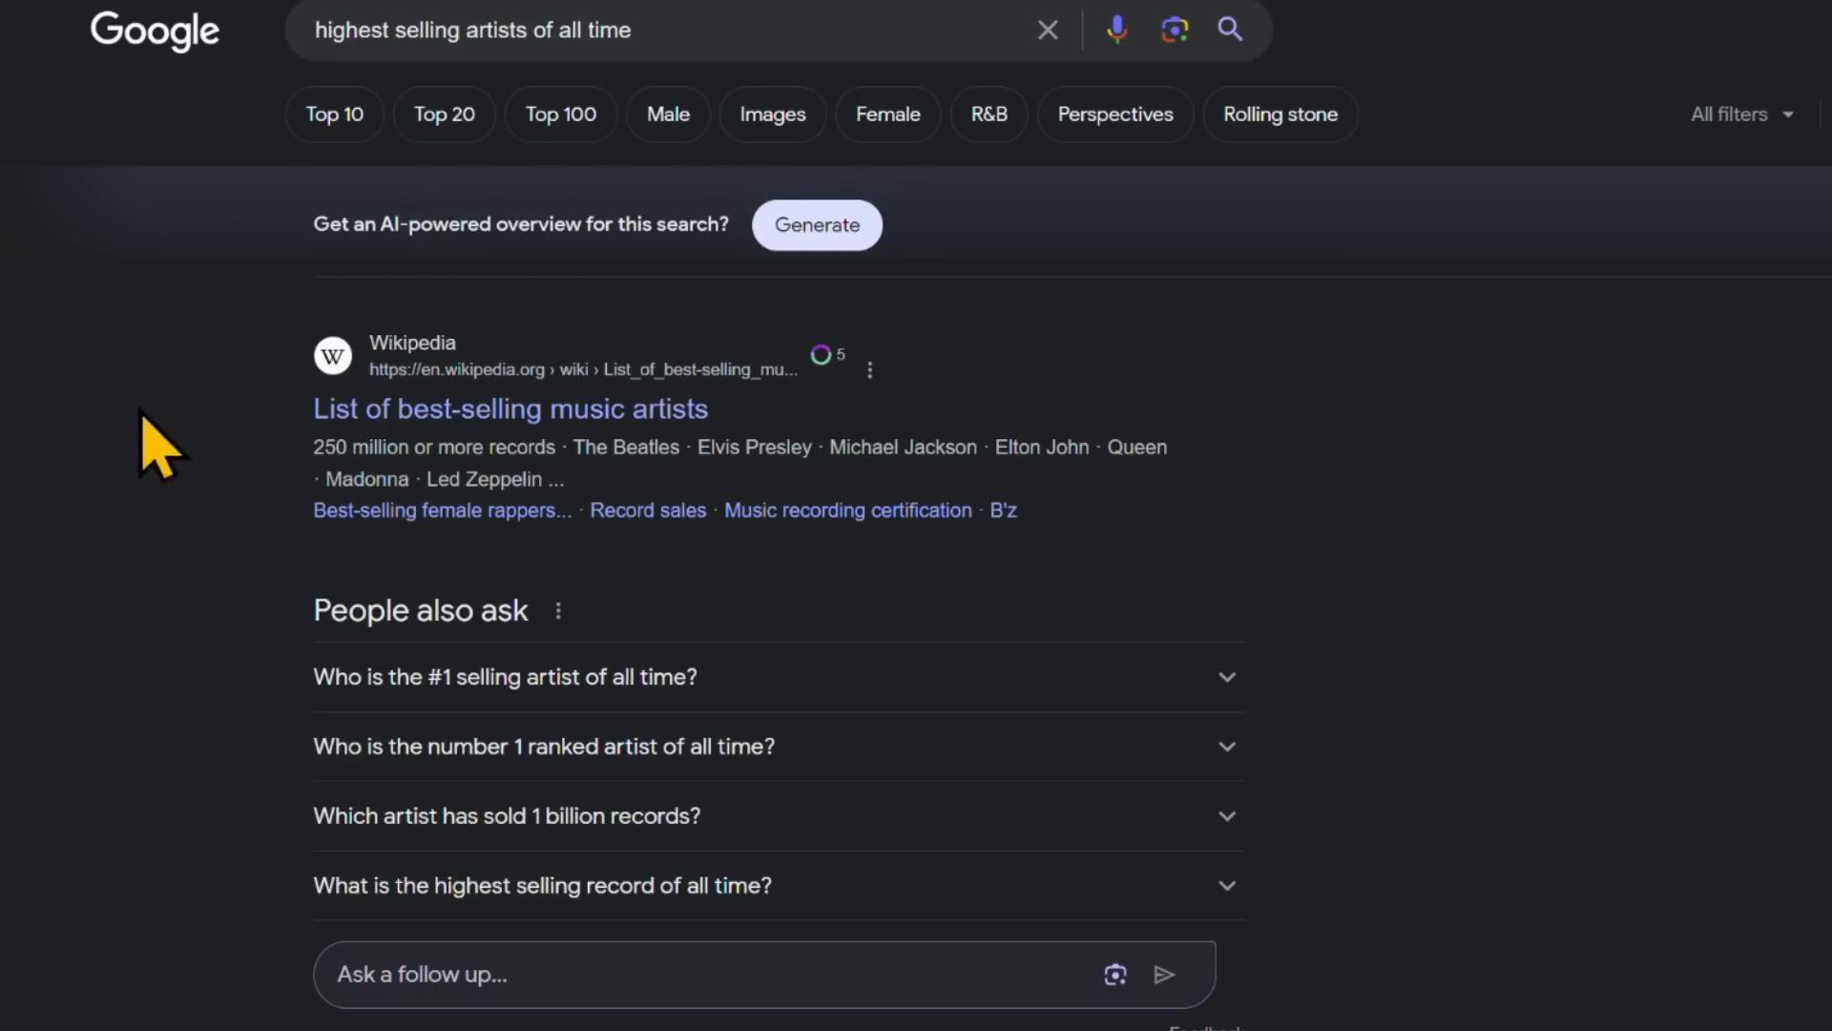
mouse_move(204, 158)
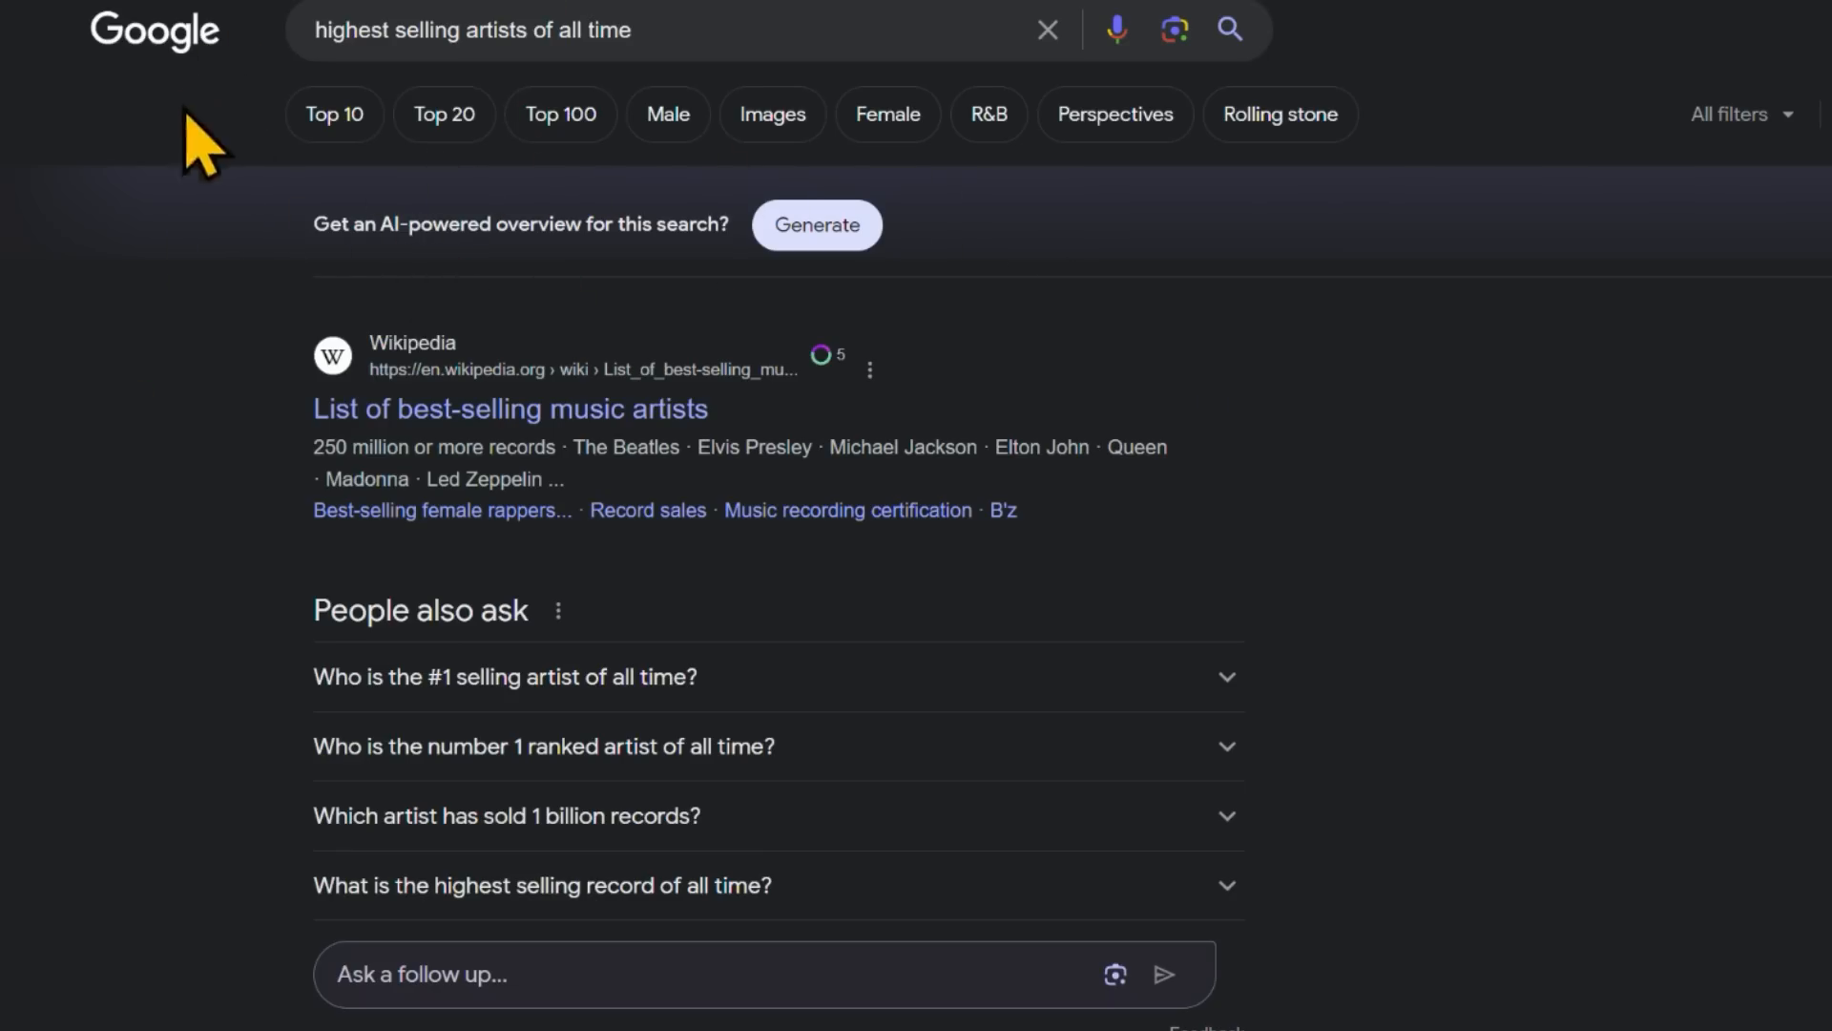
Open Search Labs from Google results to view the 'Try SGE while browsing a web page' examples.
click(817, 225)
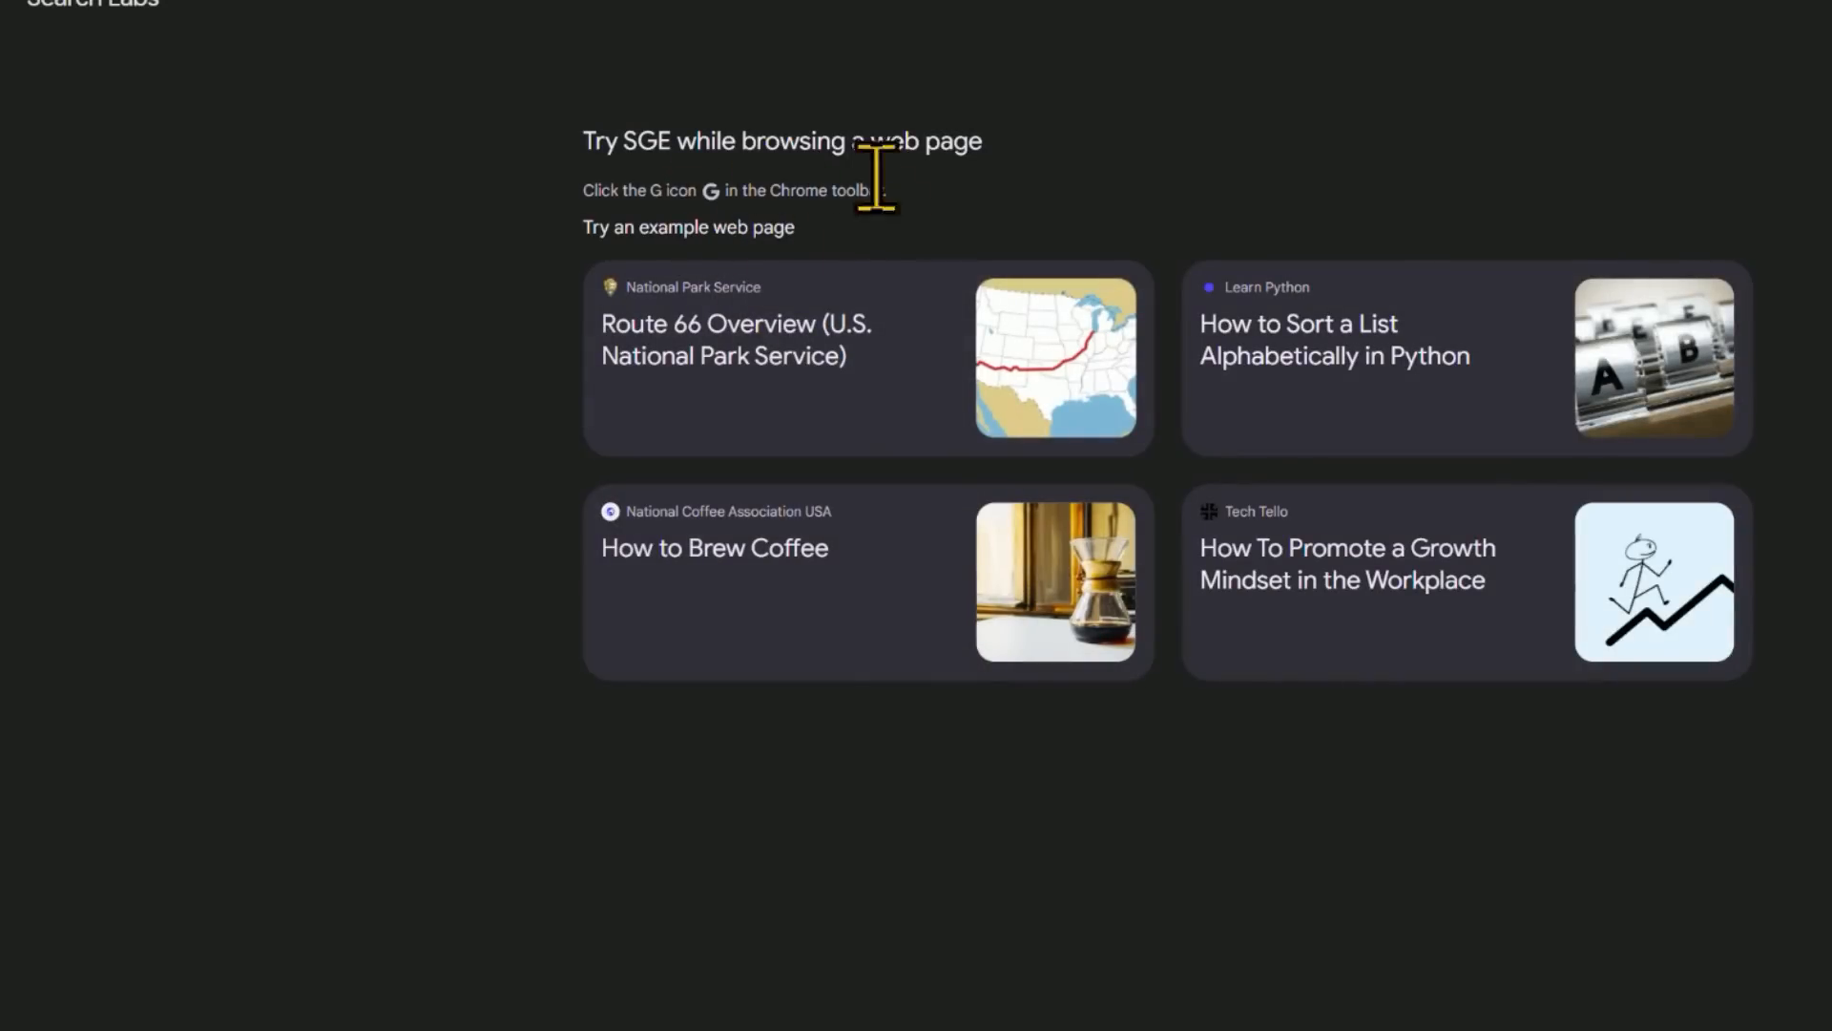
click(713, 547)
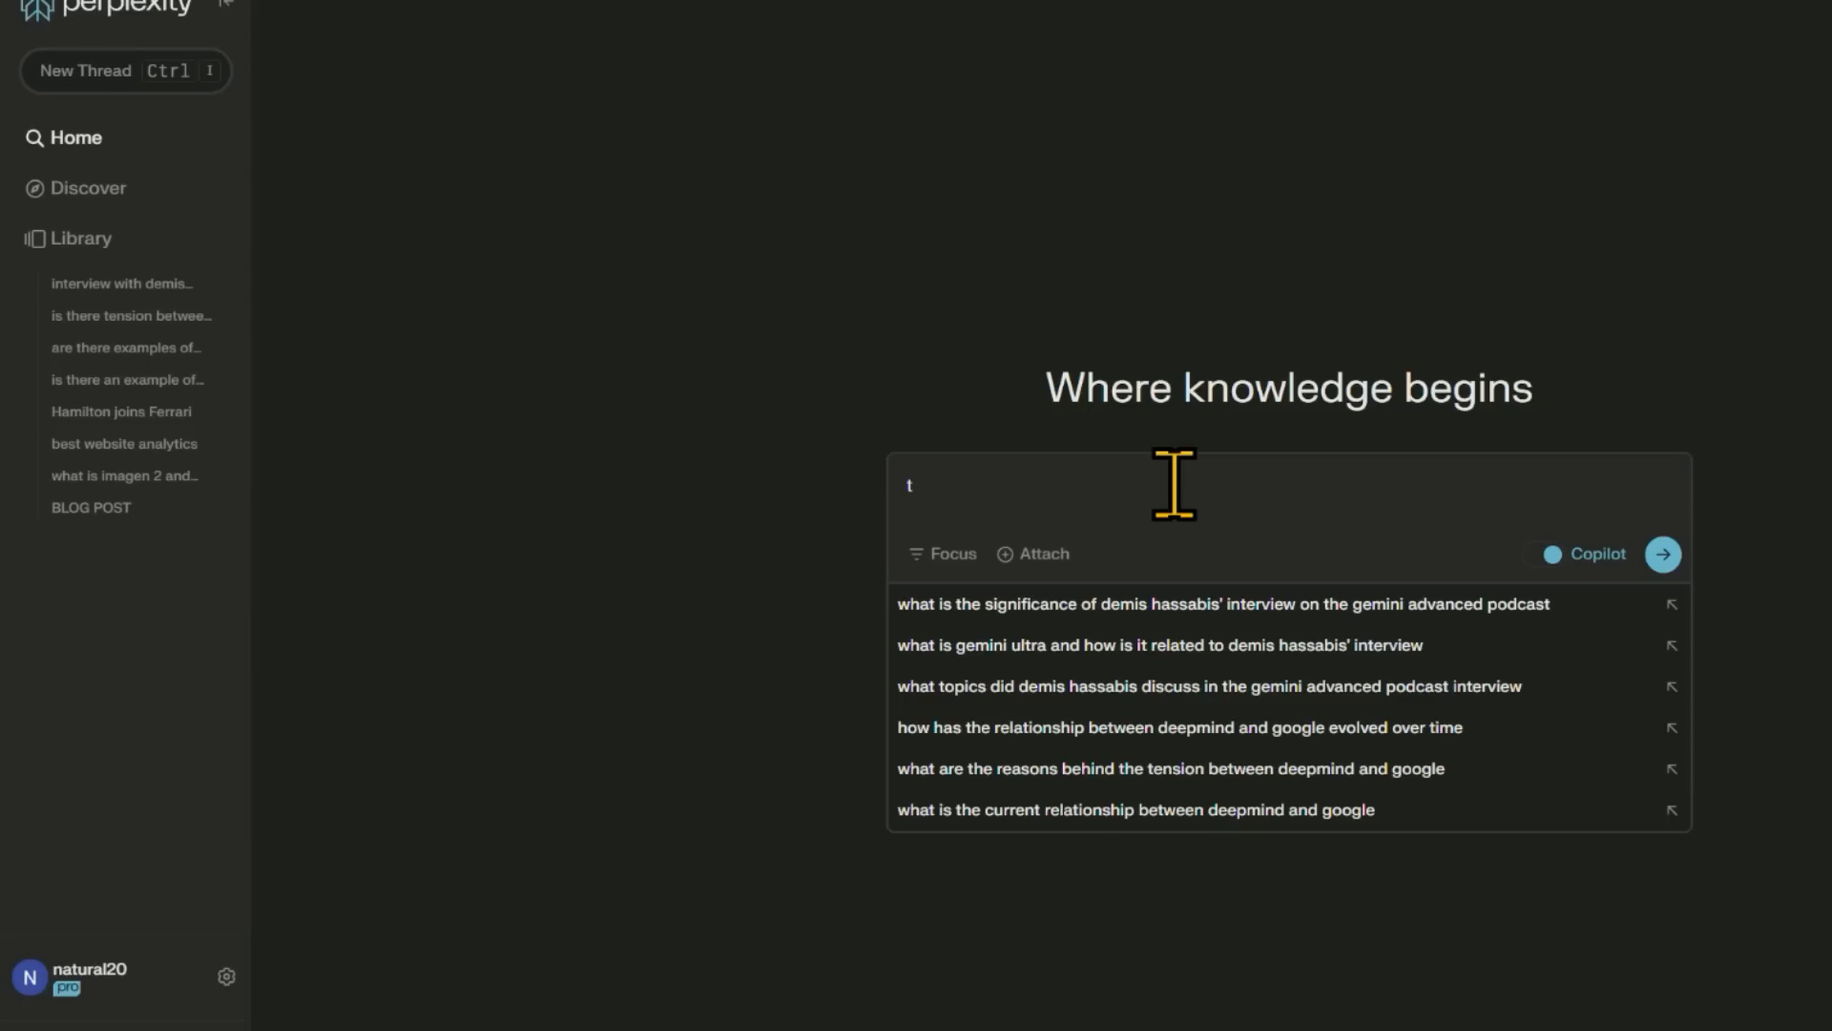
Ask Perplexity 'Peter Thiel Steroid Olympics' with Copilot on.
text(hie)
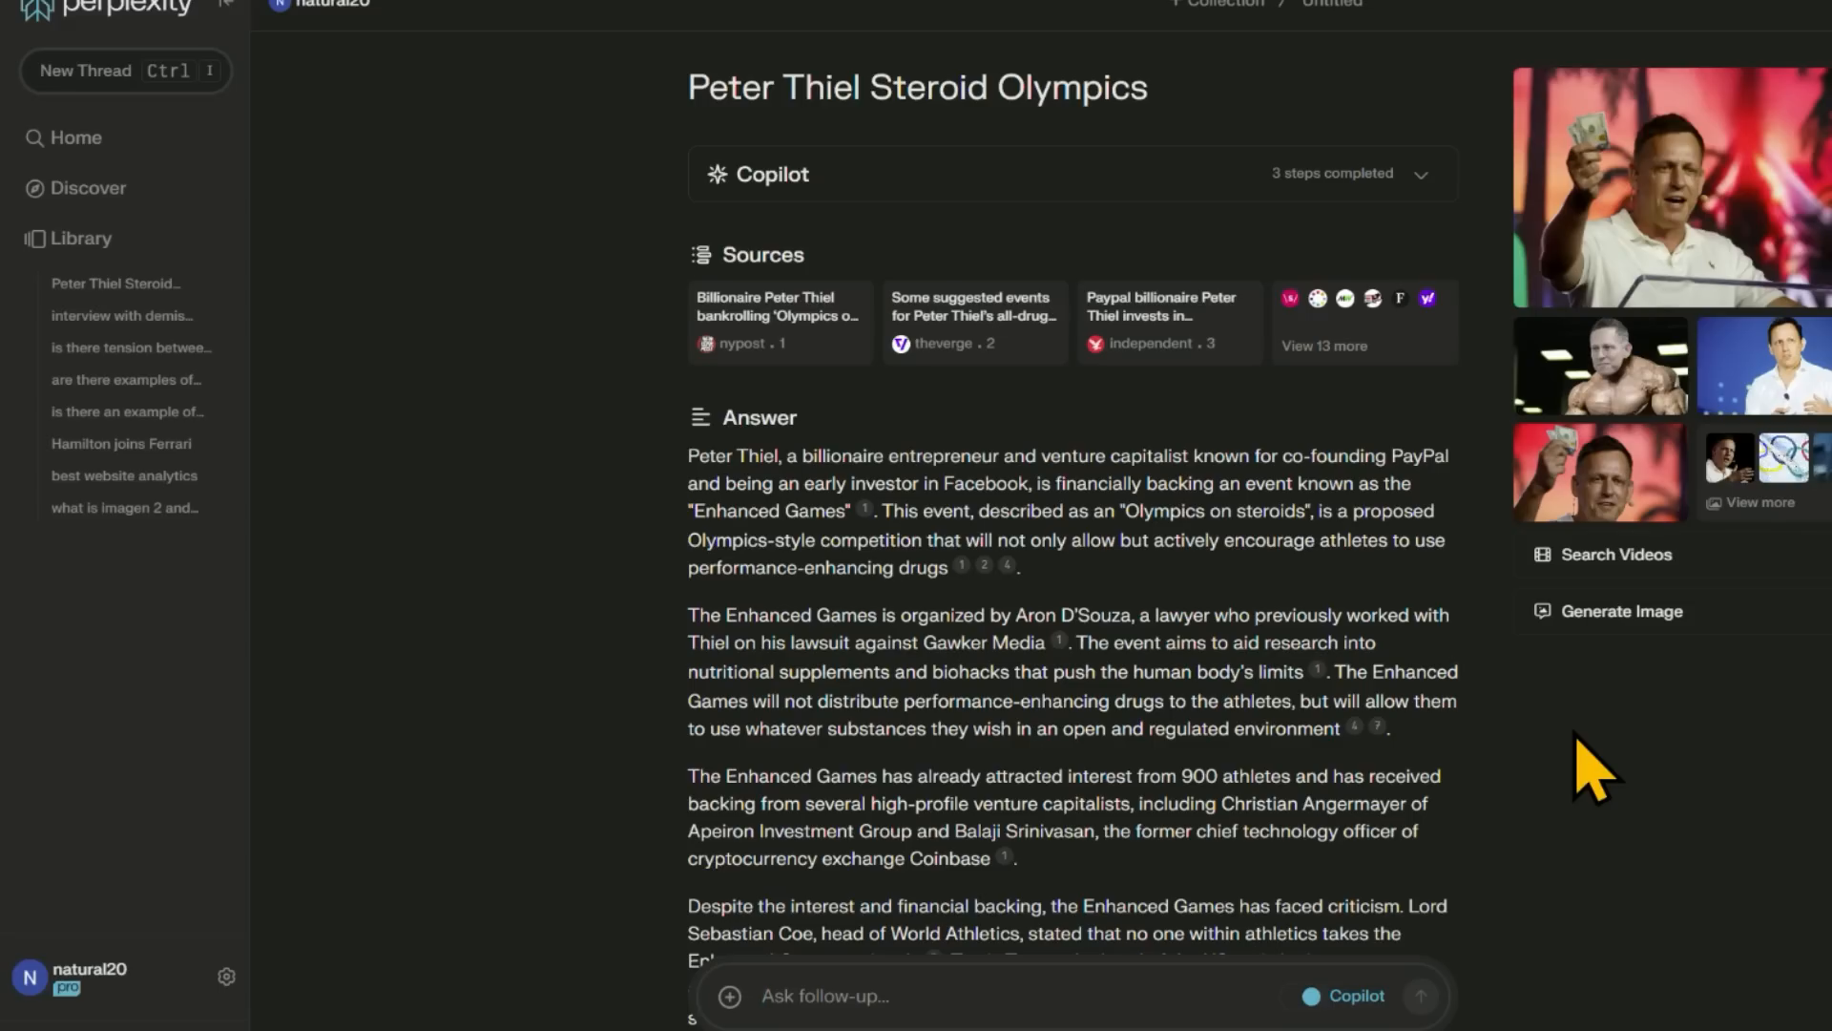
mouse_move(605, 520)
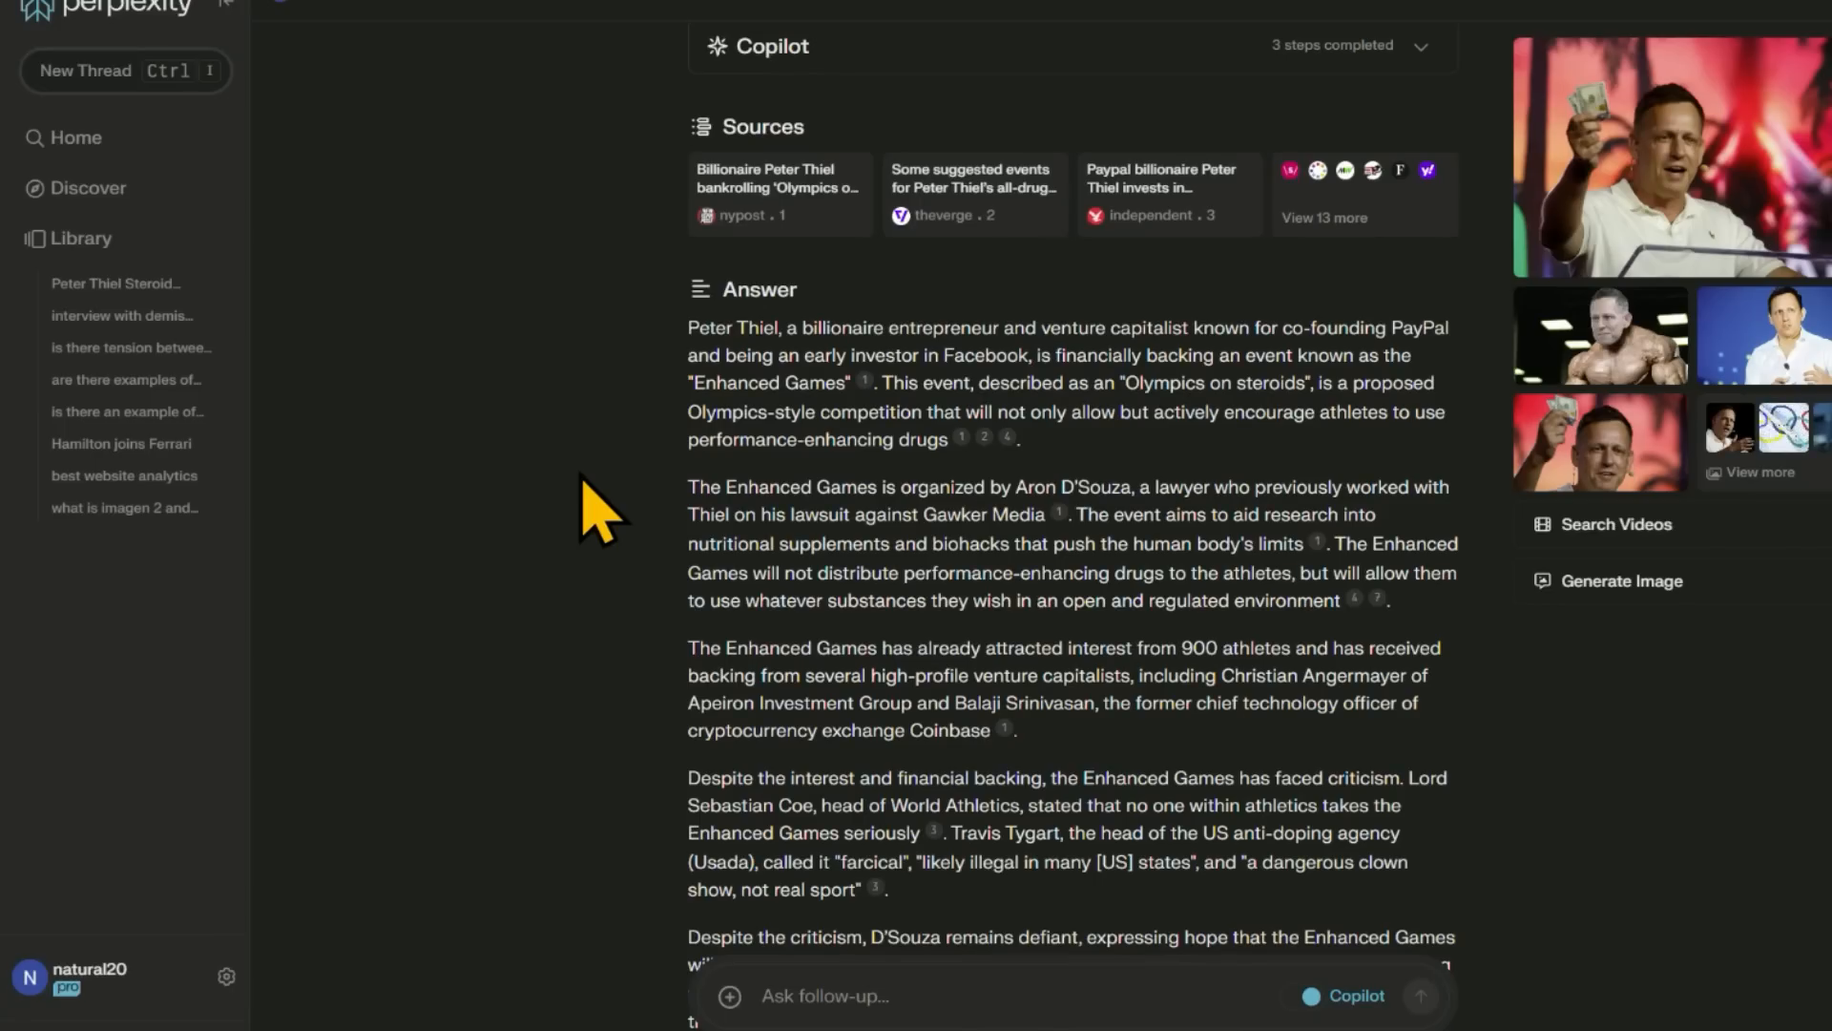
mouse_move(1464, 719)
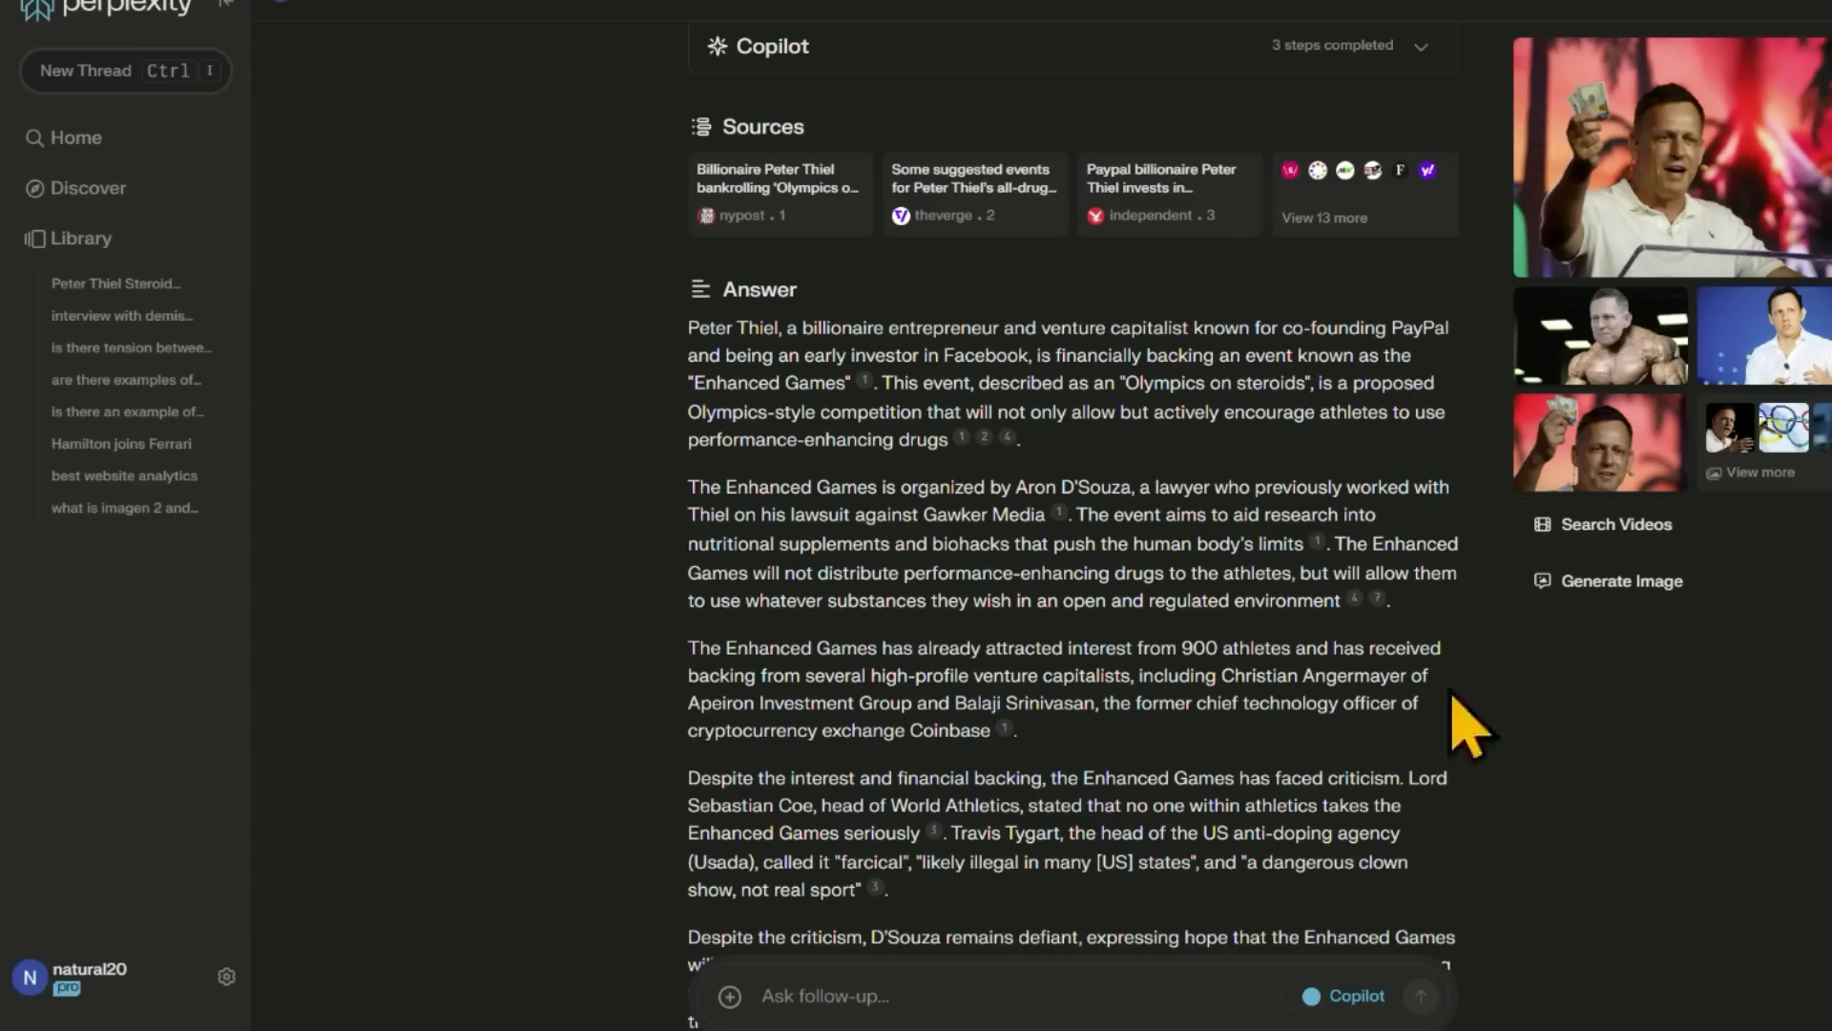
mouse_move(946, 573)
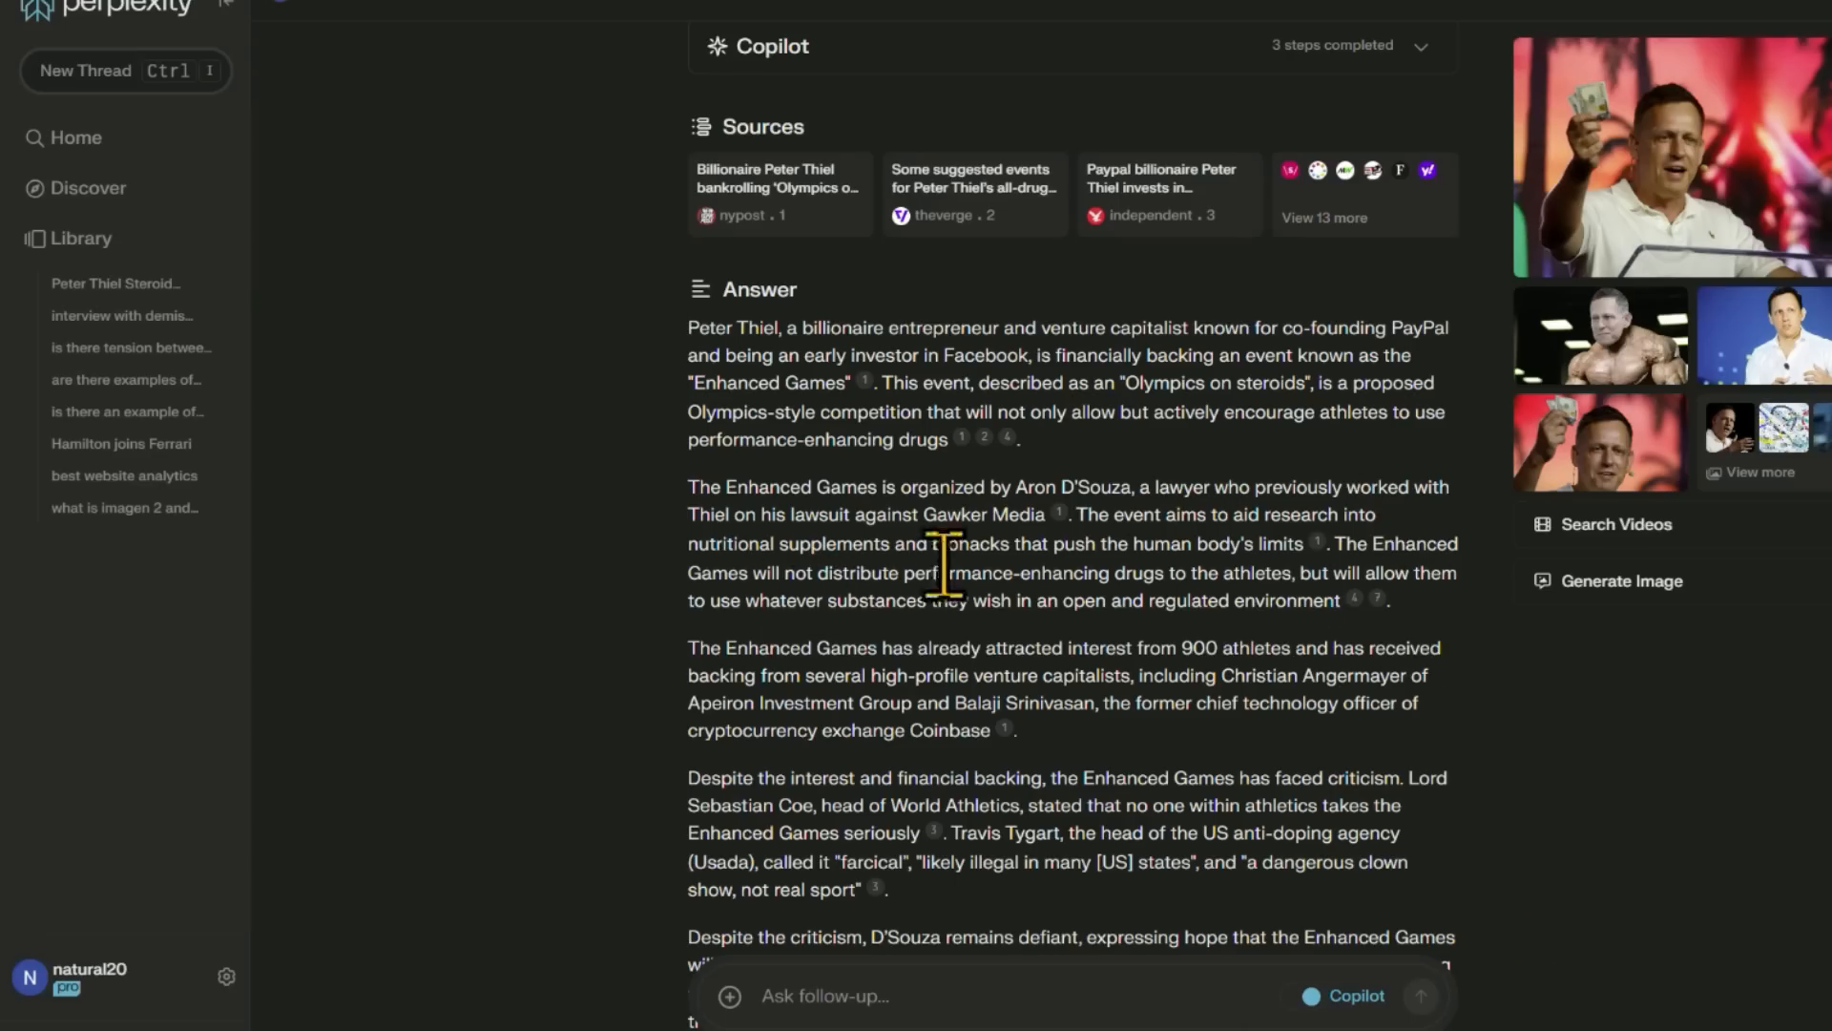
mouse_move(1601, 818)
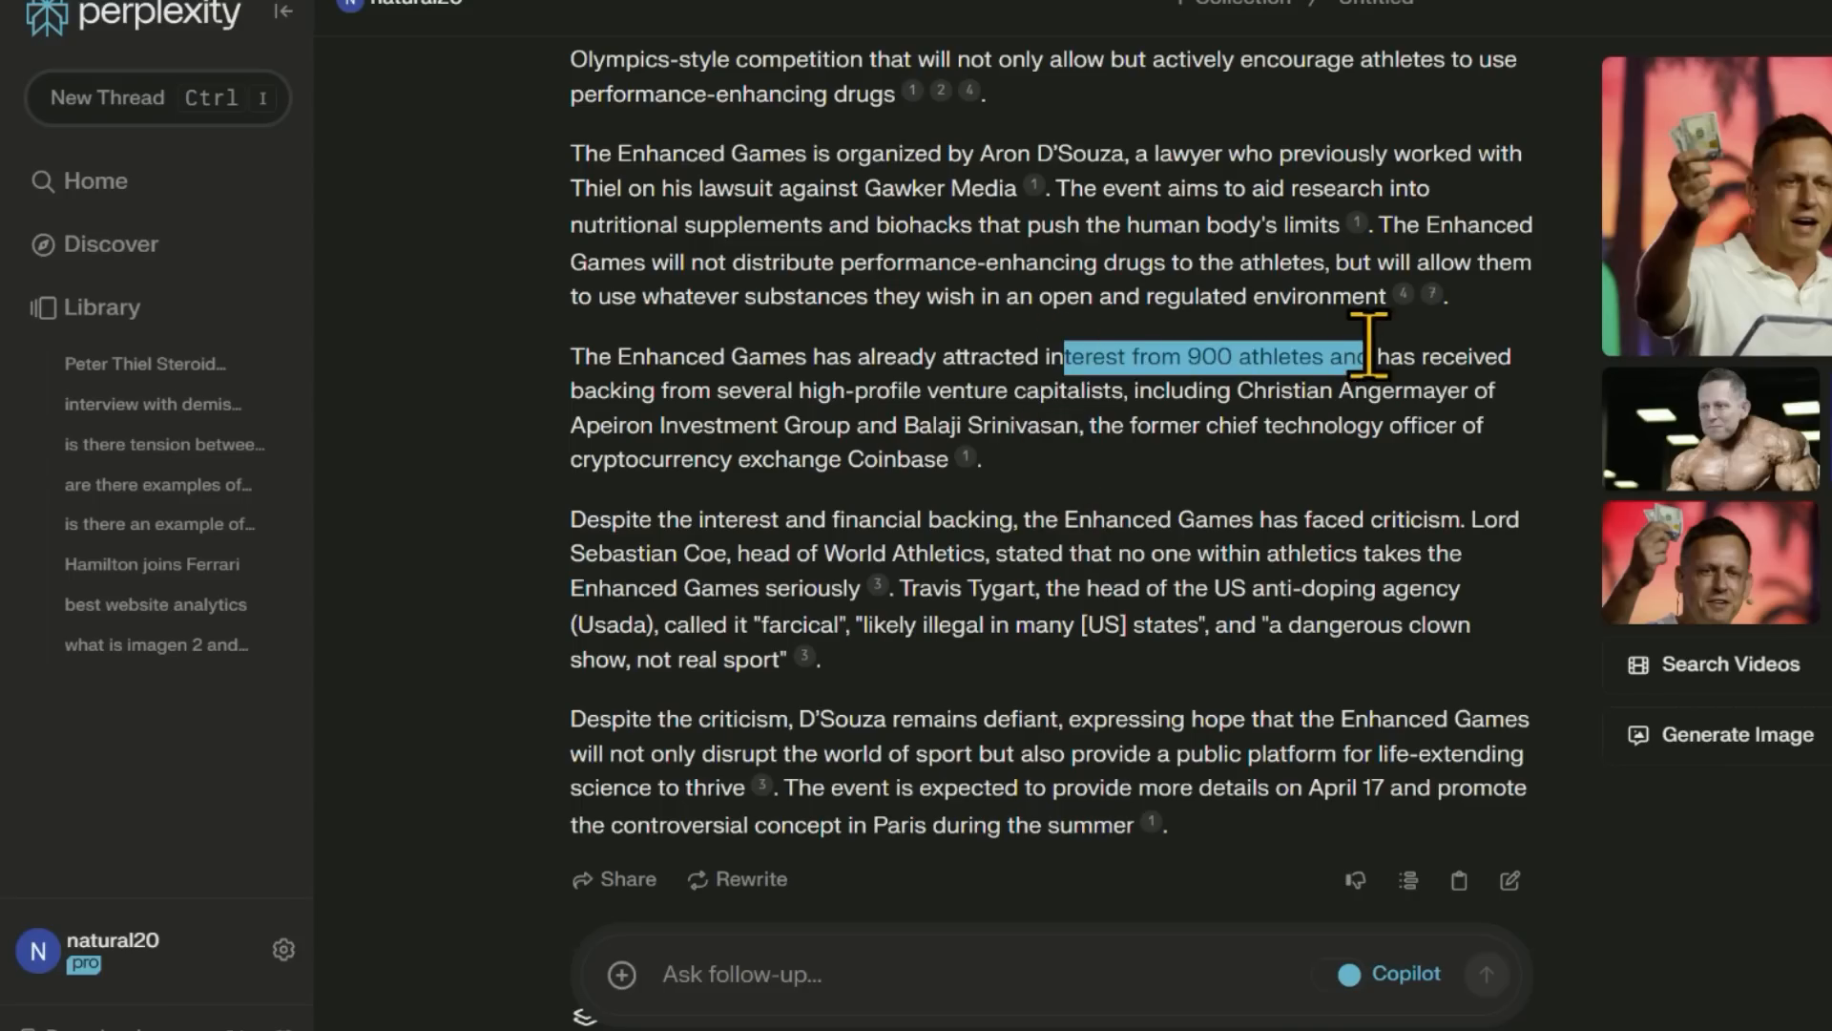
mouse_move(818, 479)
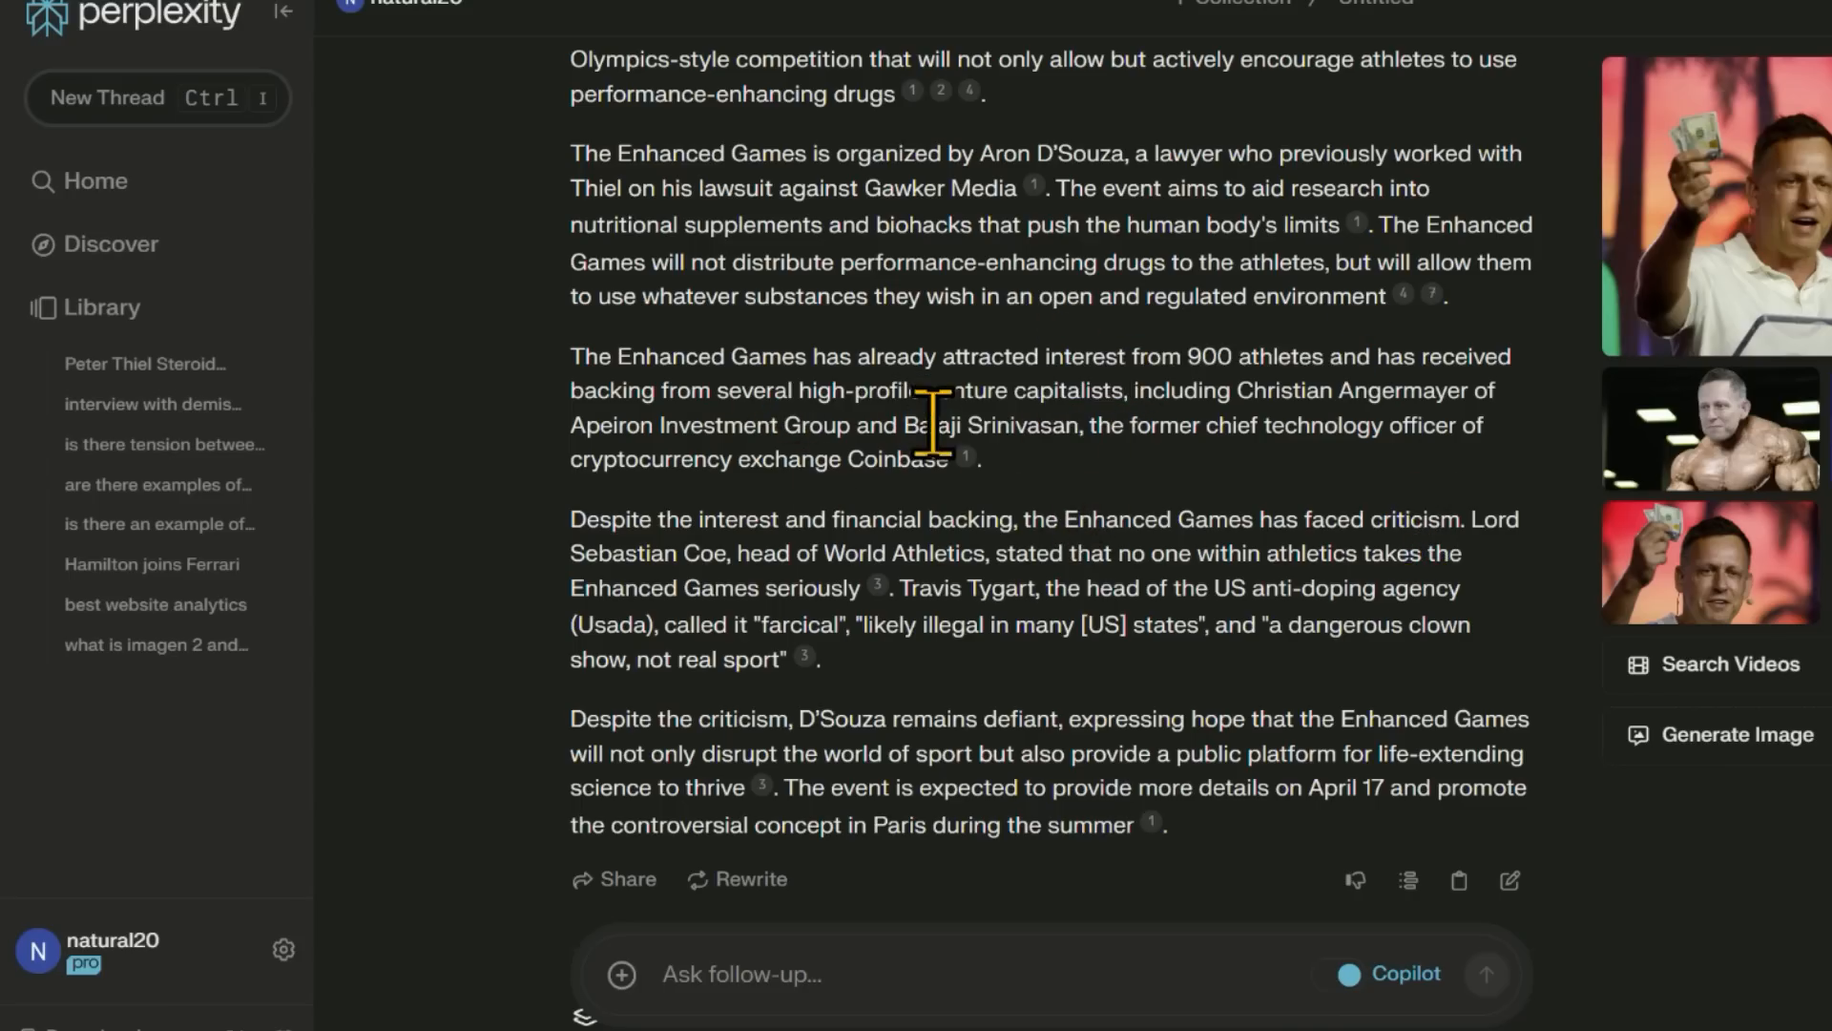
double_click(894, 458)
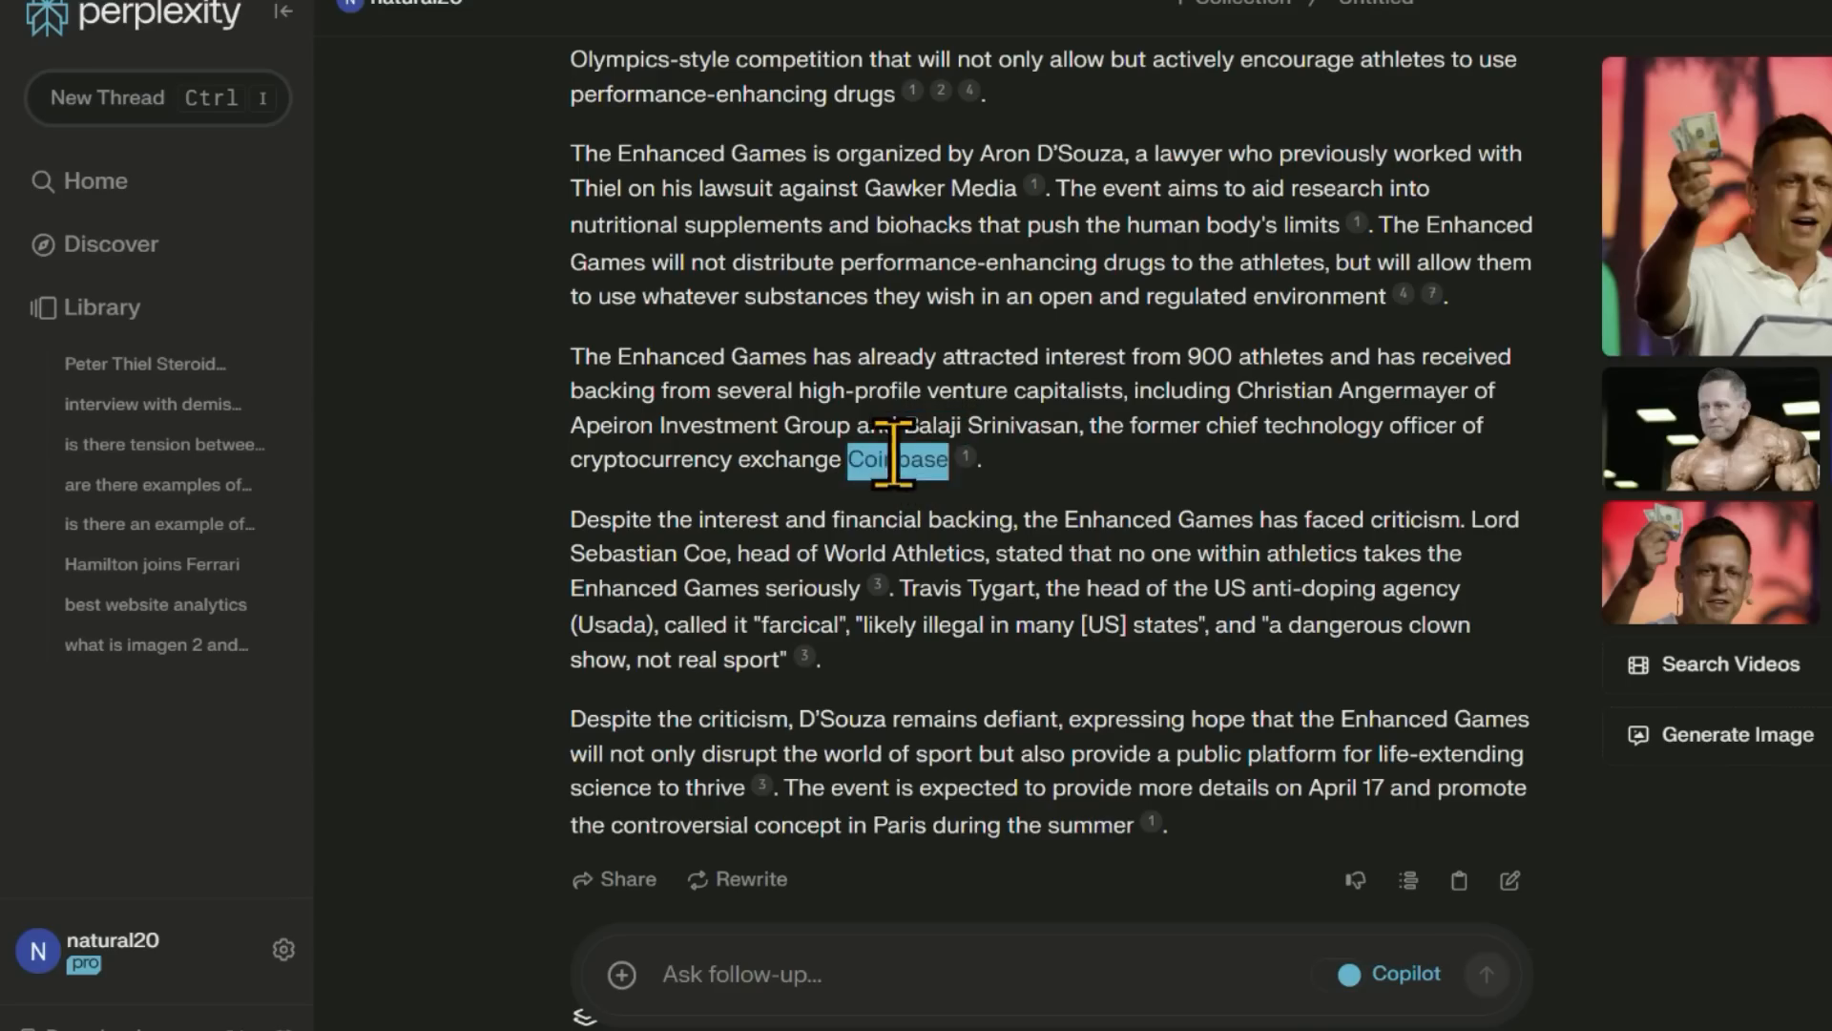
scroll(down, 3)
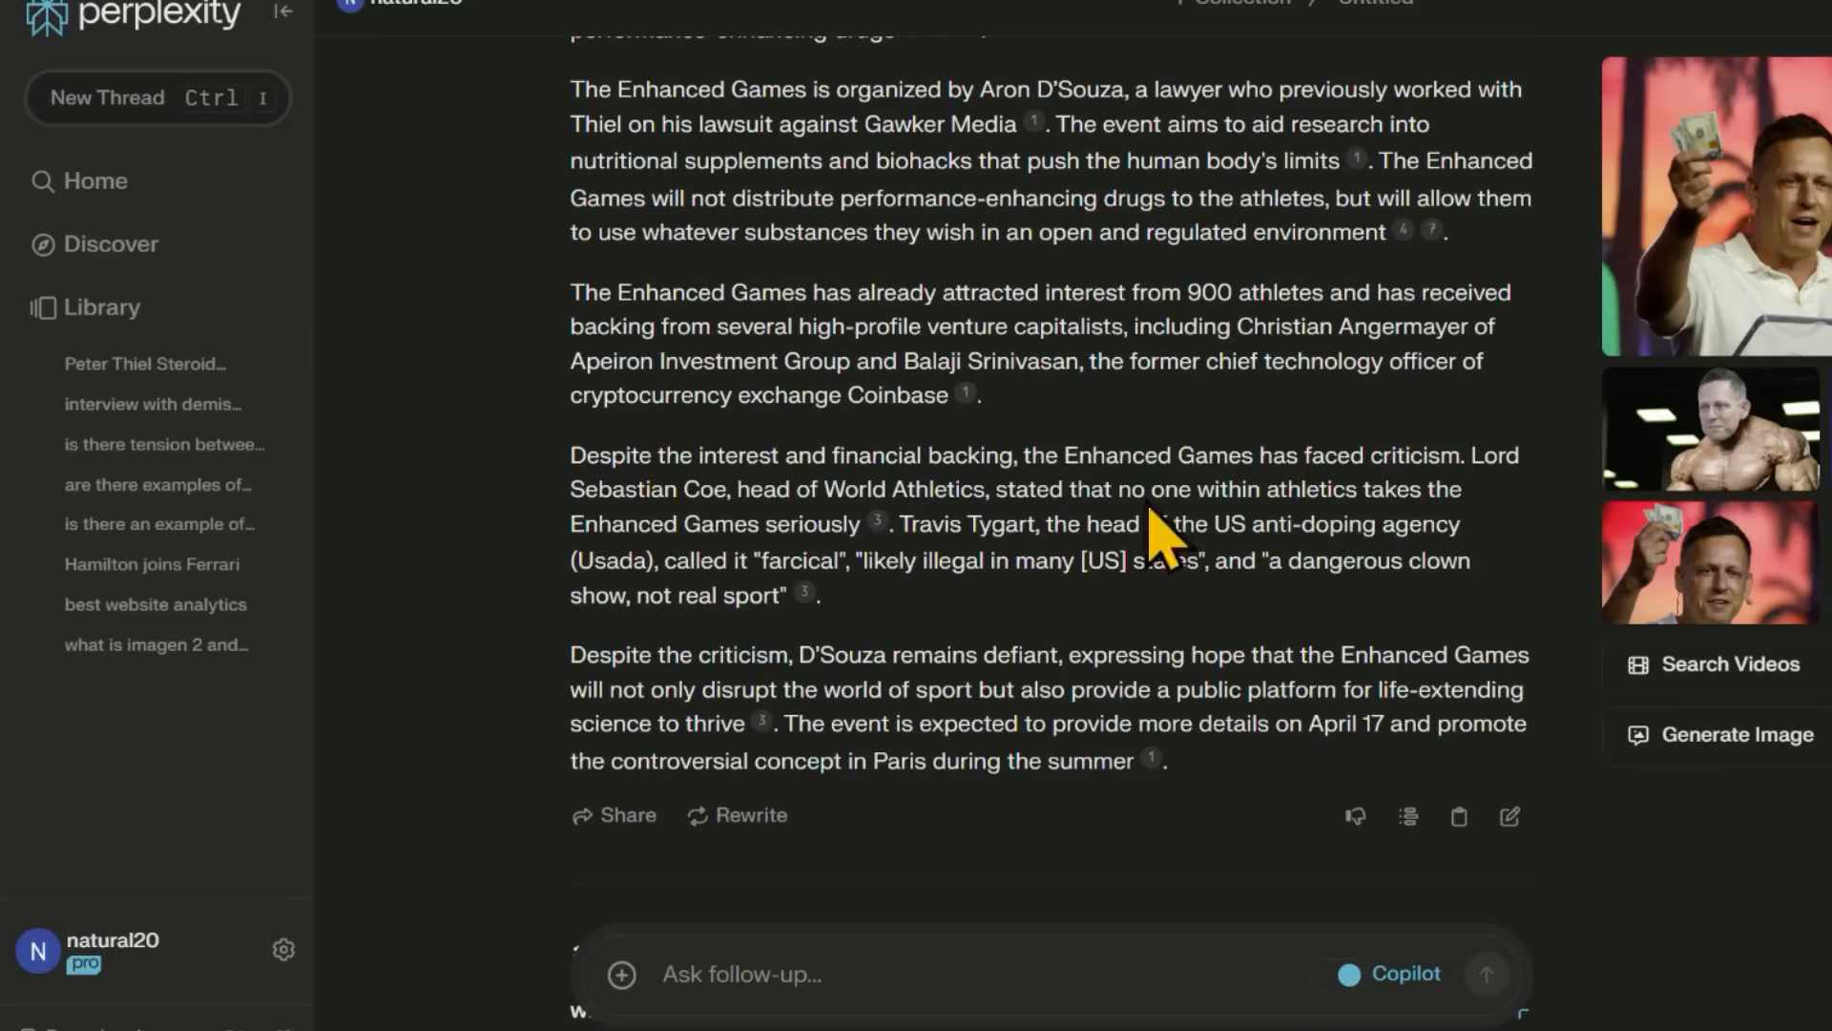
mouse_move(1297, 655)
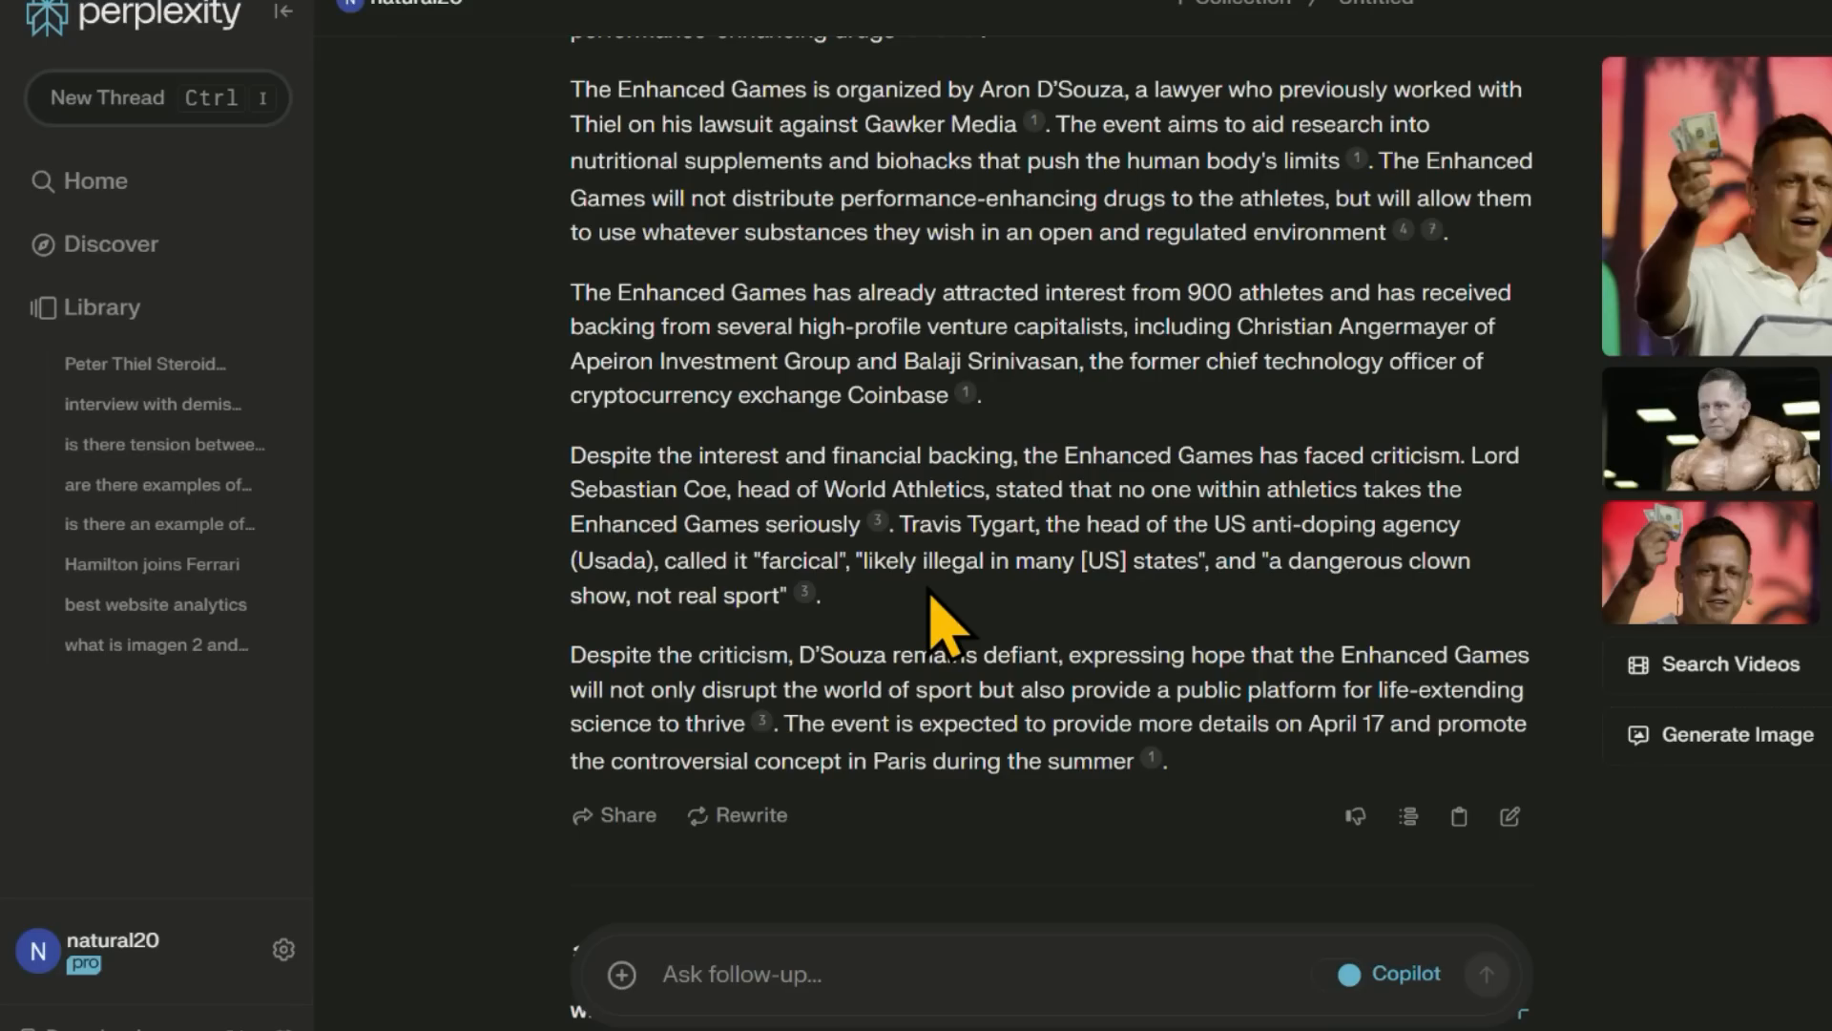
scroll(up, 3)
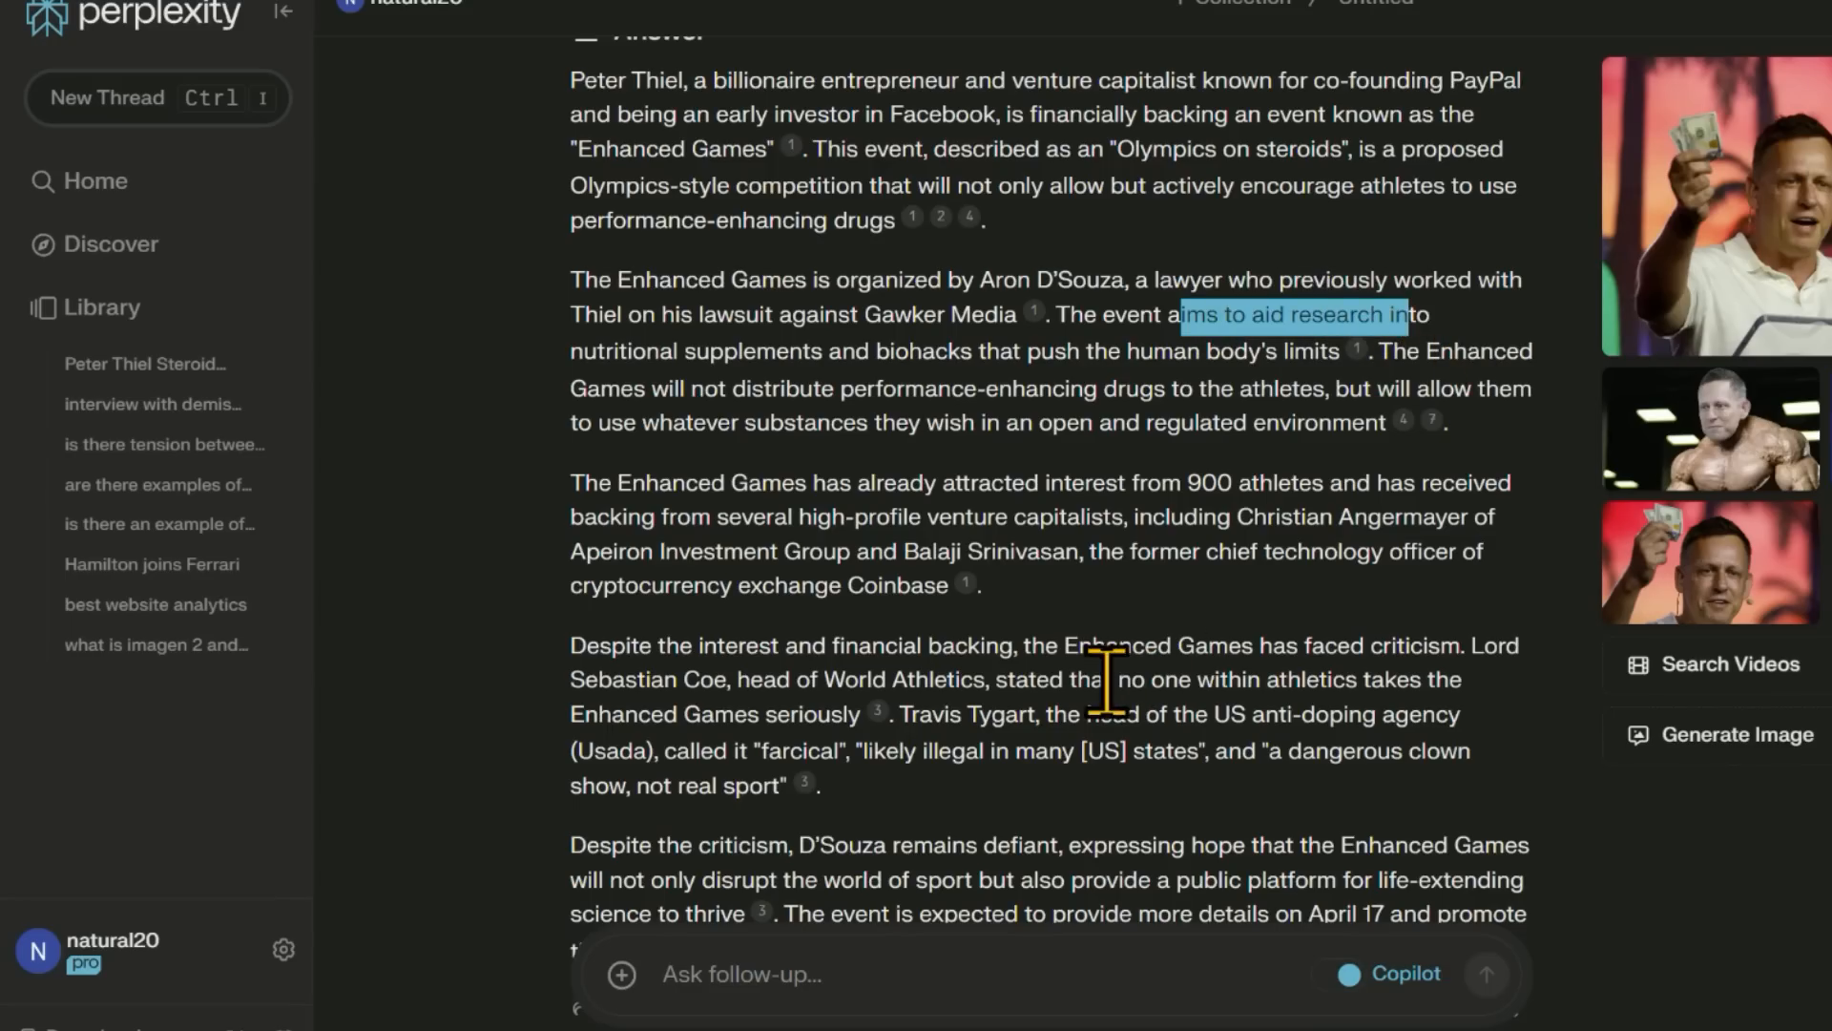
scroll(up, 3)
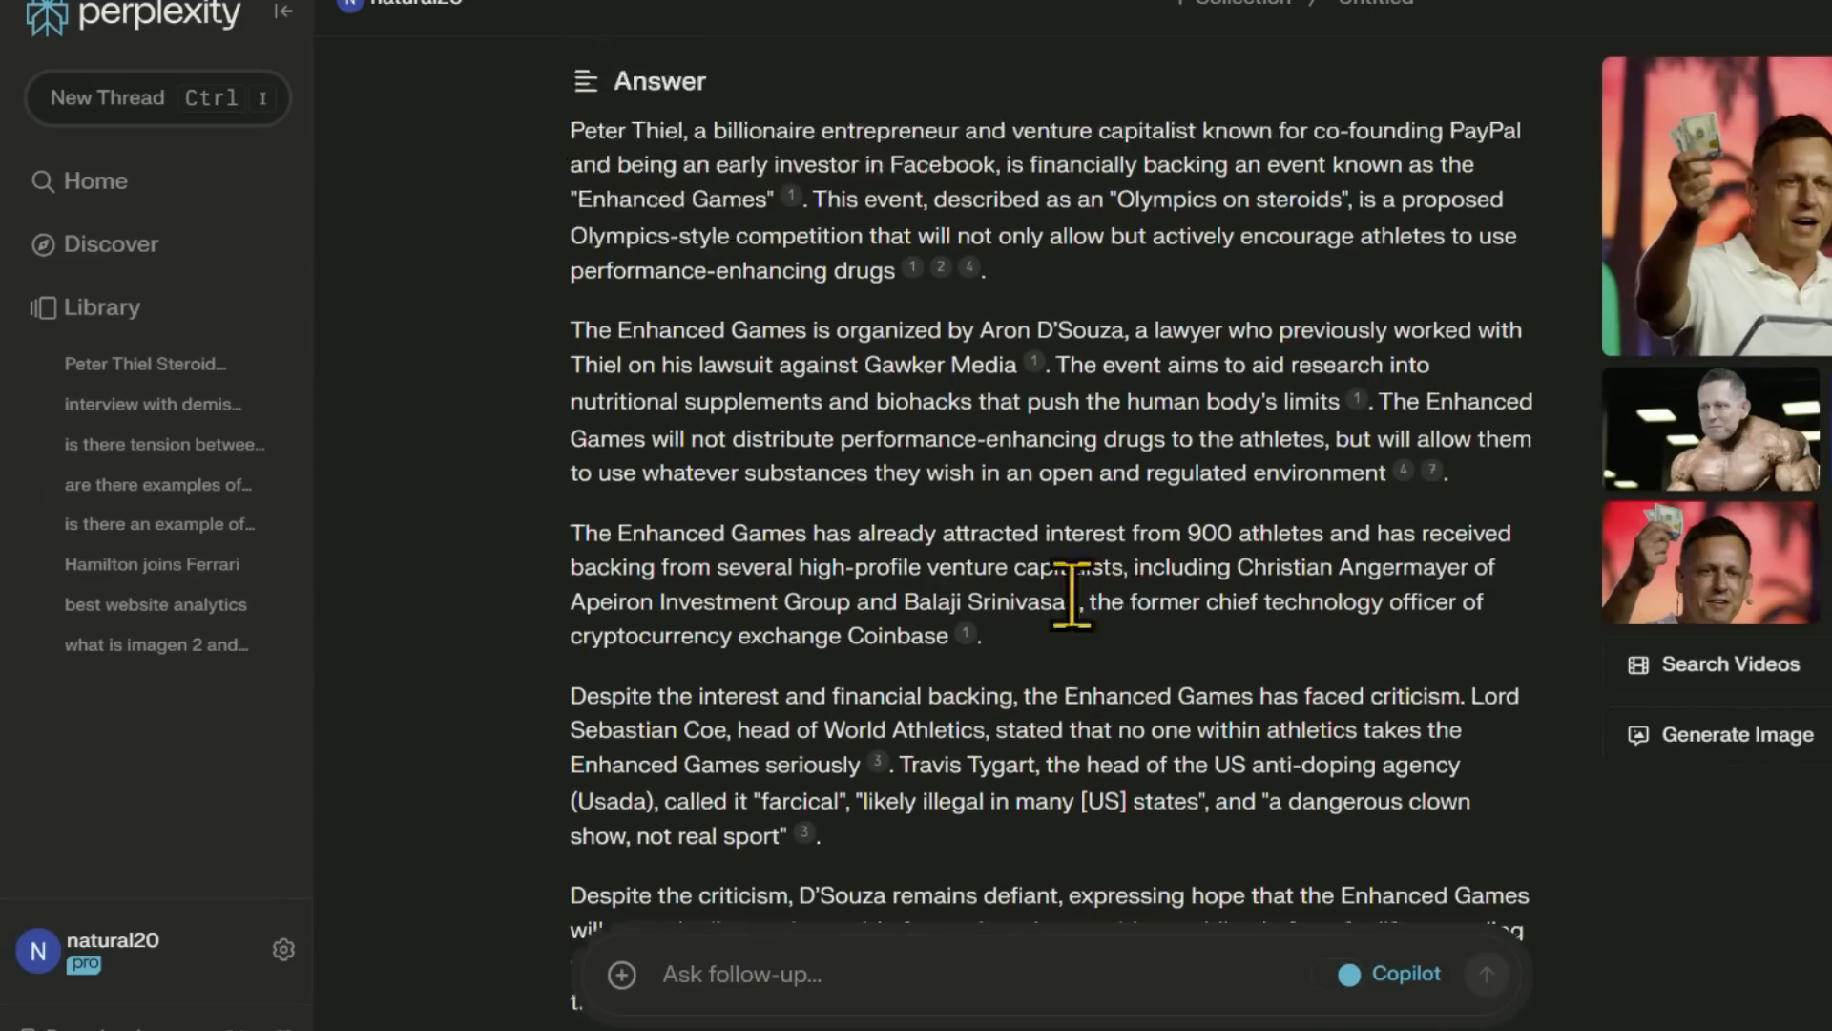
scroll(down, 3)
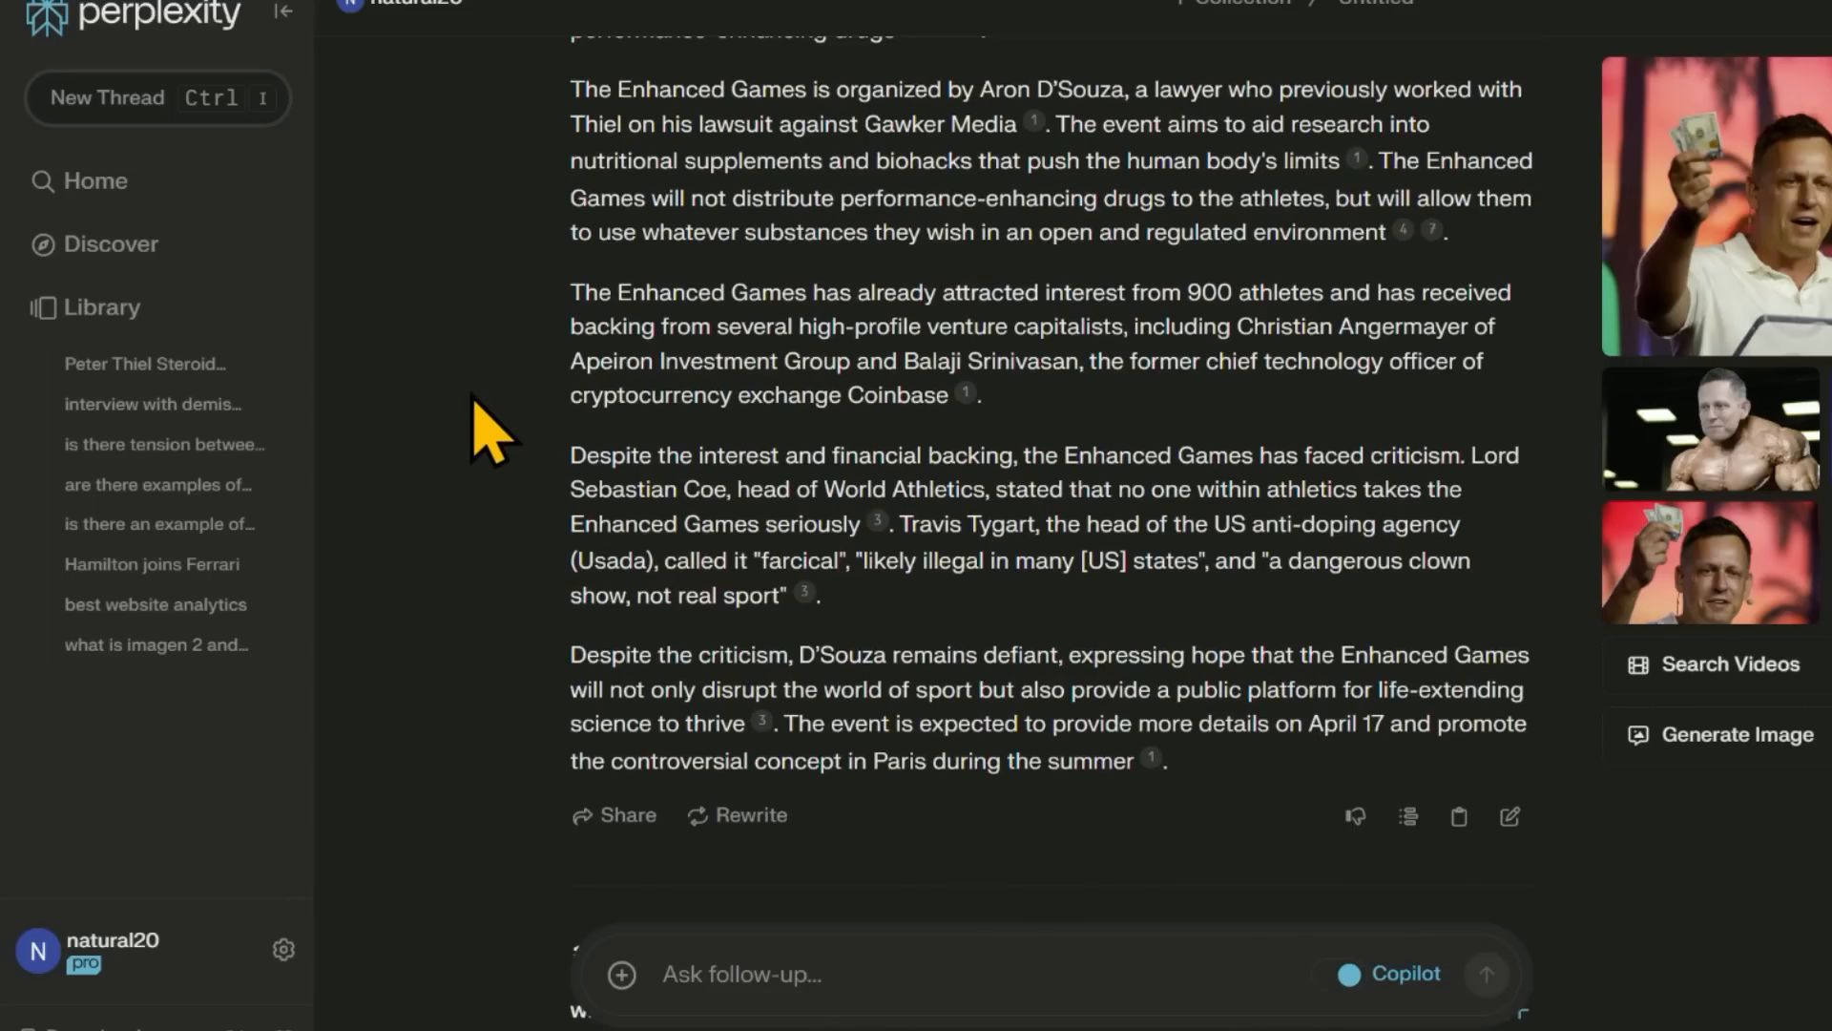
scroll(down, 3)
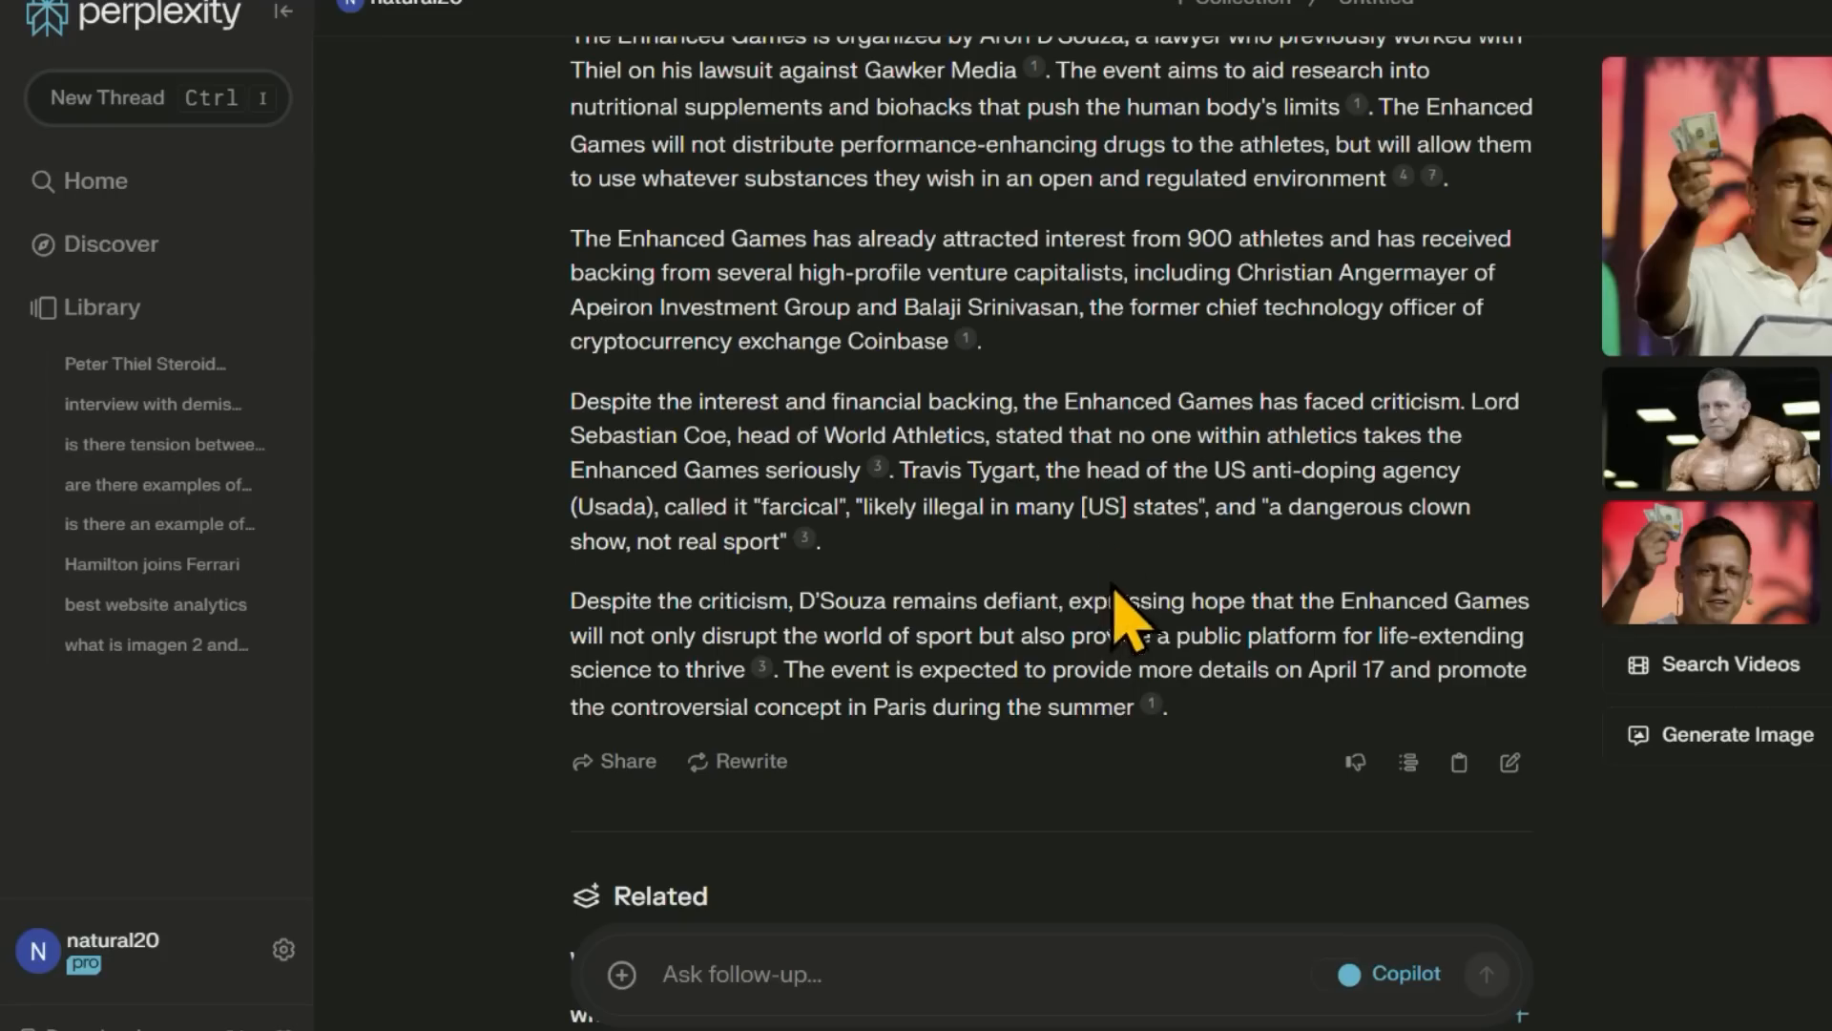
mouse_move(1182, 470)
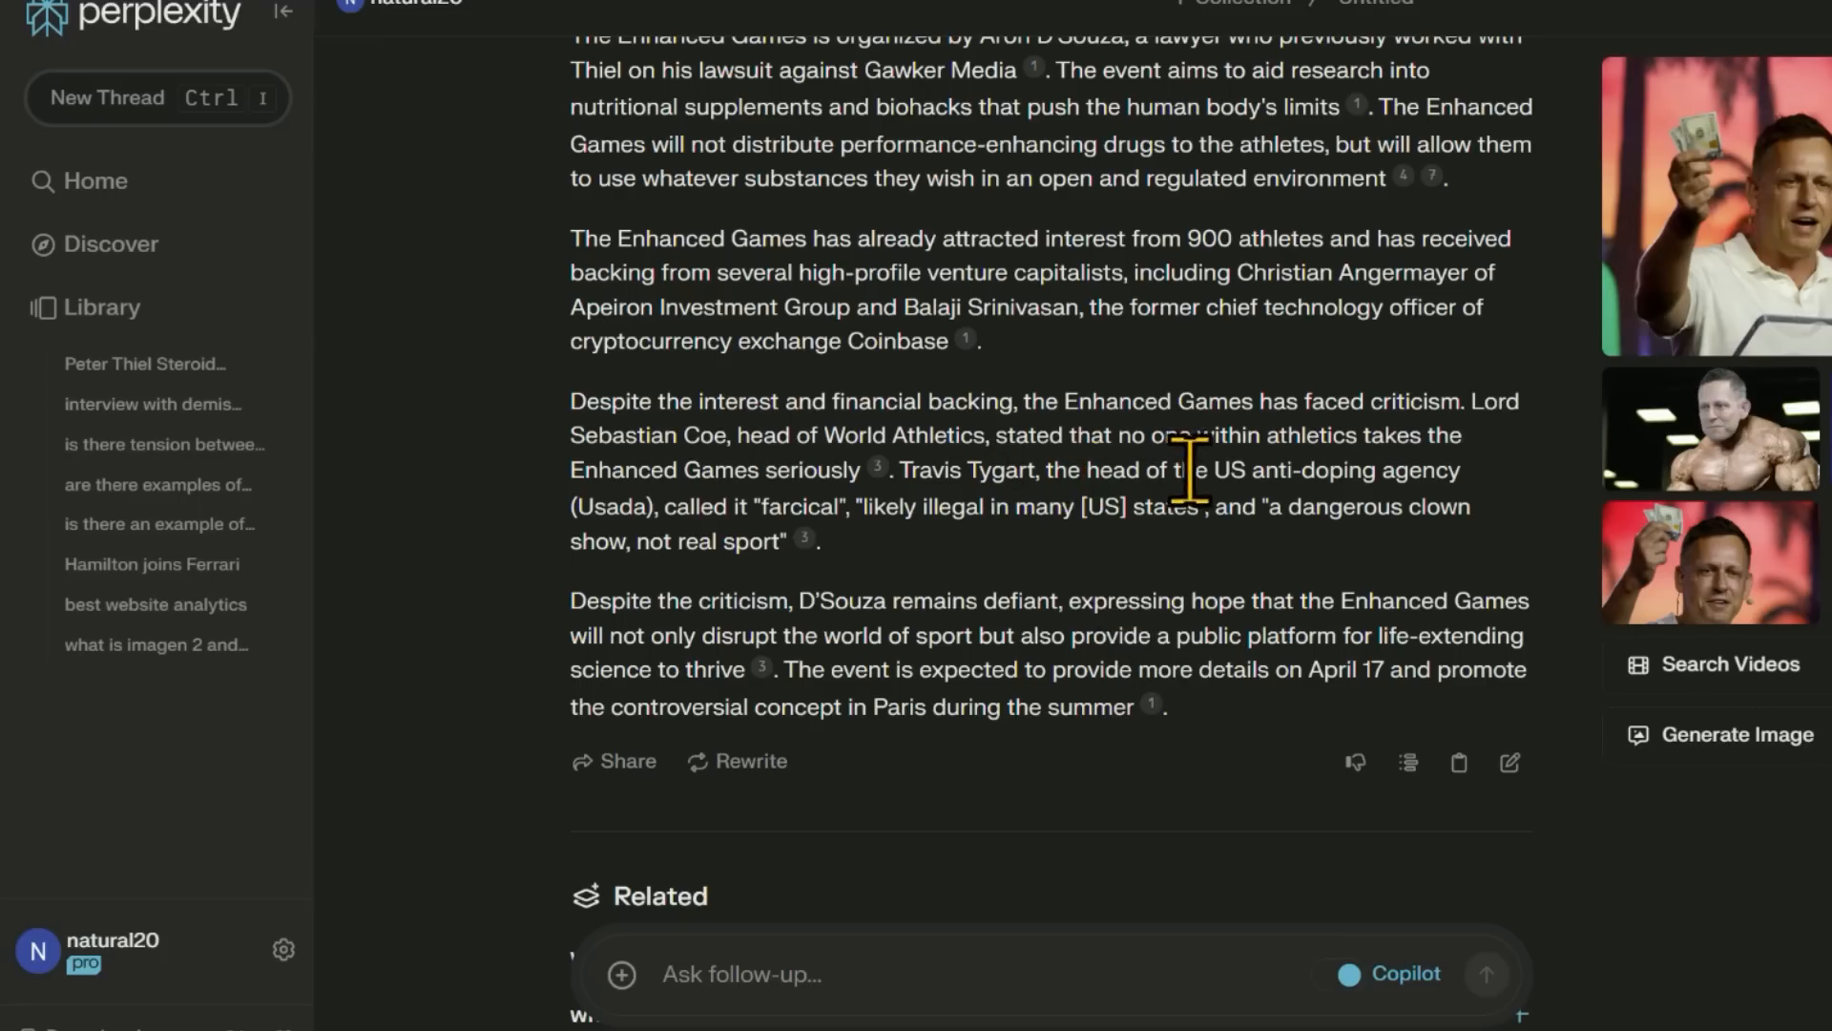
mouse_move(1087, 608)
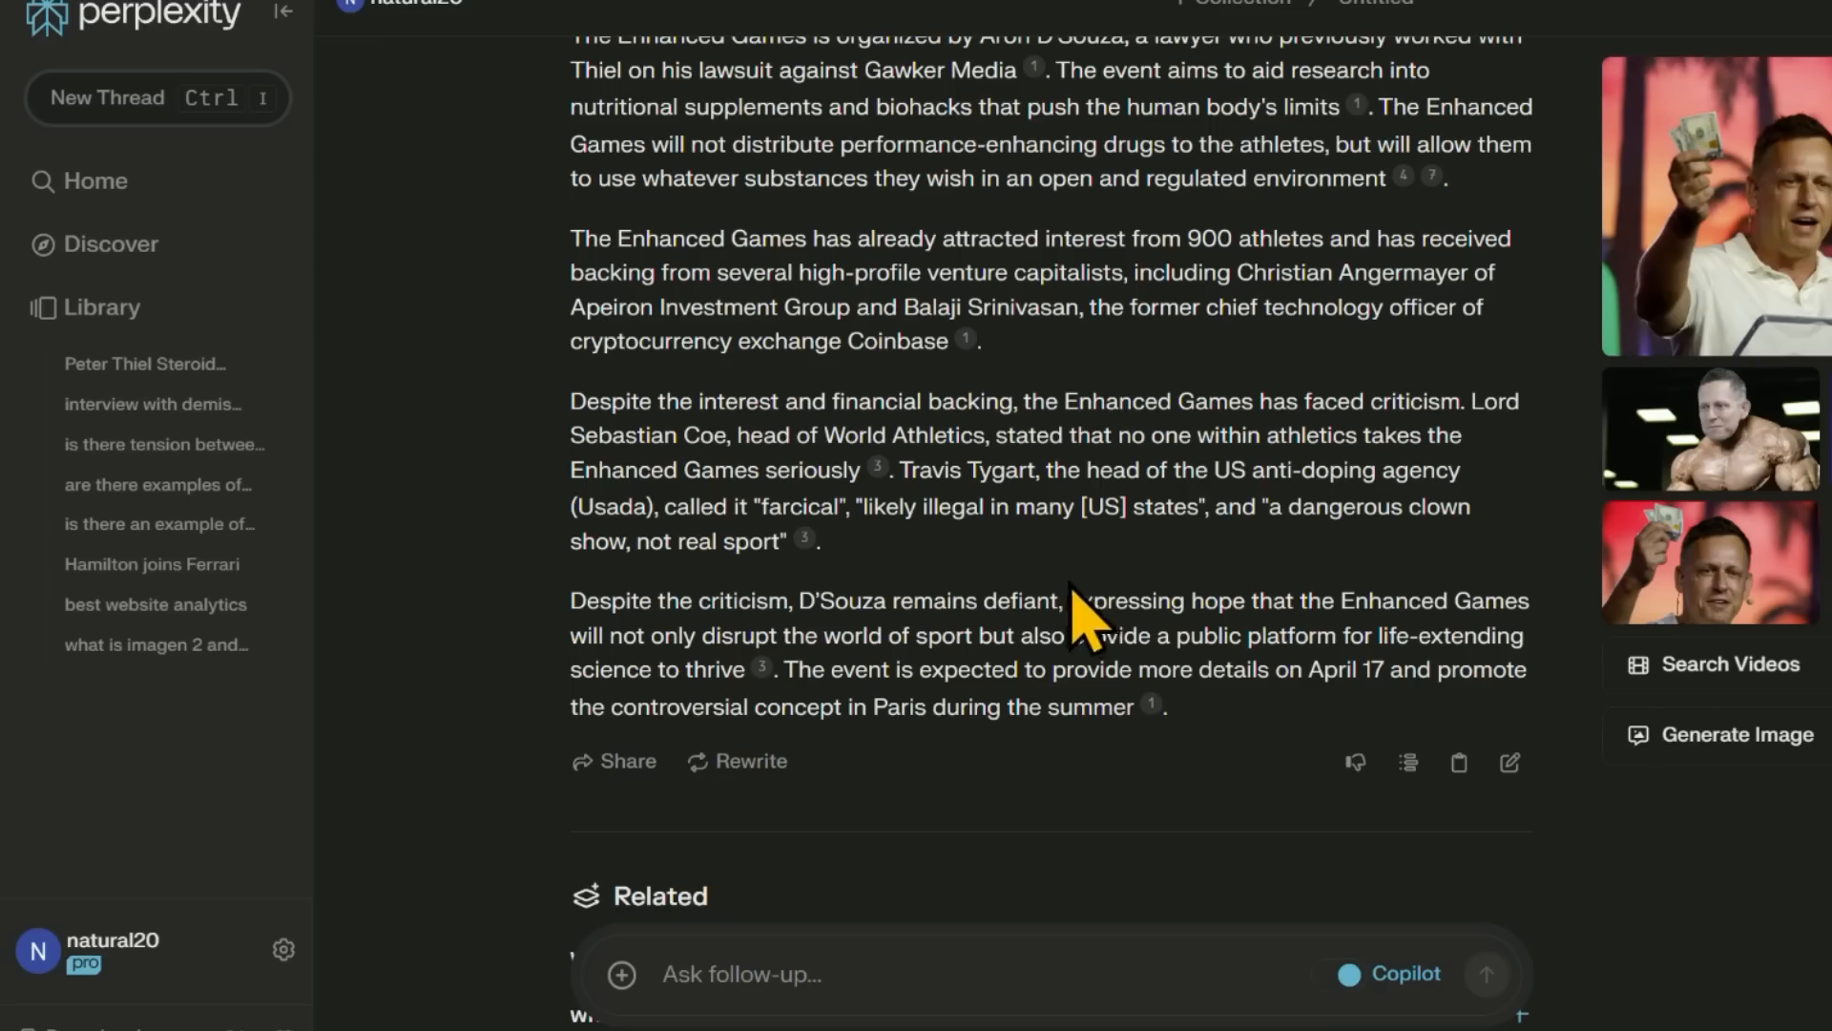
scroll(up, 3)
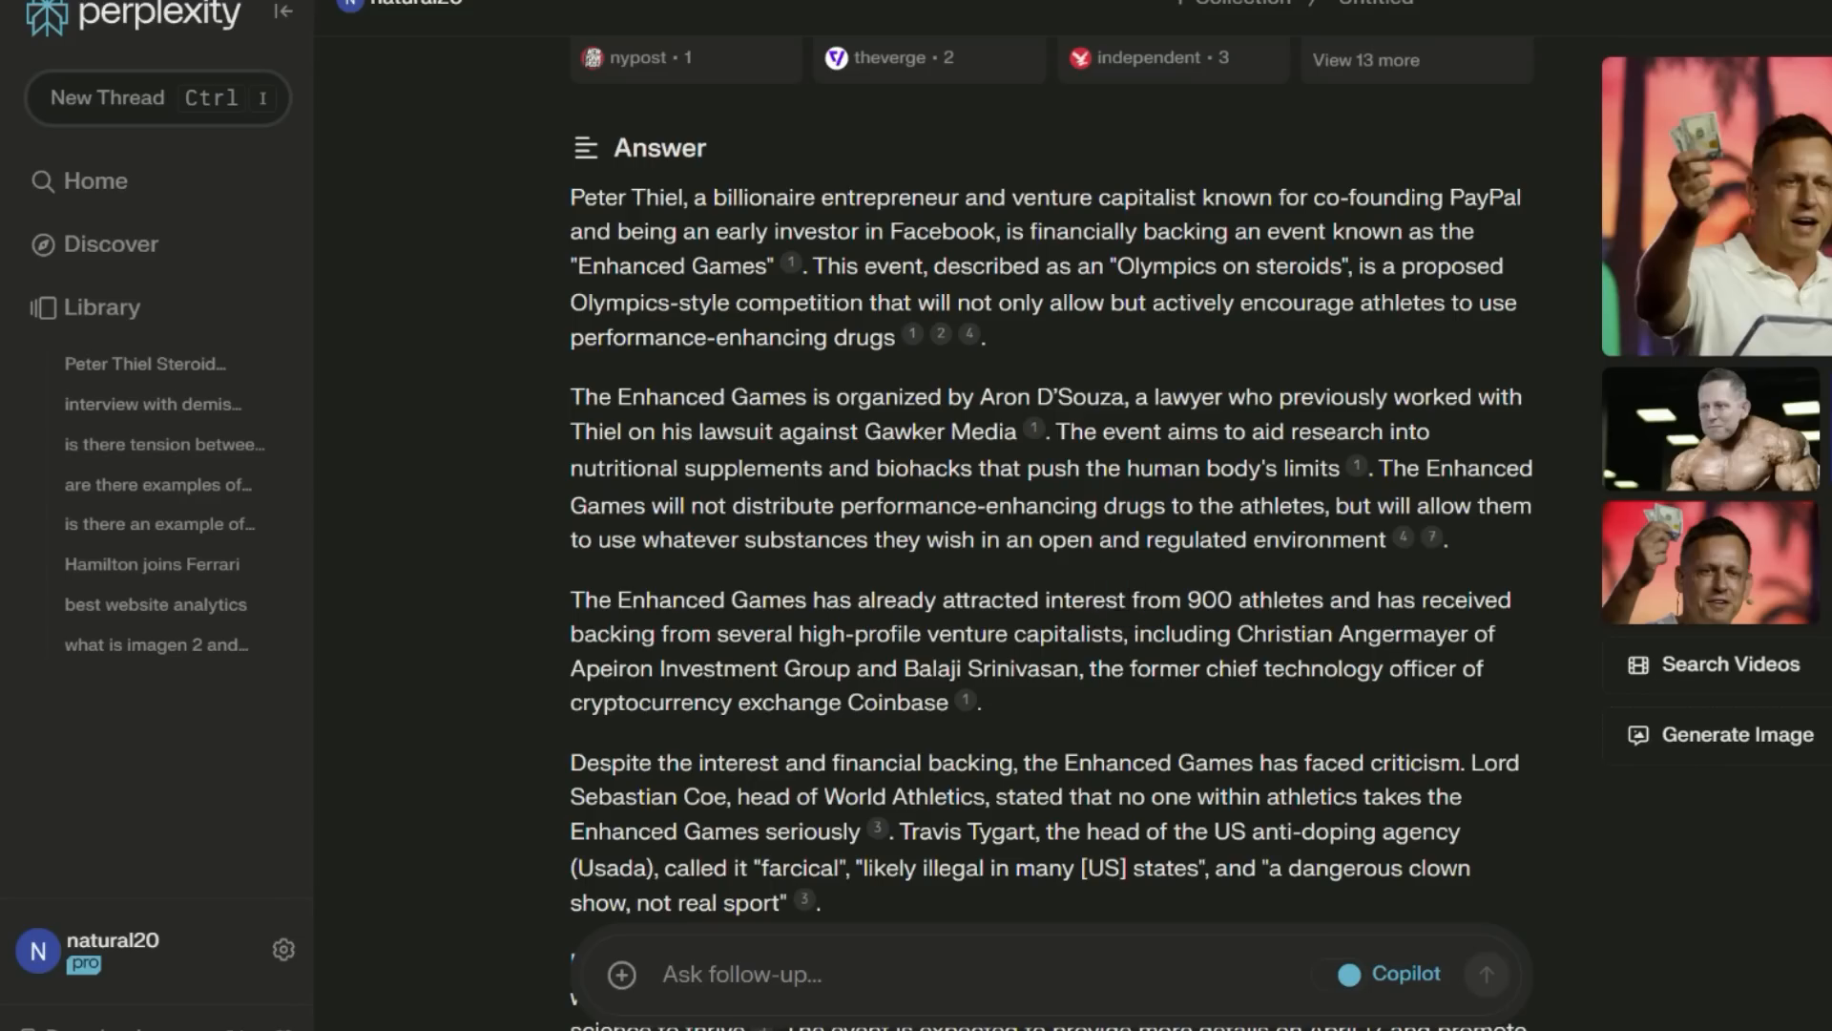
click(1737, 475)
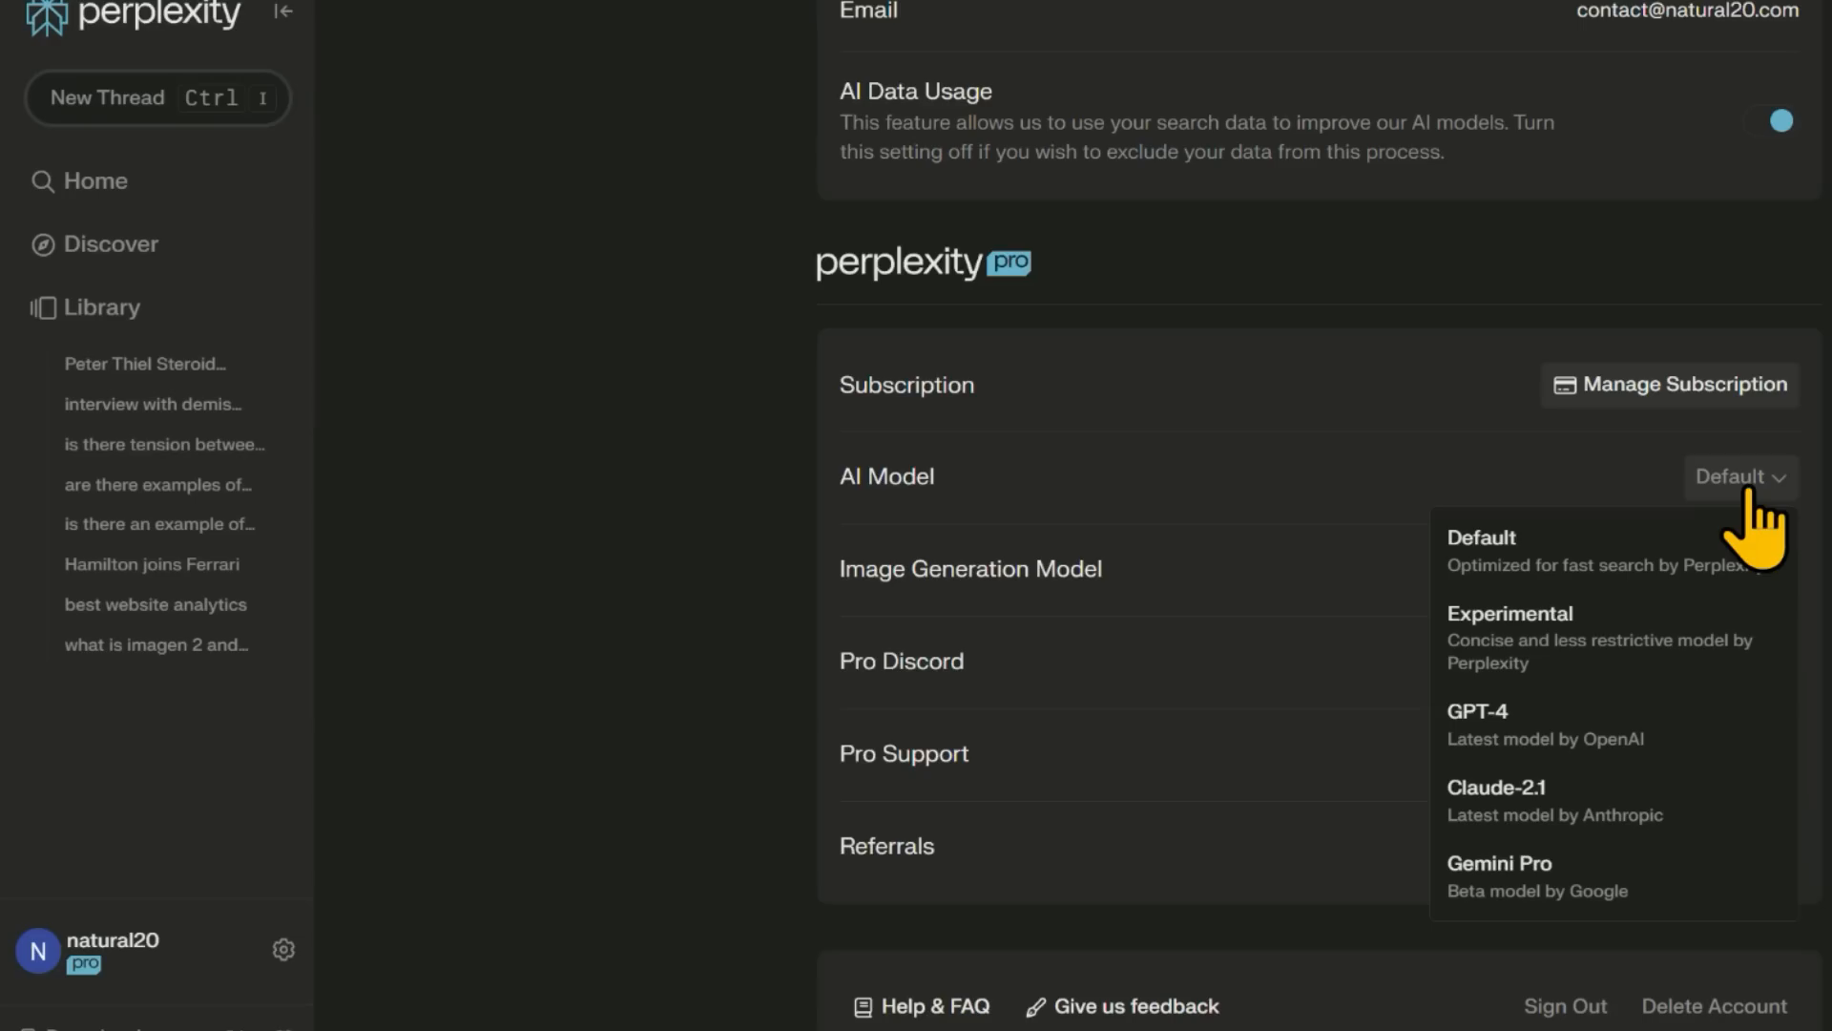
mouse_move(1683, 1004)
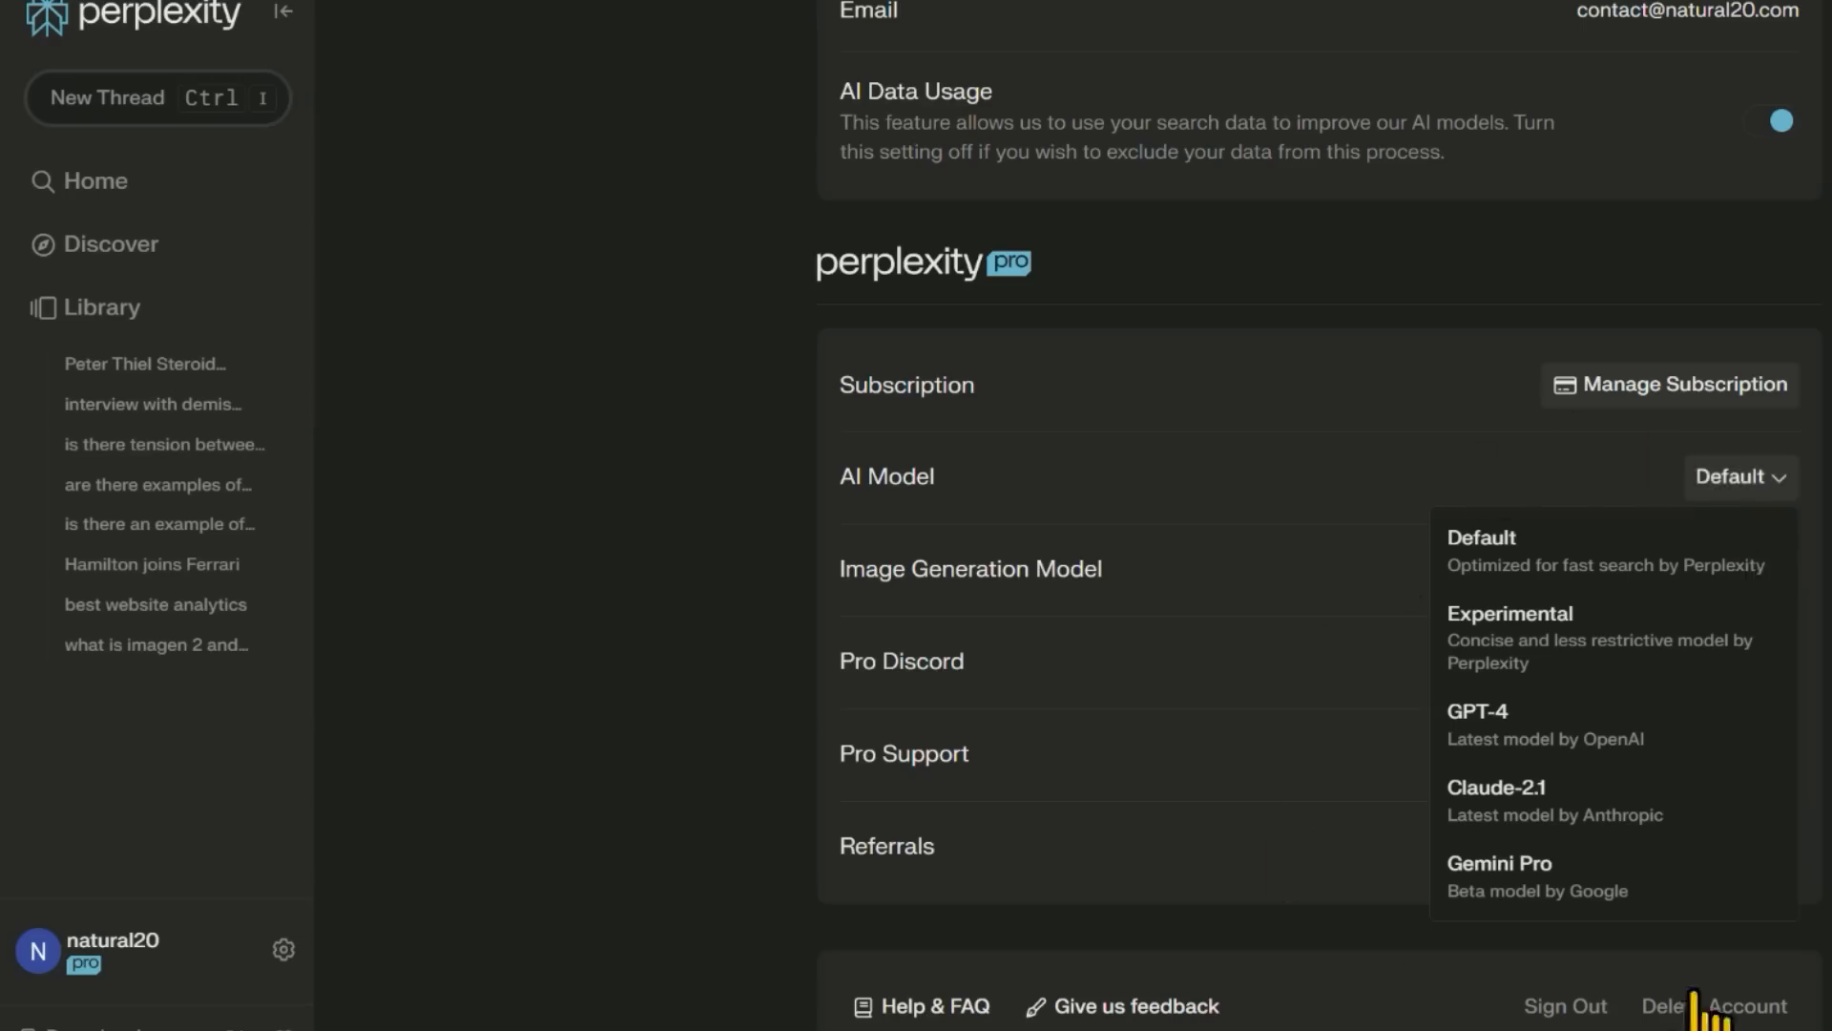
mouse_move(1692, 1008)
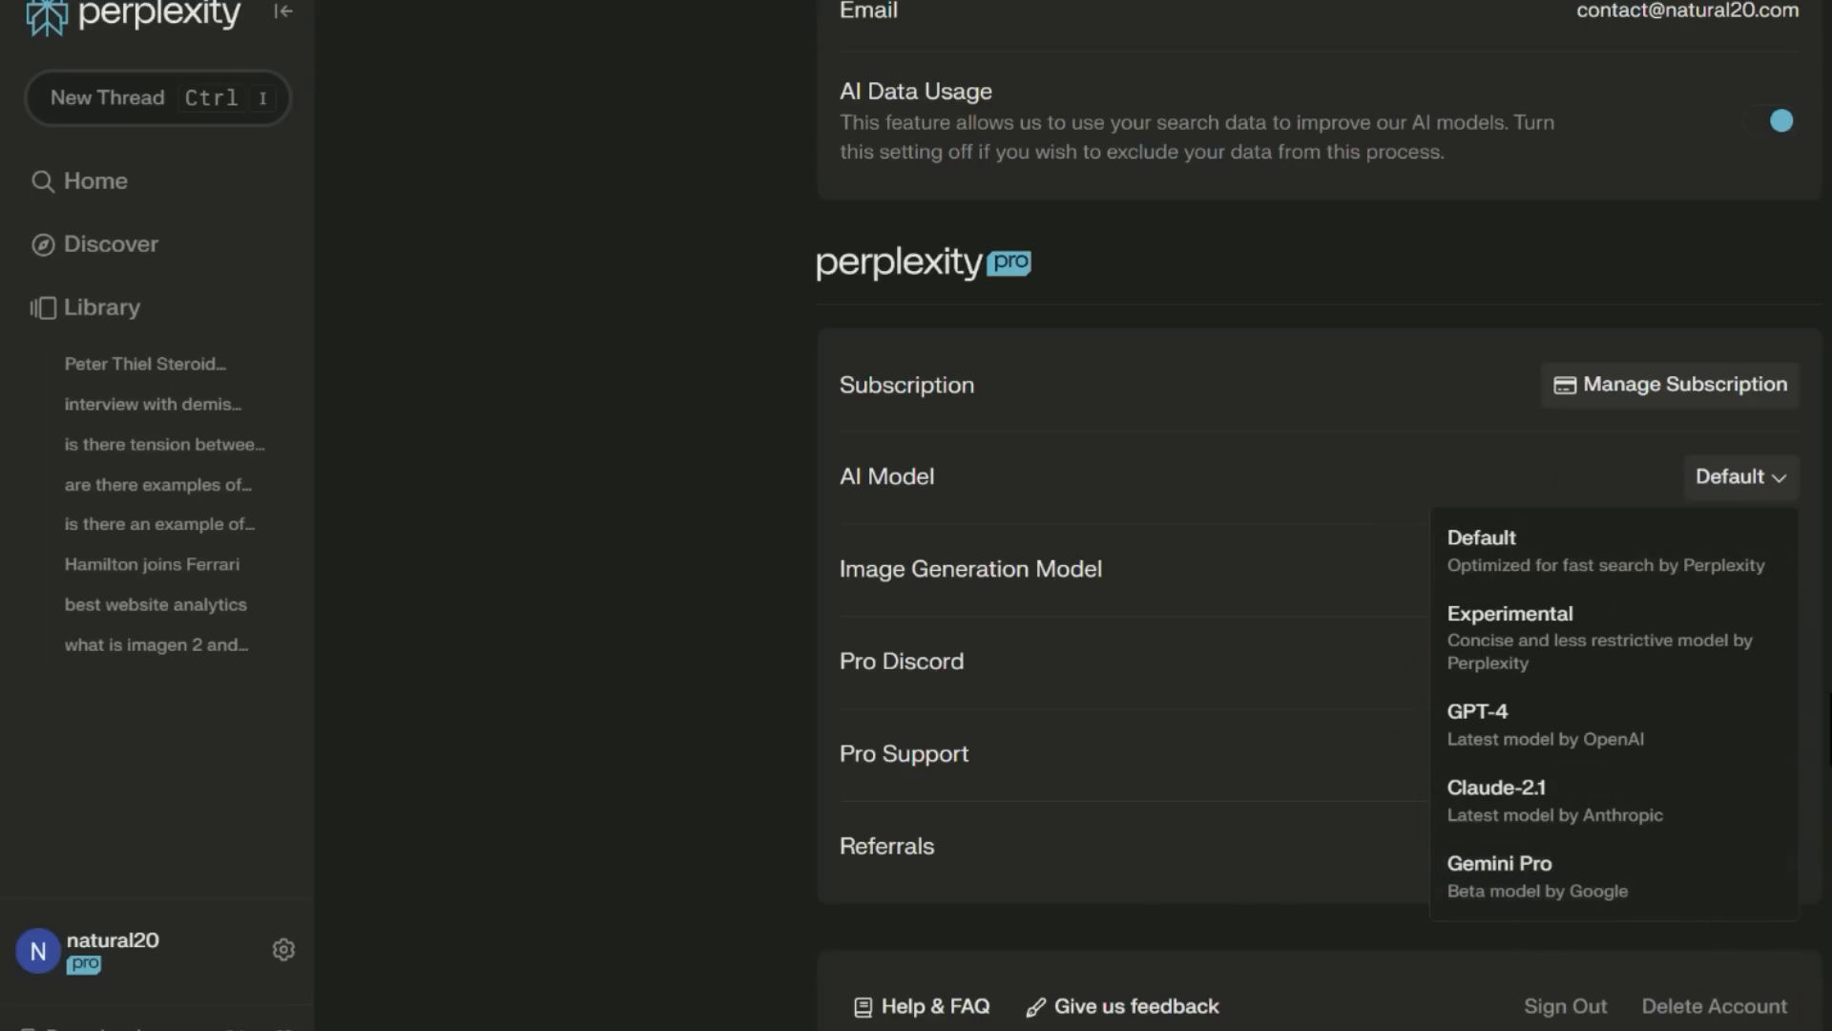
Return from the AI Model settings to Perplexity's empty 'Where knowledge begins' home page.
click(96, 181)
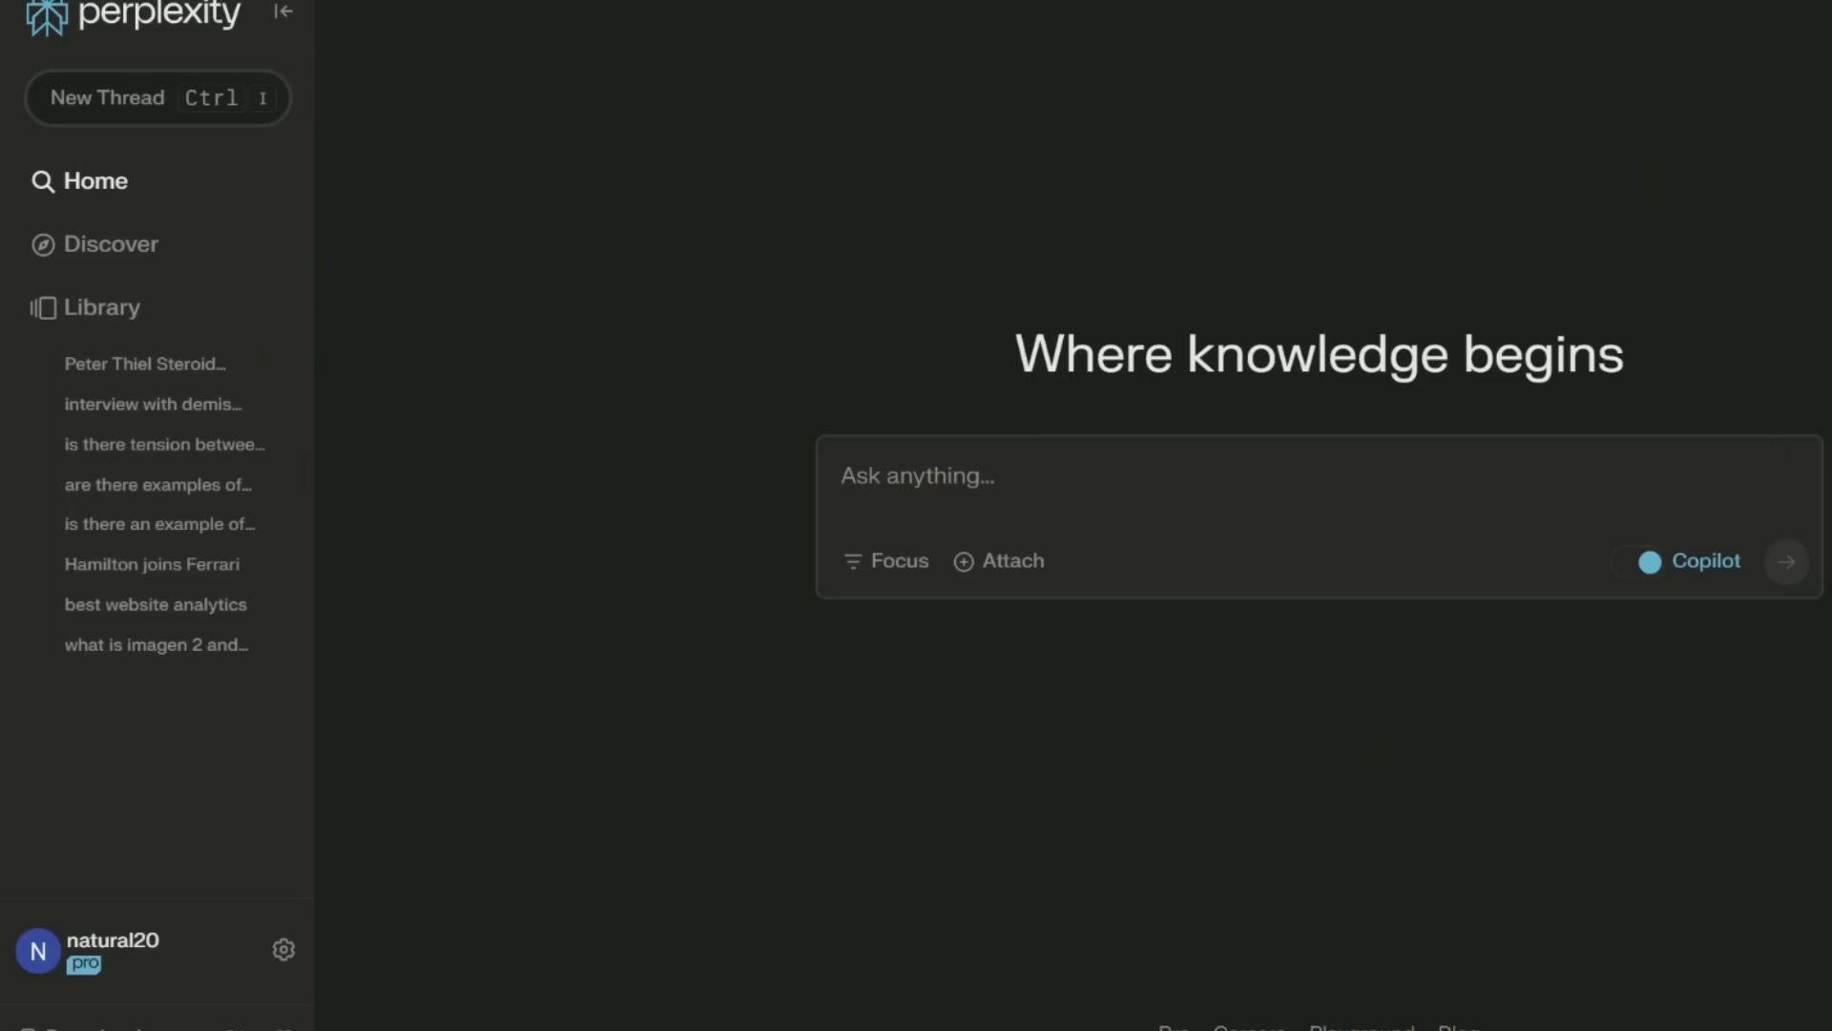
mouse_move(608, 590)
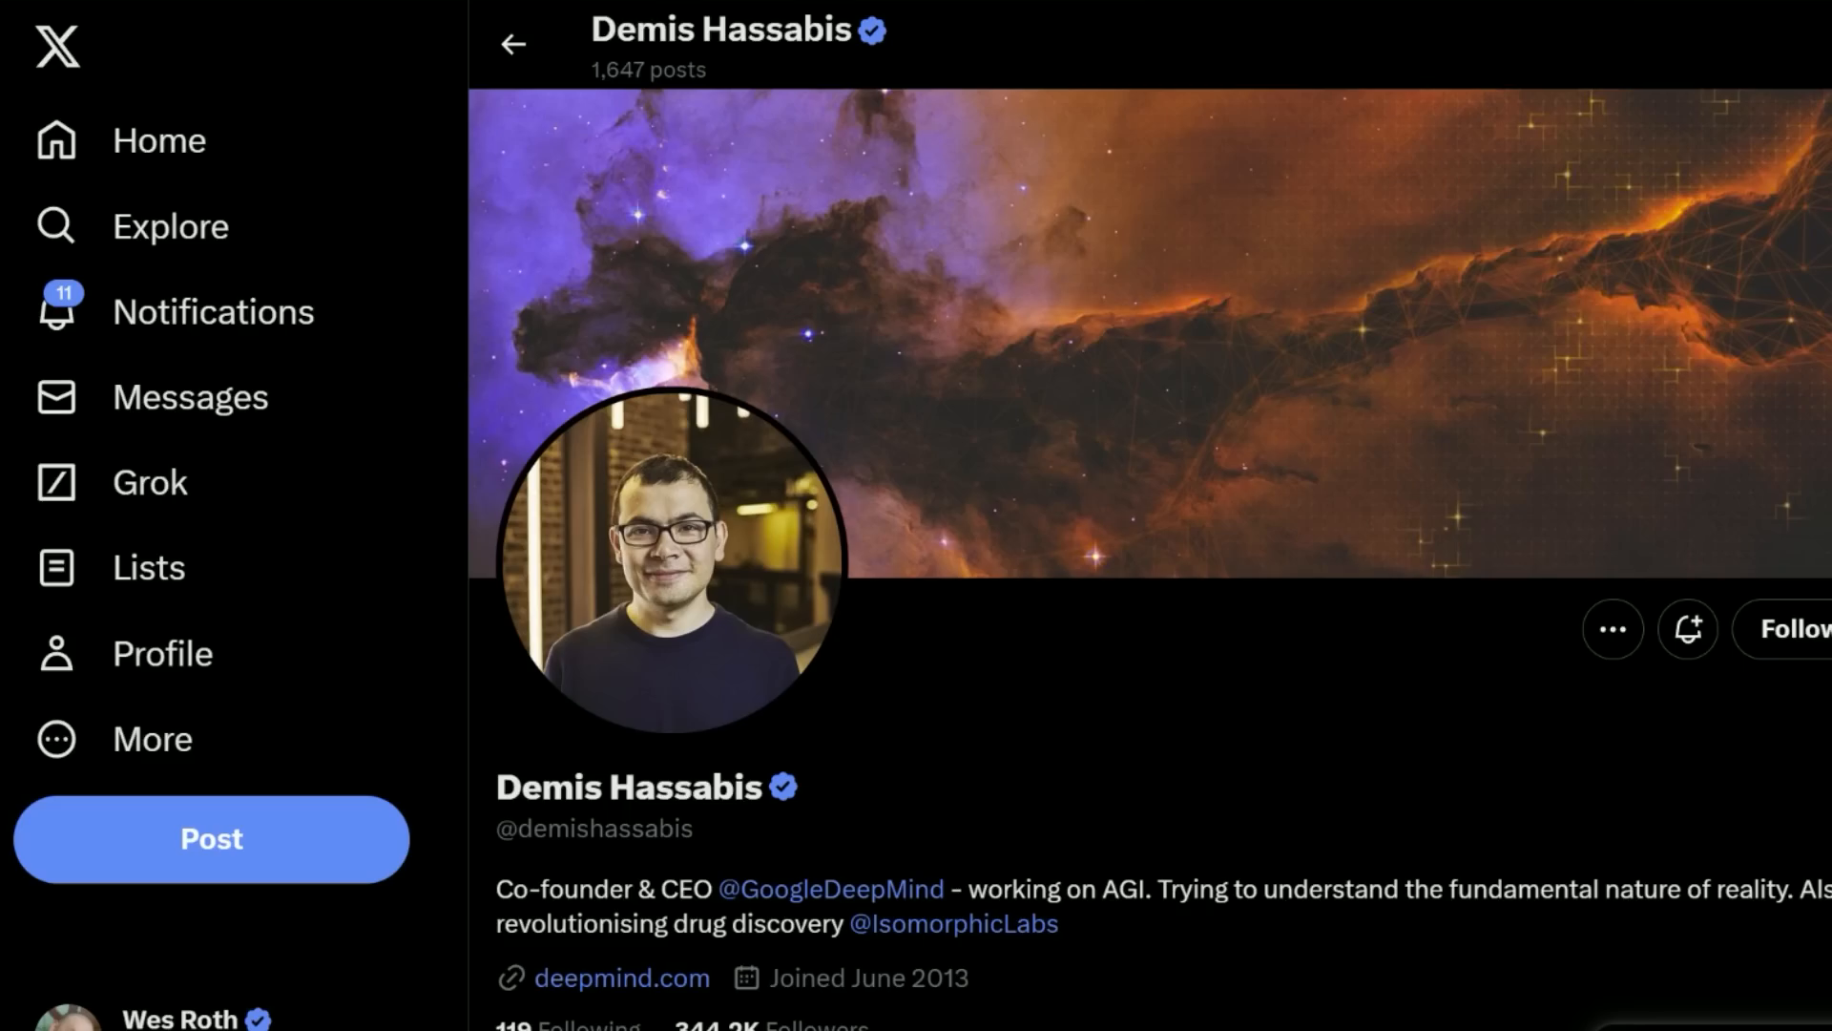
scroll(down, 3)
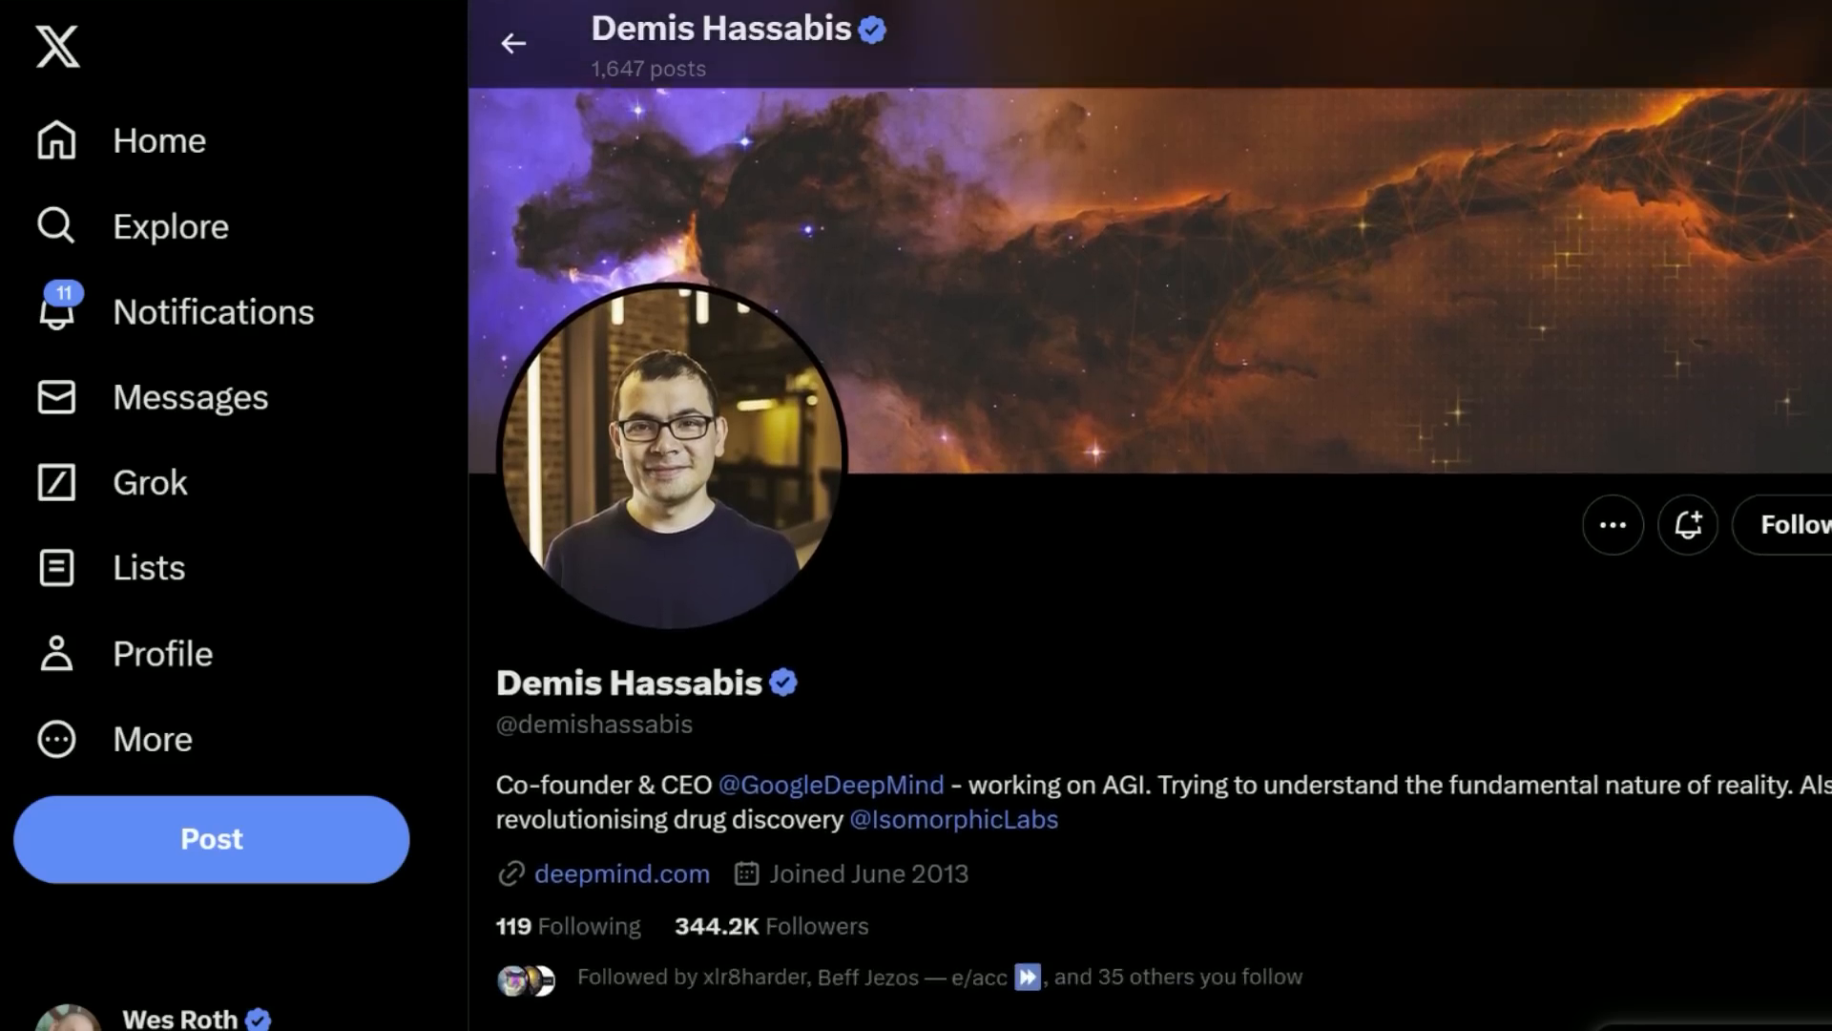
scroll(down, 3)
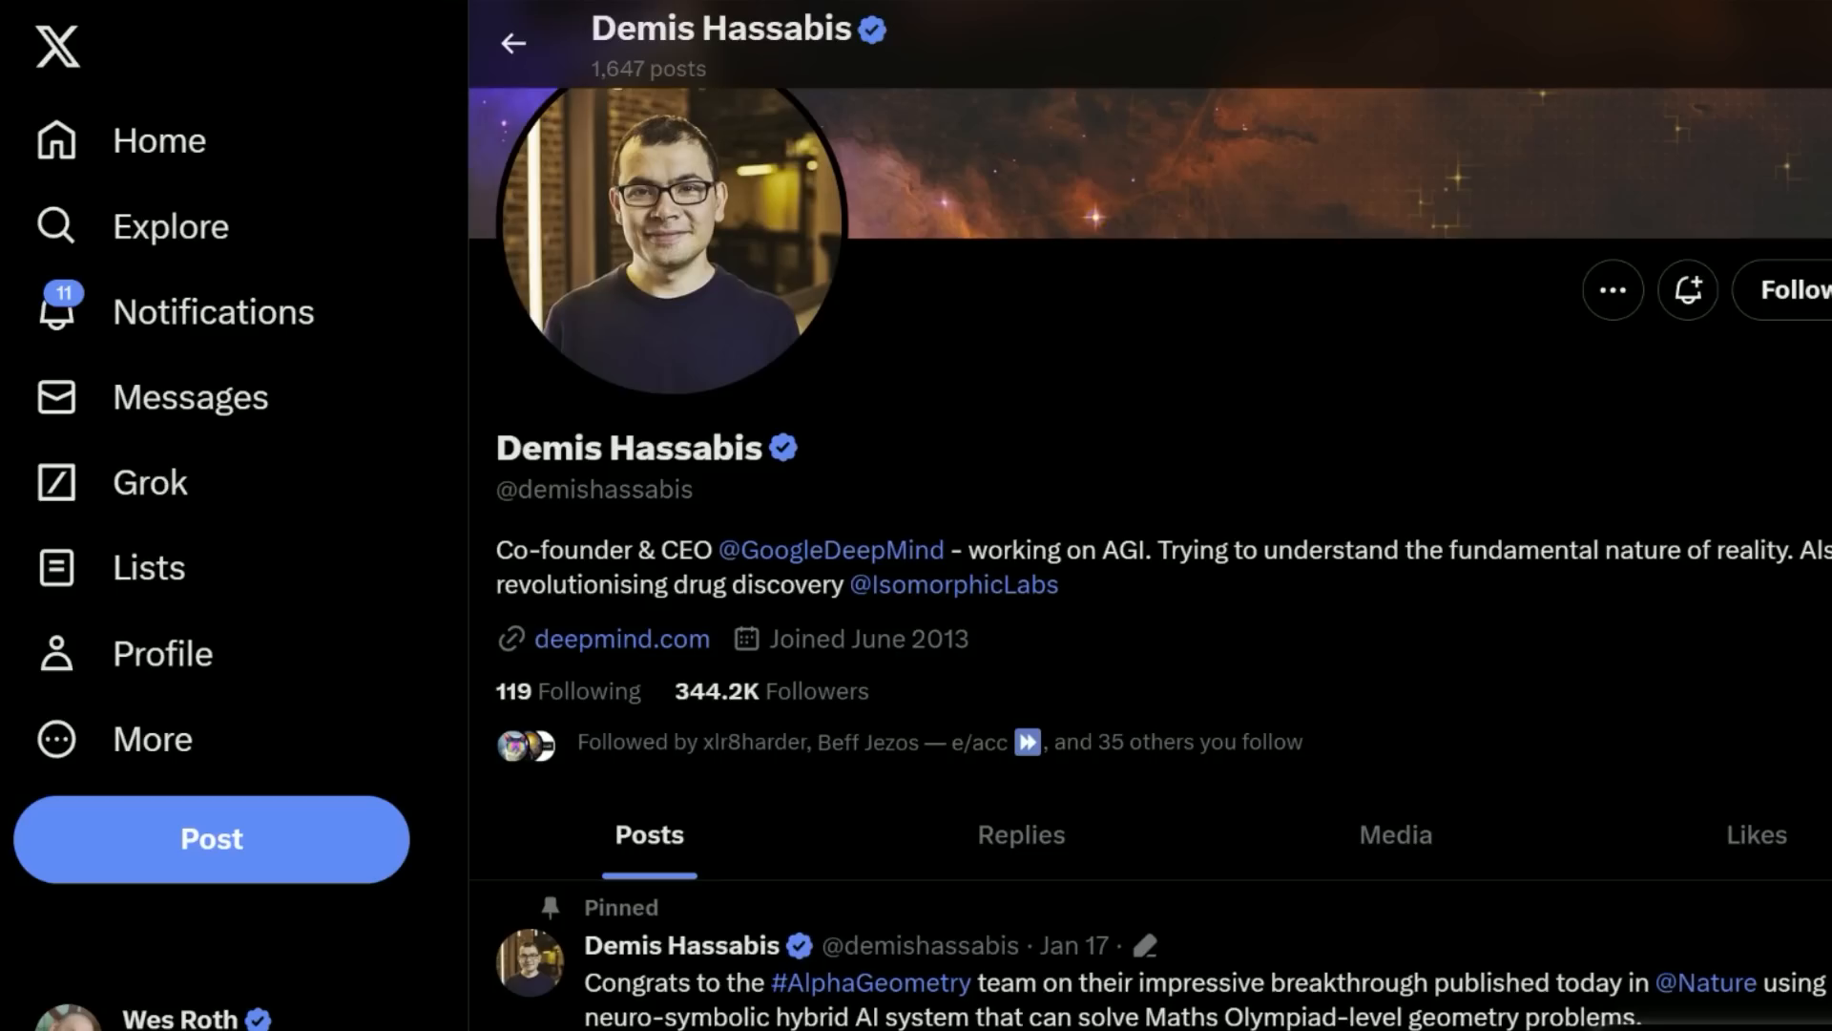